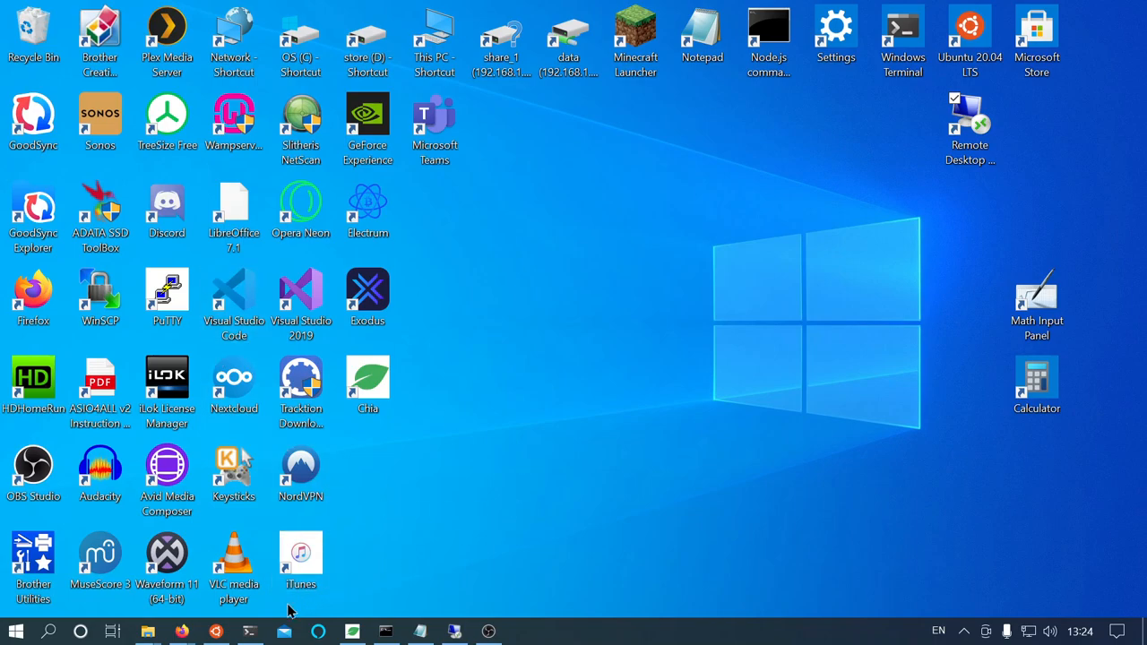
mouse_move(182, 631)
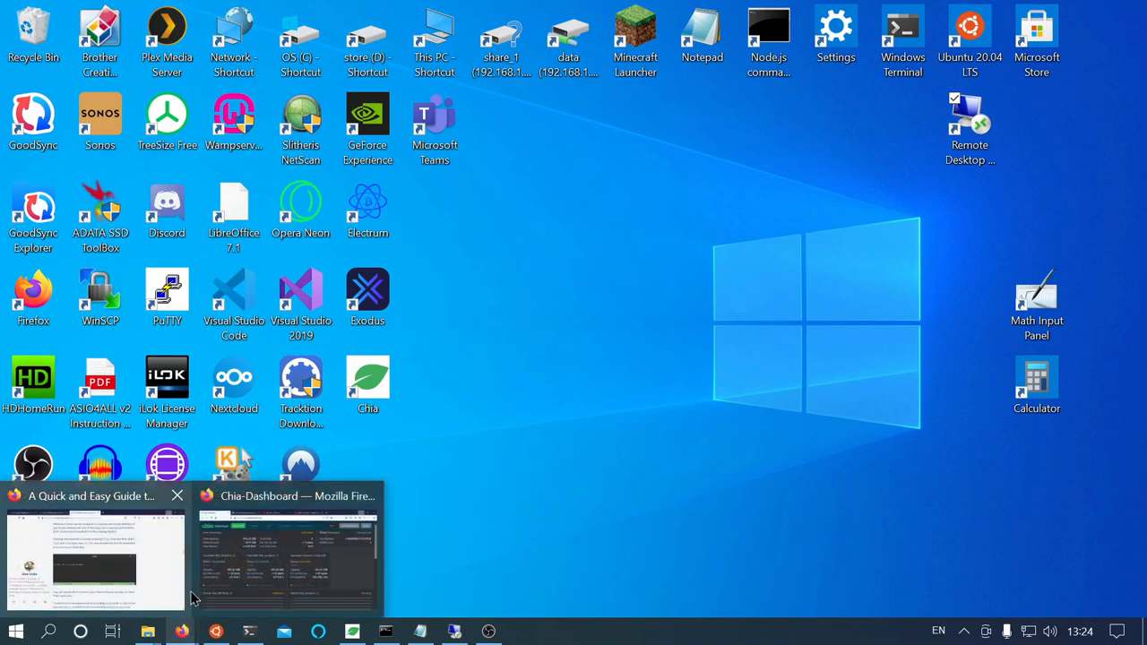
Step: Bring the Chia Dashboard Firefox window to the front from the taskbar thumbnail
left_click(286, 555)
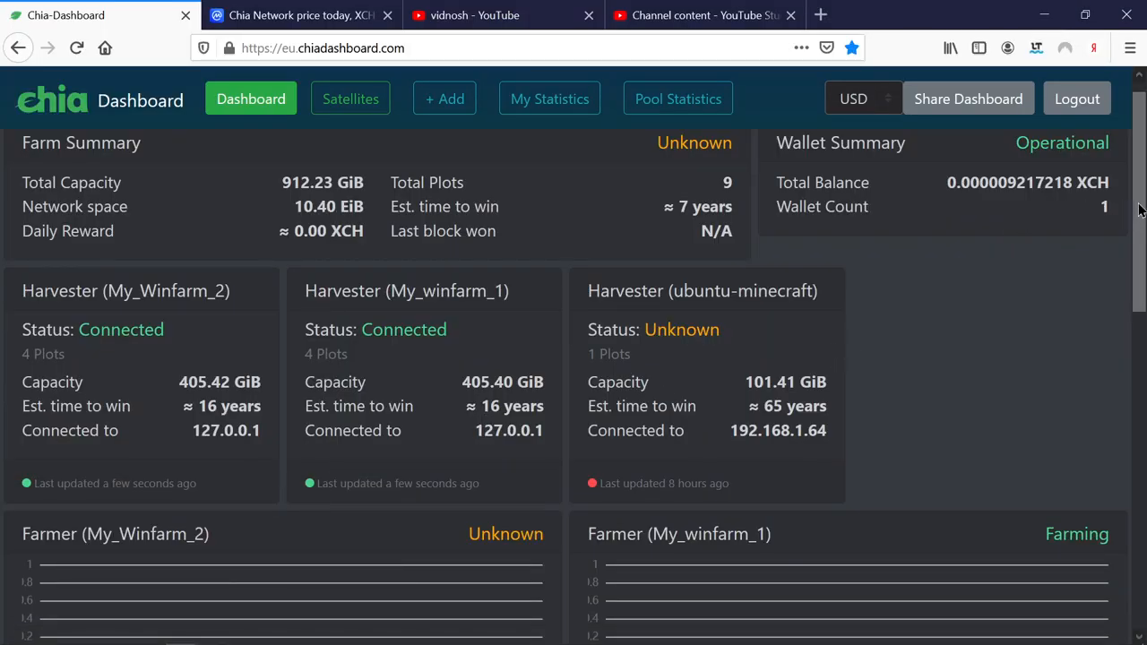
scroll("down", 3)
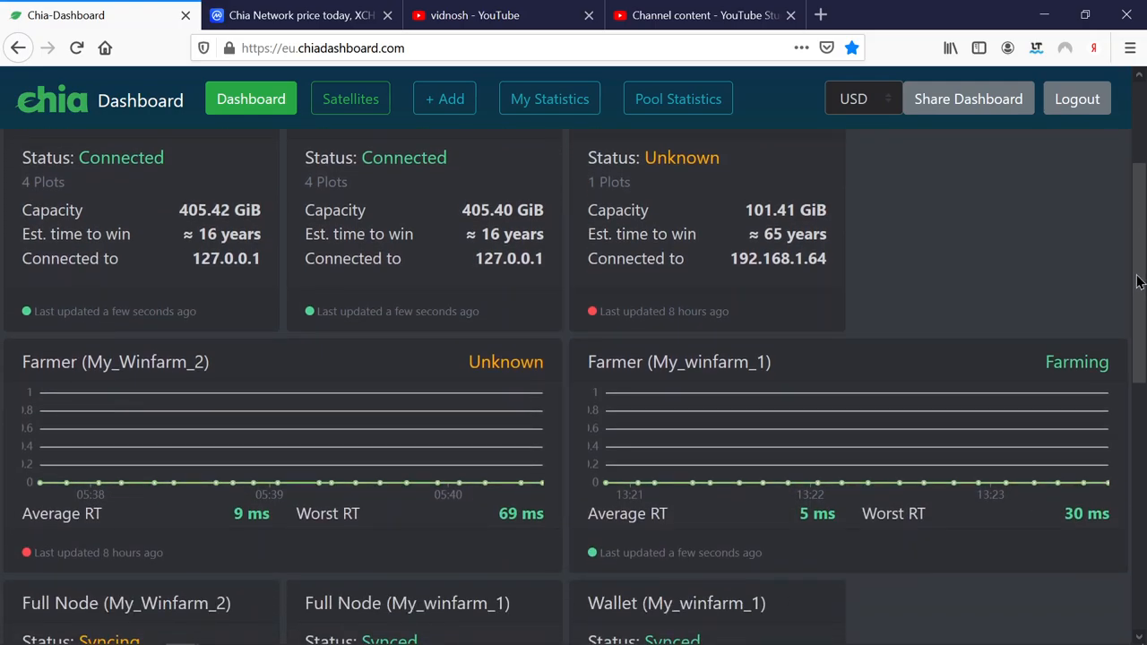
scroll("down", 3)
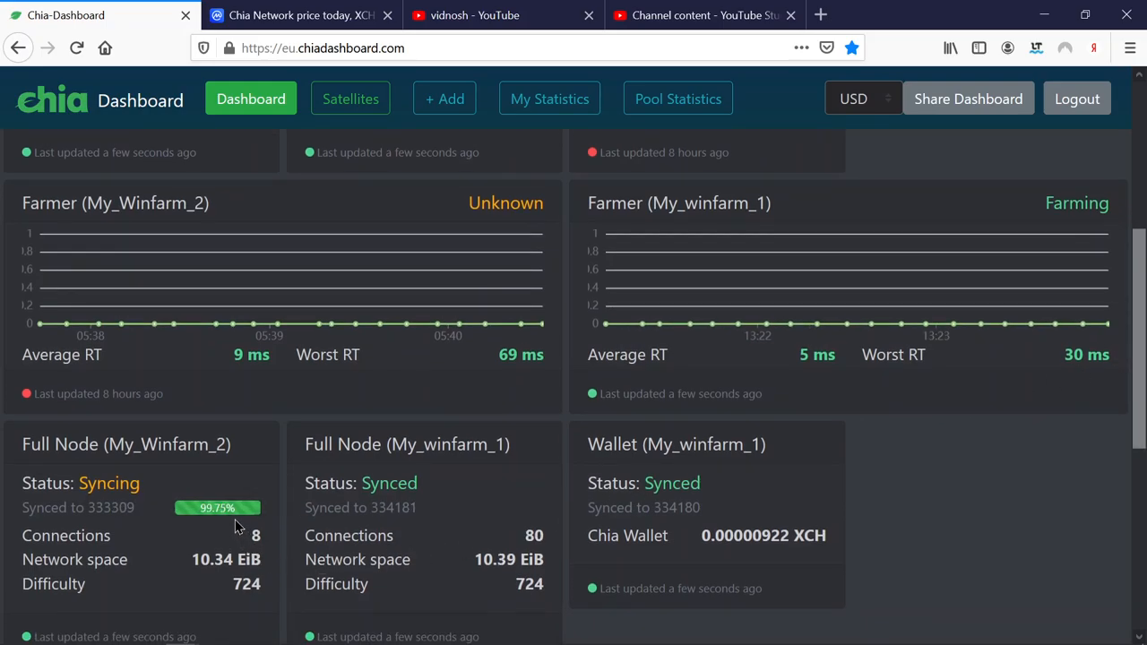
mouse_move(219, 549)
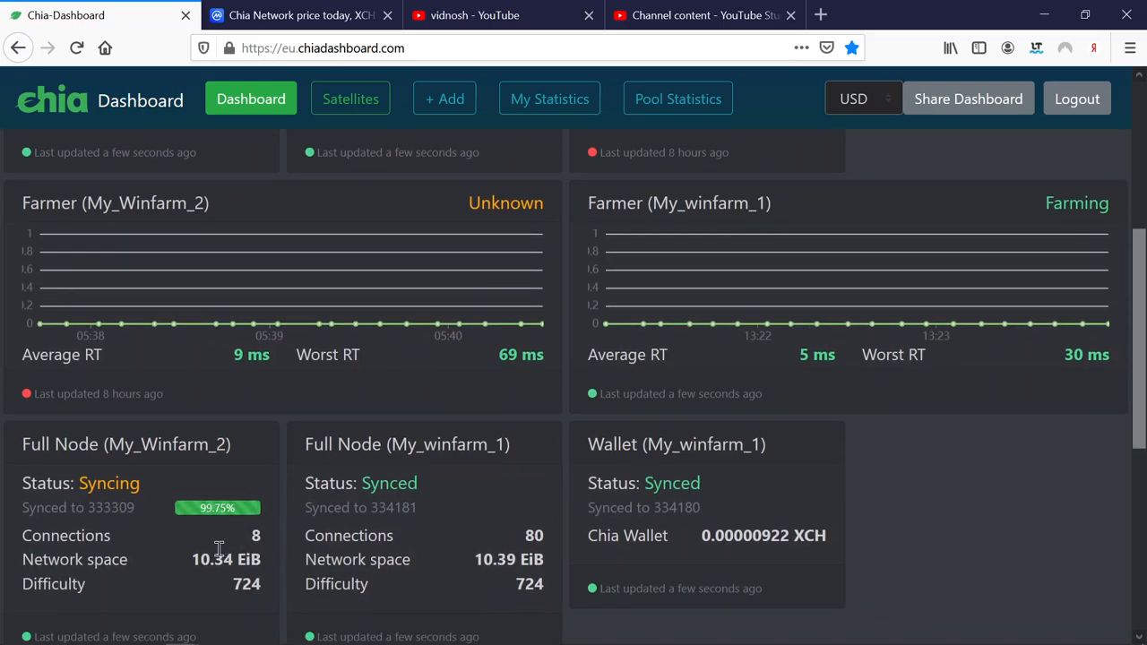
mouse_move(222, 548)
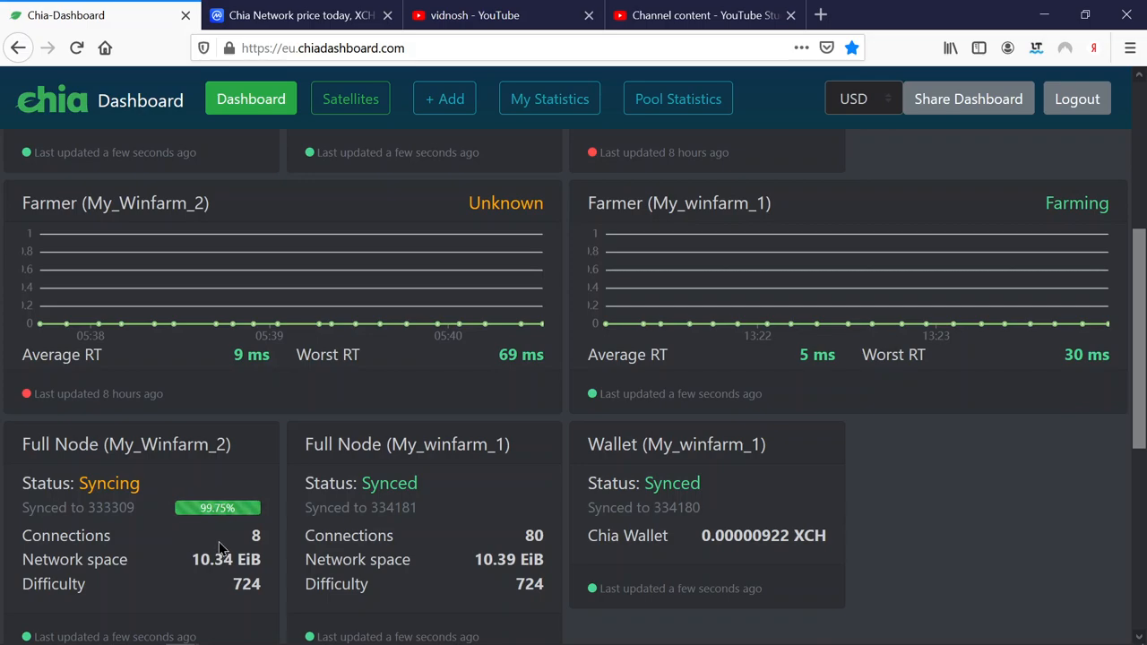
mouse_move(993, 491)
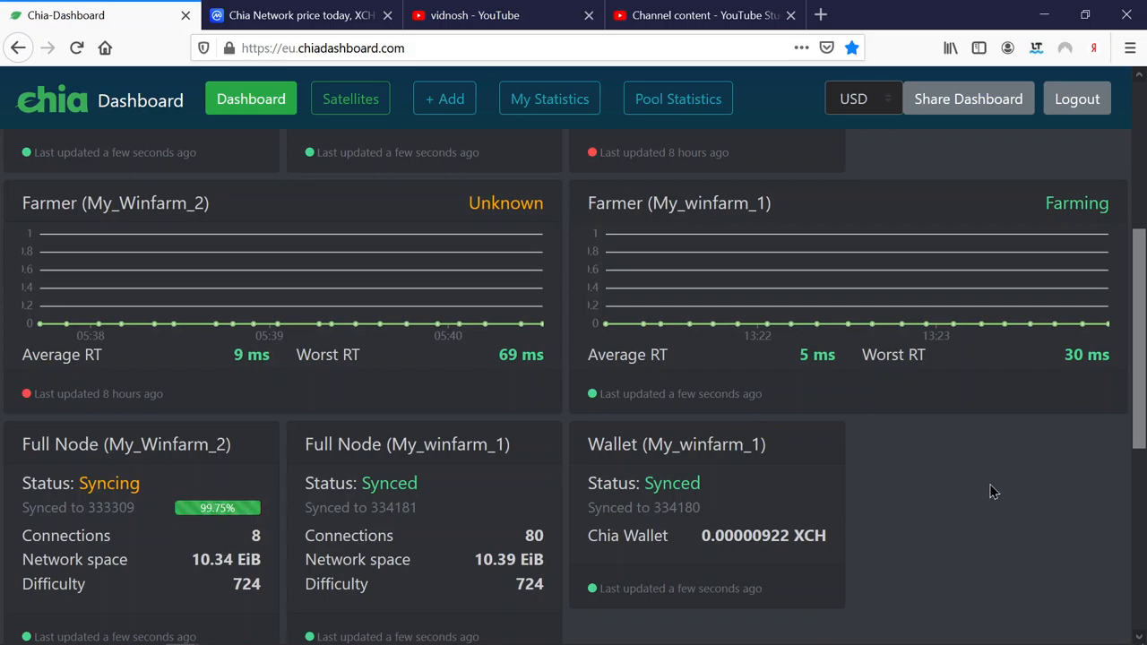
mouse_move(1042, 488)
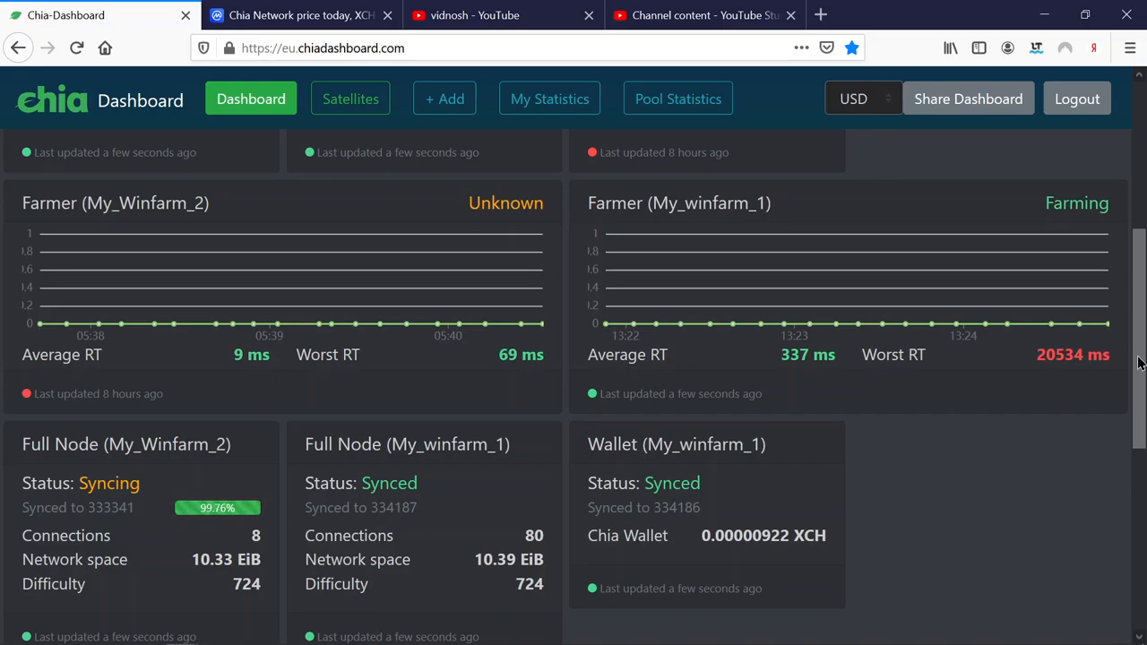
mouse_move(1141, 325)
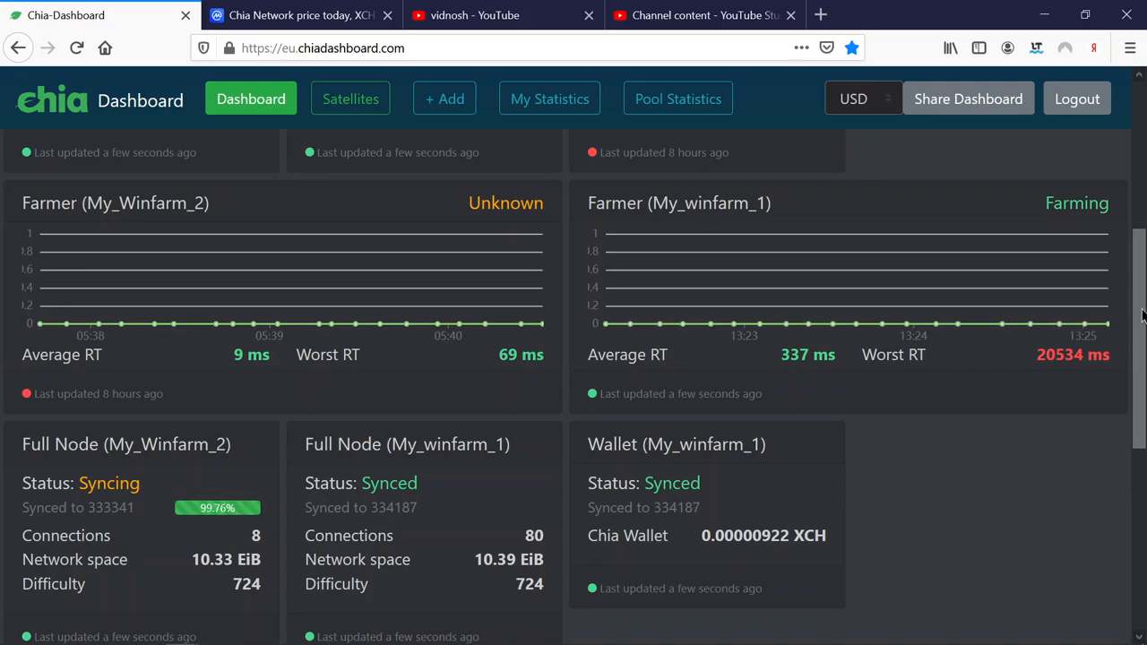
scroll("down", 3)
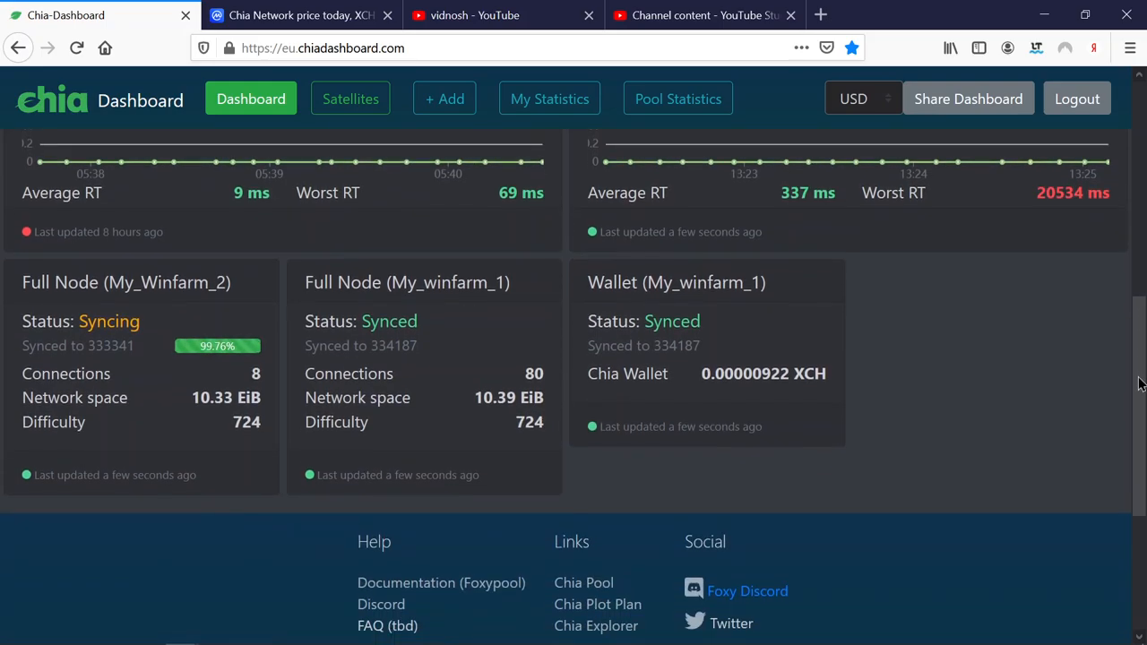
scroll("up", 3)
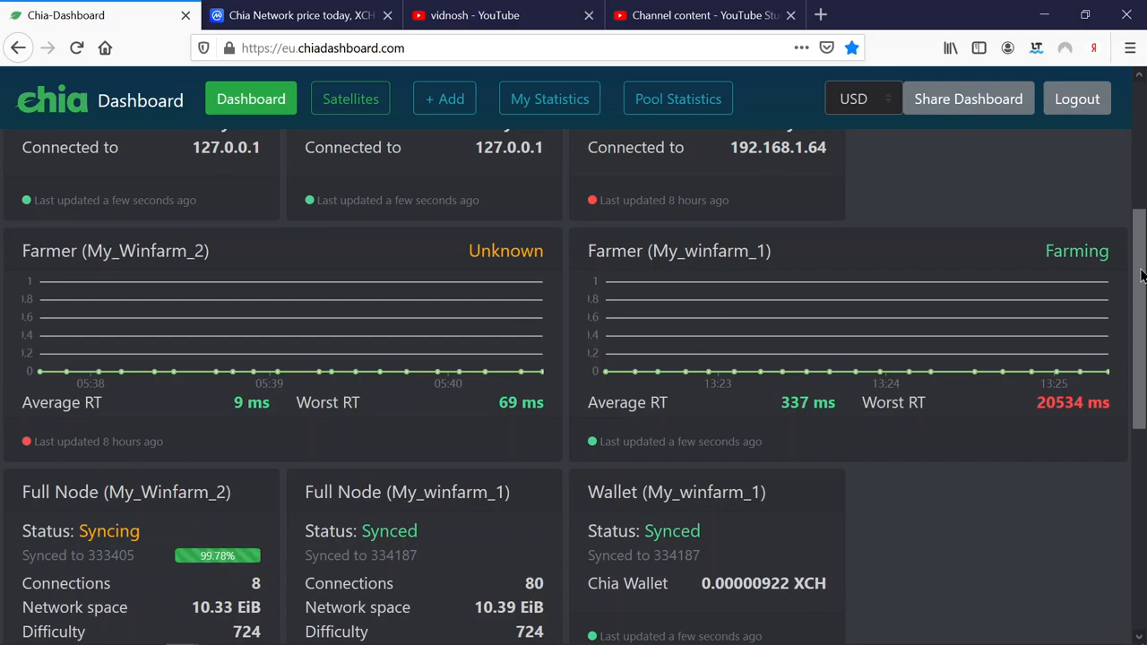
scroll("up", 3)
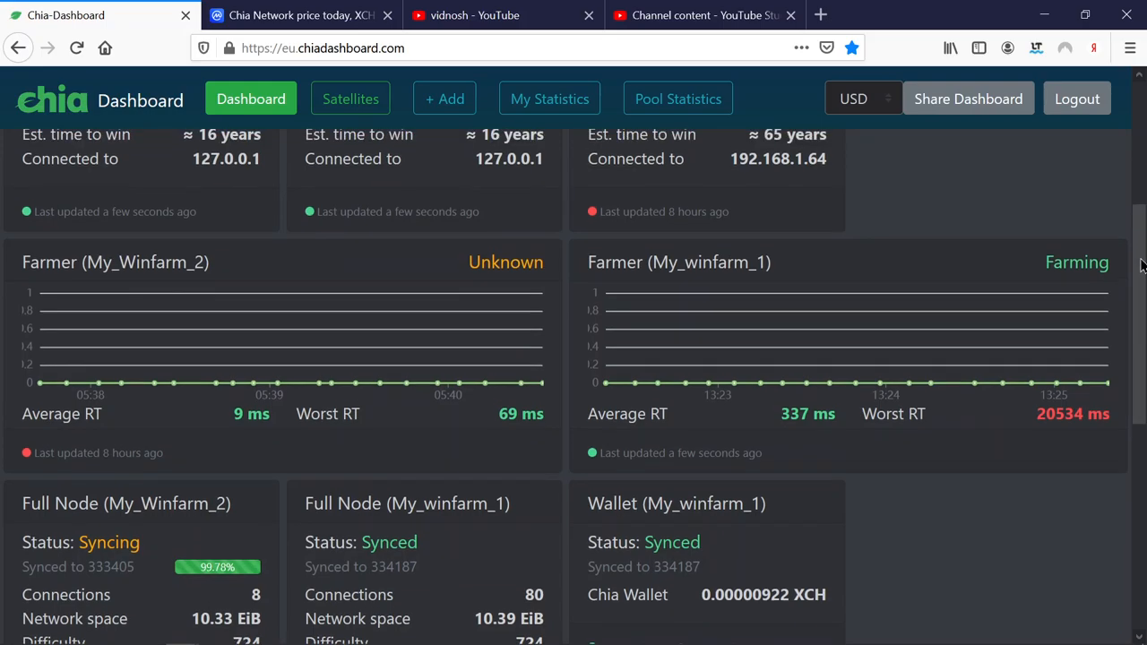
scroll("down", 3)
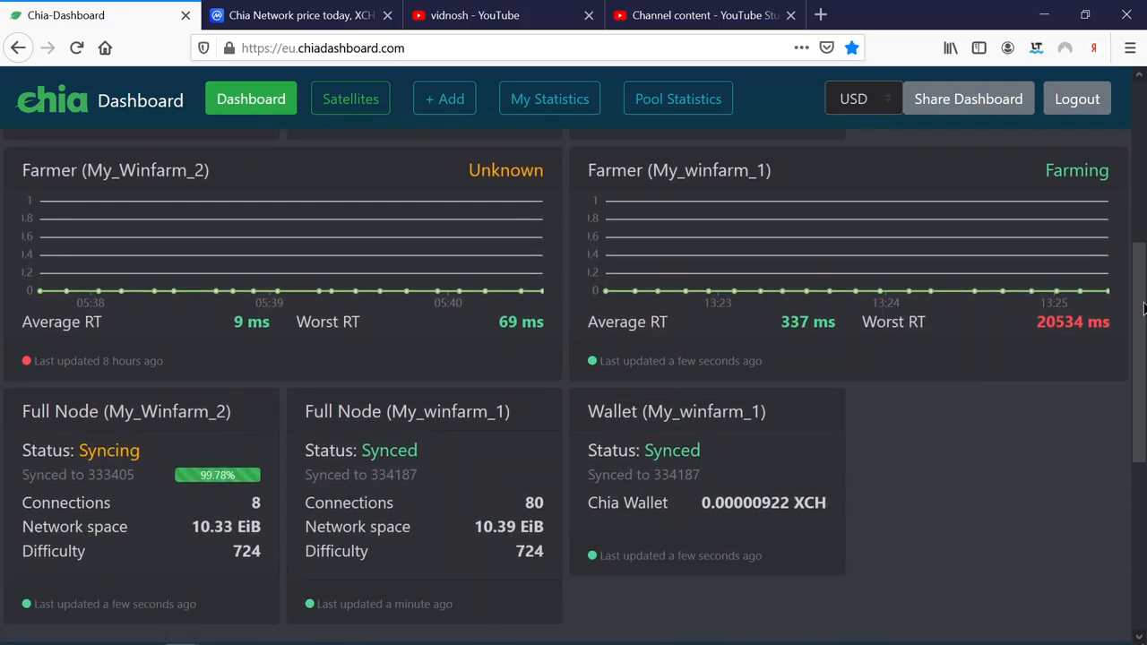
scroll("down", 3)
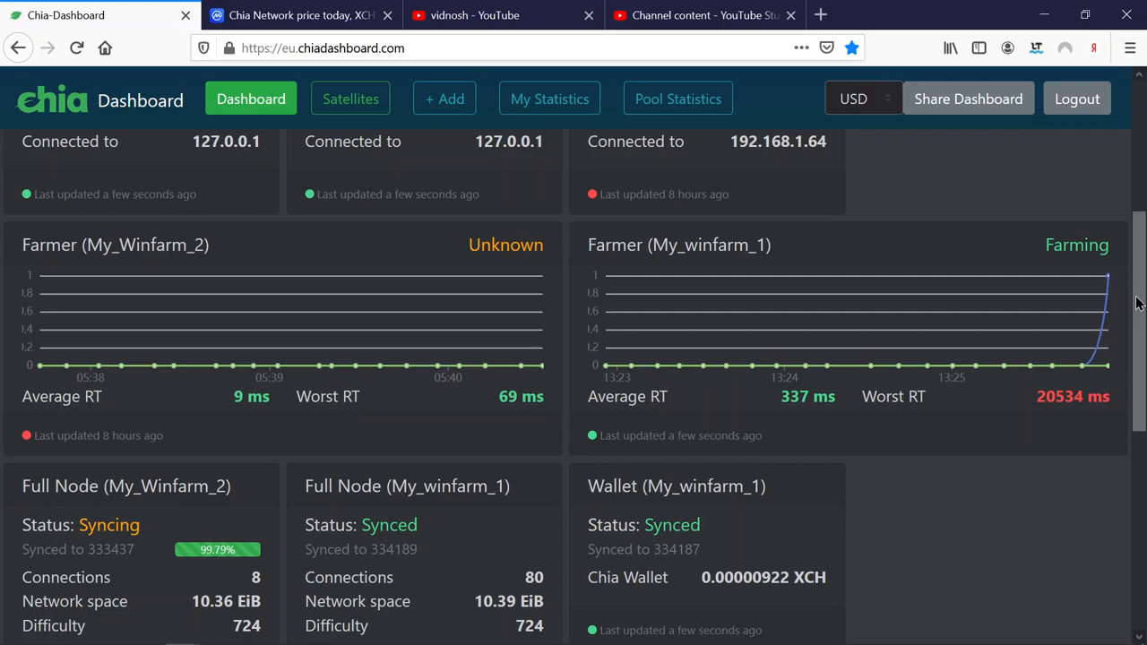
scroll("down", 3)
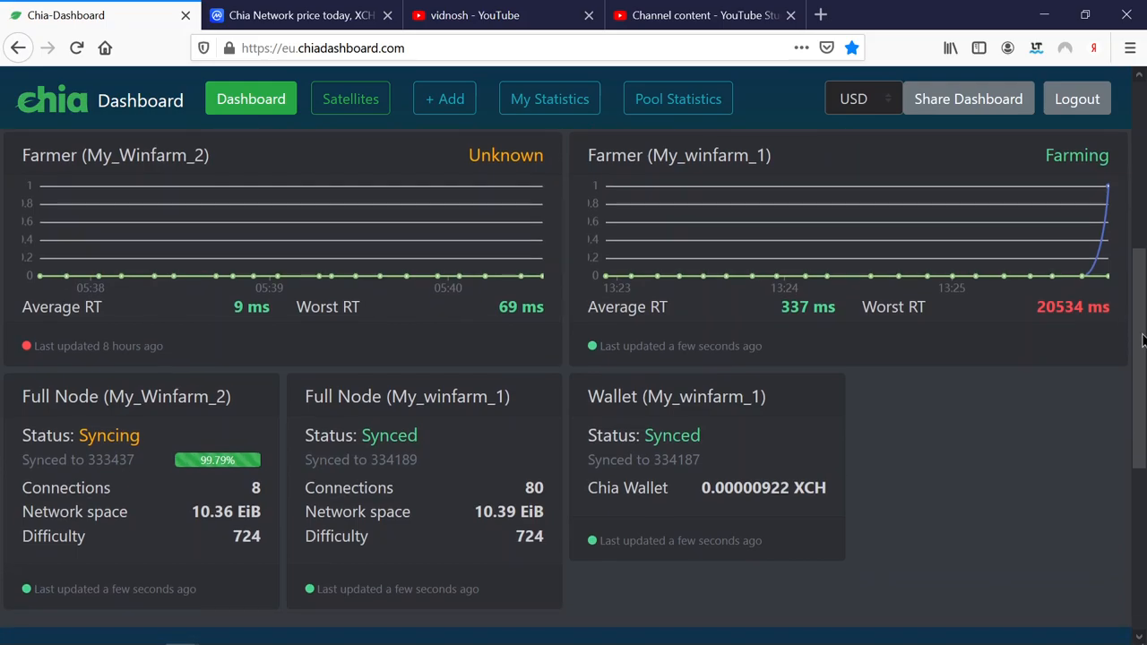
scroll("down", 3)
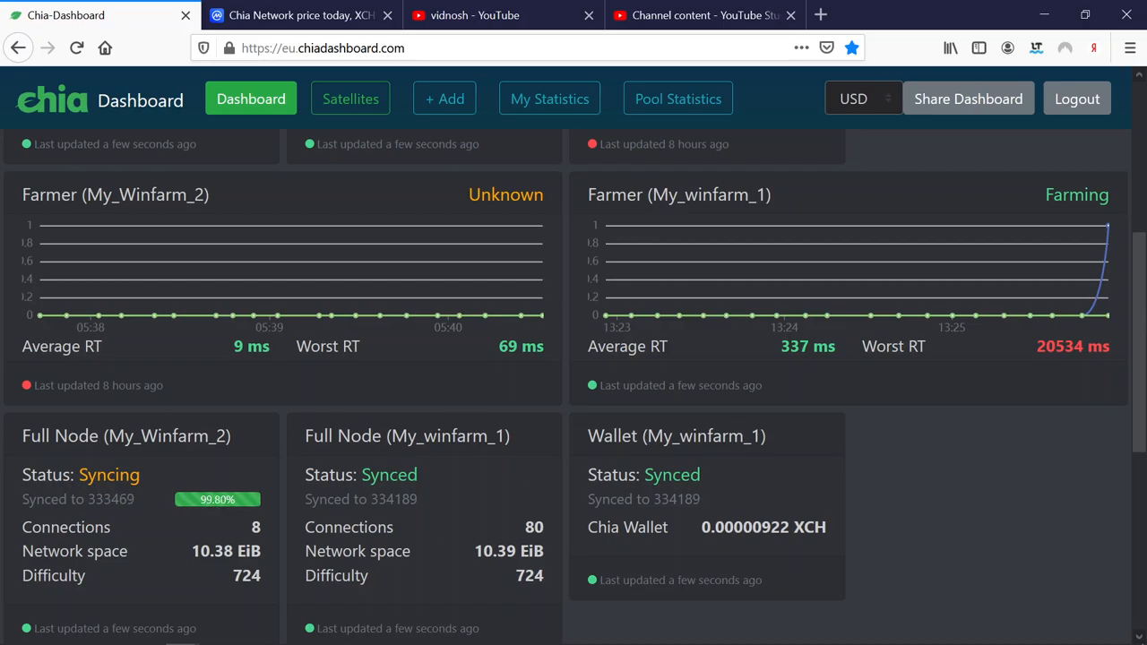
scroll("down", 3)
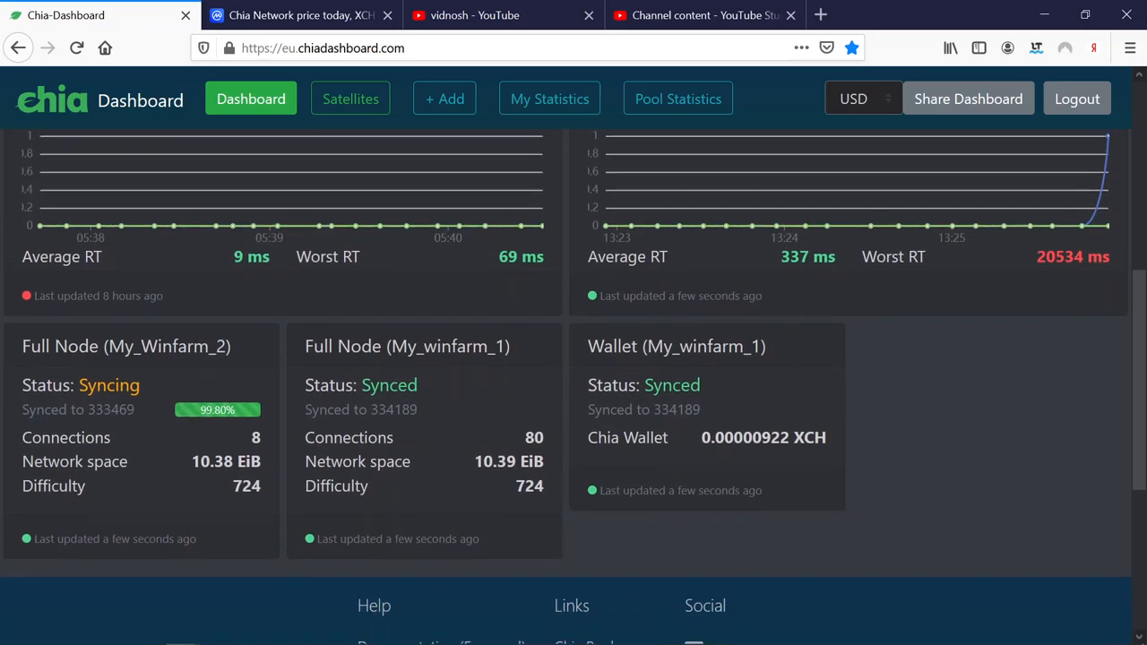
scroll("up", 3)
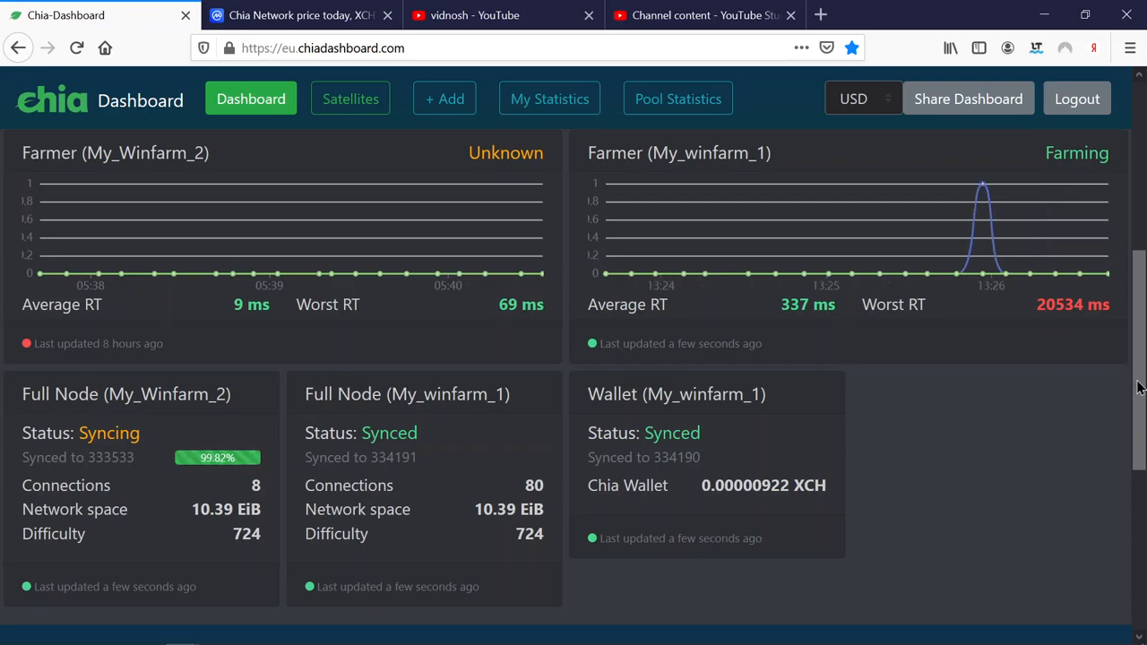
Step: Scroll the Farmer, Full Node and Wallet cards: one node 99.84% at 333597, others synced at 334194
scroll("down", 3)
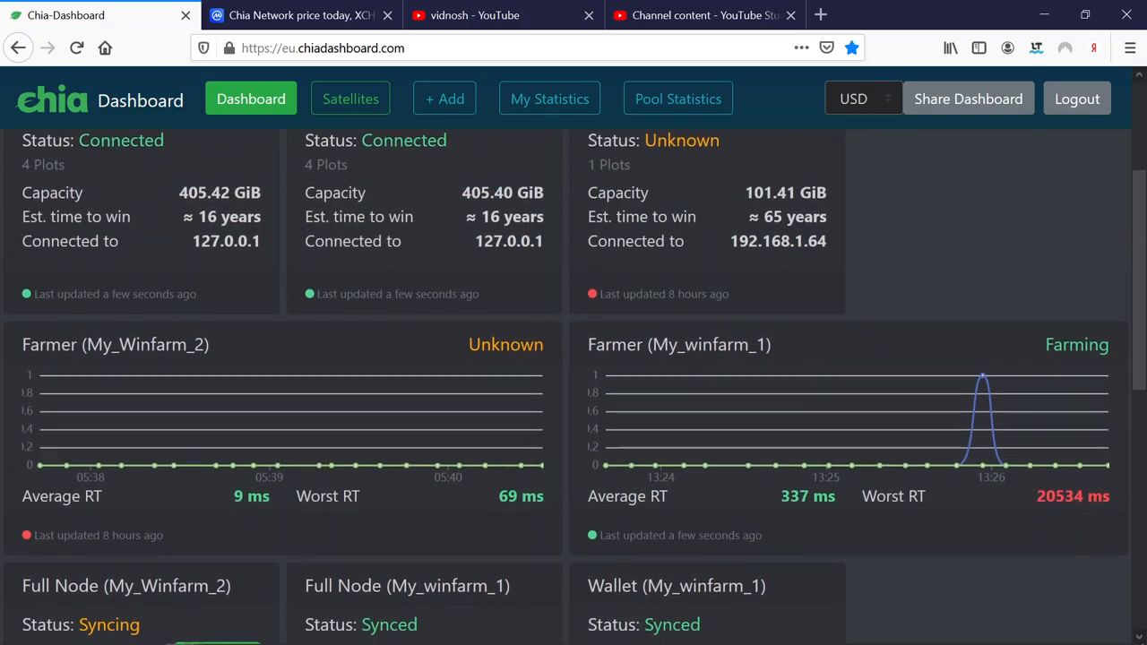
scroll("down", 3)
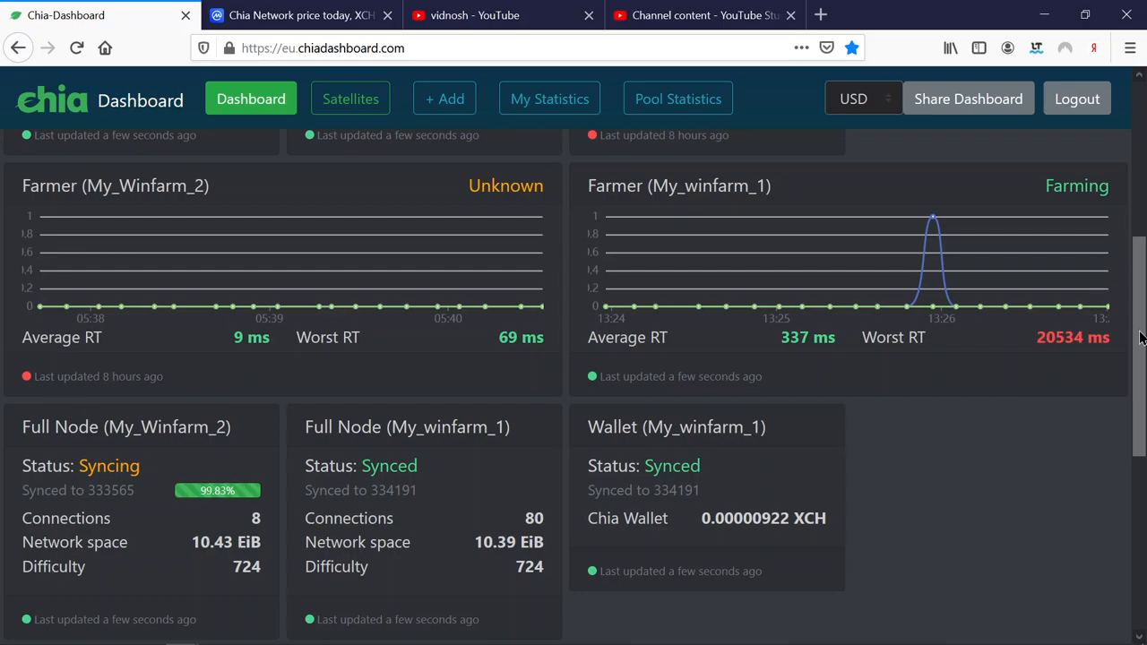
scroll("down", 3)
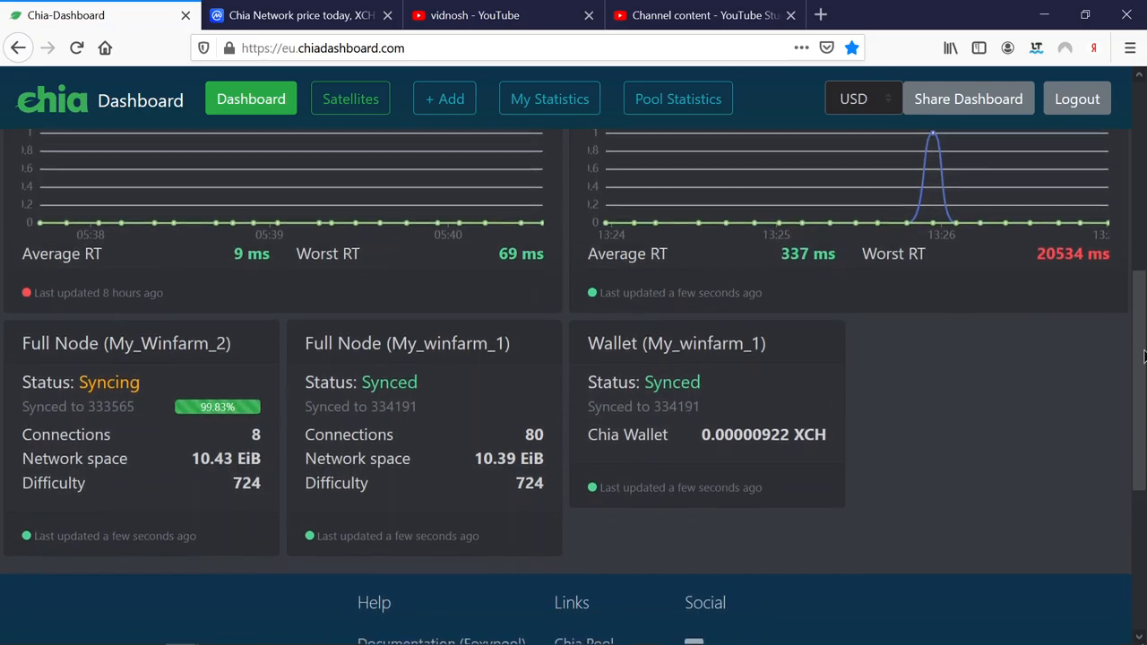
scroll("up", 3)
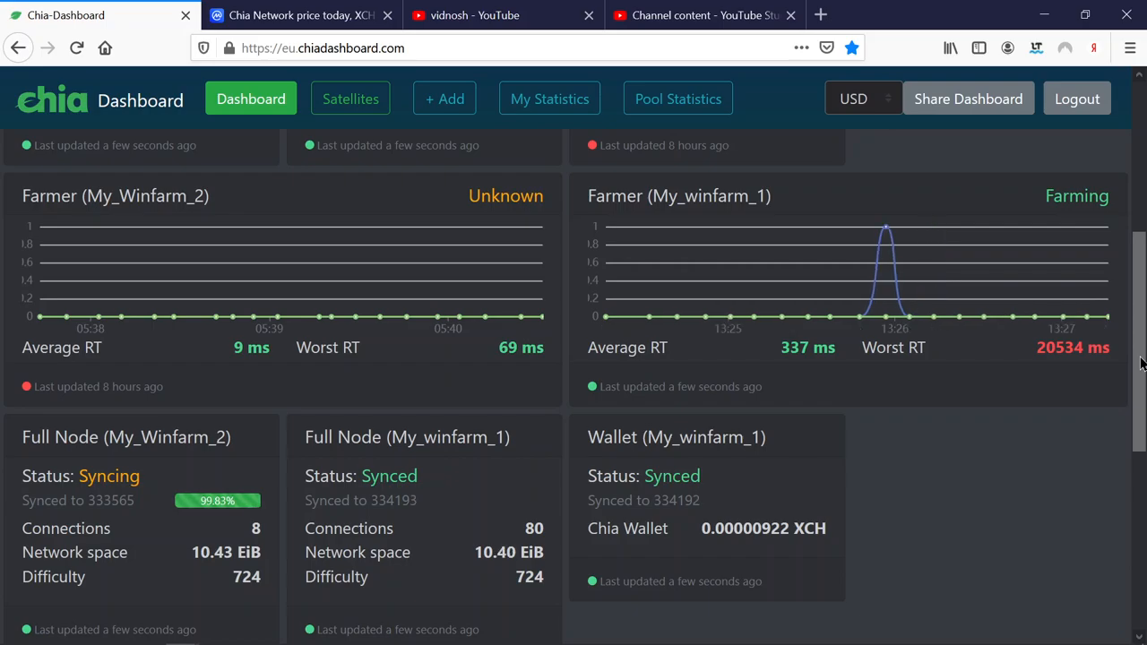
scroll("up", 3)
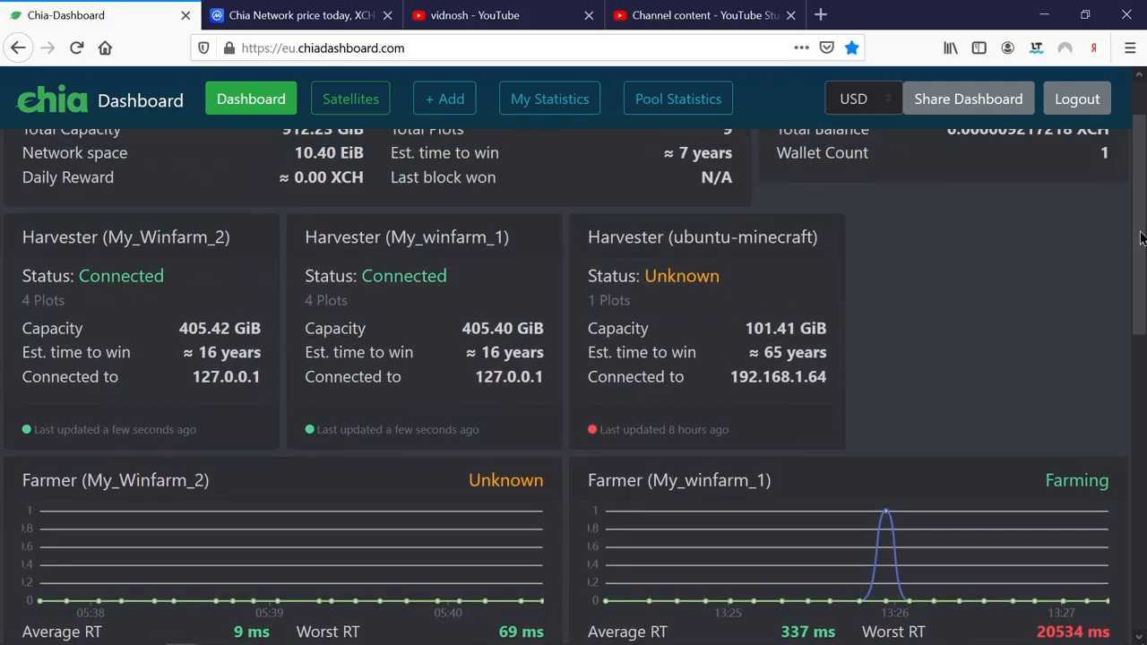
scroll("up", 3)
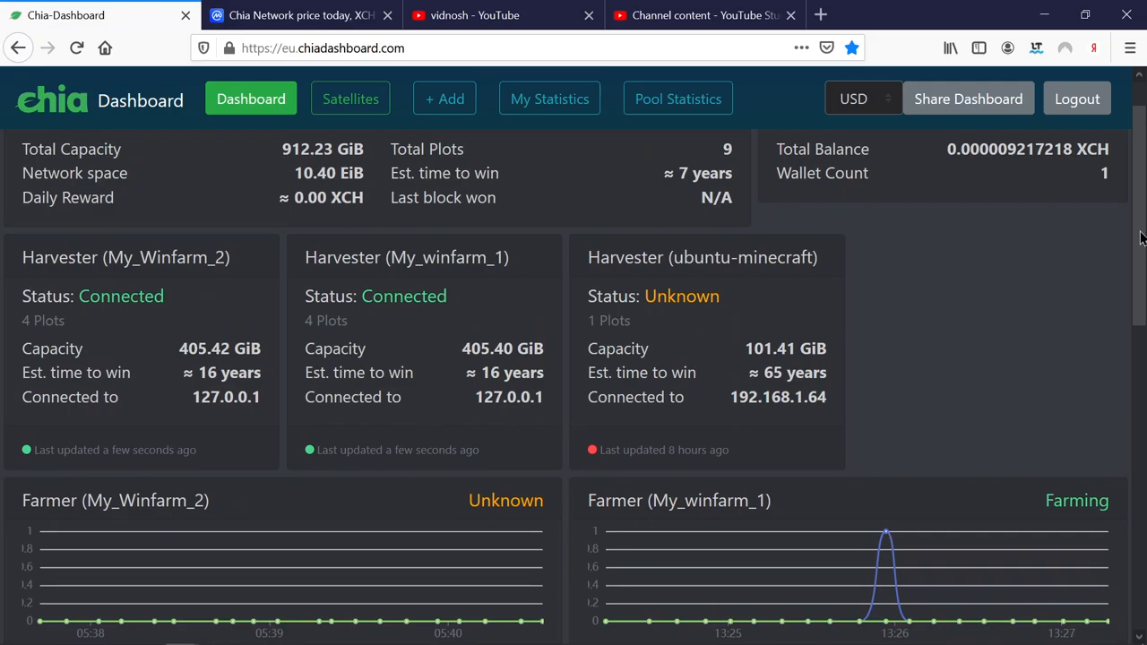
scroll("down", 3)
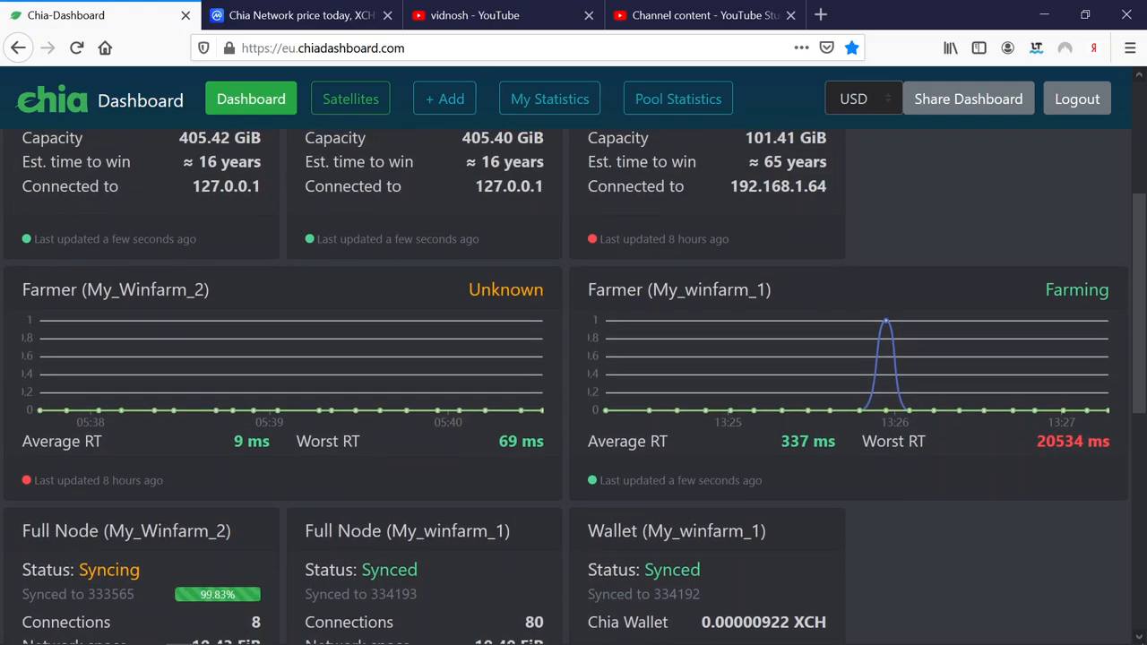
scroll("up", 3)
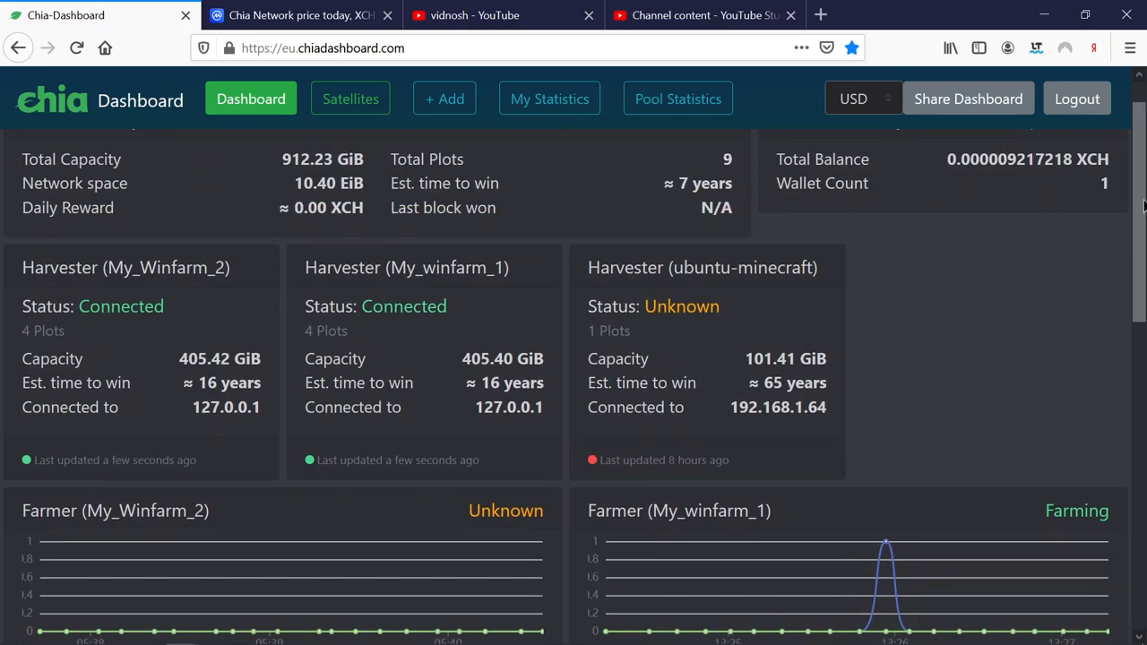
scroll("down", 3)
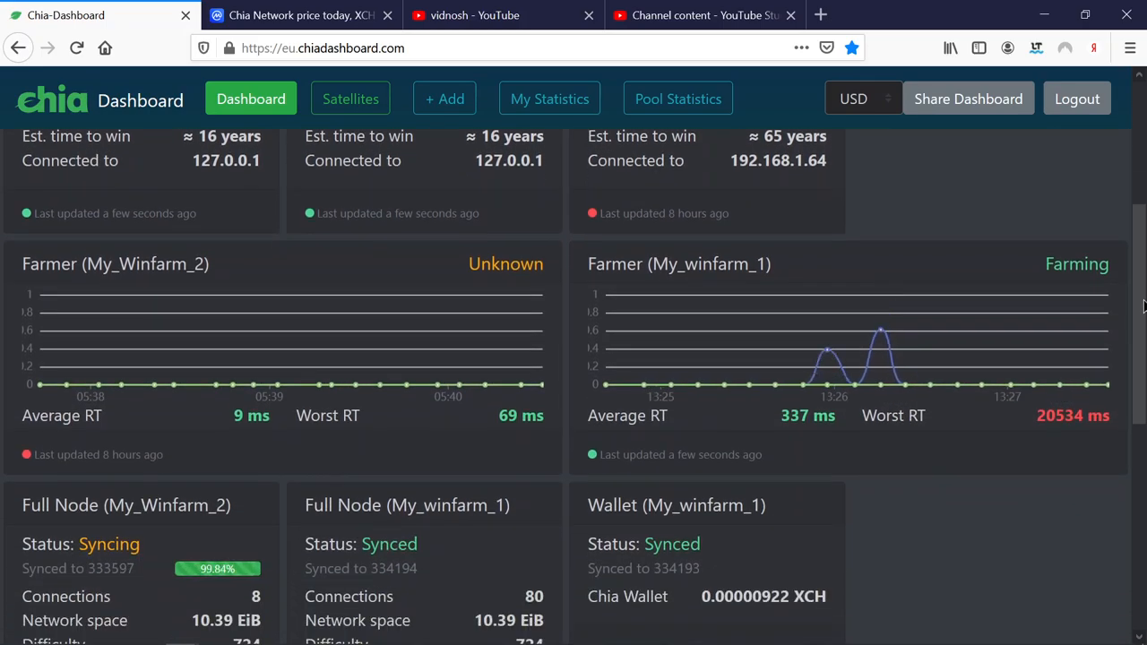
scroll("up", 3)
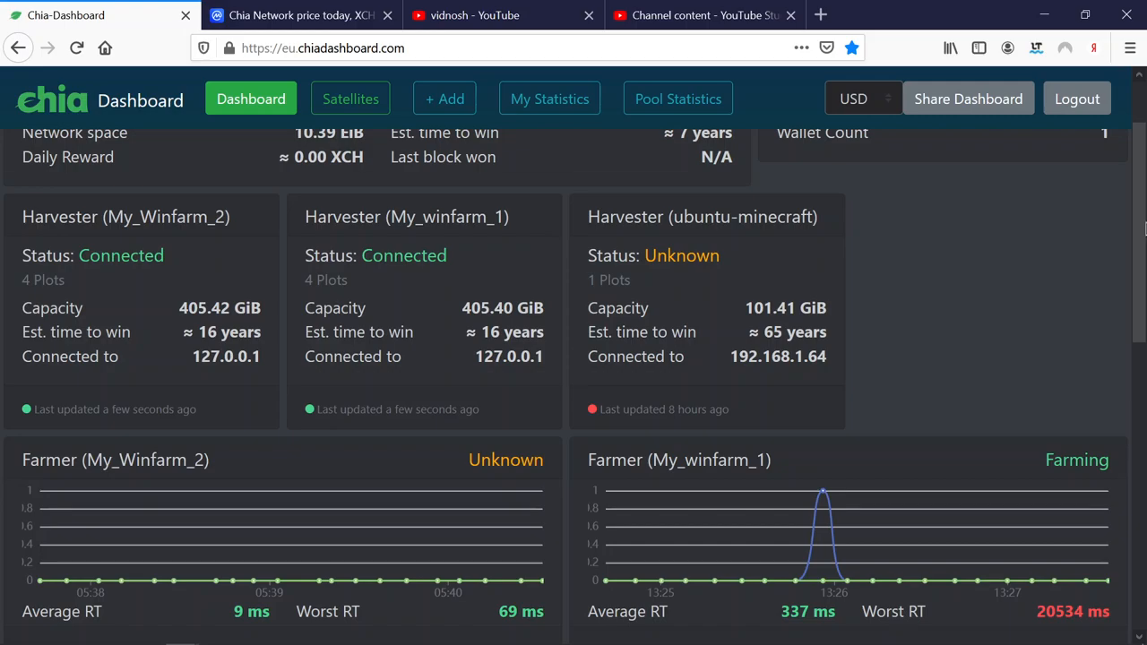
scroll("down", 3)
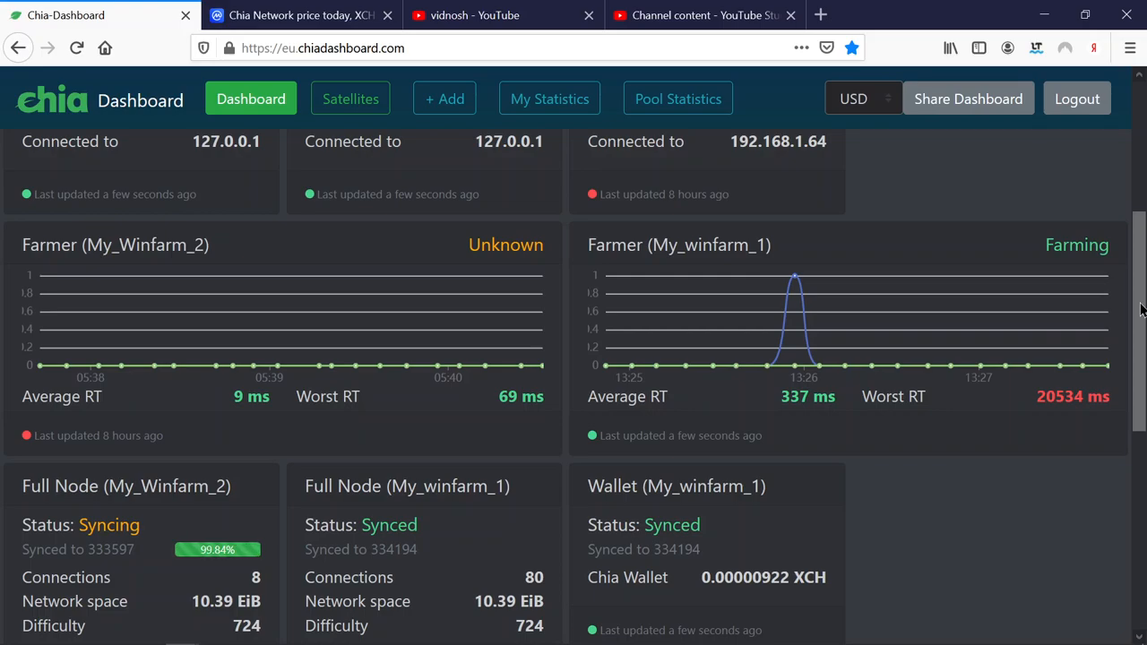
mouse_move(1140, 321)
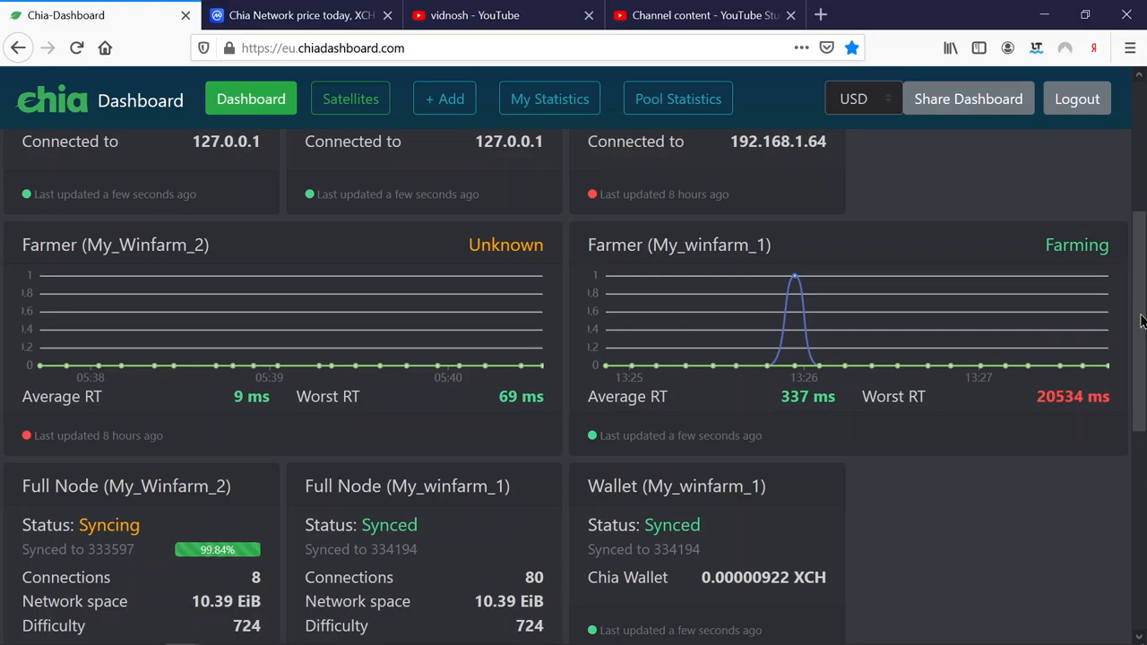
scroll("up", 3)
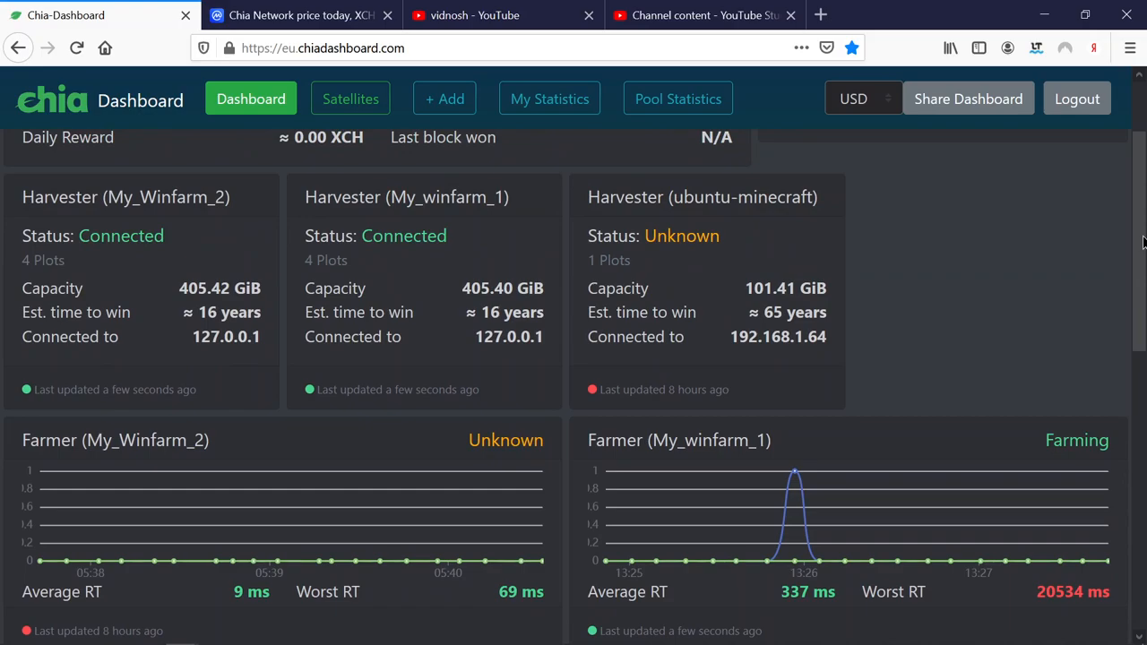
scroll("down", 3)
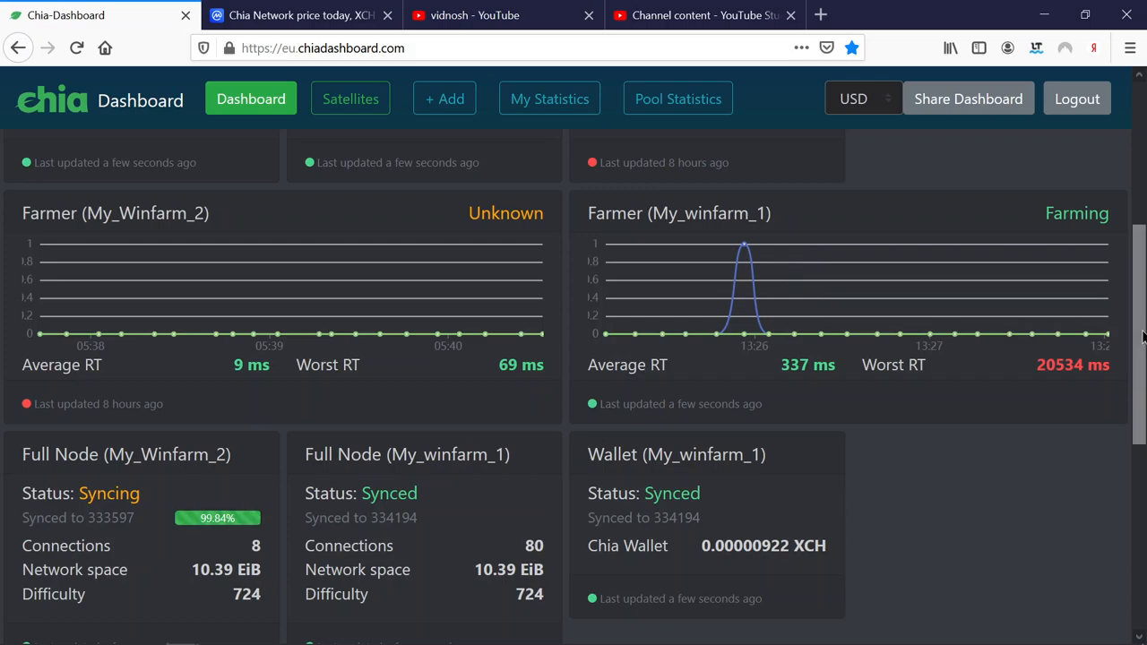
Step: Switch to the CoinMarketCap Chia Network tab showing XCH at $782.52 with its May chart
left_click(301, 15)
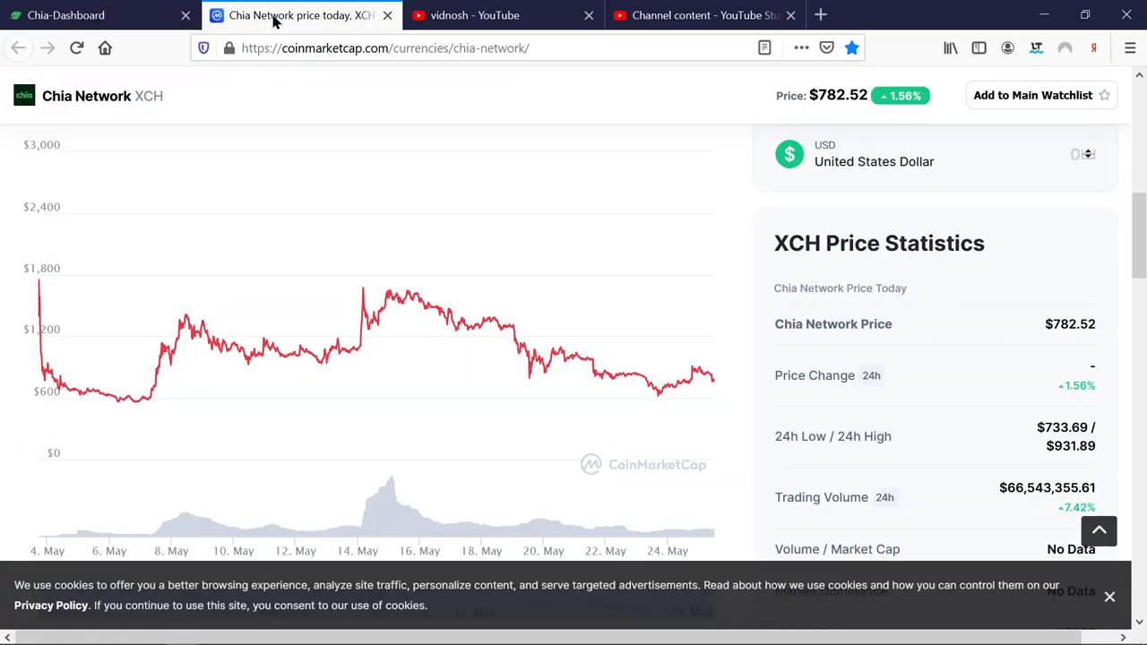
mouse_move(1133, 232)
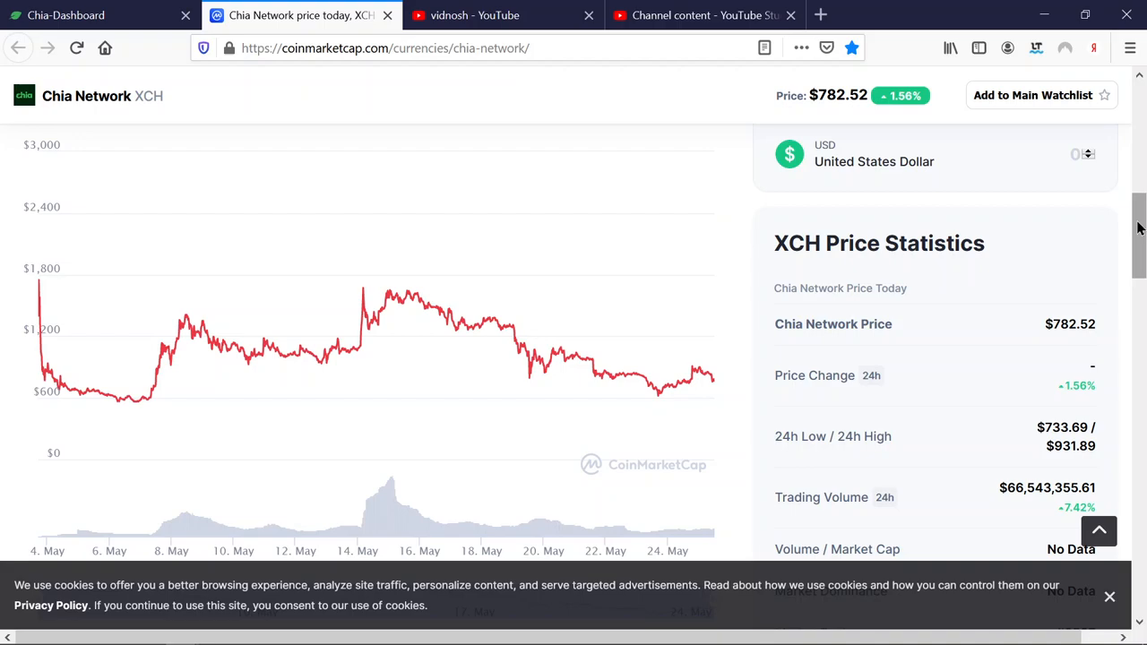
mouse_move(620, 375)
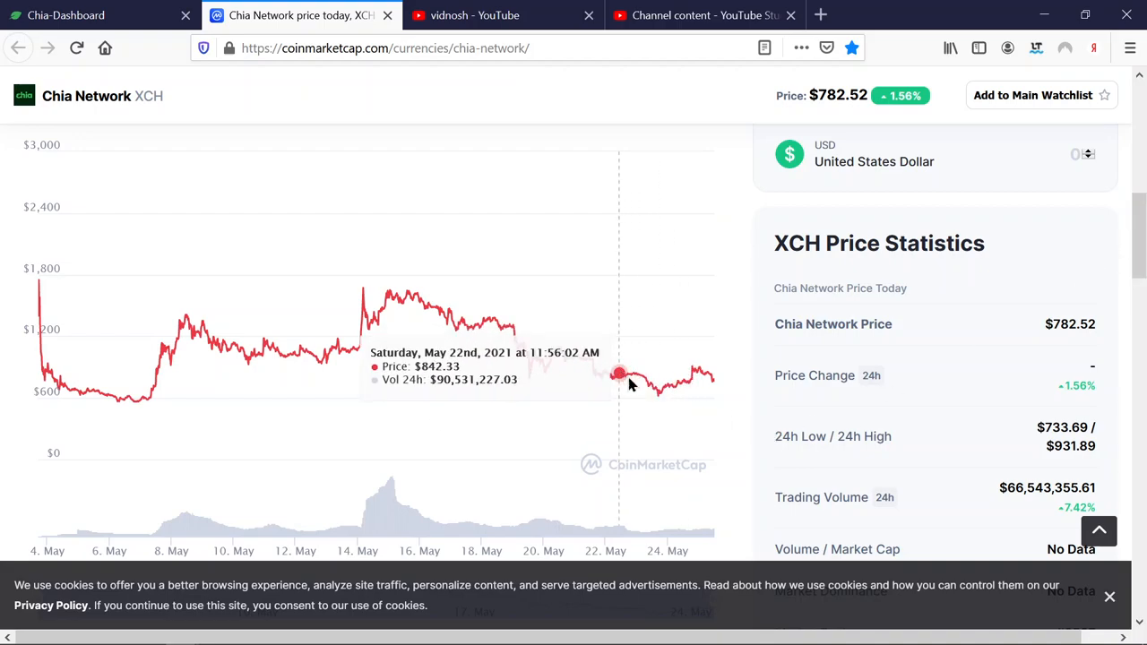
mouse_move(674, 390)
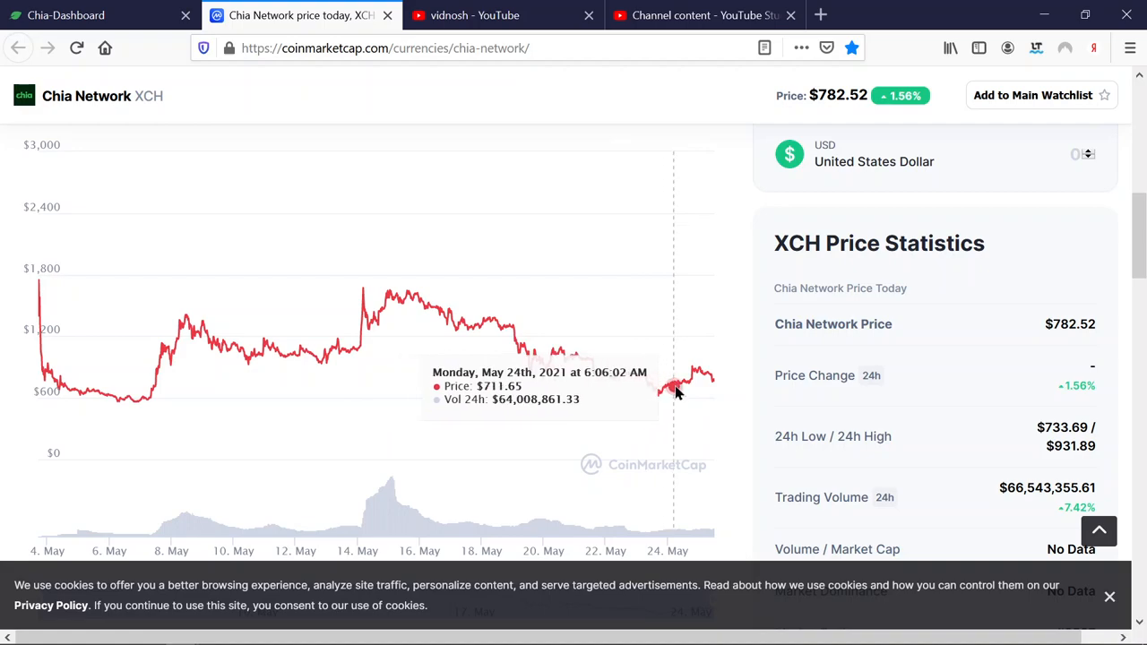
mouse_move(680, 380)
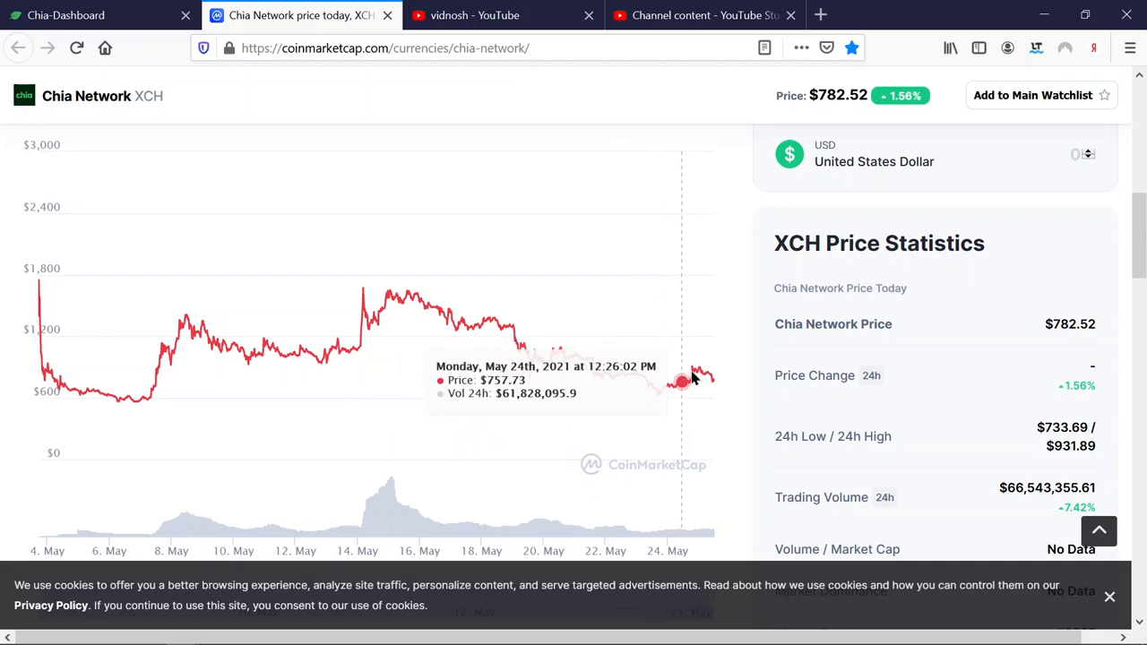
mouse_move(688, 377)
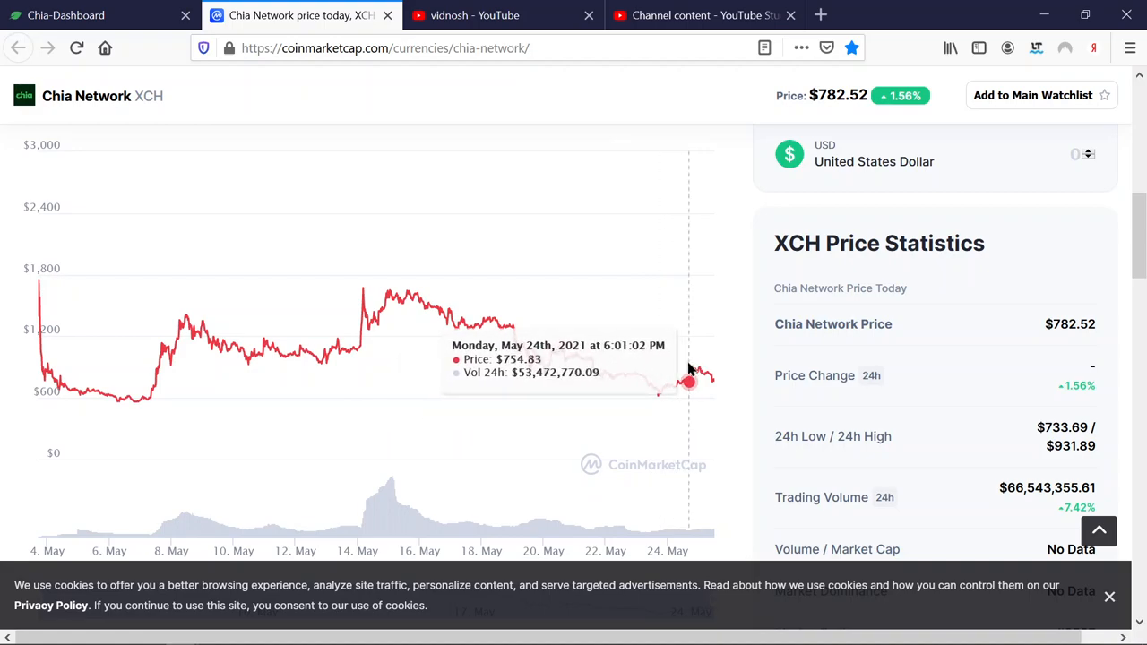
mouse_move(1138, 242)
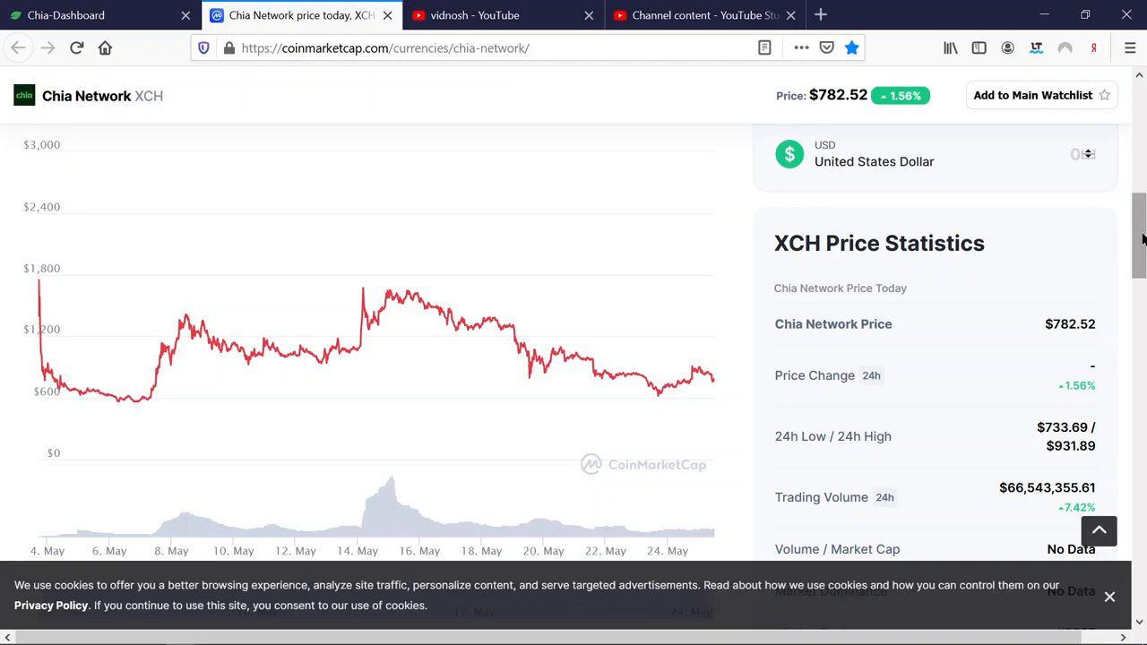
mouse_move(709, 375)
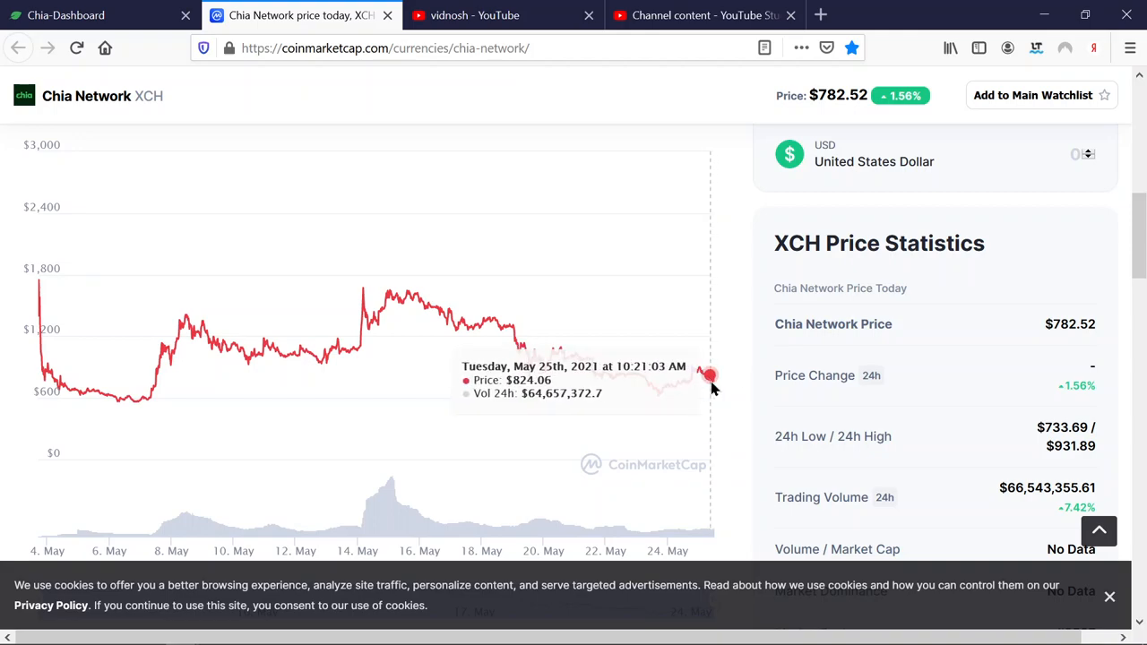
mouse_move(707, 395)
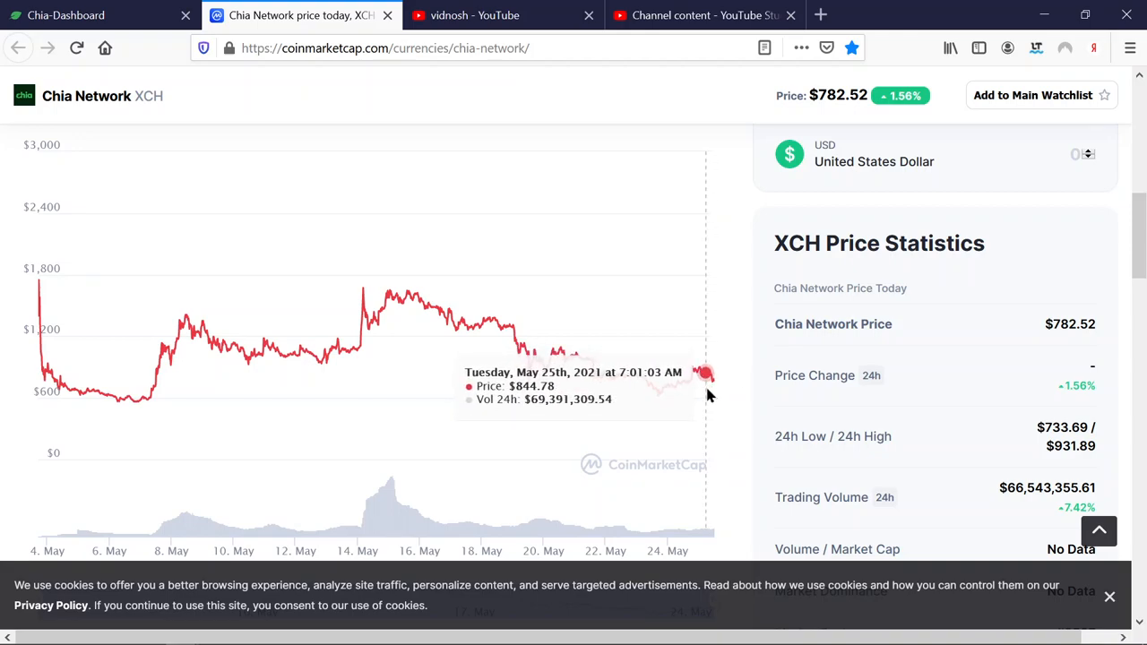
mouse_move(712, 380)
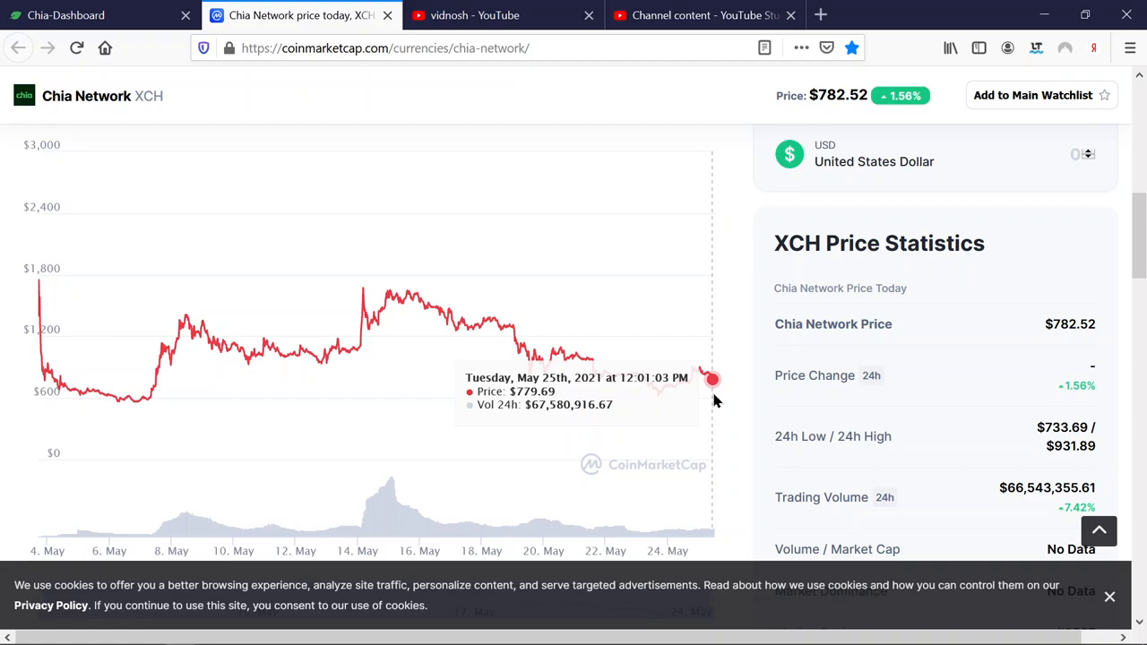
mouse_move(674, 388)
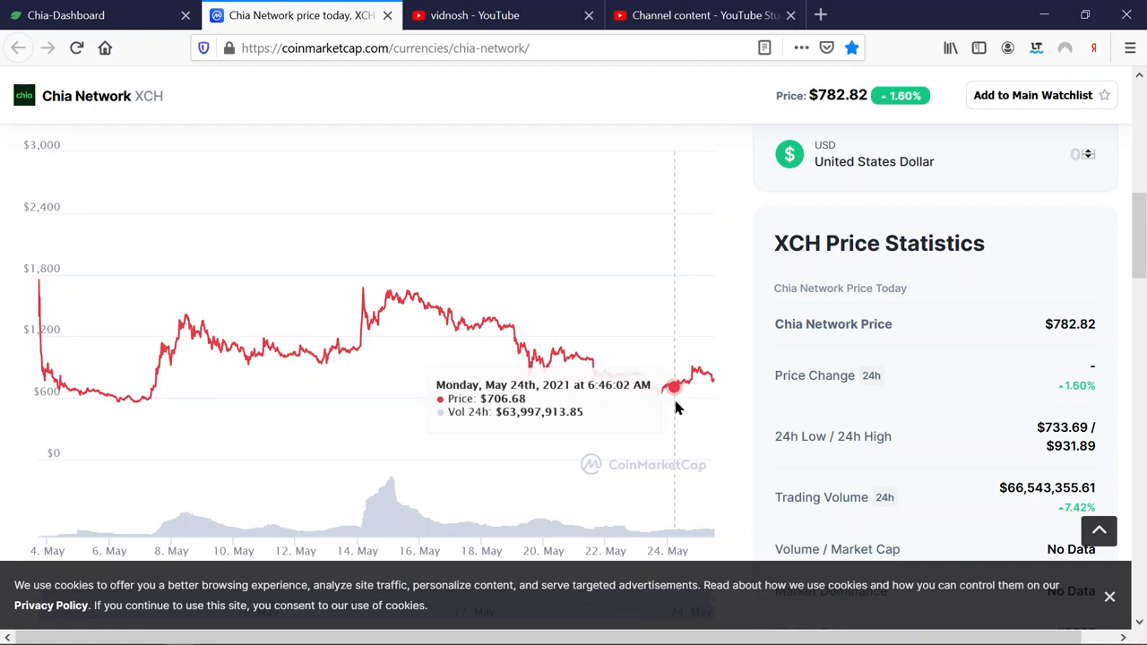
mouse_move(717, 405)
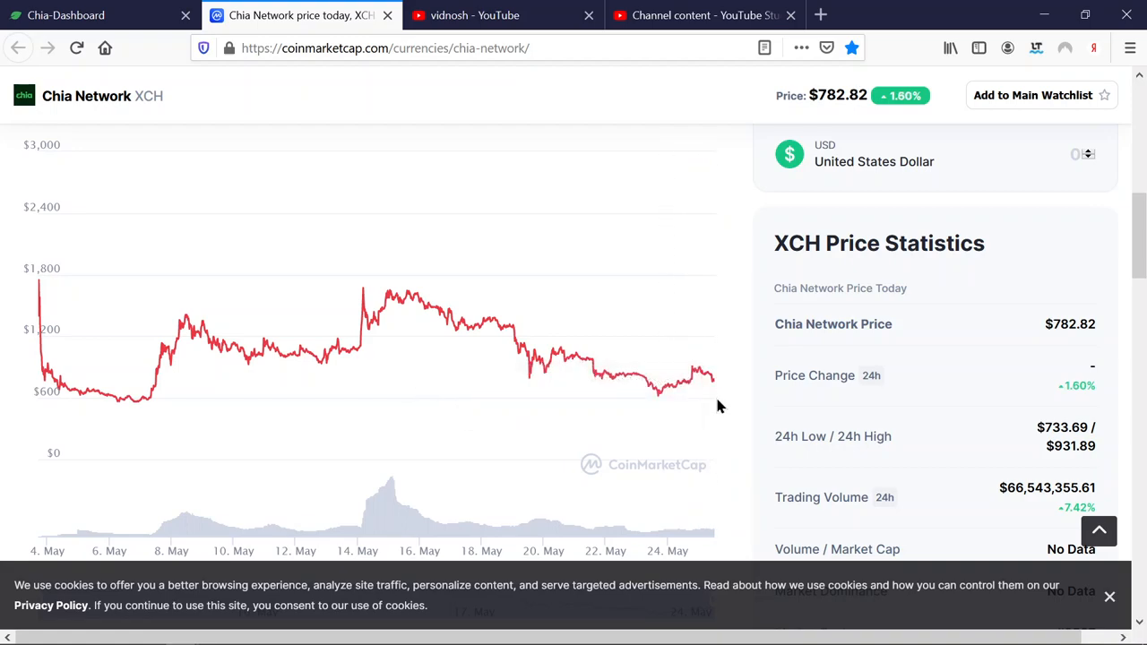
mouse_move(708, 374)
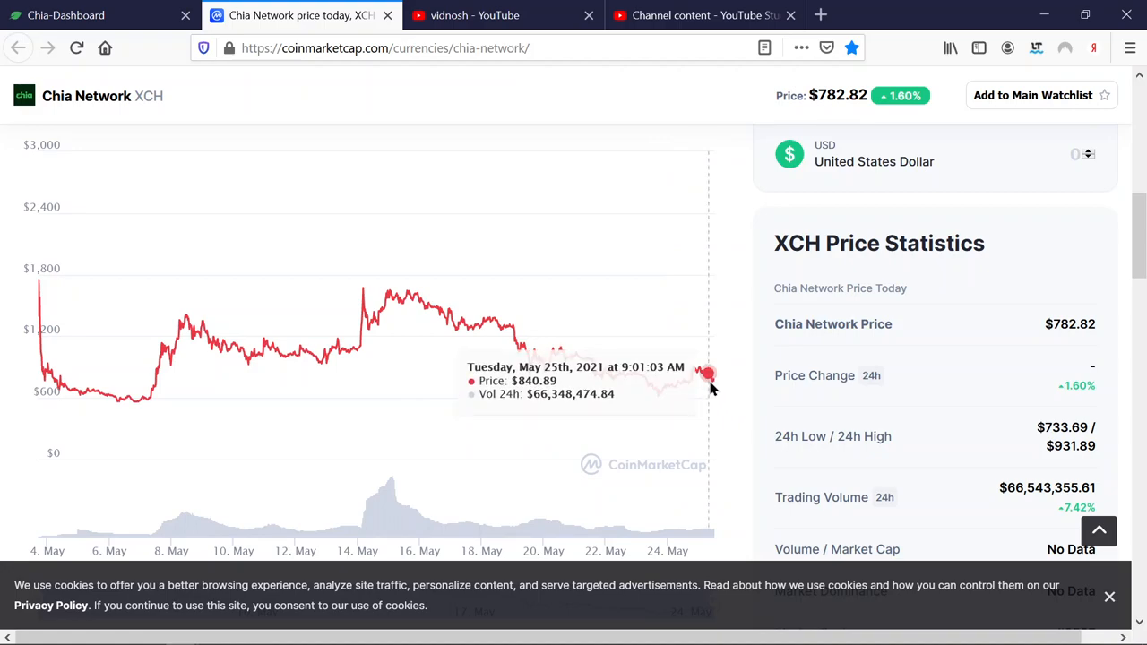
mouse_move(724, 400)
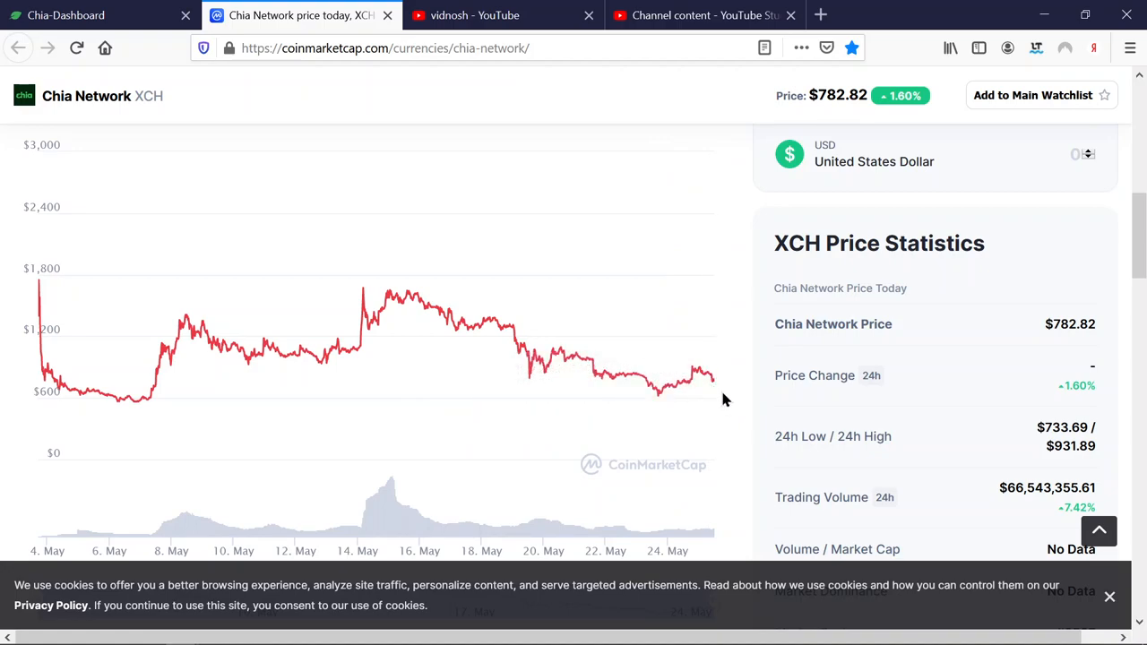
mouse_move(710, 374)
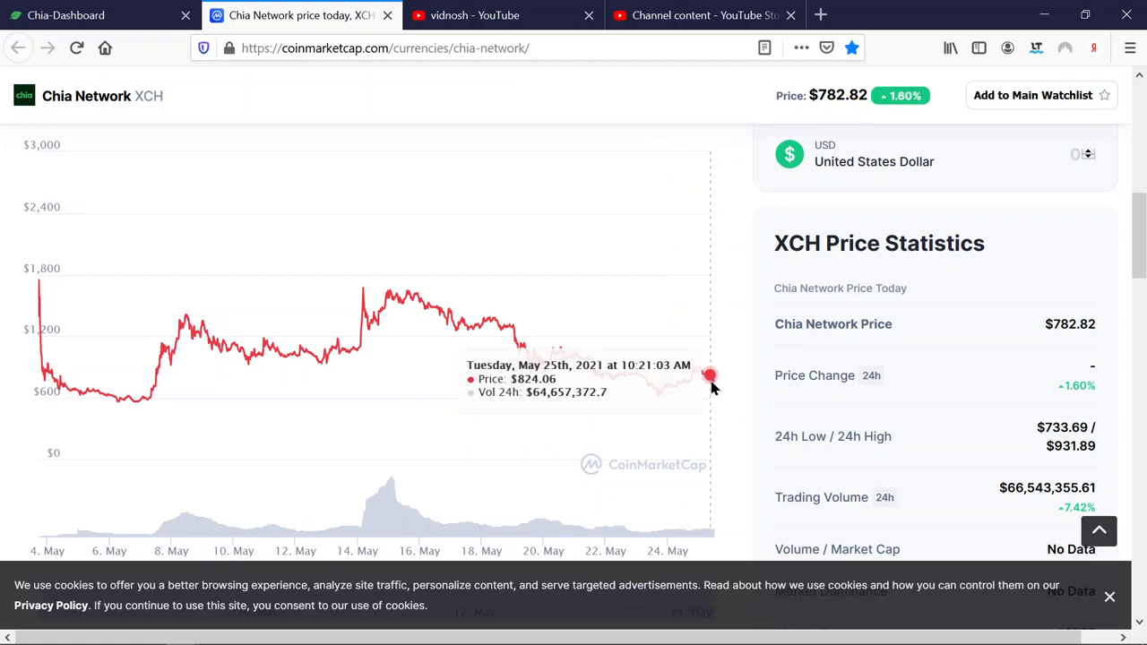
mouse_move(737, 391)
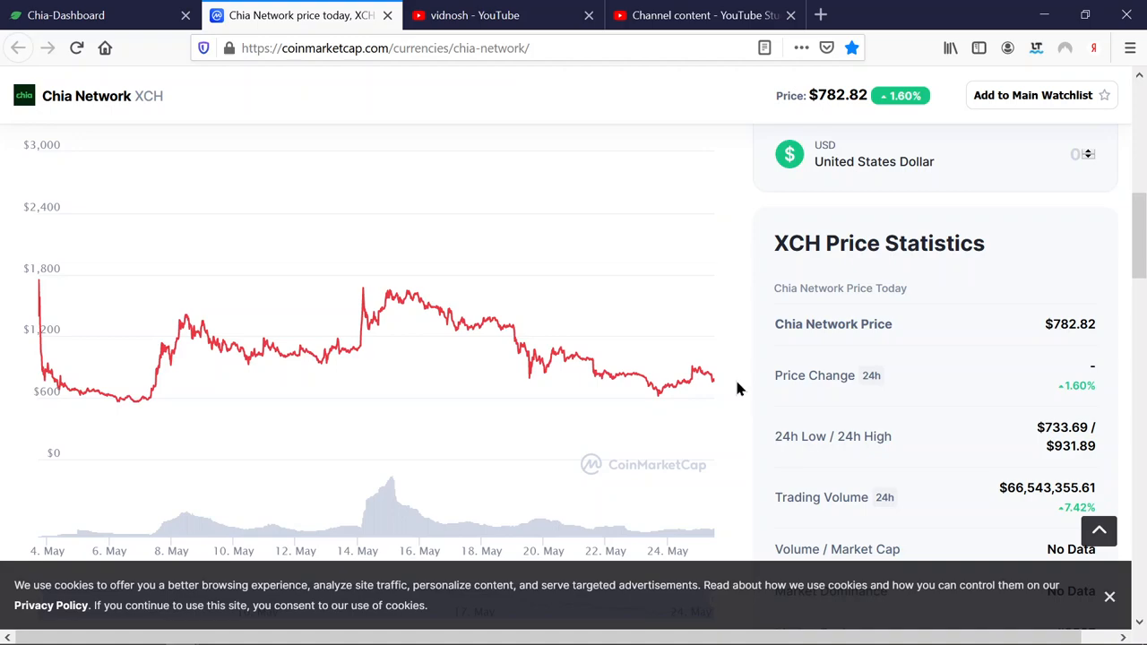
mouse_move(412, 295)
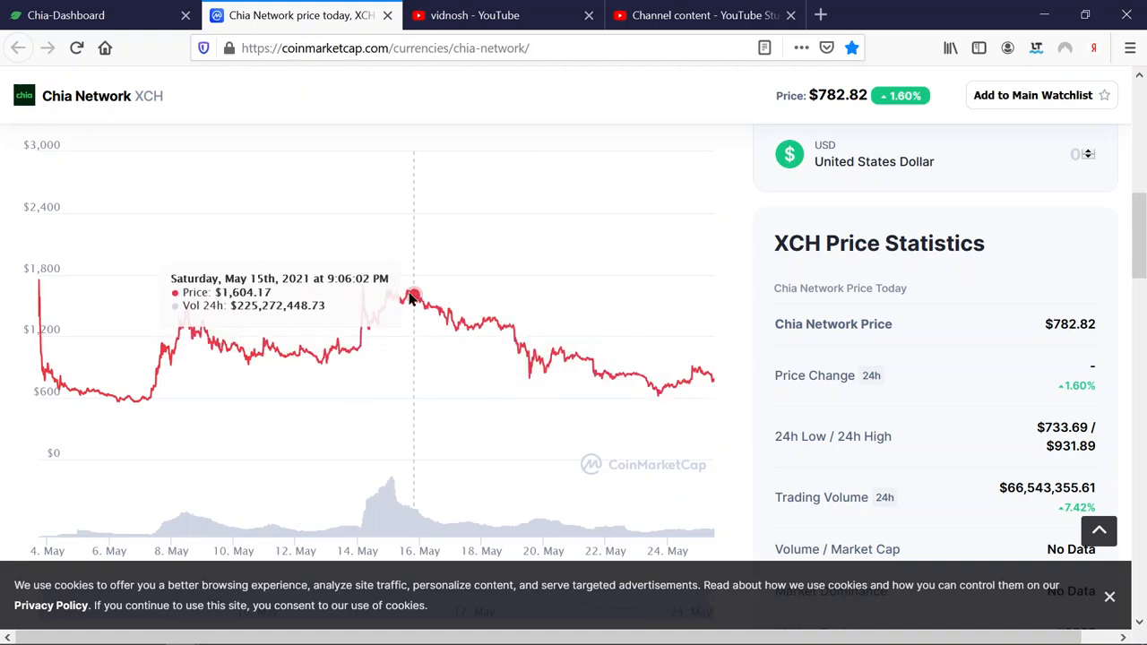
mouse_move(654, 380)
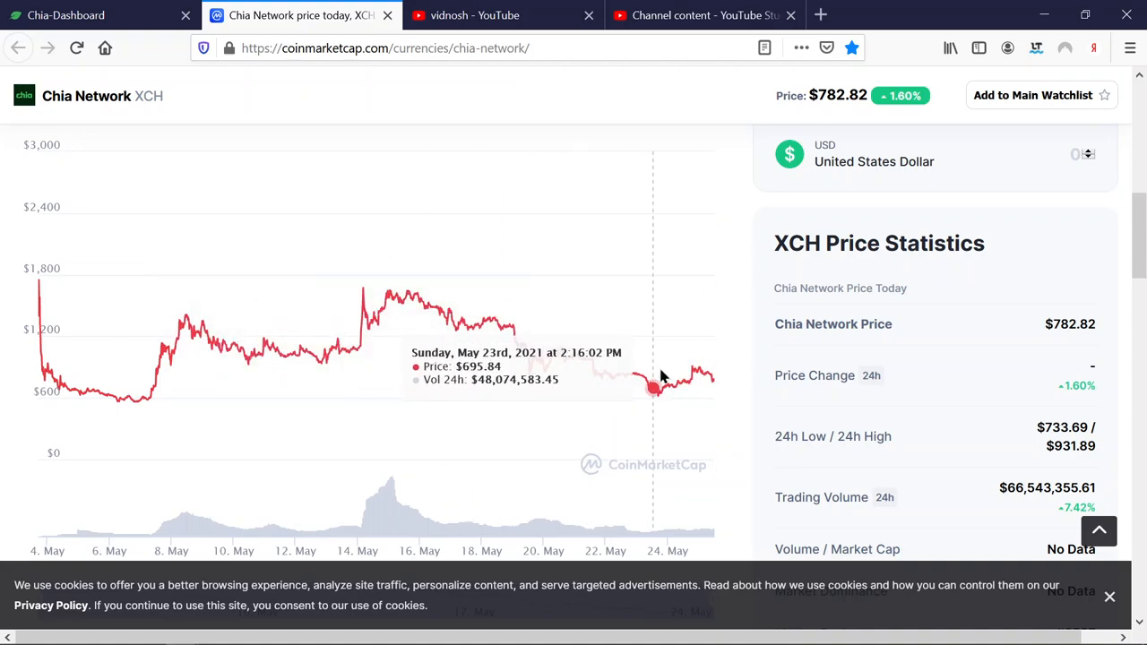
mouse_move(739, 392)
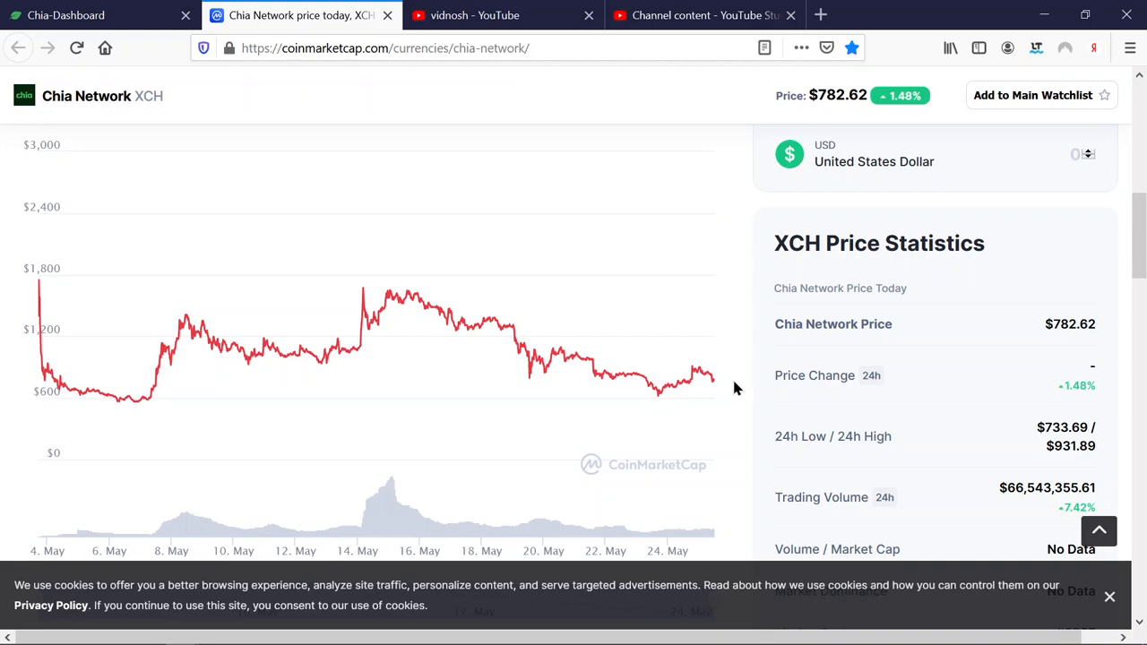
mouse_move(748, 404)
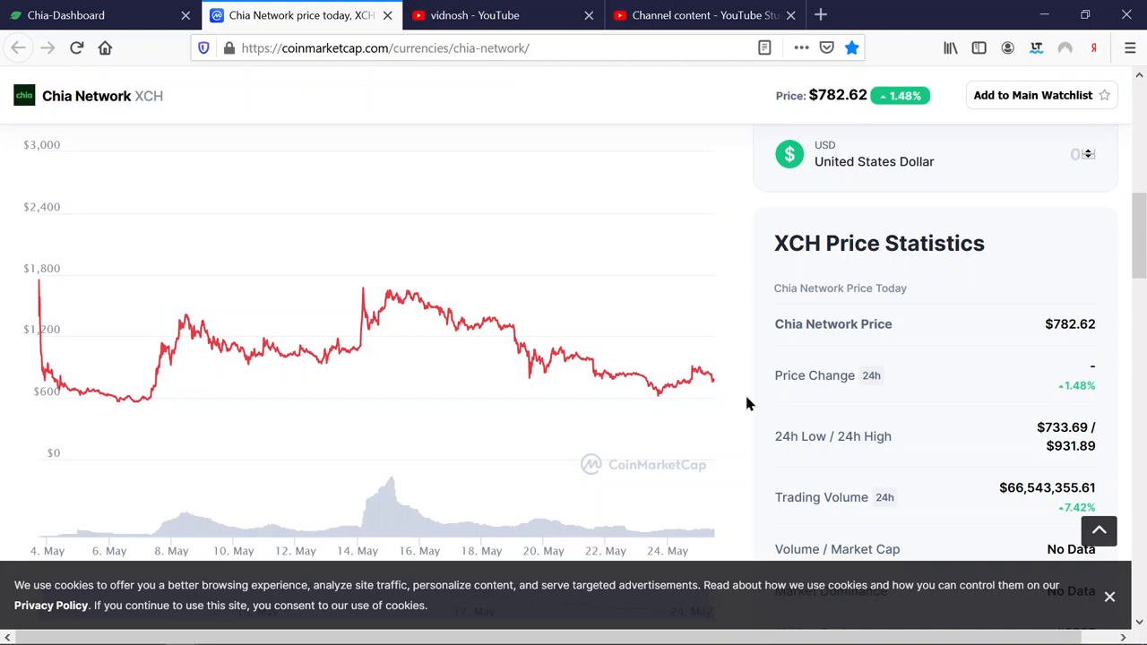
mouse_move(790, 411)
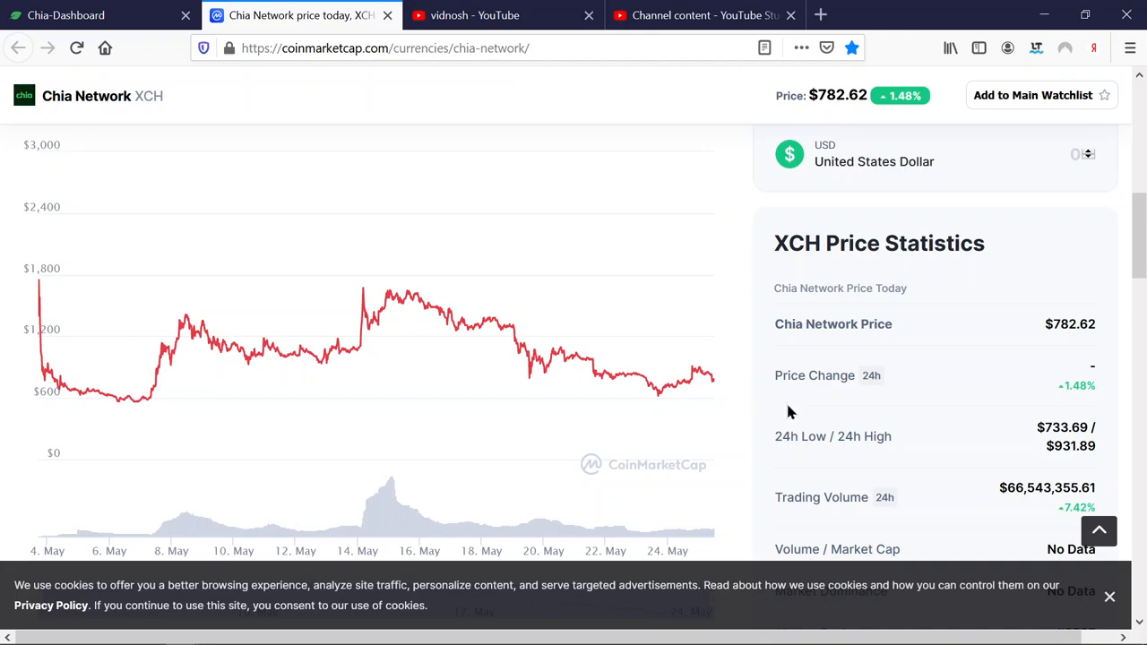
mouse_move(768, 409)
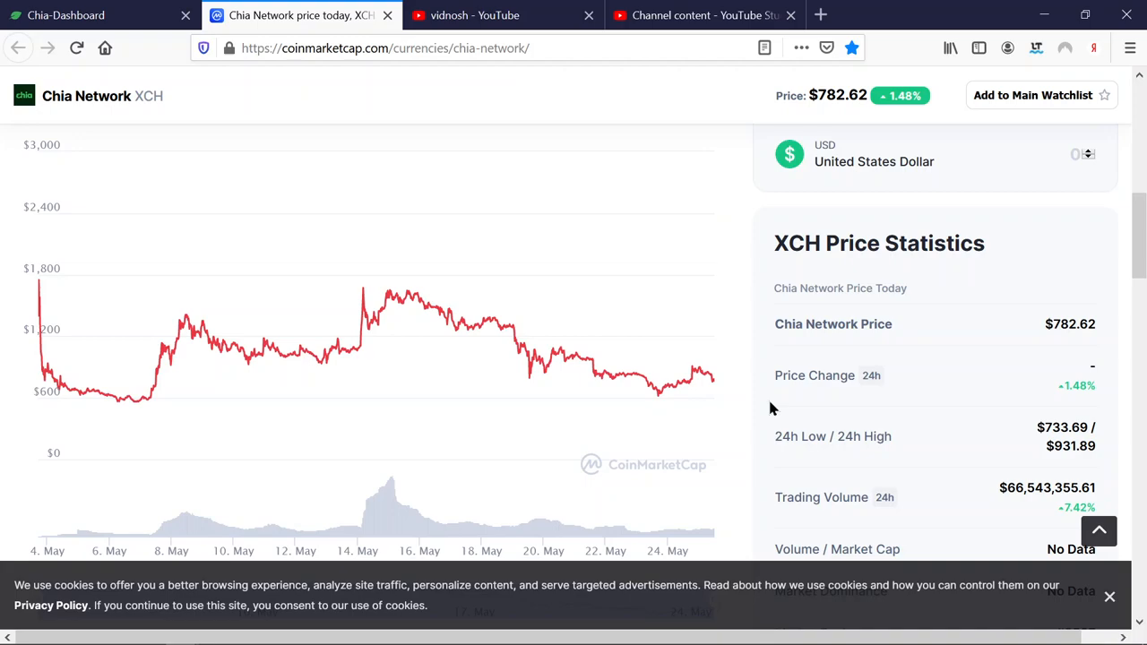
mouse_move(755, 404)
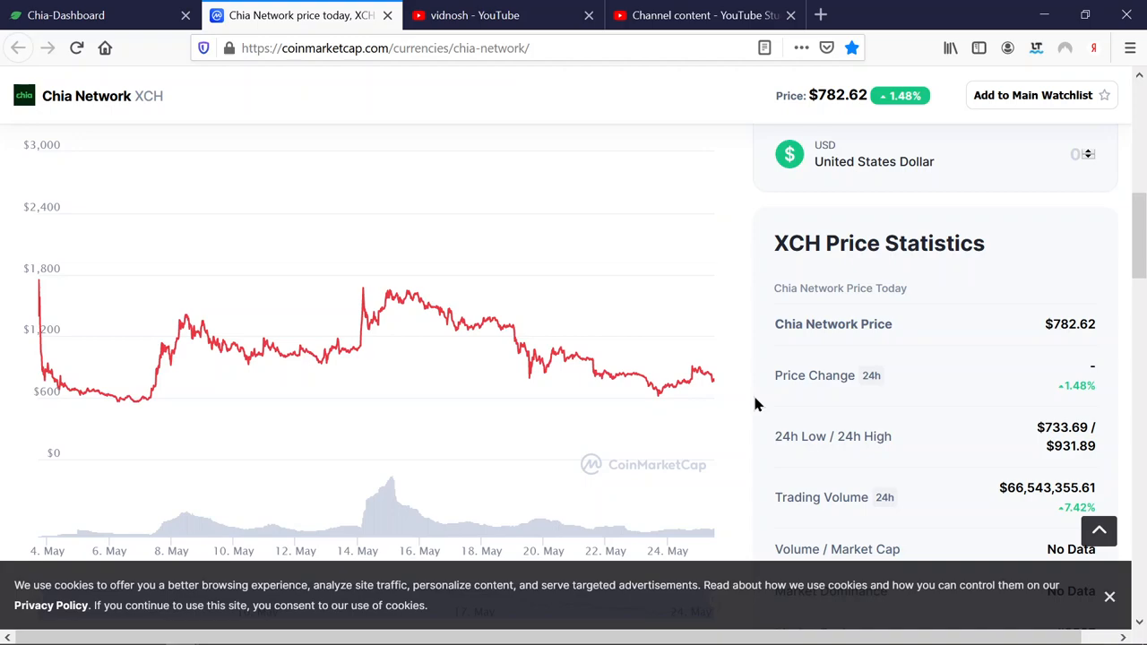
mouse_move(551, 102)
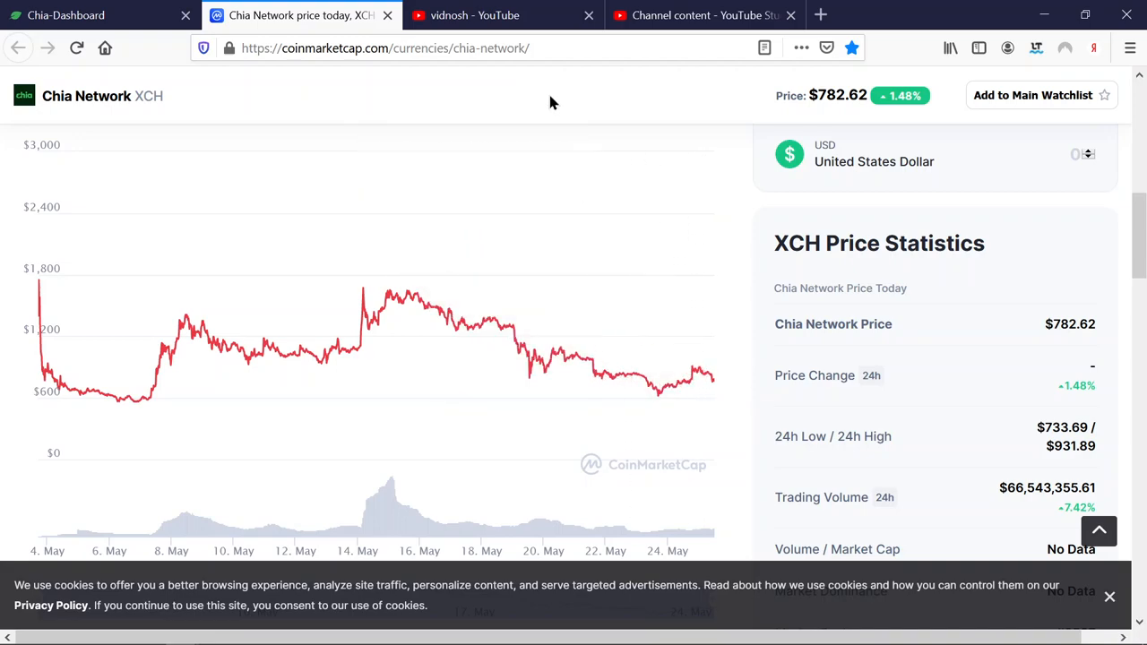
mouse_move(579, 119)
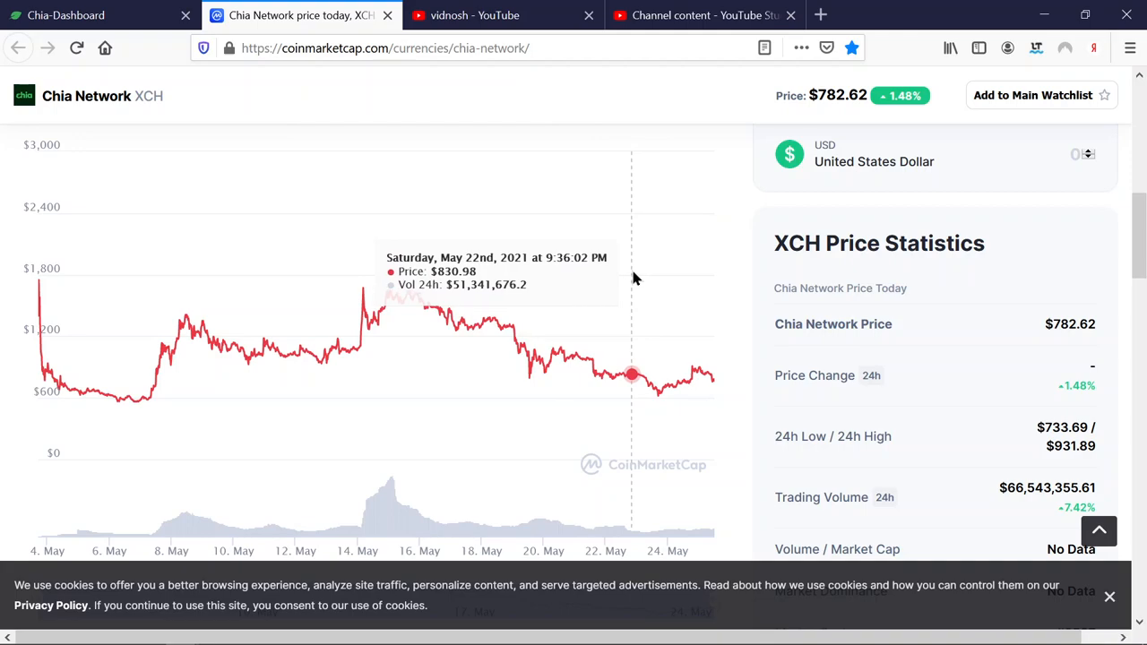
mouse_move(498, 322)
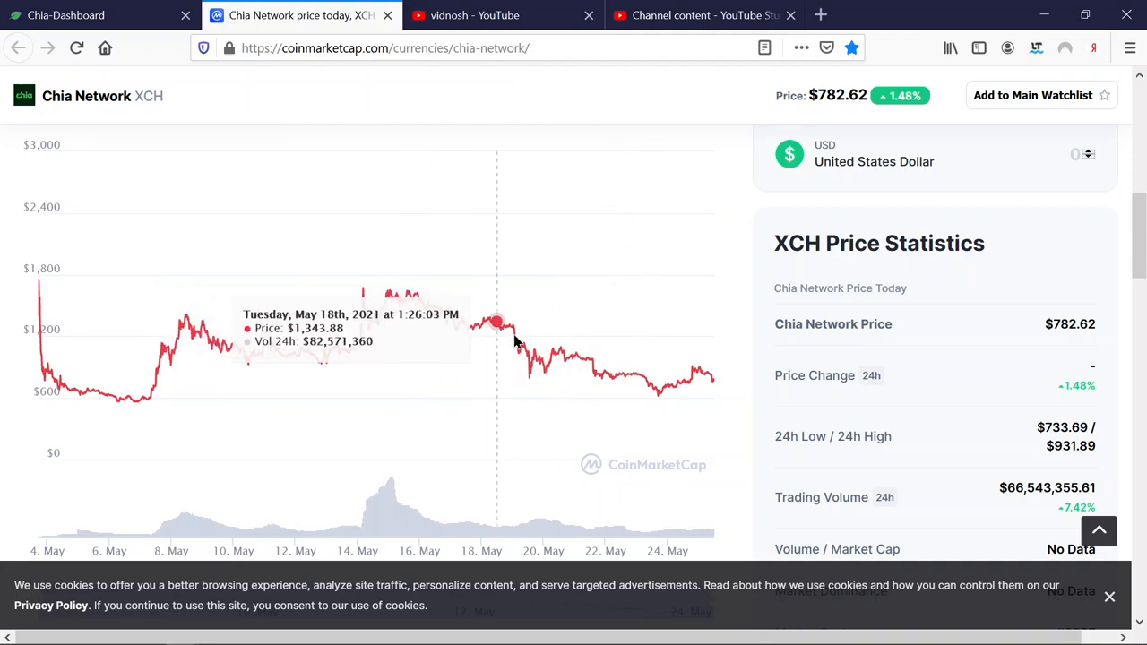
mouse_move(723, 400)
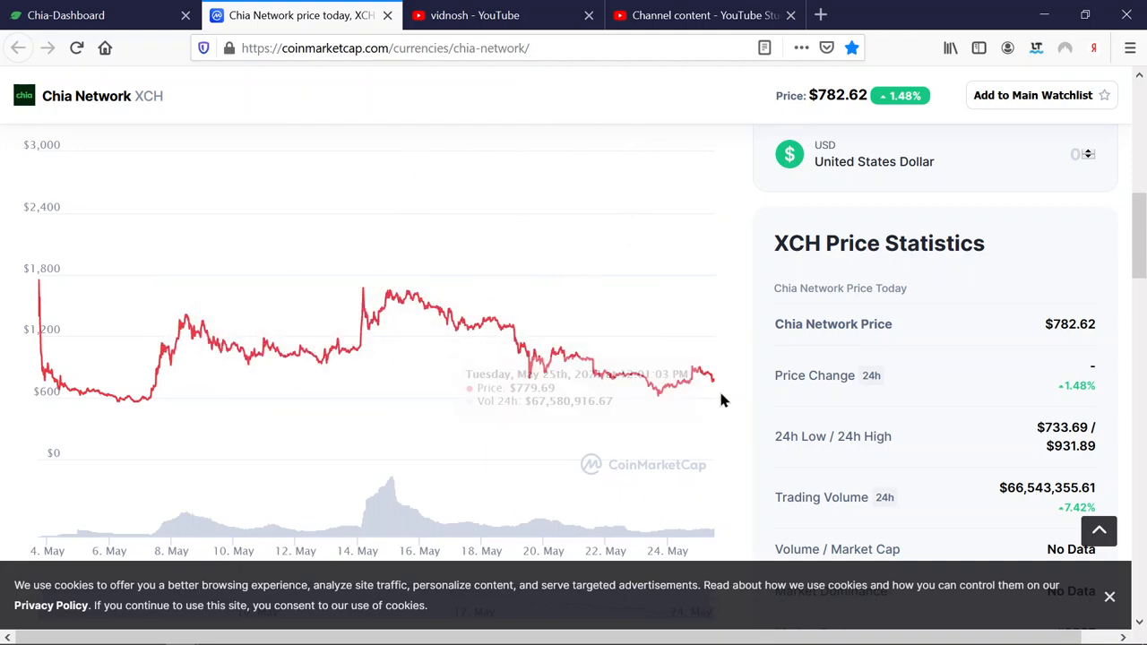
mouse_move(723, 393)
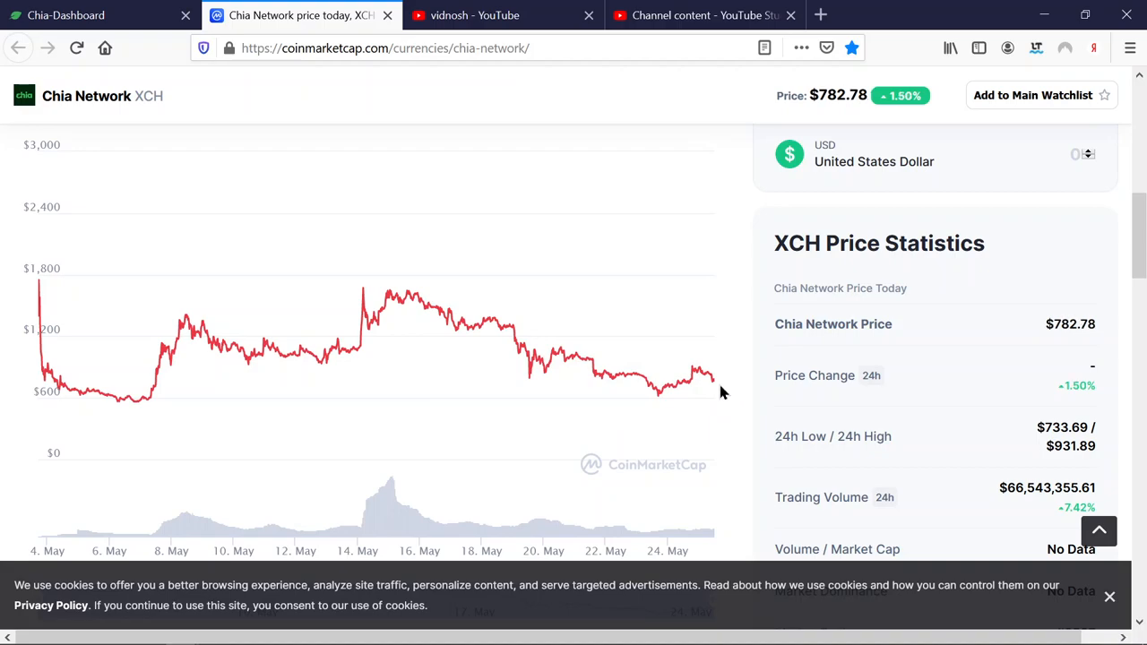
mouse_move(406, 286)
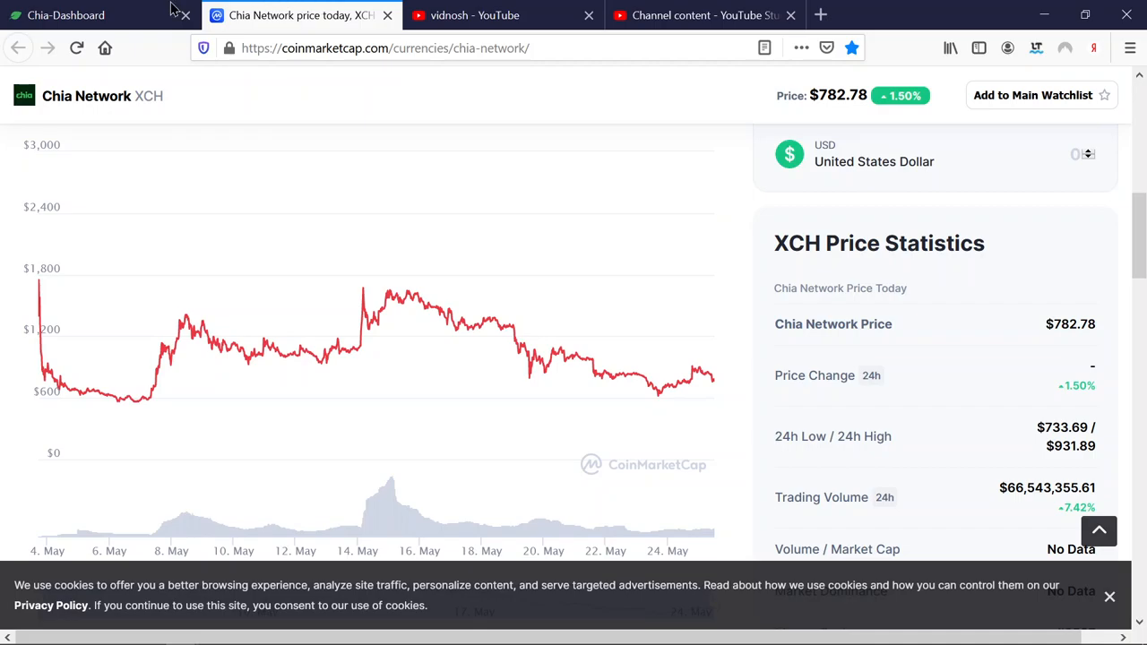
left_click(65, 16)
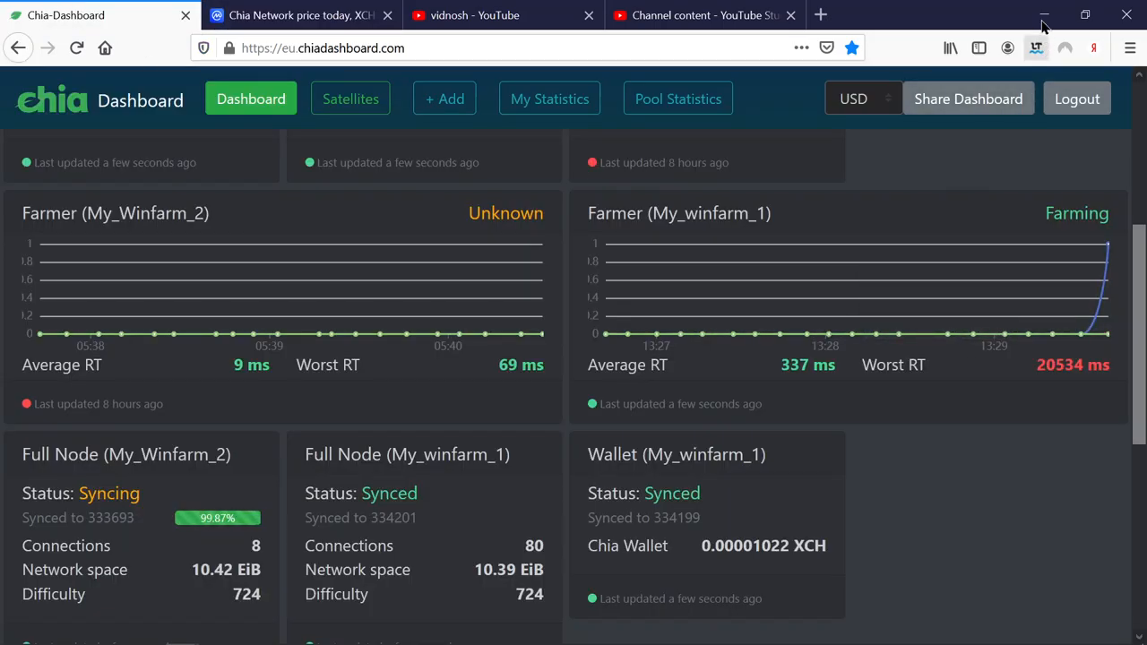
mouse_move(1043, 16)
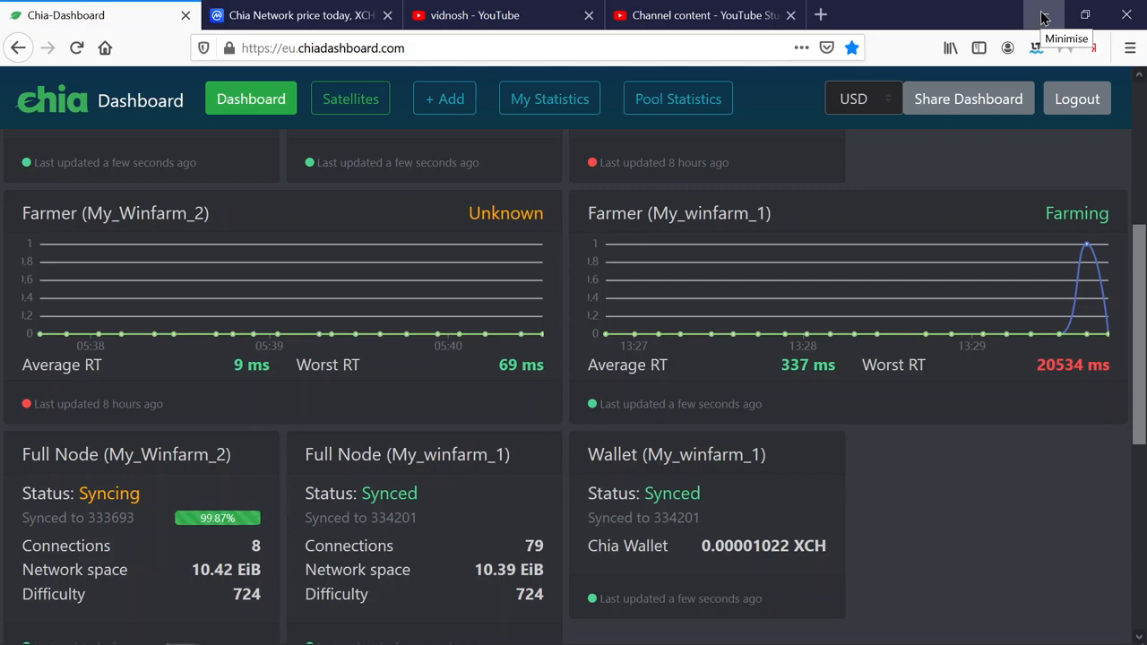
mouse_move(1030, 314)
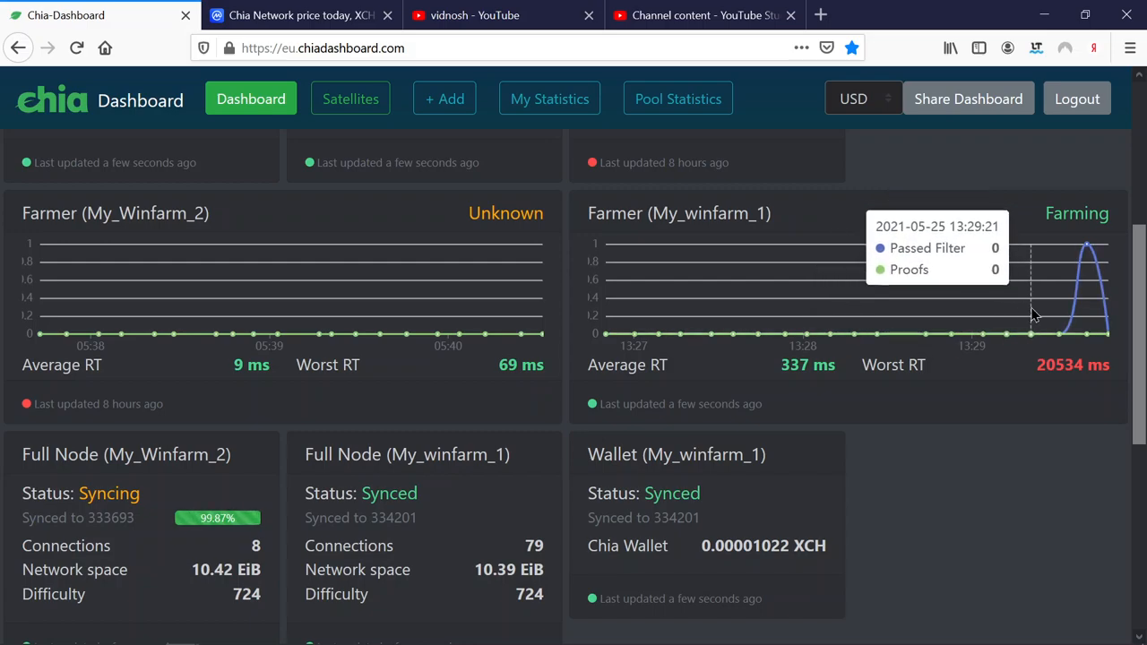
mouse_move(1087, 314)
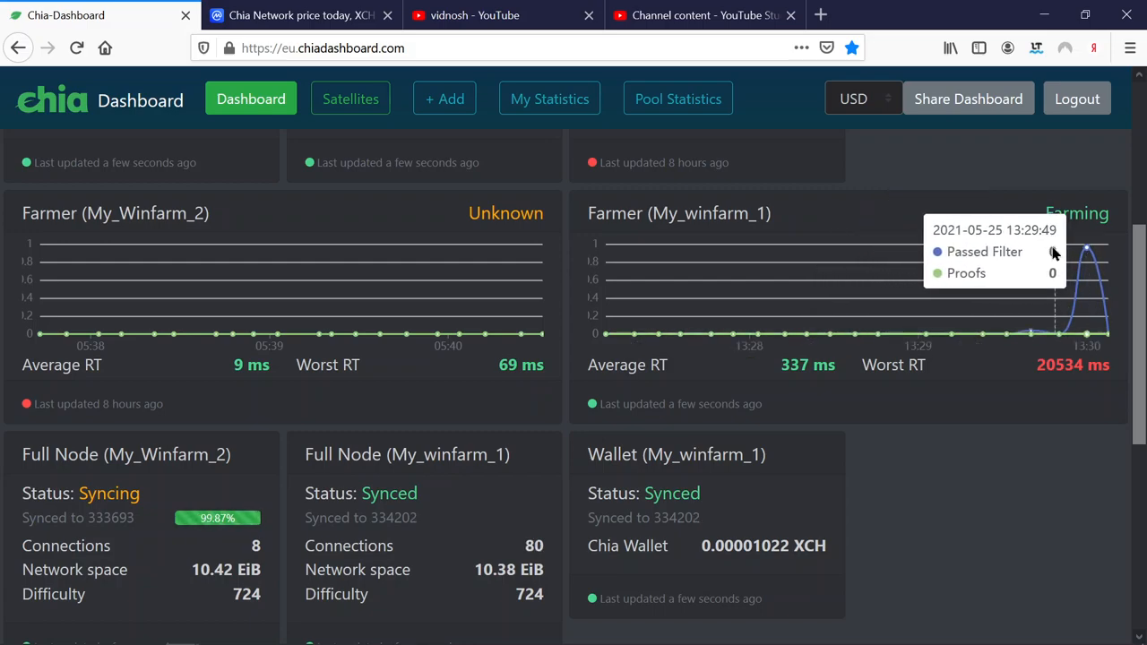
mouse_move(1042, 15)
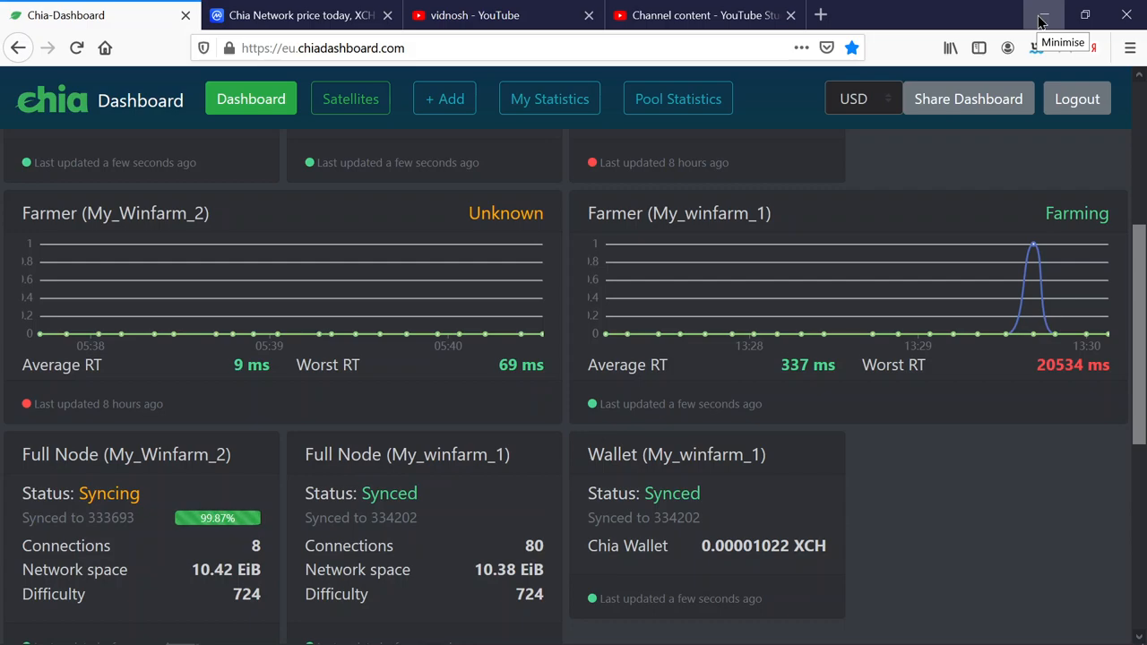
Step: Minimise the dashboard window and choose the tmux guide Firefox window from the taskbar
left_click(1042, 15)
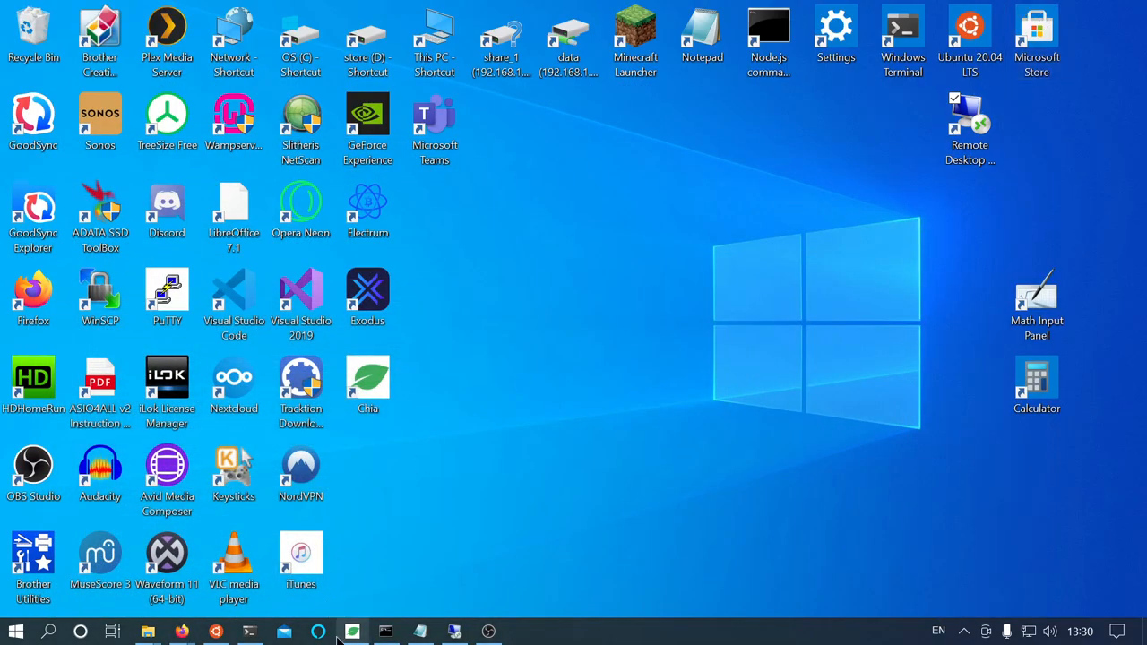
mouse_move(182, 632)
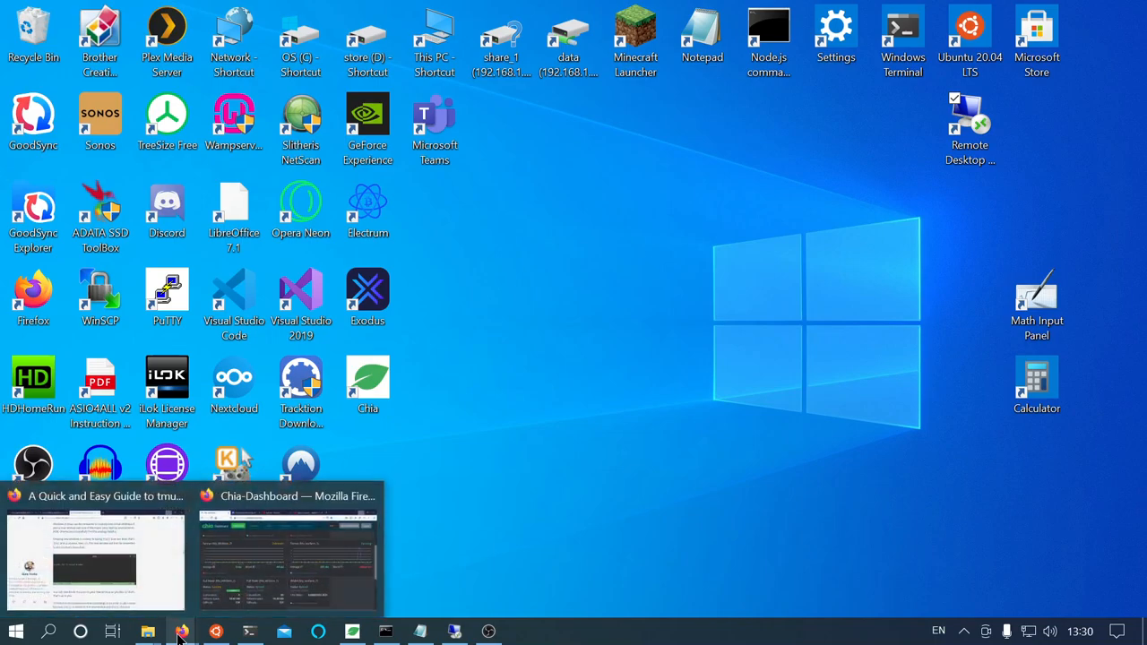
left_click(94, 555)
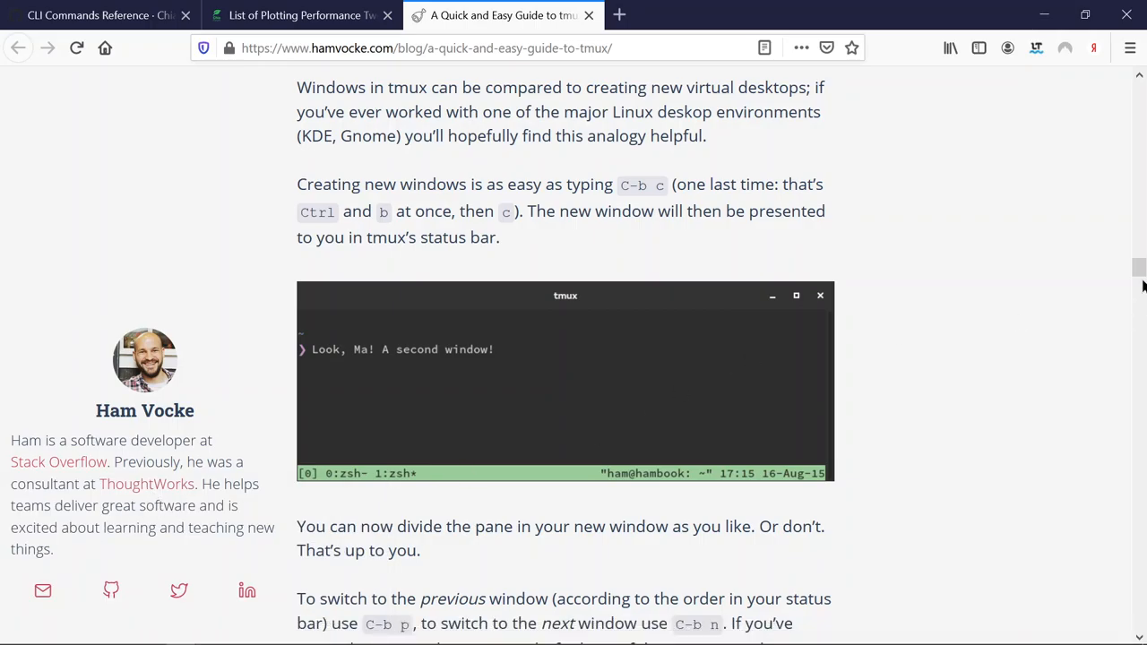
Step: Scroll the tmux guide article up to its title, author and introduction
scroll("up", 3)
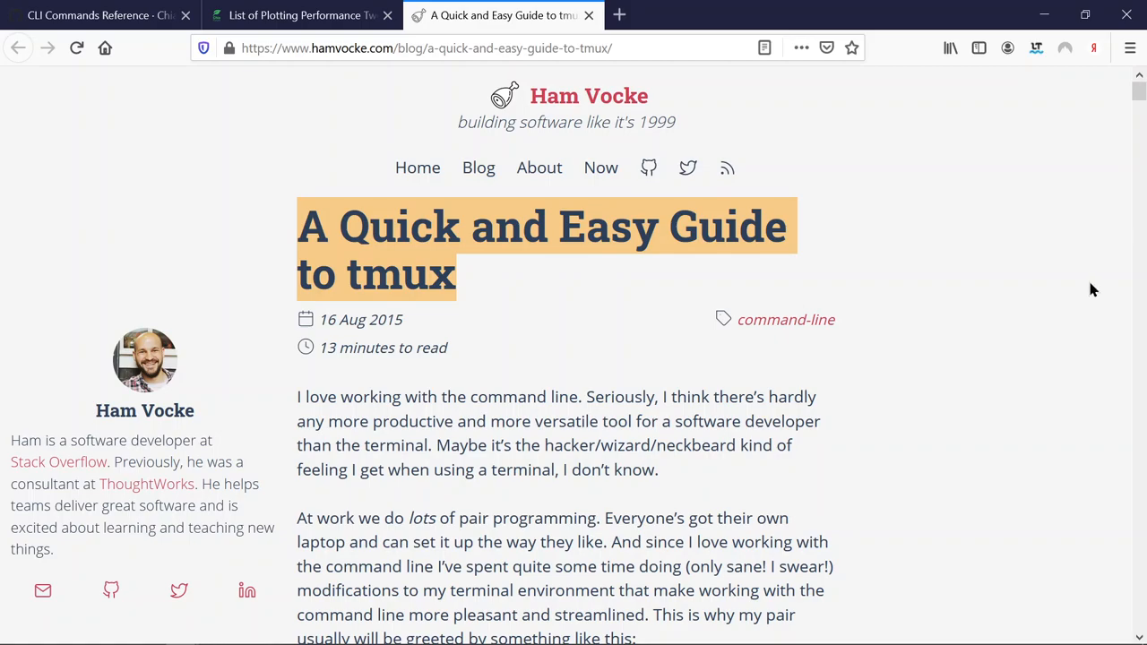
mouse_move(649, 336)
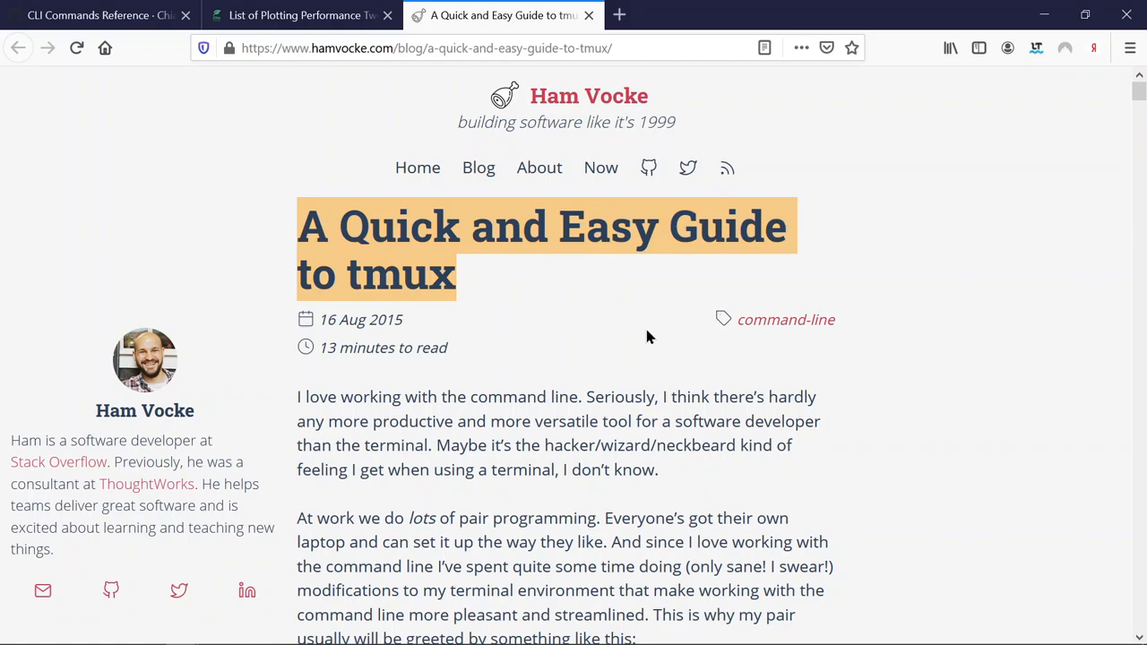
mouse_move(616, 337)
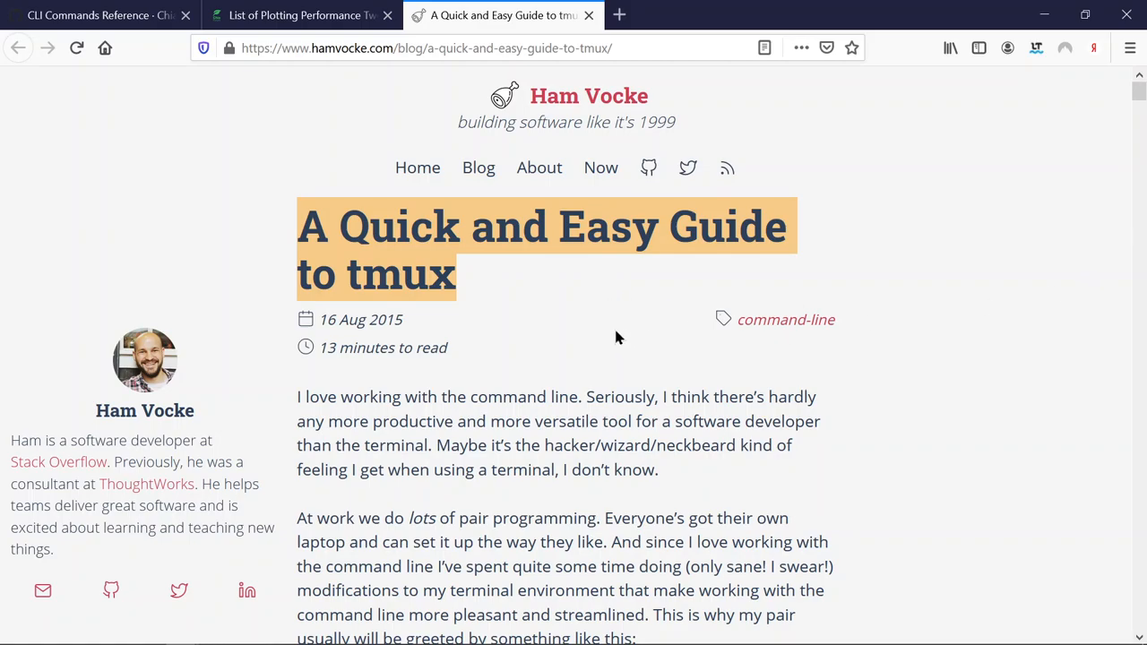
mouse_move(1077, 297)
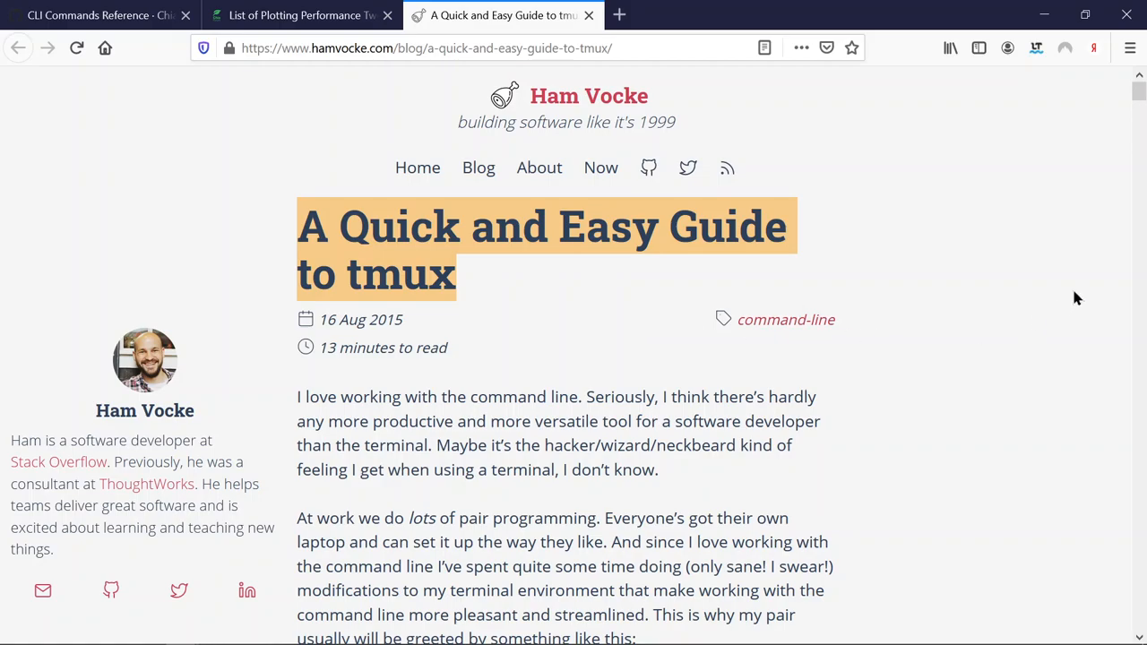
mouse_move(1066, 303)
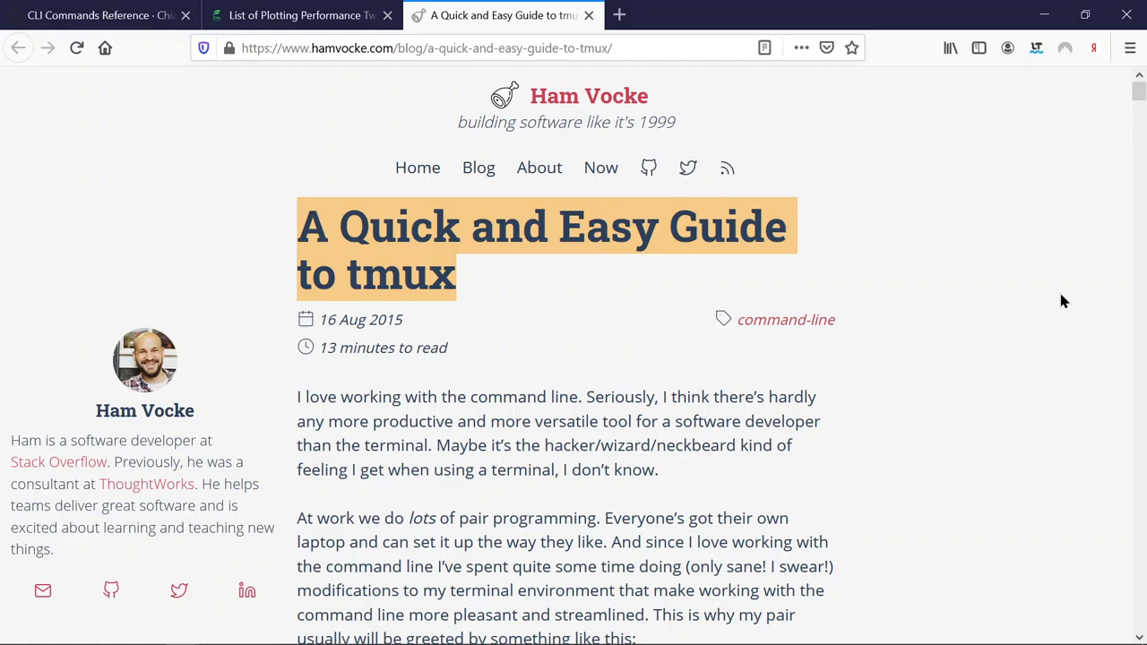
mouse_move(1047, 305)
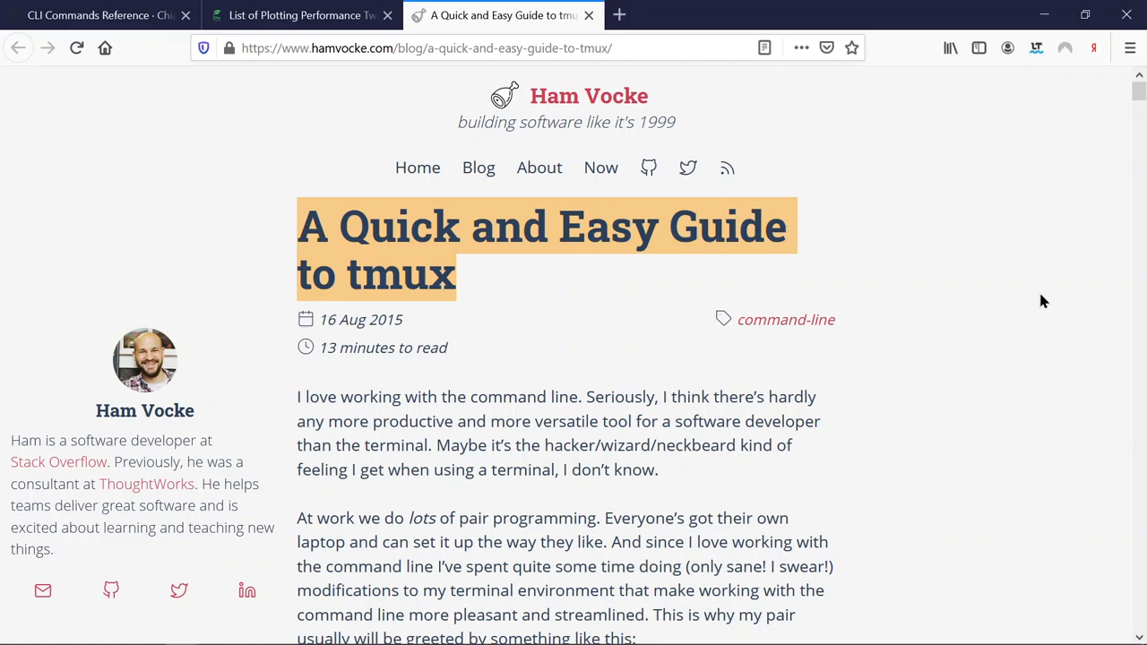
mouse_move(968, 253)
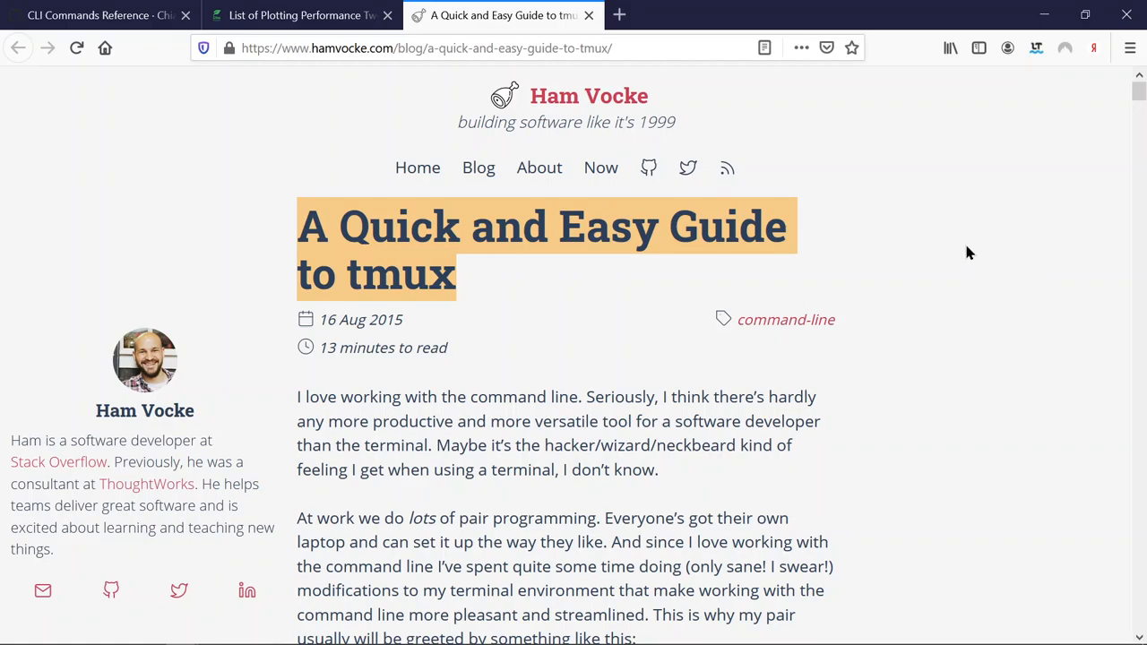
mouse_move(960, 246)
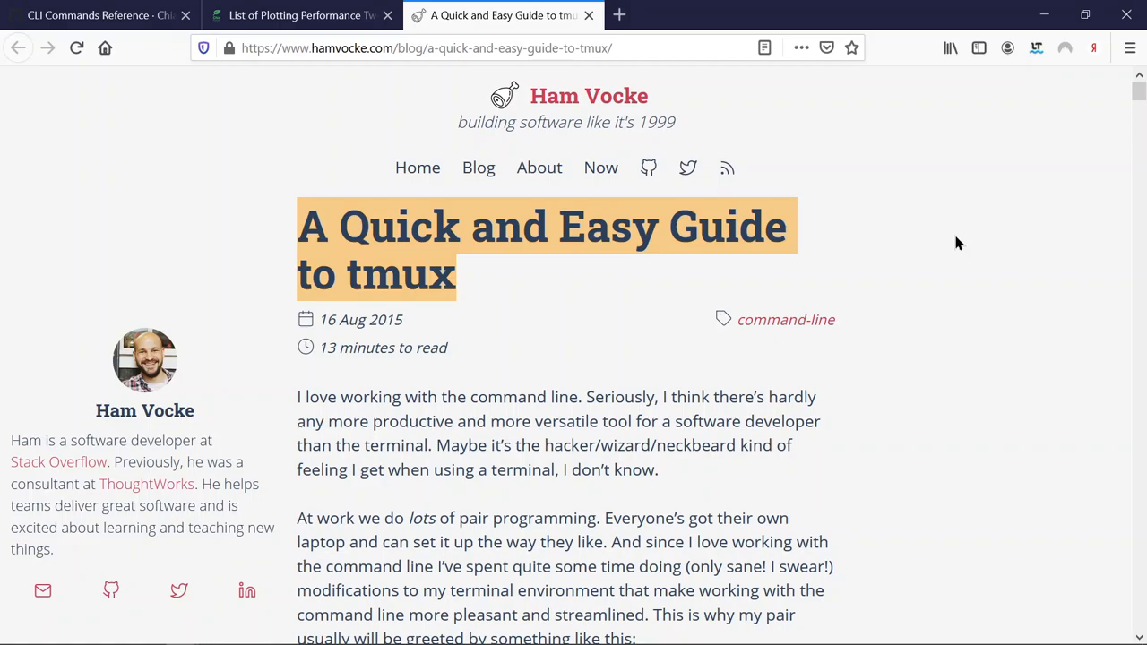
mouse_move(1110, 107)
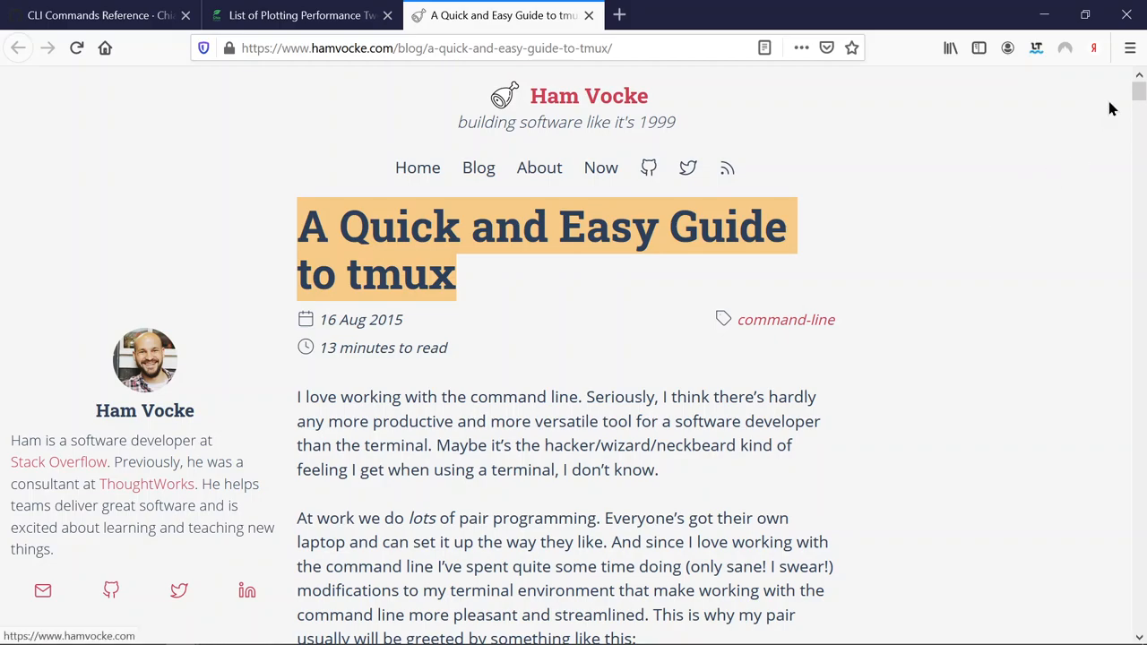
mouse_move(1030, 226)
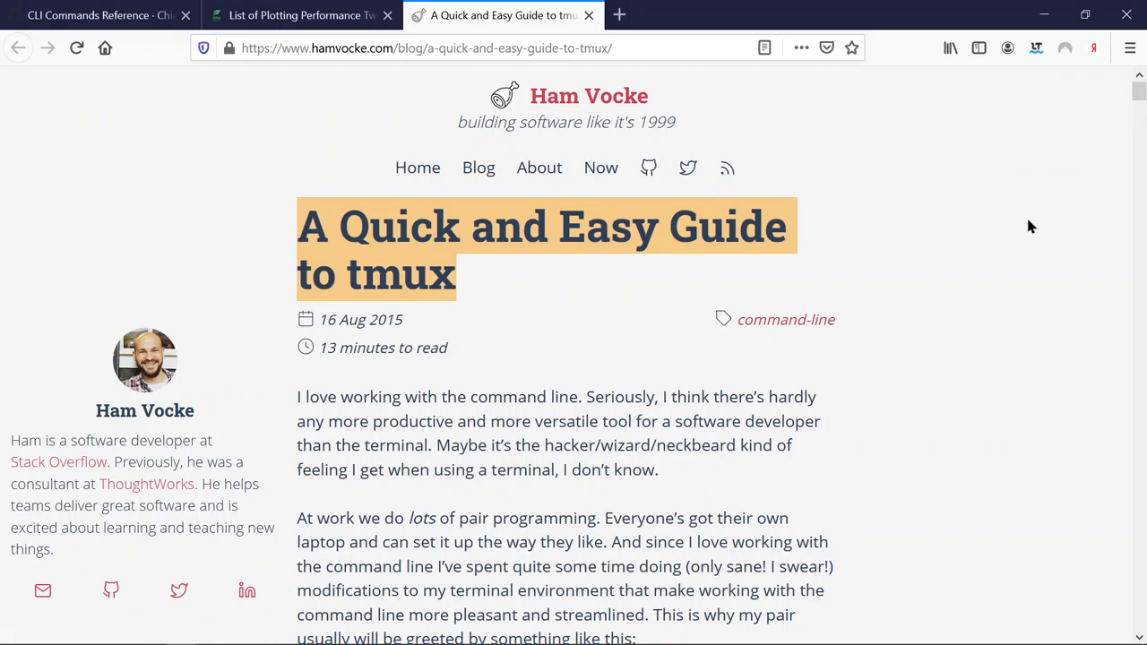
mouse_move(1042, 417)
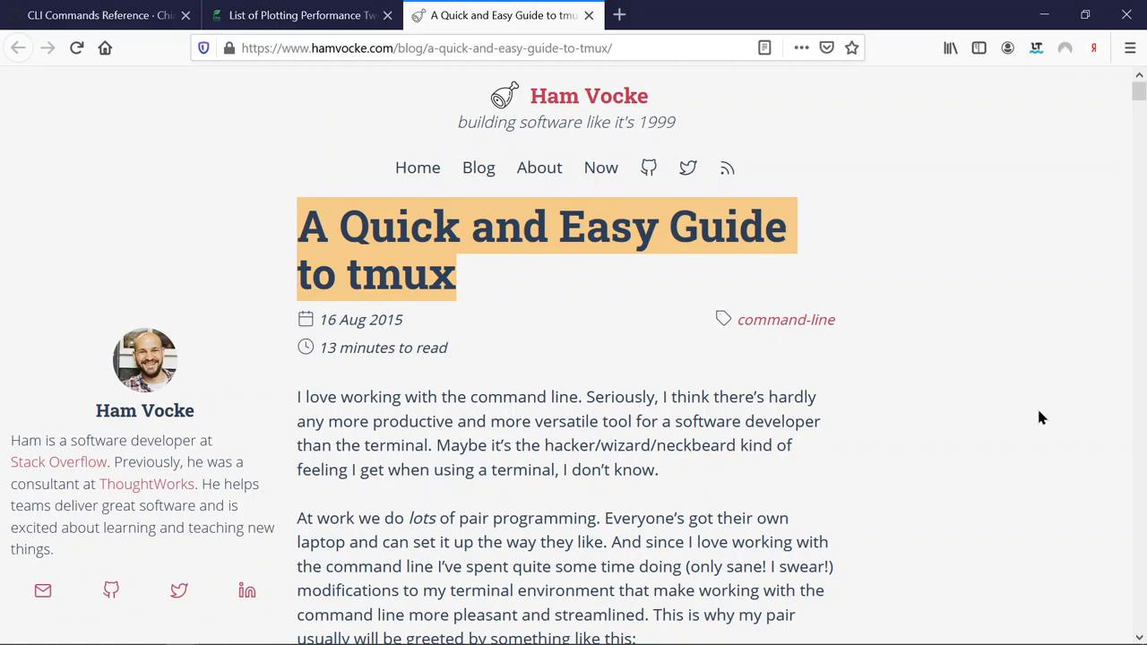
mouse_move(1050, 397)
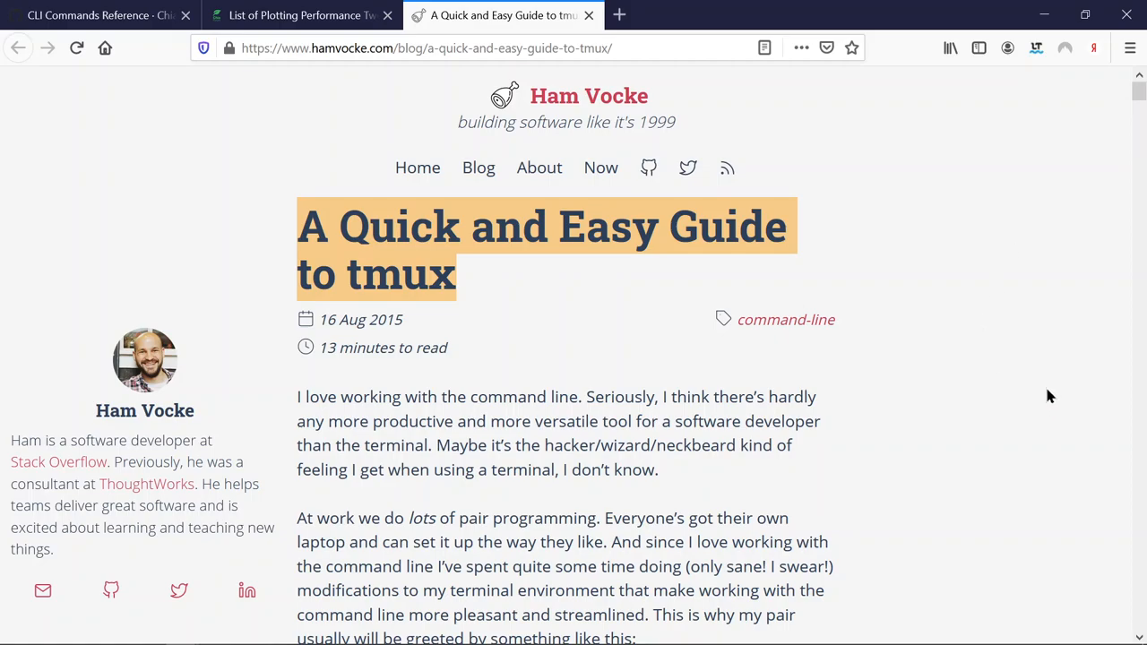
mouse_move(1096, 278)
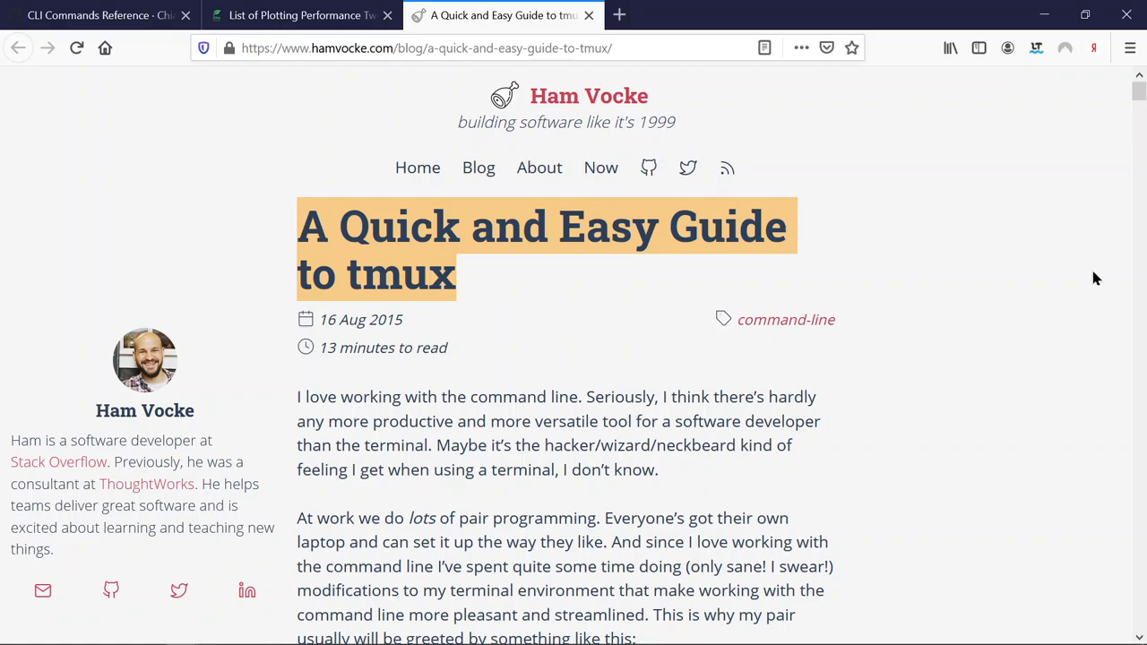
mouse_move(949, 339)
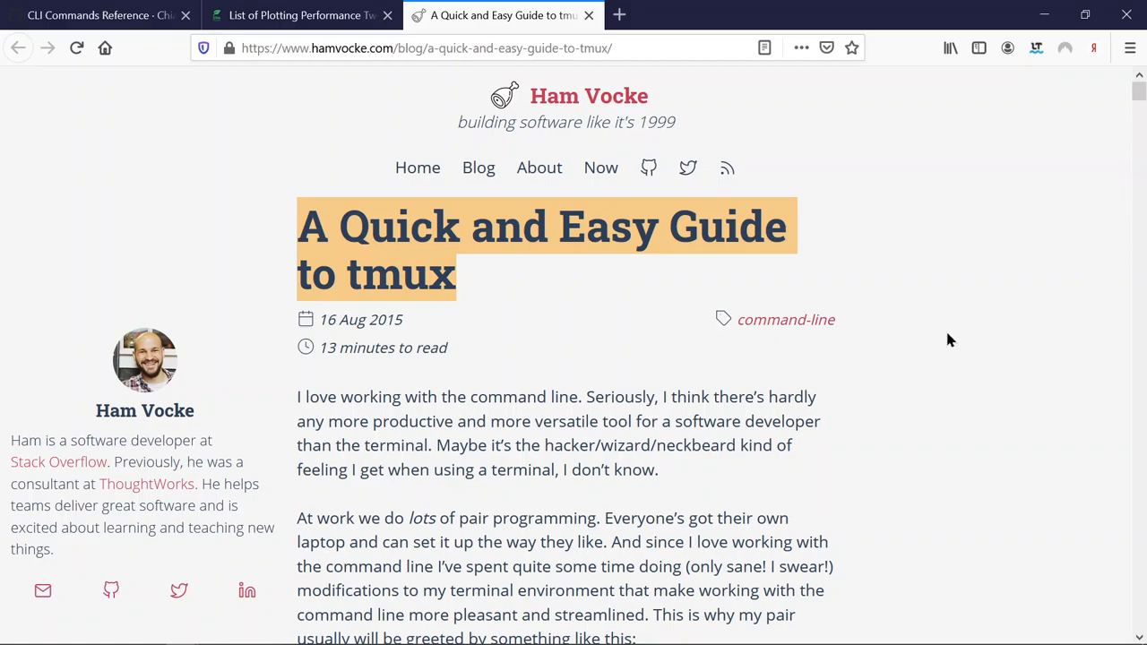
mouse_move(968, 329)
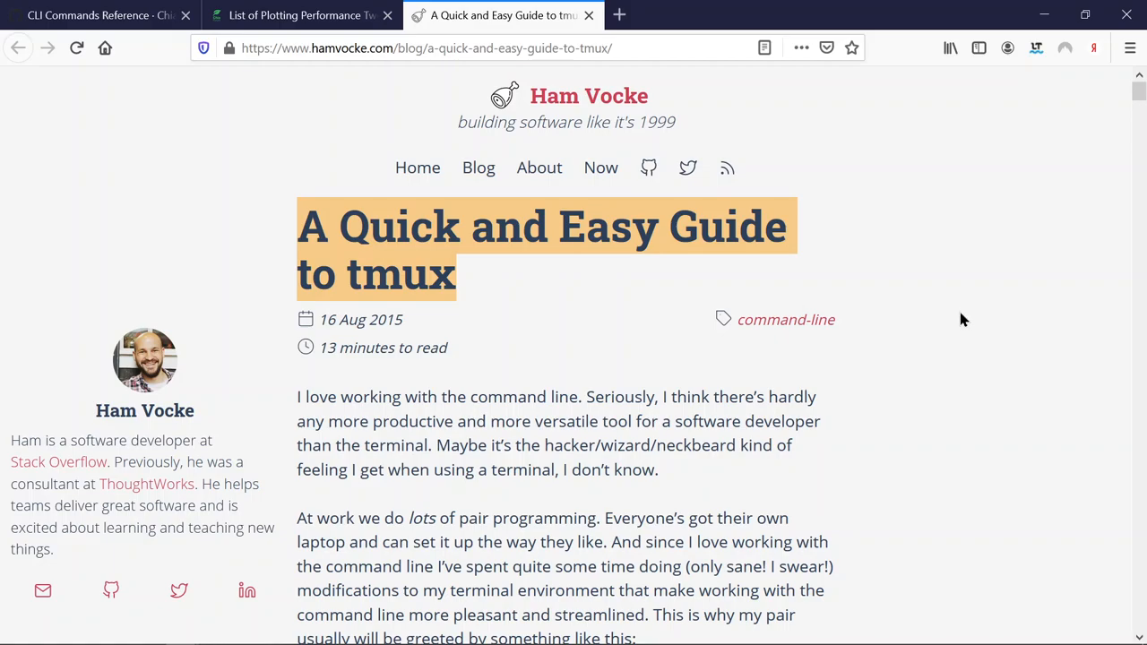
mouse_move(1003, 291)
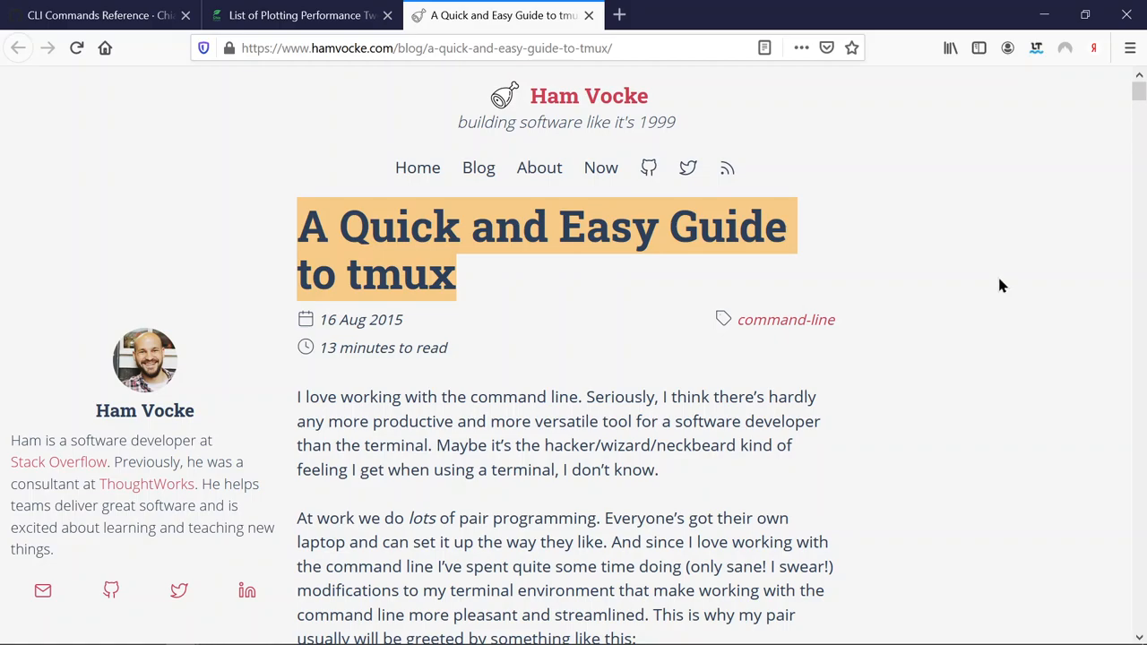
mouse_move(1010, 343)
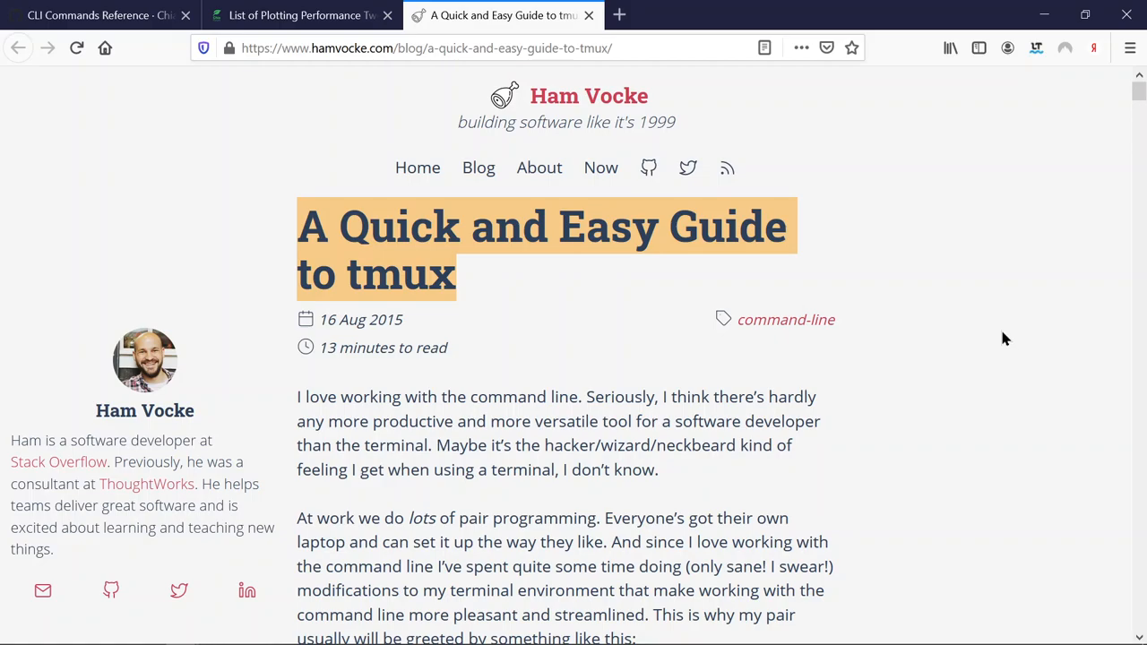
mouse_move(943, 328)
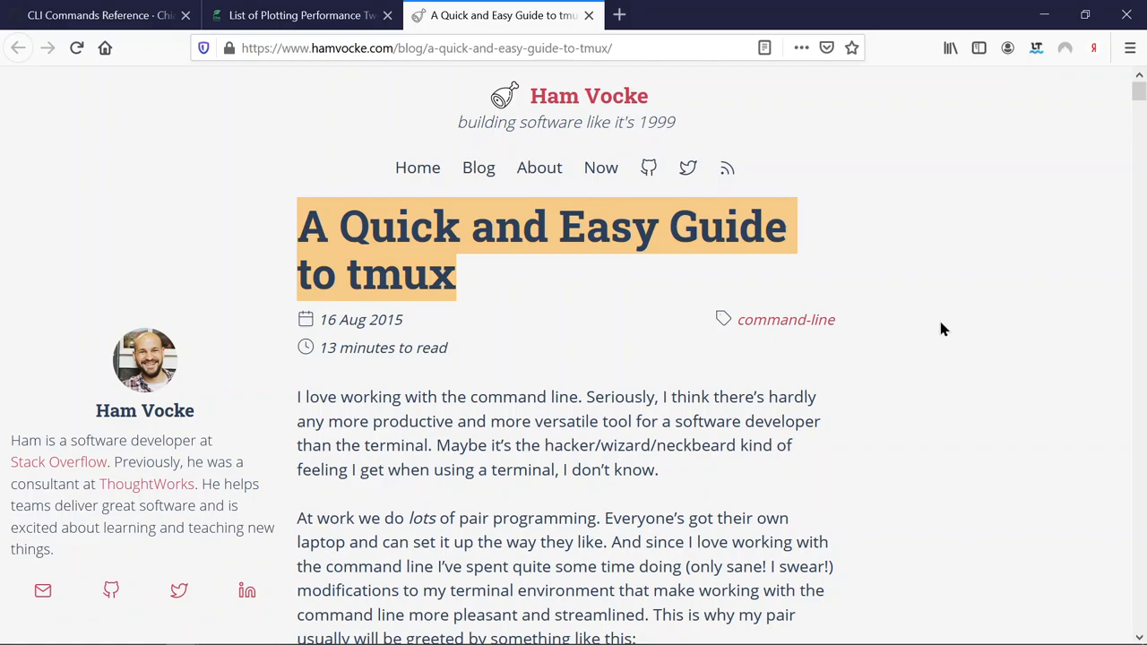
mouse_move(310, 181)
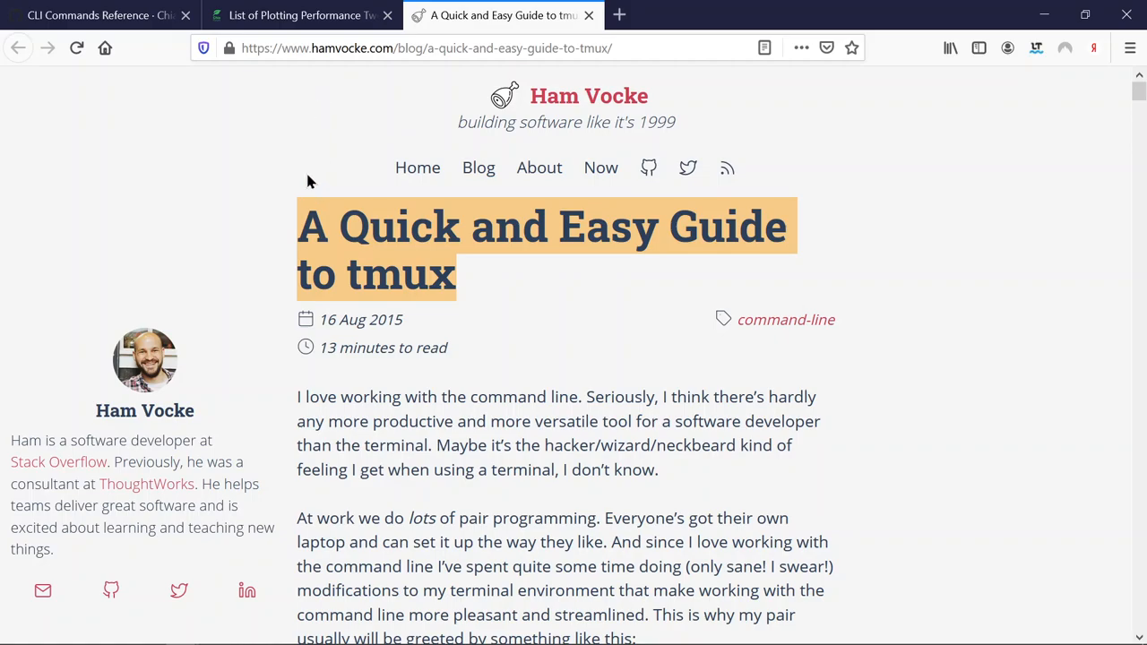
mouse_move(300, 124)
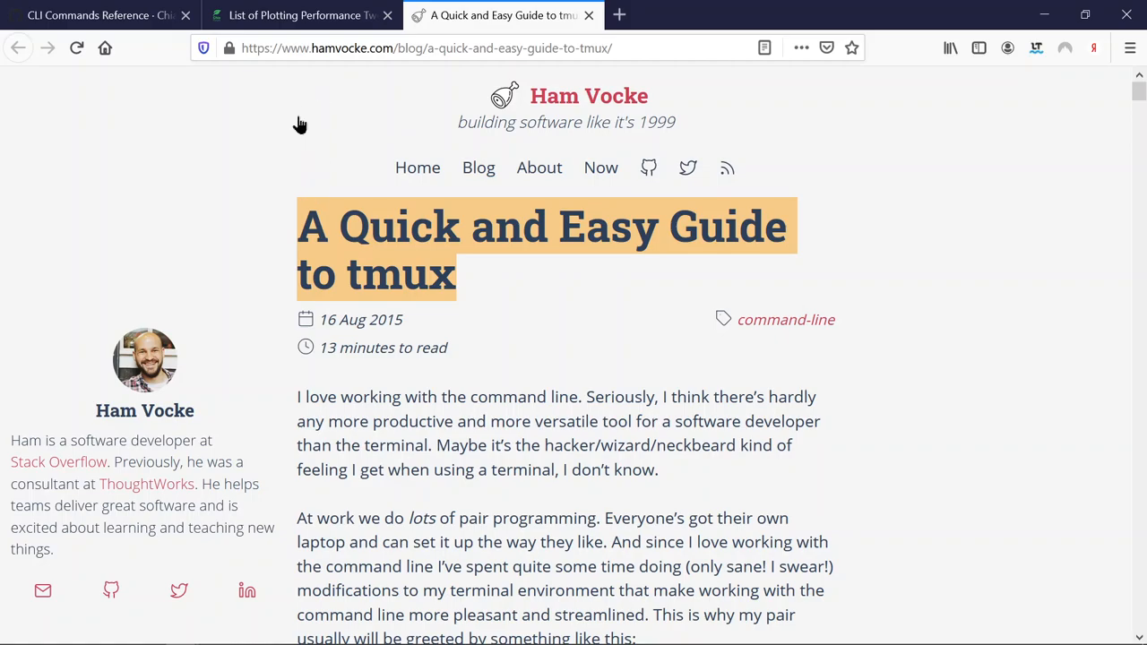
mouse_move(295, 16)
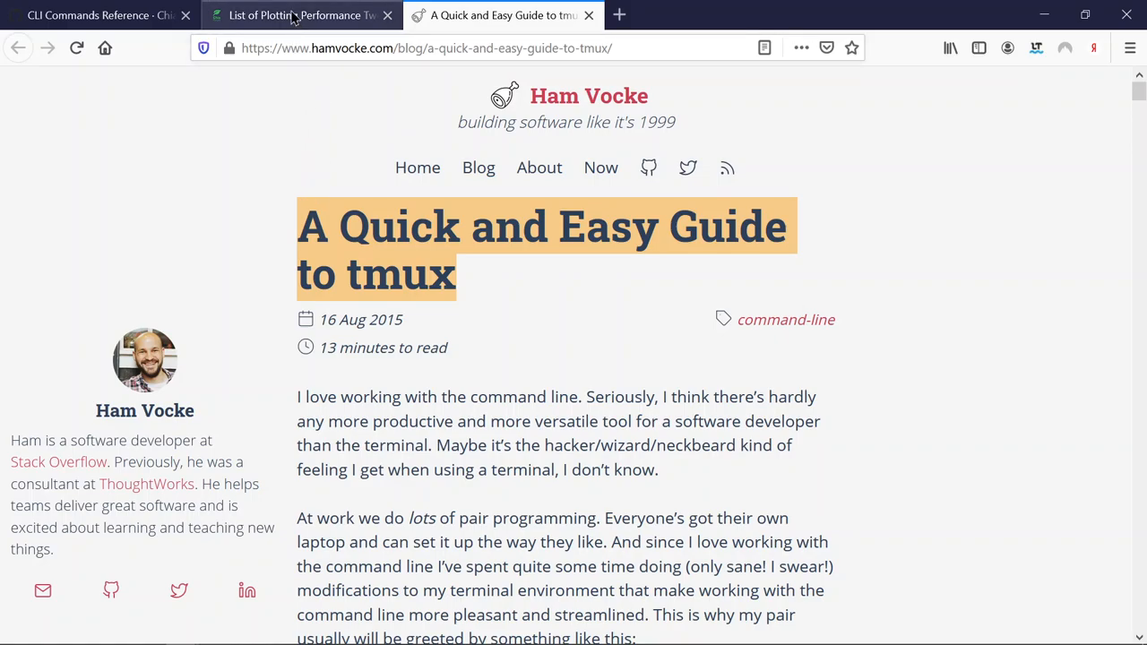
left_click(295, 15)
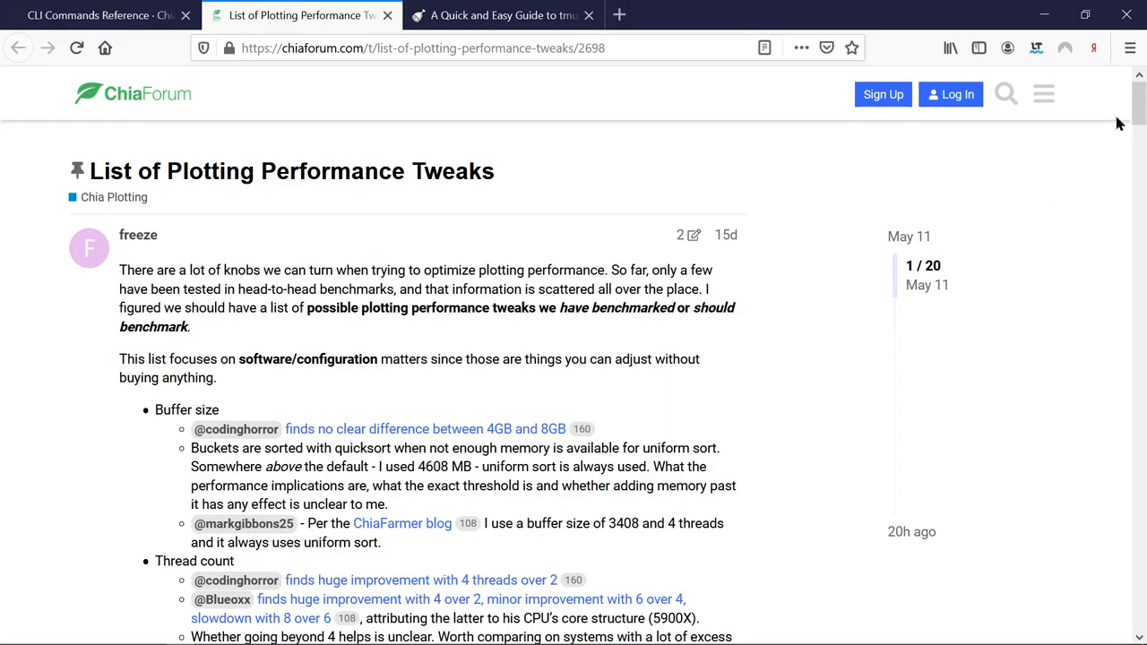
mouse_move(1084, 316)
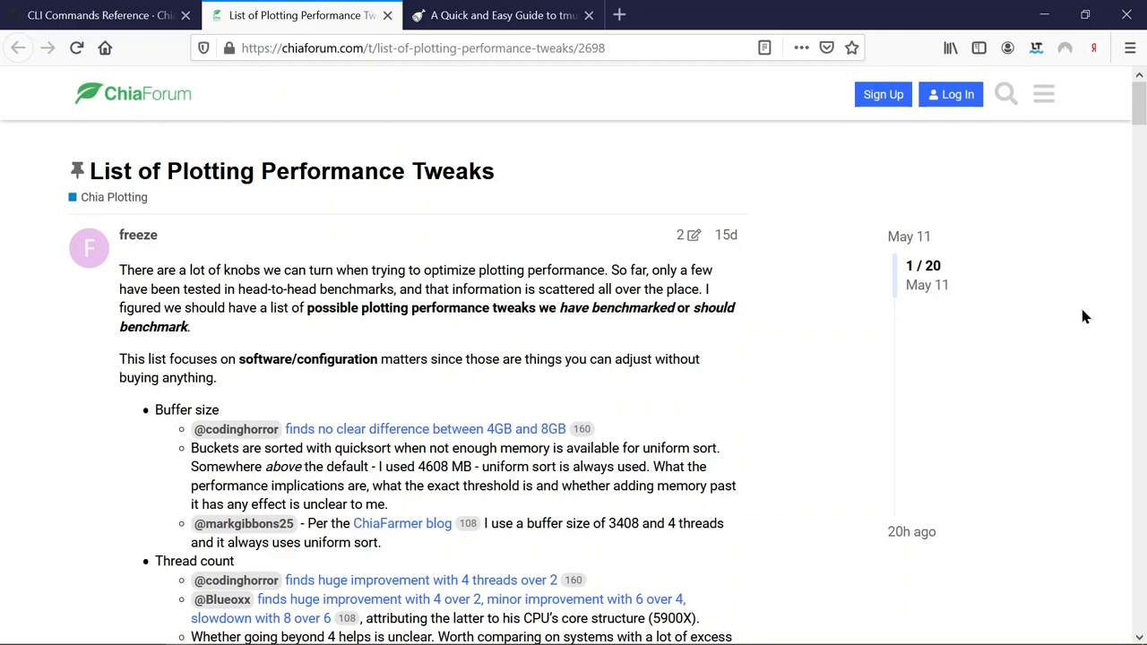
mouse_move(1143, 218)
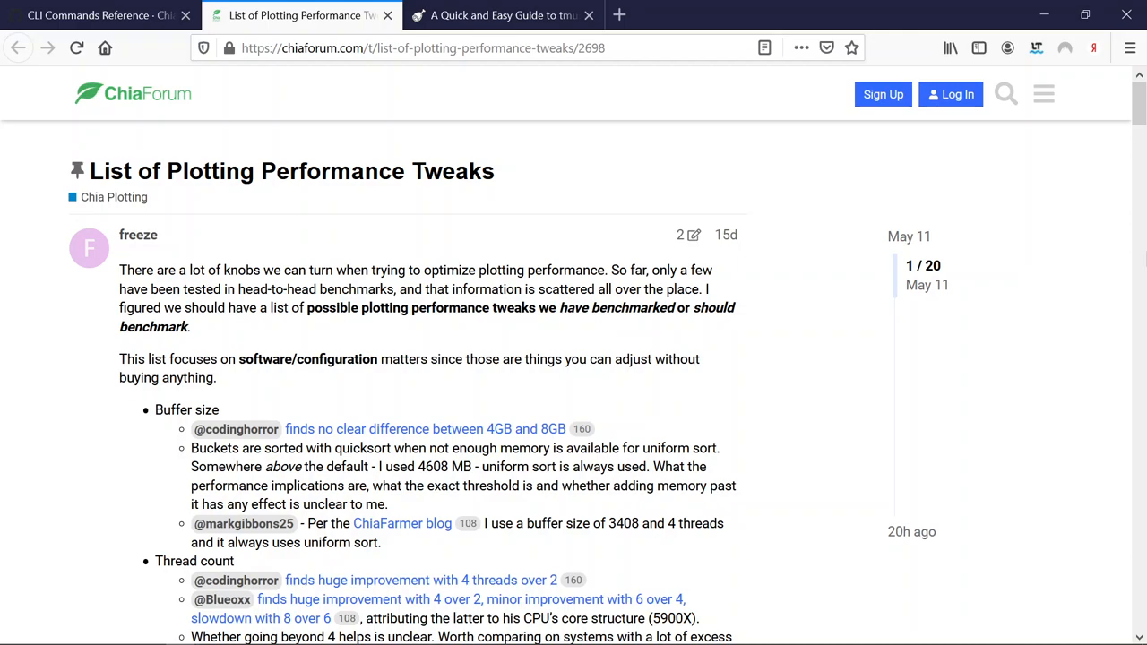
mouse_move(1127, 224)
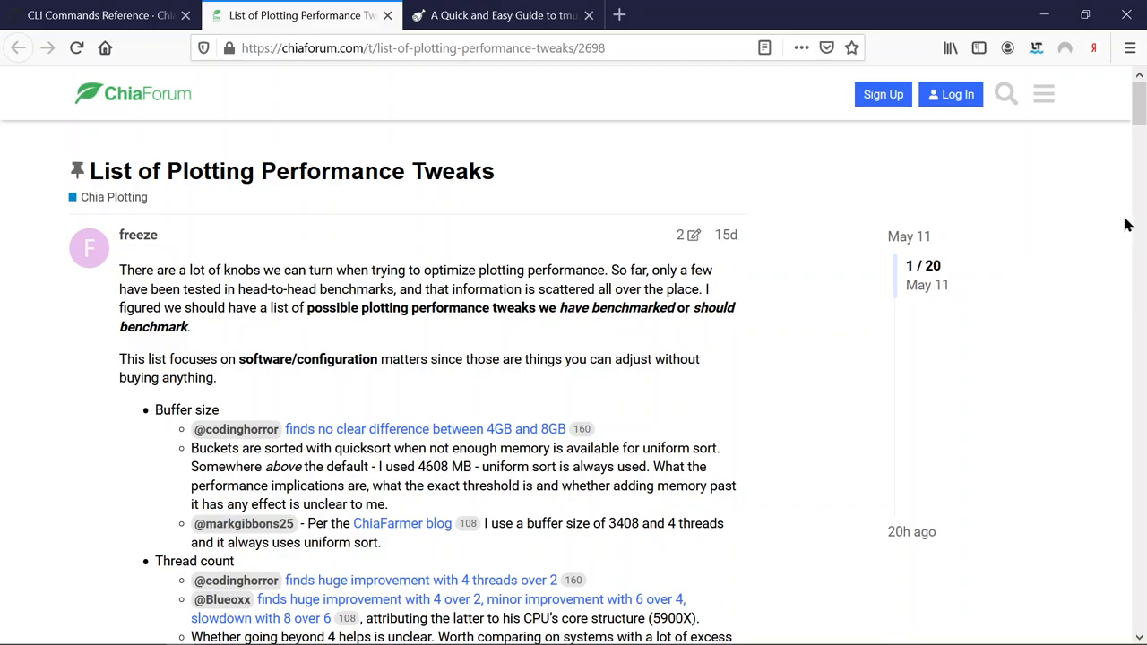
scroll("down", 3)
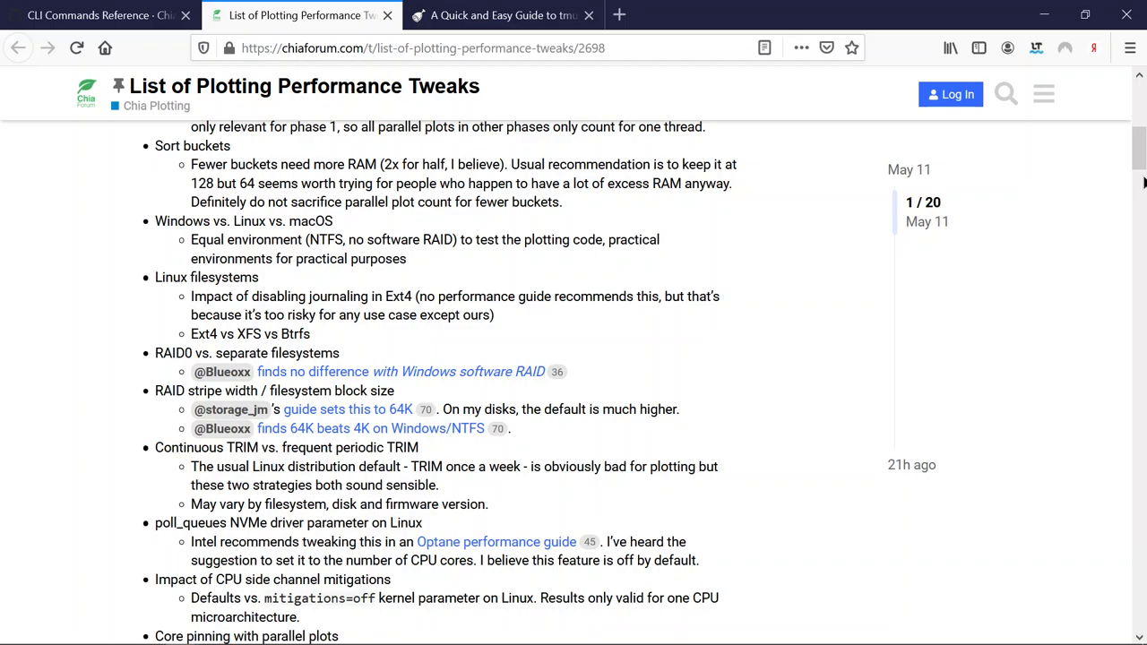
mouse_move(1130, 225)
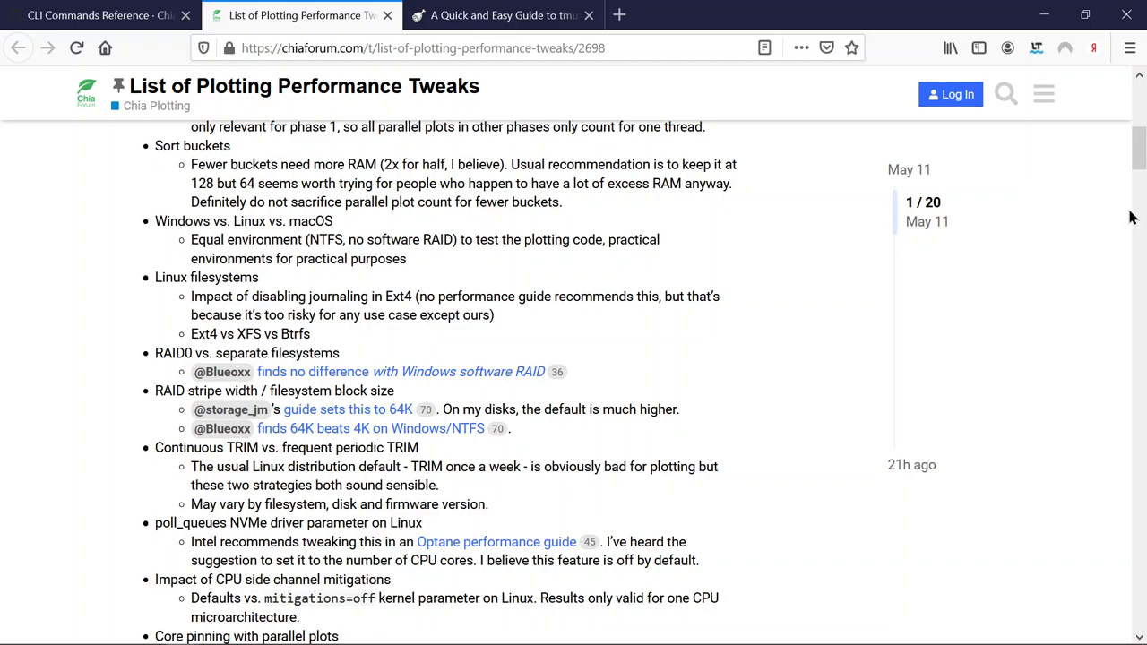
mouse_move(1129, 306)
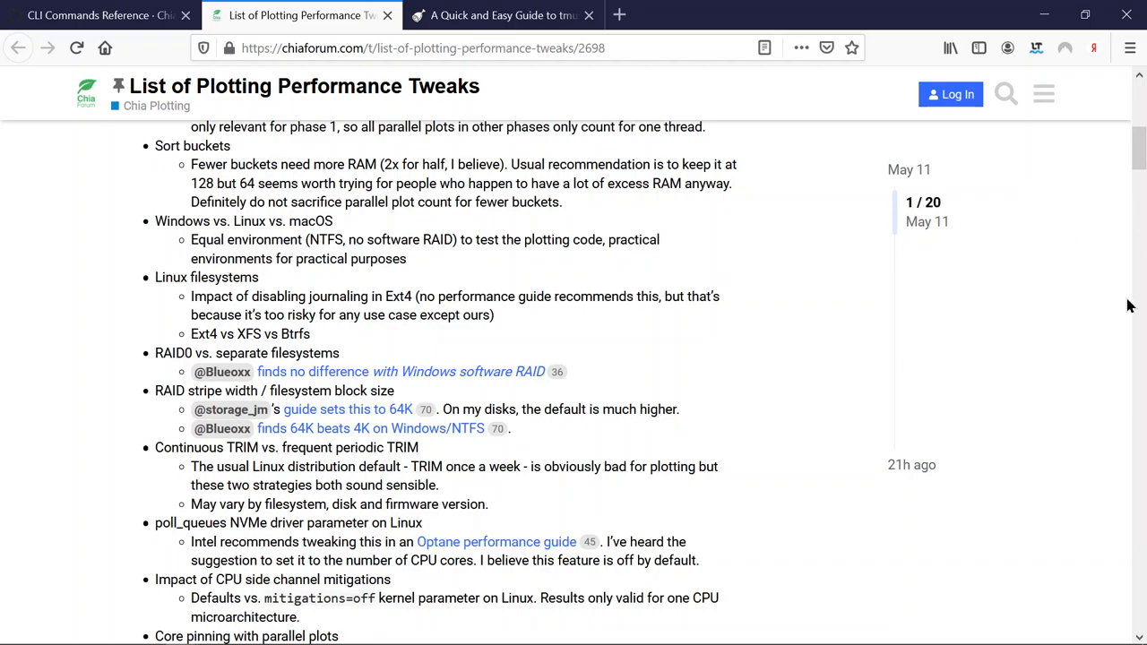
mouse_move(1126, 299)
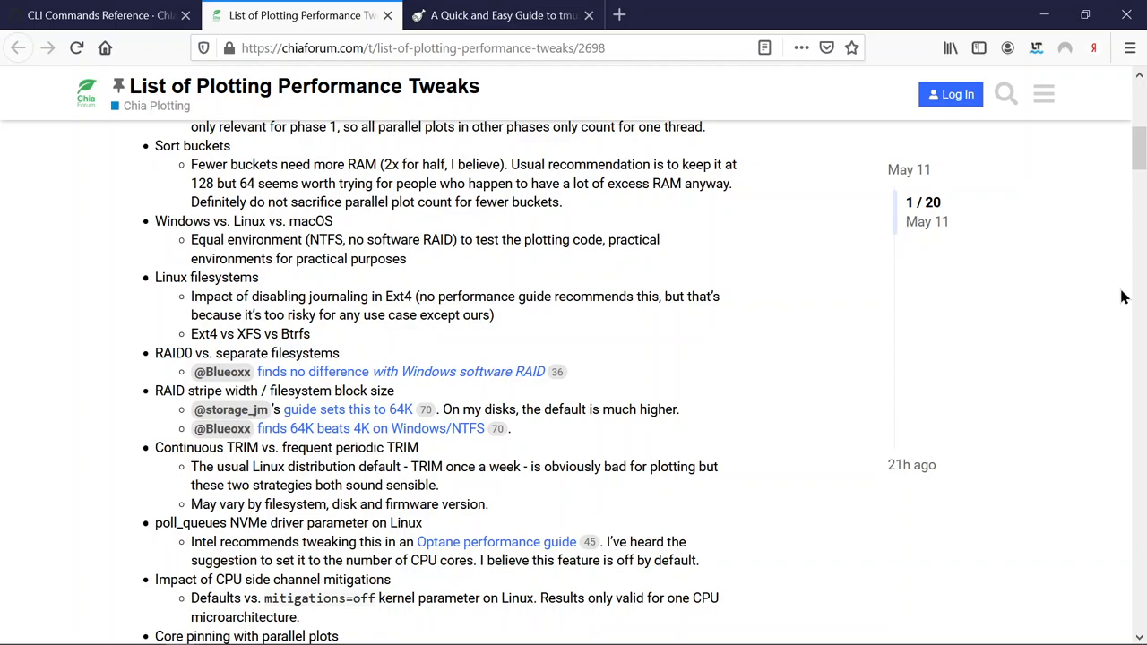
mouse_move(1064, 285)
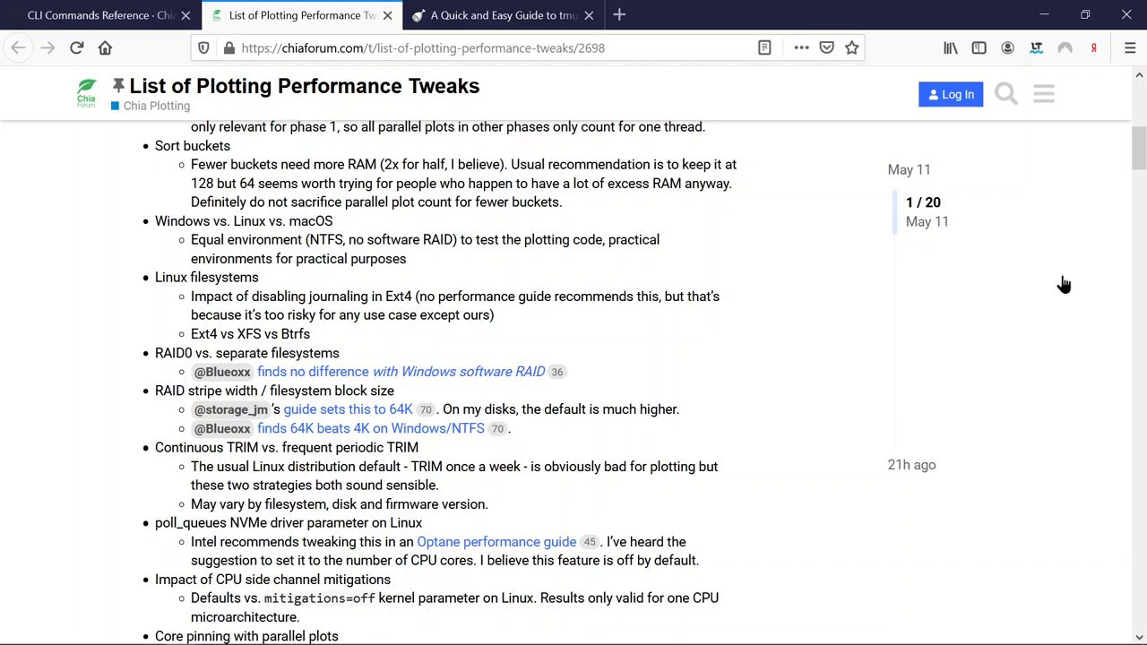
mouse_move(191, 36)
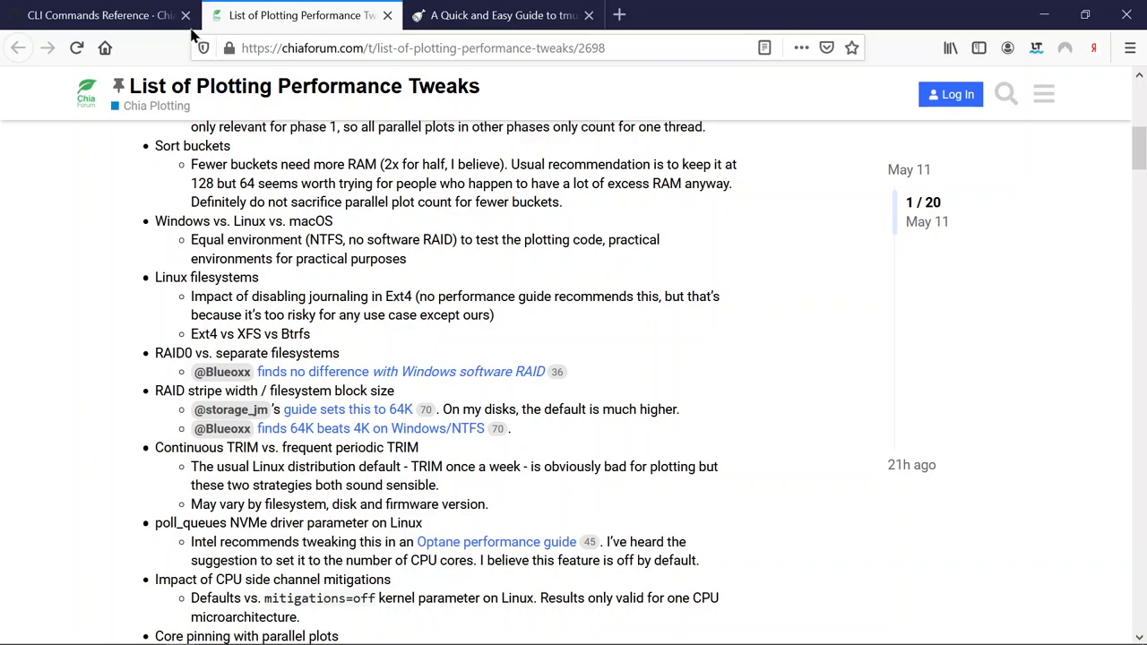
mouse_move(101, 15)
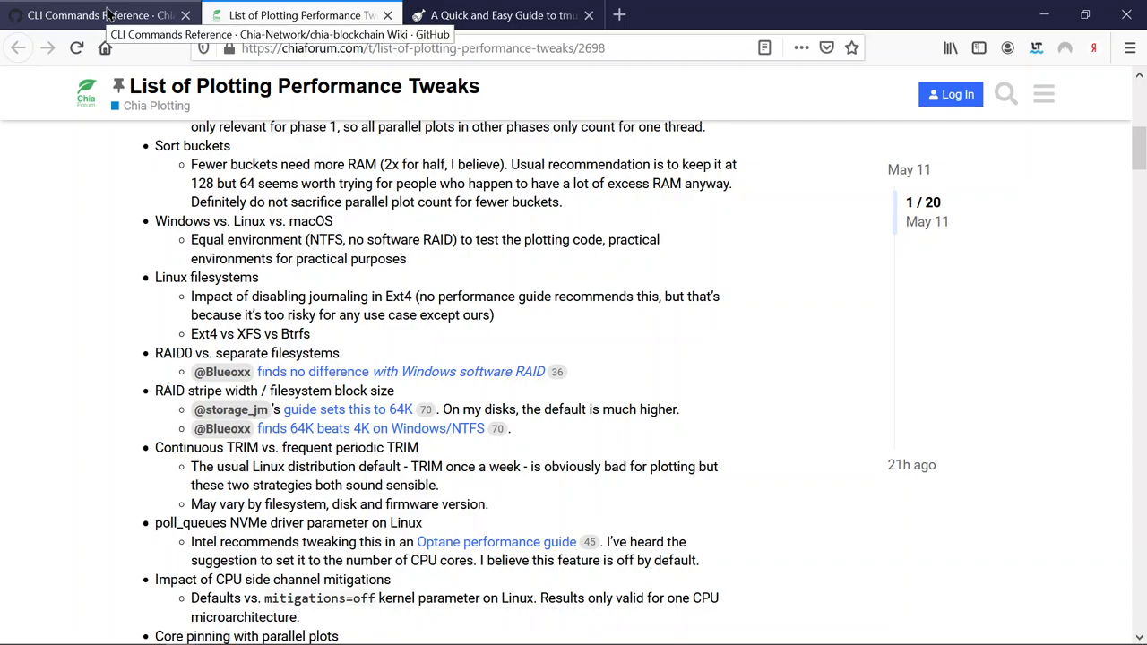
Step: Switch to the GitHub CLI Commands Reference wiki and scroll back up to the 'create' flags
left_click(90, 16)
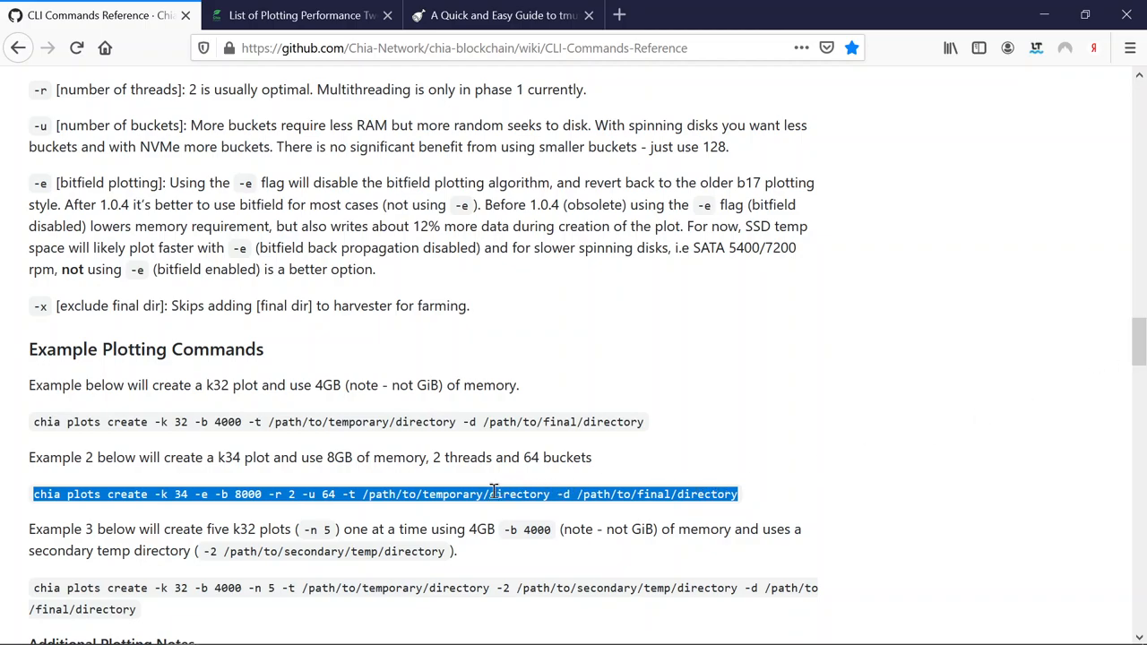
left_click(690, 317)
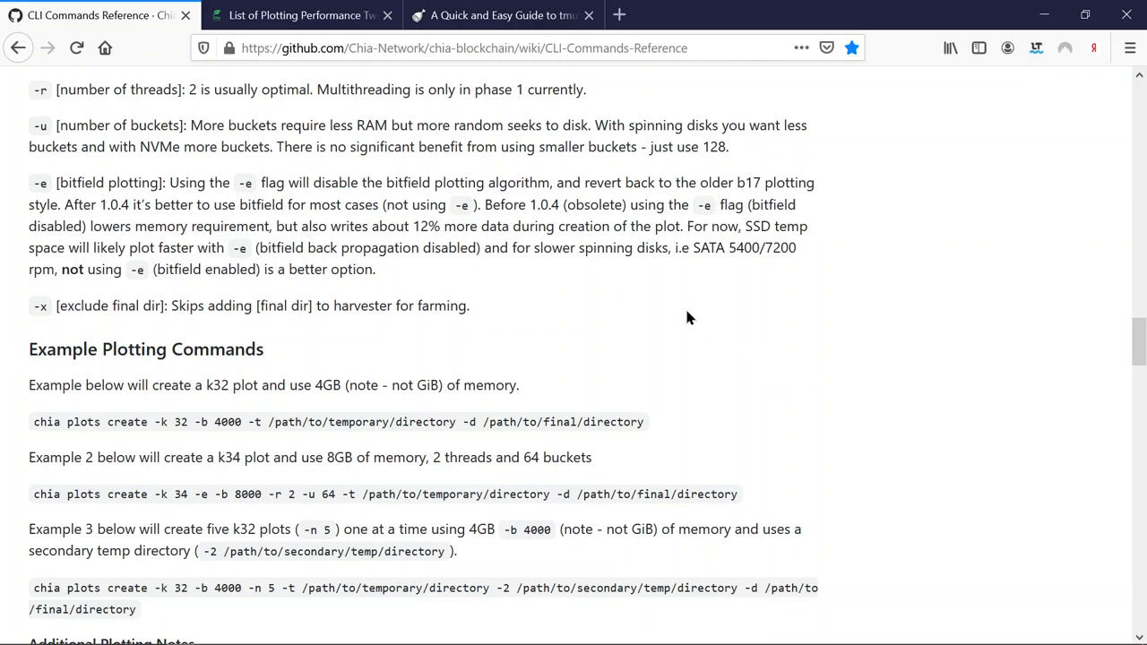
mouse_move(801, 322)
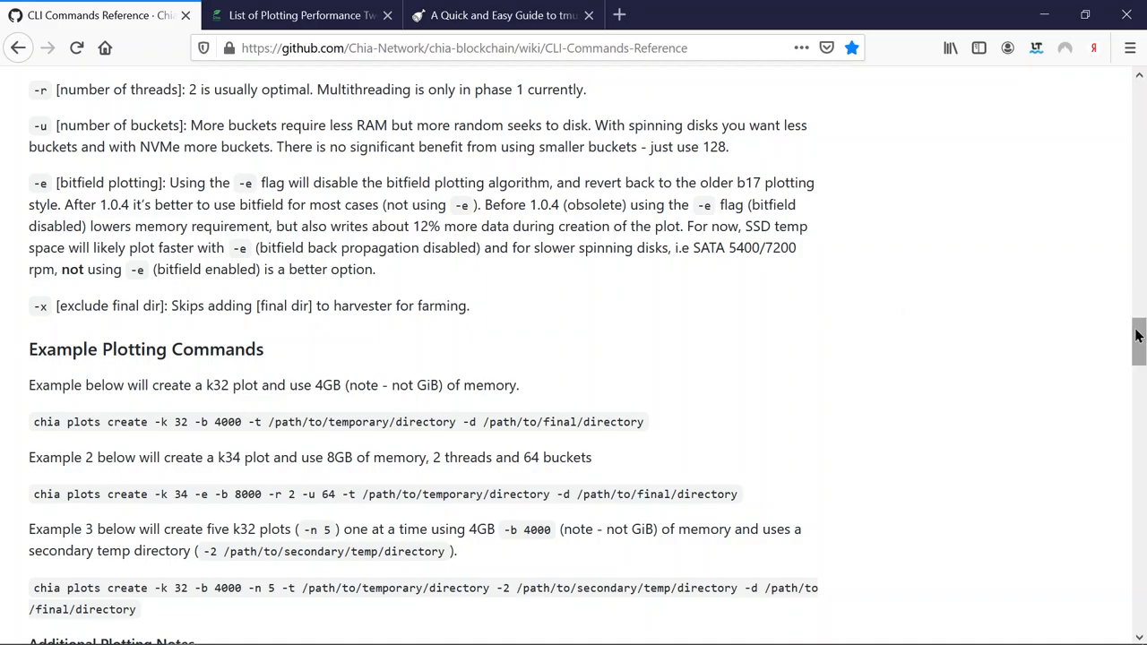
scroll("up", 3)
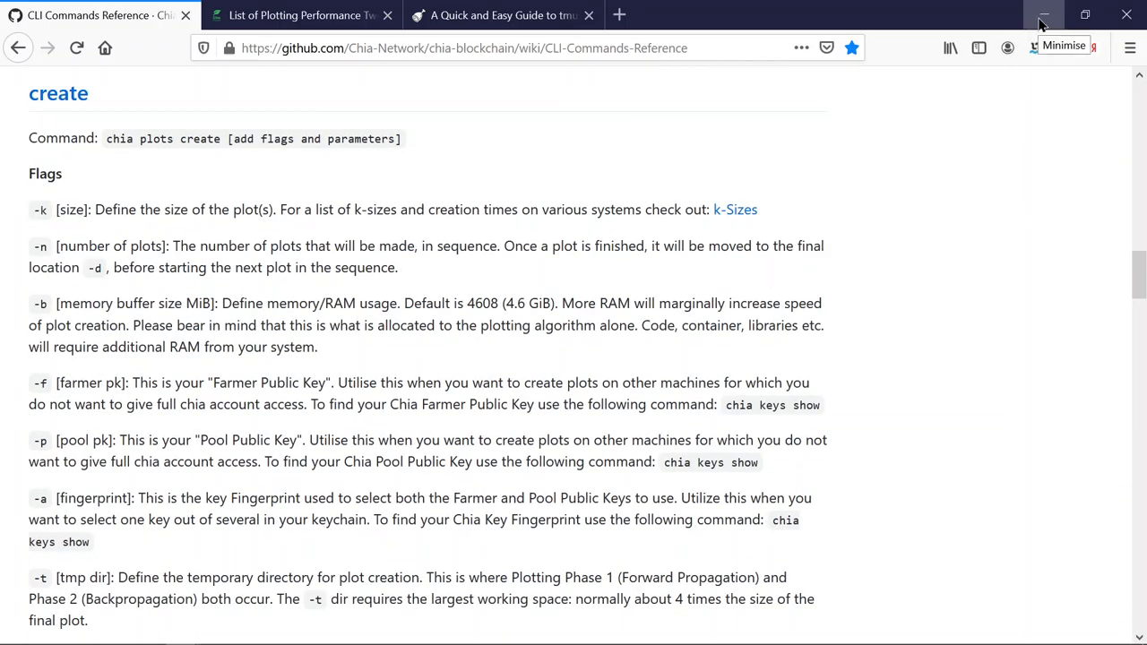
left_click(1043, 15)
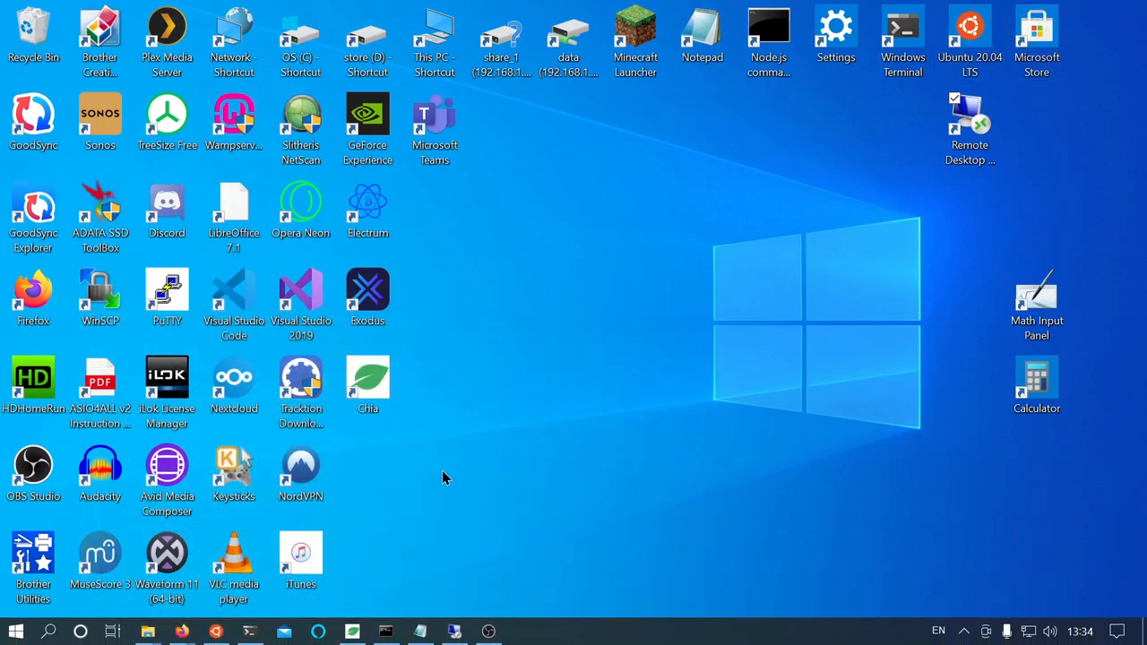
mouse_move(217, 630)
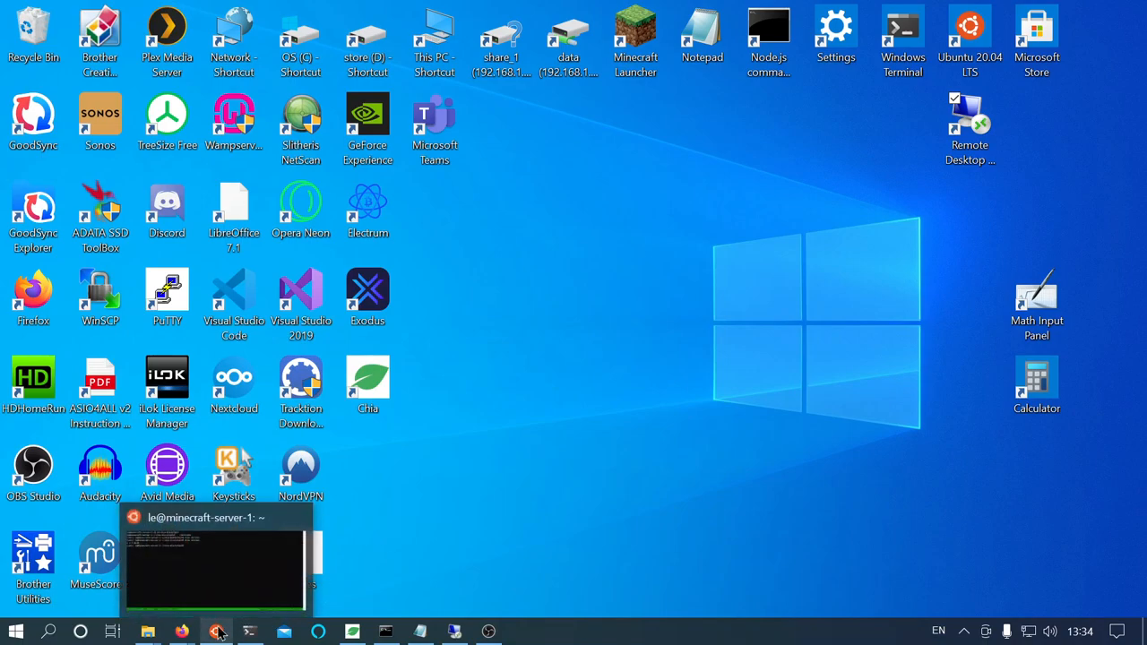
left_click(215, 564)
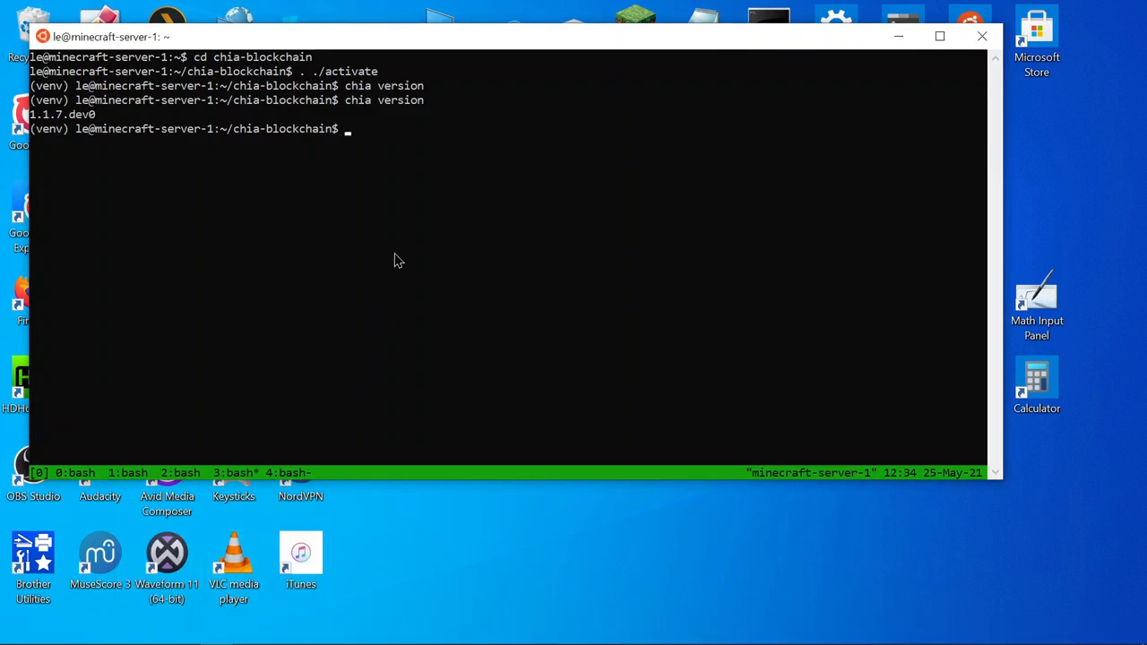
type("chia-dashboard-satellite")
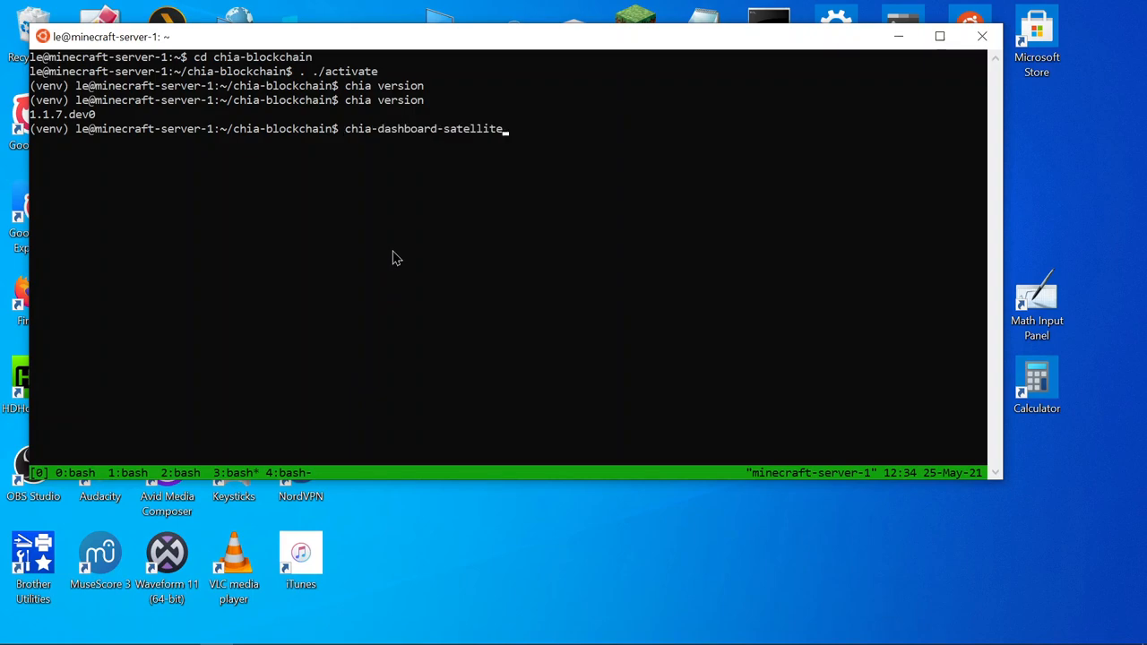
key("ctrl+c")
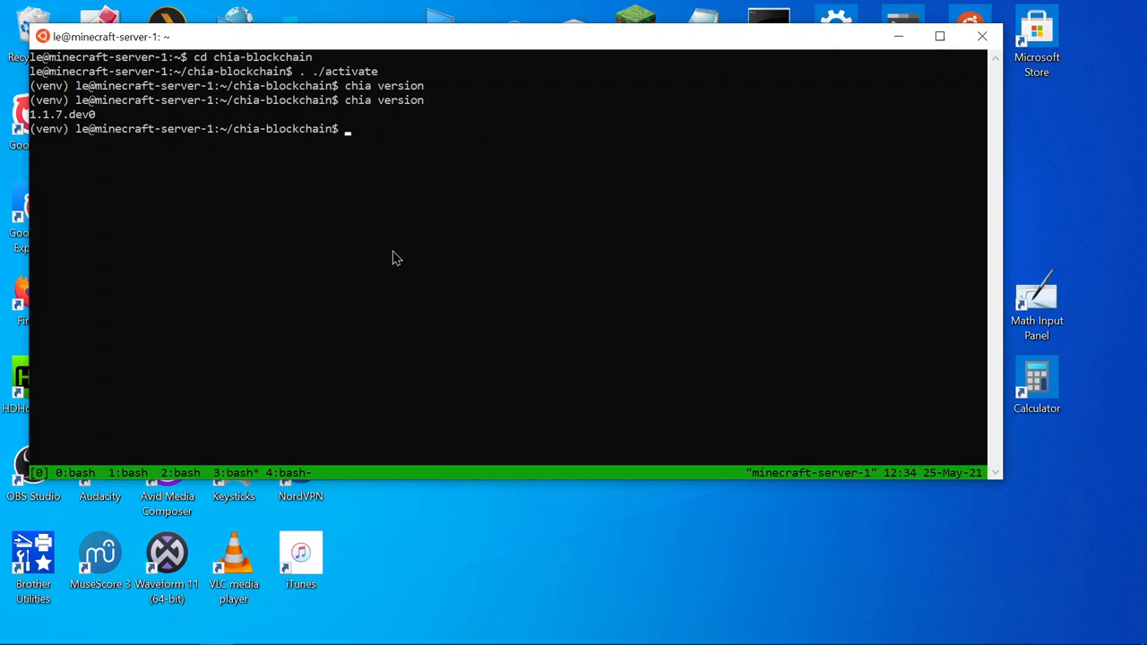
mouse_move(364, 288)
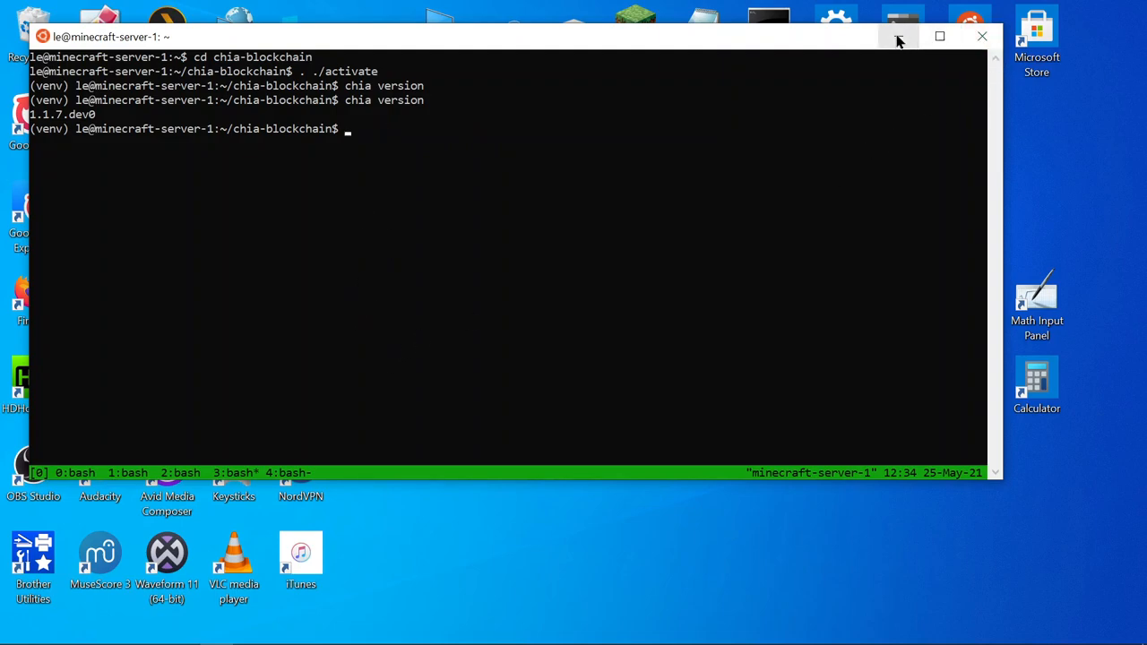
mouse_move(901, 40)
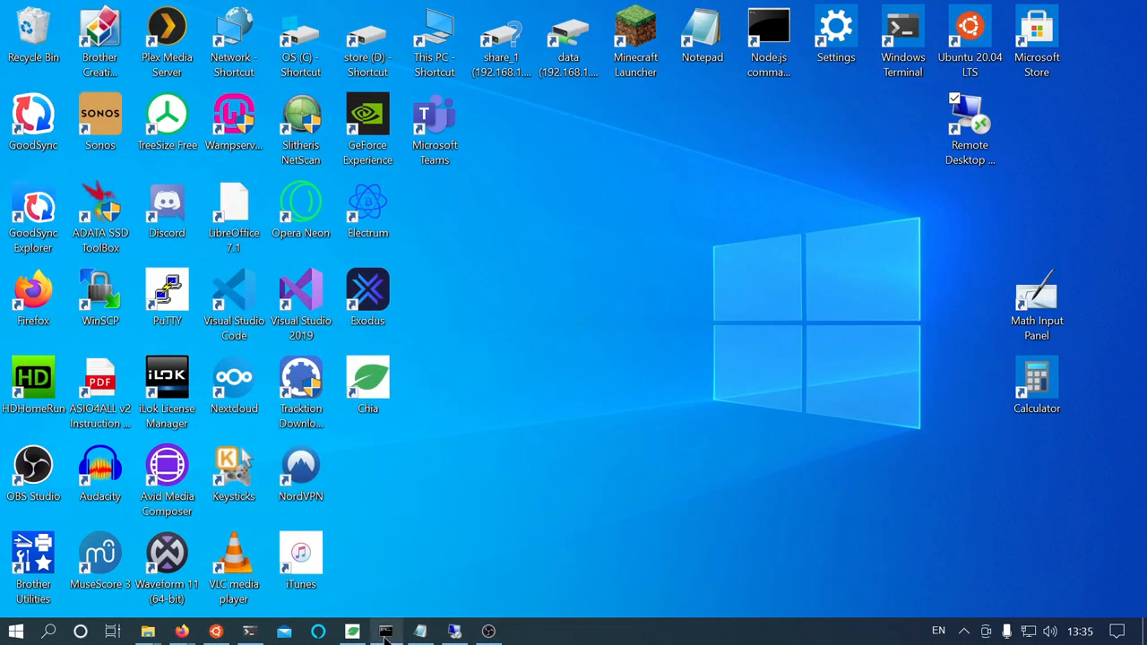
mouse_move(385, 632)
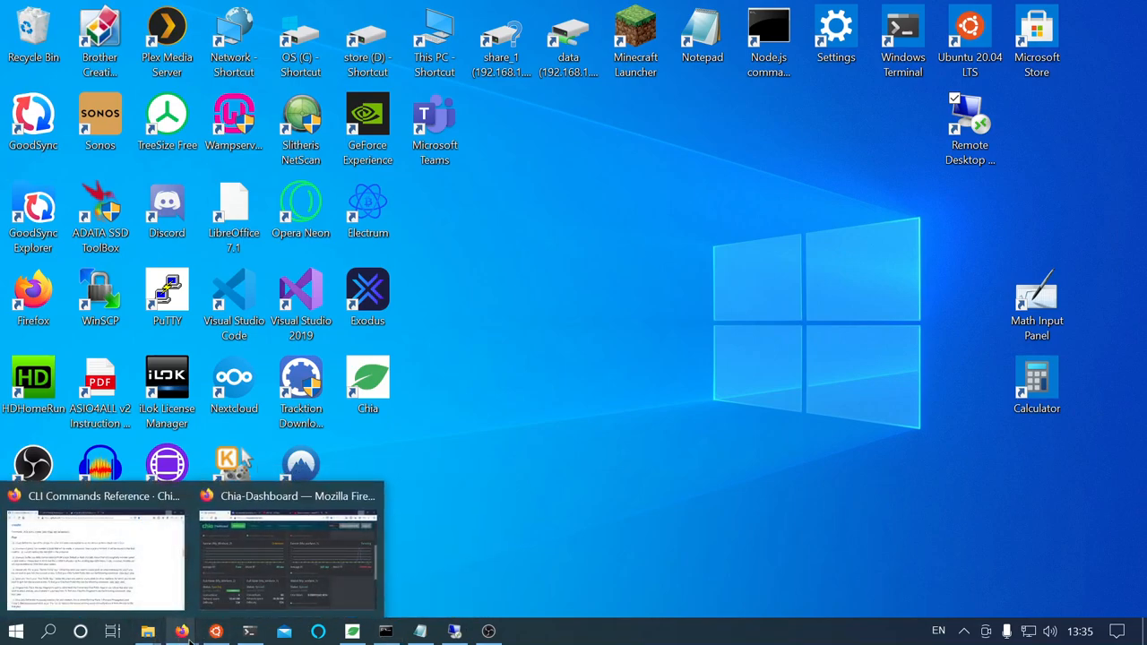
Step: Reopen Chia Dashboard and scroll the ubuntu-minecraft harvester, Farmer and Full Node panels (synced 334224)
left_click(286, 556)
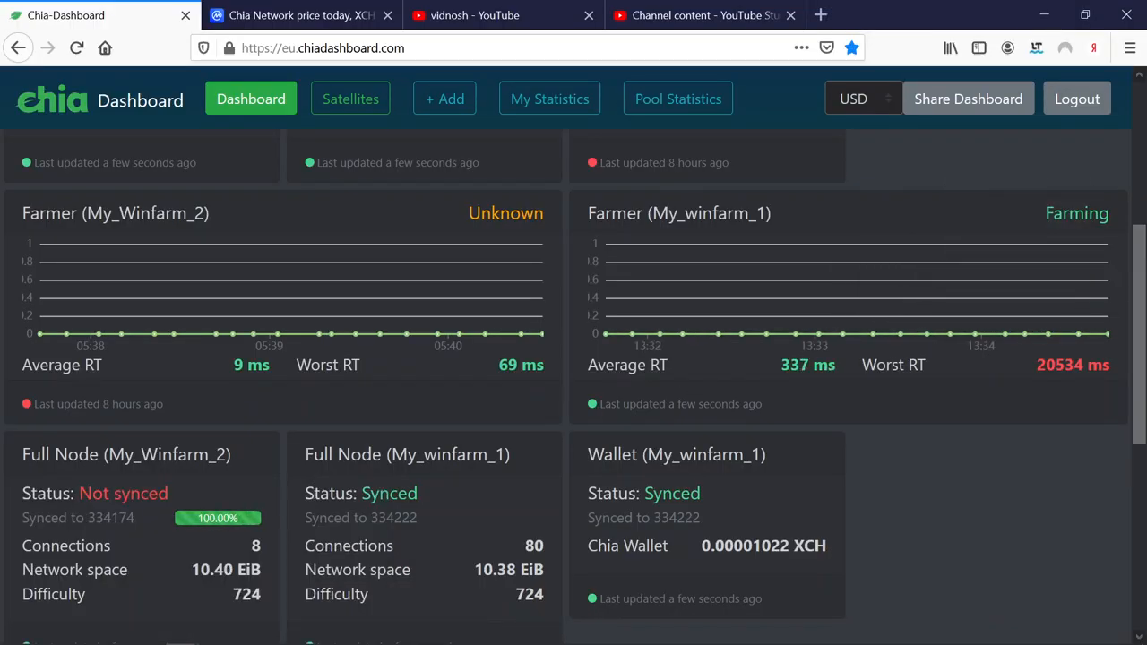
scroll("down", 3)
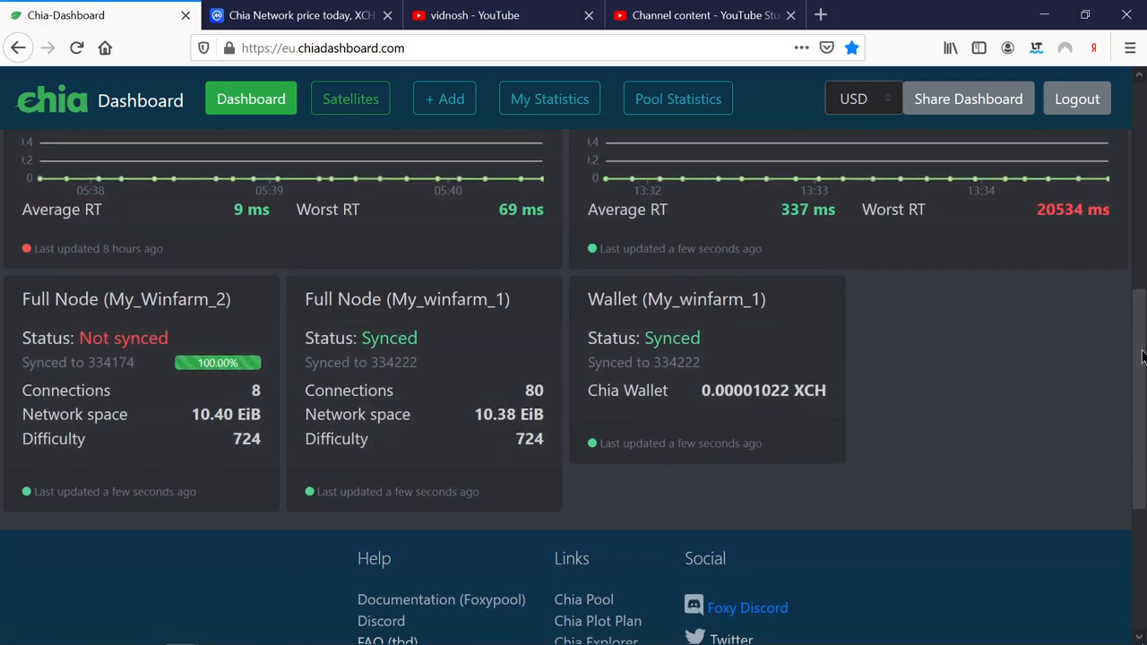
scroll("up", 3)
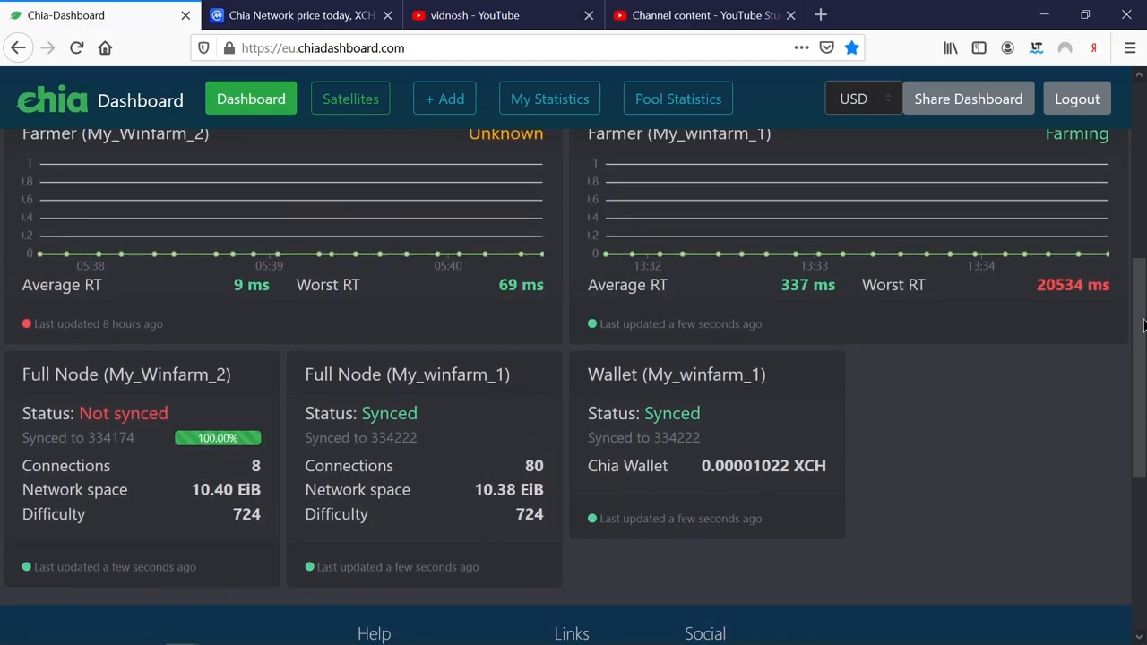
scroll("up", 3)
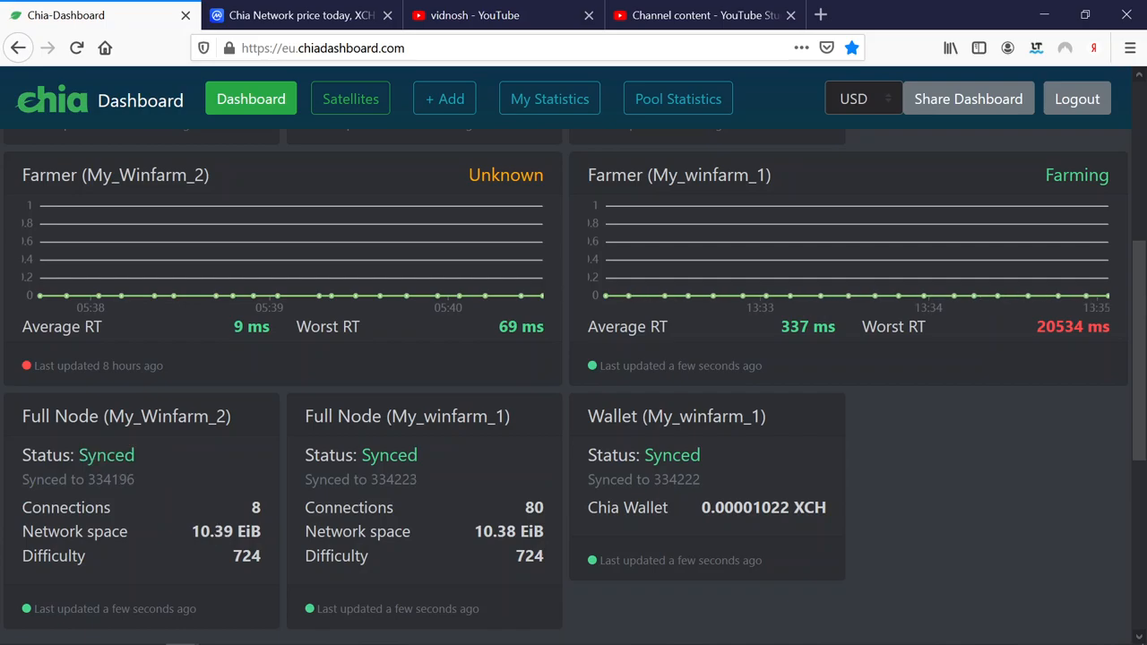
scroll("up", 3)
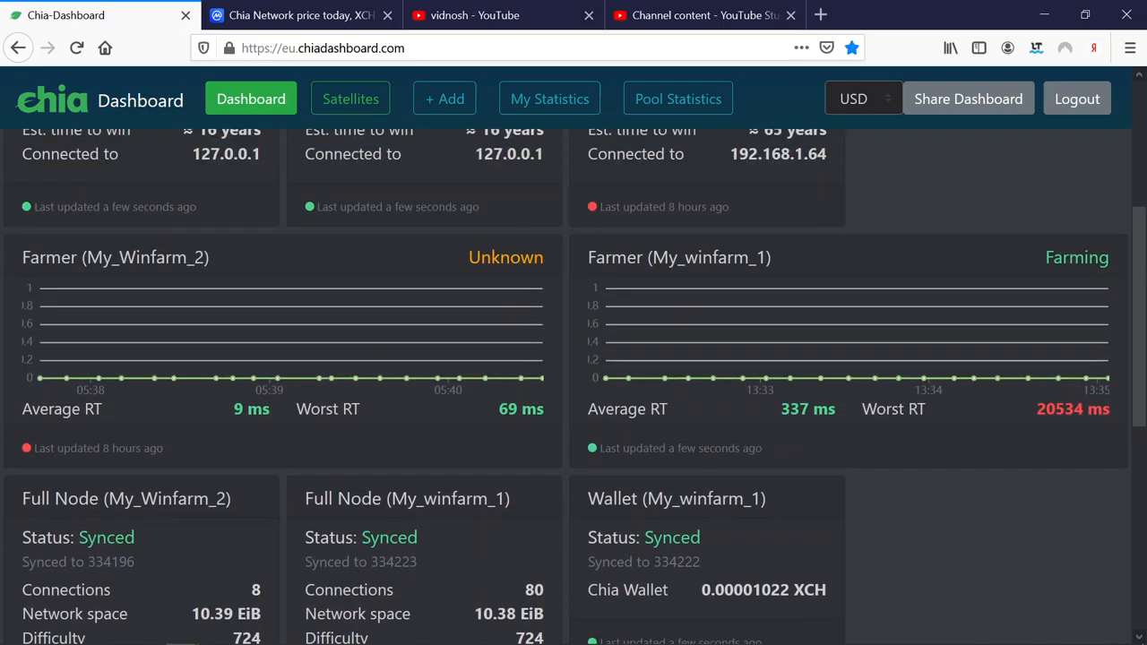
scroll("up", 3)
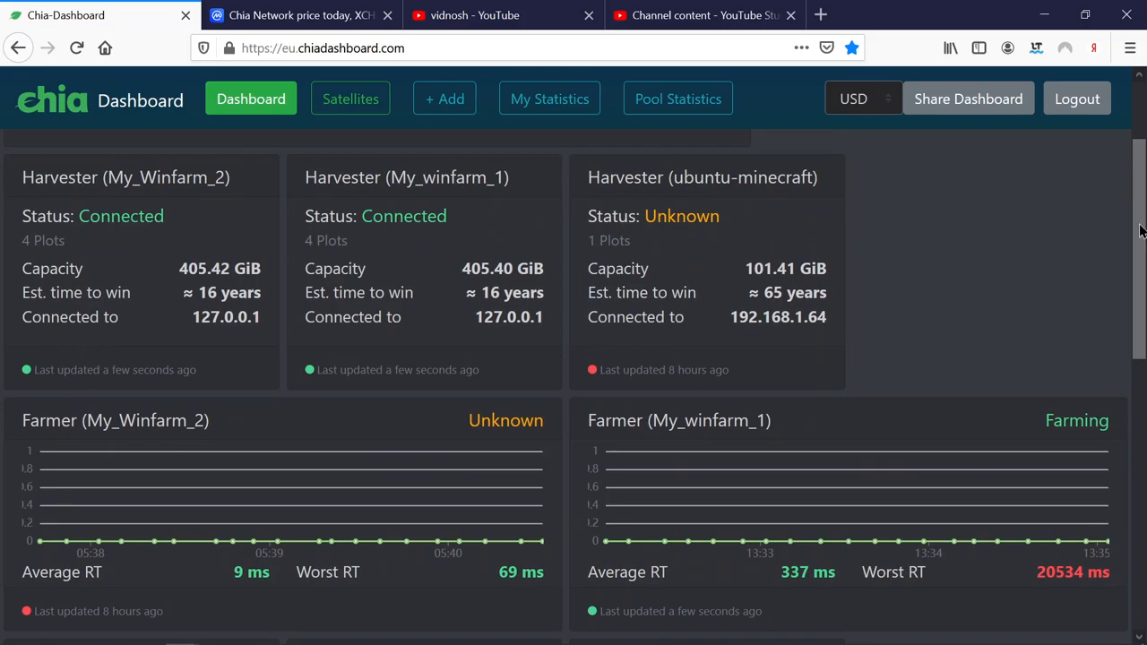
scroll("up", 3)
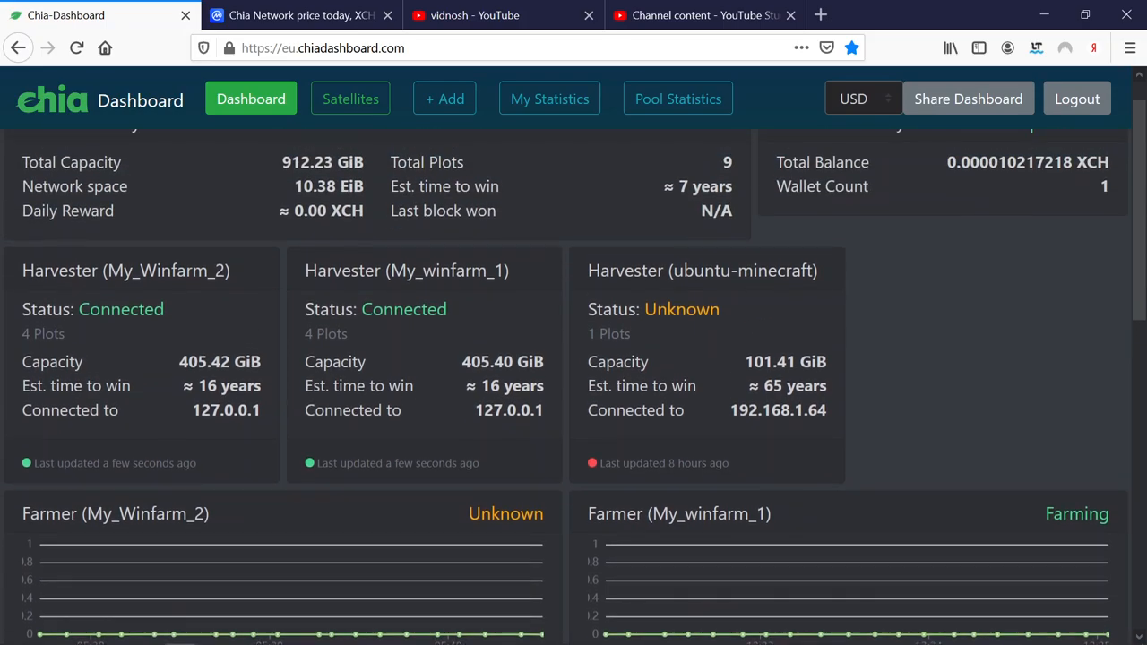
scroll("up", 3)
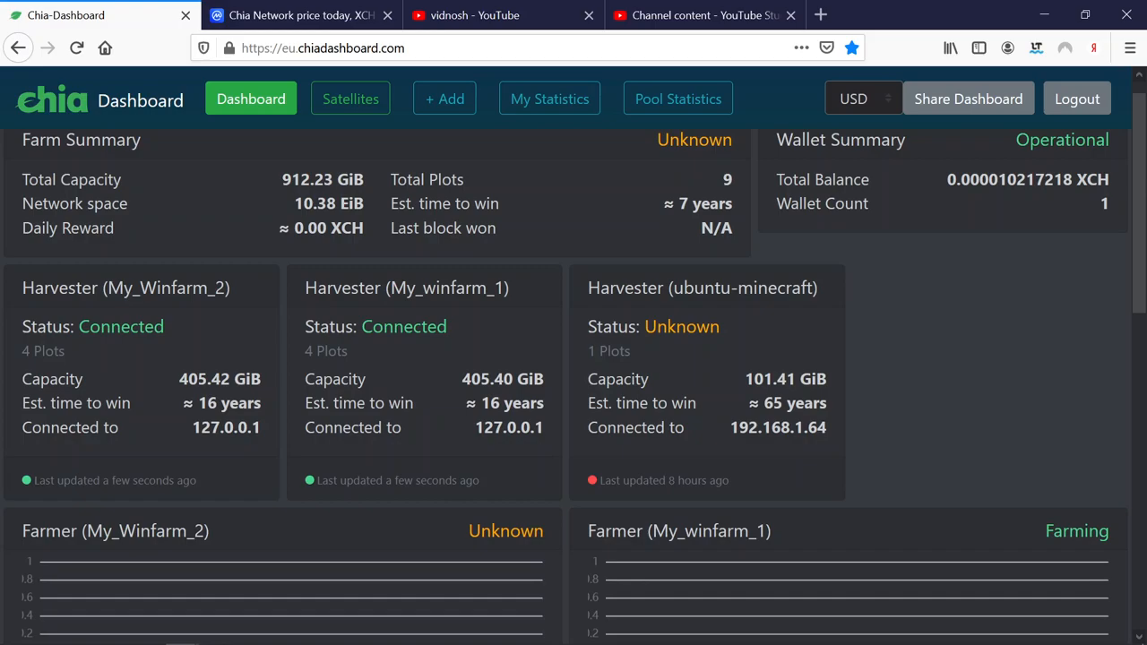
mouse_move(1008, 184)
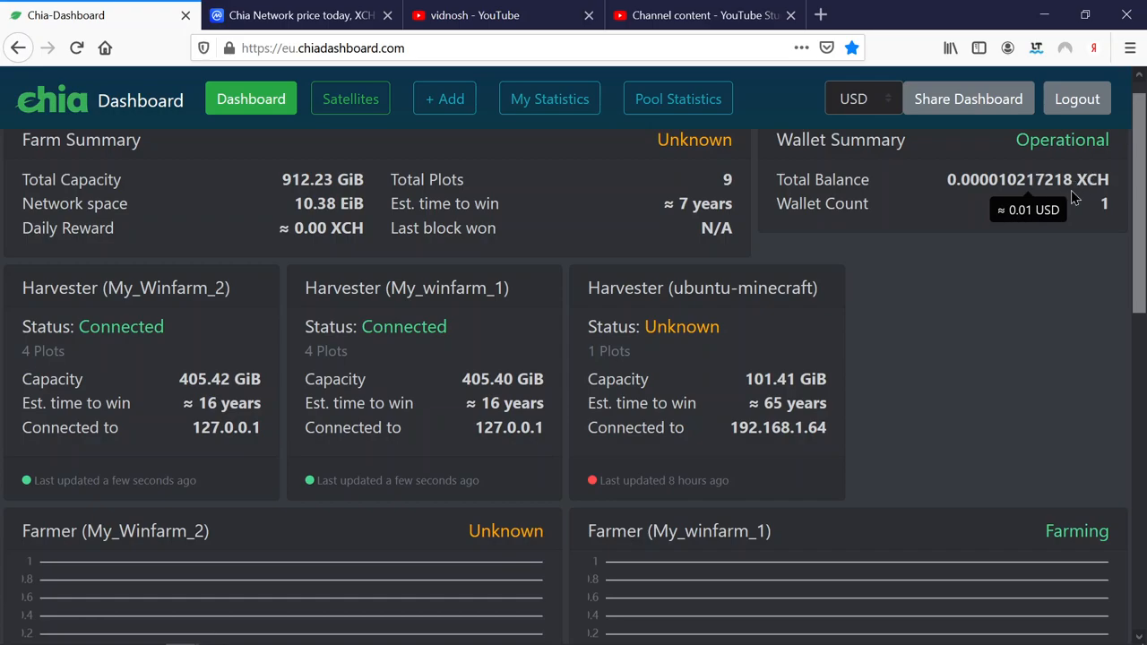
mouse_move(979, 231)
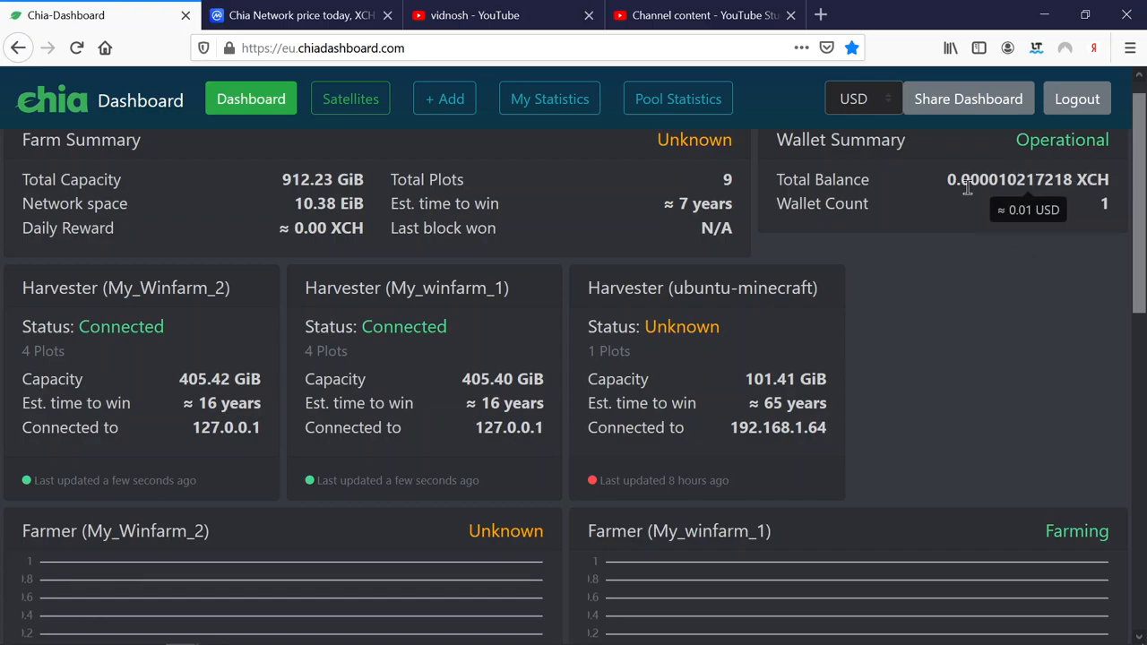
mouse_move(994, 204)
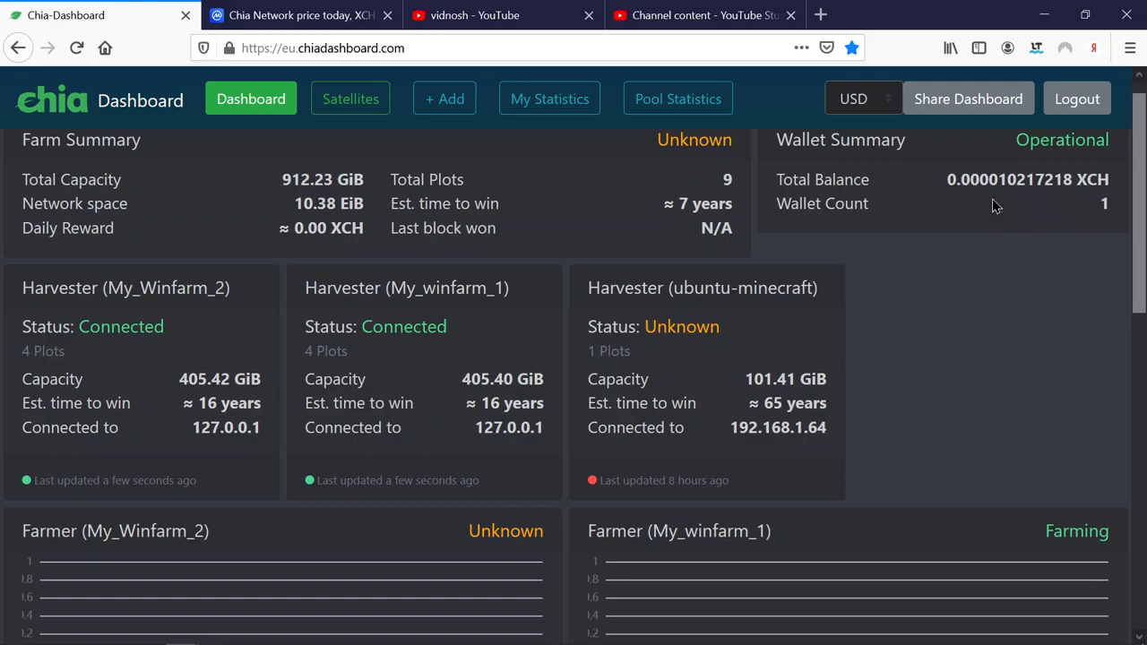
mouse_move(999, 199)
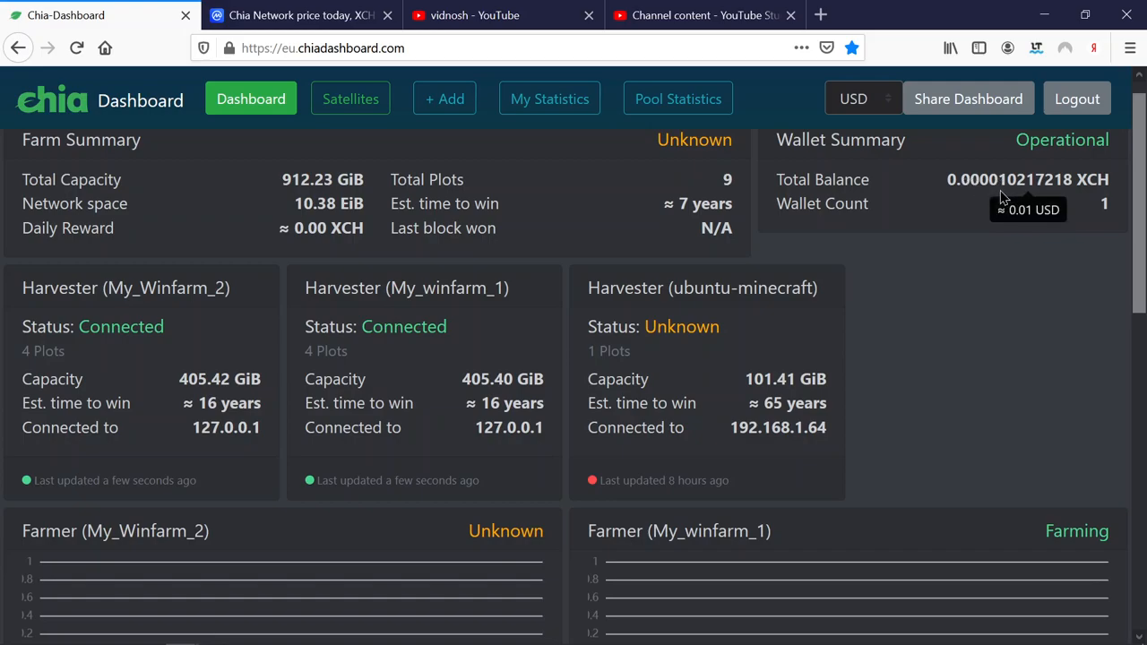
mouse_move(1016, 344)
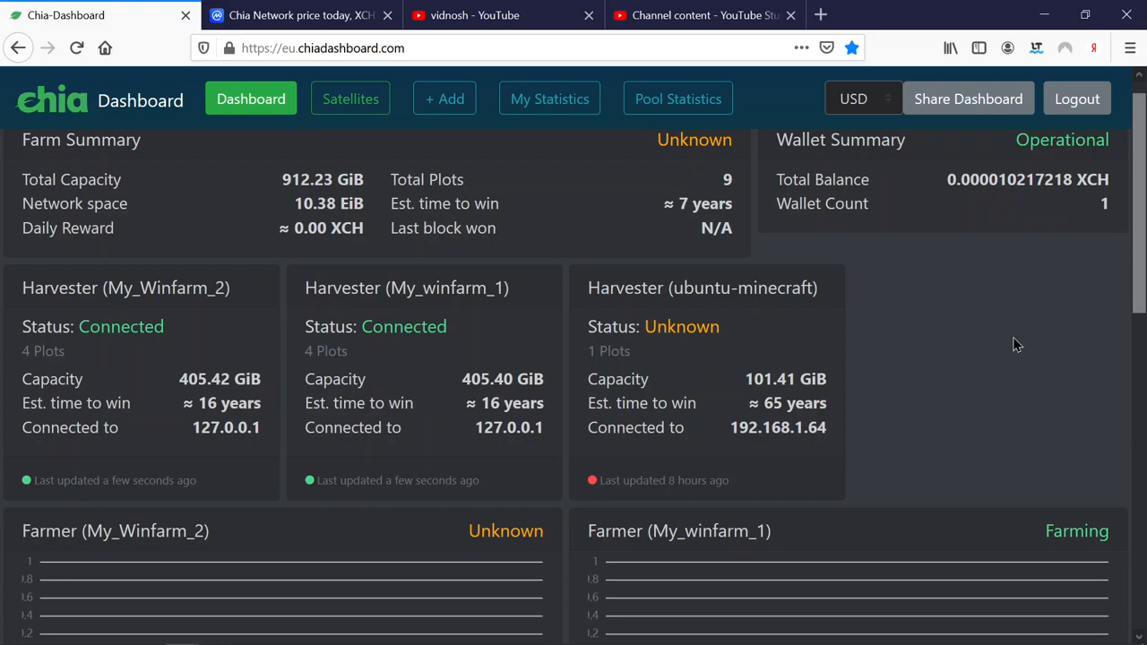
mouse_move(1008, 338)
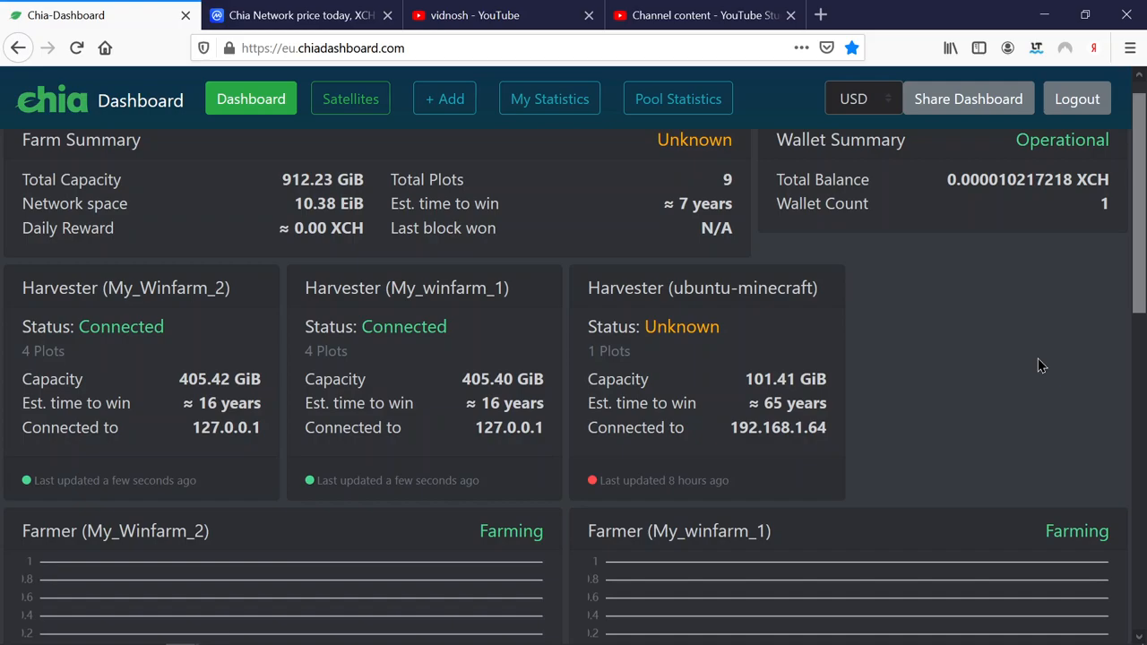
mouse_move(1122, 324)
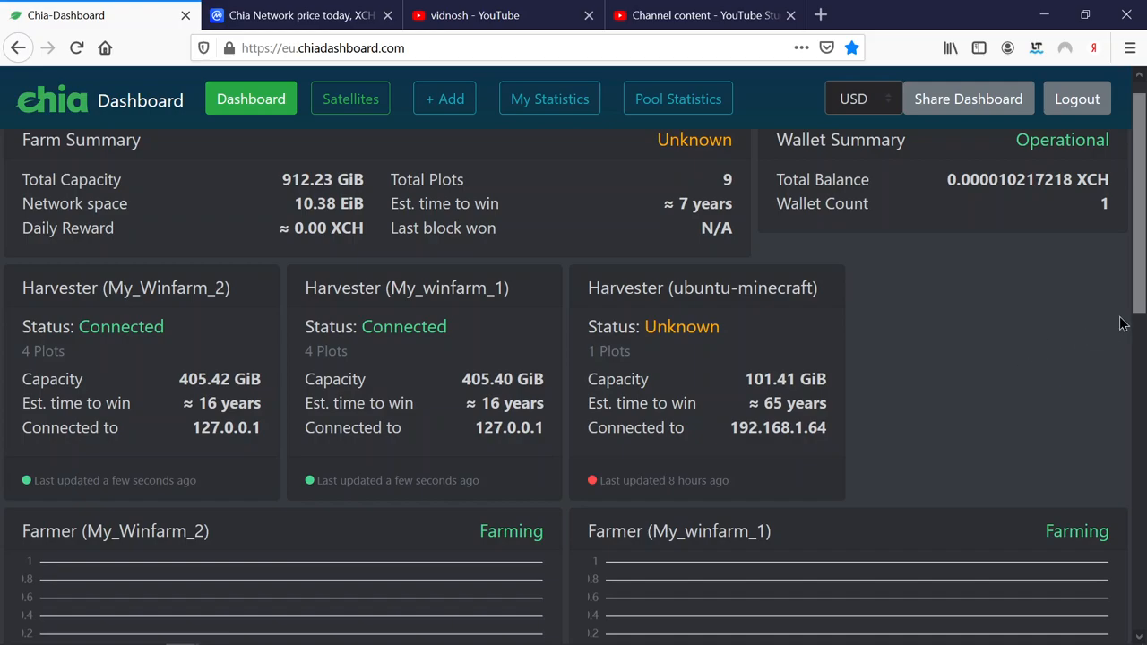
scroll("down", 3)
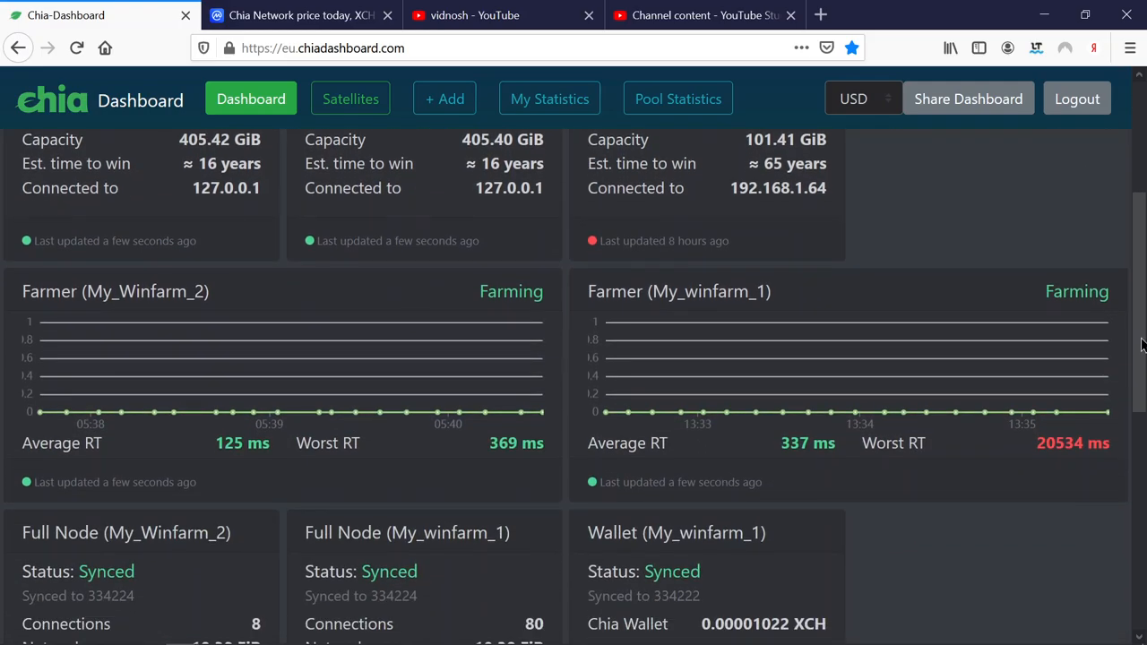
scroll("down", 3)
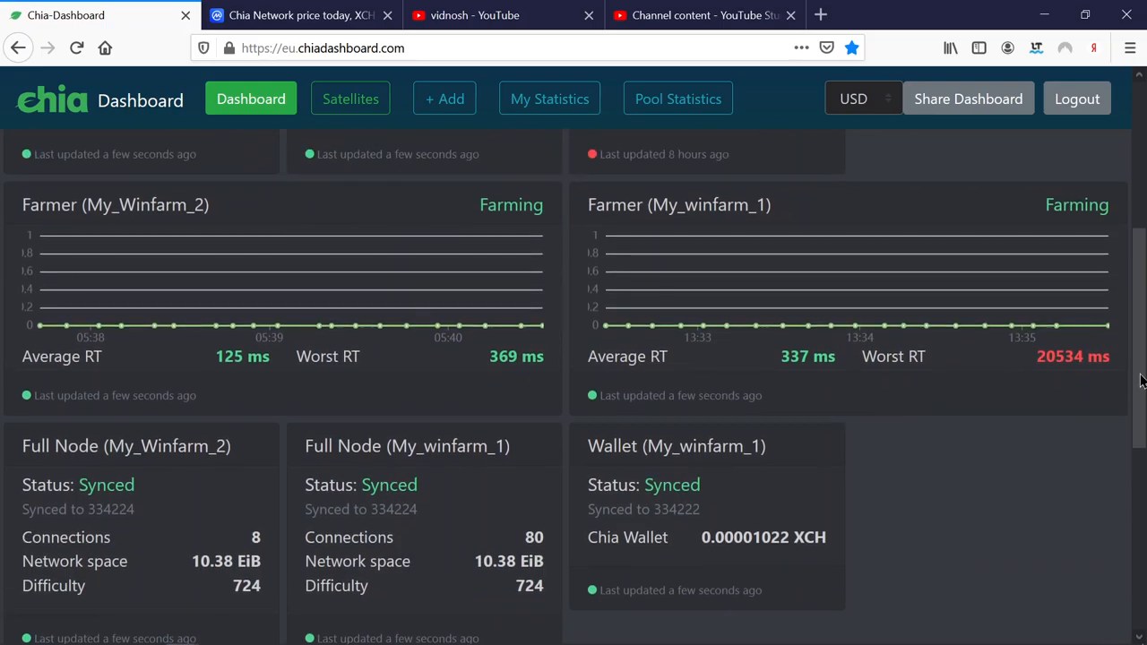
scroll("up", 3)
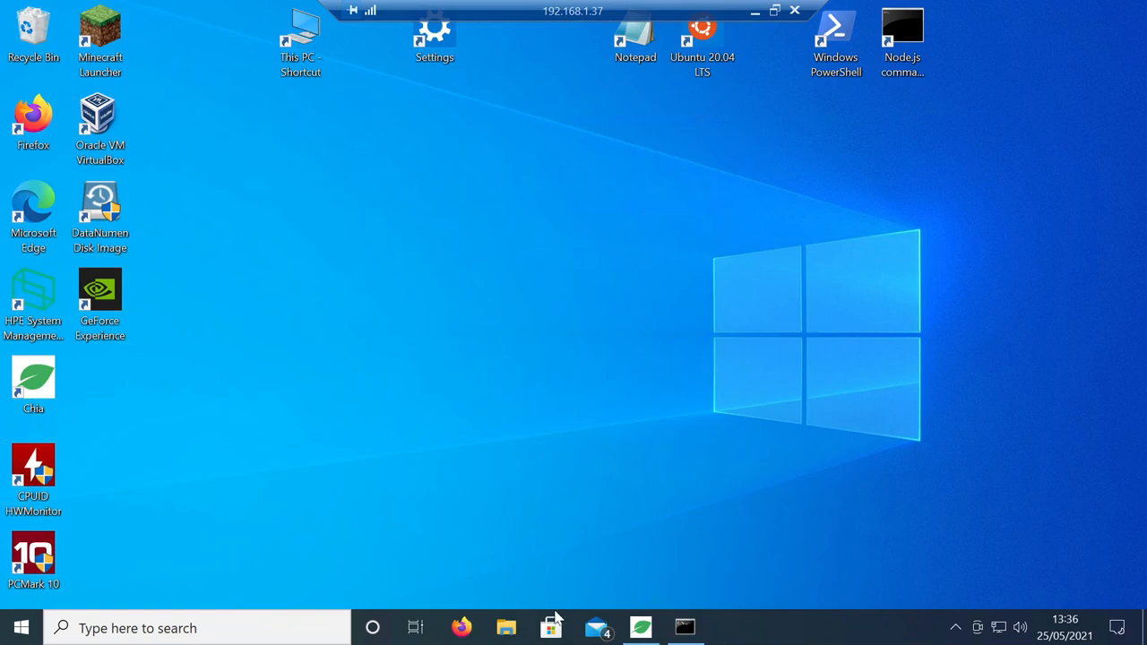
mouse_move(640, 611)
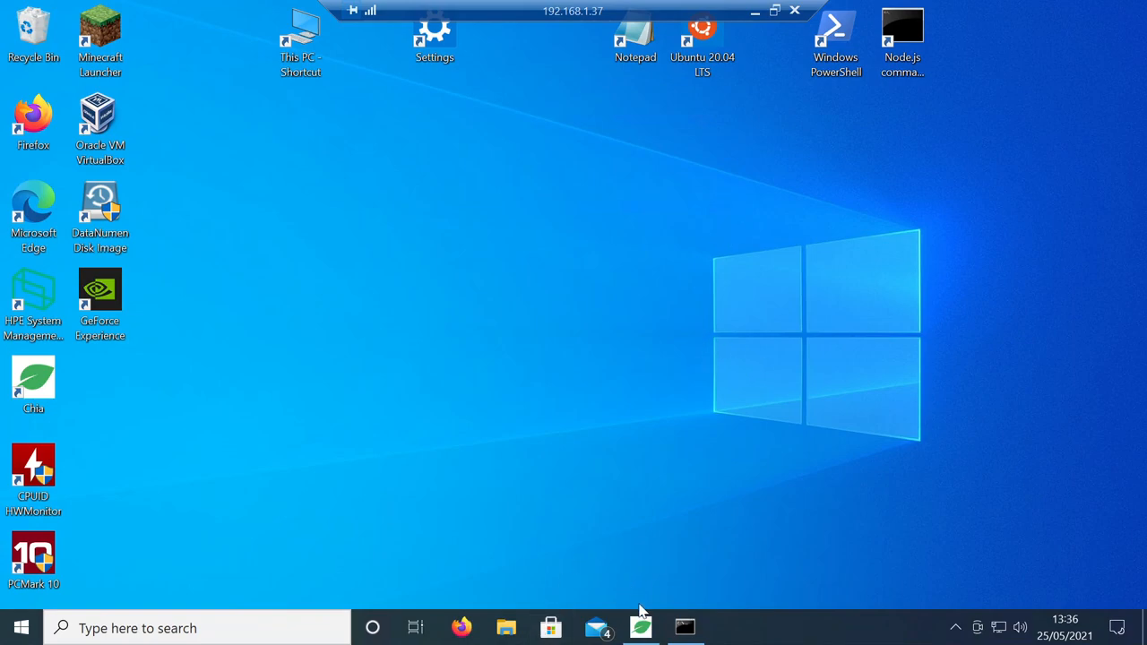
Step: Open the Chia Blockchain app's Full Node page, synced at peak height 334,225
left_click(639, 627)
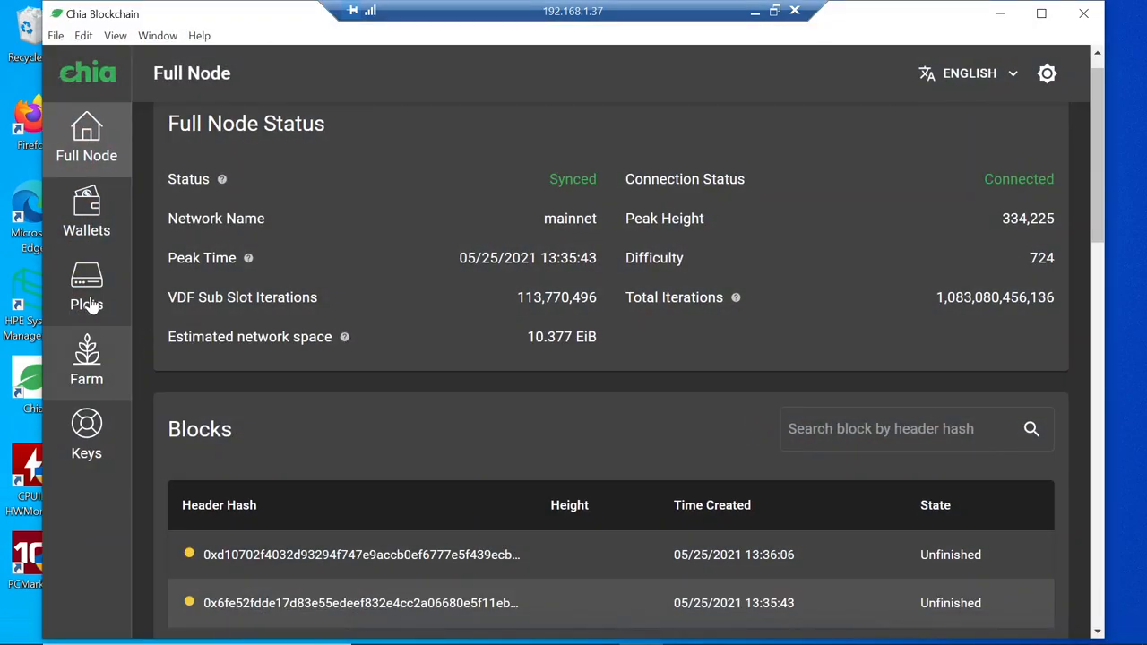
Step: Start a single 101.4GiB k=32 plot from Plots and reveal the advanced options
left_click(86, 286)
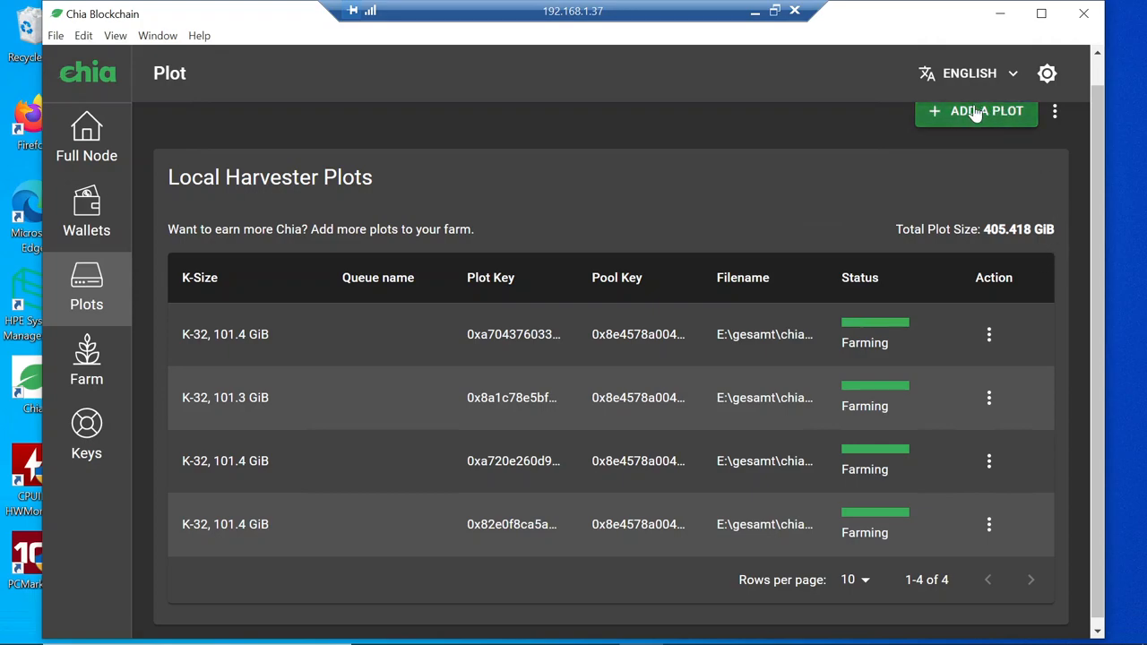
left_click(976, 110)
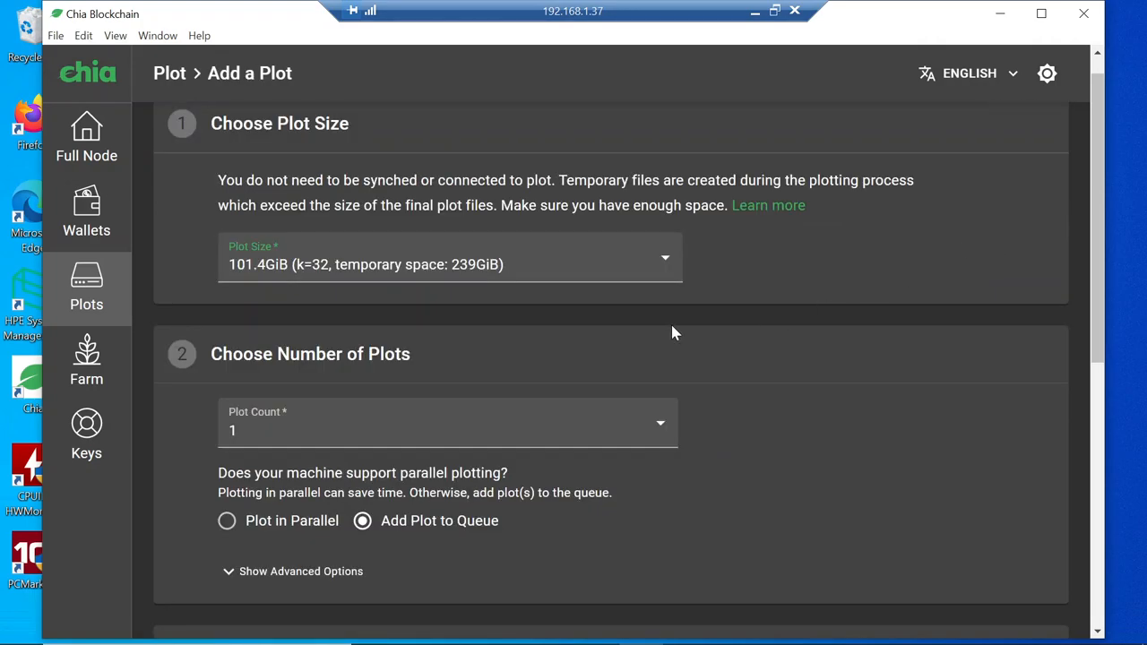
mouse_move(674, 439)
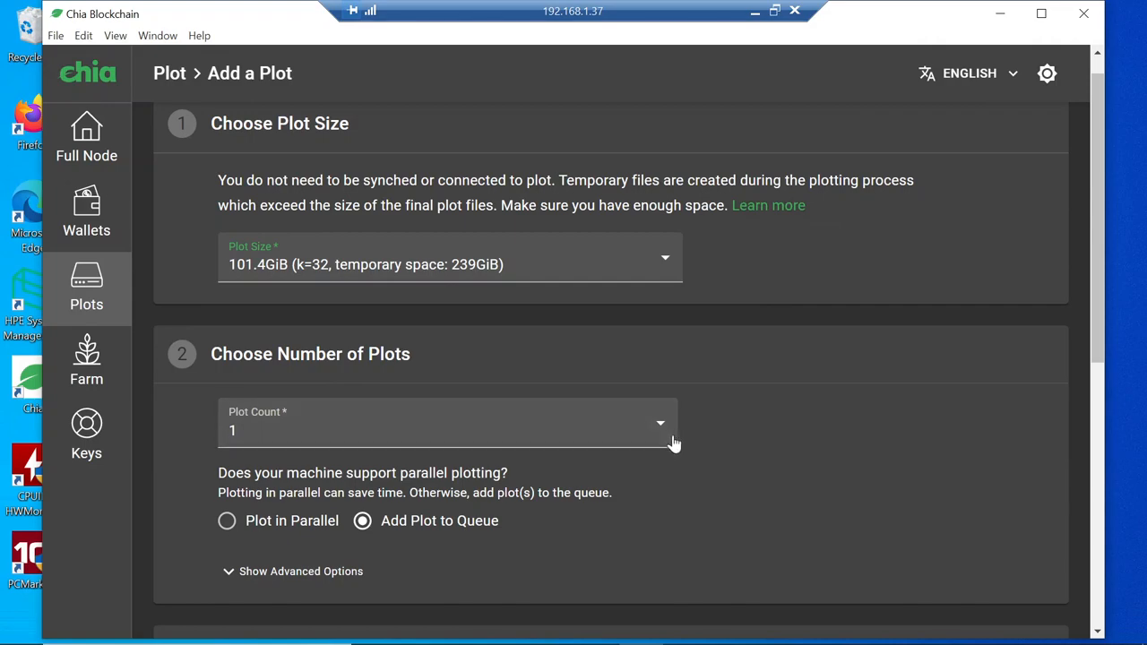
mouse_move(658, 437)
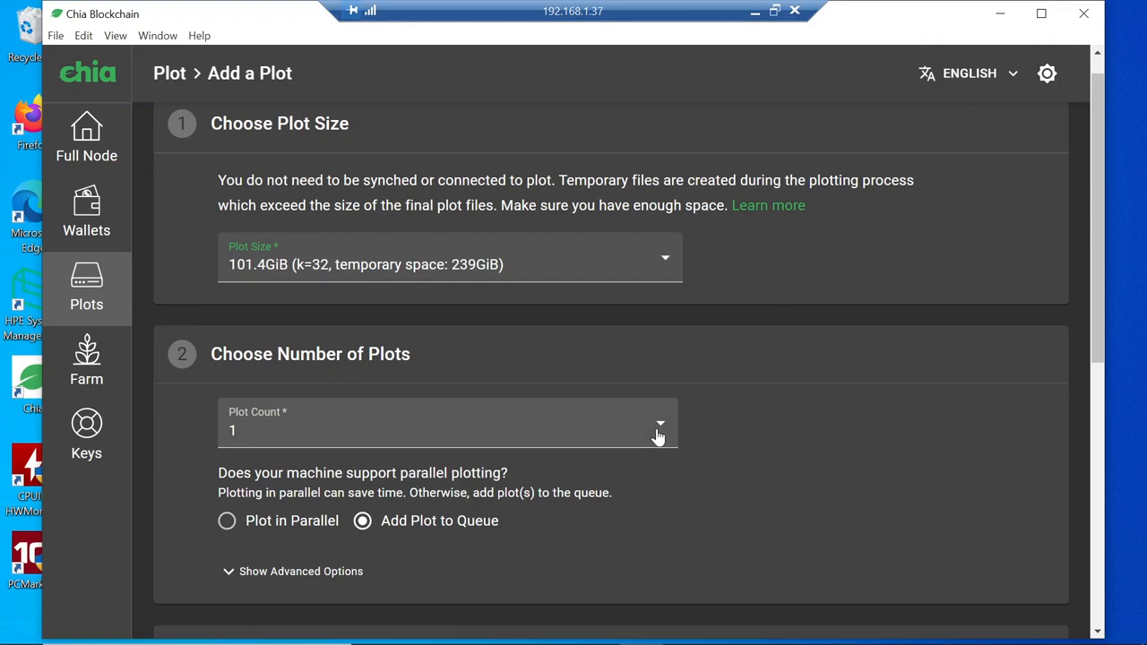
left_click(659, 430)
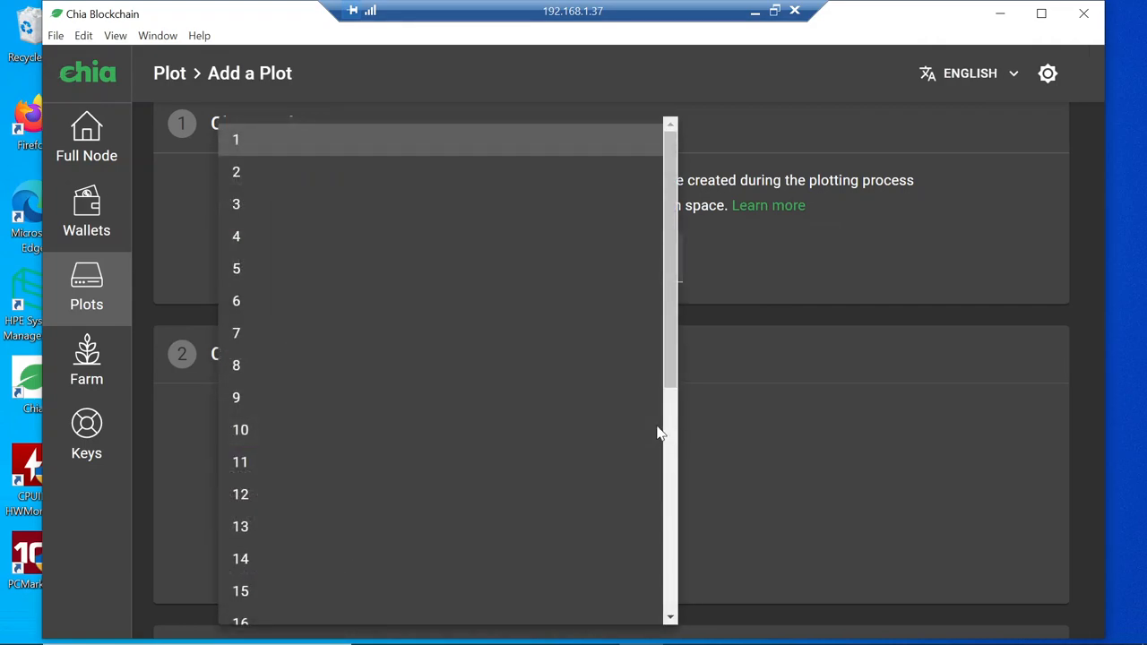
left_click(235, 139)
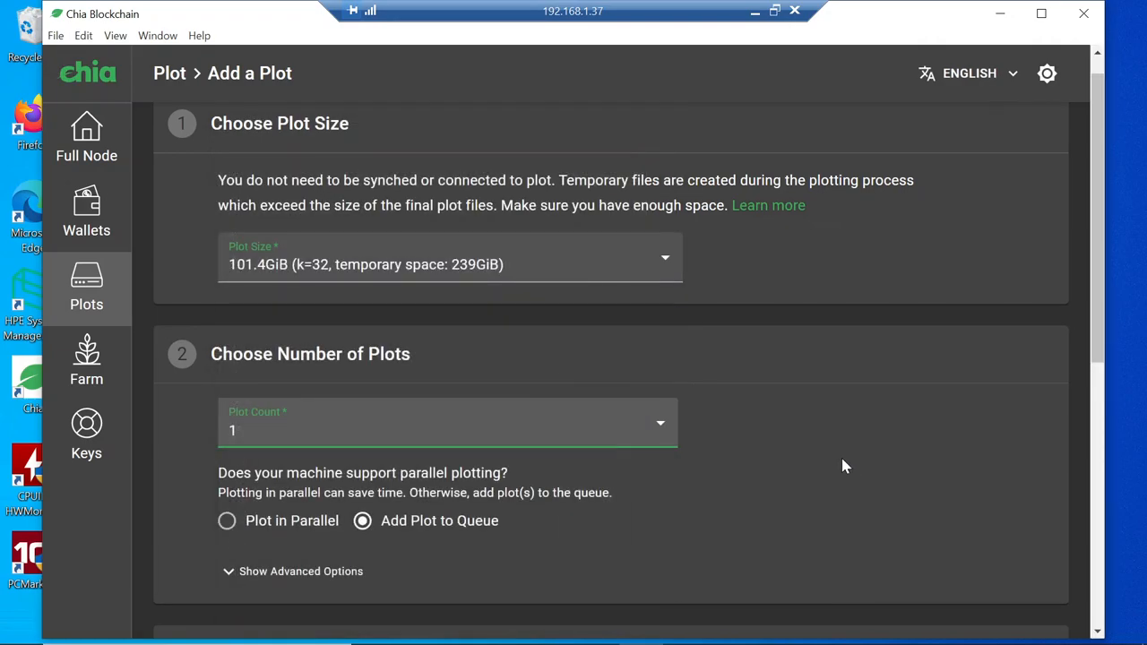
left_click(300, 570)
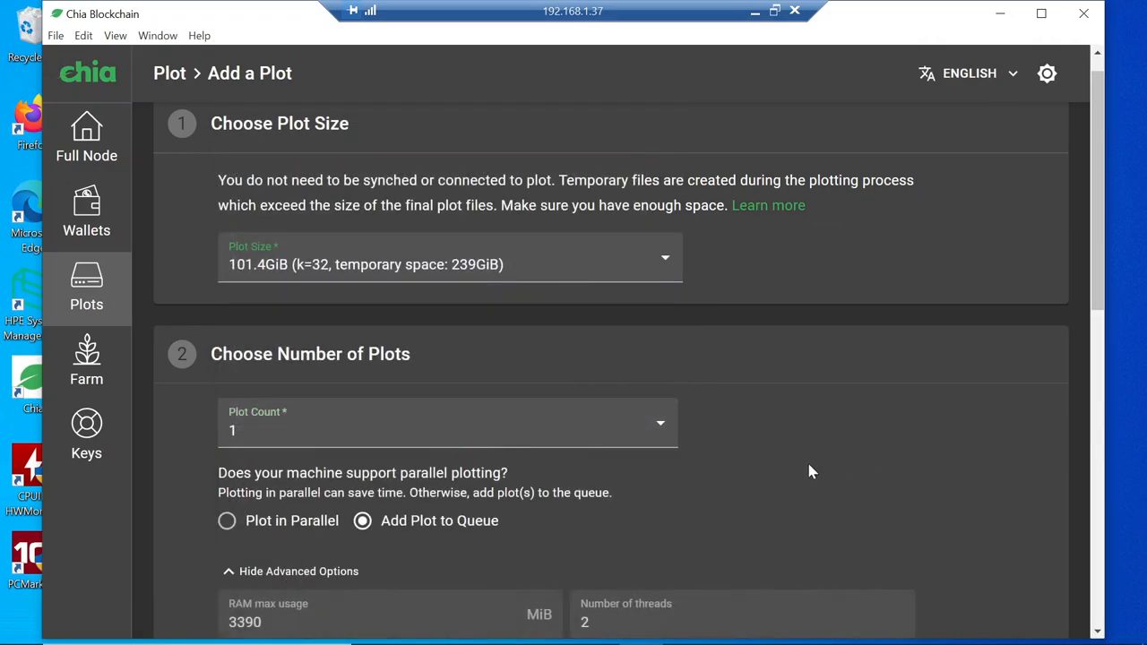
scroll("down", 3)
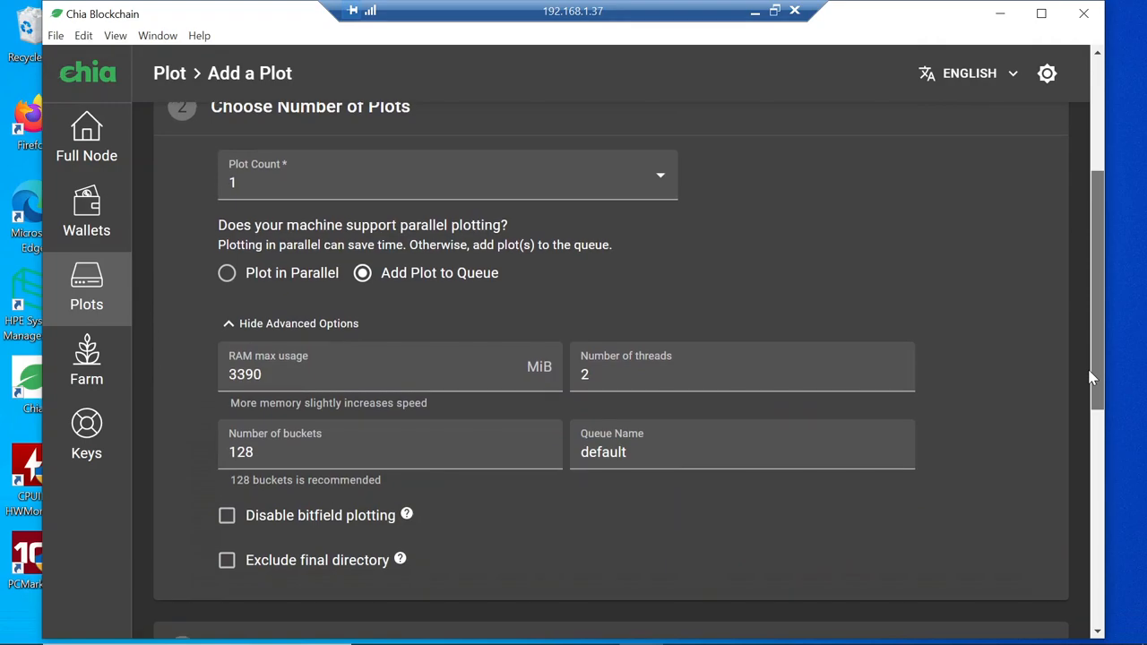
scroll("down", 3)
type("8000")
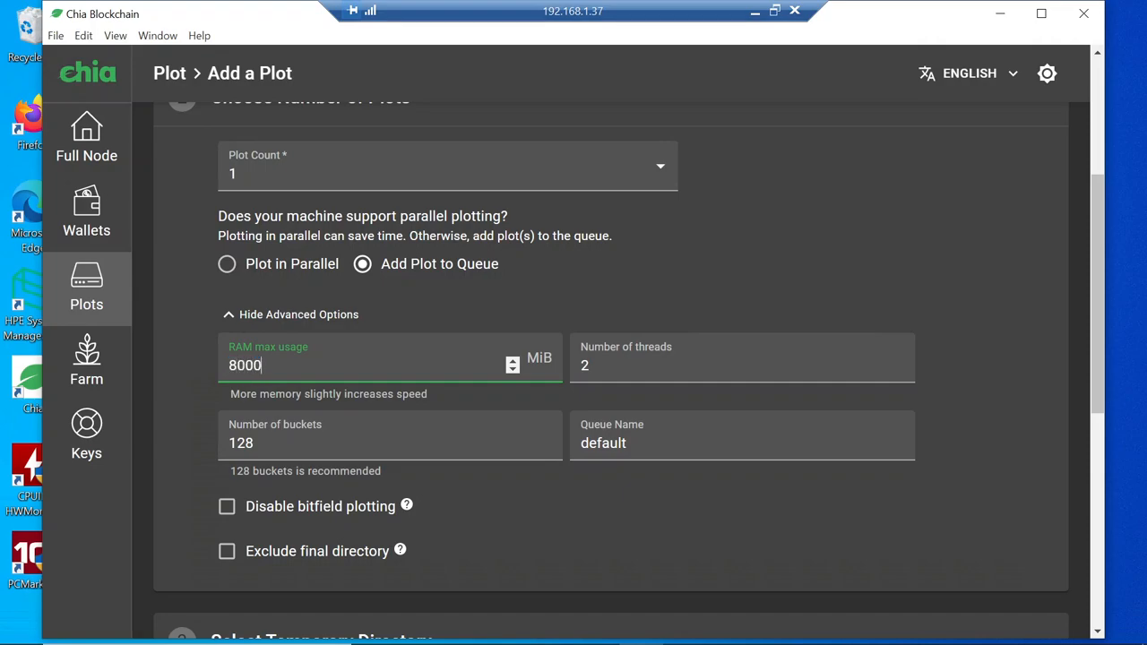
Step: Raise threads to 5, enter 64 buckets and change RAM max usage to 8800 MiB
left_click(741, 364)
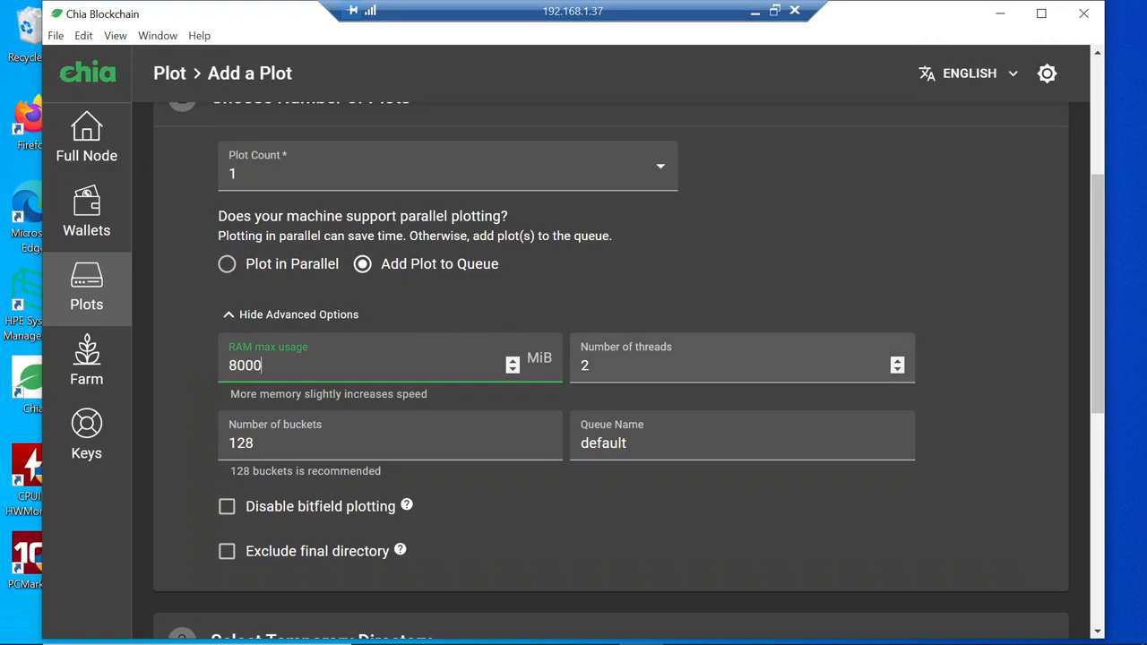
left_click(741, 365)
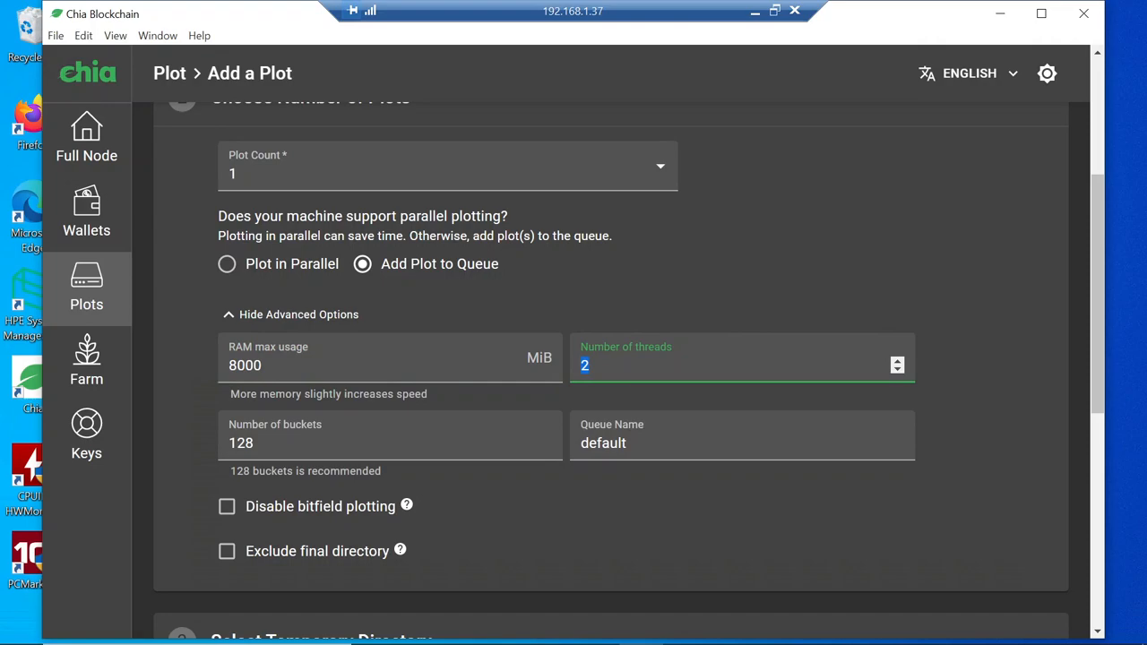
left_click(896, 360)
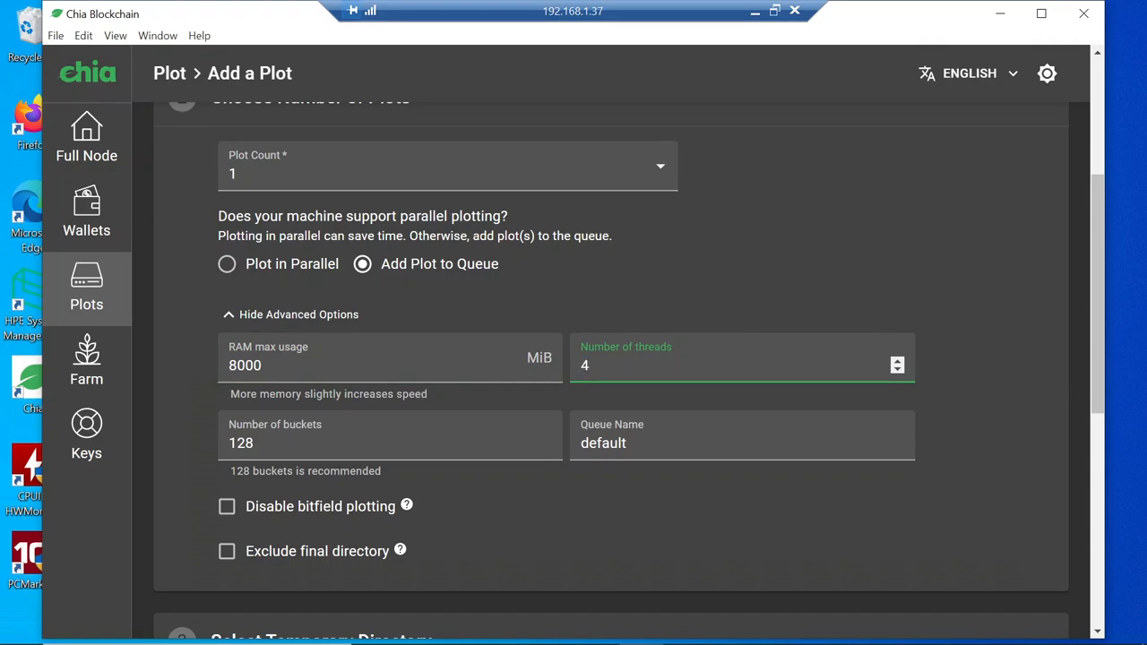
left_click(390, 443)
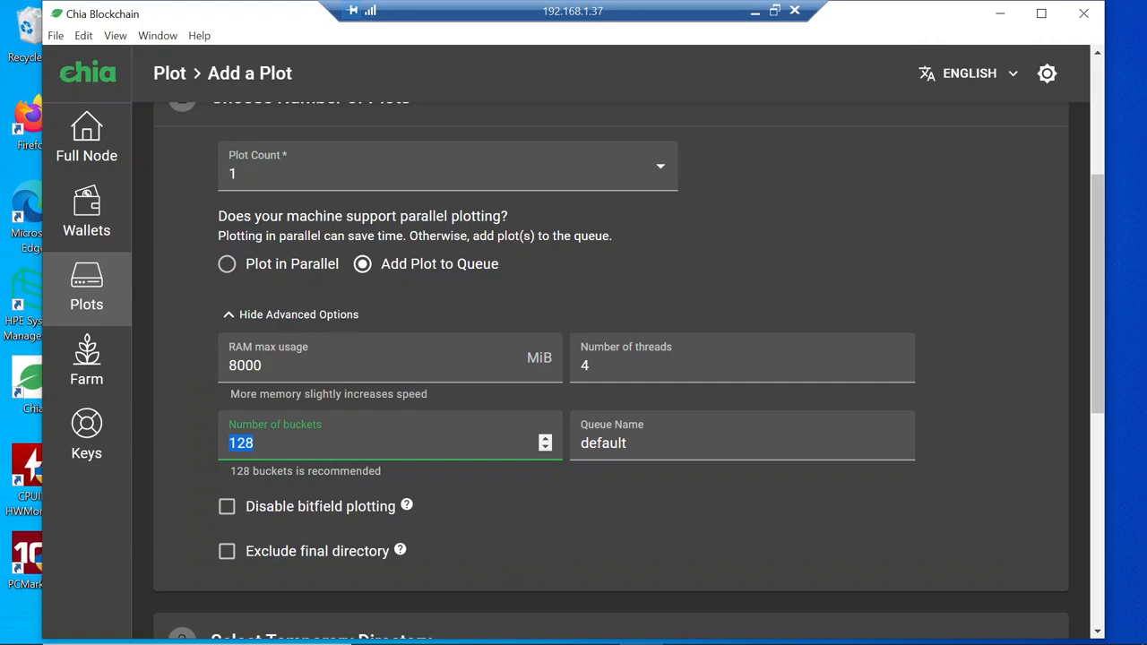
type("6")
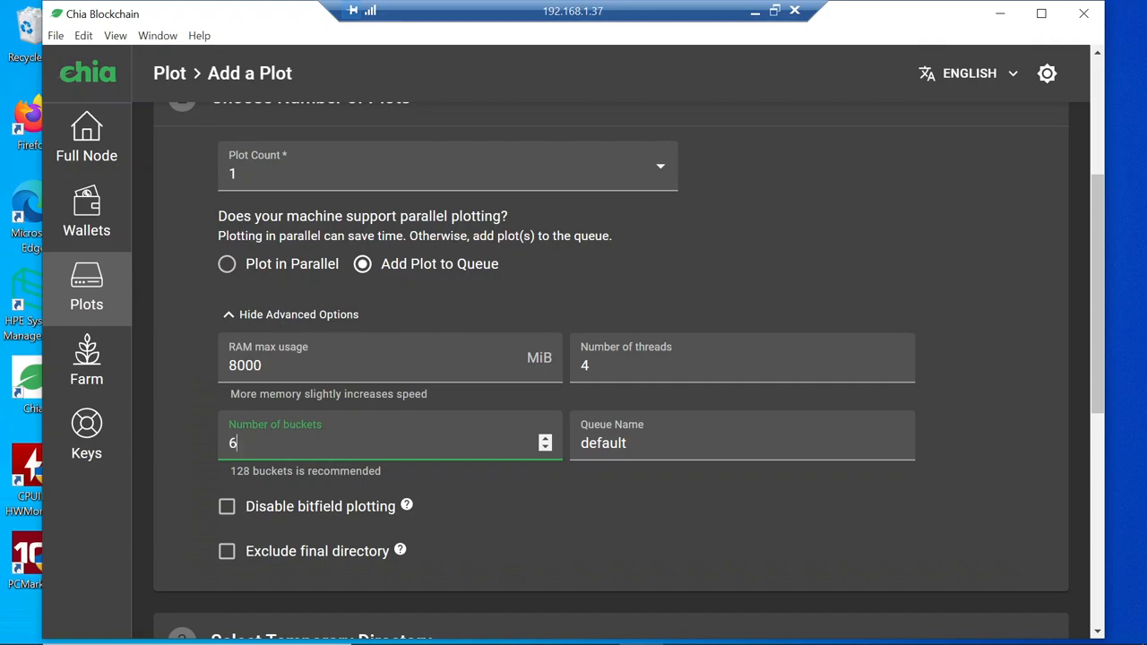
type("4")
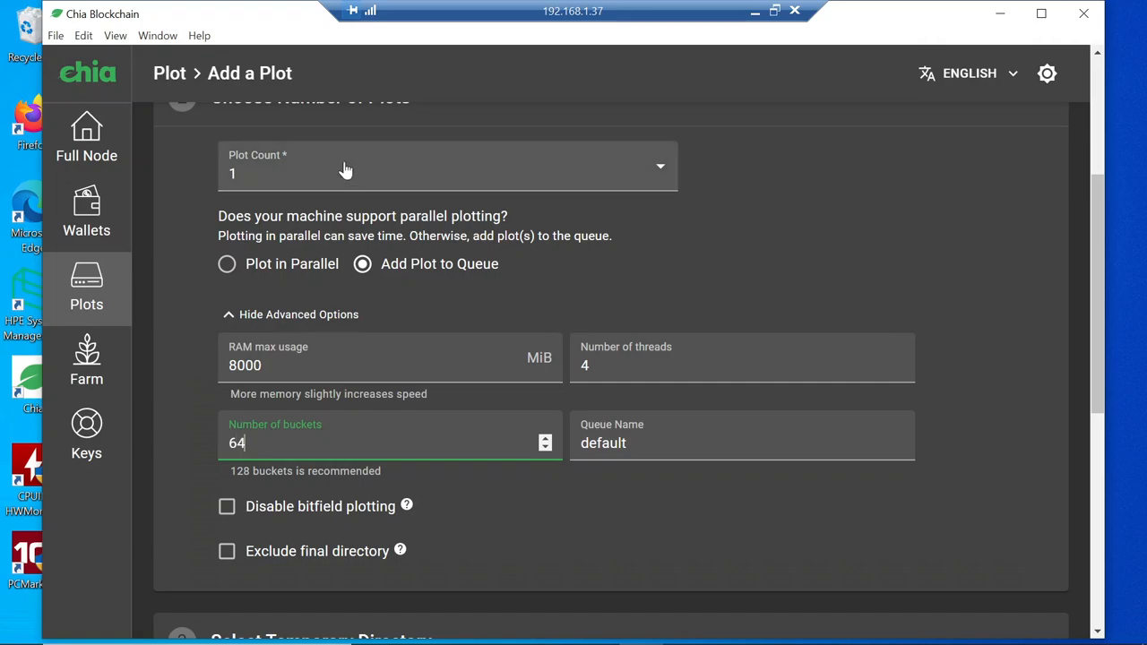
mouse_move(512, 364)
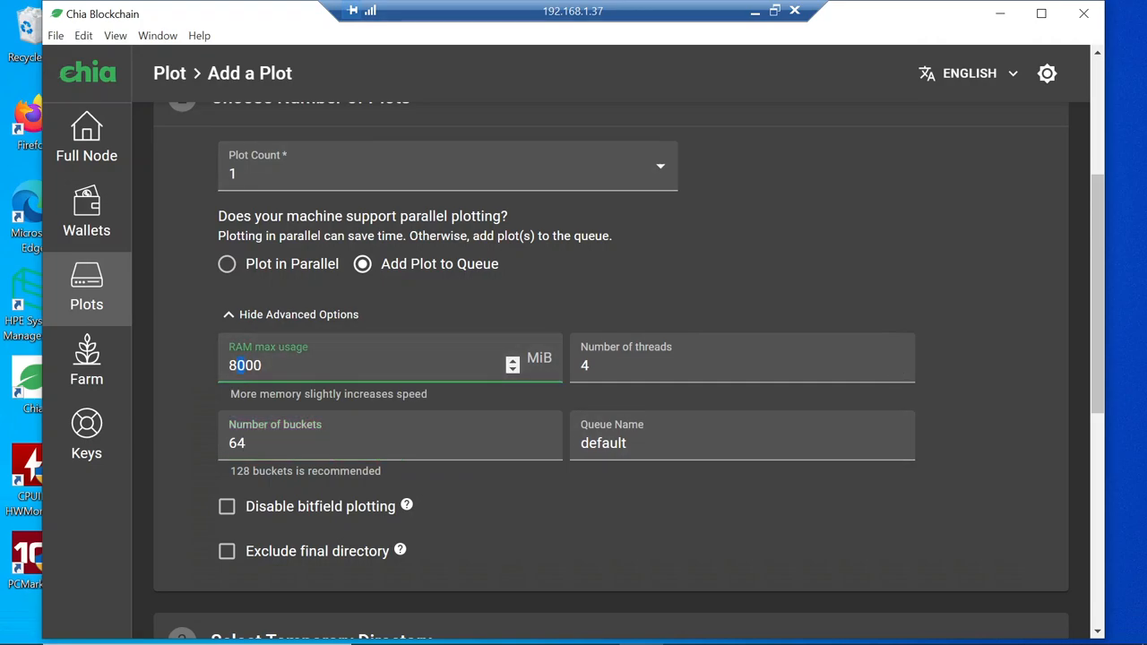
left_click(742, 365)
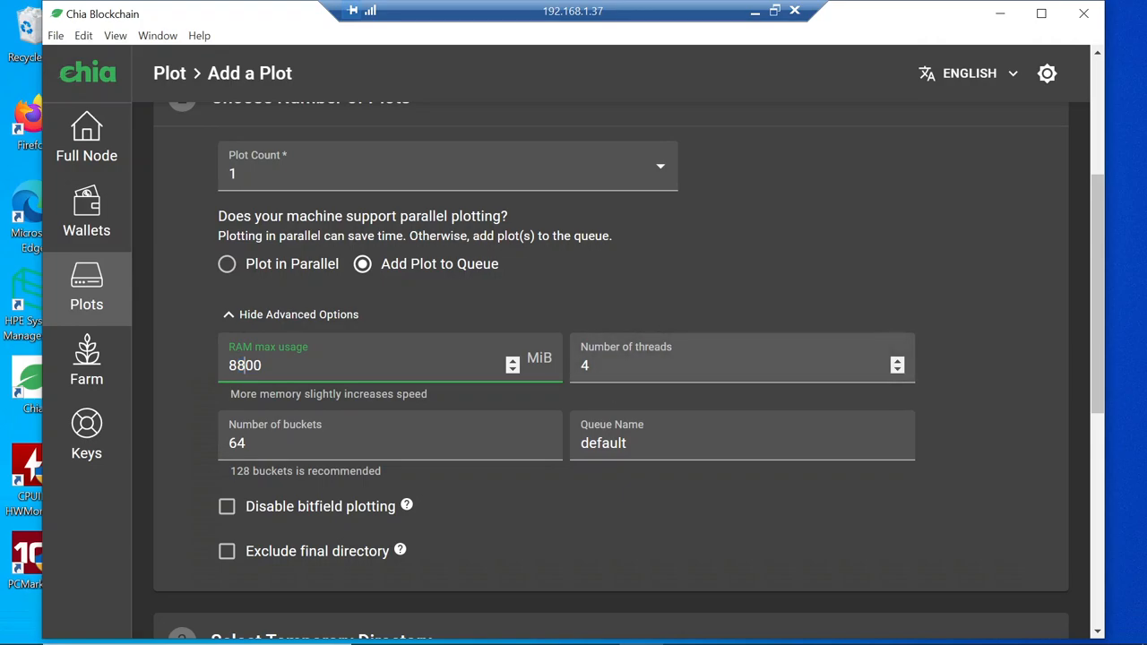
left_click(742, 365)
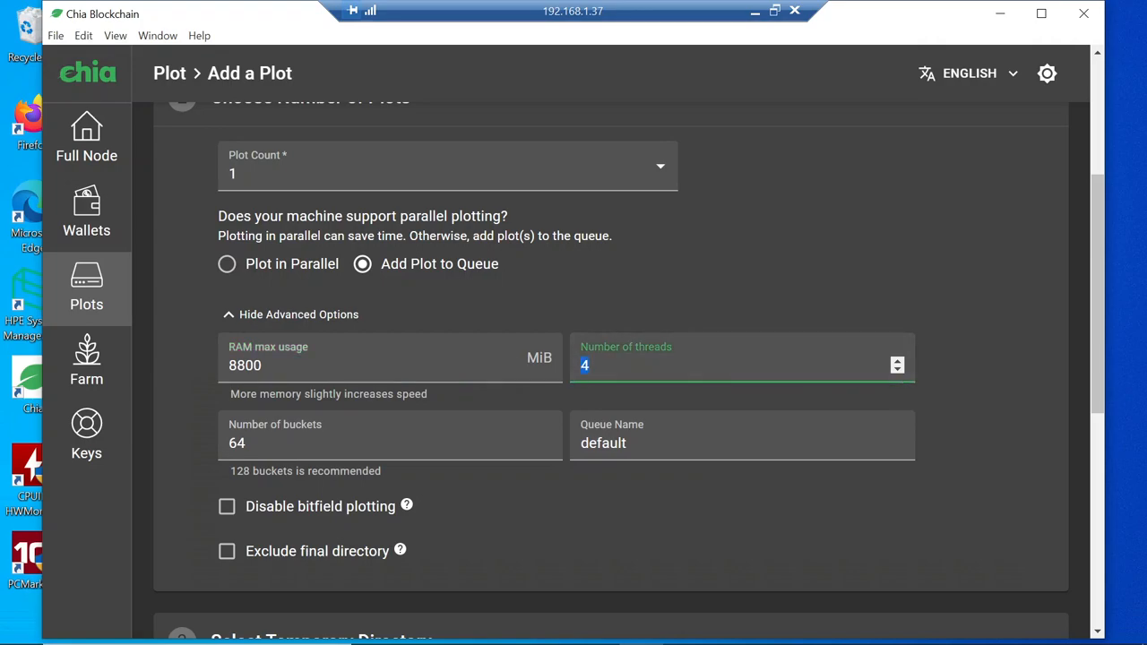
left_click(895, 359)
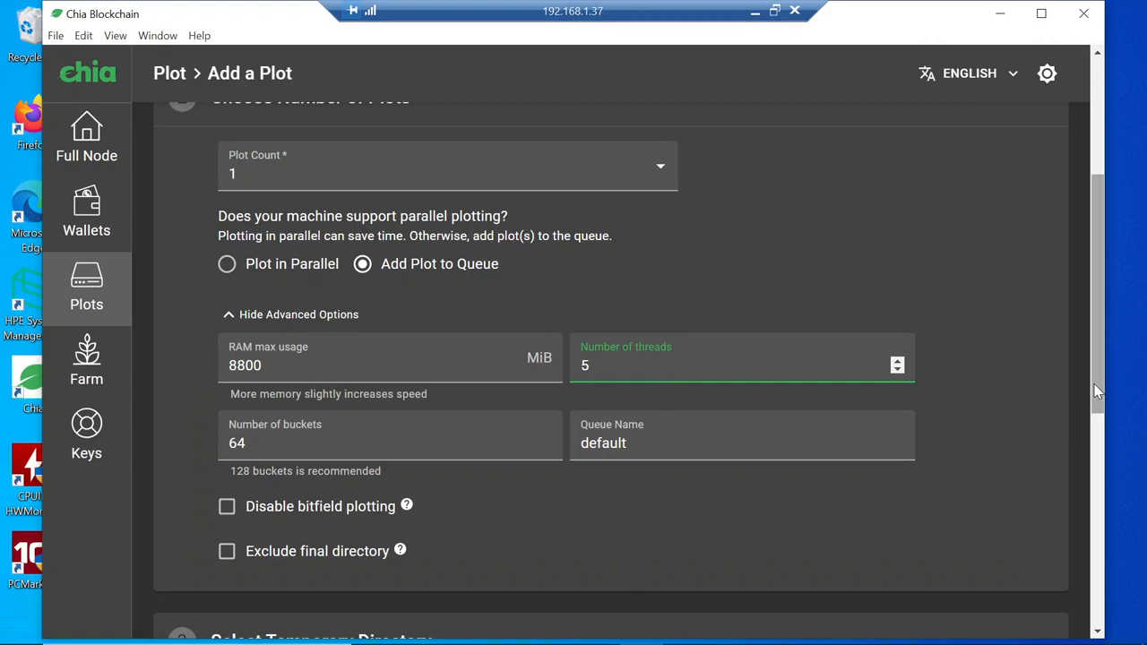
scroll("down", 3)
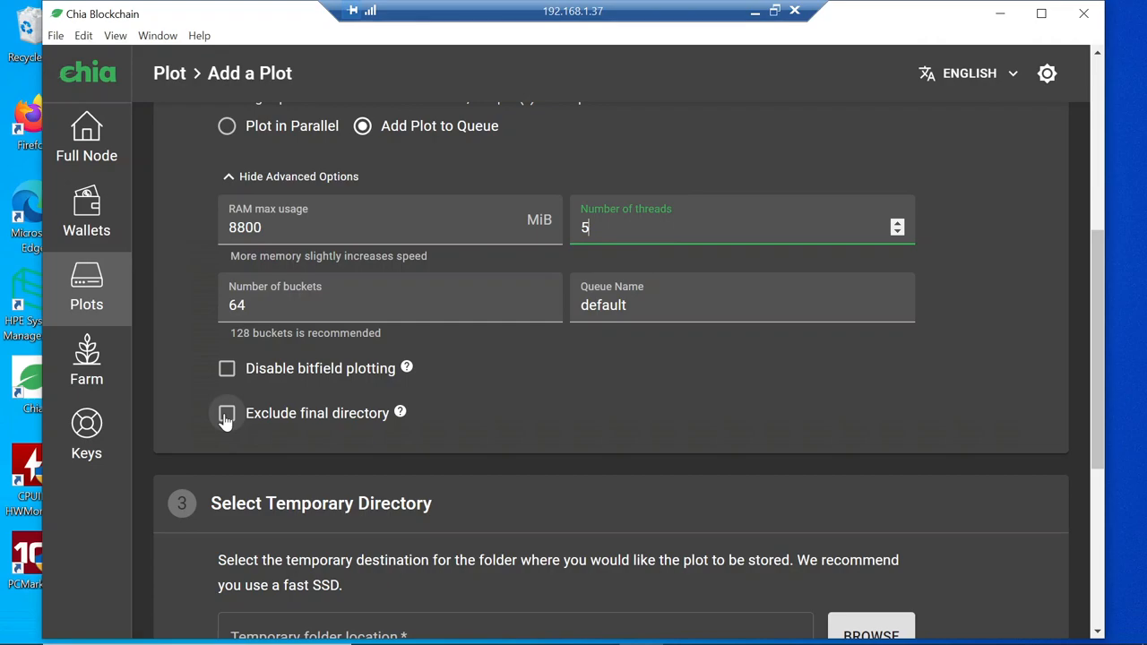
Step: Enable Exclude final directory and scroll down to the temporary and final directory steps
left_click(226, 413)
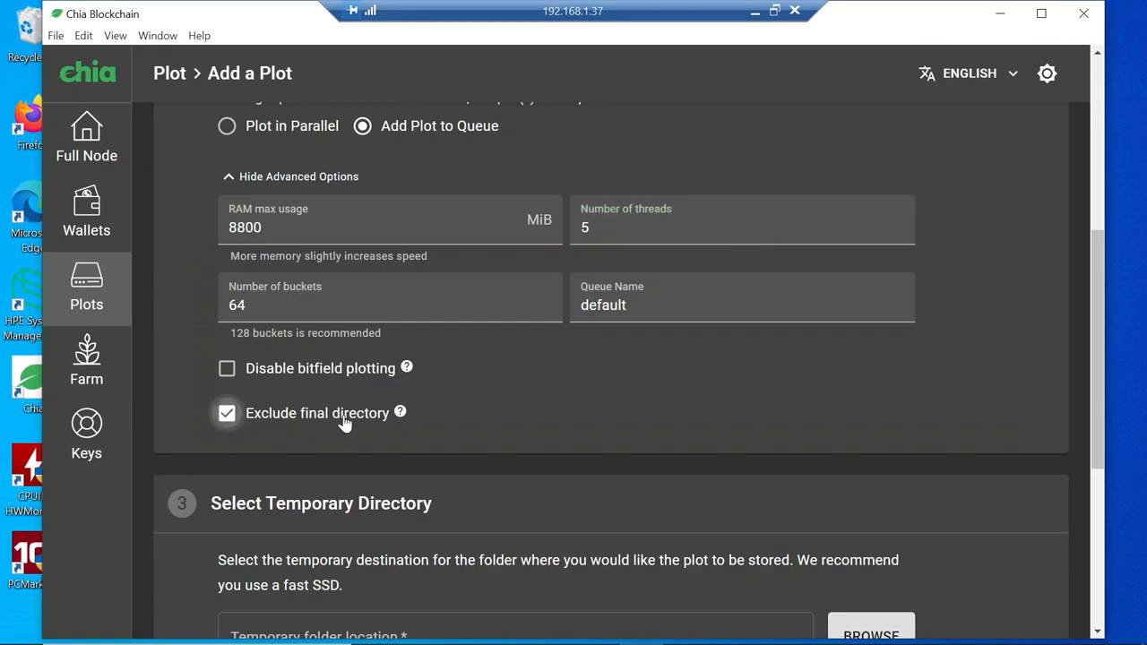
mouse_move(538, 448)
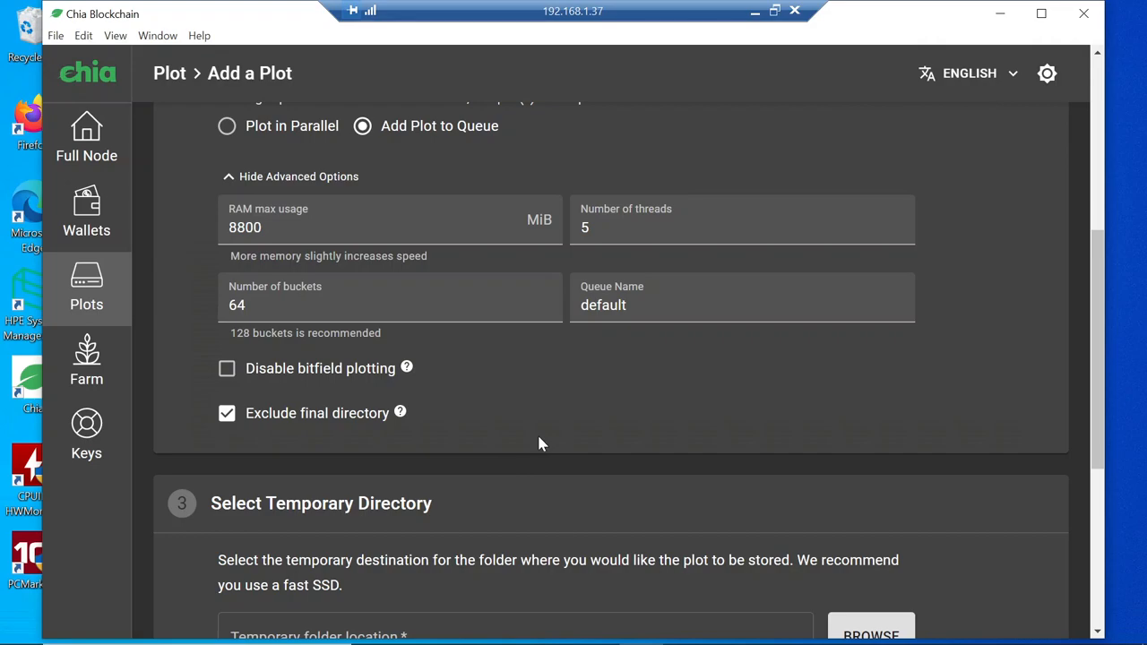
mouse_move(632, 431)
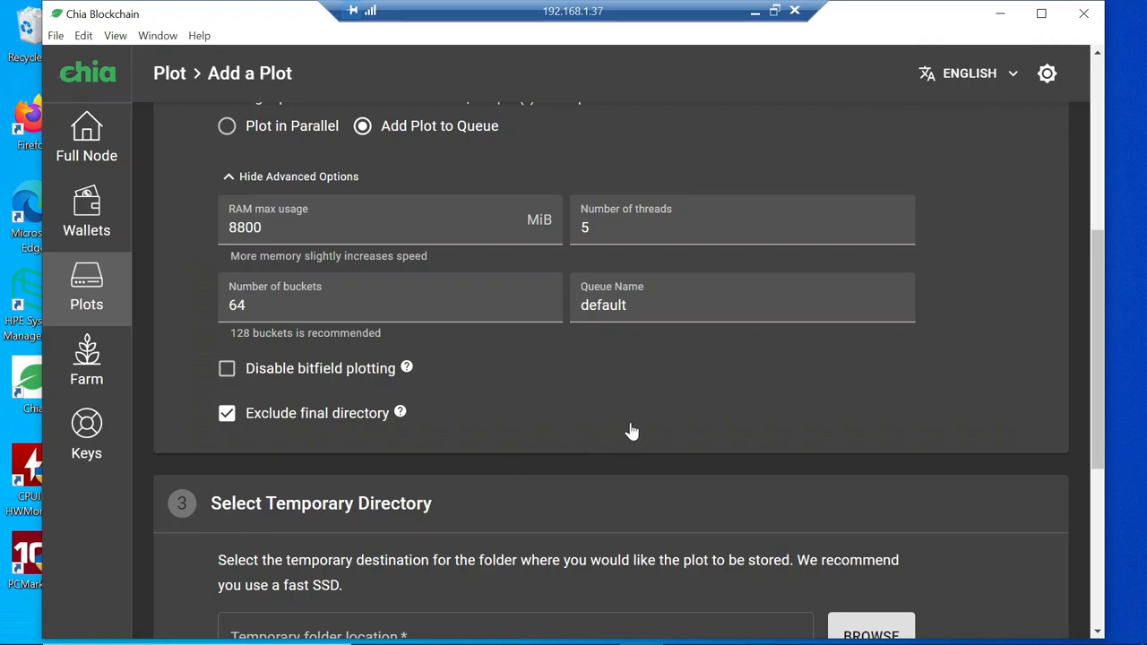
scroll("down", 3)
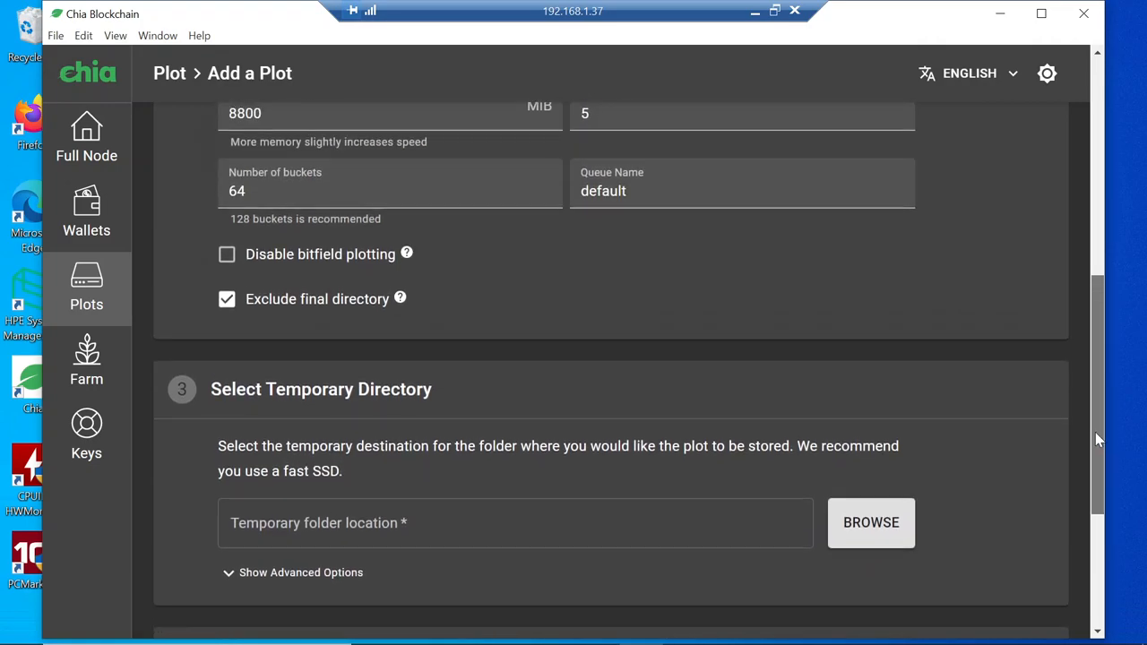
scroll("down", 3)
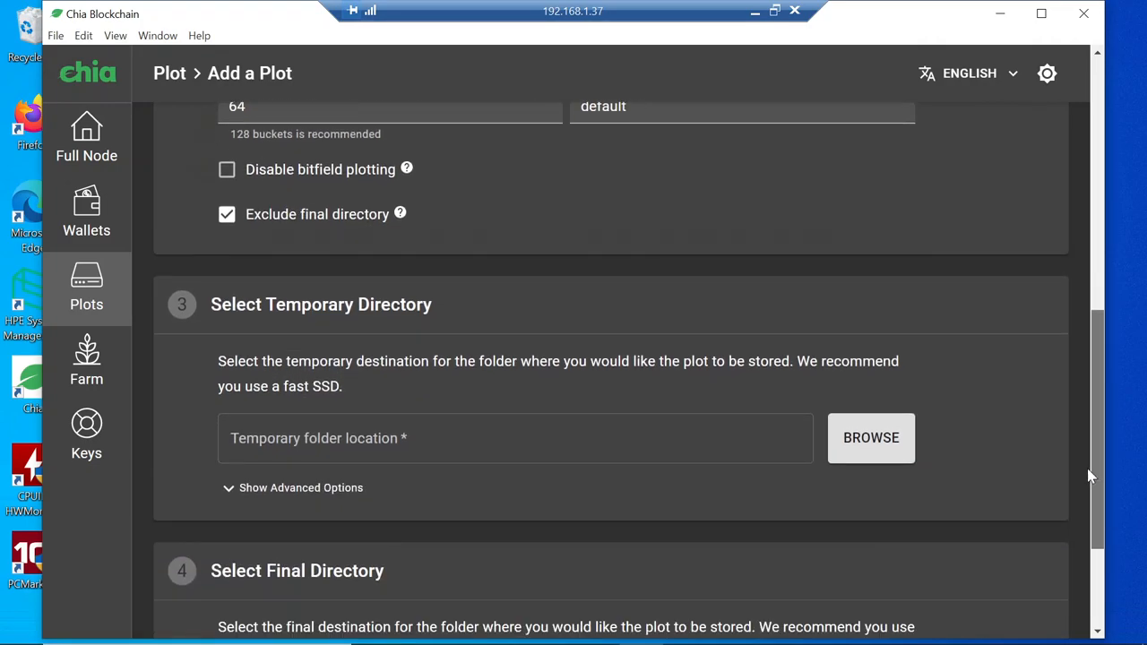
scroll("up", 3)
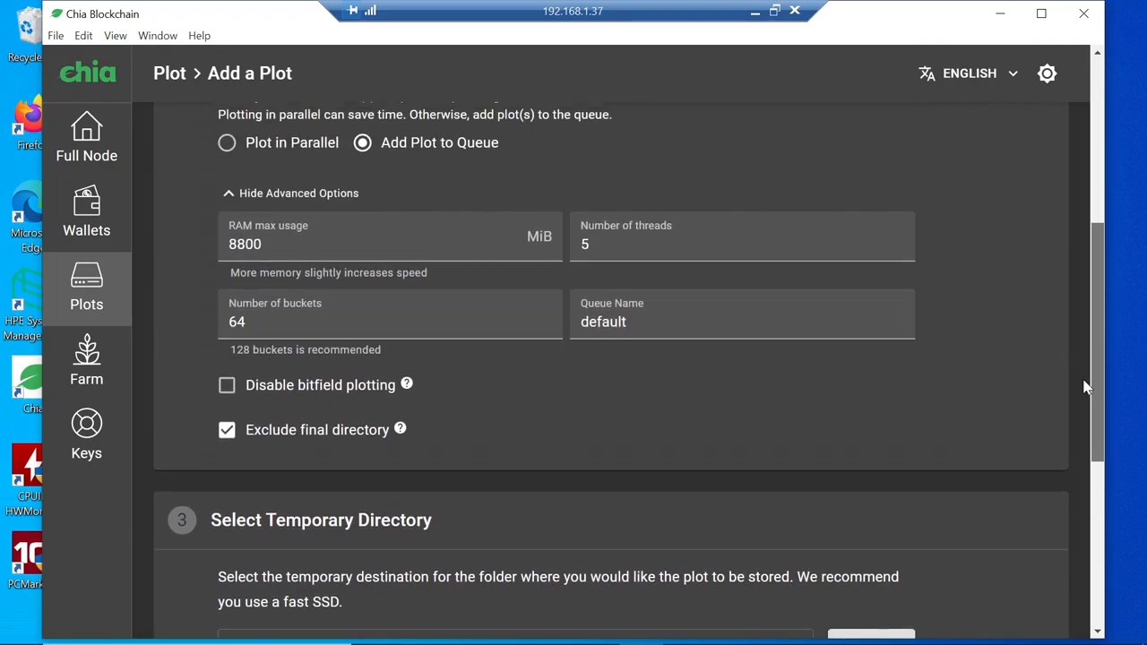
scroll("down", 3)
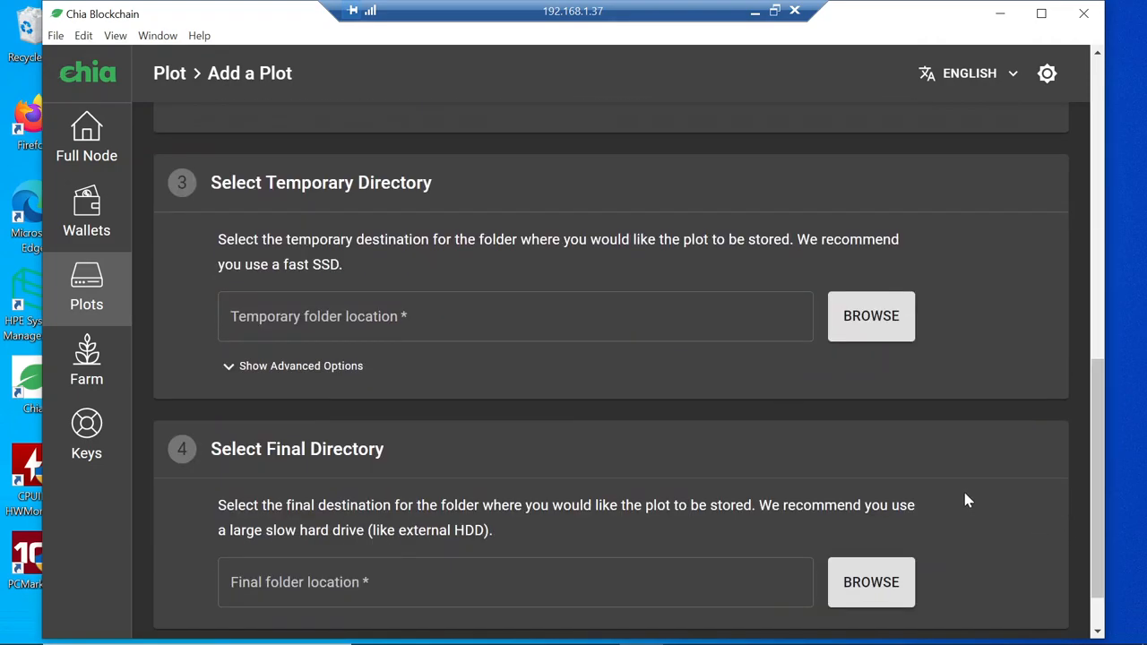
mouse_move(871, 315)
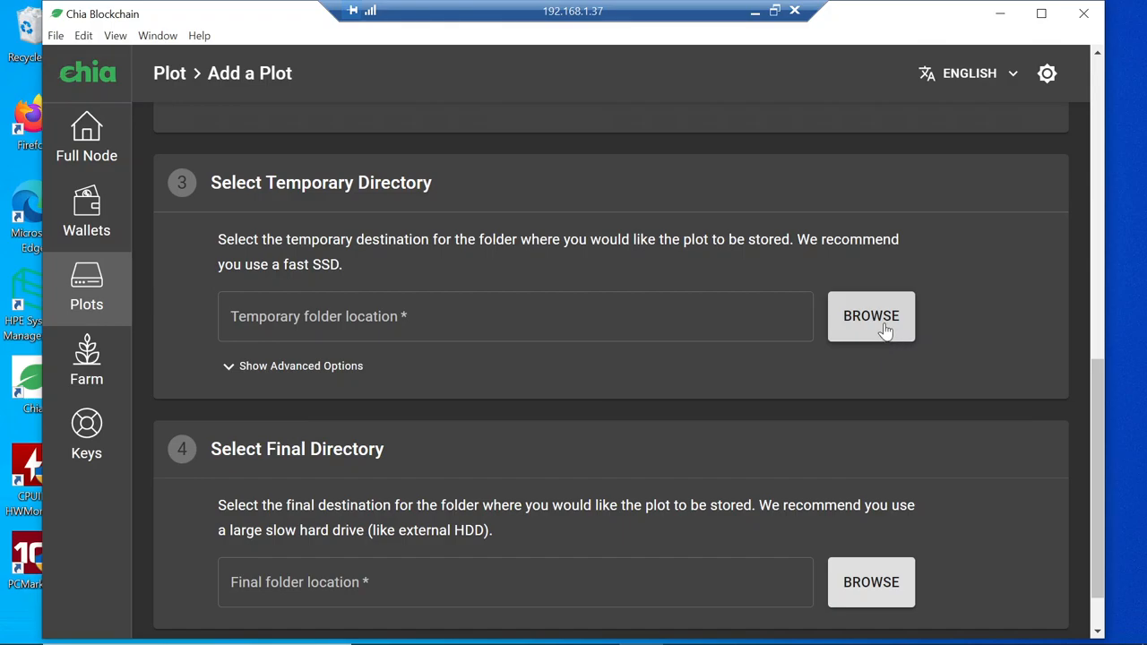
Step: Browse to New Volume (F:) and select chia_temp as the temporary directory
left_click(870, 315)
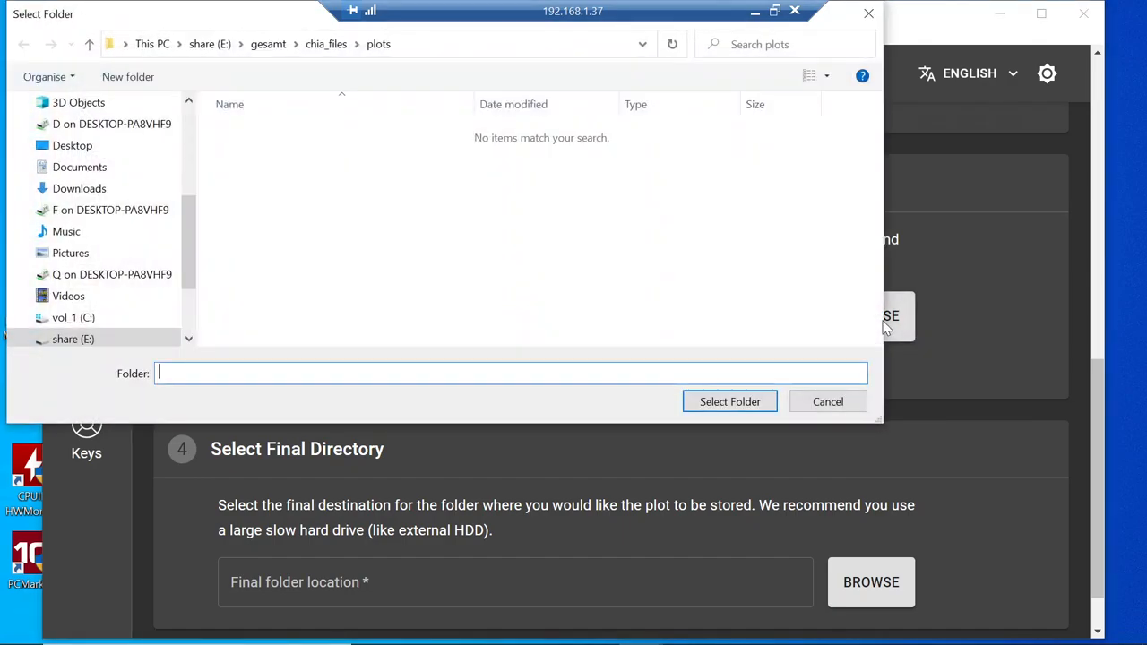
scroll("down", 3)
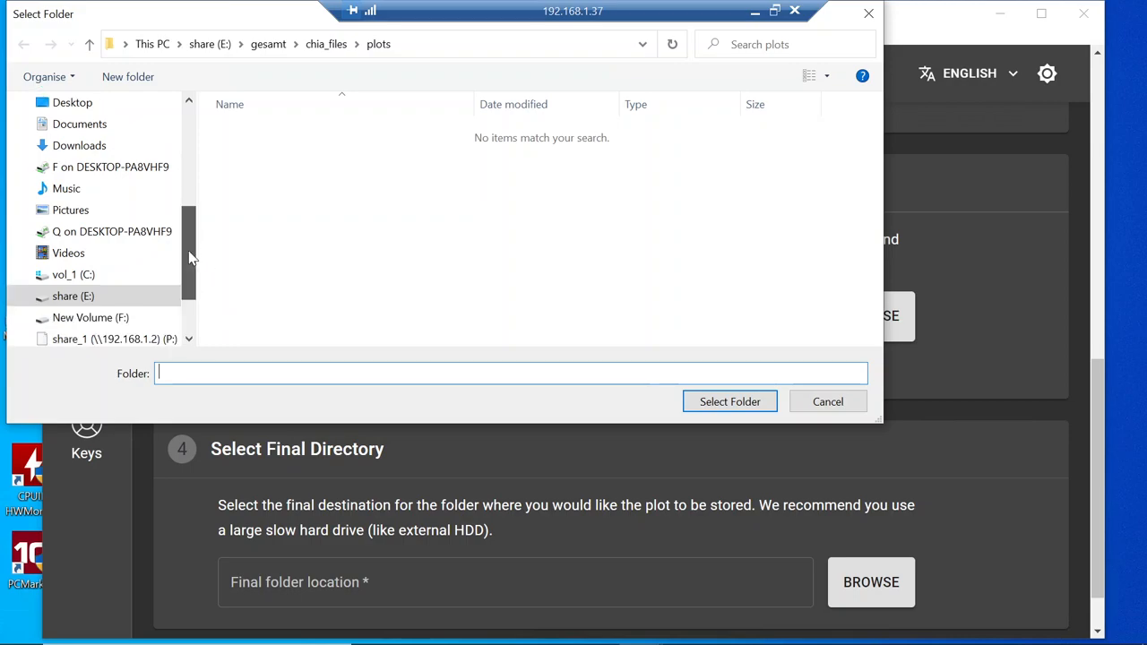
scroll("down", 3)
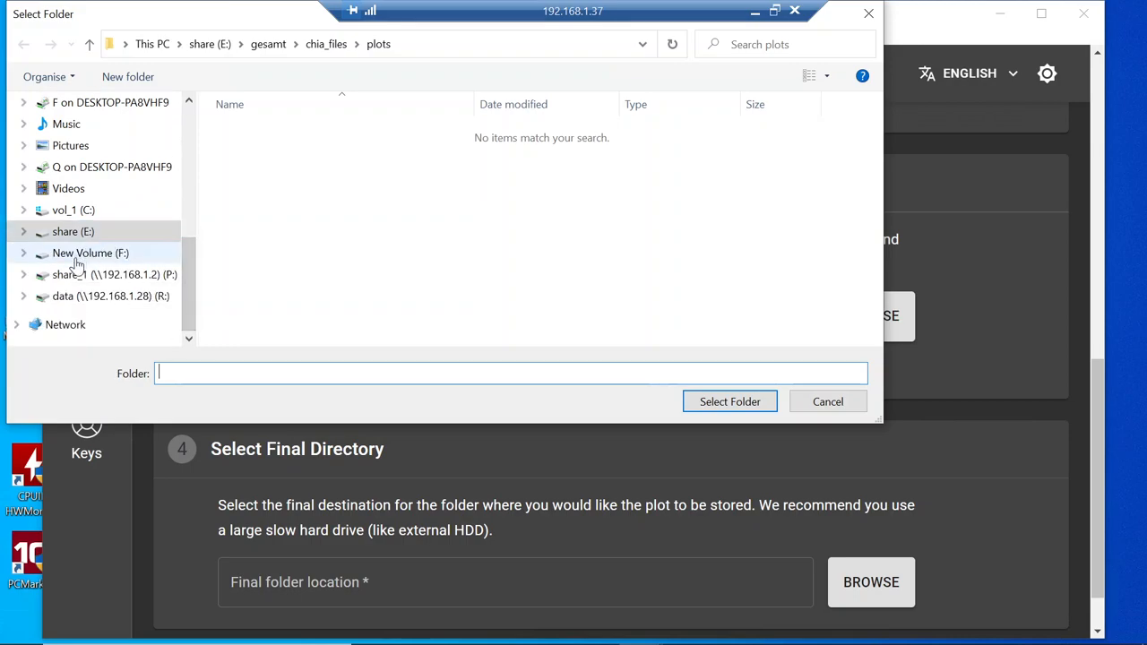
left_click(90, 253)
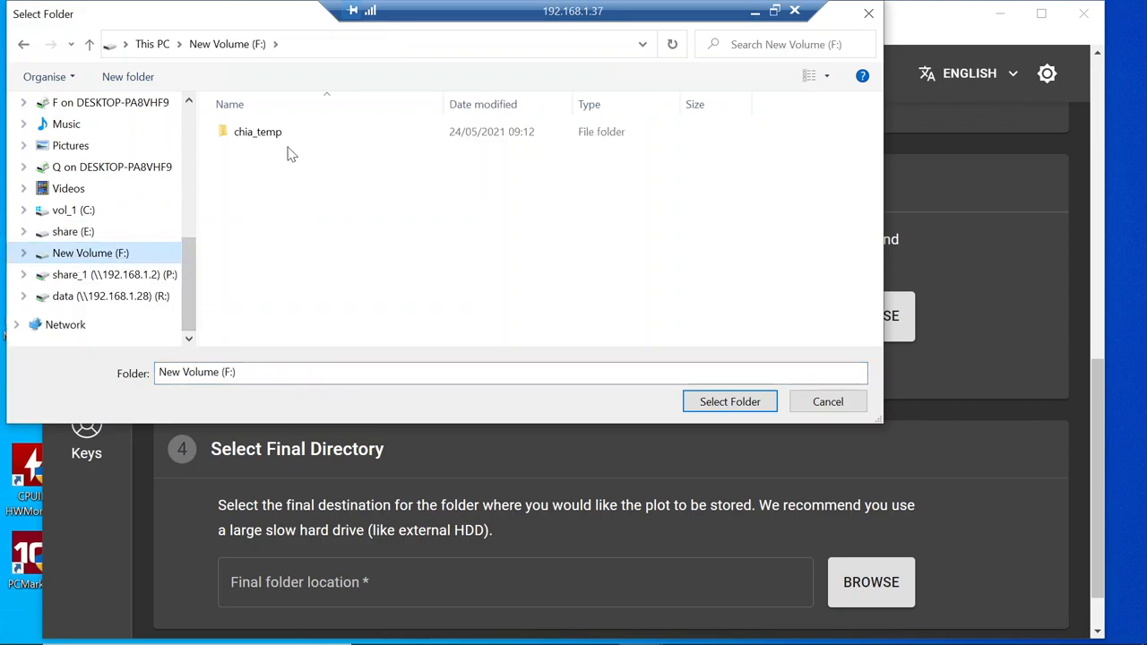
left_click(257, 132)
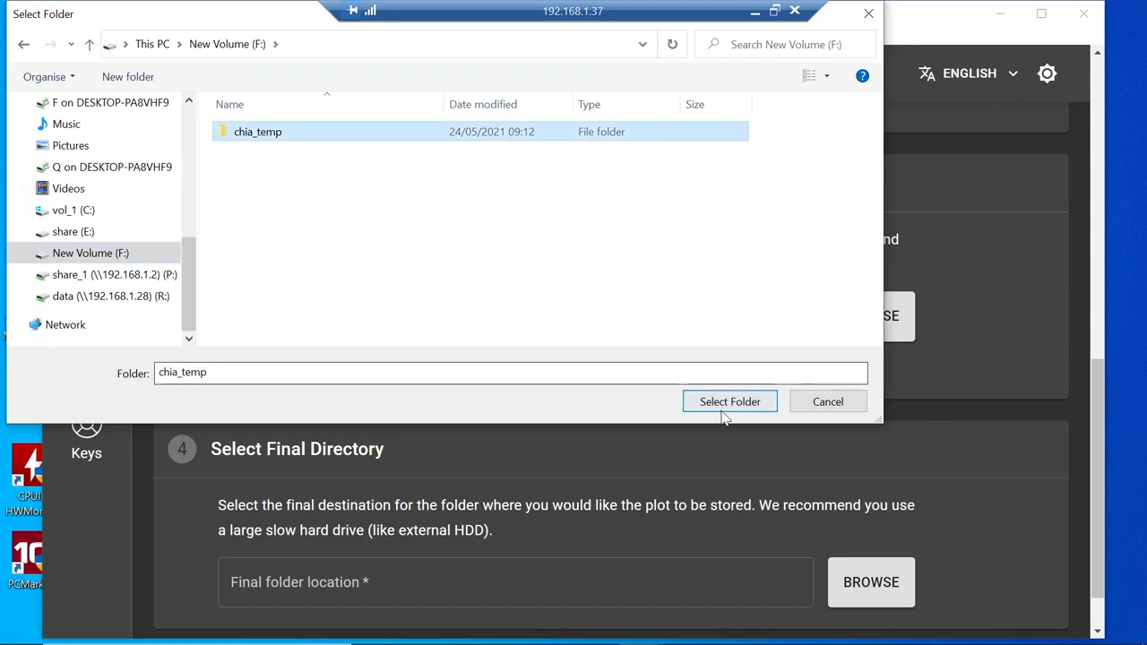
left_click(729, 401)
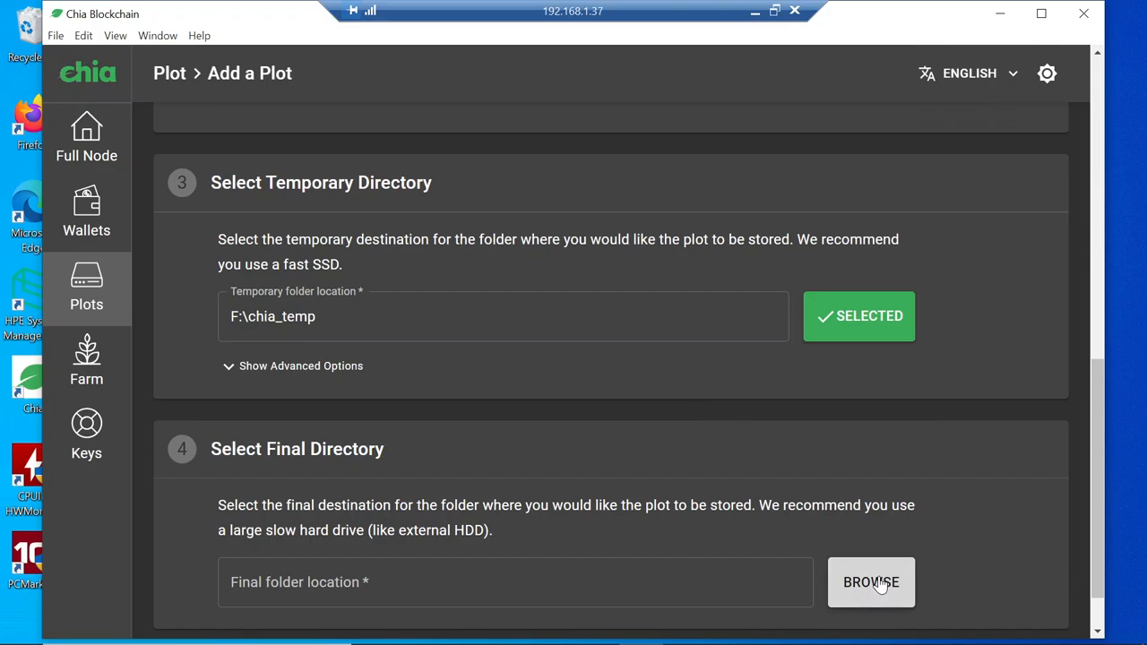
Step: Browse through share (E:) > gesamt > chia_files and select plots as the final directory
left_click(869, 581)
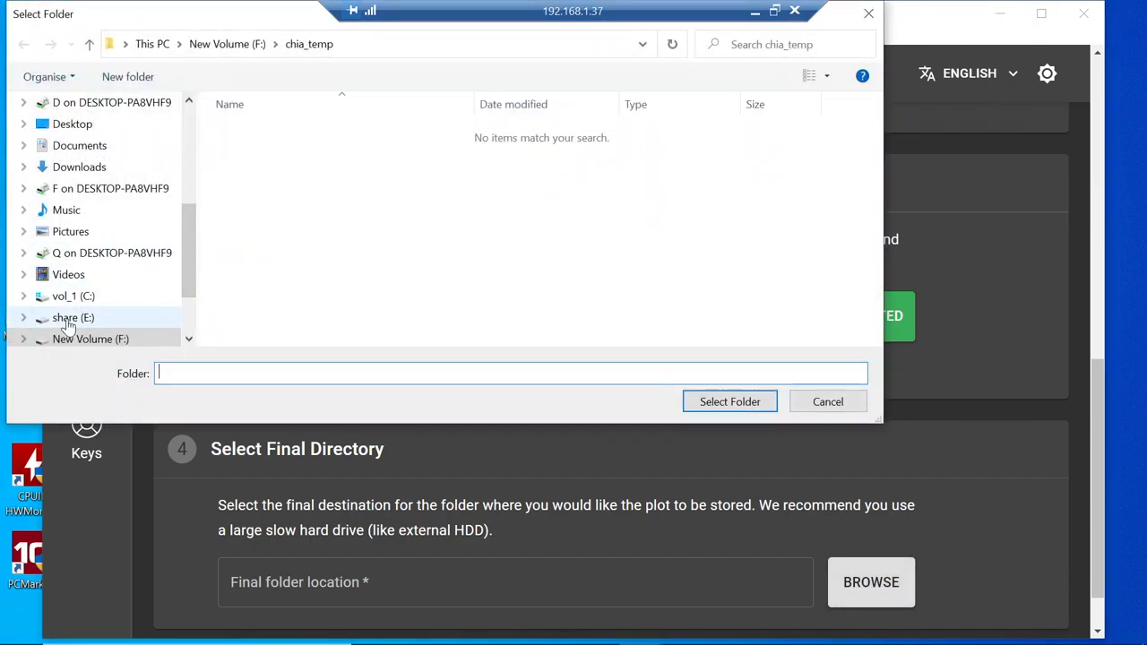
left_click(72, 317)
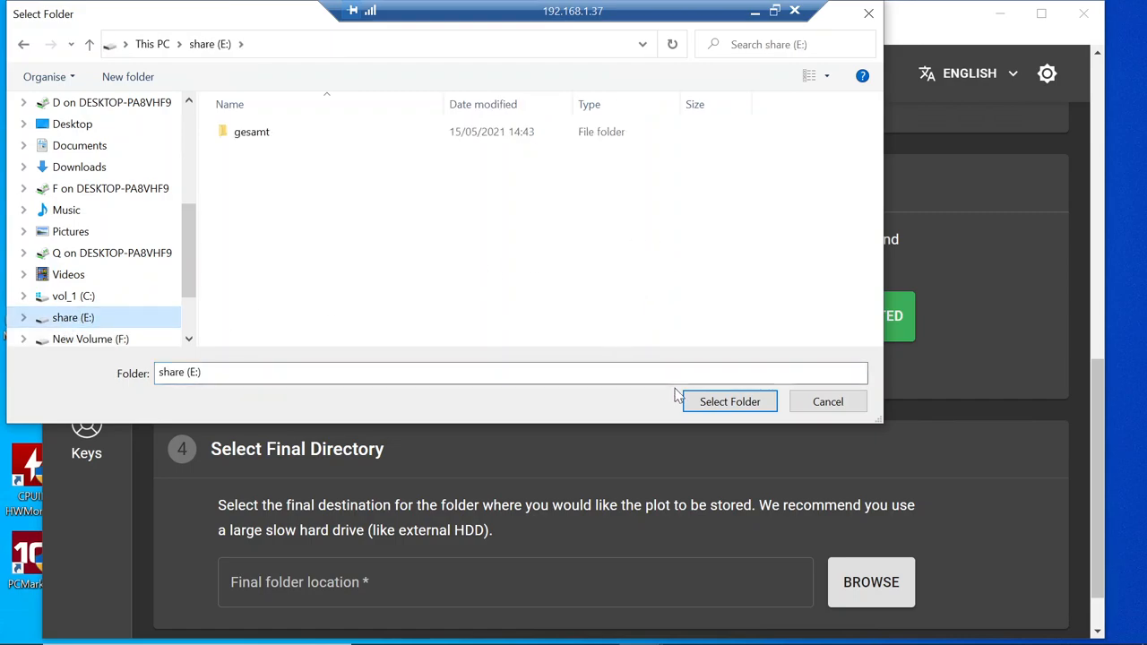
double_click(251, 131)
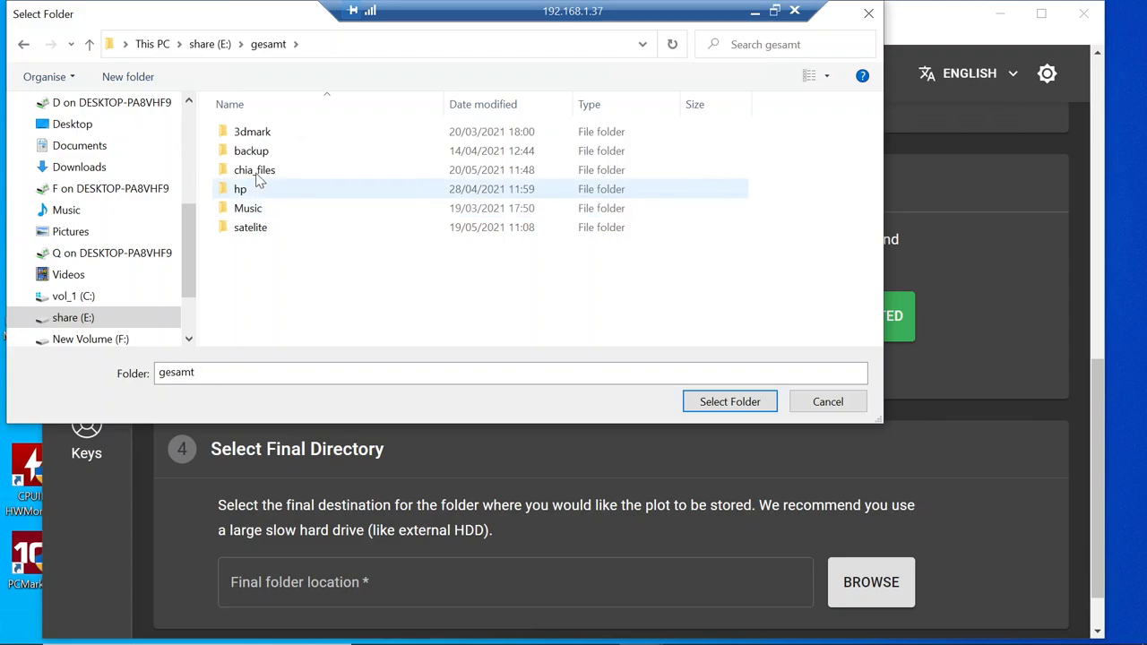
double_click(254, 169)
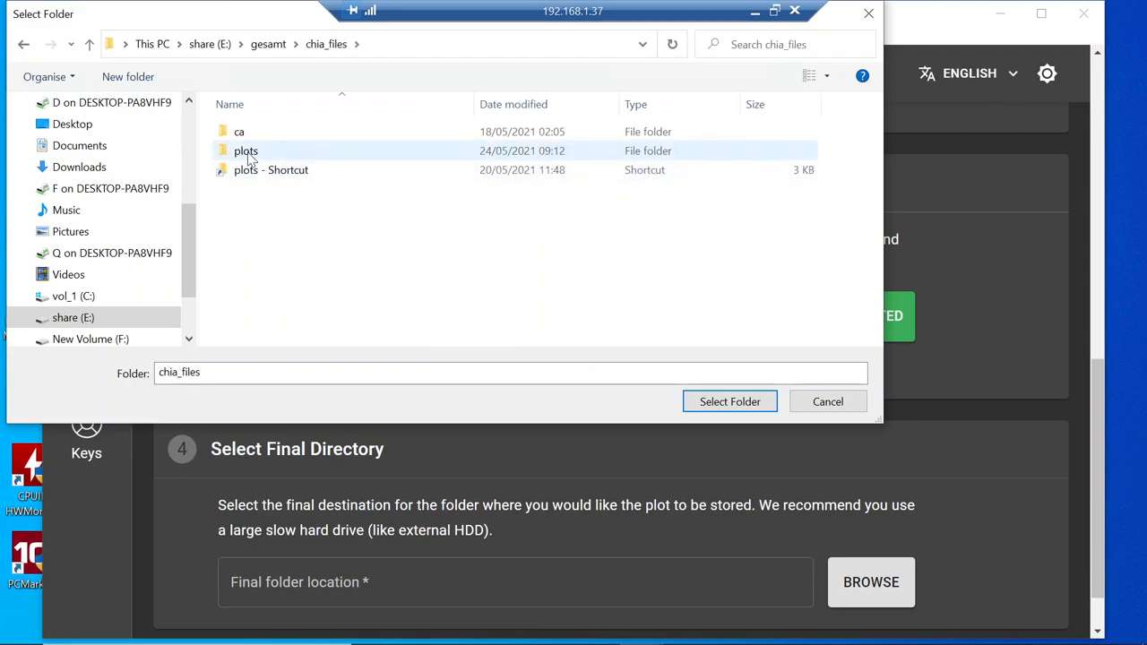
left_click(729, 400)
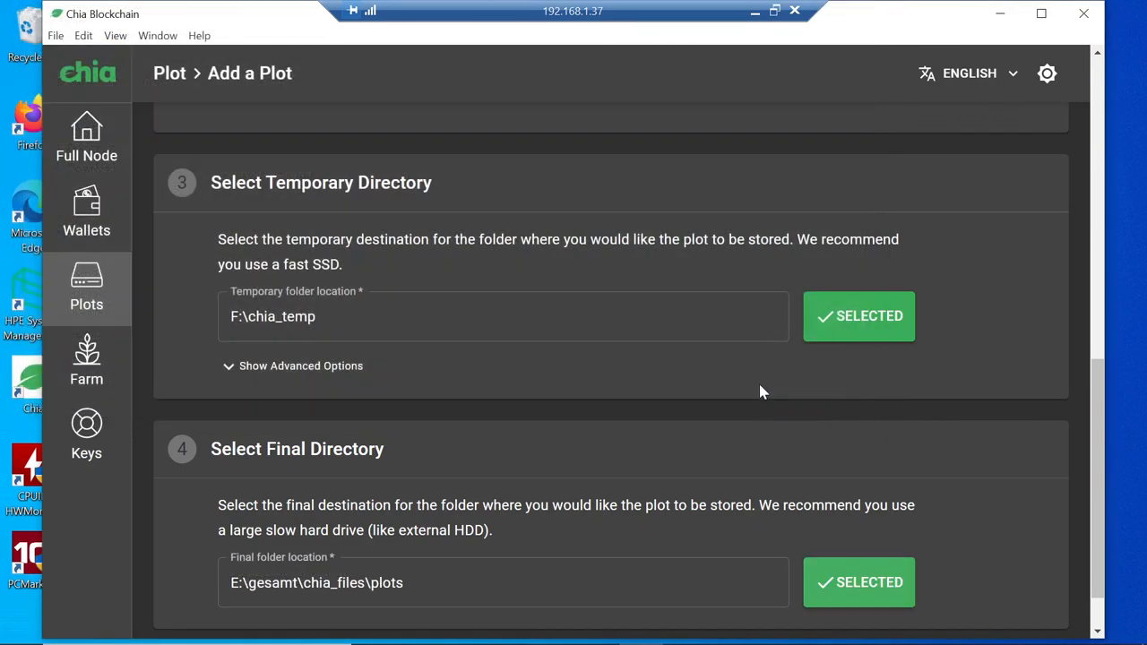
scroll("up", 3)
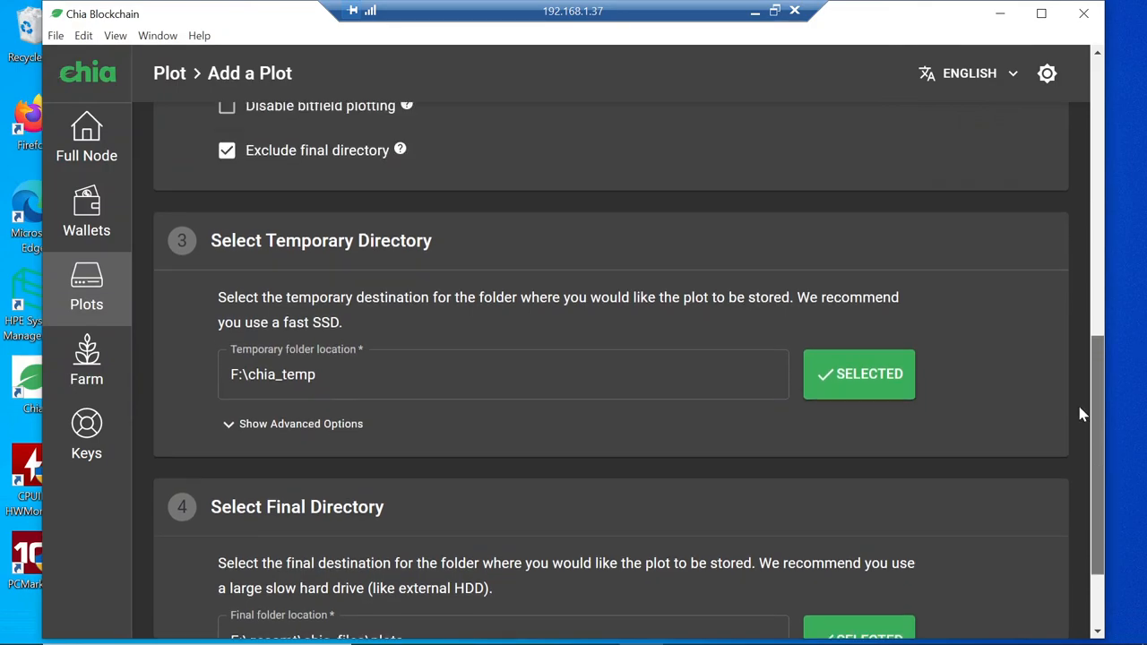
scroll("up", 3)
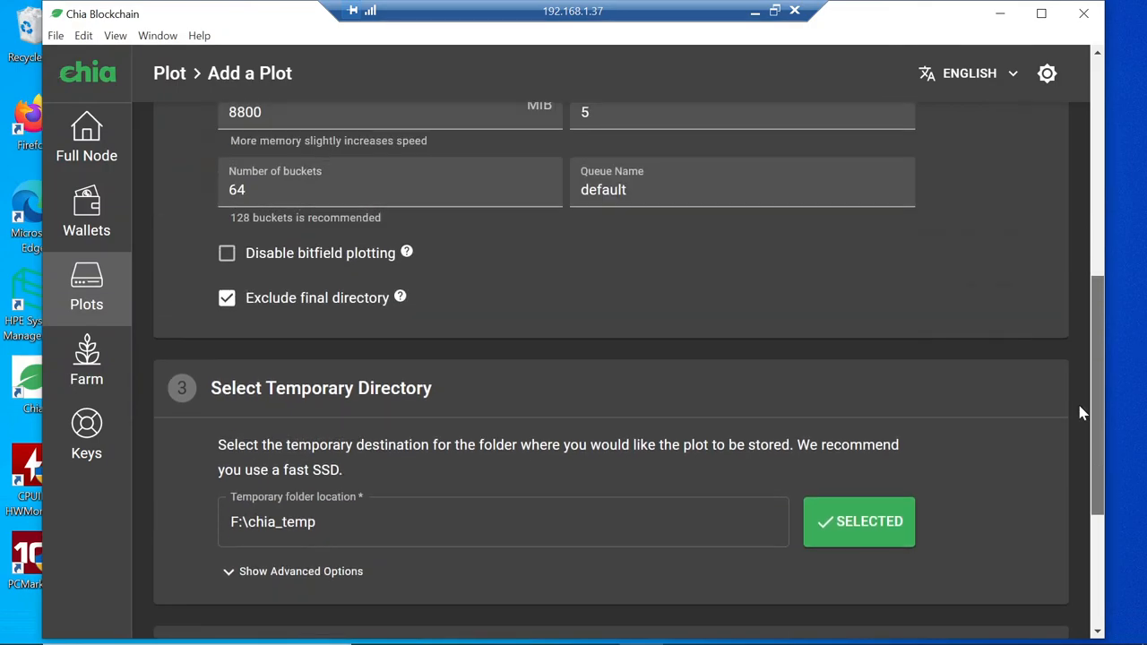
scroll("down", 3)
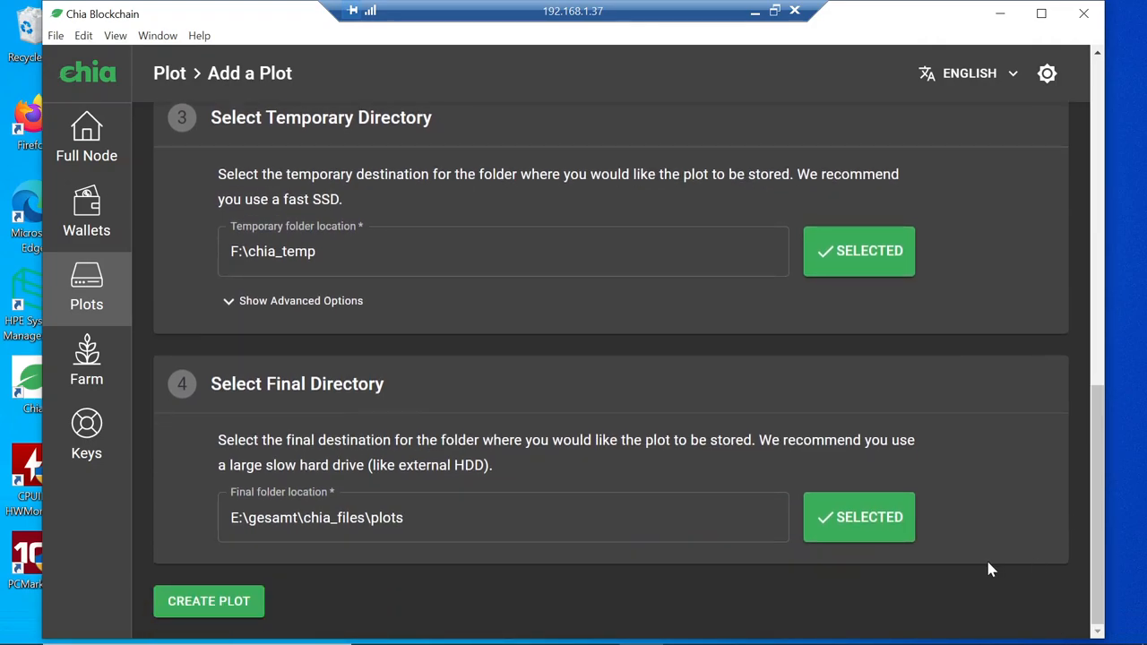
mouse_move(209, 601)
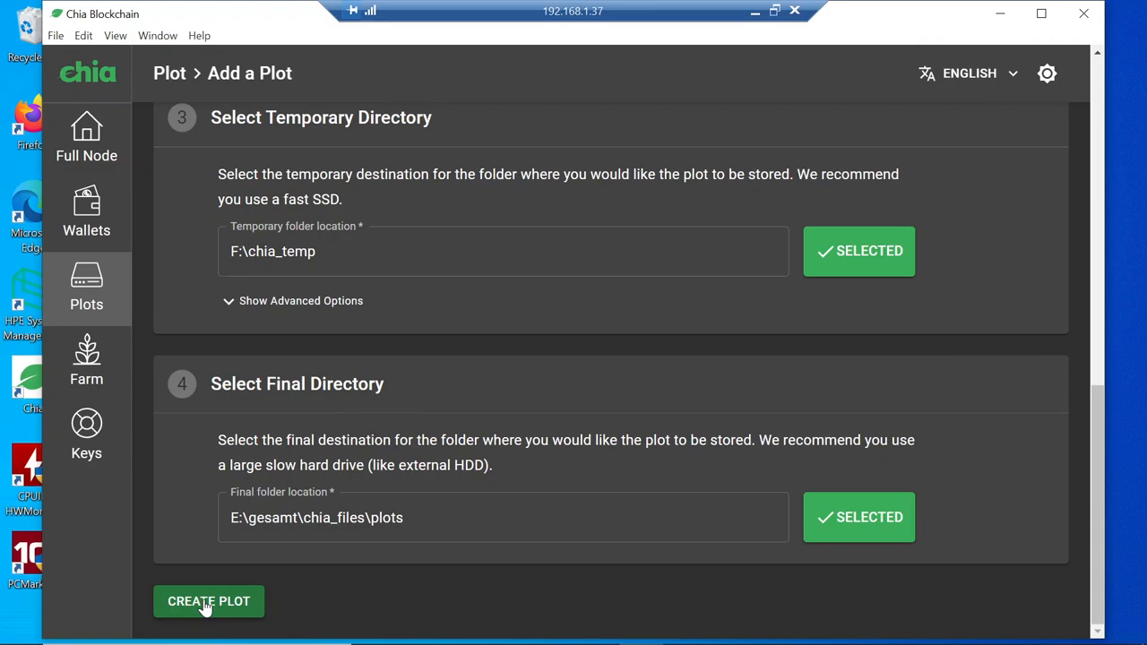
Step: Create the k=32 plot from the Add a Plot form
left_click(208, 601)
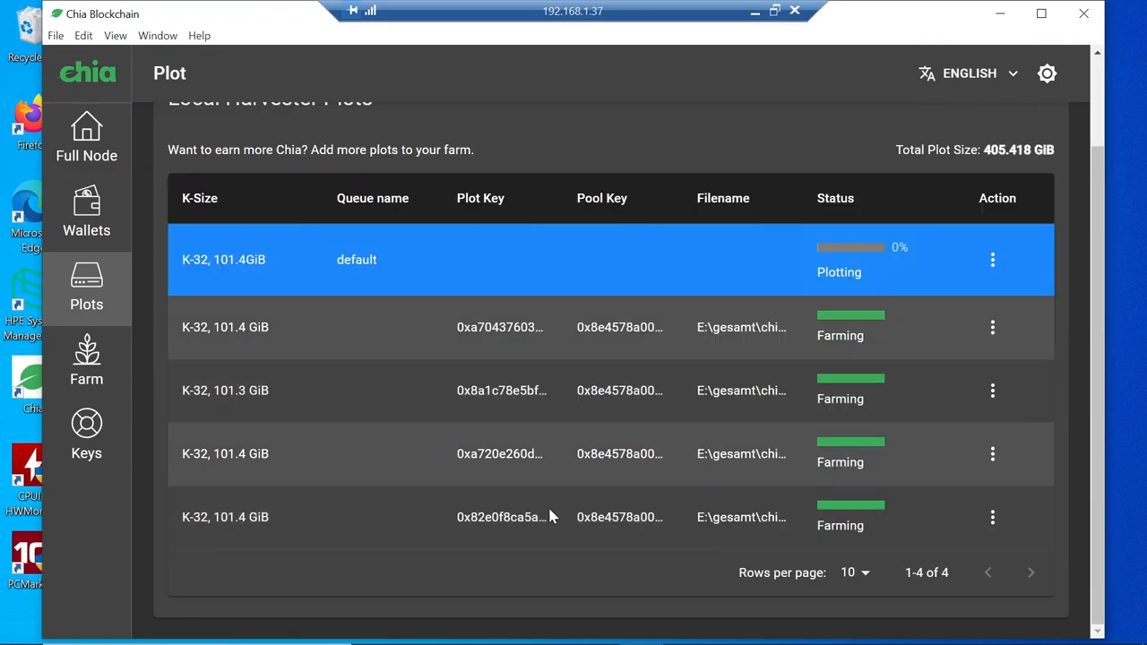
mouse_move(1091, 356)
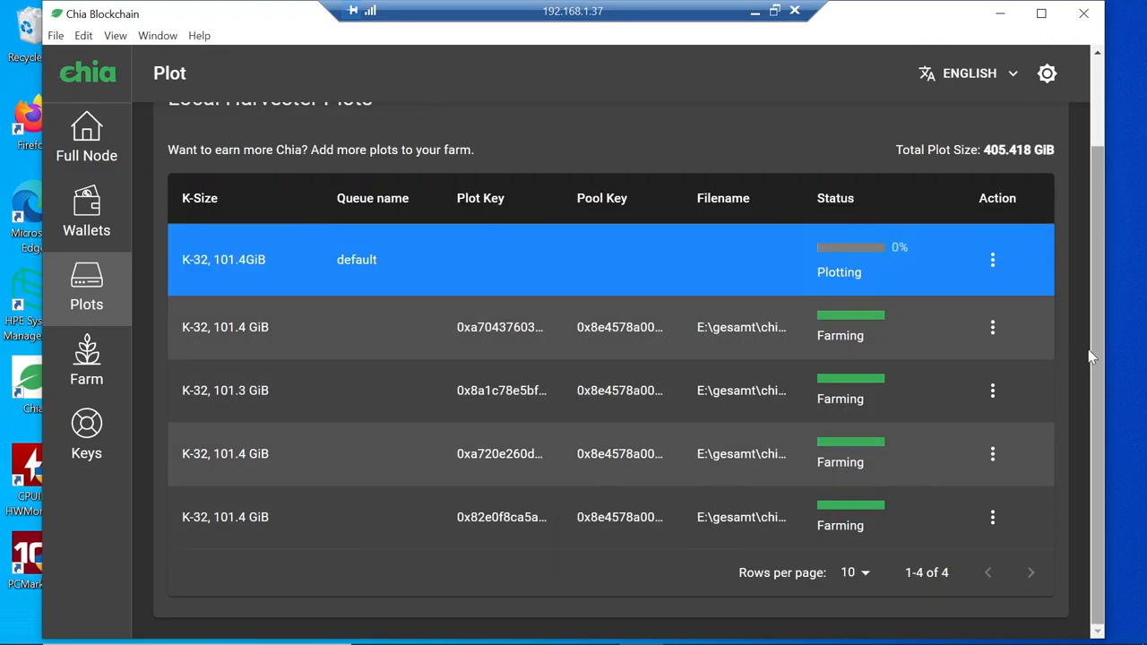
mouse_move(1086, 501)
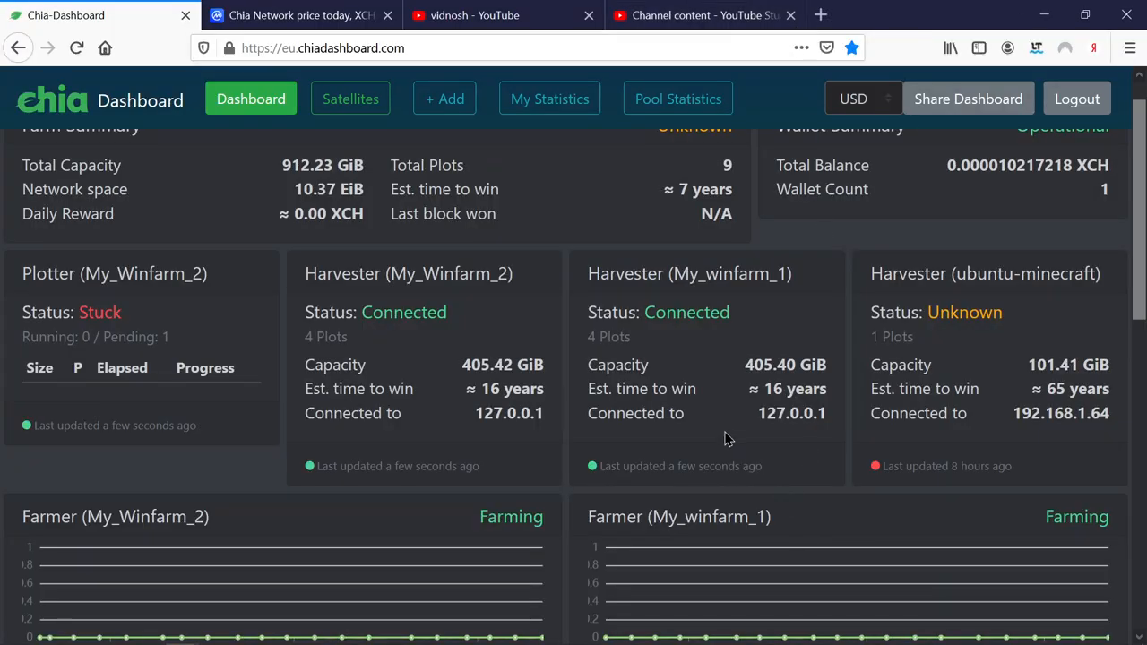
mouse_move(1122, 260)
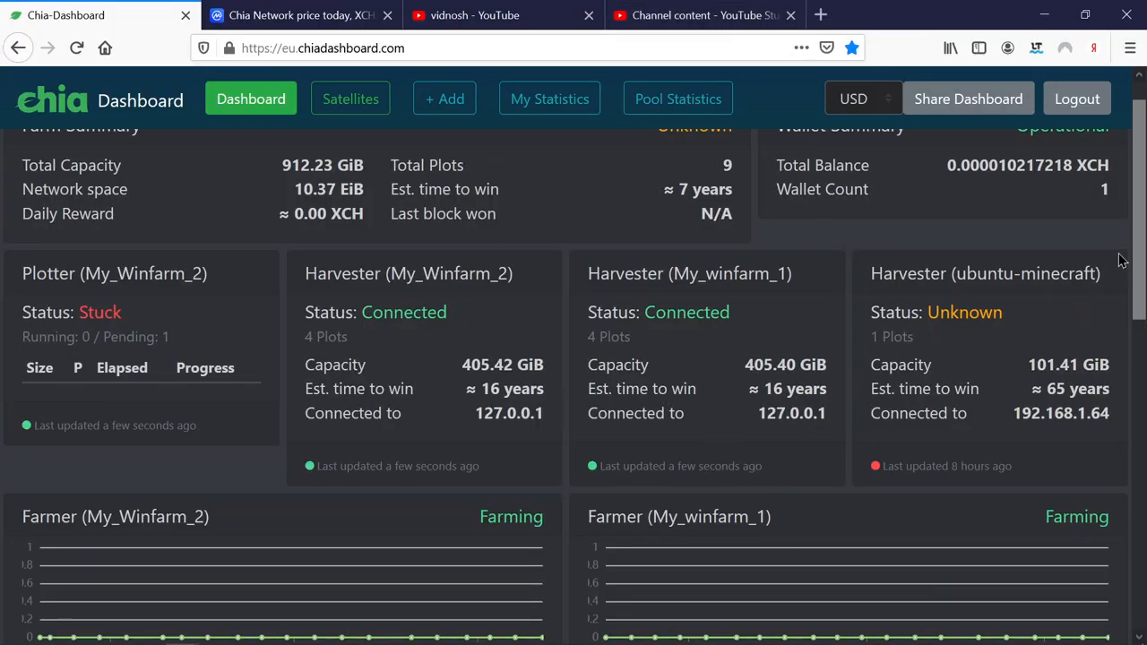
mouse_move(1133, 233)
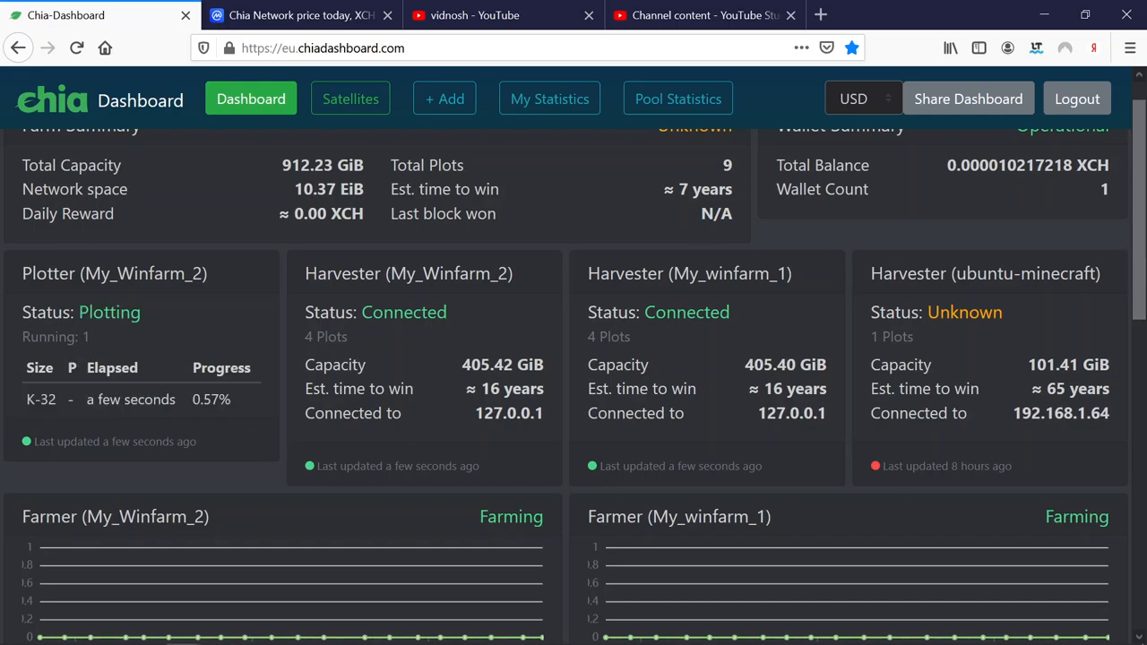
mouse_move(1137, 221)
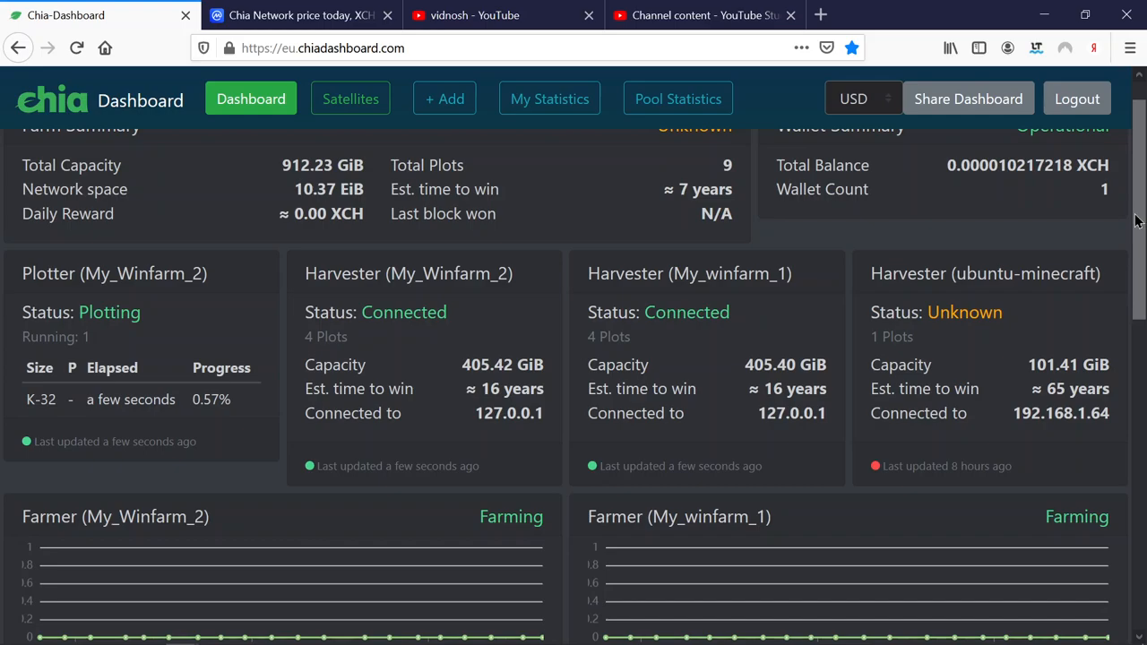
Step: Check My_Winfarm_2's plotter running the K-32 plot at 0.57%, then minimise Chia Dashboard
scroll("down", 3)
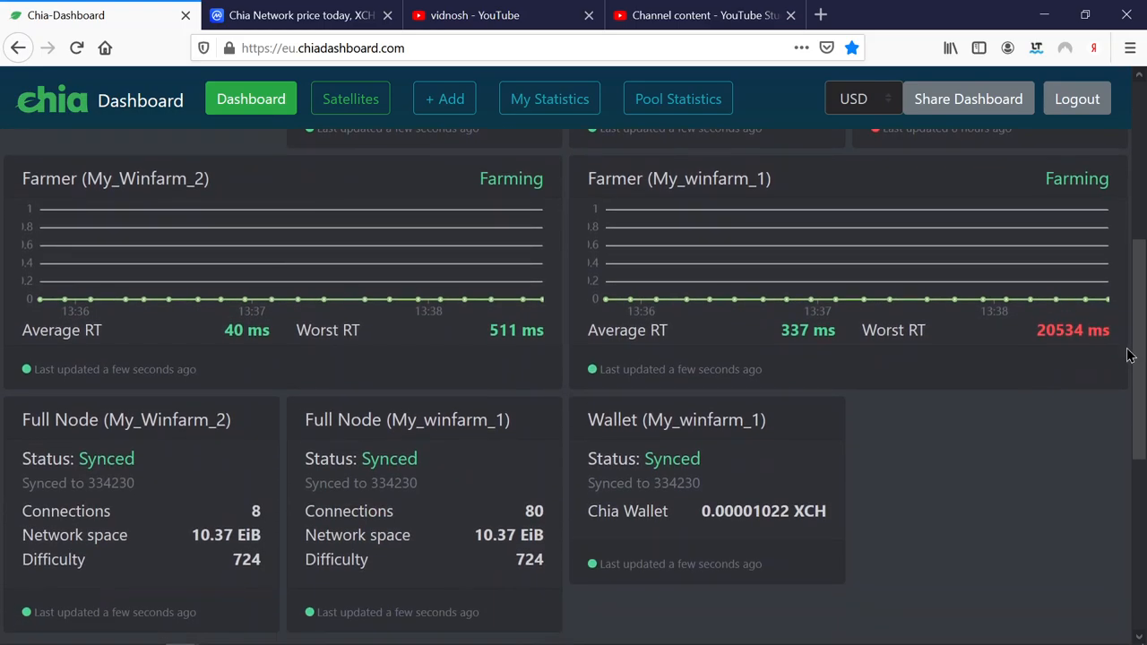
scroll("up", 3)
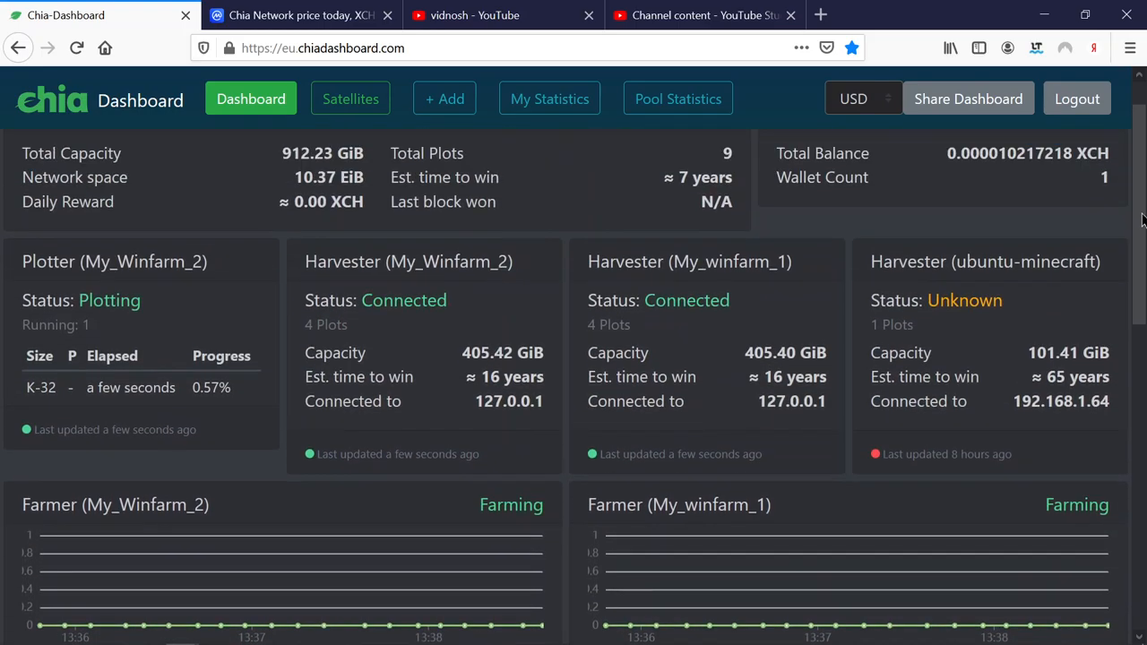
scroll("down", 3)
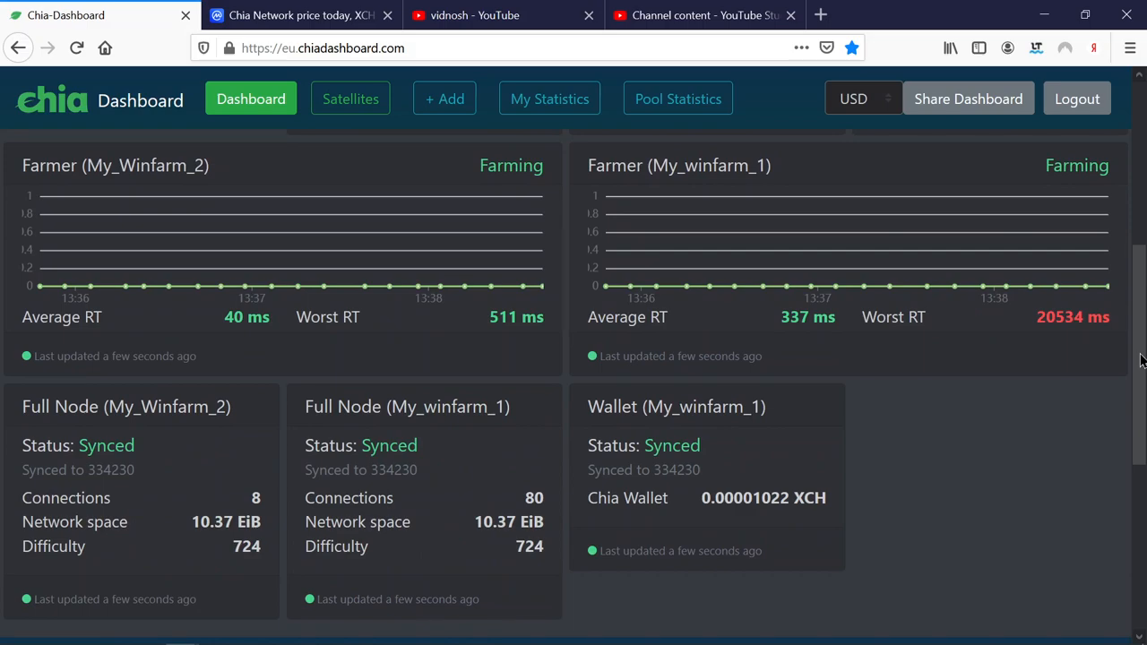
mouse_move(1041, 305)
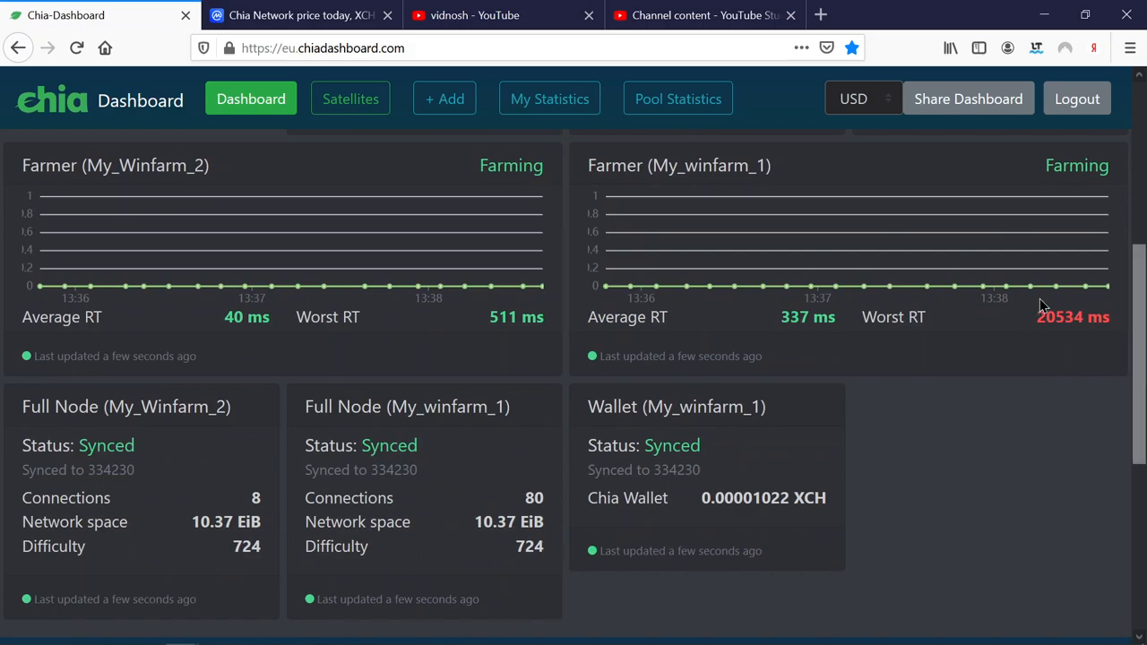
mouse_move(1142, 394)
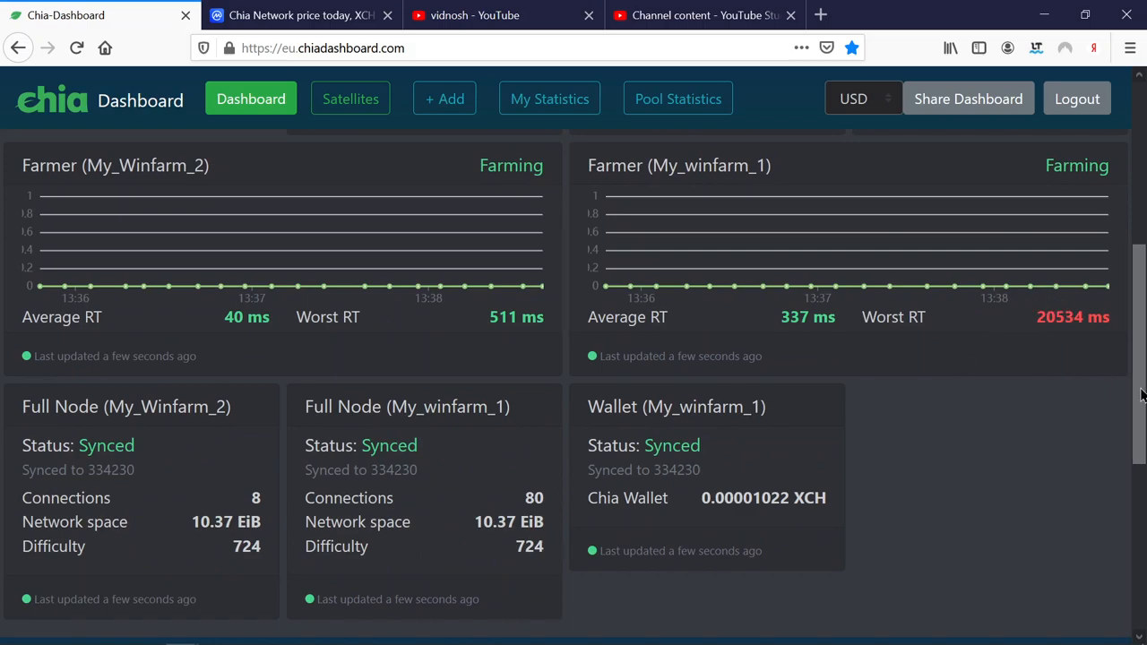
scroll("down", 3)
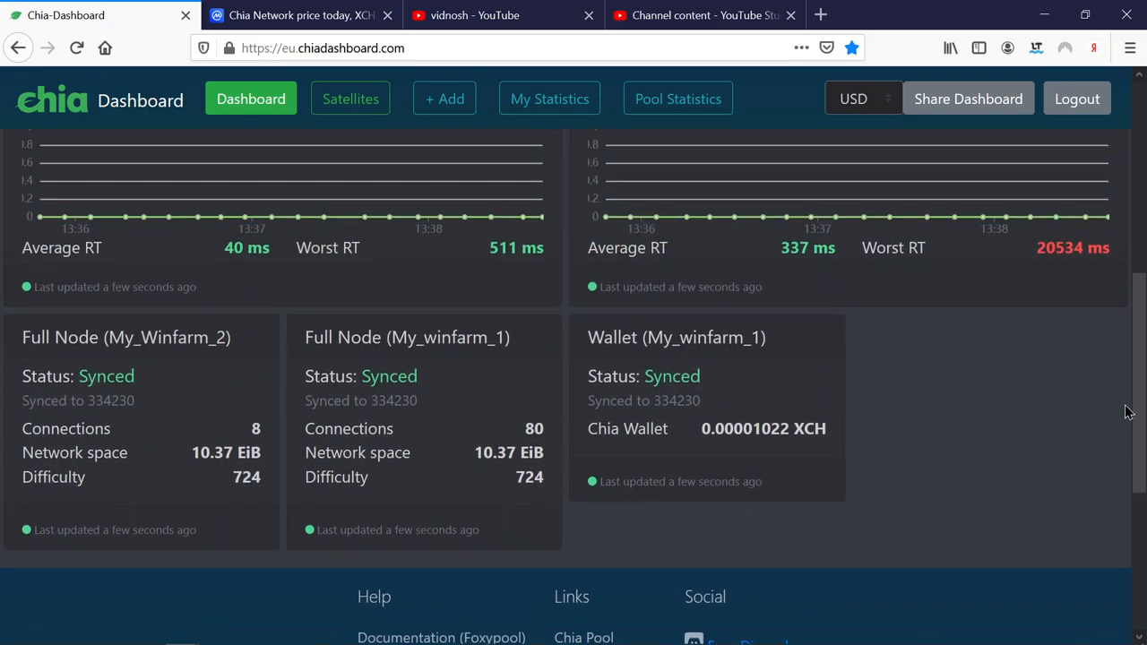
scroll("up", 3)
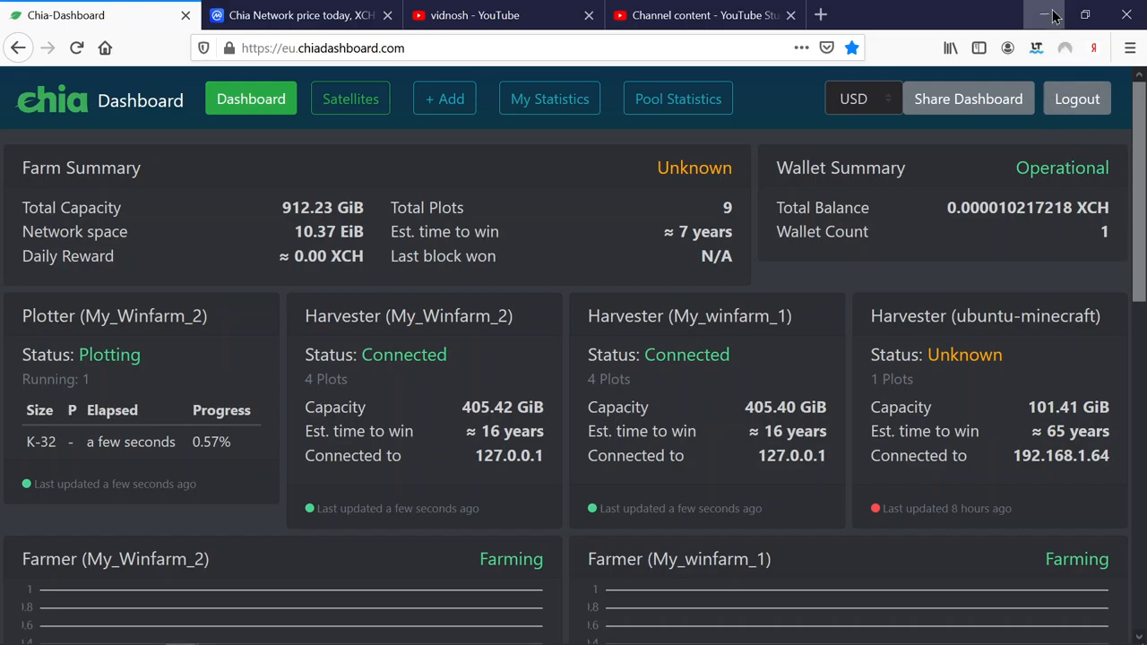
mouse_move(1044, 17)
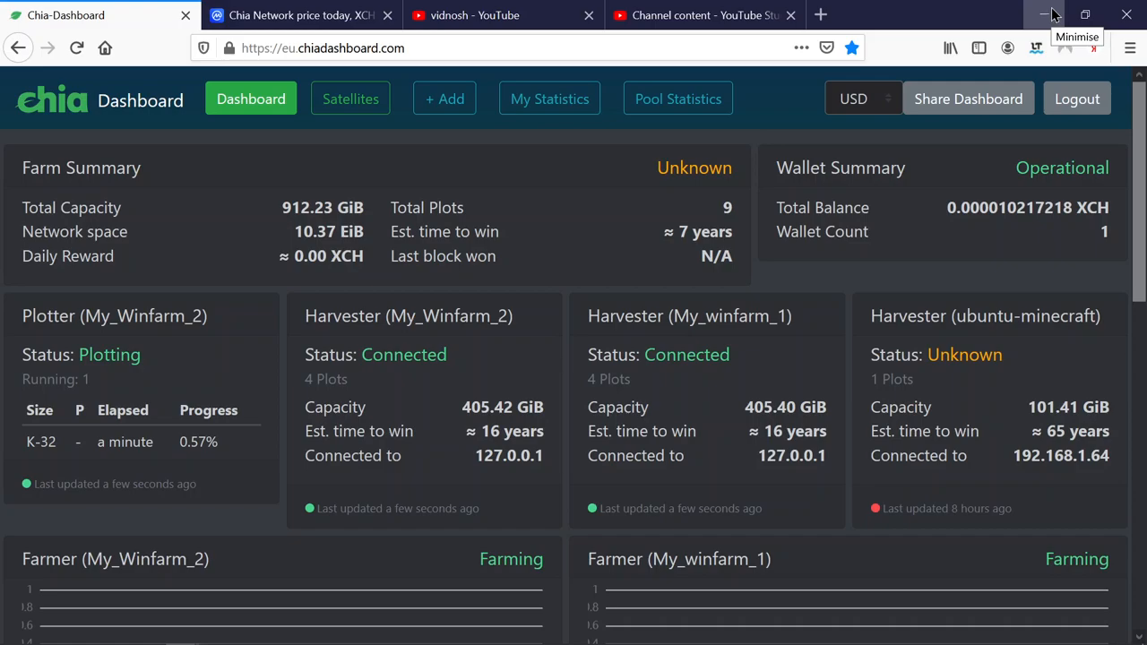
mouse_move(1139, 160)
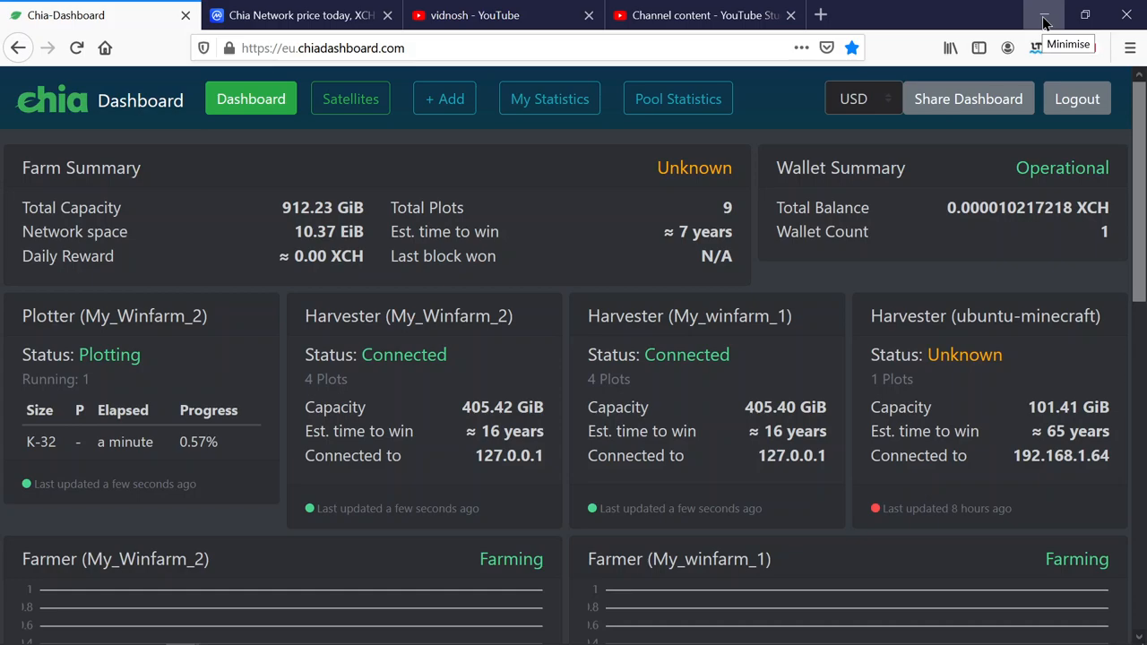
left_click(1044, 16)
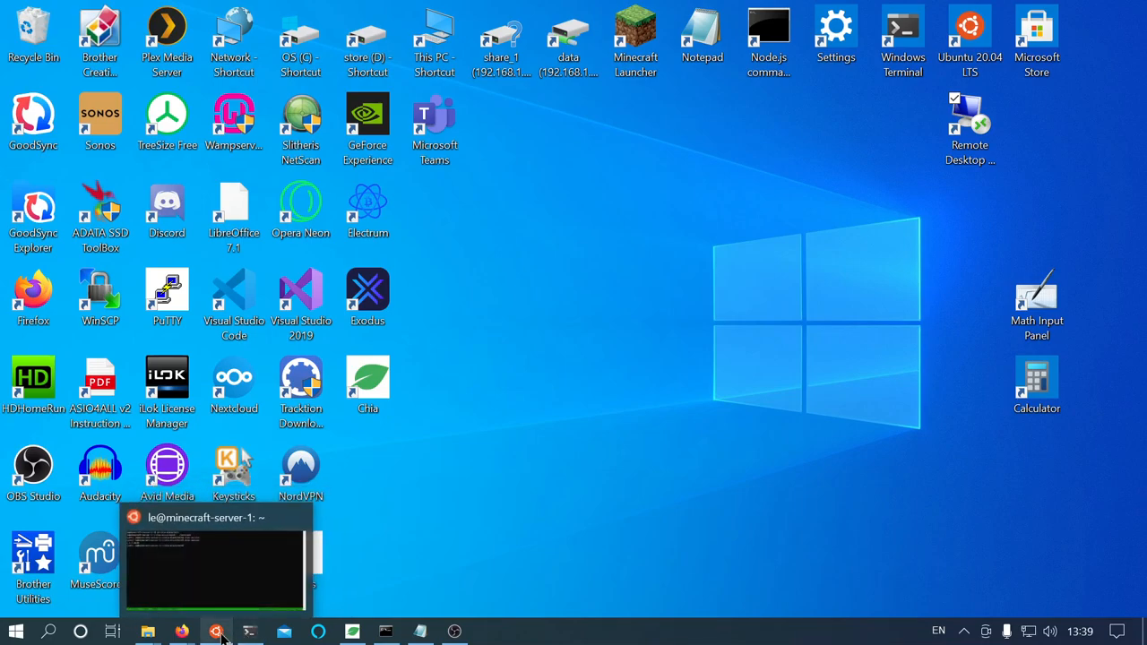
left_click(215, 564)
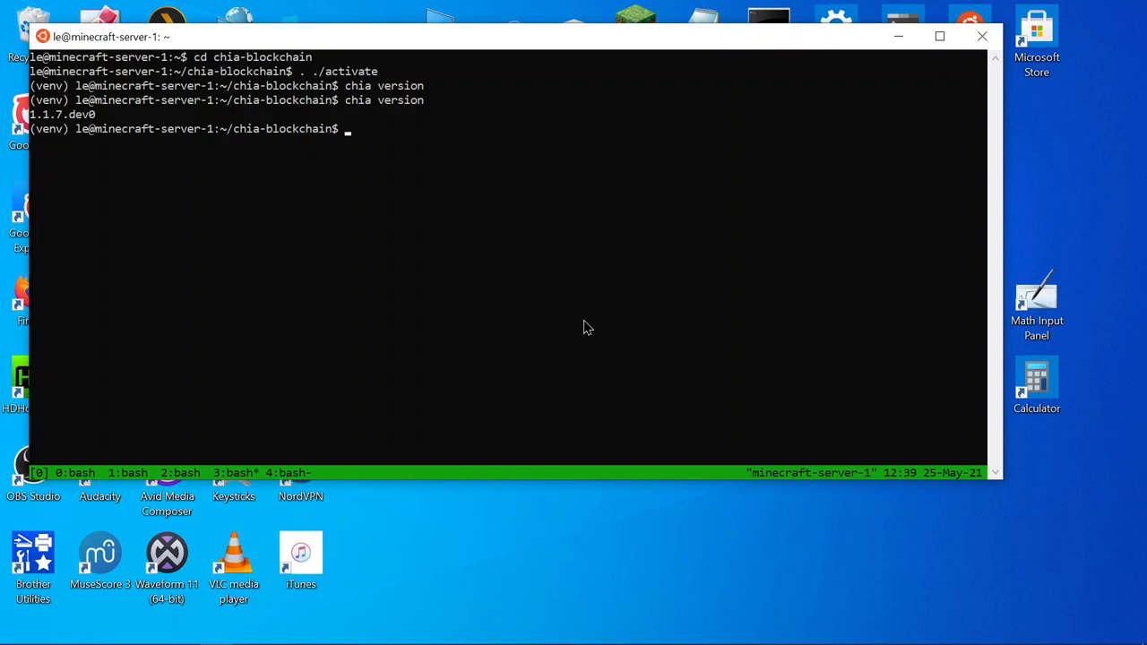
mouse_move(681, 304)
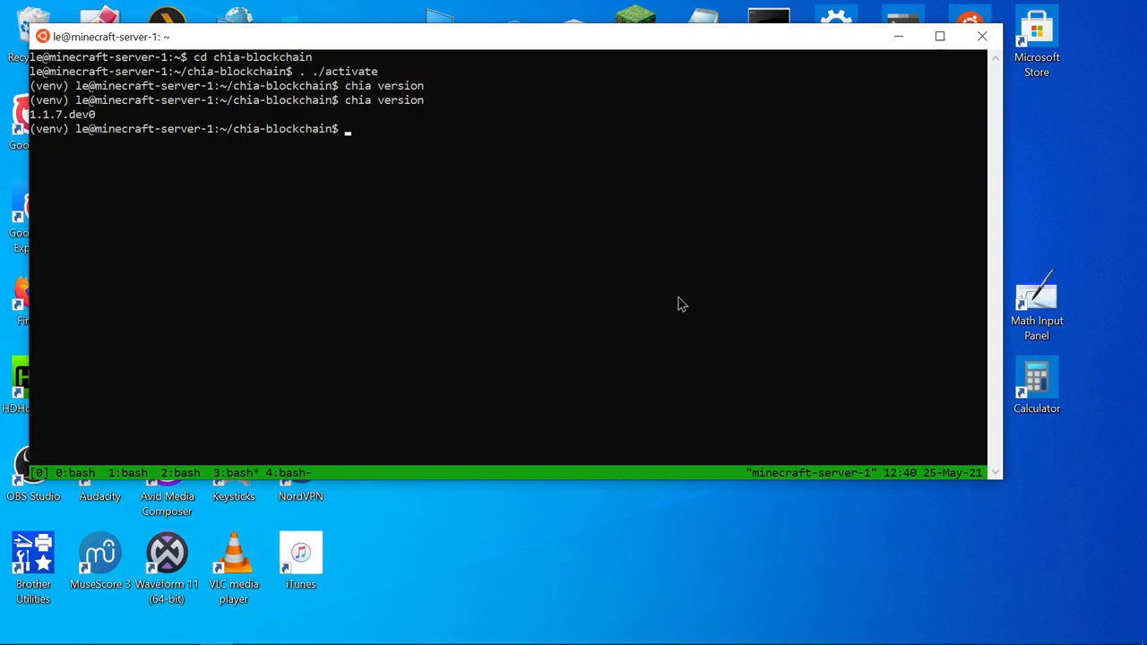
mouse_move(636, 298)
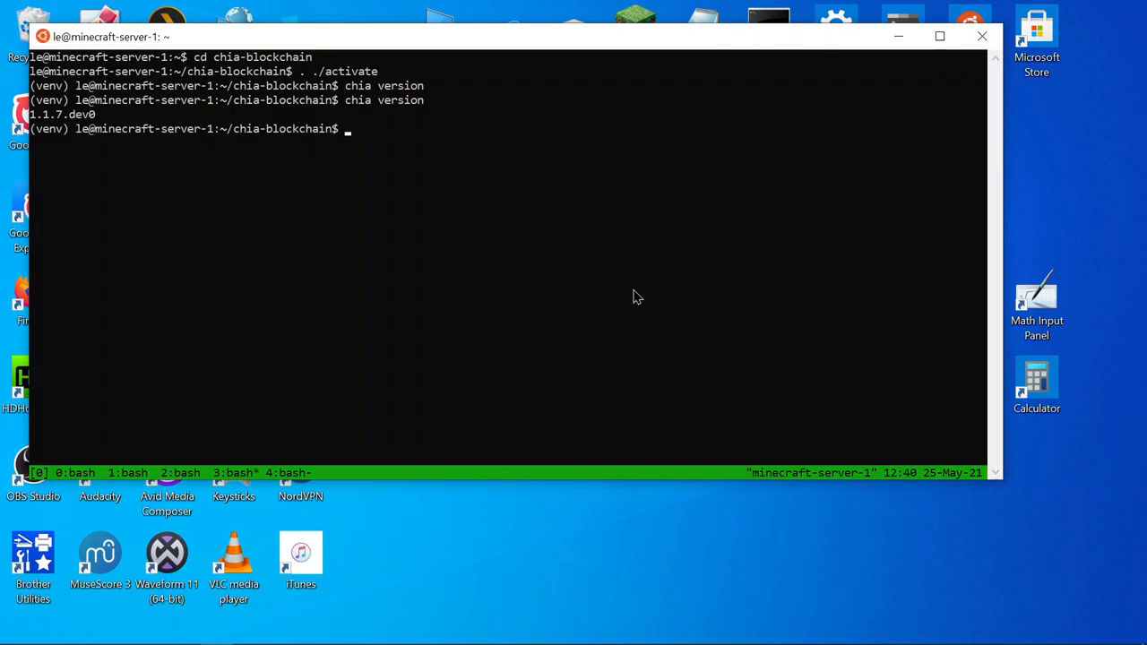
mouse_move(898, 37)
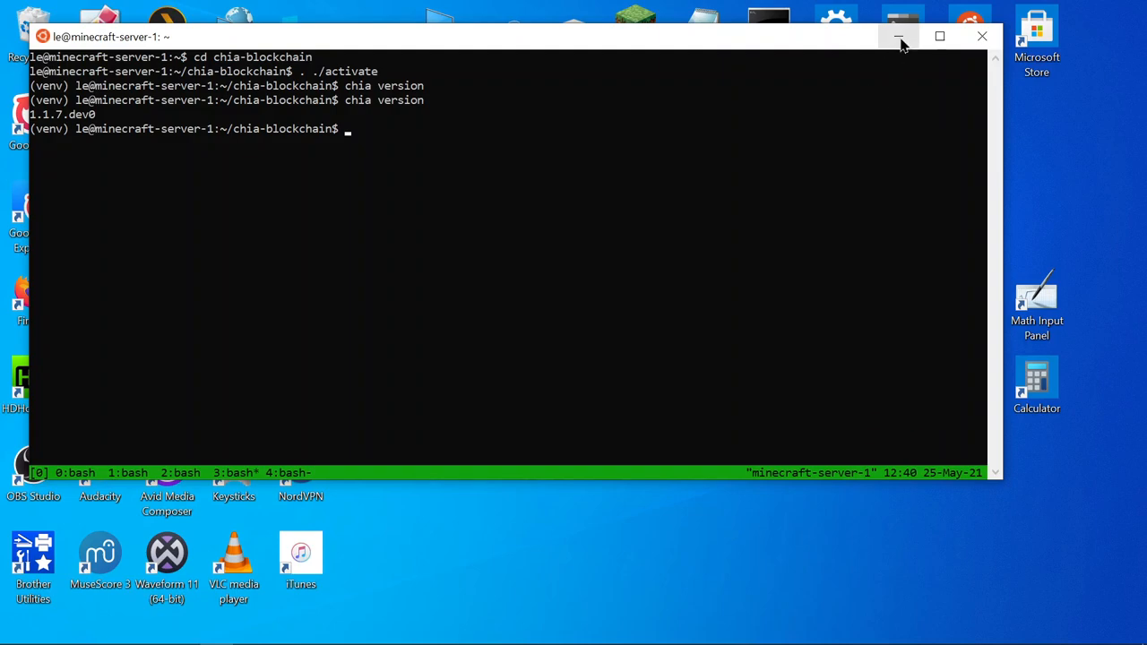
mouse_move(901, 36)
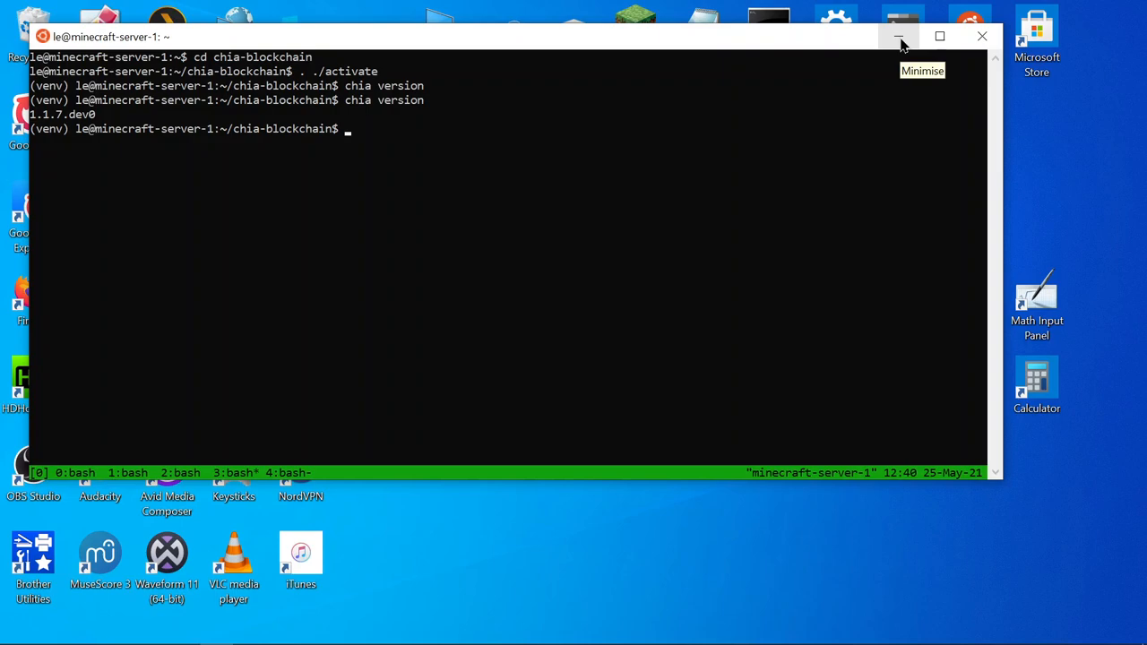
mouse_move(901, 41)
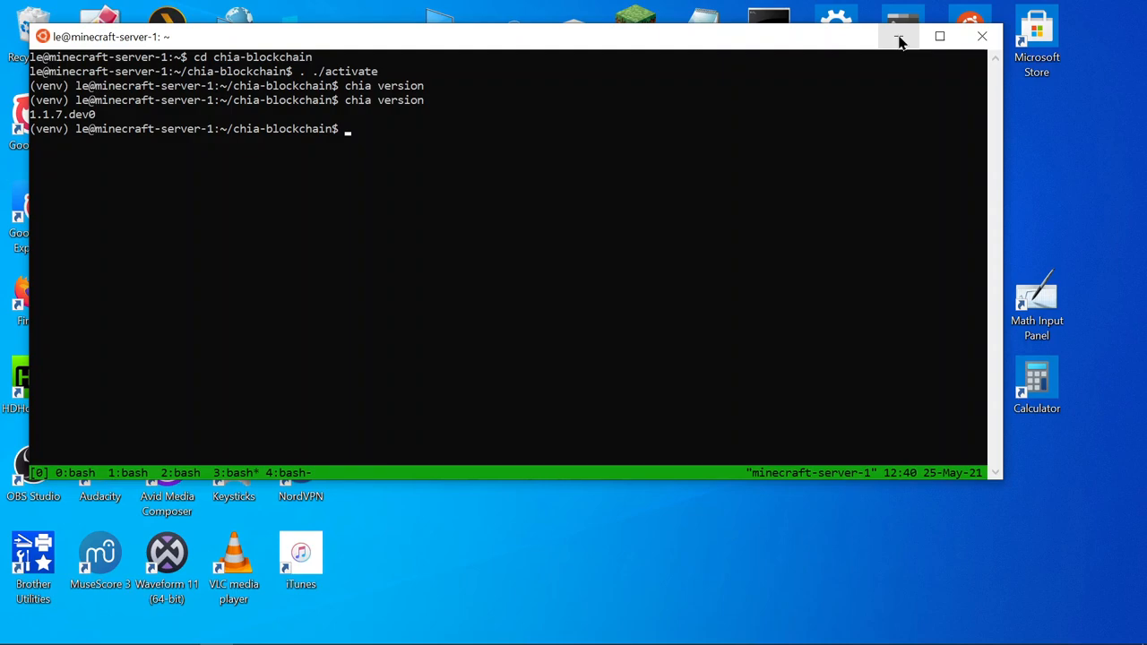
mouse_move(699, 252)
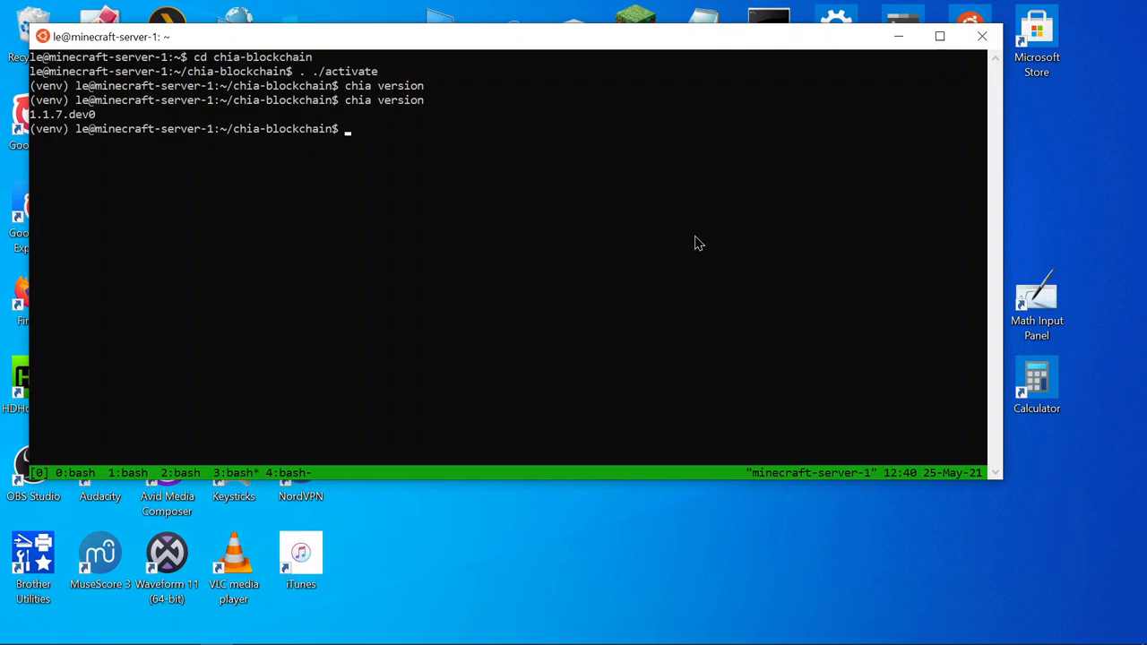
mouse_move(659, 300)
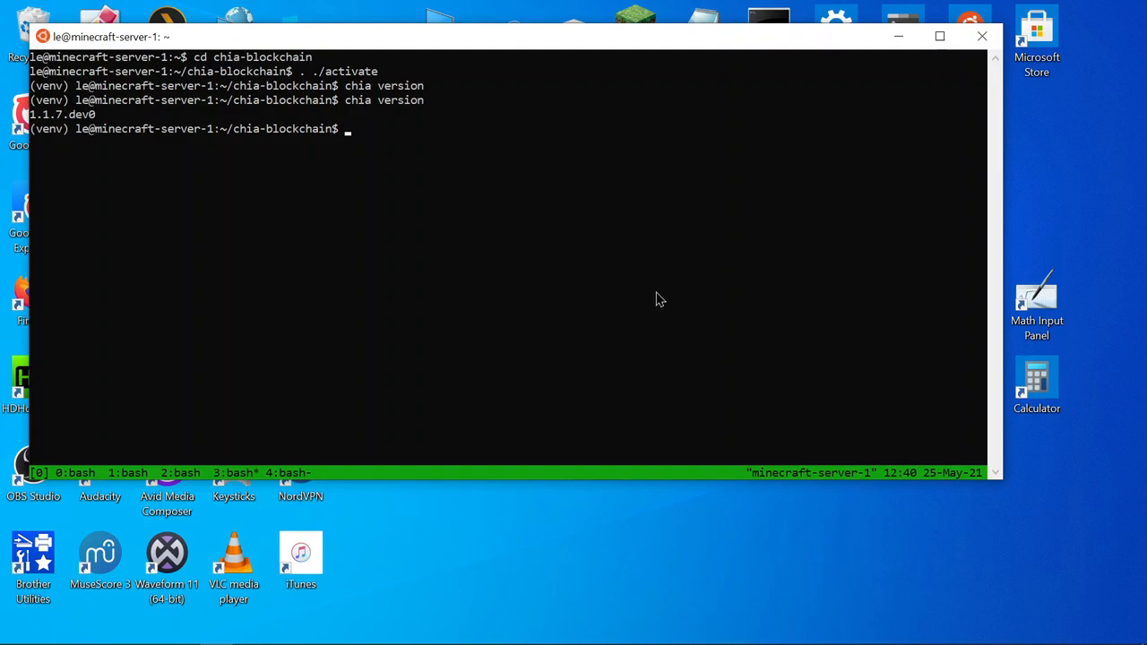
mouse_move(663, 158)
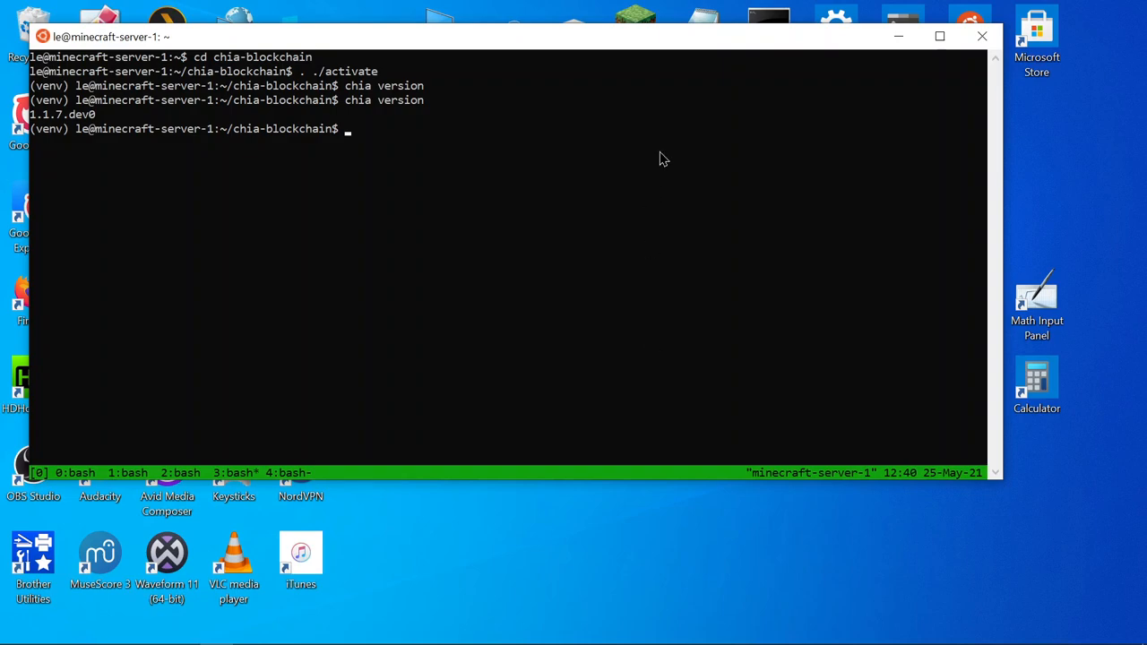
mouse_move(707, 309)
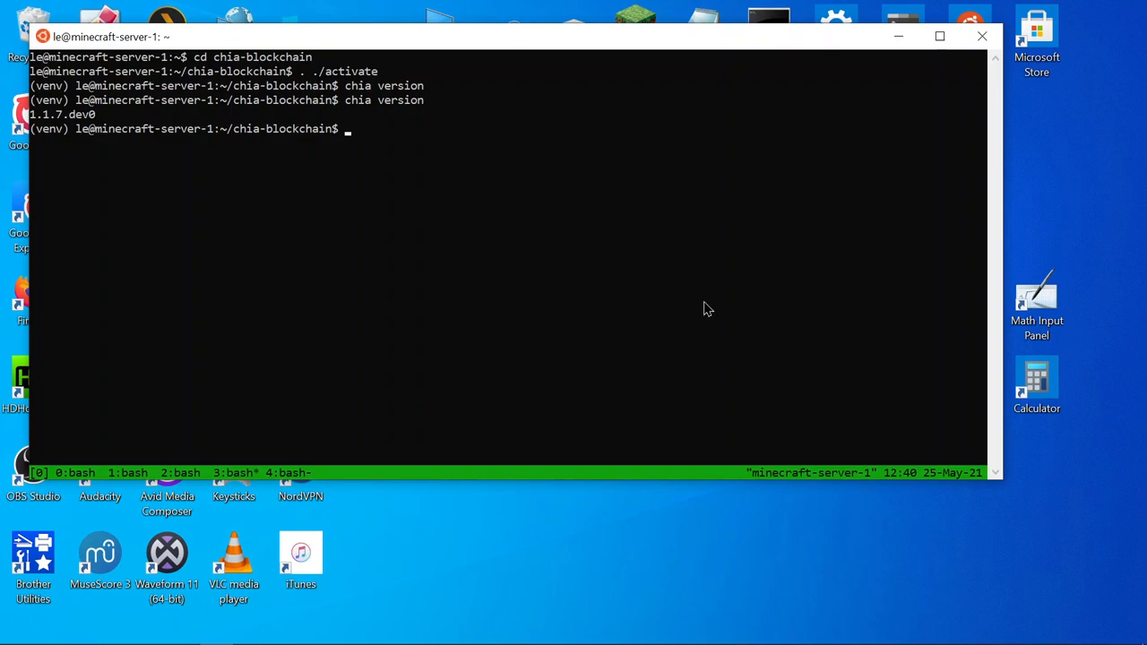
mouse_move(703, 307)
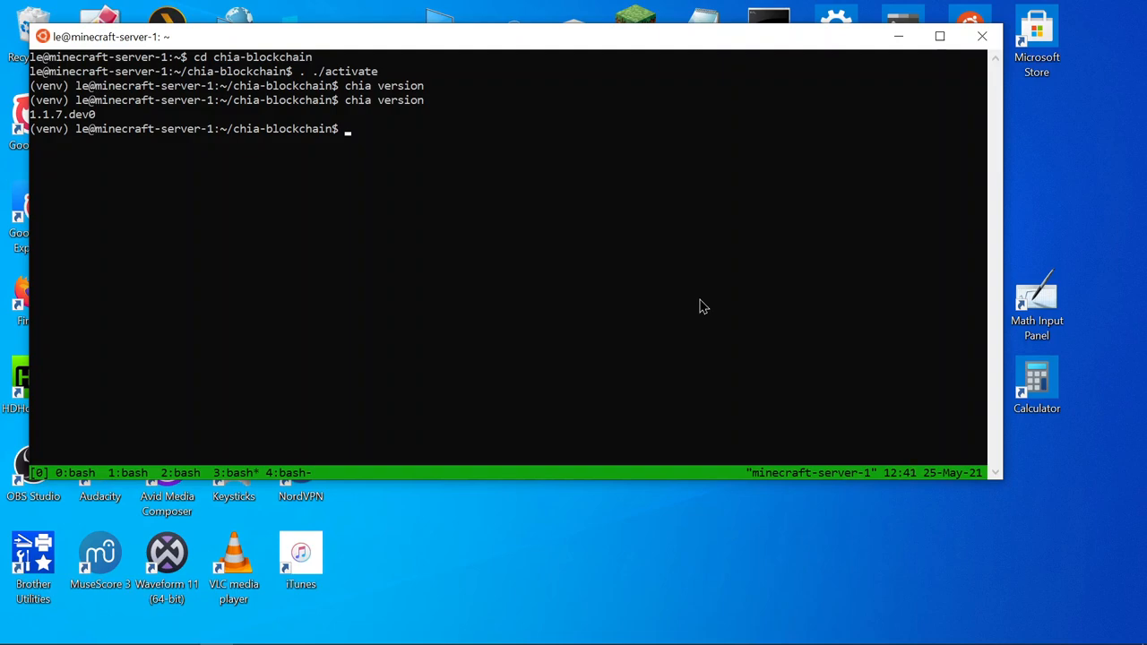
mouse_move(724, 275)
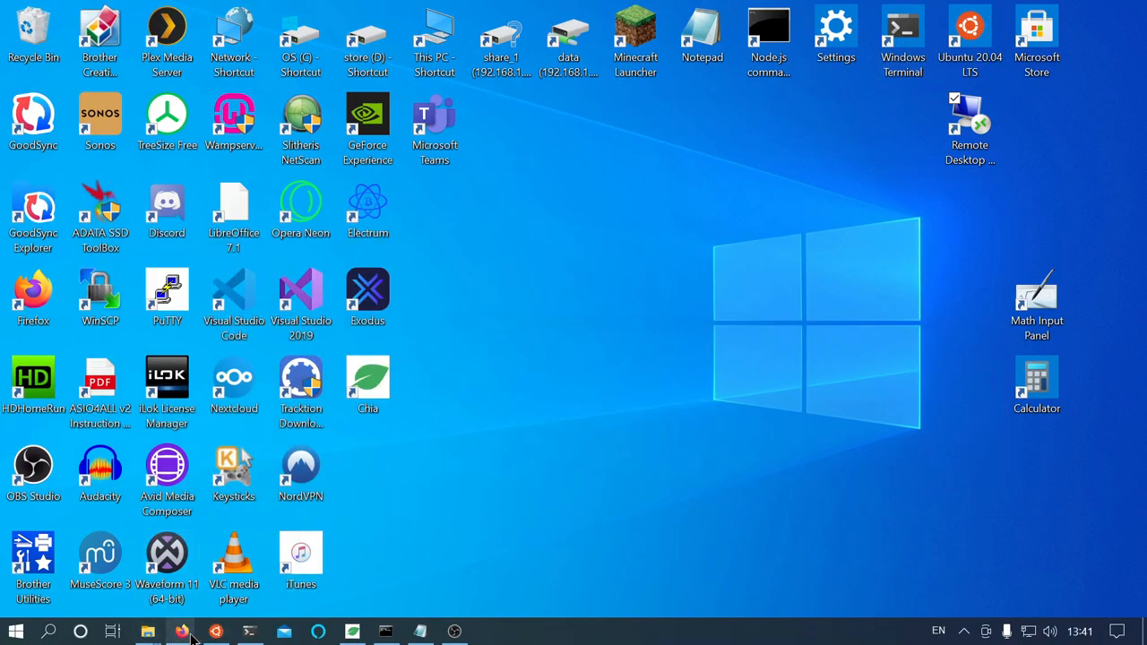
Step: Copy the Example 2 k34 plotting command from the CLI reference and minimise Firefox
left_click(181, 632)
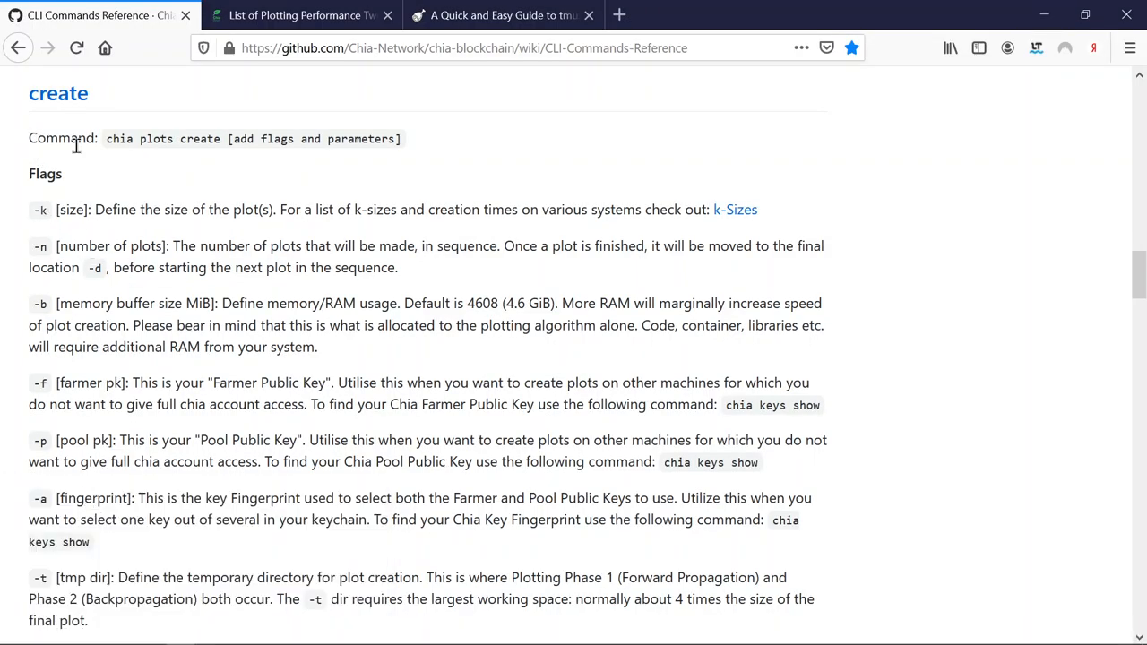
mouse_move(76, 148)
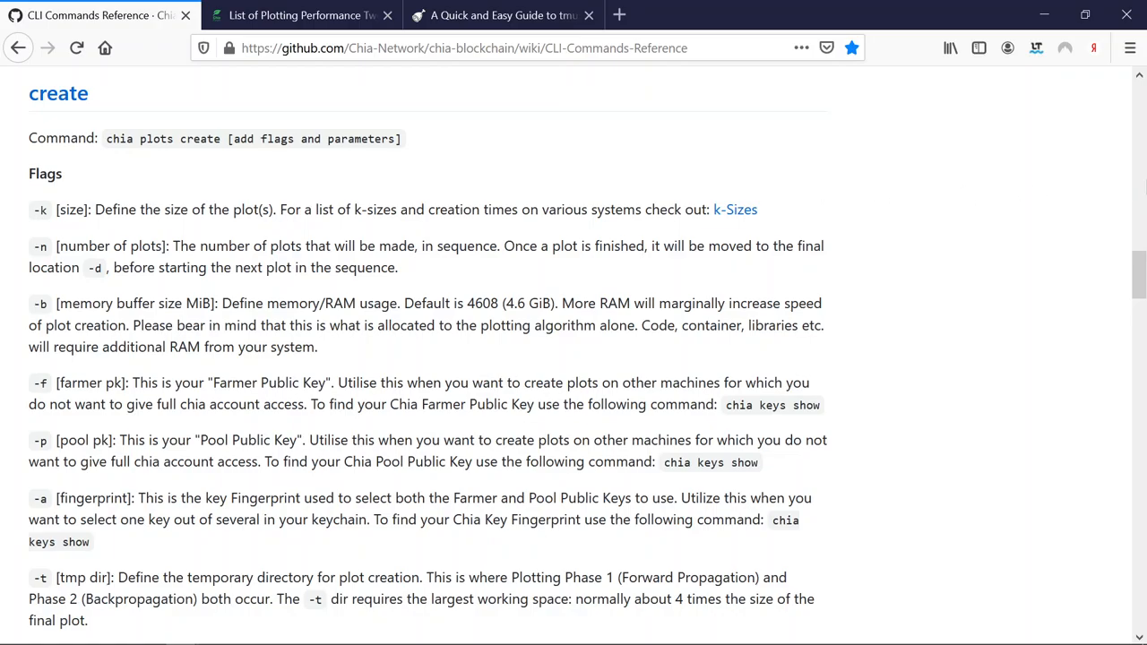
scroll("down", 3)
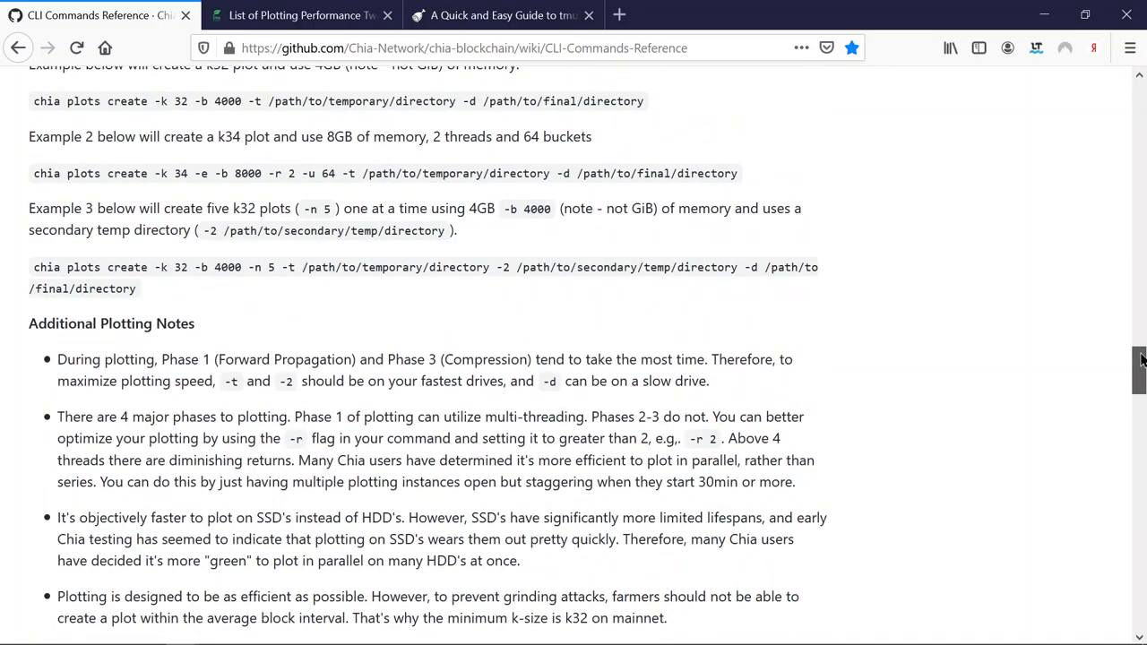
scroll("up", 3)
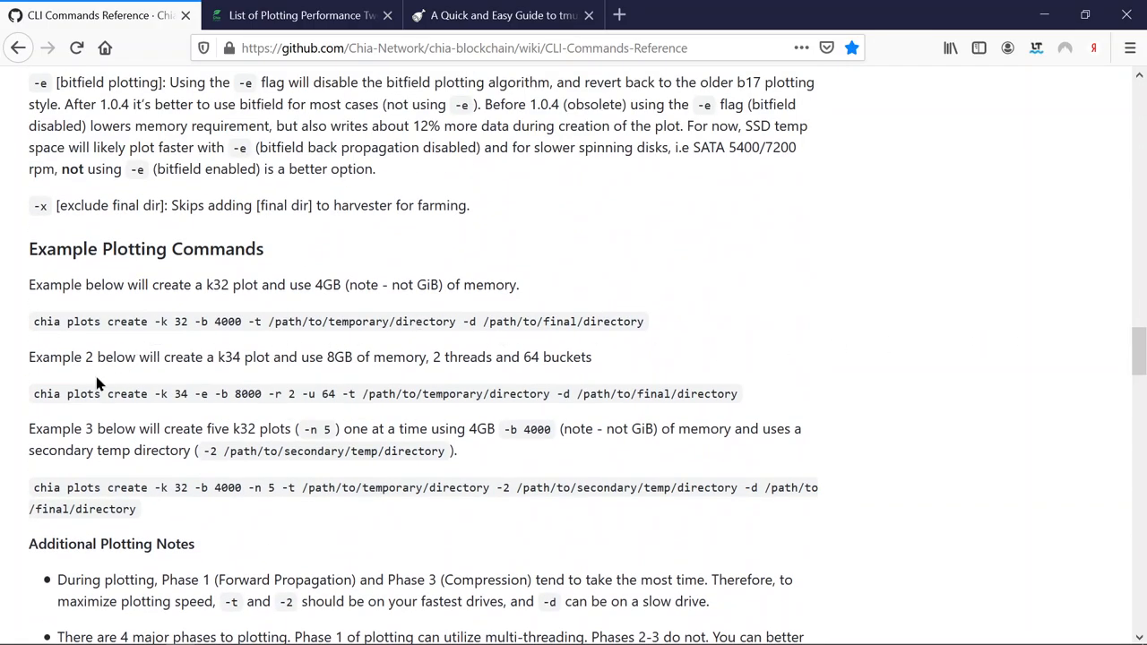
mouse_move(36, 394)
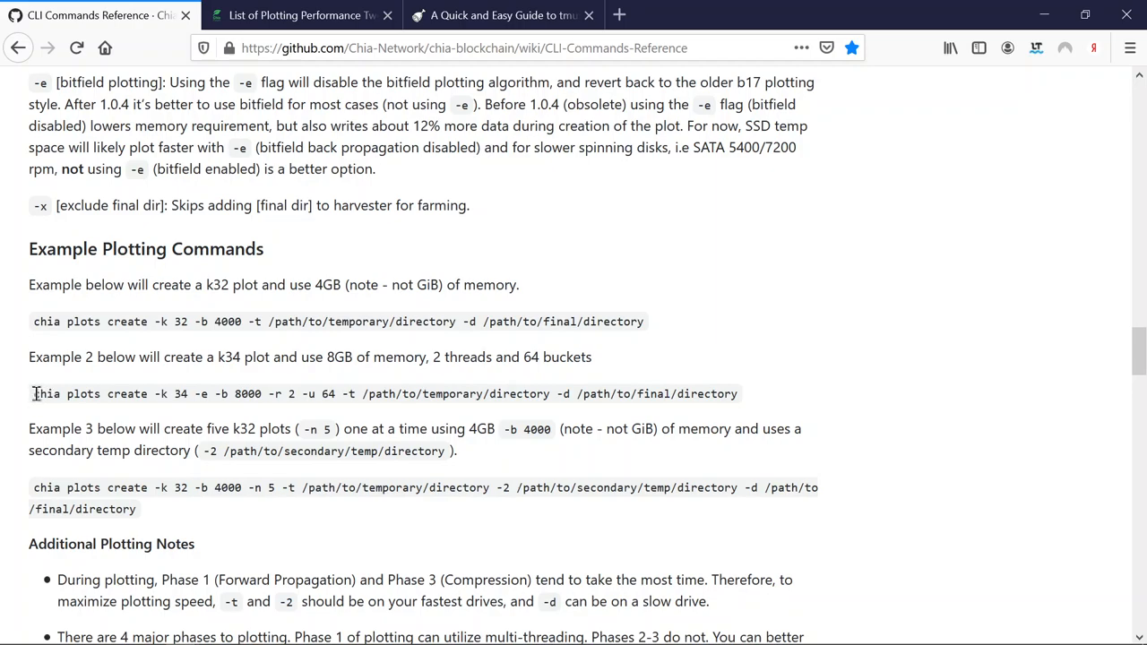
triple_click(358, 393)
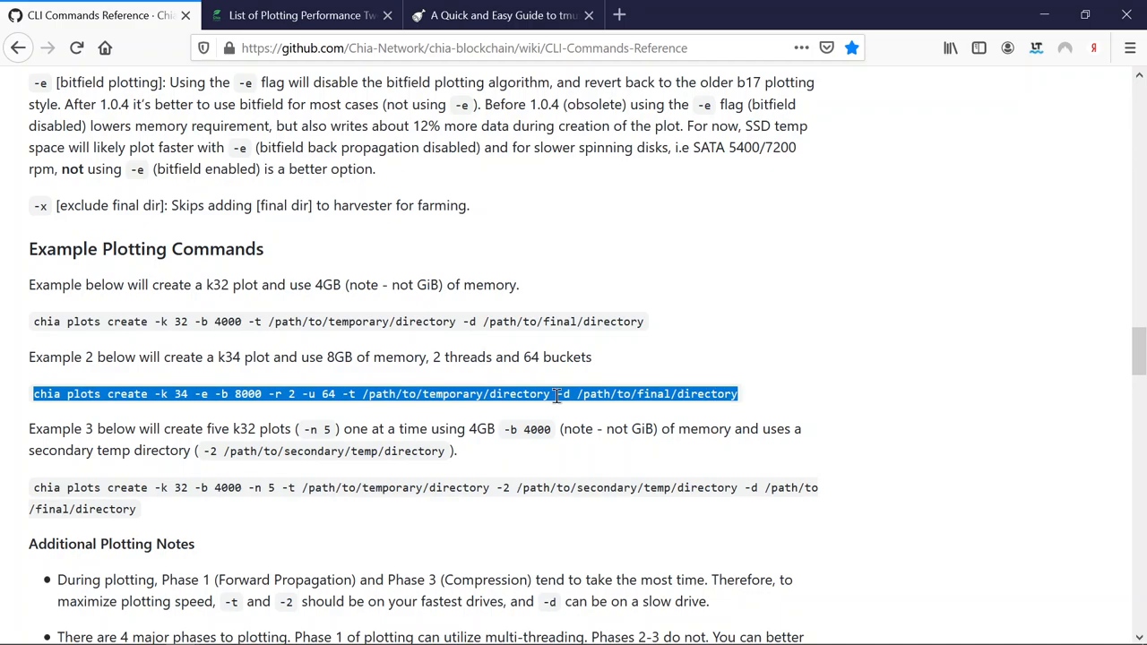
right_click(556, 394)
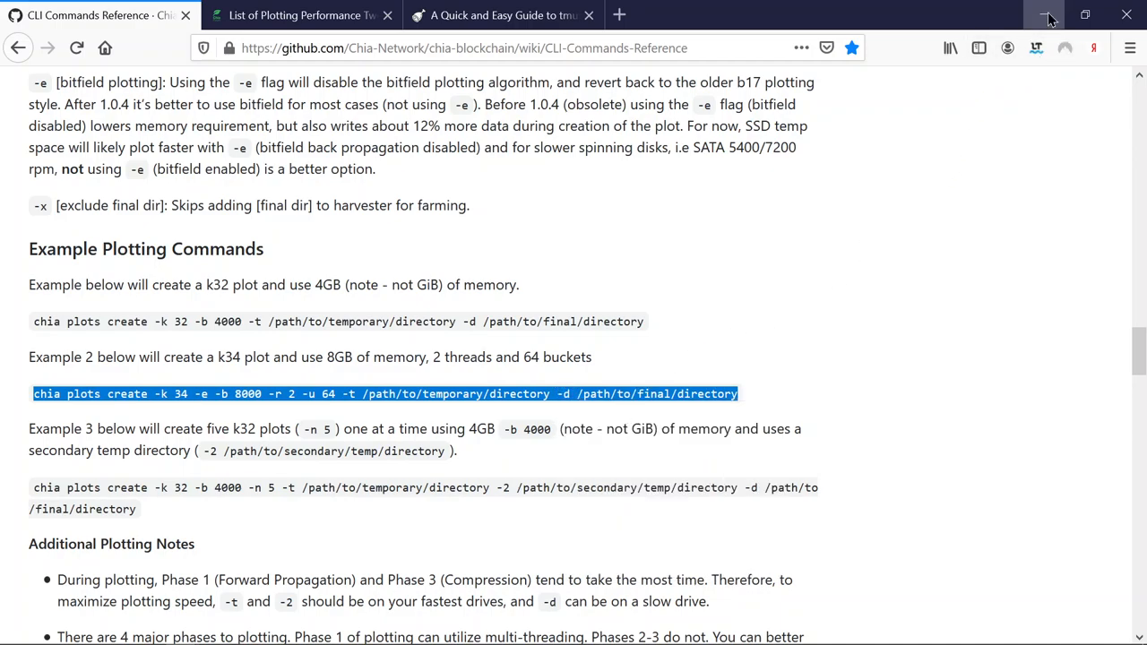
left_click(1046, 14)
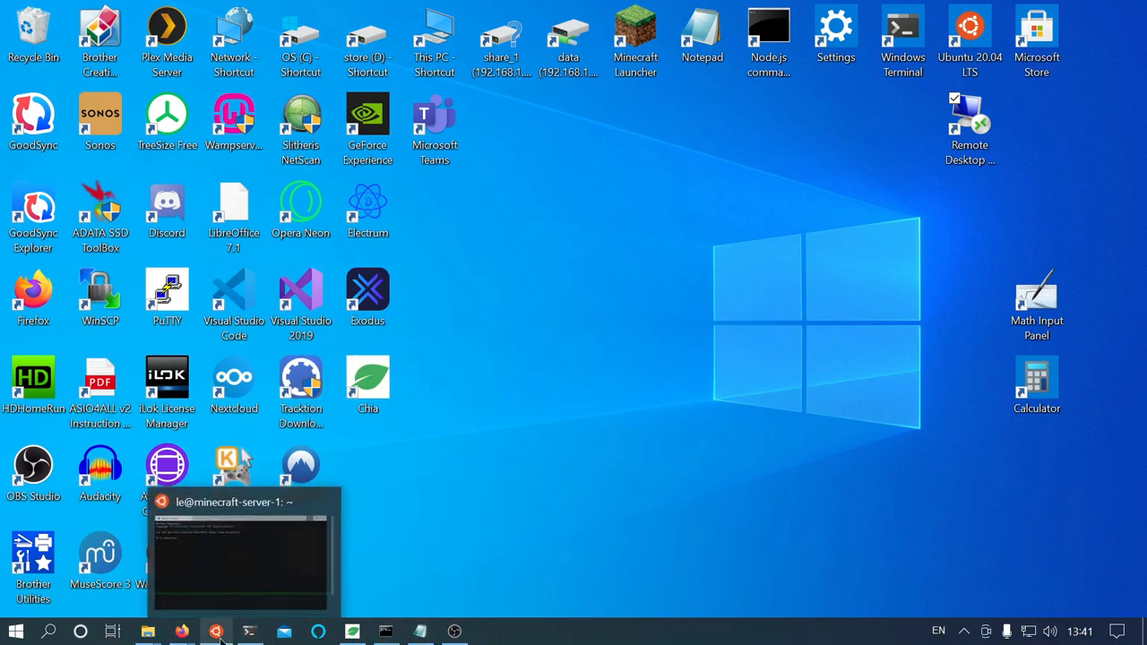
Step: Paste the k34 chia plots create command into the terminal and trim its final-directory path
left_click(242, 551)
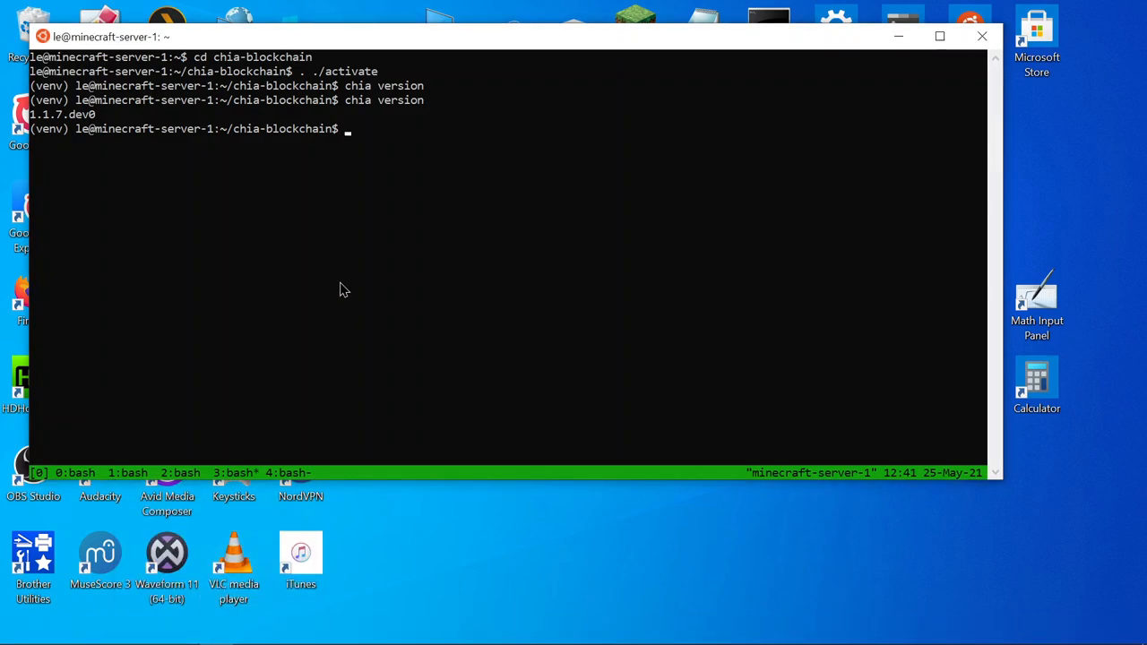
type("chia plots create -k 34 -e -b 8000 -r 2 -u 64 -t /path/to/temporary/directory -d /path/to/final/directory")
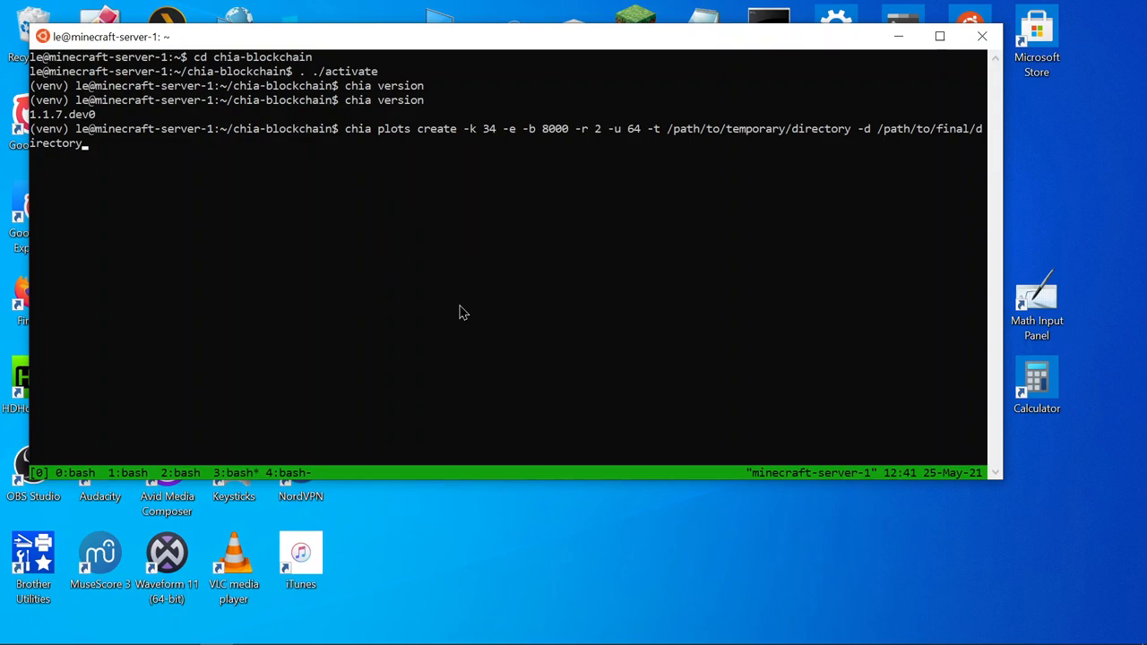
key("BackSpace")
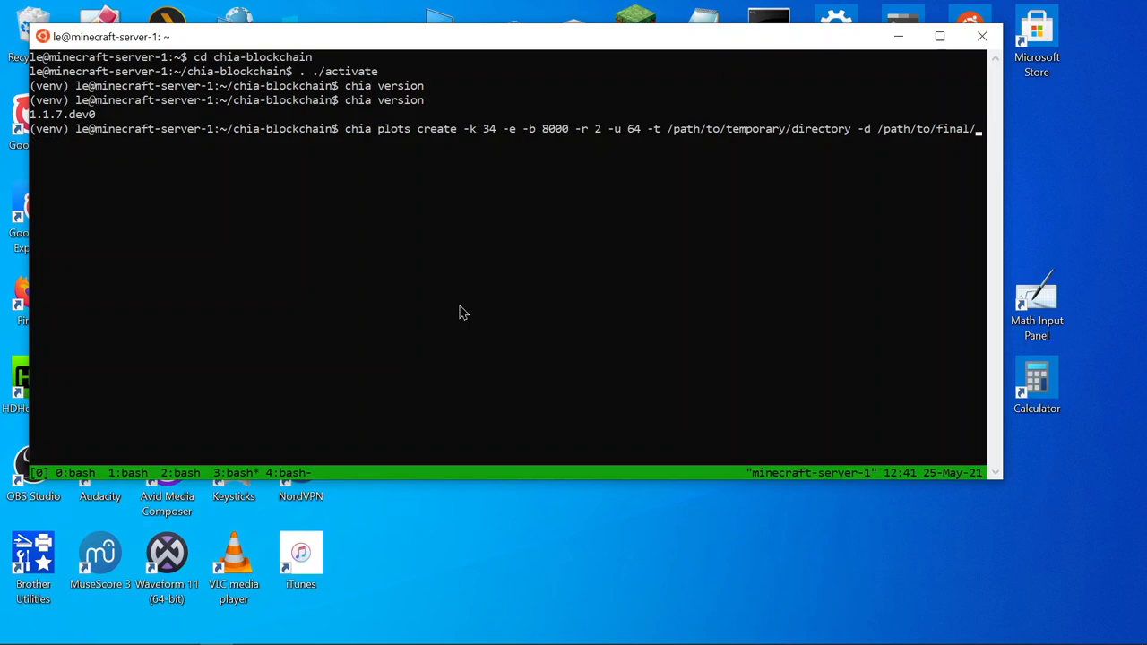
key("BackSpace")
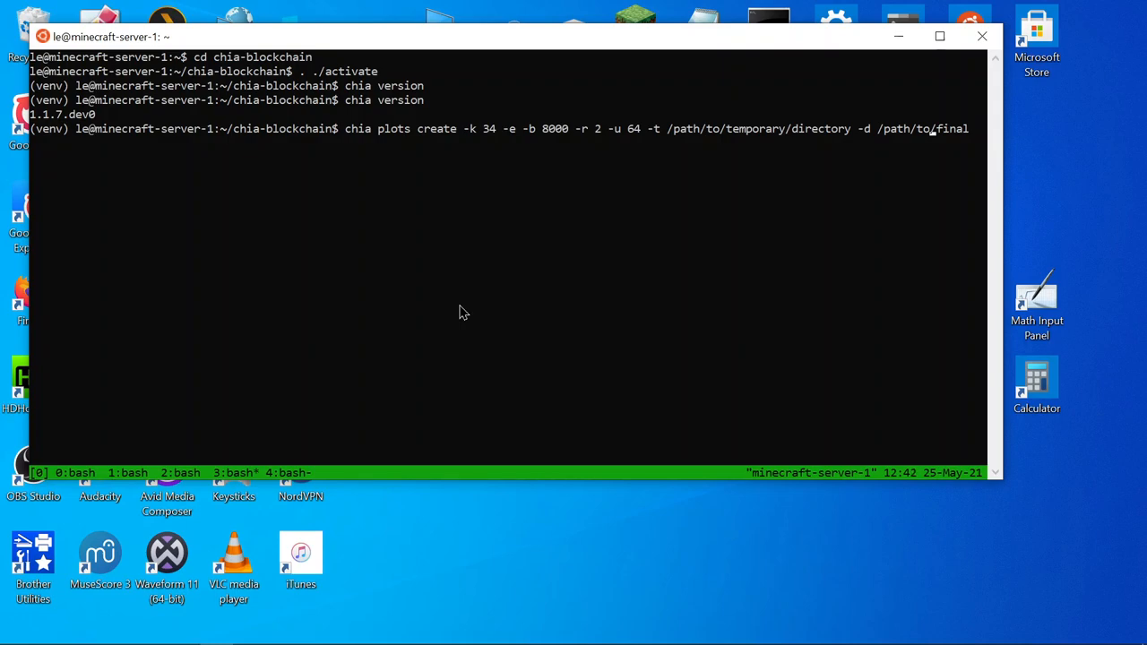
mouse_move(912, 197)
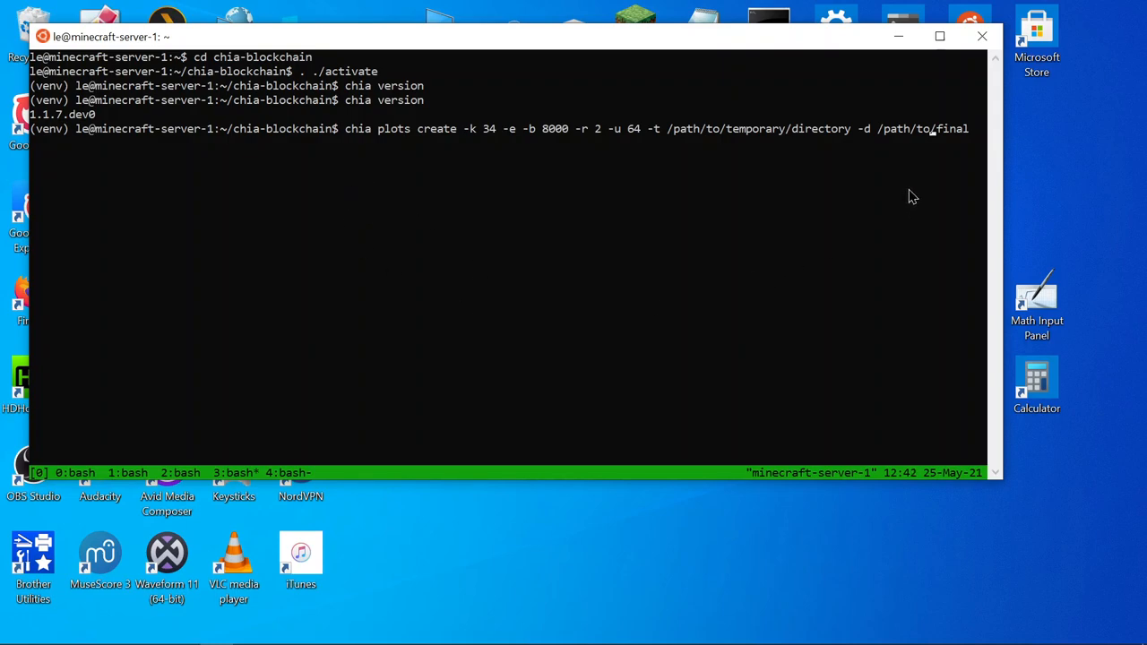
mouse_move(917, 201)
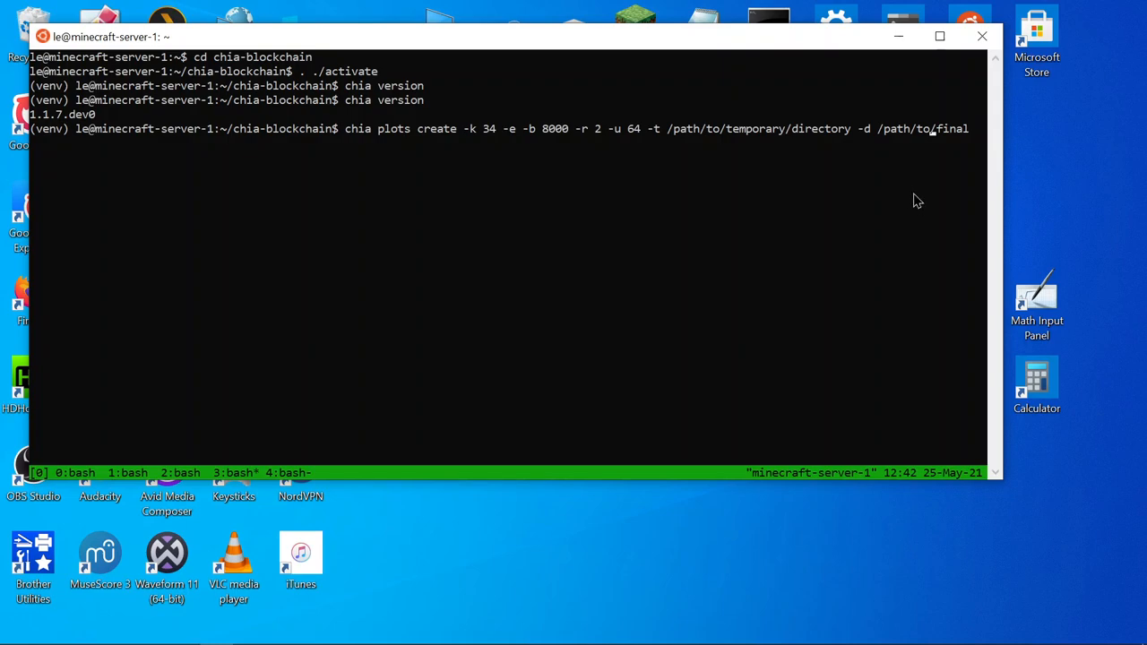
mouse_move(483, 50)
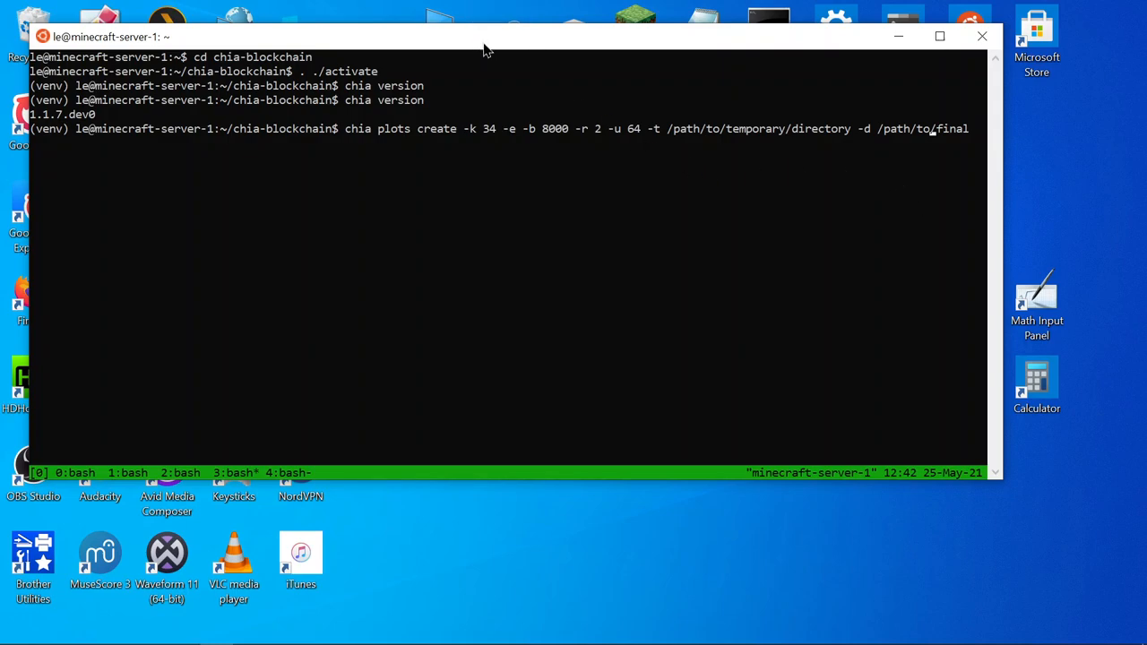
mouse_move(549, 51)
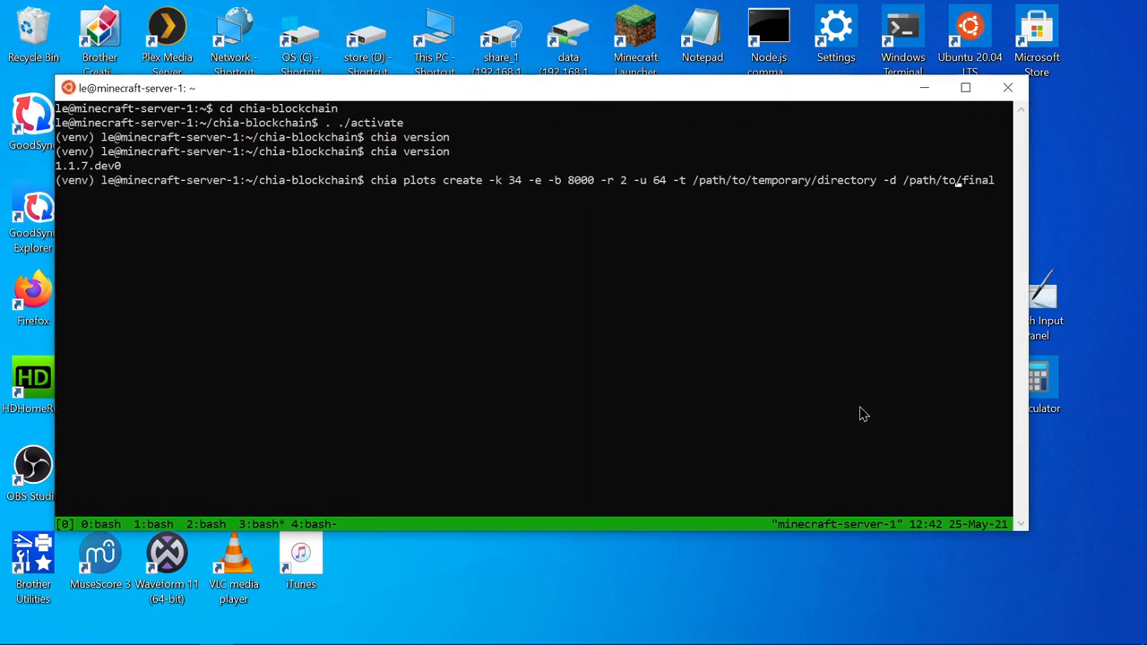
mouse_move(703, 370)
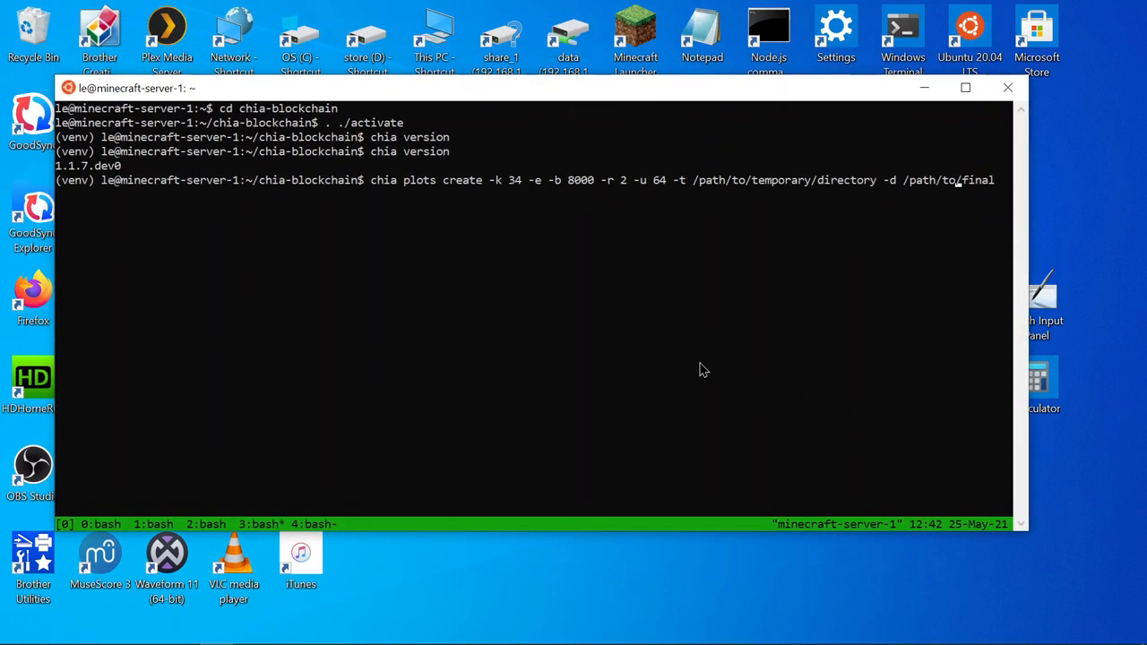
mouse_move(650, 343)
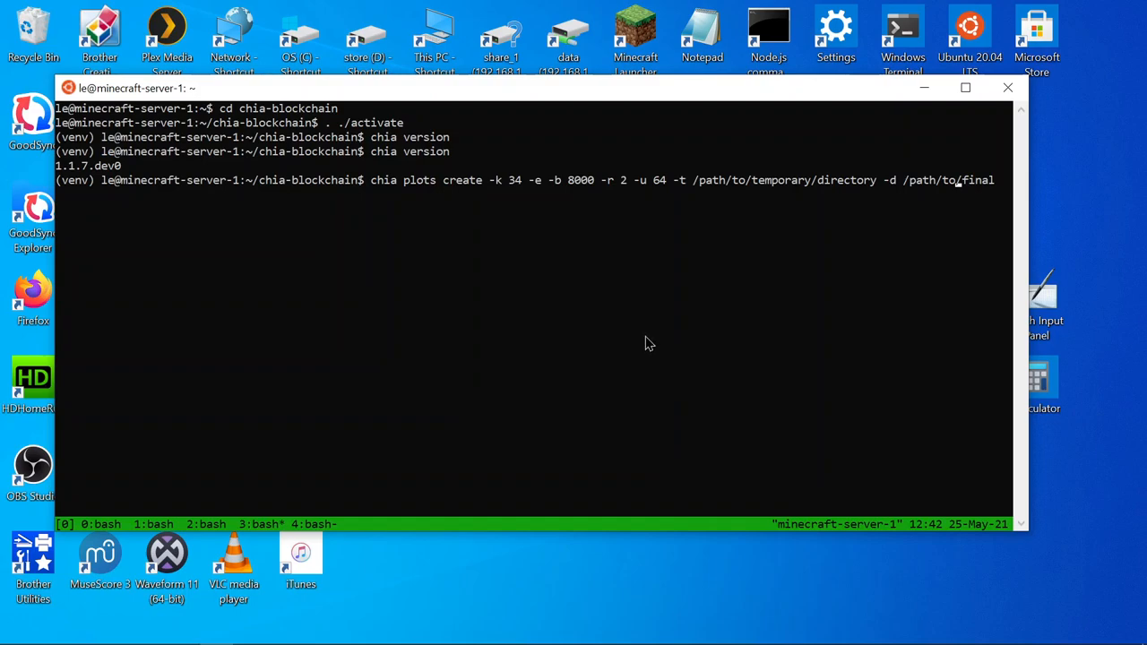
mouse_move(252, 613)
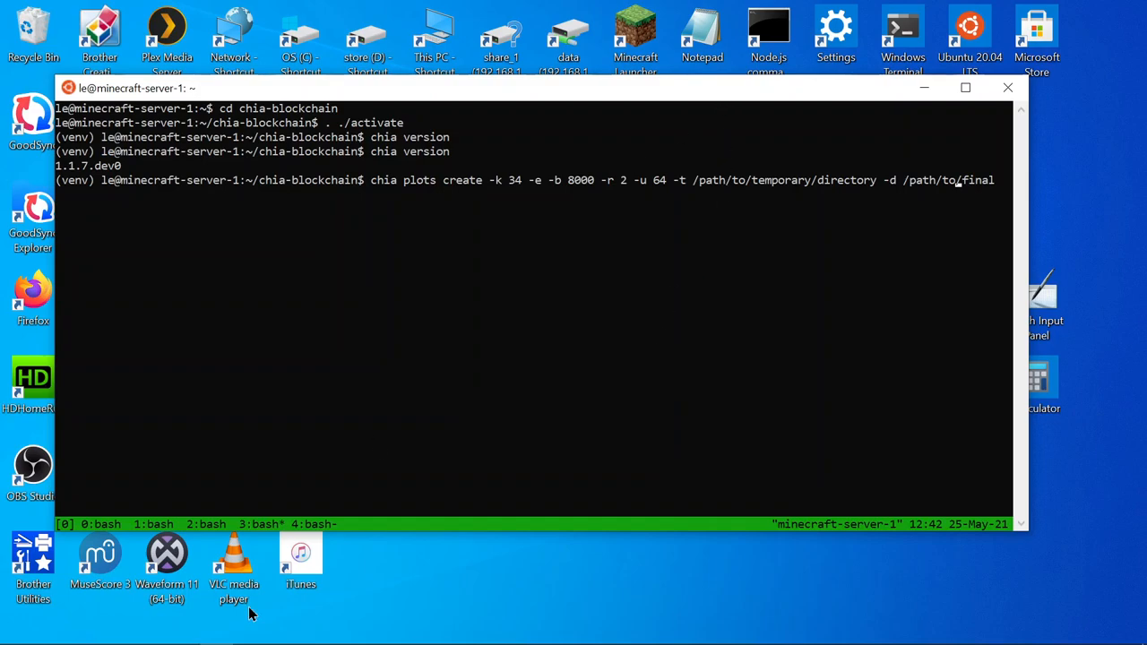
mouse_move(711, 374)
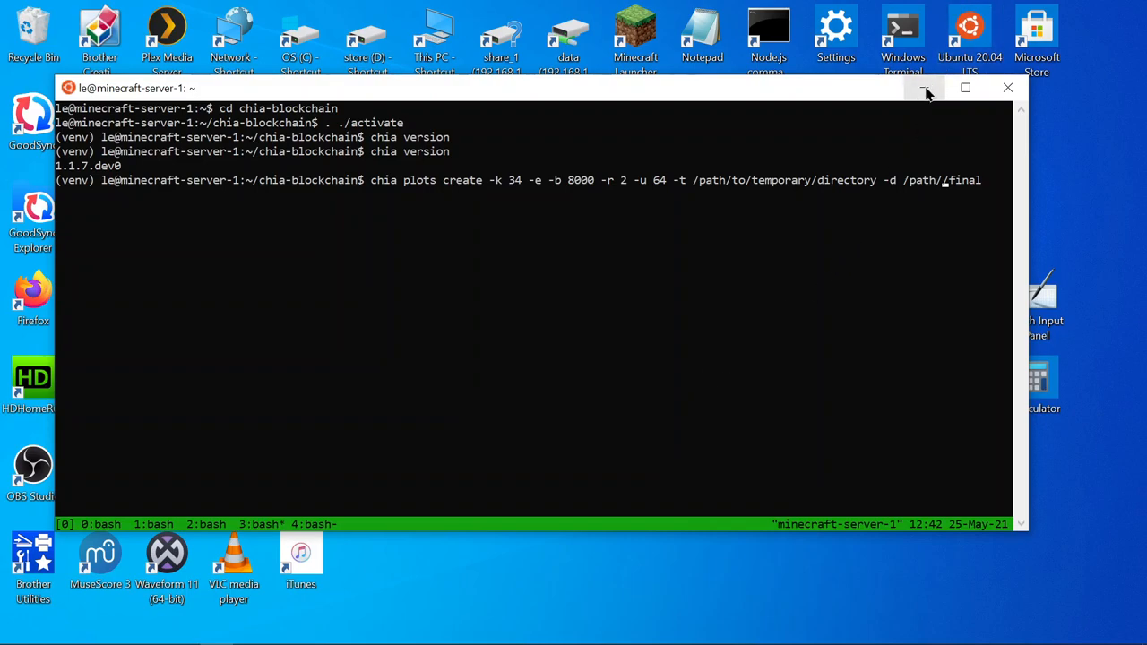
mouse_move(926, 92)
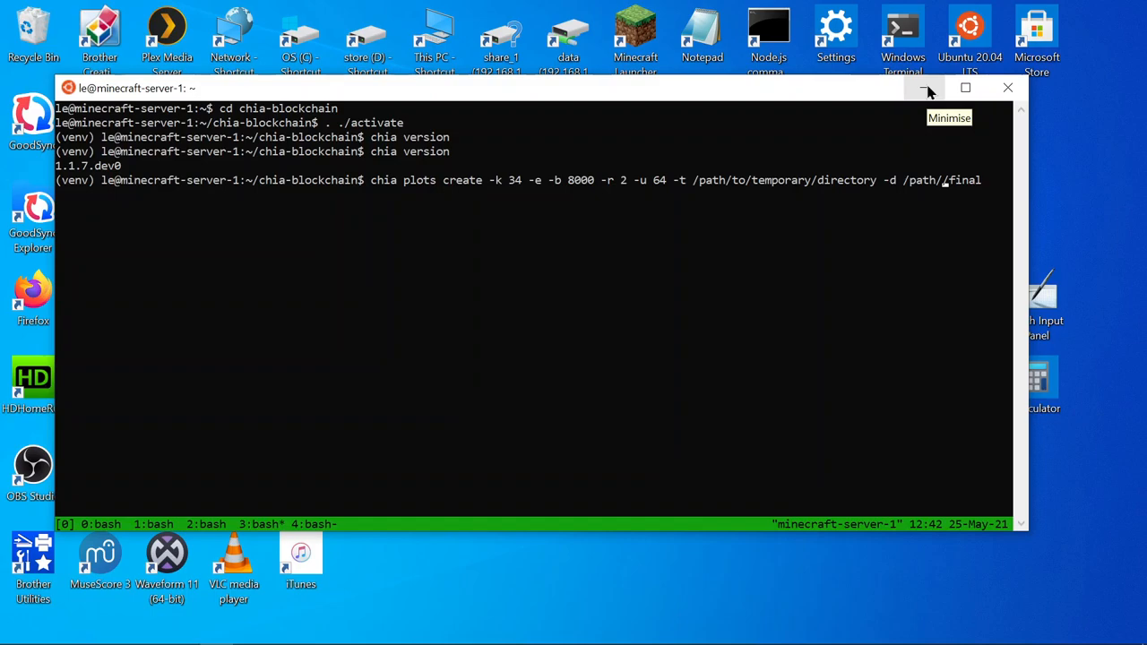
mouse_move(927, 88)
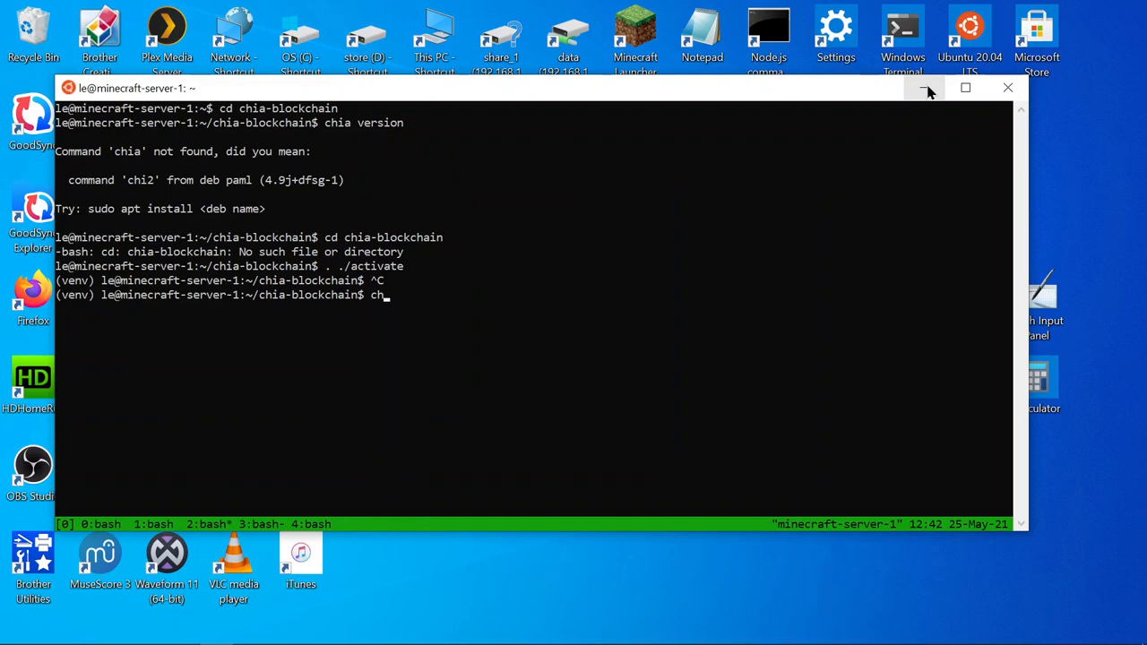
Step: Retype the final-directory path of the k34 command in the plotting window
type("ia")
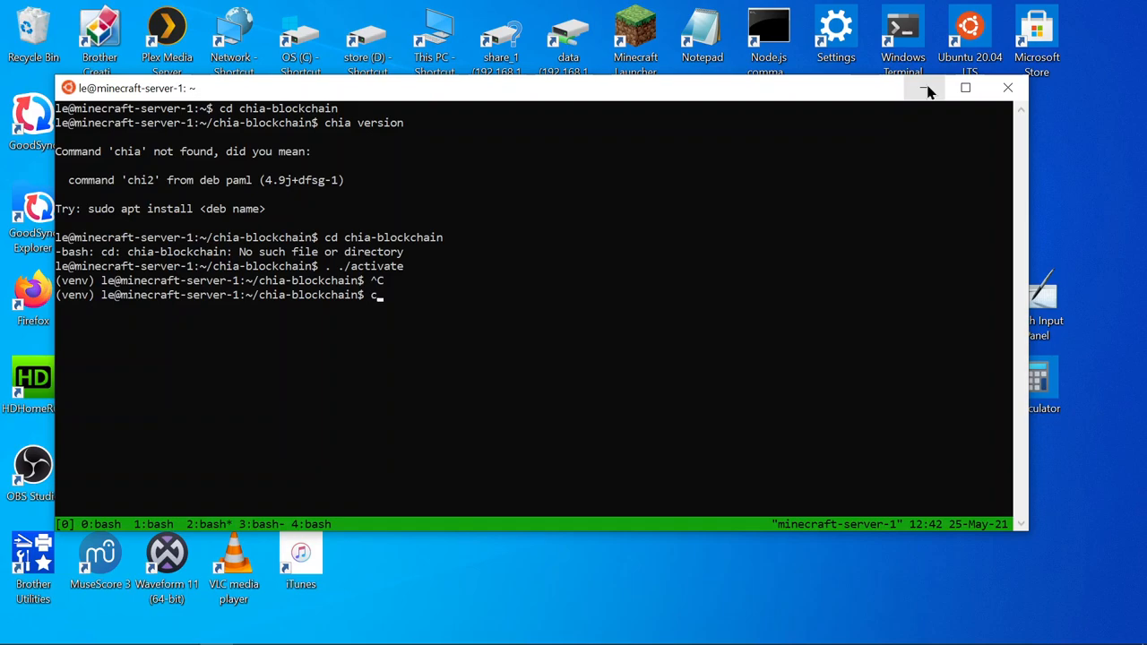
key("BackSpace")
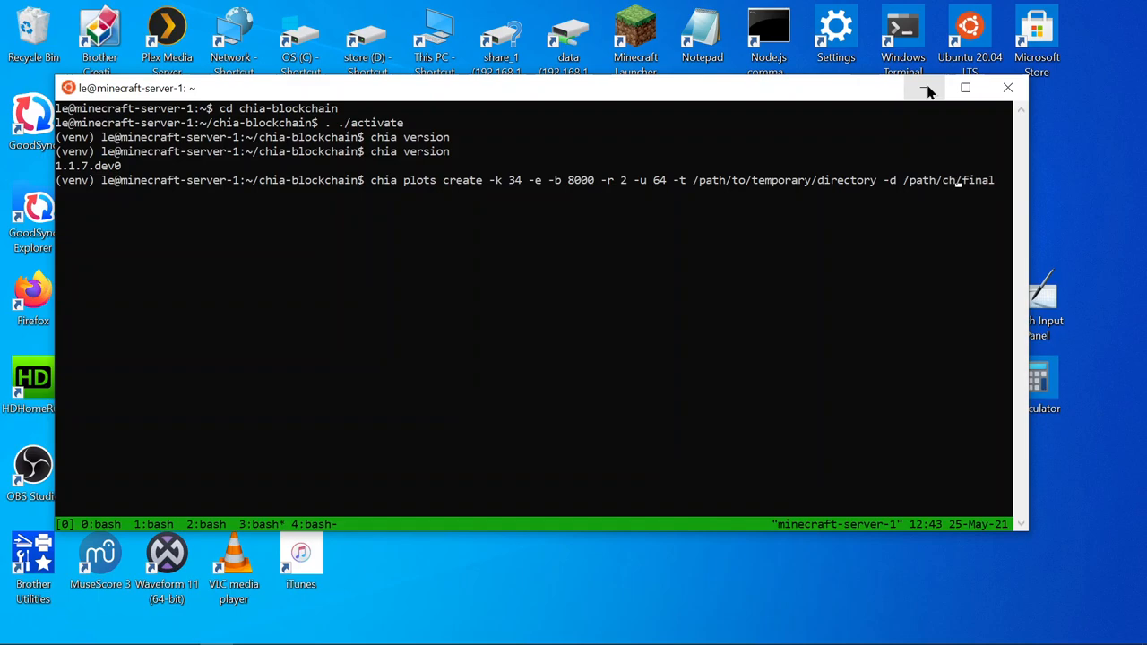
Step: Edit the command to -k 32, -x, -b 6600, -r 5, with ~/chia/temp and ~/chia/final
type("ia")
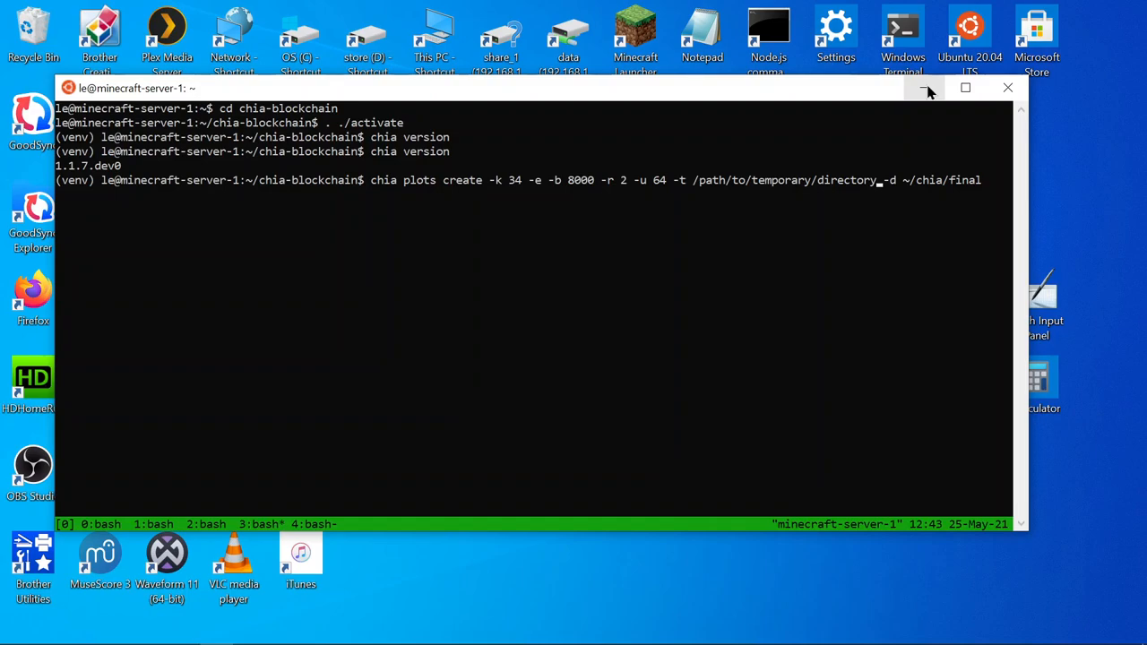
key("BackSpace")
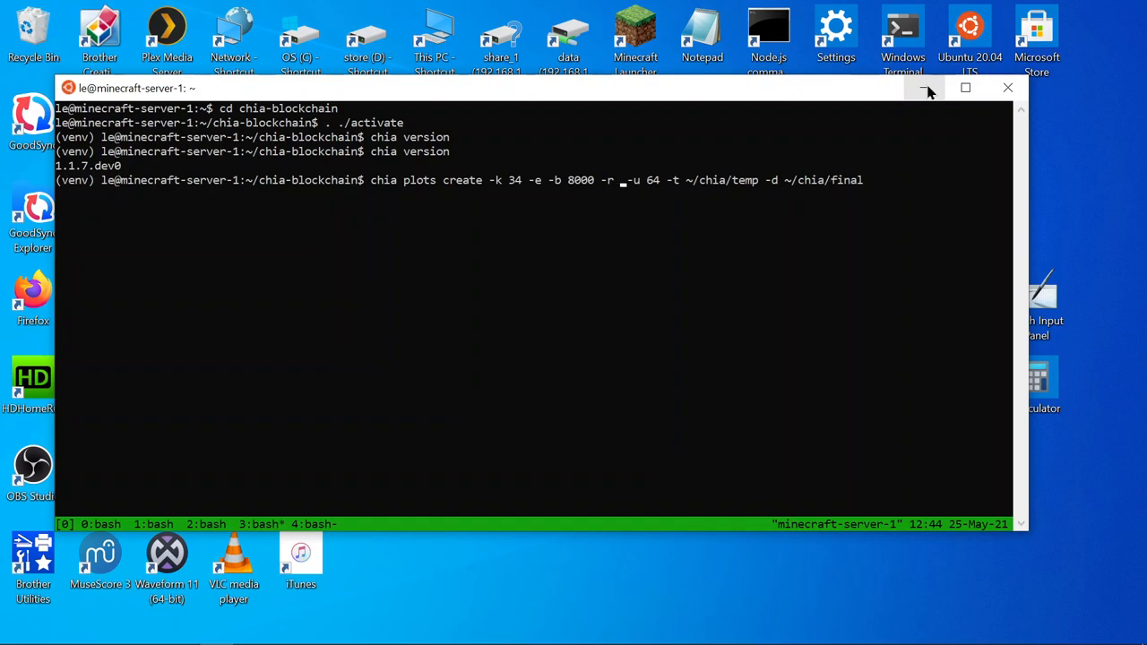
type("5")
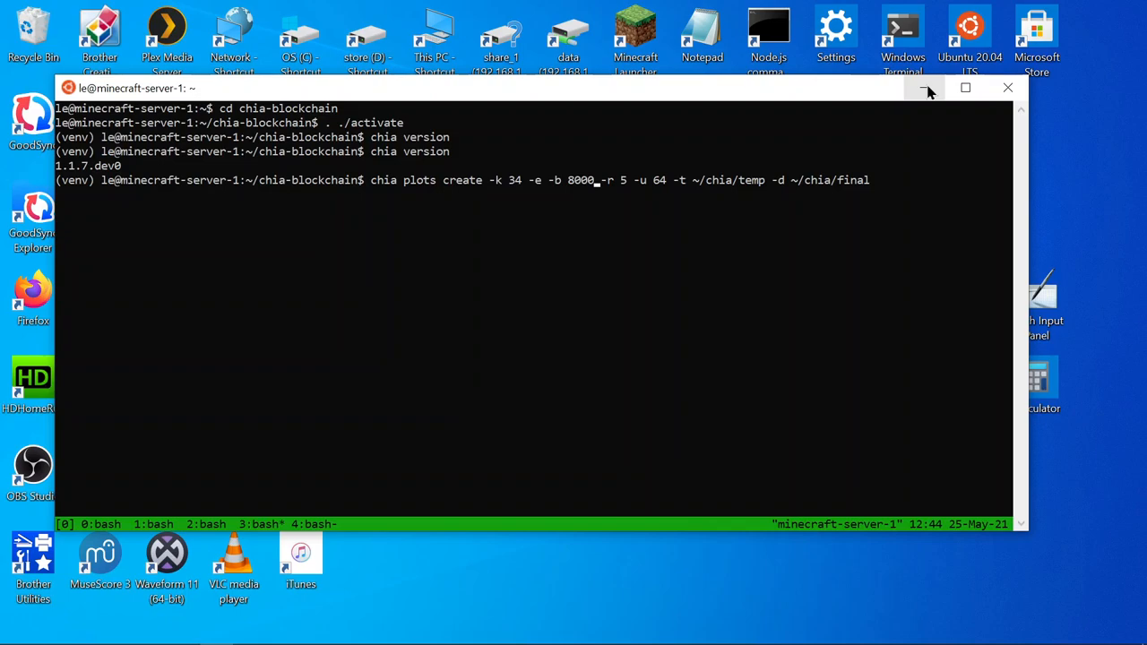
key("BackSpace")
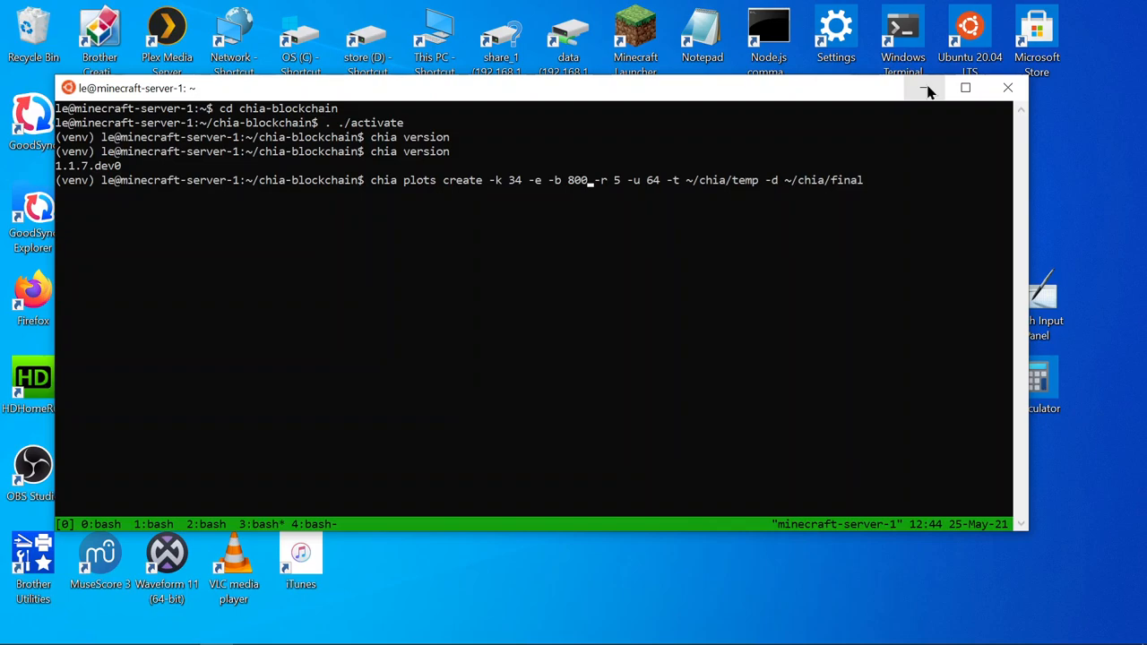
key("BackSpace")
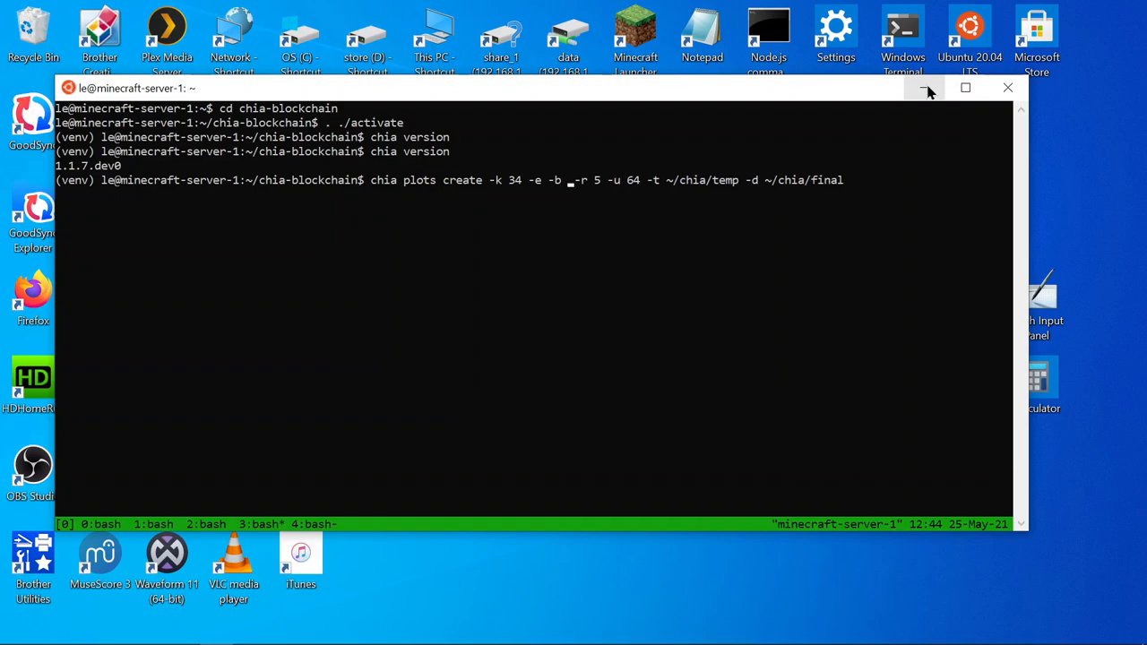
type("660")
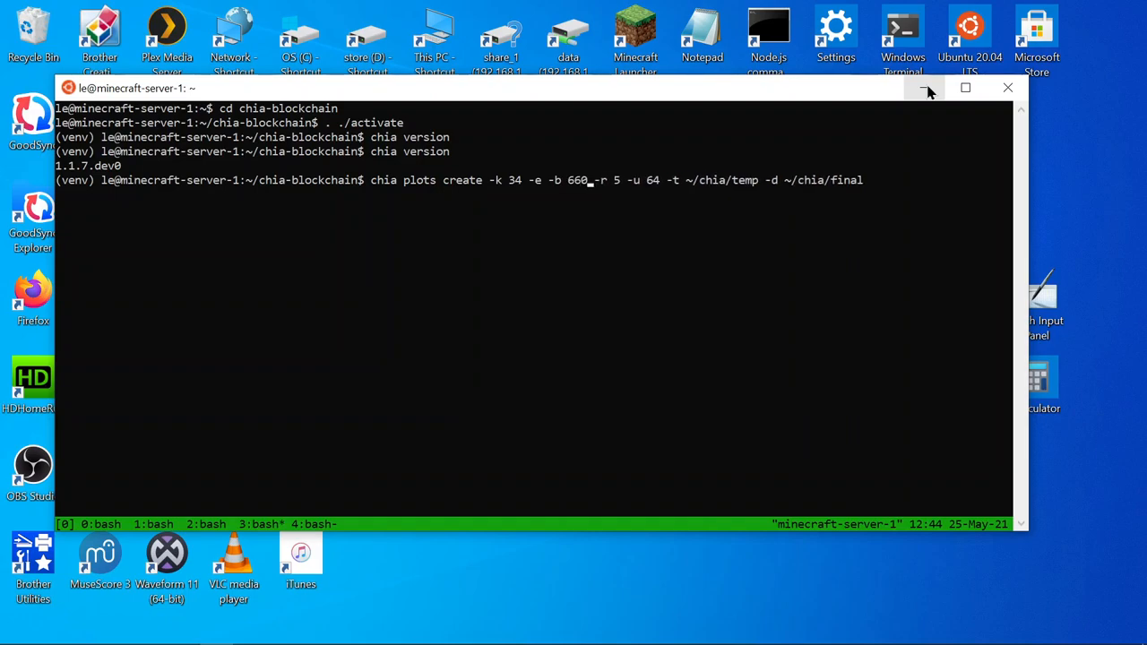
type("0")
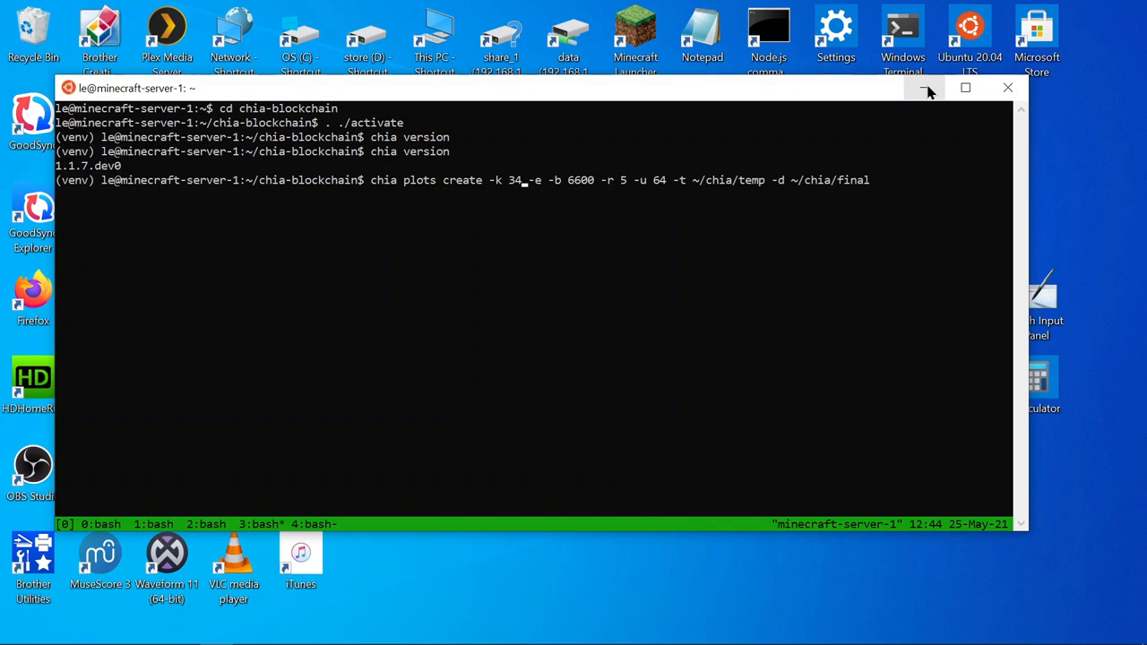
key("BackSpace")
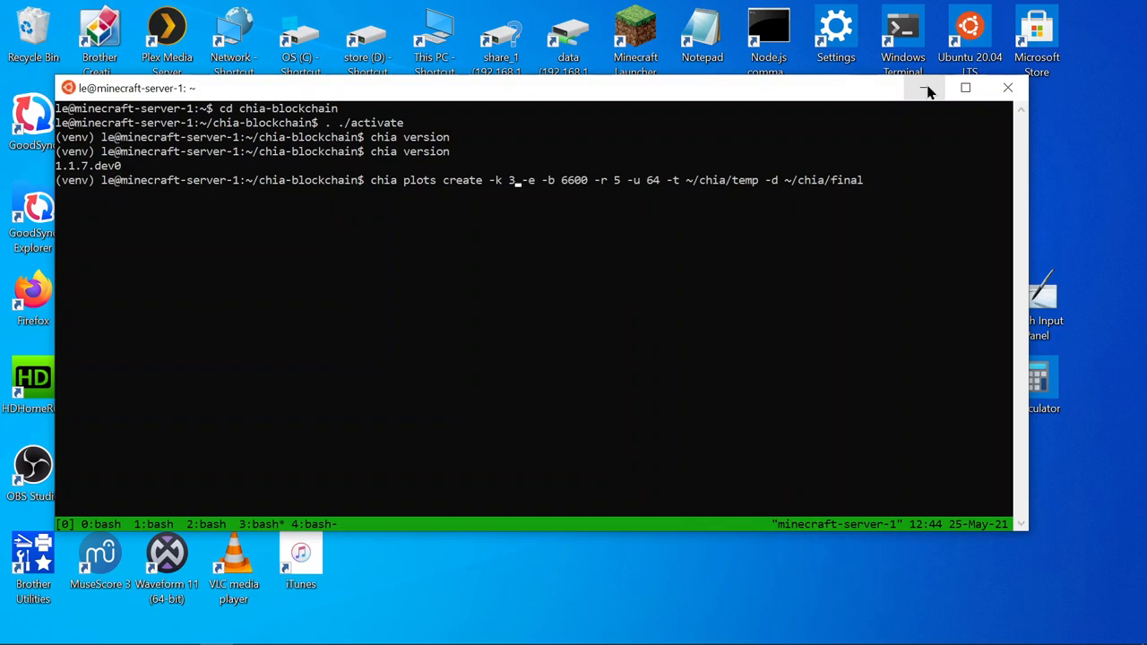
type("2")
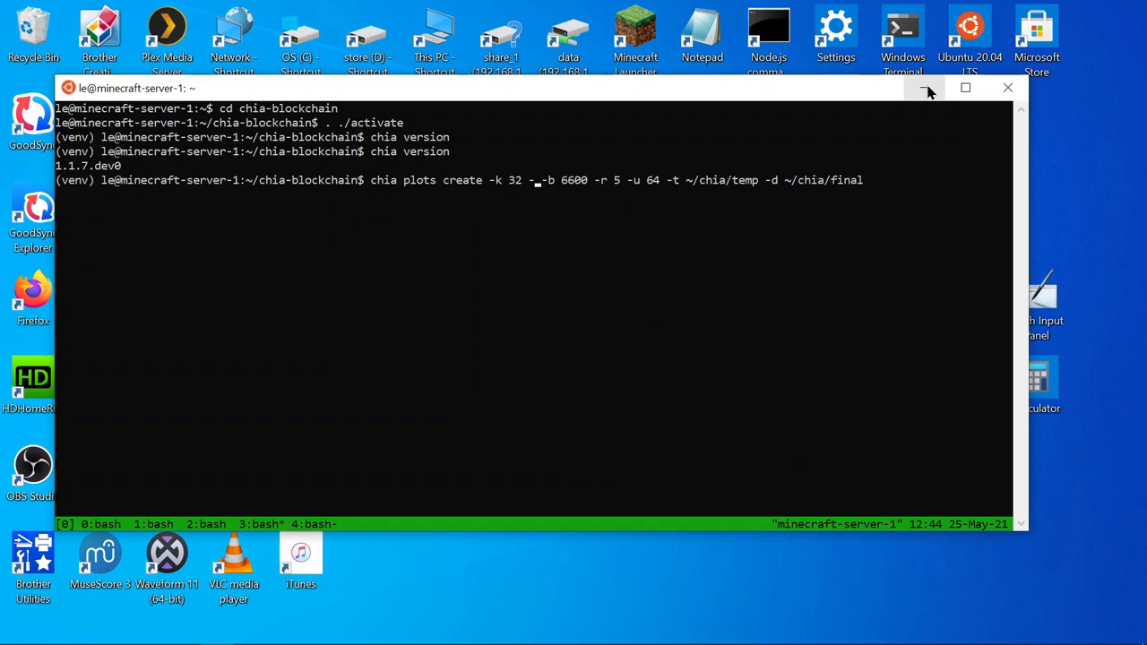
type("x")
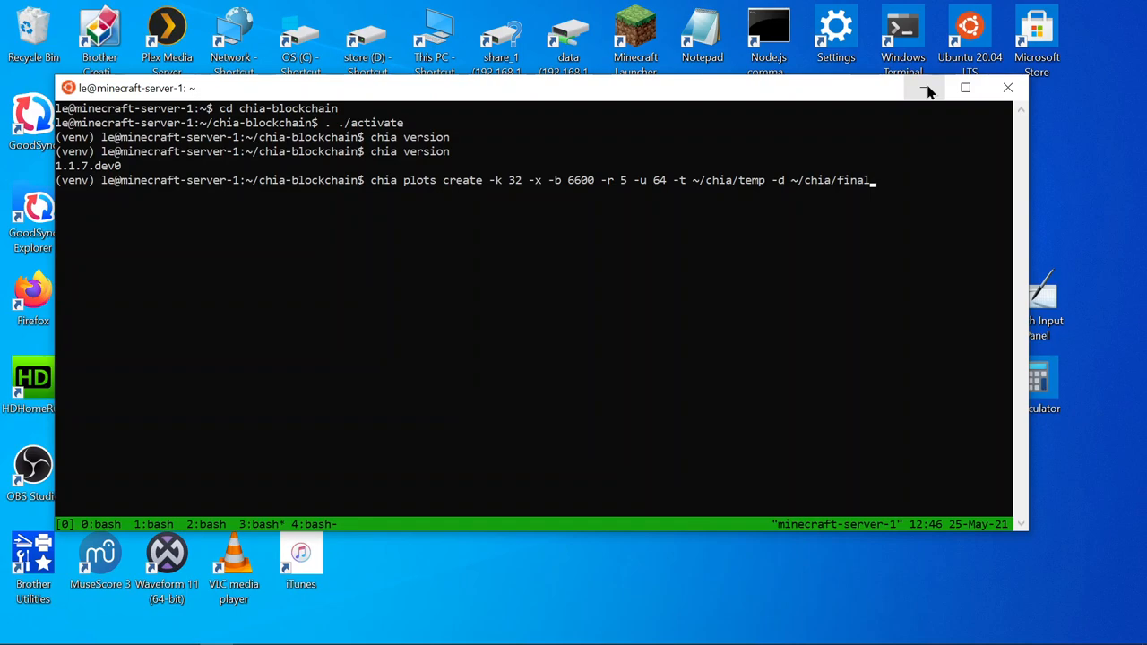
Step: Run the k32 chia plots create command and switch to the other shell window
key("Return")
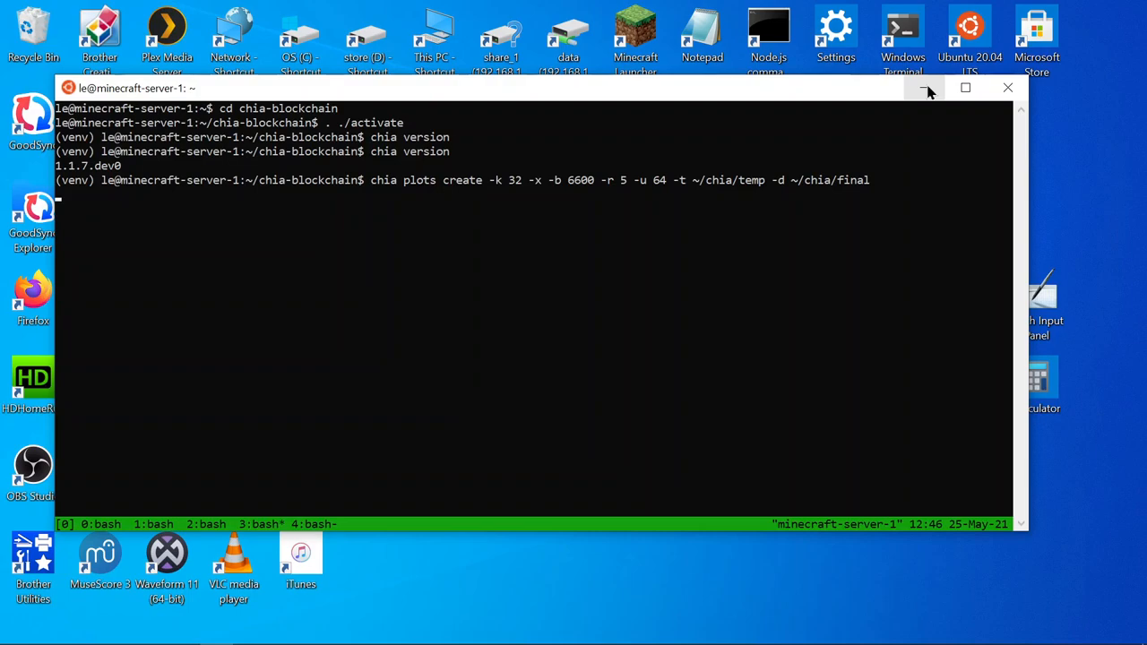
key("Return")
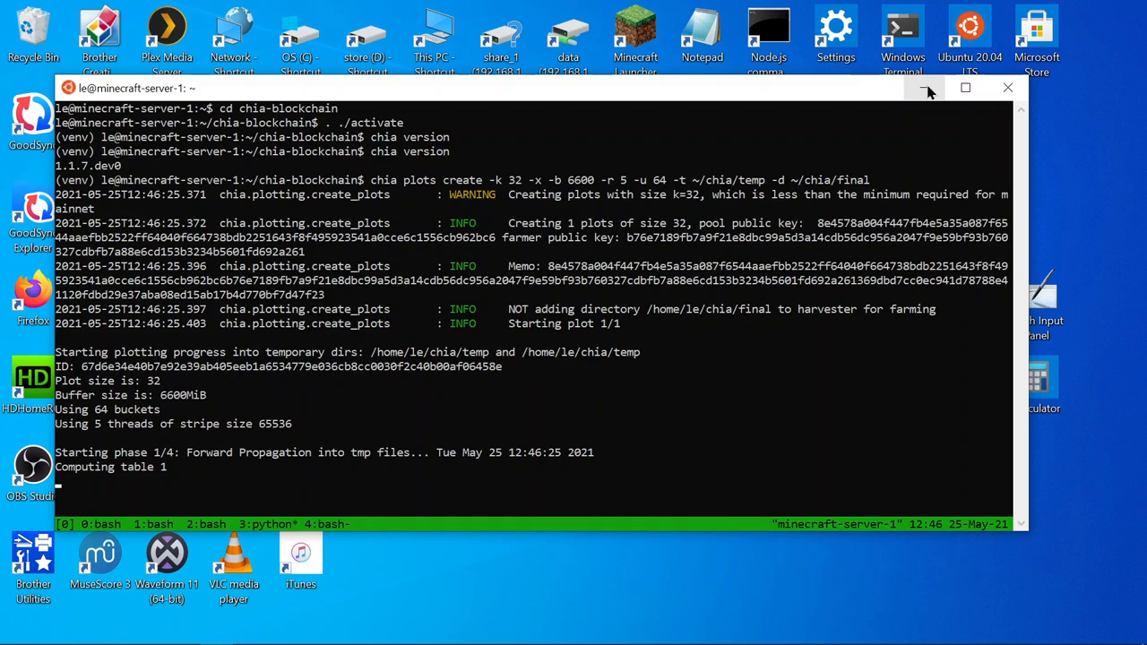
key("ctrl+c")
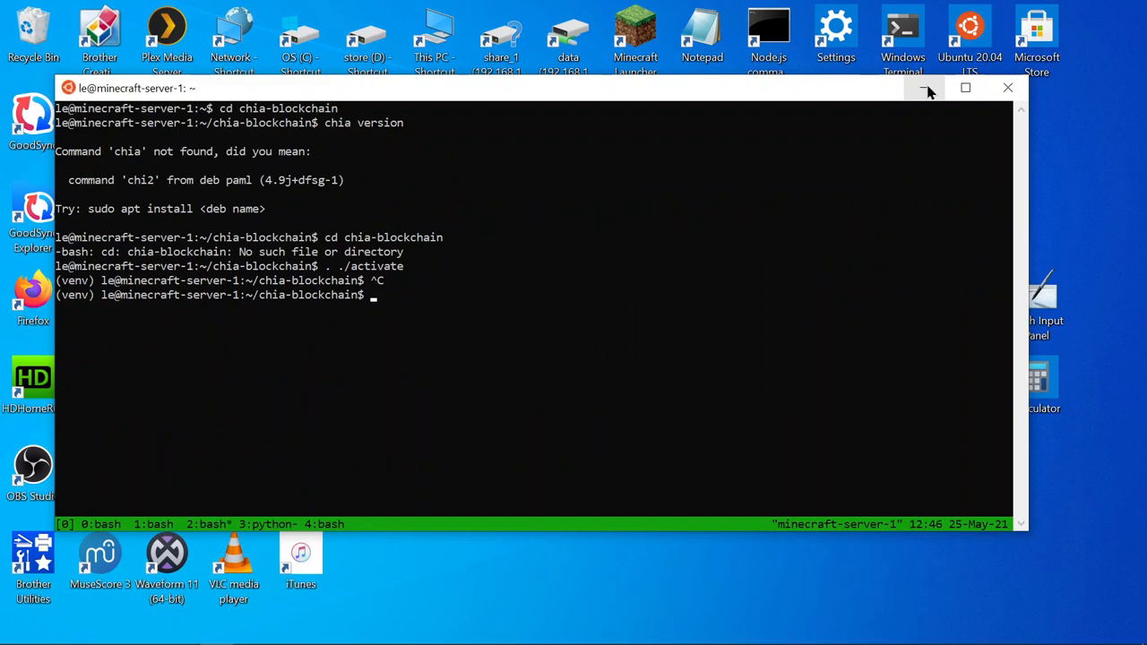
Step: Run 'chia plots show' in the terminal to list the directories searched for plots
type(". ./activate")
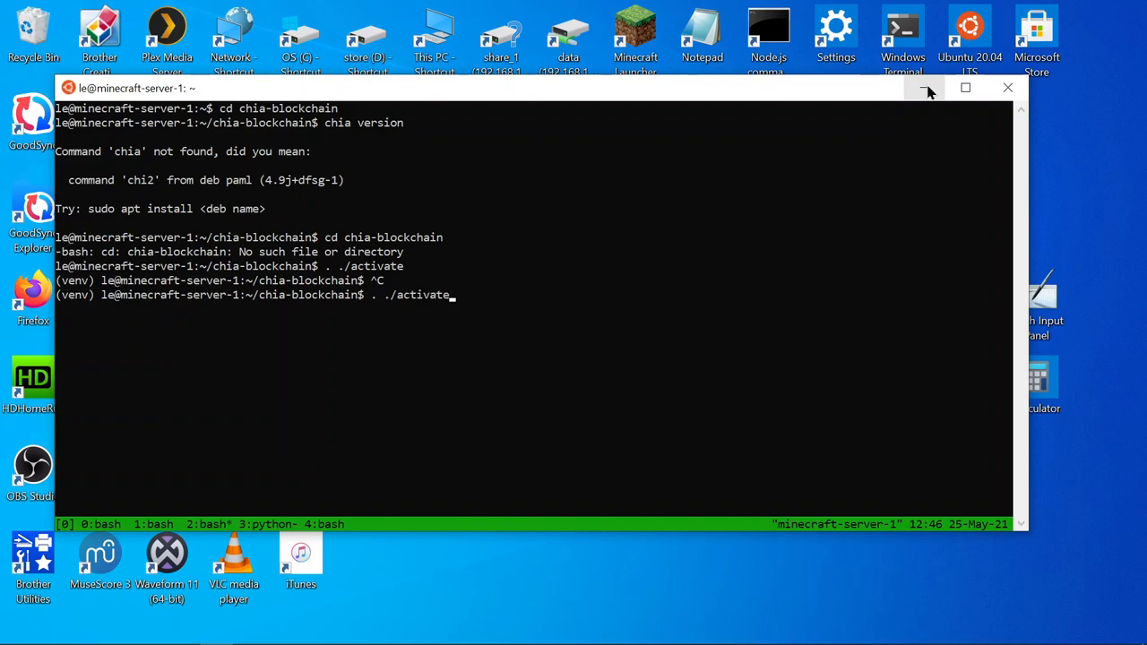
type("chia version")
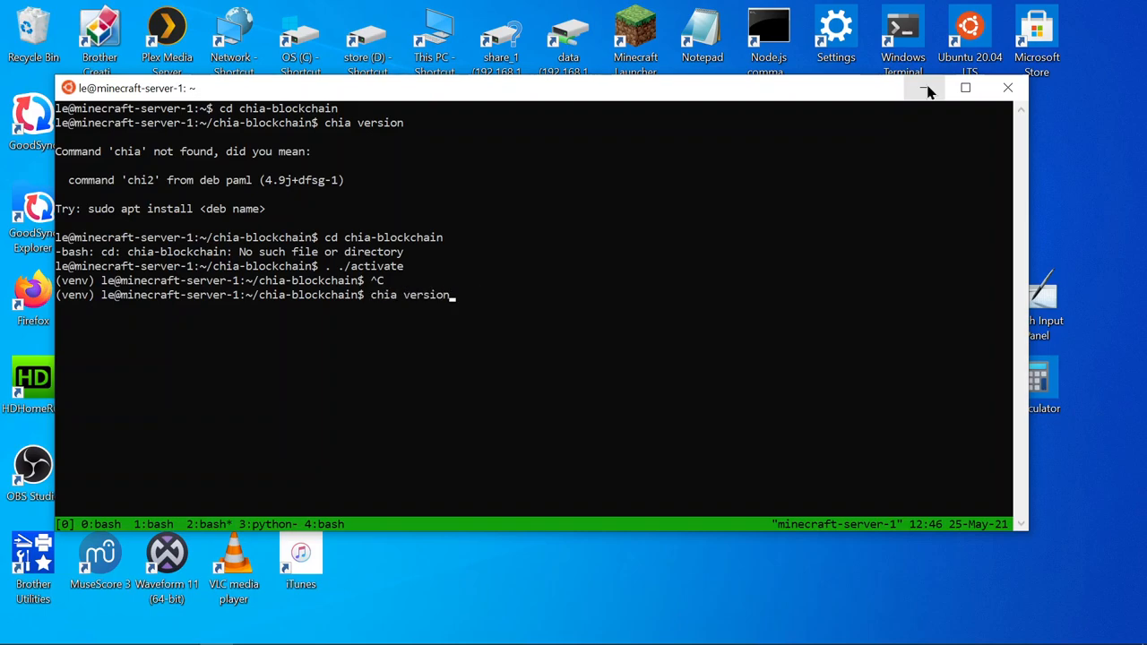
type("sudo shutdown now")
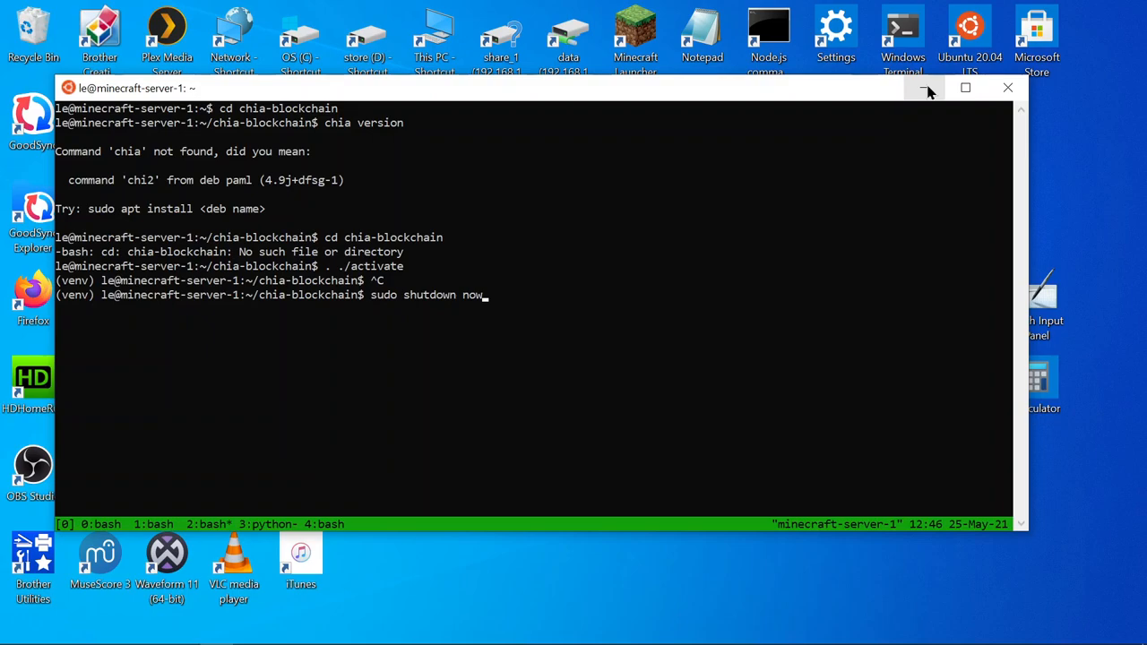
type("deactivate")
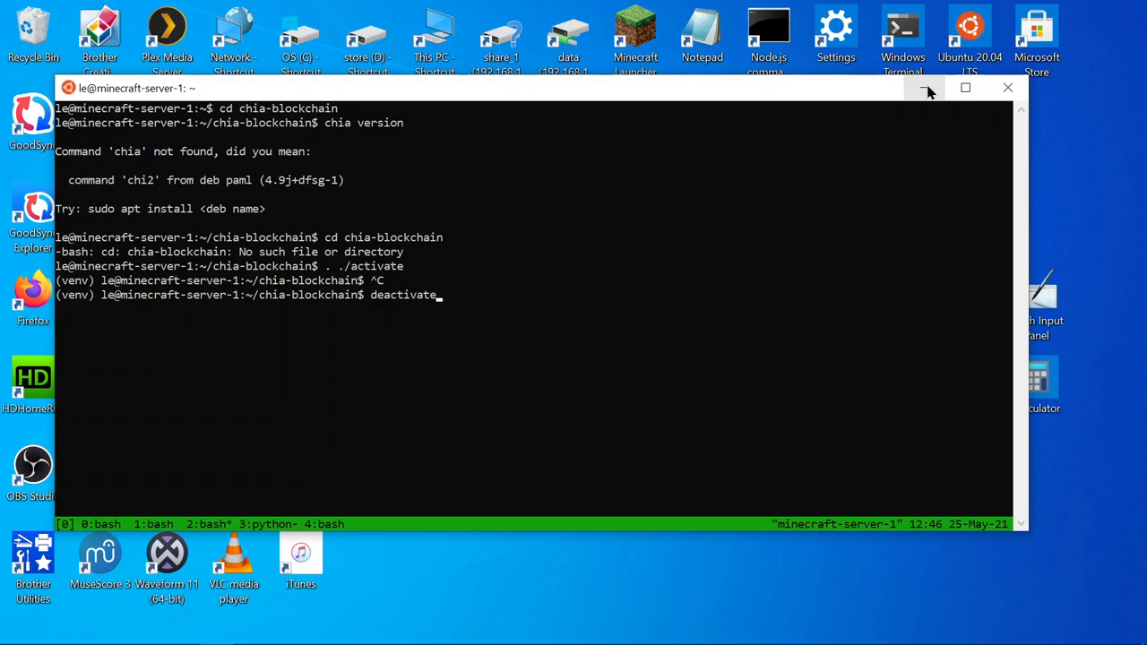
type("cd final")
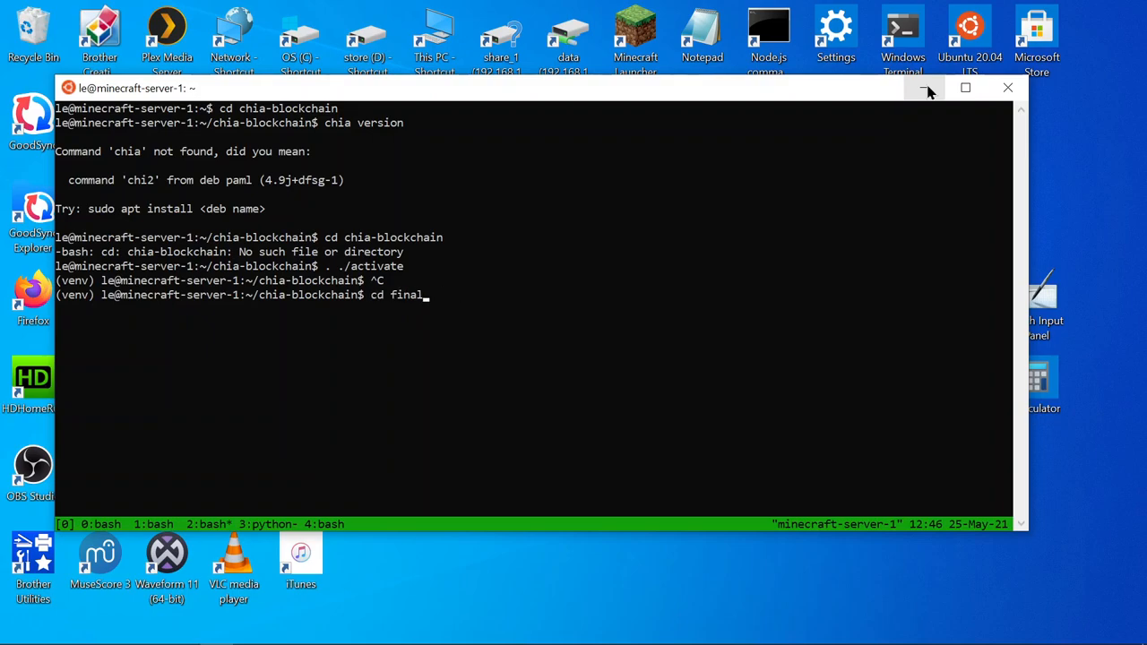
type("chia plots check")
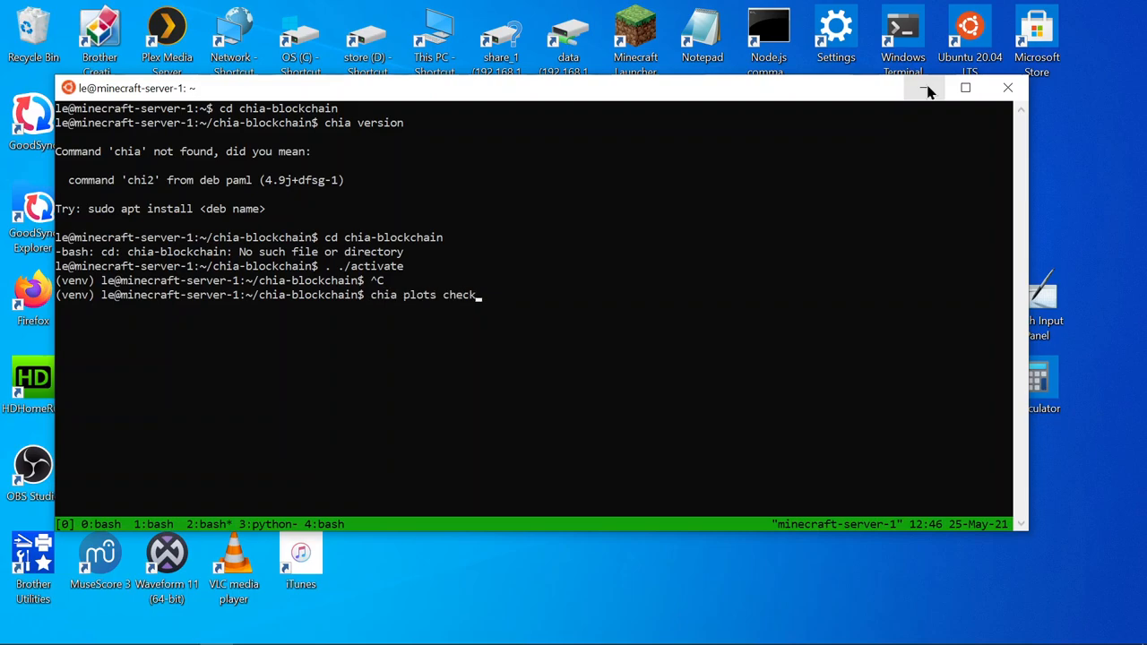
type("show")
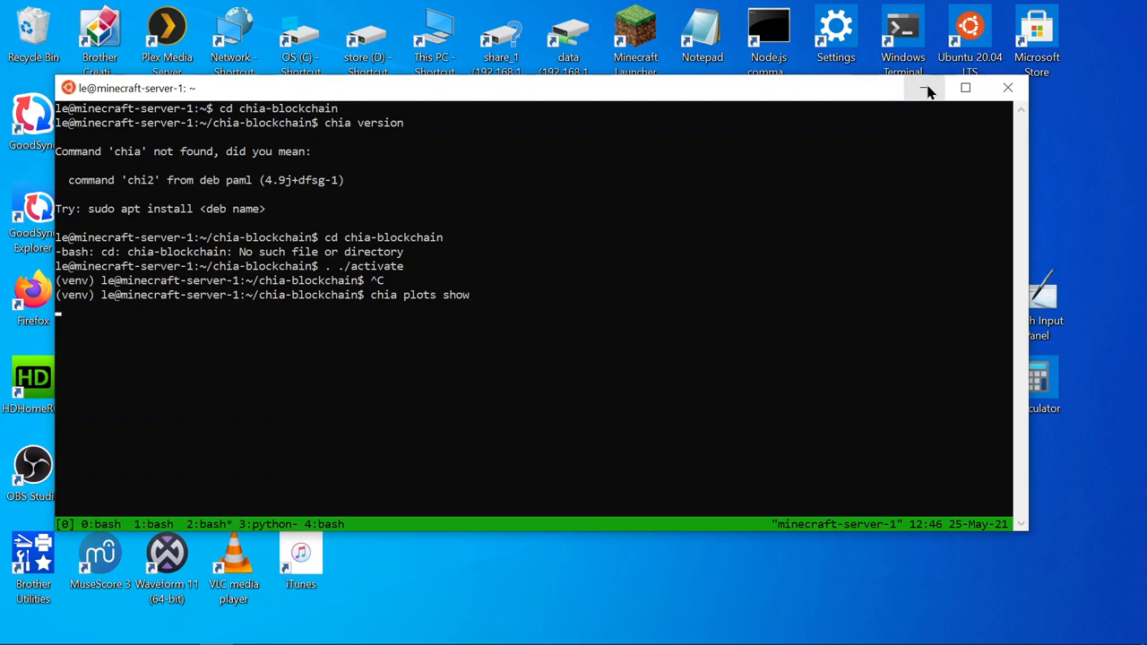
key("Return")
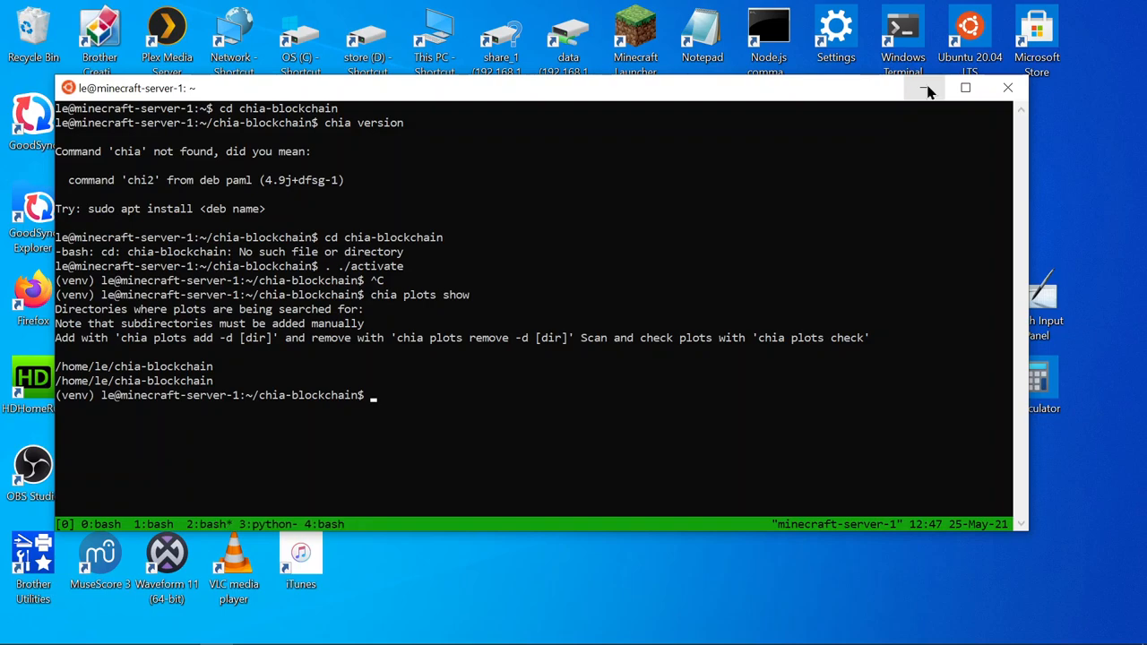
Step: Start the Chia harvester with 'chia start harvester' and confirm it launches
type("chia")
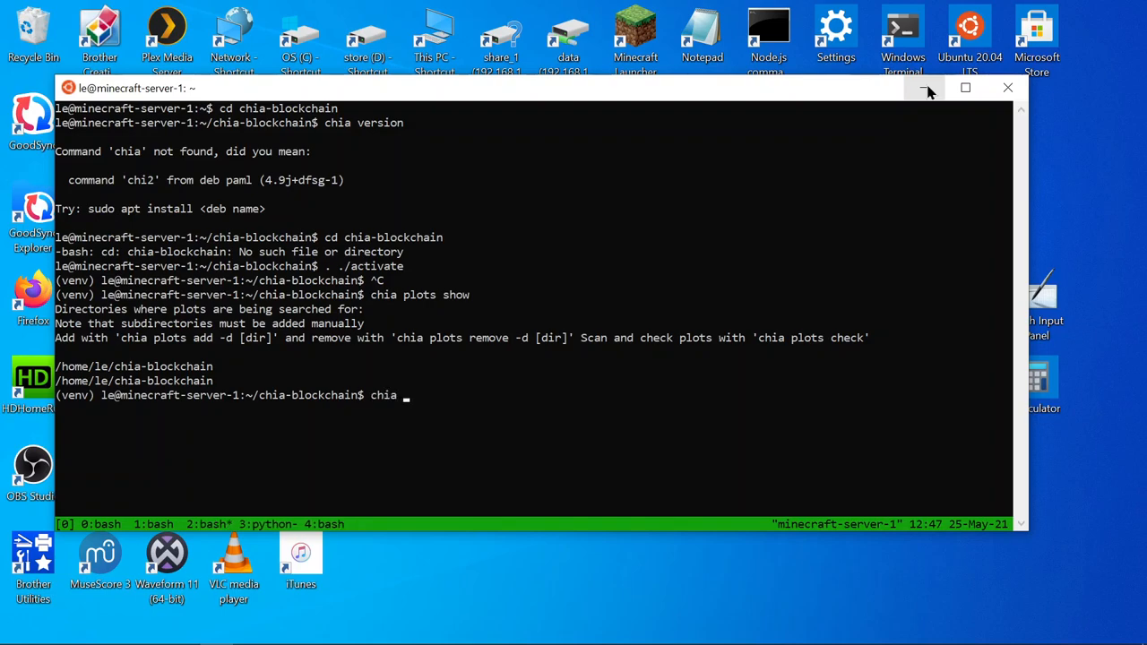
type("start")
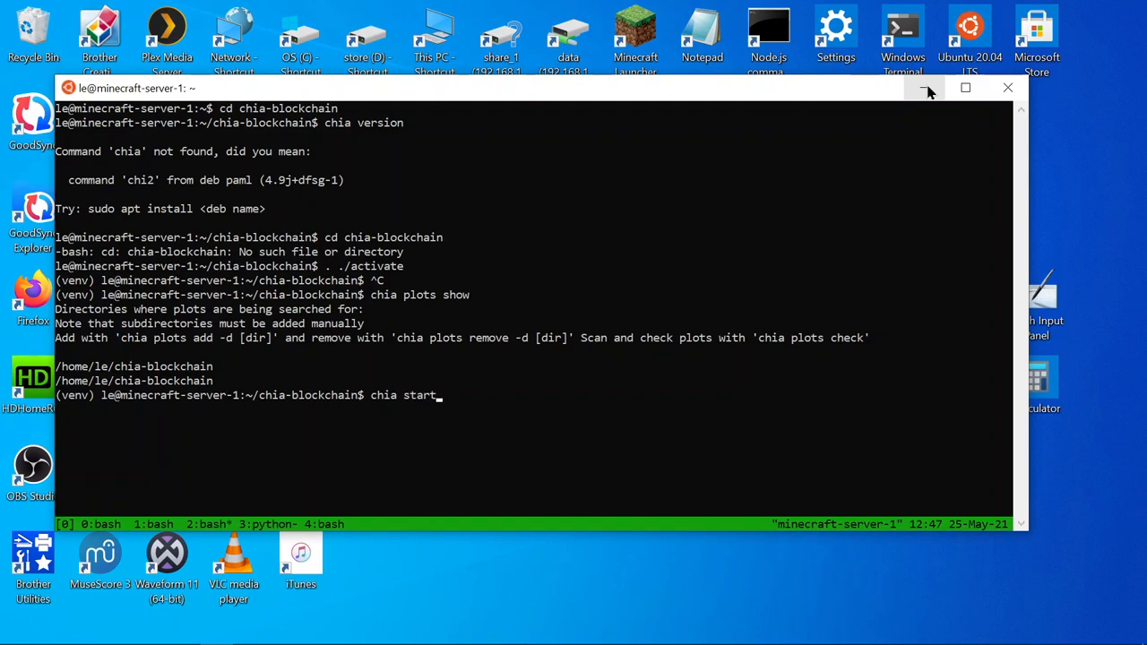
type("har")
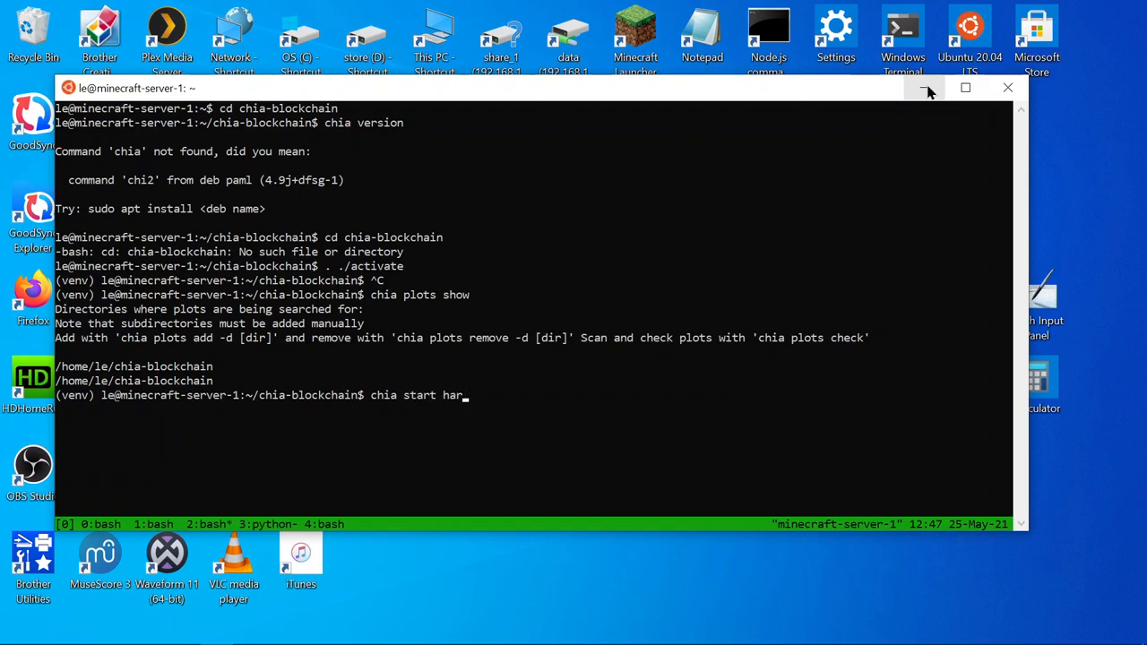
type("vester")
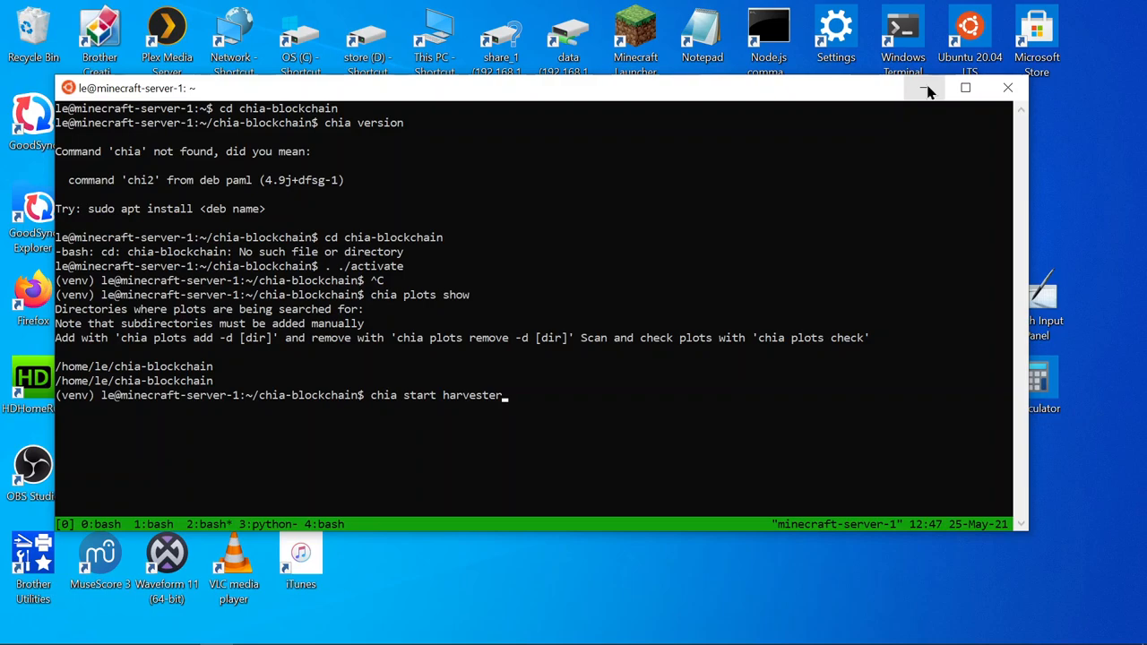
key("Return")
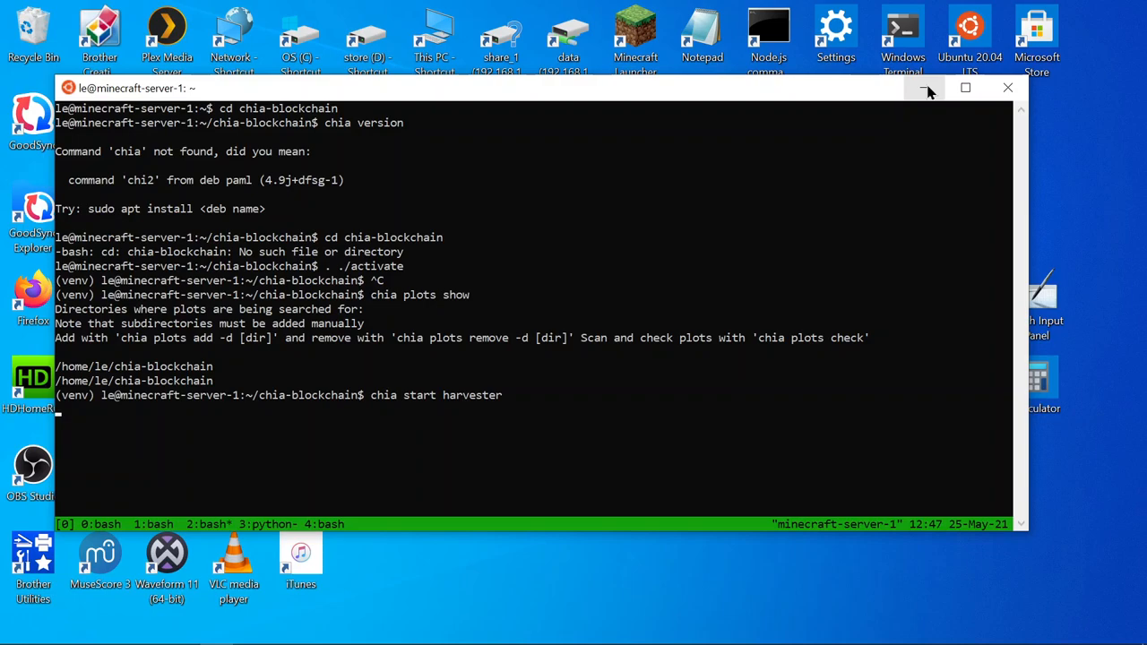
key("Return")
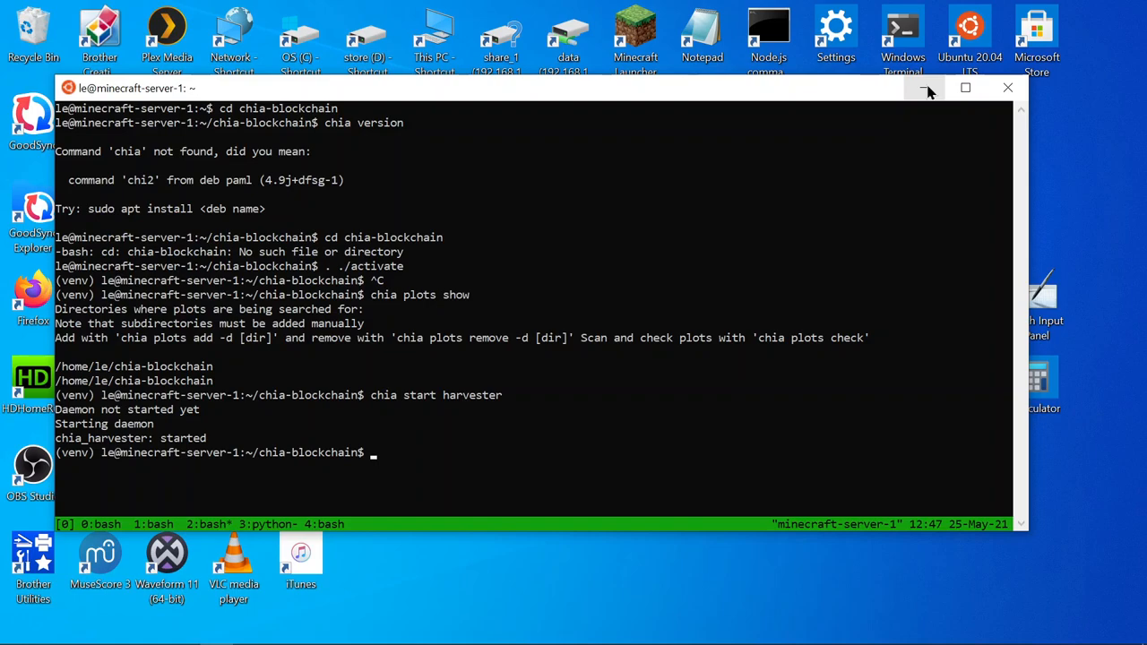
type("cd chia-blockchain")
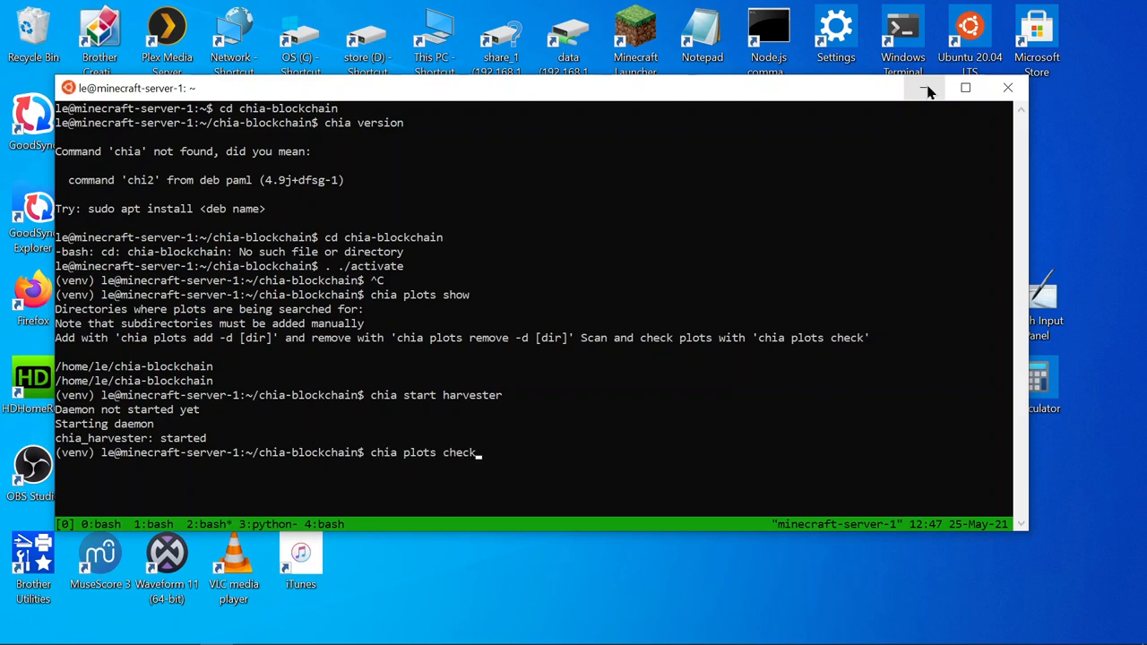
Step: Add /home/le/chia/final as a plot directory and grep debug.log for harvester entries
type("cd ../chia/final")
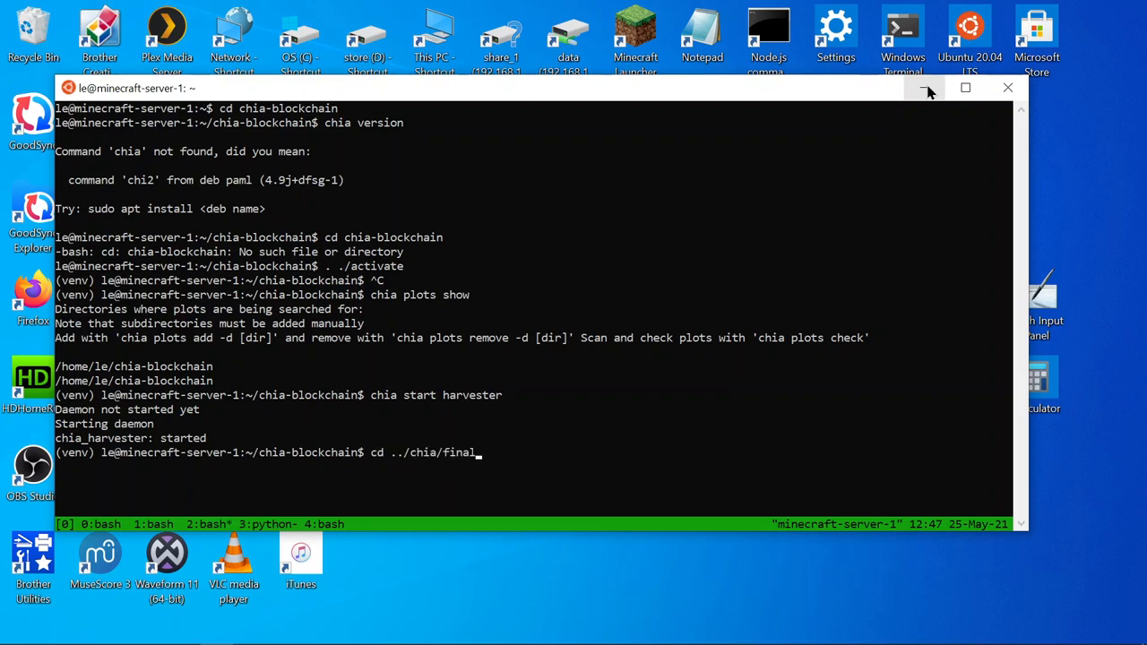
type("chia plots add -d /home/le/chia/final")
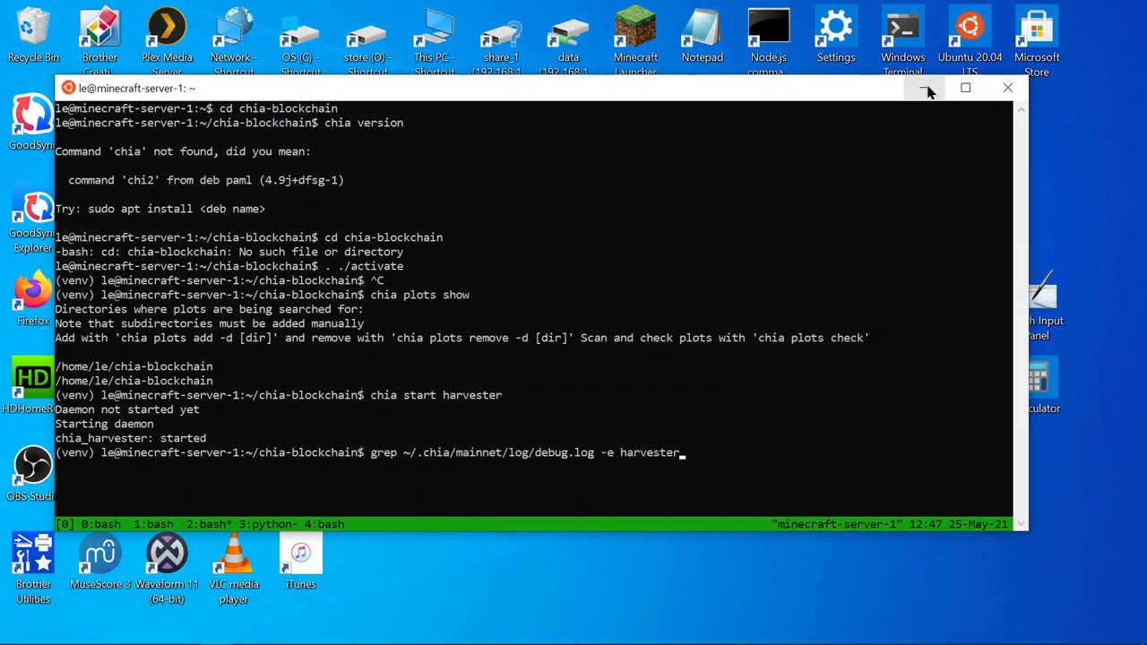
key("Return")
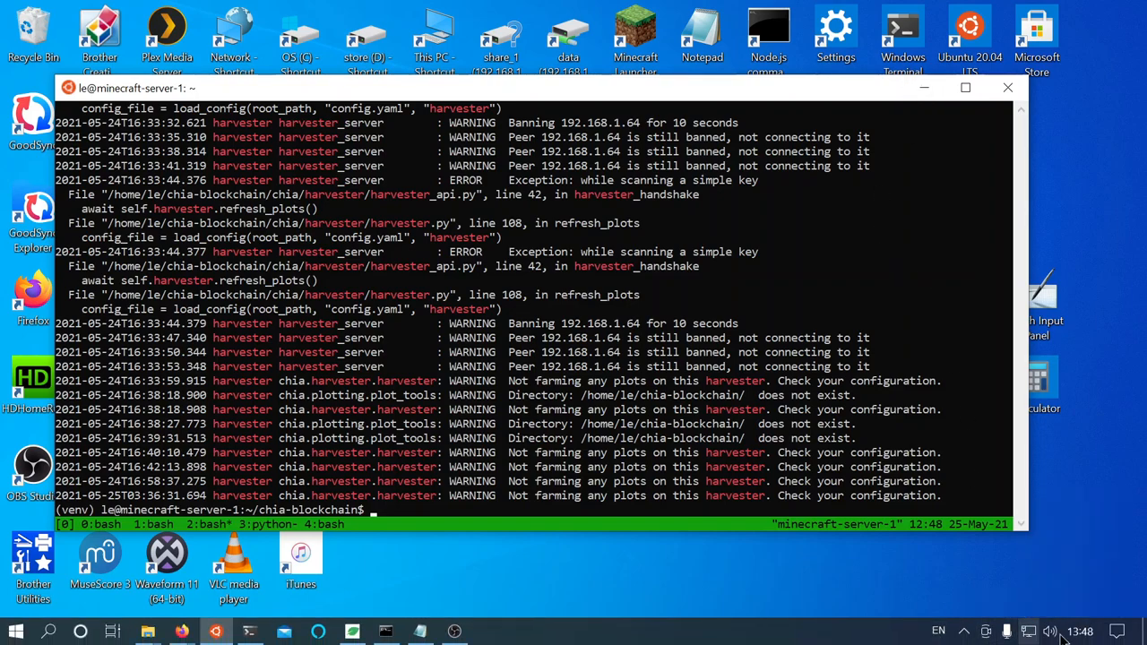
mouse_move(1083, 631)
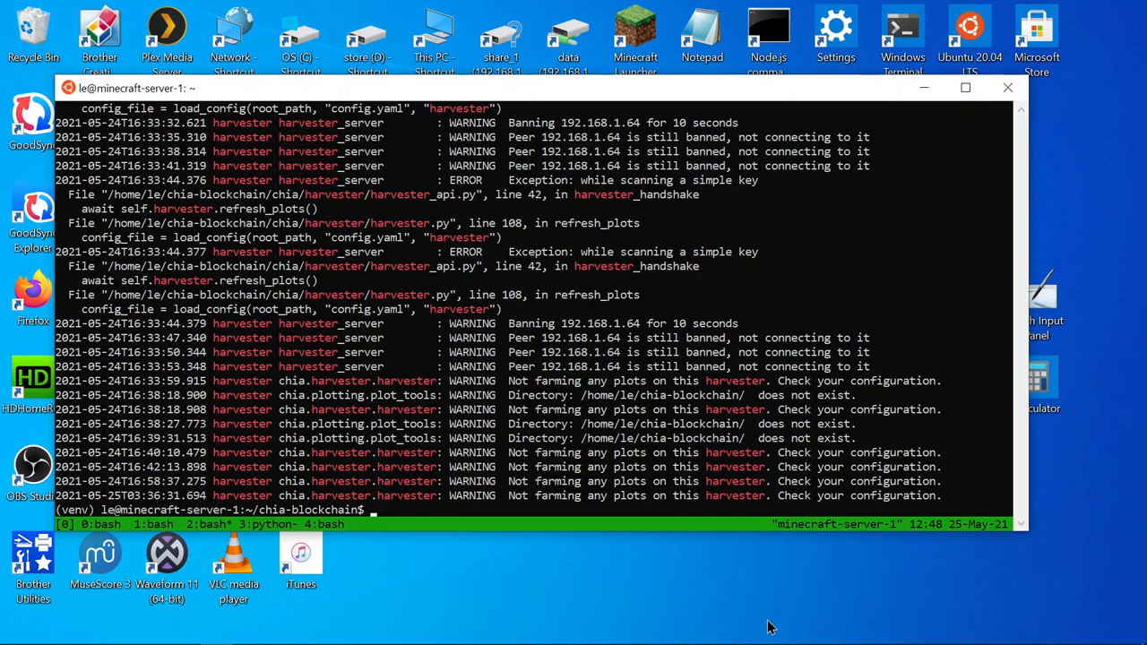
mouse_move(759, 604)
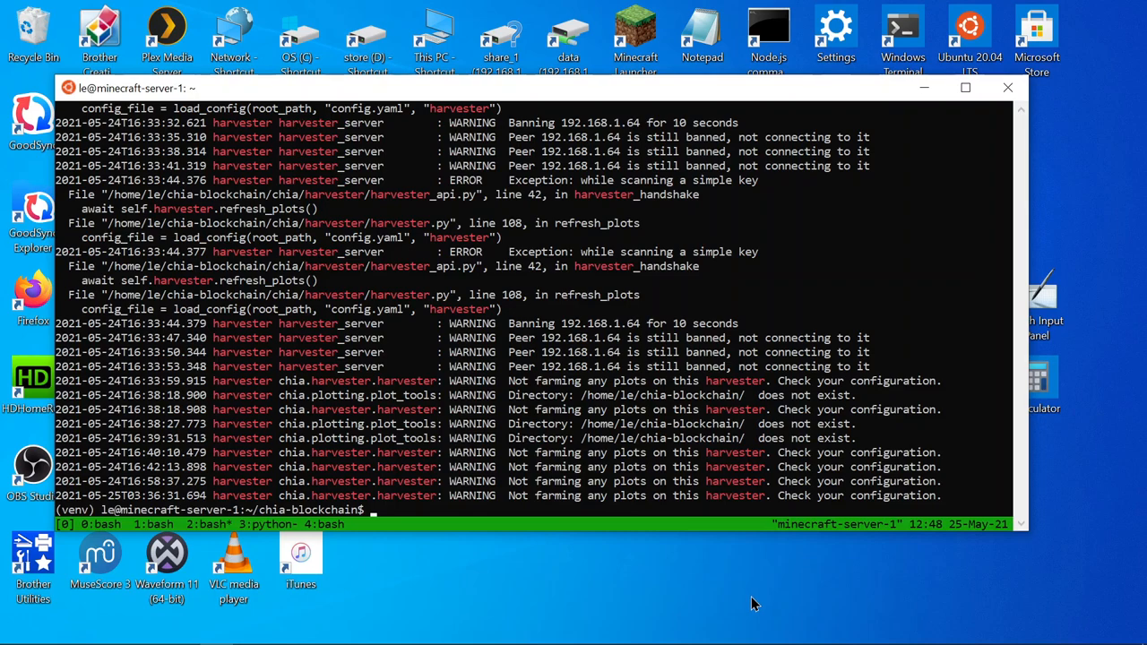
type("grep ~/.chia/mainnet/log/debug.log -e harvester")
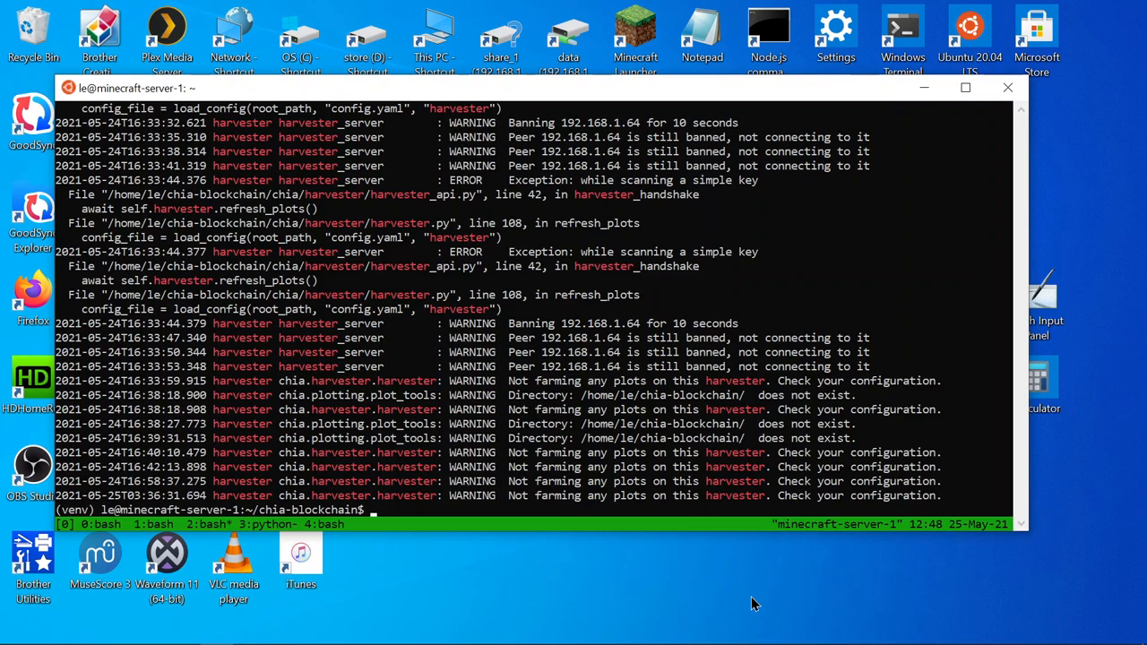
mouse_move(934, 459)
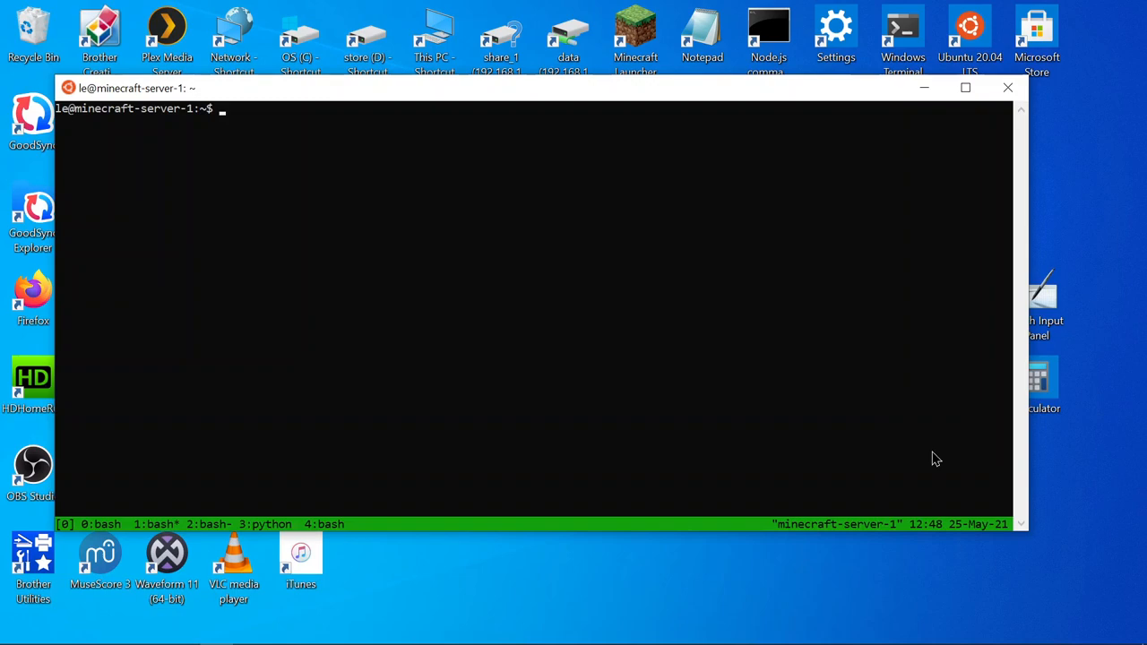
Step: Activate the environment and launch chia-dashboard-satellite, reporting to eu.chiadashboard.com
type("deactivate")
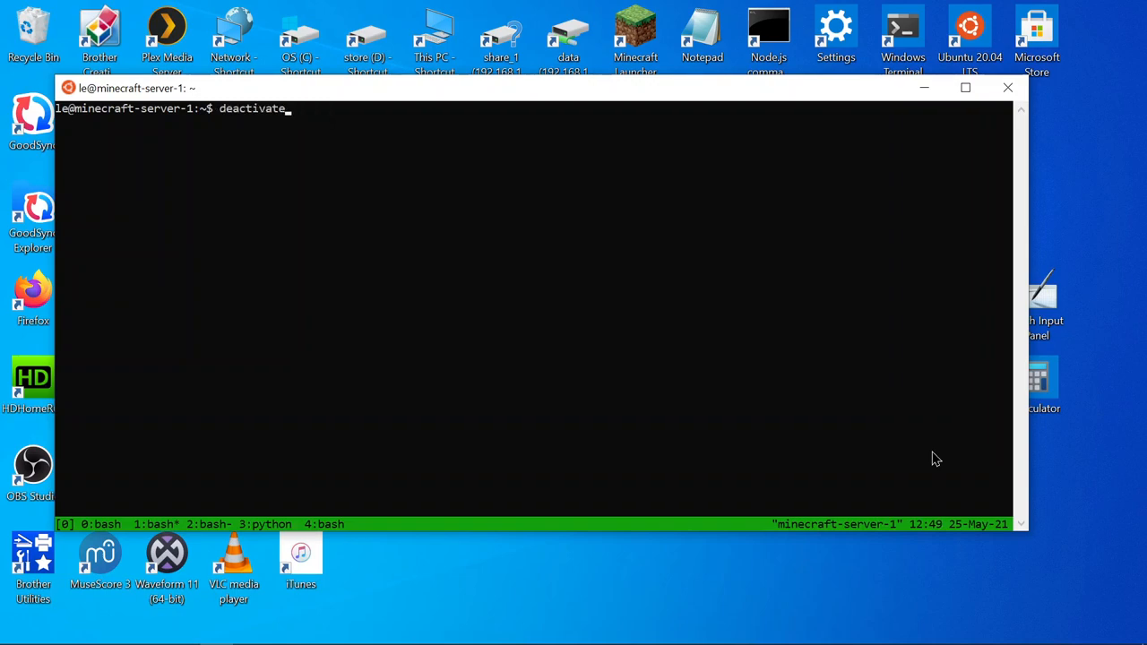
type("cd final")
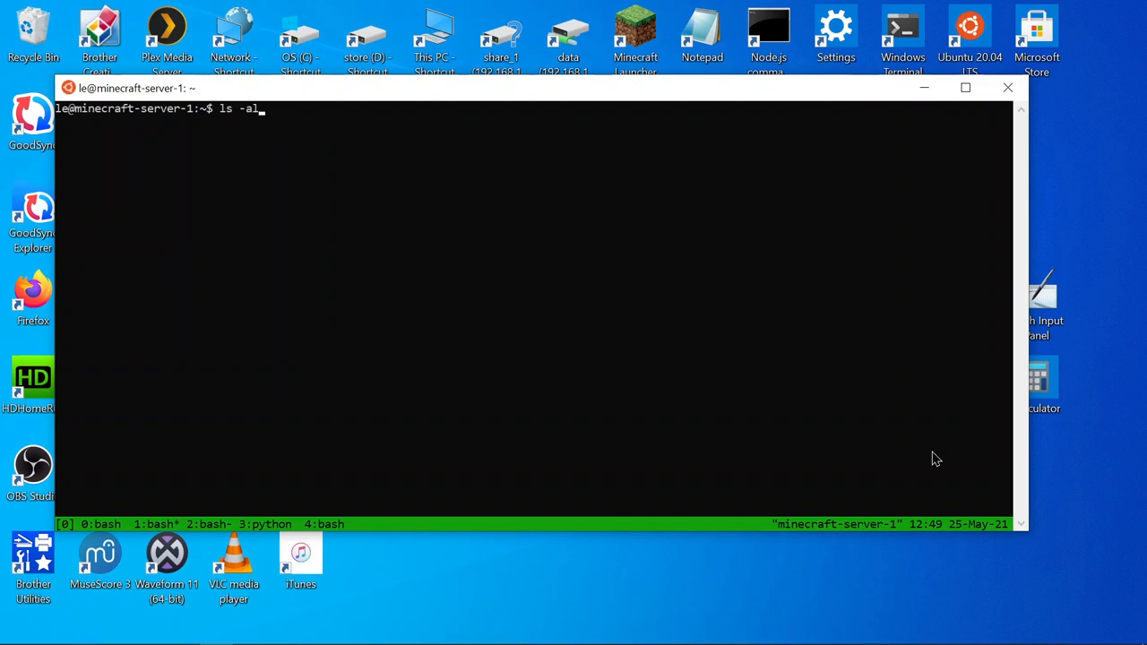
type("chia plots check")
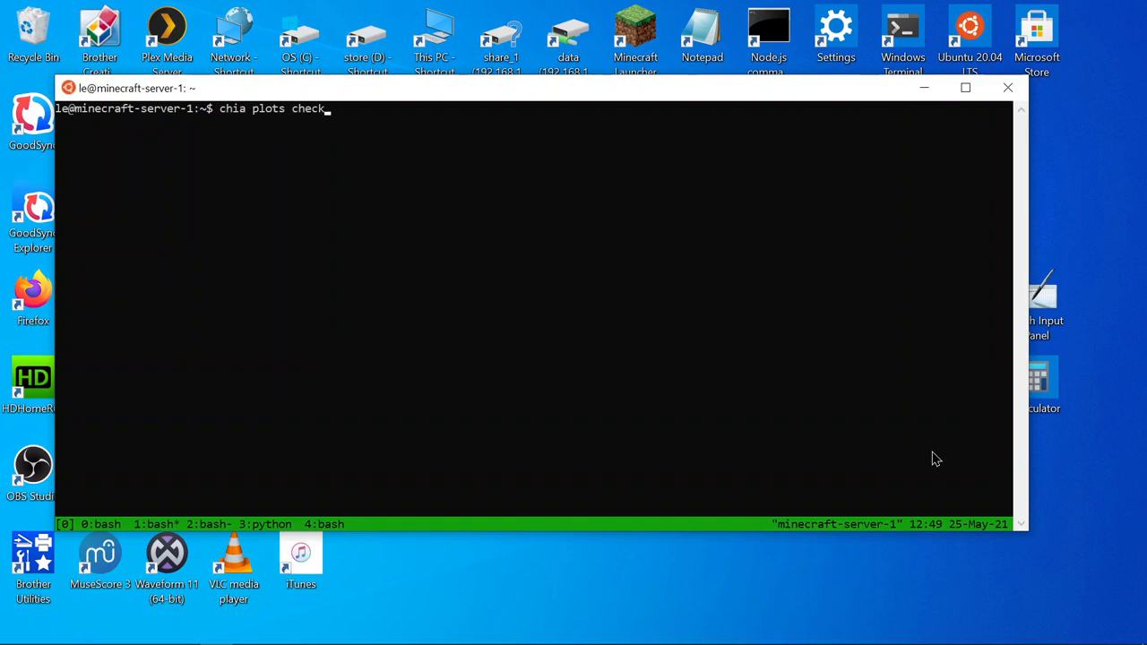
type("cd ../chia/final")
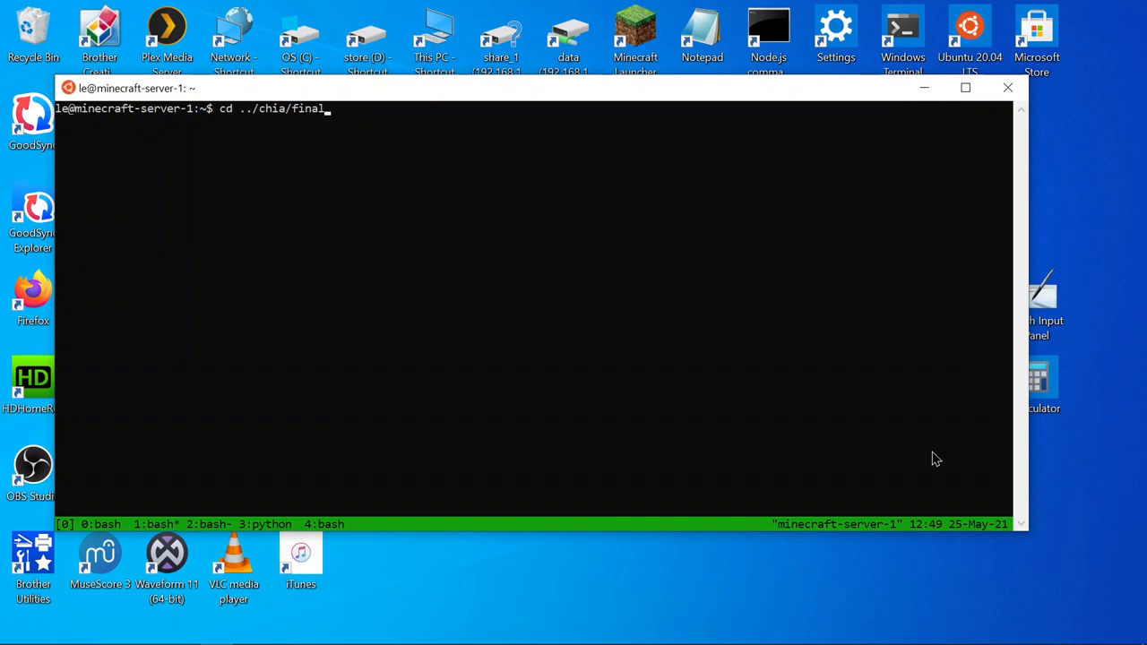
type(". ./activate")
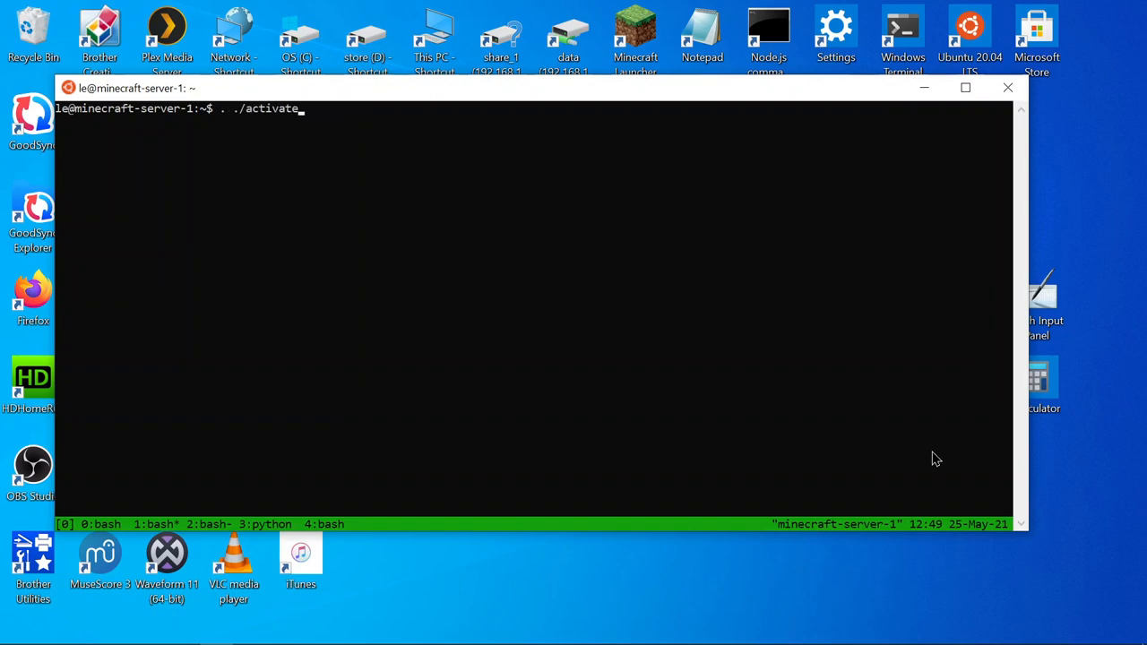
type("chia-dashboard-satellite")
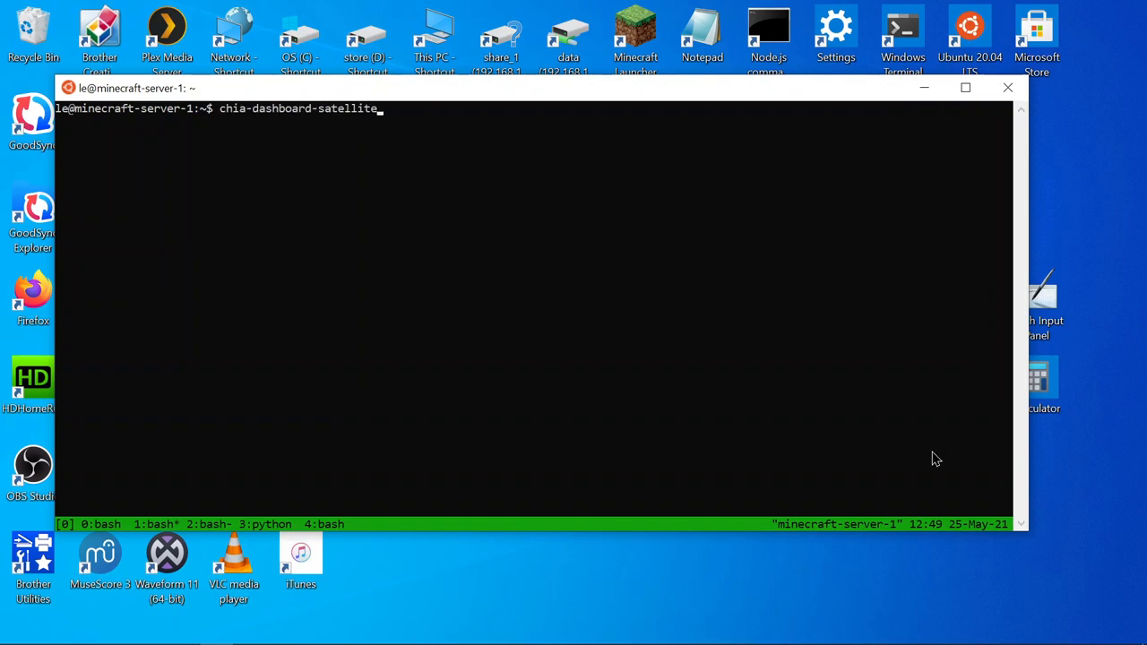
key("Return")
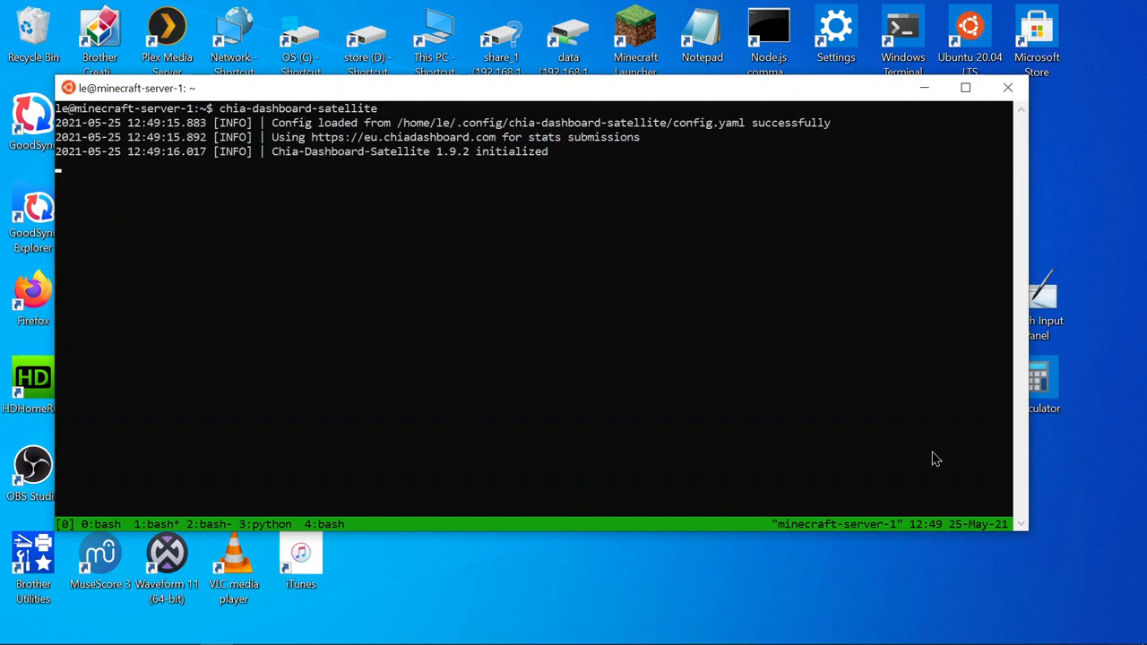
mouse_move(809, 395)
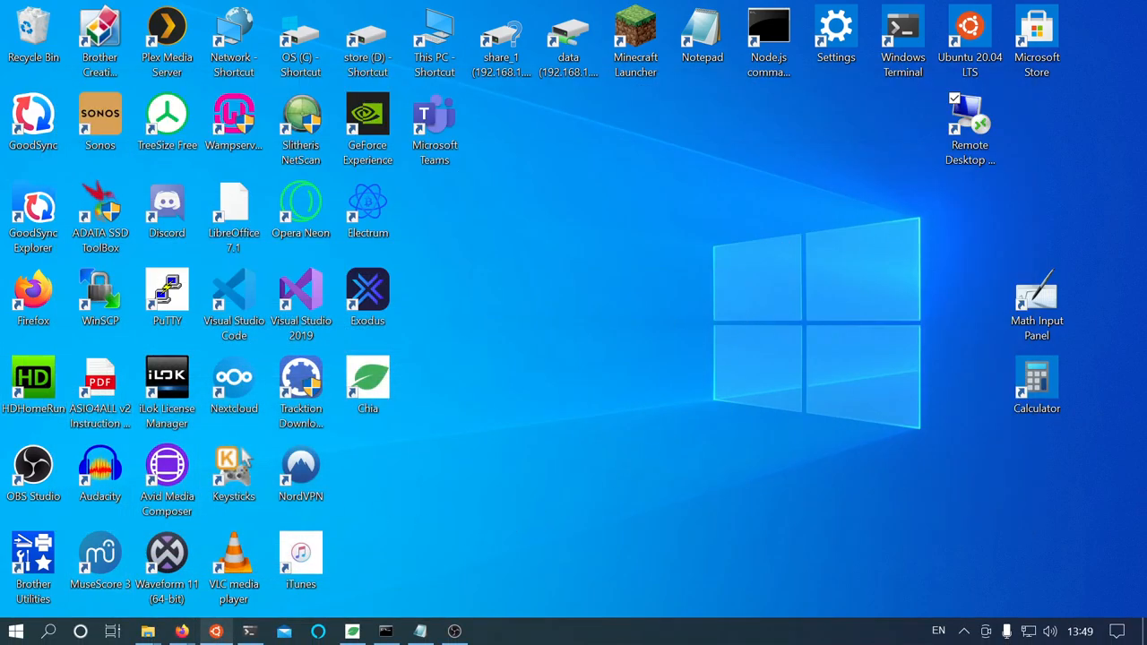
mouse_move(182, 632)
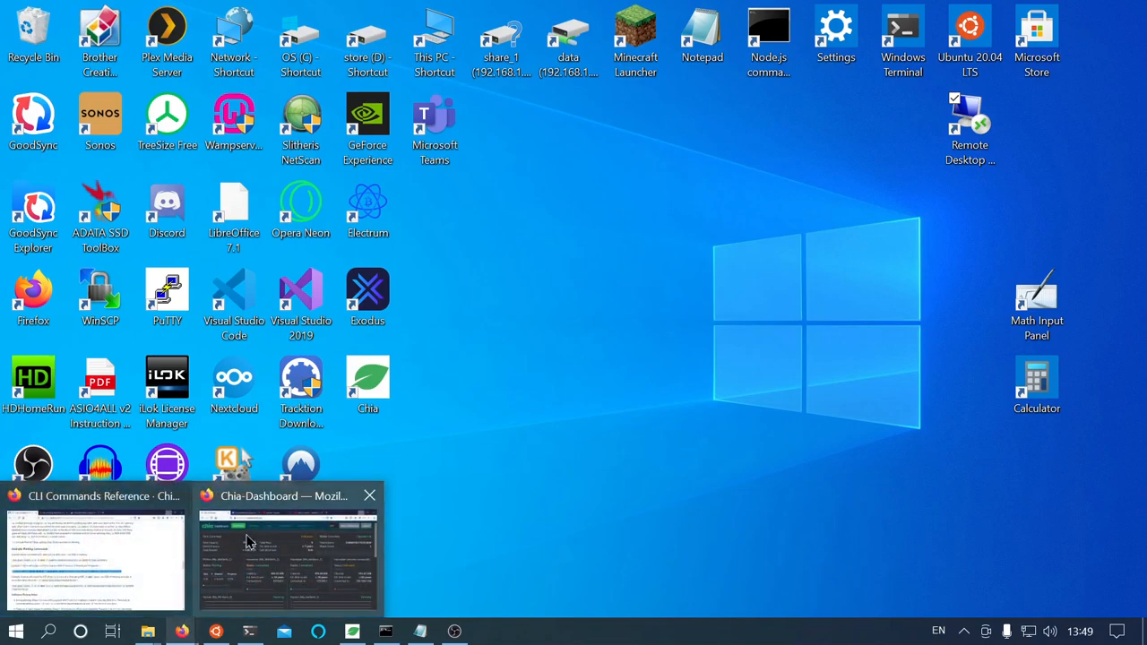
left_click(286, 547)
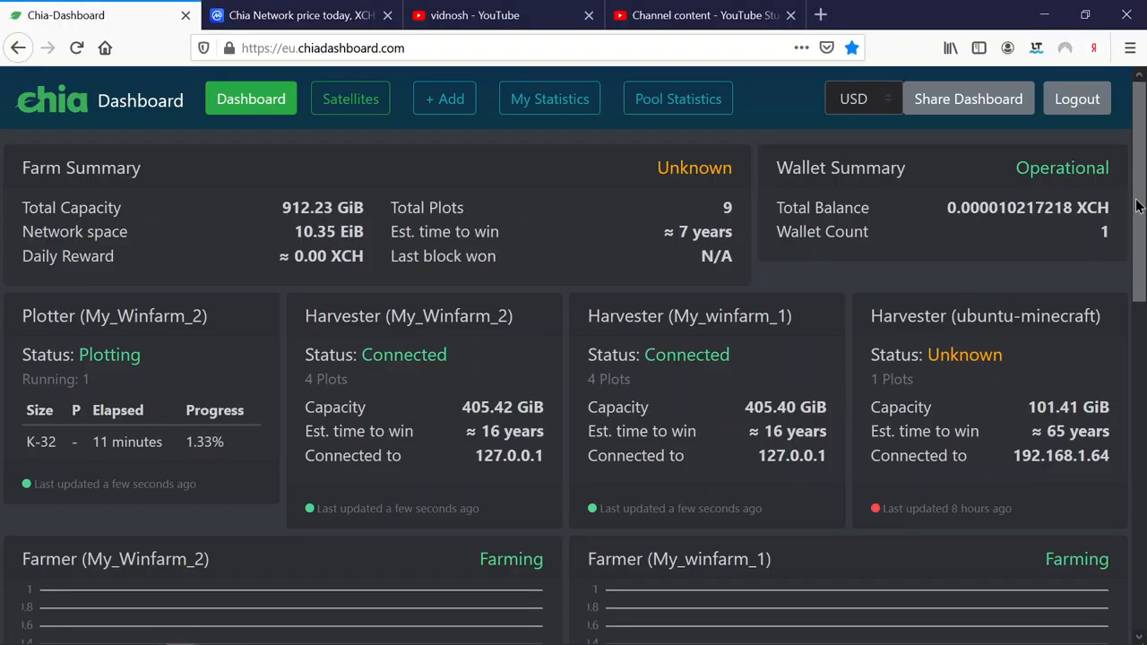
scroll("down", 3)
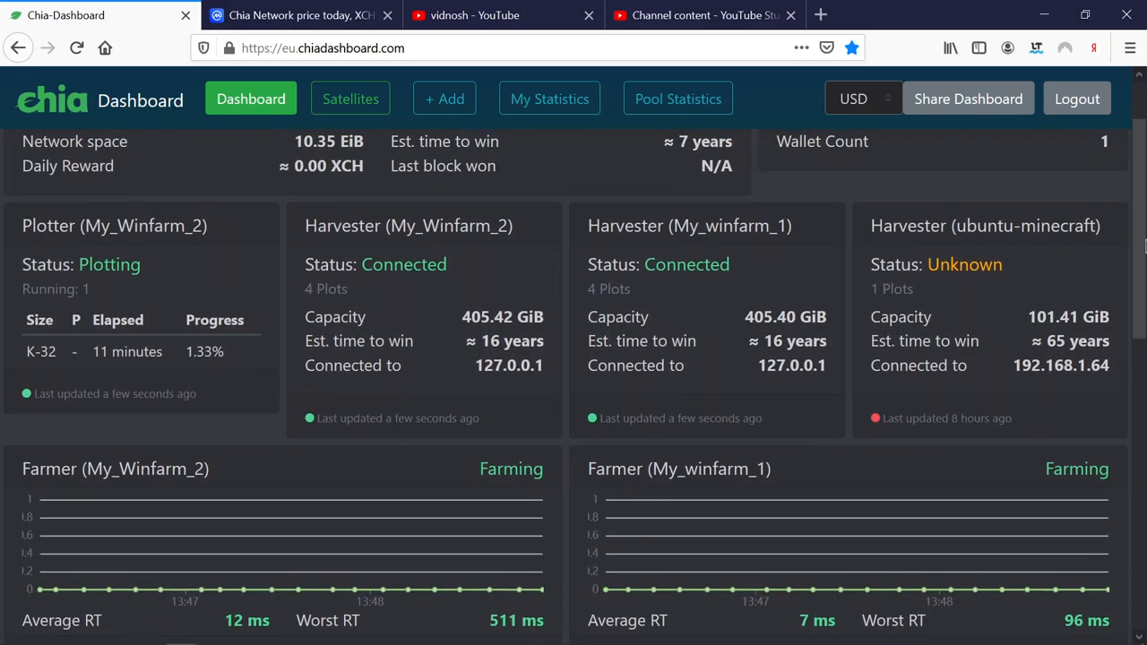
scroll("up", 3)
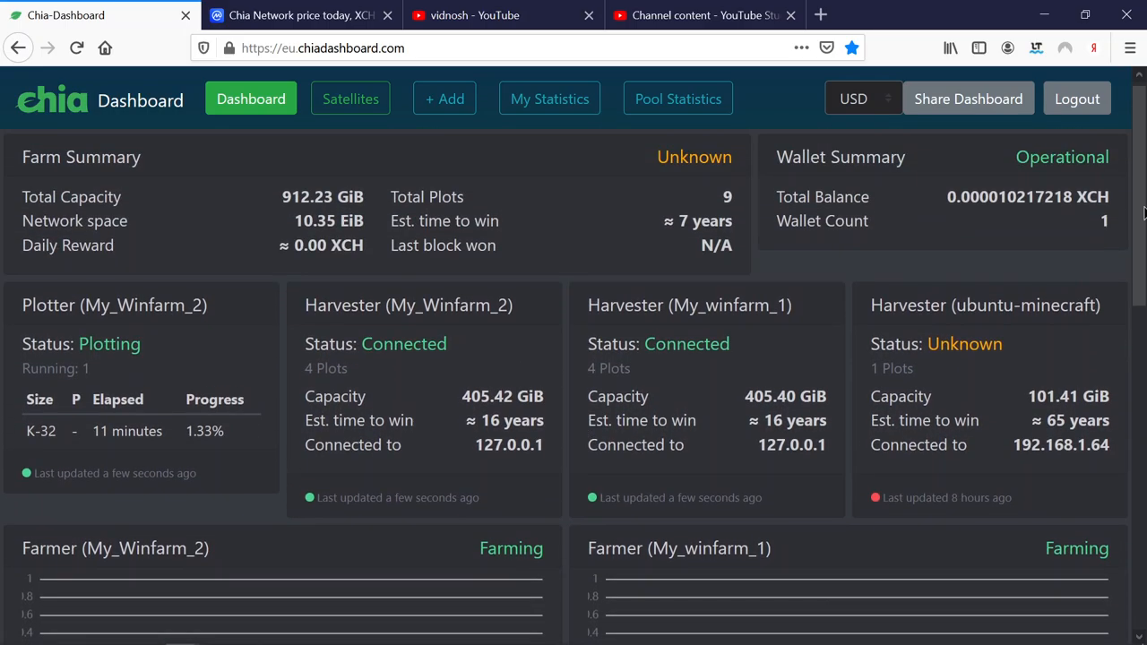
scroll("down", 3)
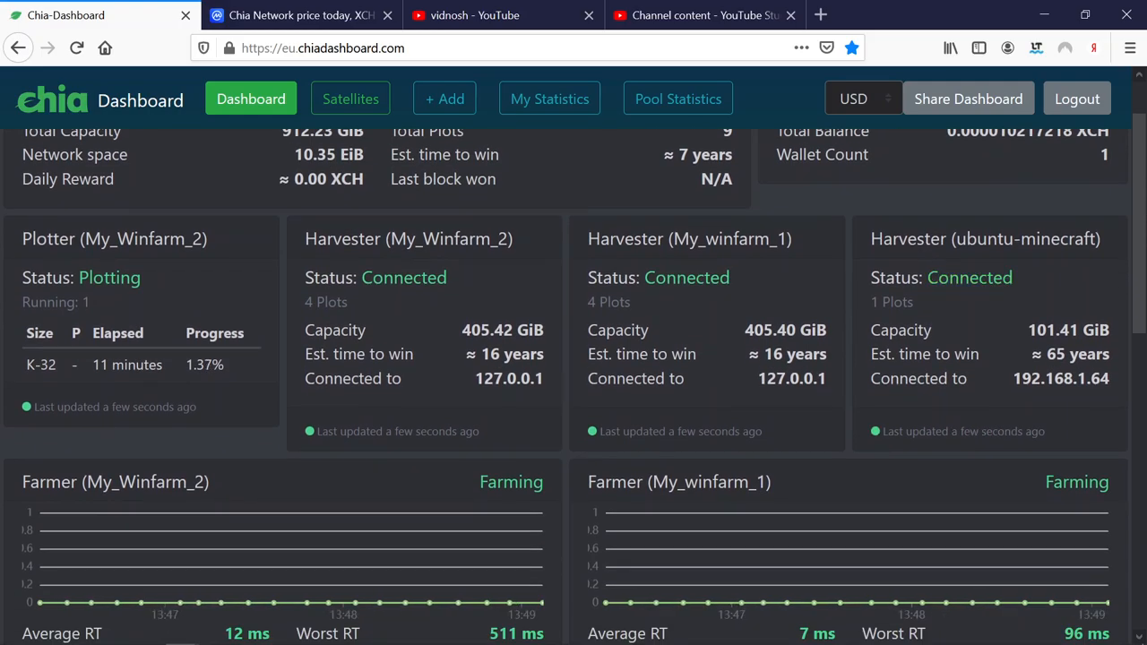
scroll("down", 3)
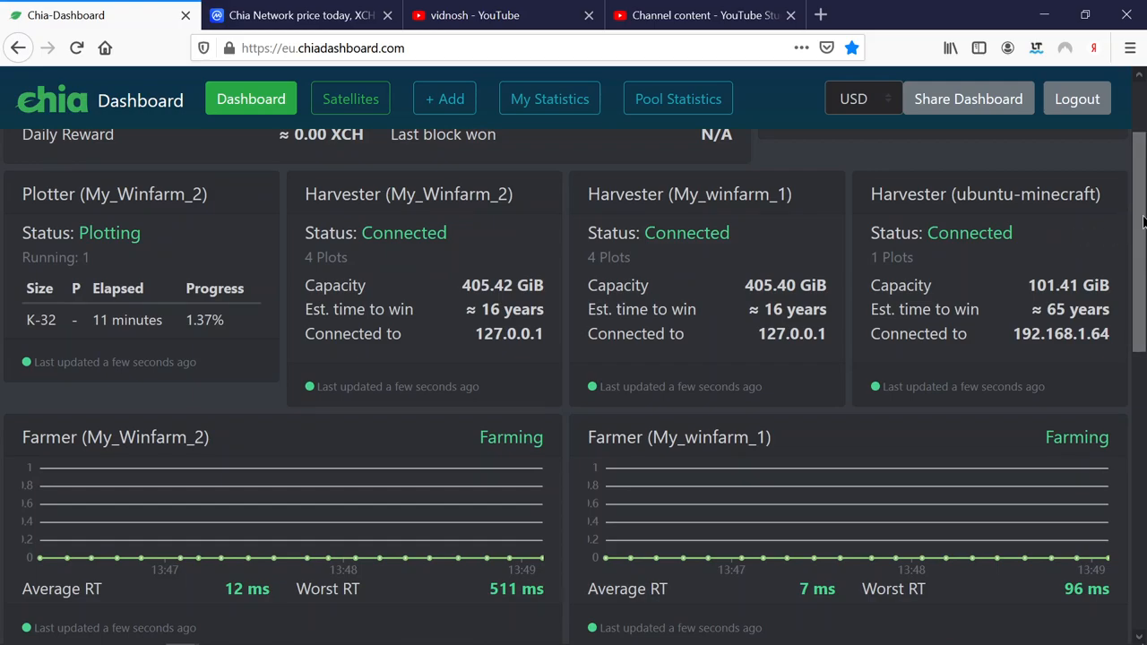
scroll("down", 3)
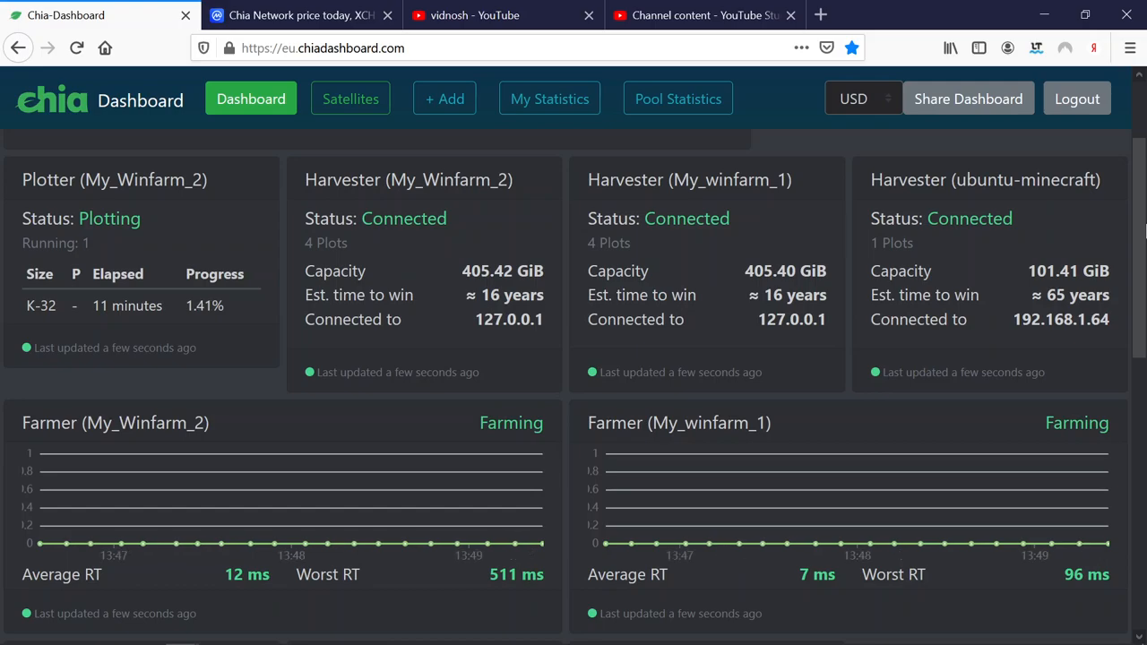
scroll("down", 3)
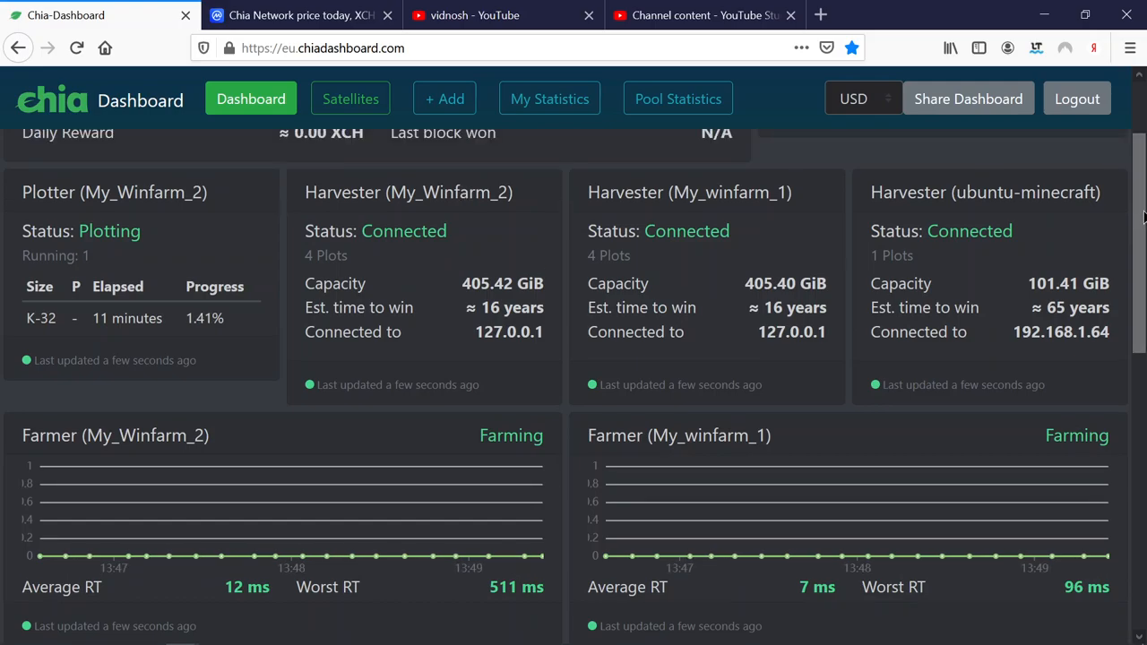
scroll("up", 3)
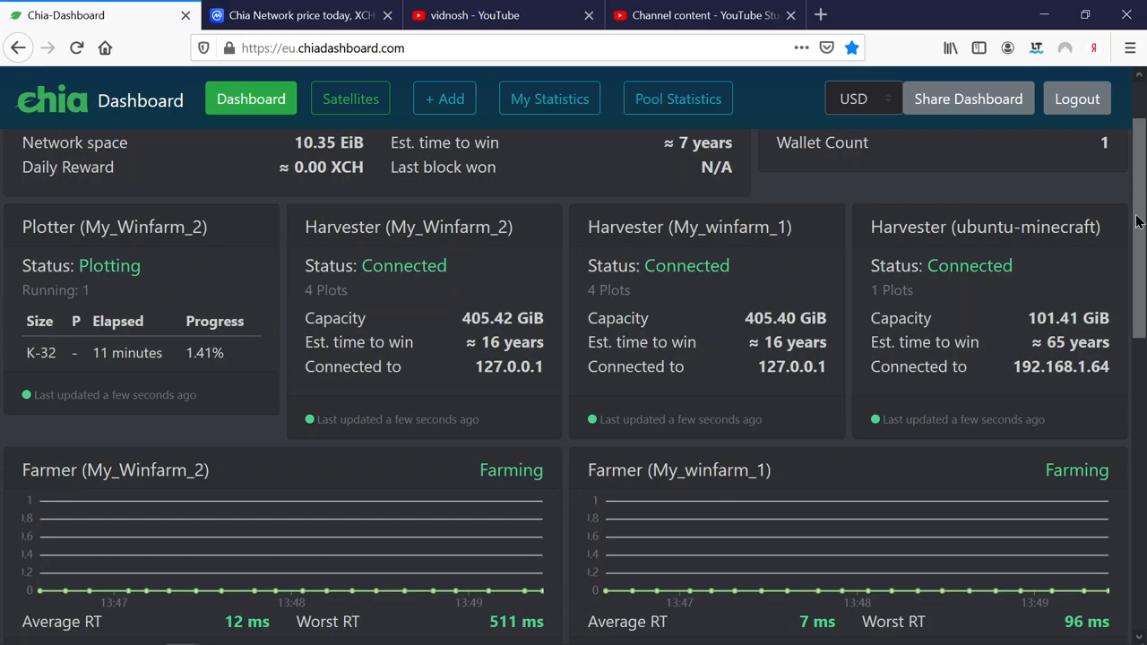
scroll("down", 3)
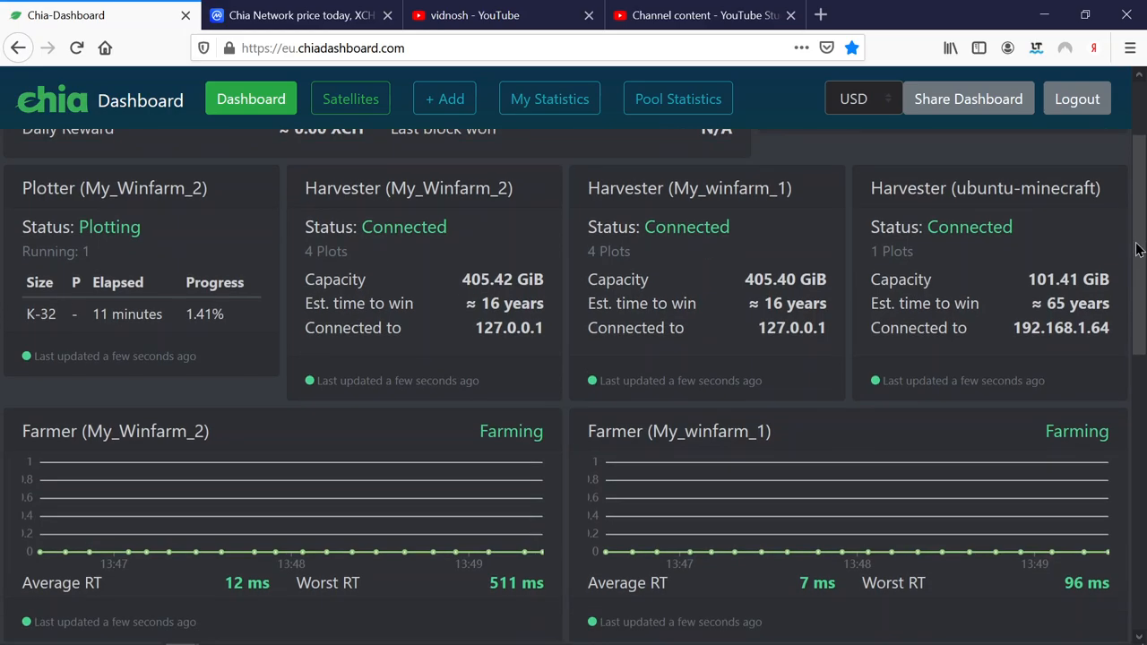
scroll("up", 3)
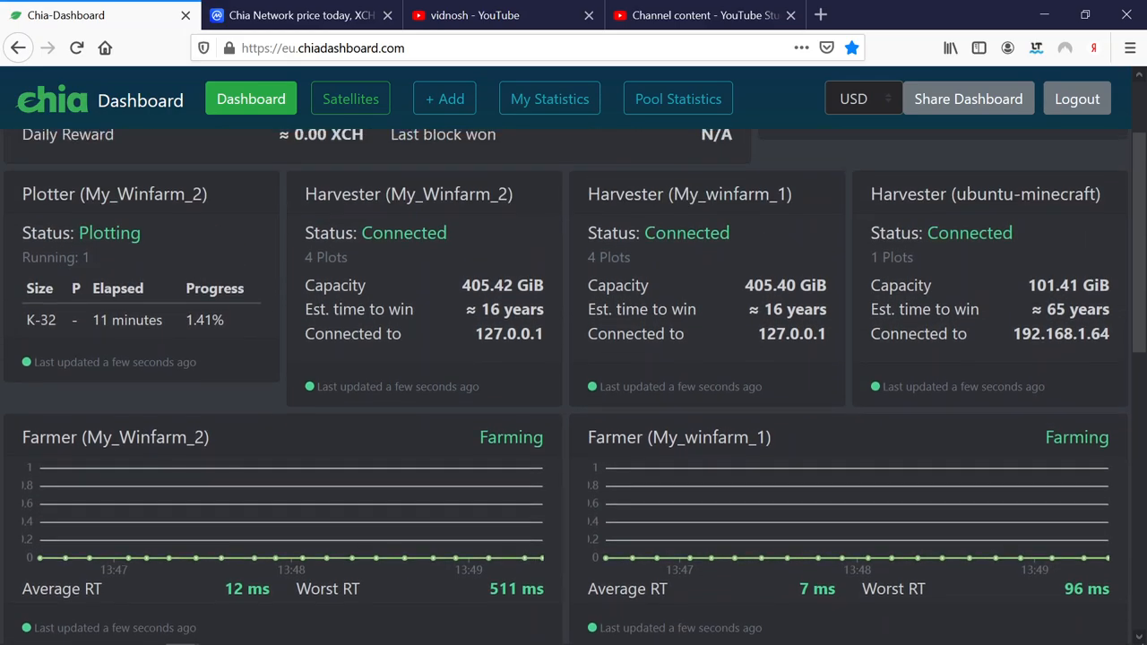
scroll("down", 3)
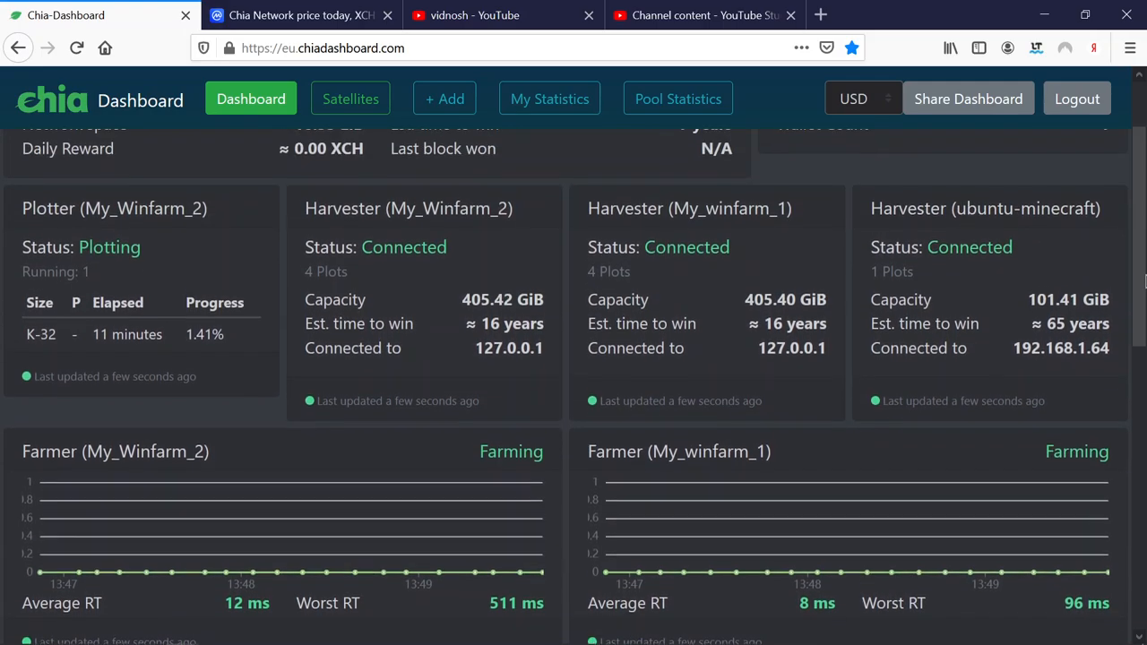
scroll("up", 3)
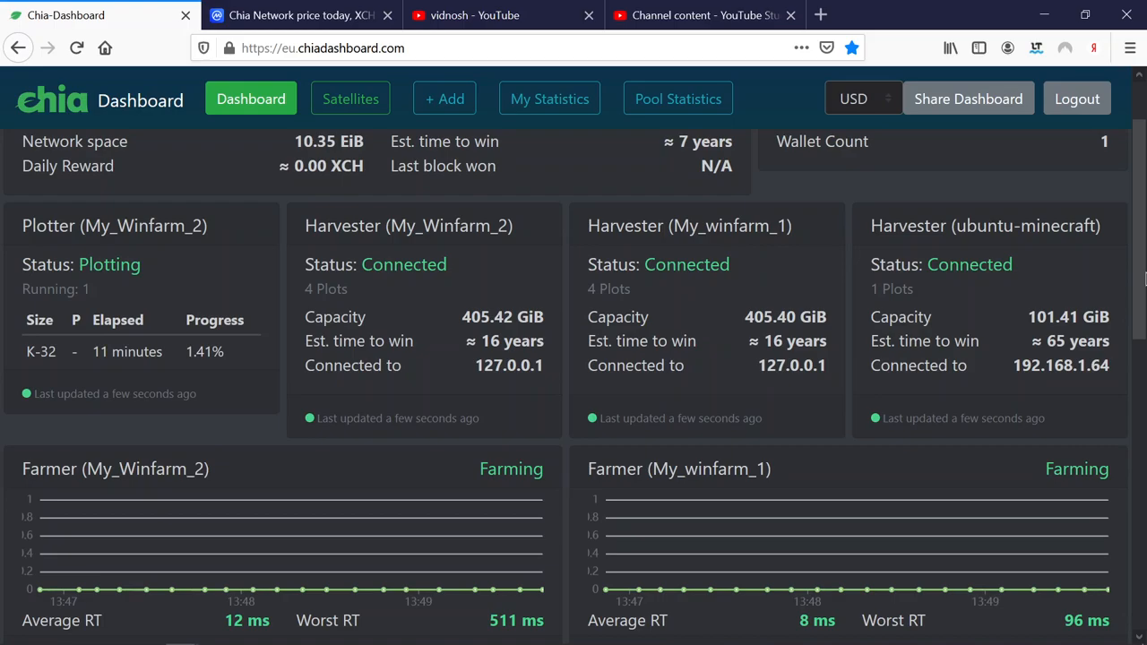
scroll("down", 3)
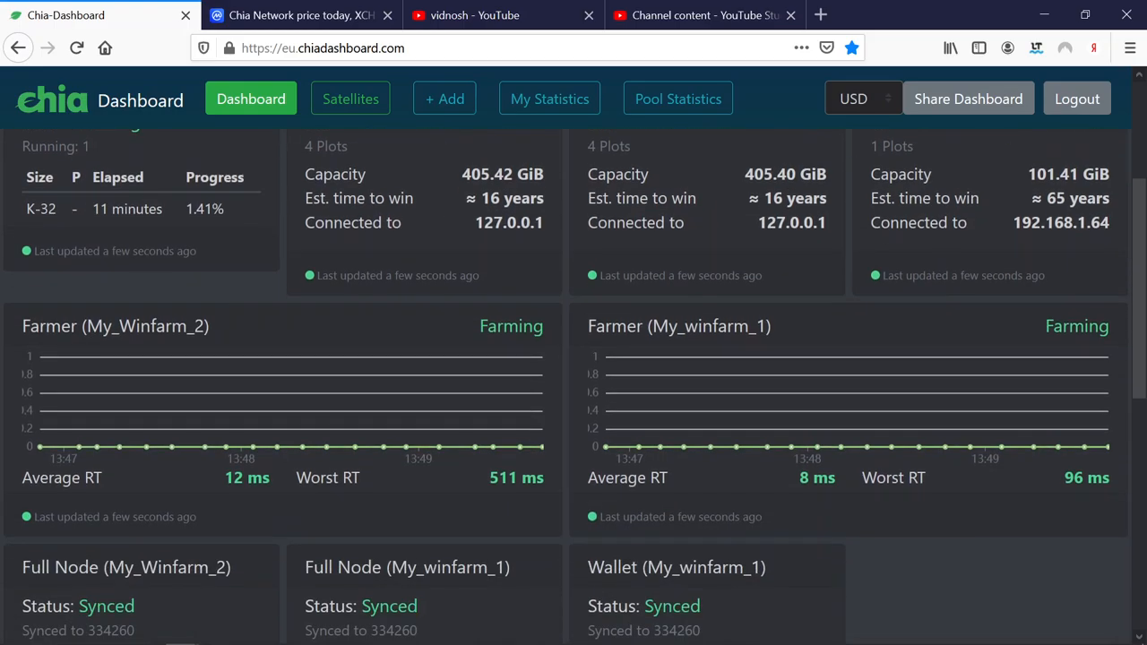
scroll("down", 3)
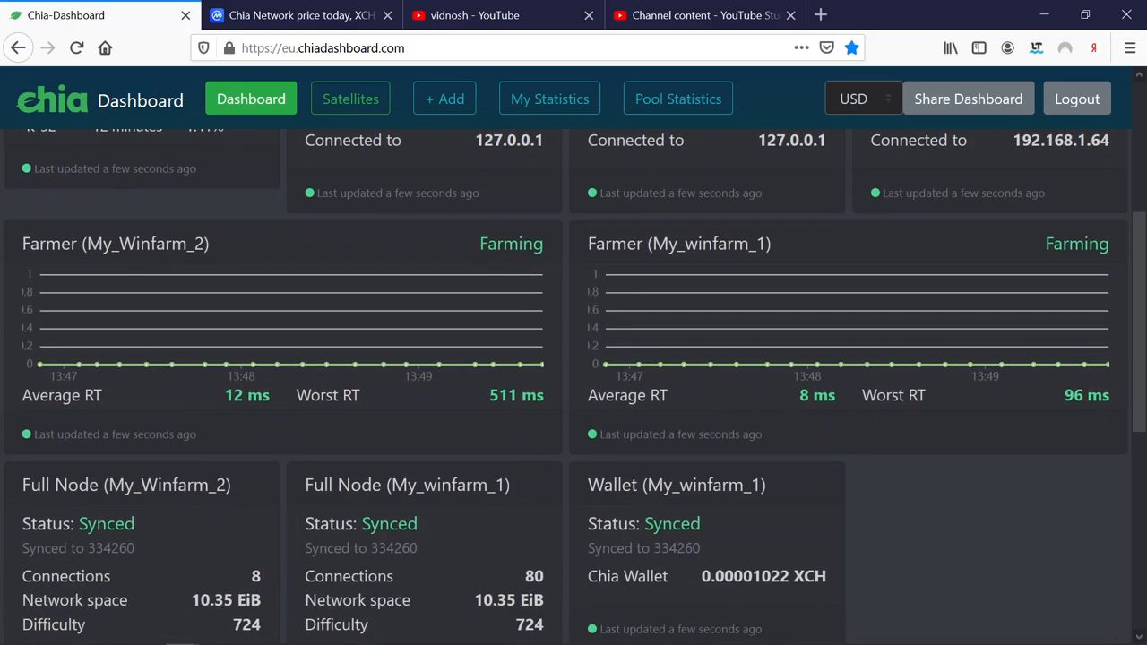
scroll("up", 3)
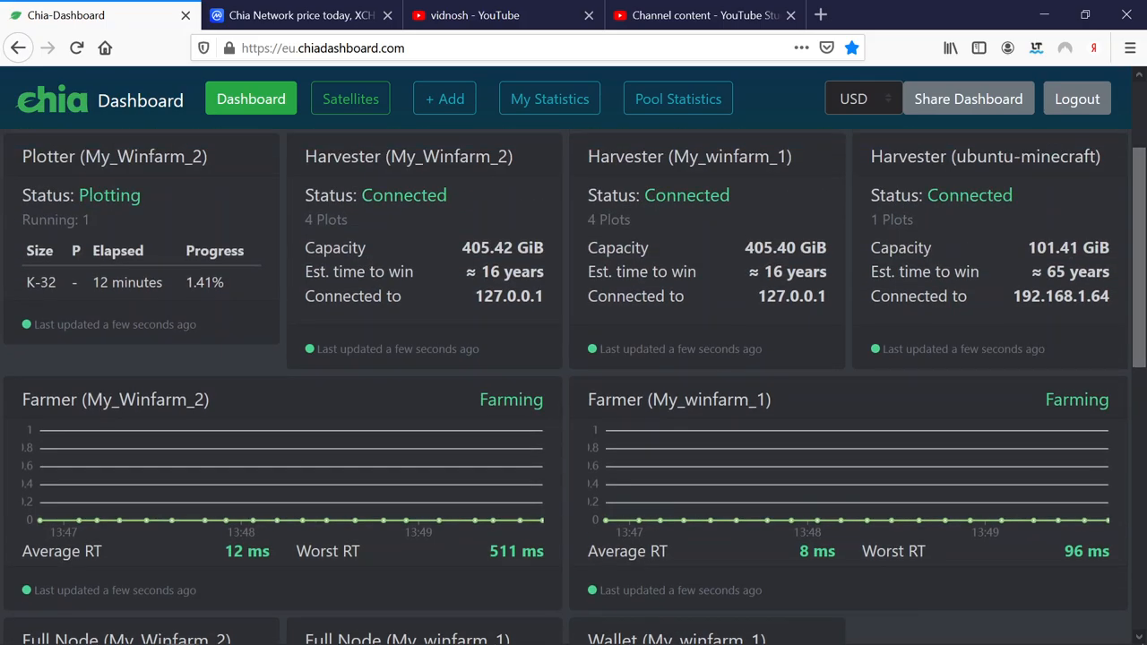
scroll("up", 3)
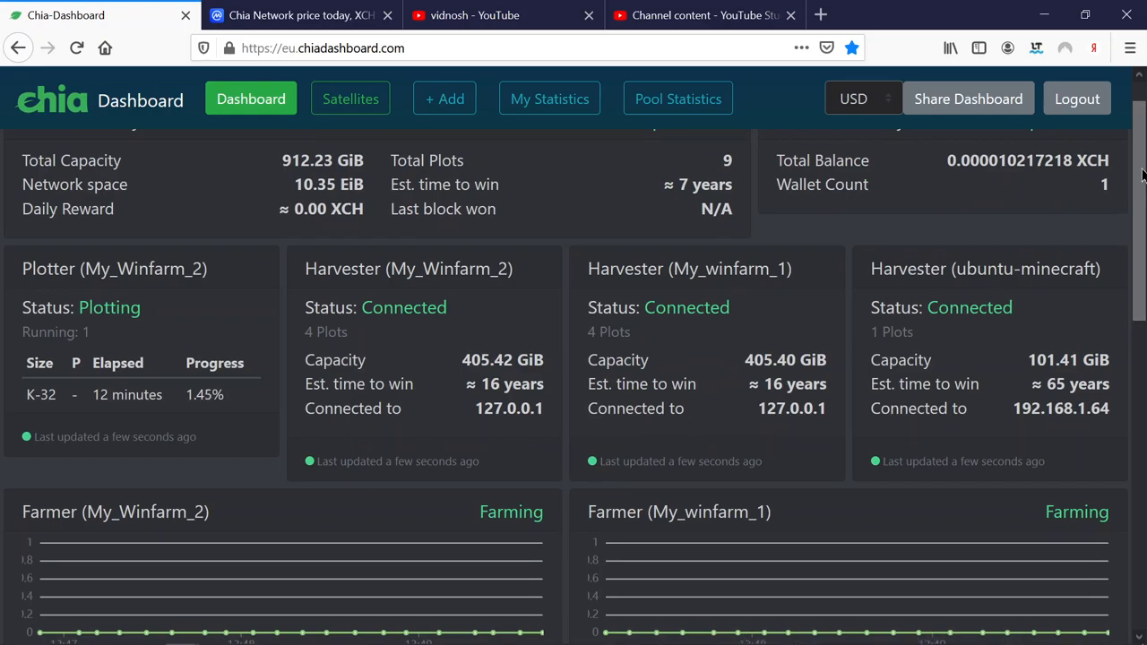
scroll("down", 3)
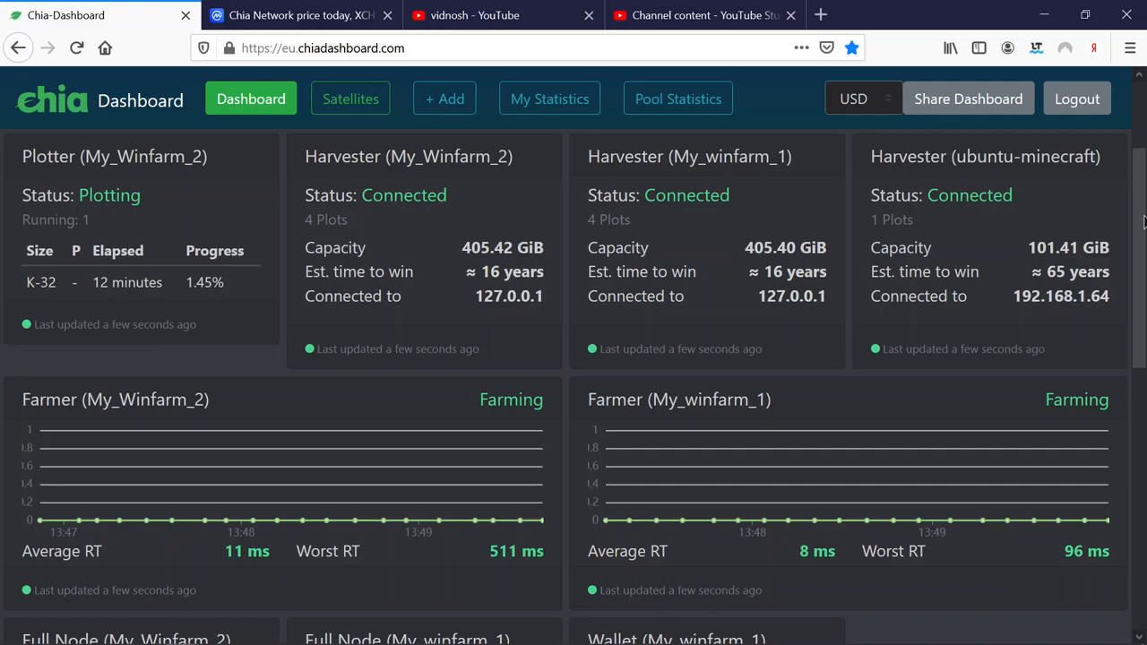
scroll("down", 3)
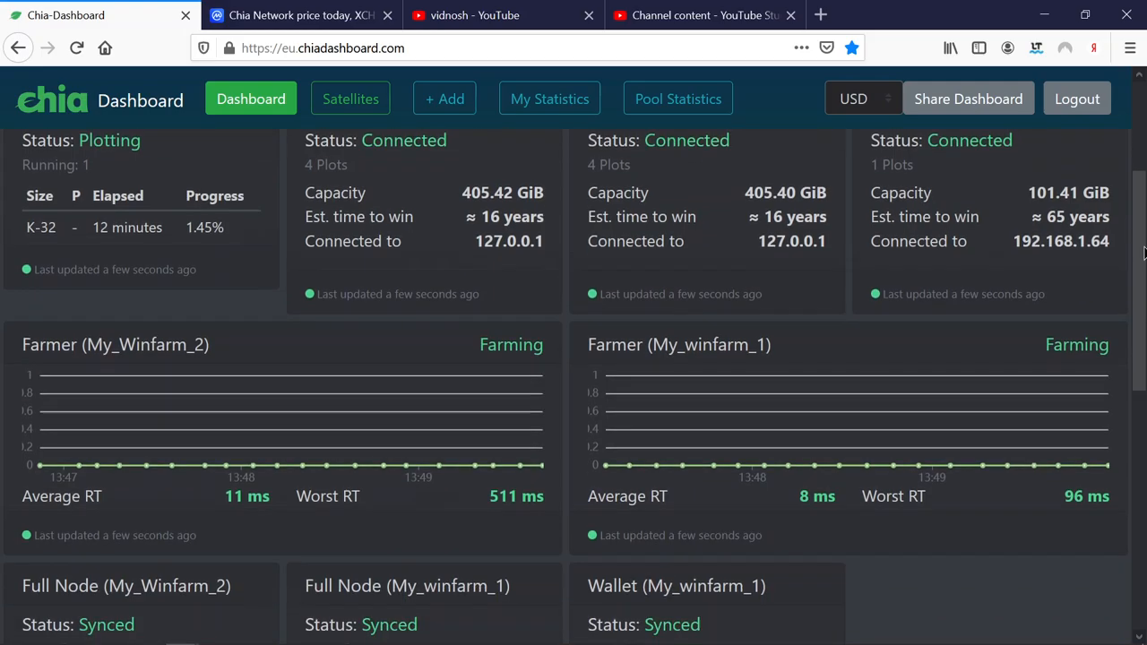
scroll("down", 3)
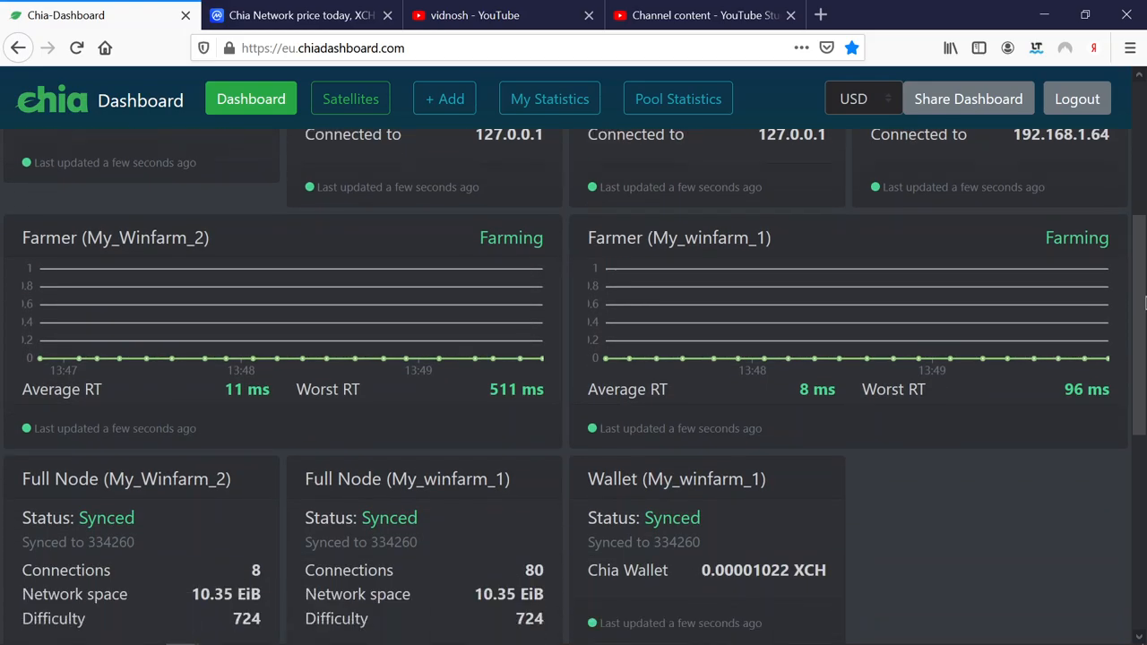
scroll("up", 3)
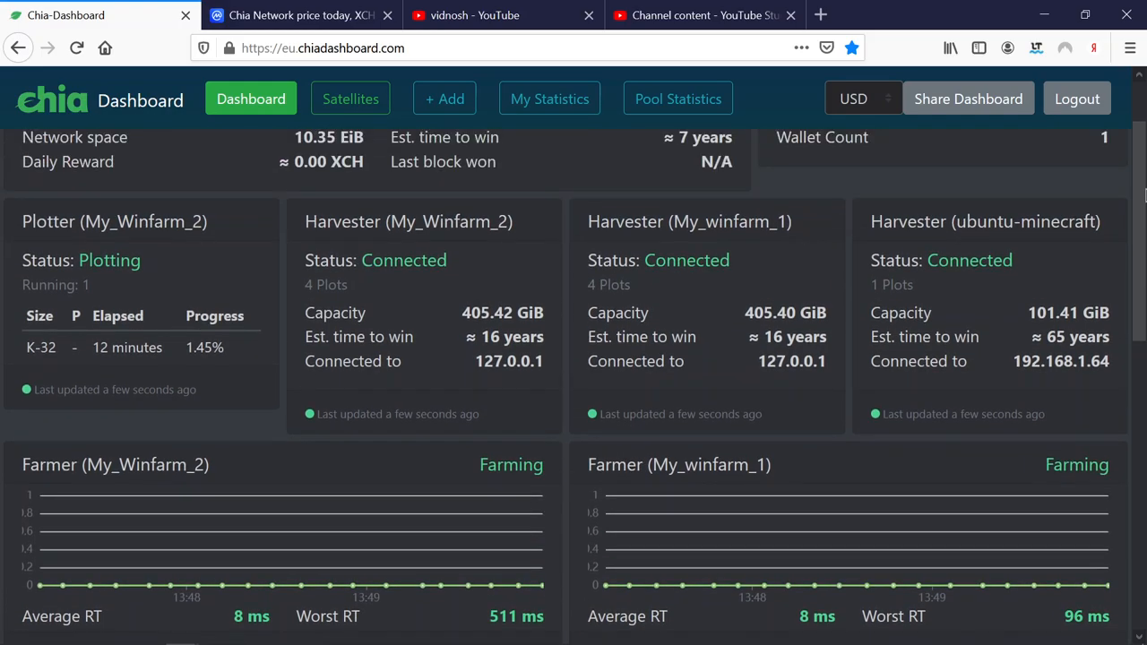
mouse_move(852, 331)
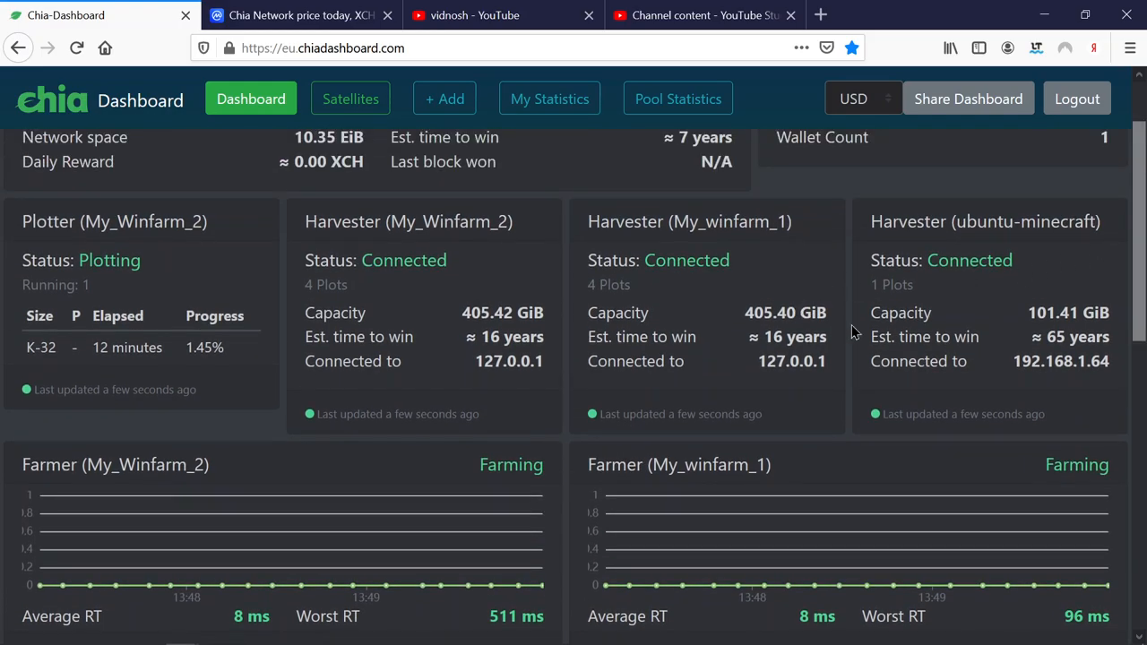
scroll("down", 3)
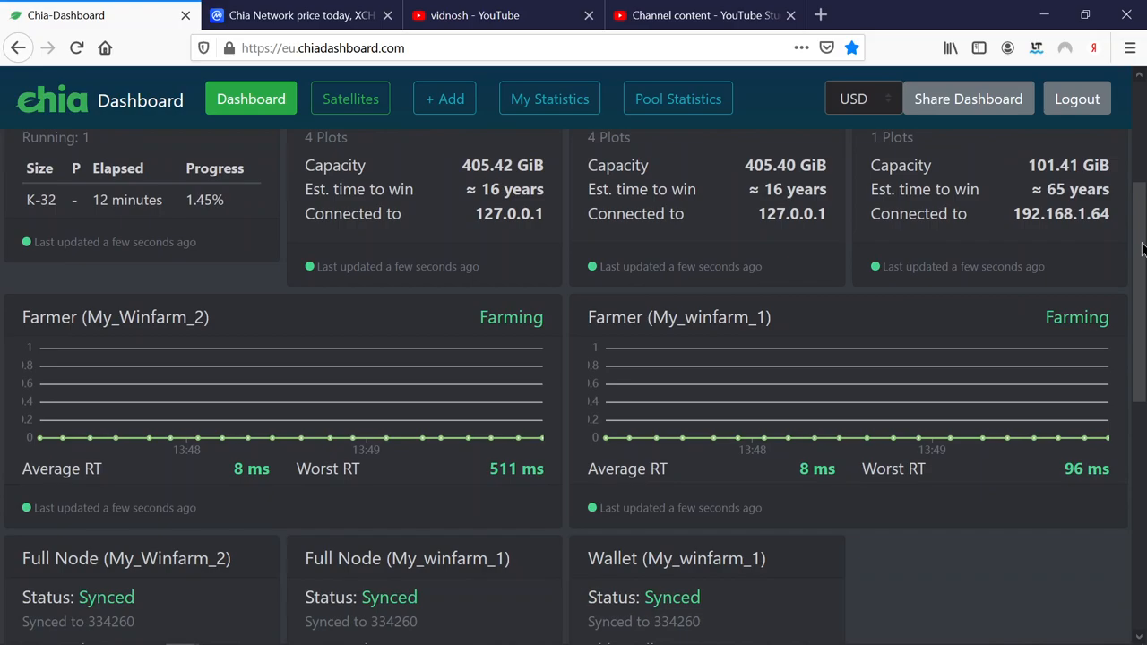
scroll("down", 3)
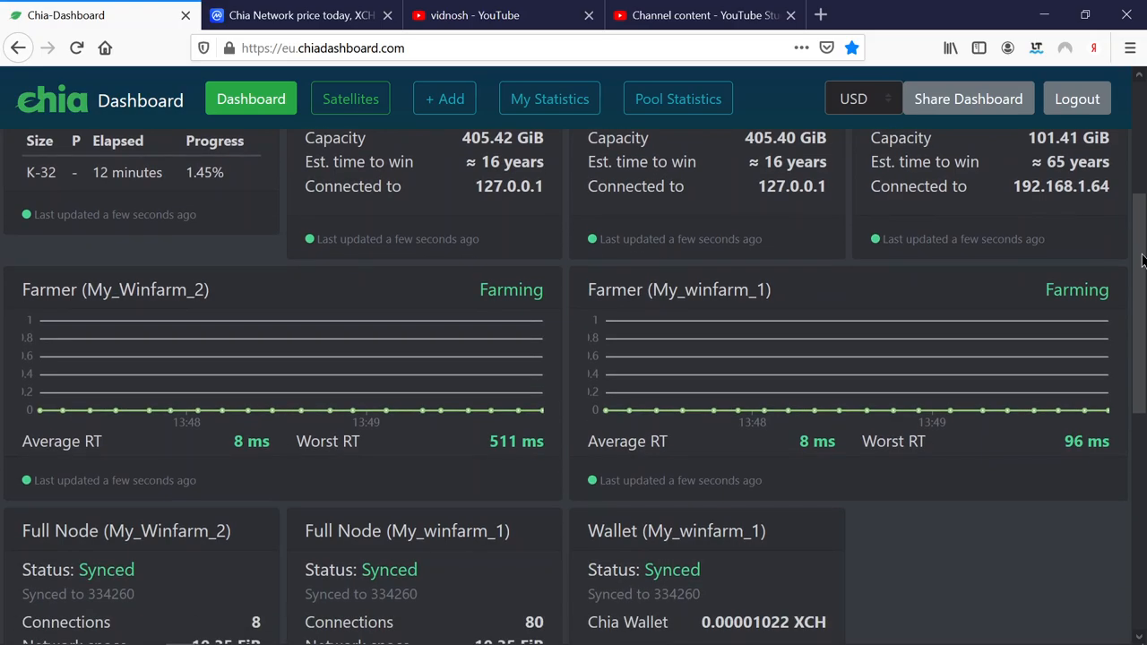
scroll("up", 3)
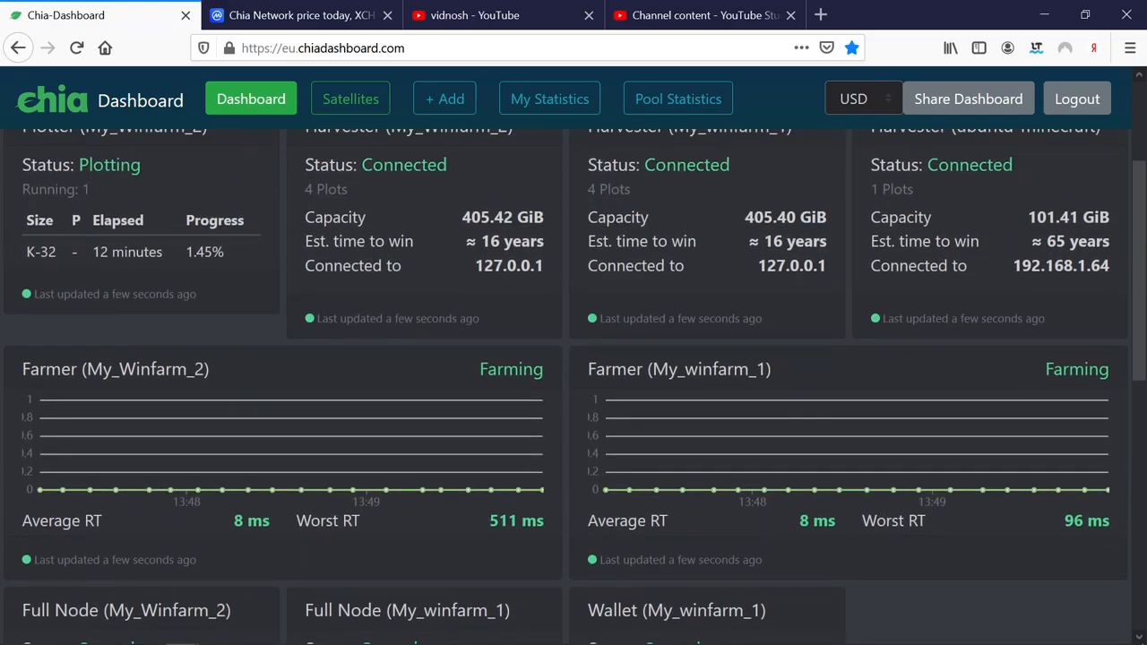
scroll("up", 3)
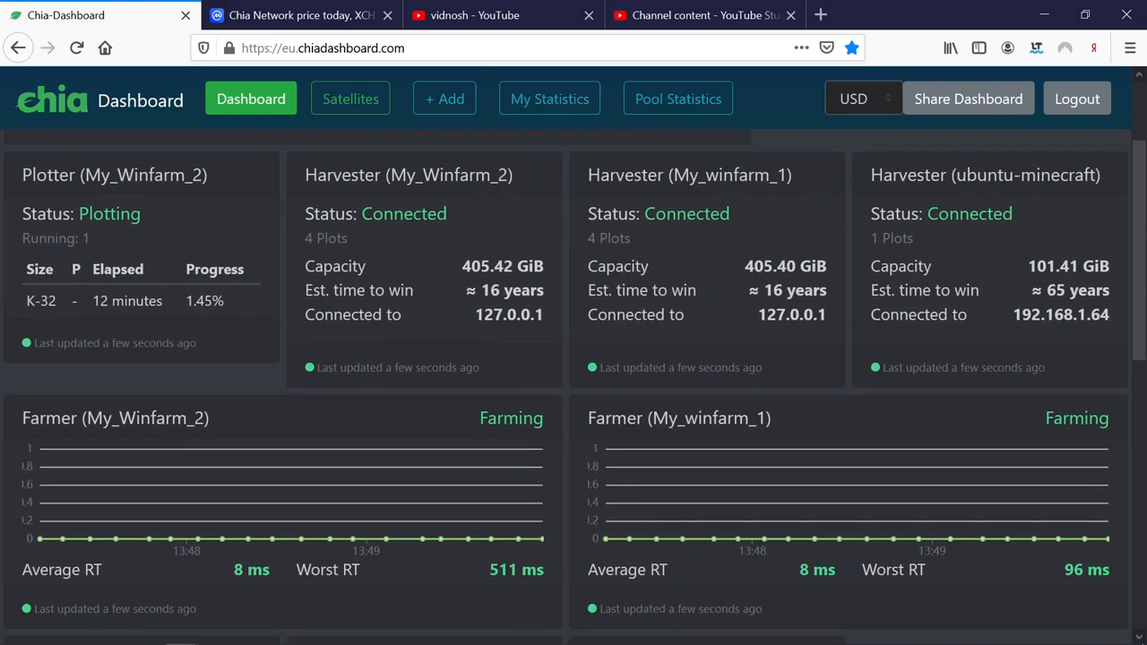
scroll("down", 3)
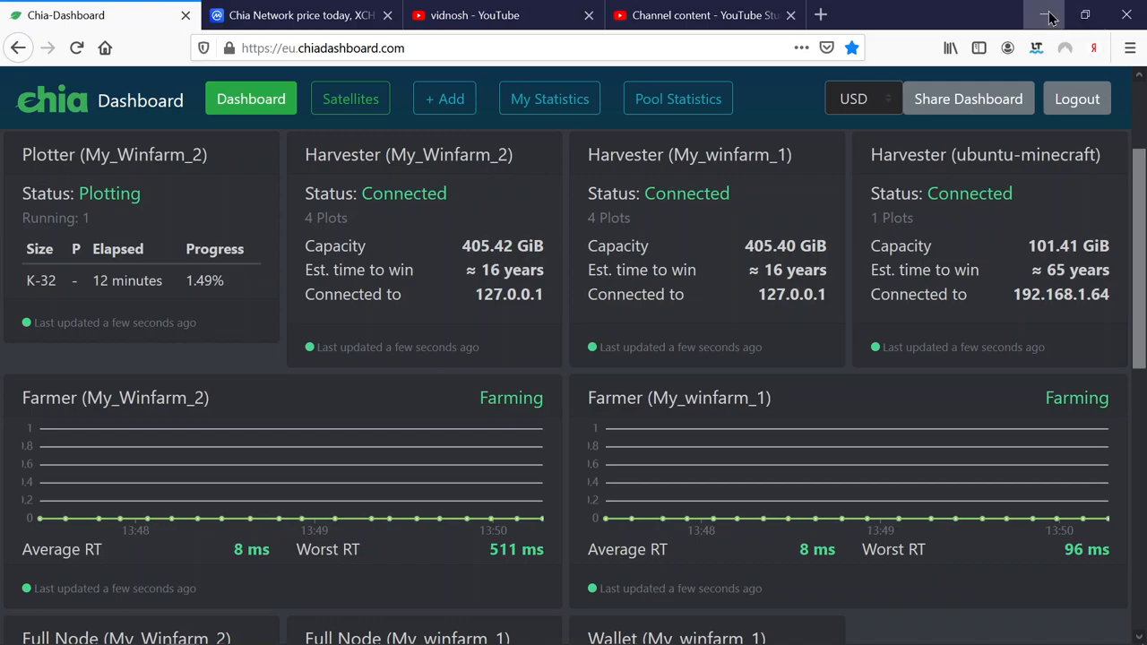
mouse_move(1048, 16)
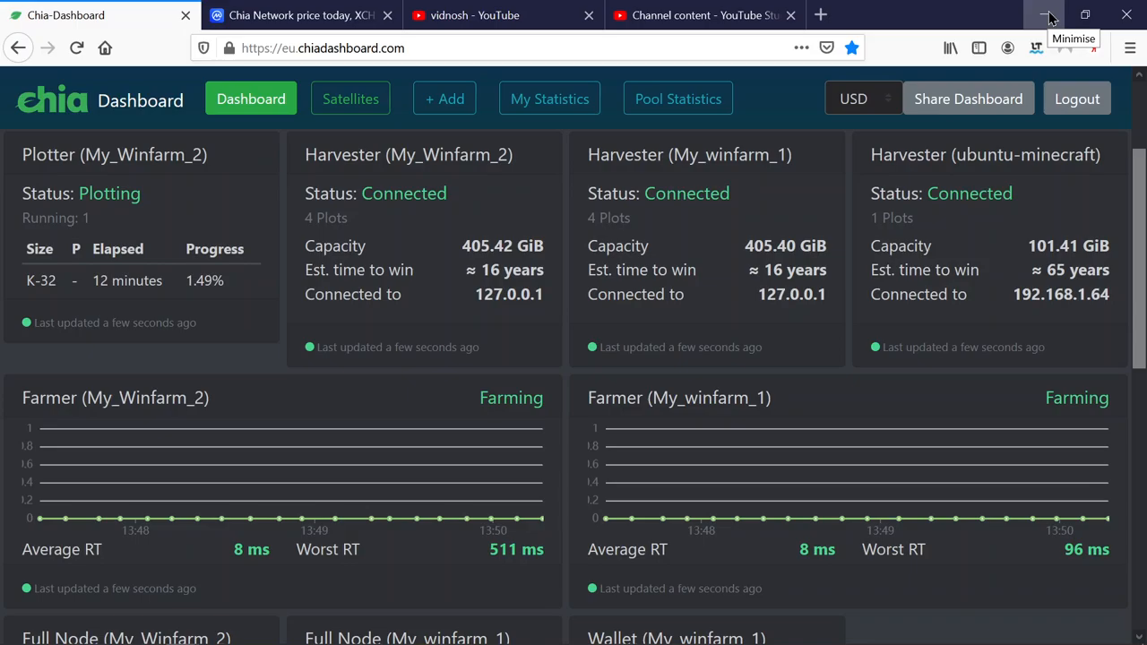
Step: Minimise Firefox and scroll the Farm page's Last Attempted Proof list (4 plots, 405.4 GiB)
left_click(1047, 14)
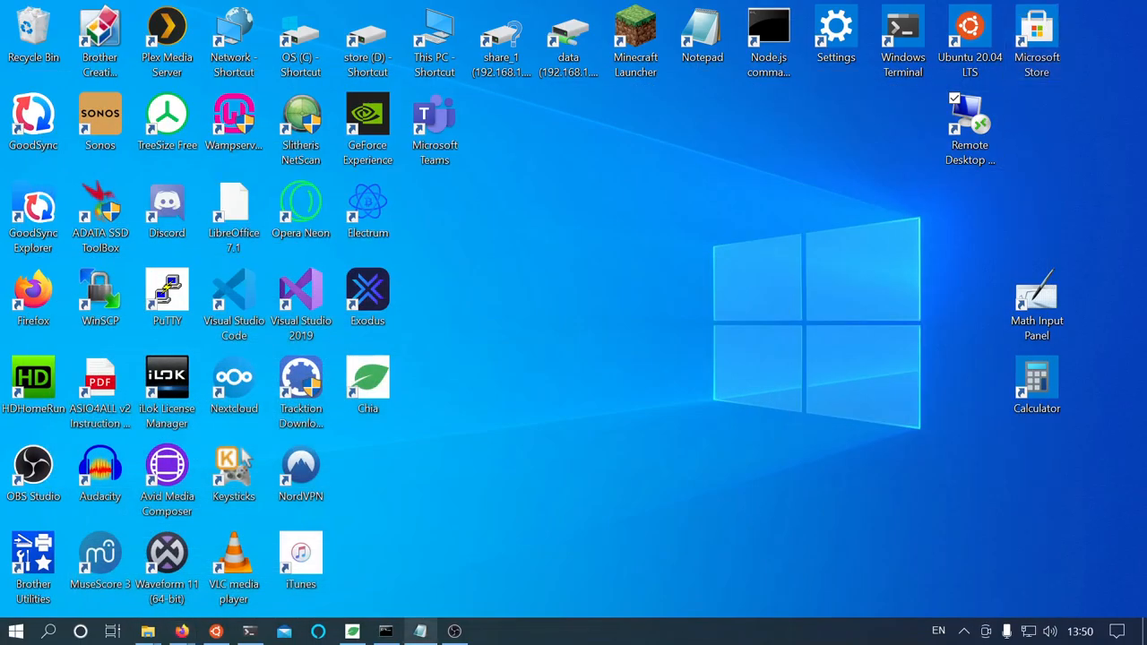
mouse_move(352, 632)
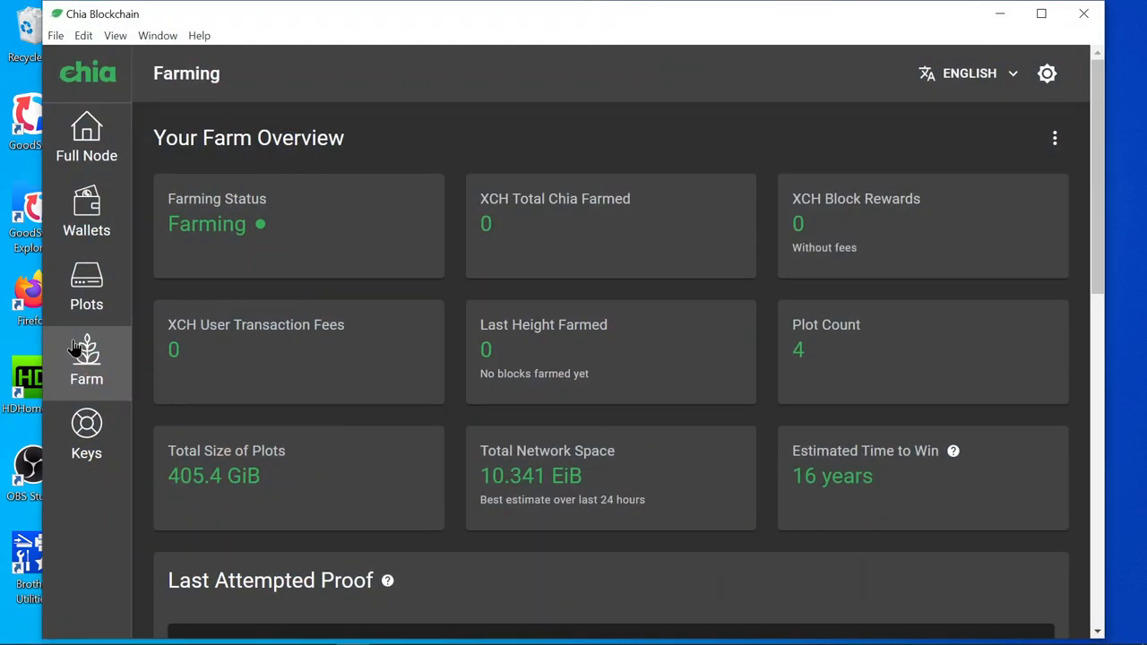
scroll("down", 3)
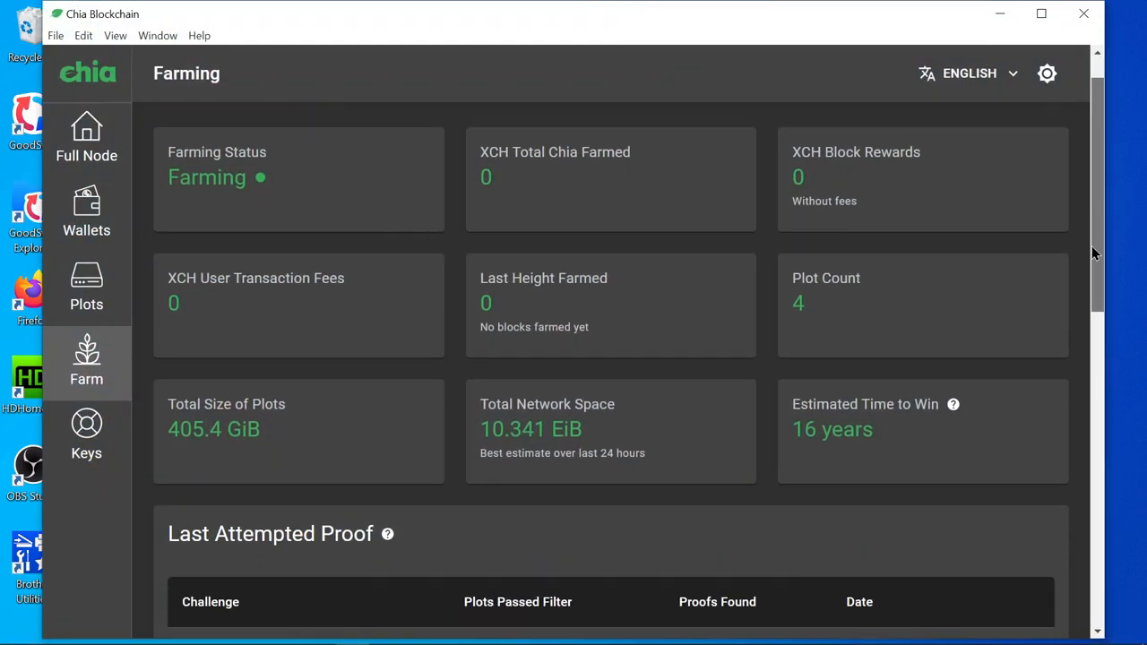
scroll("down", 3)
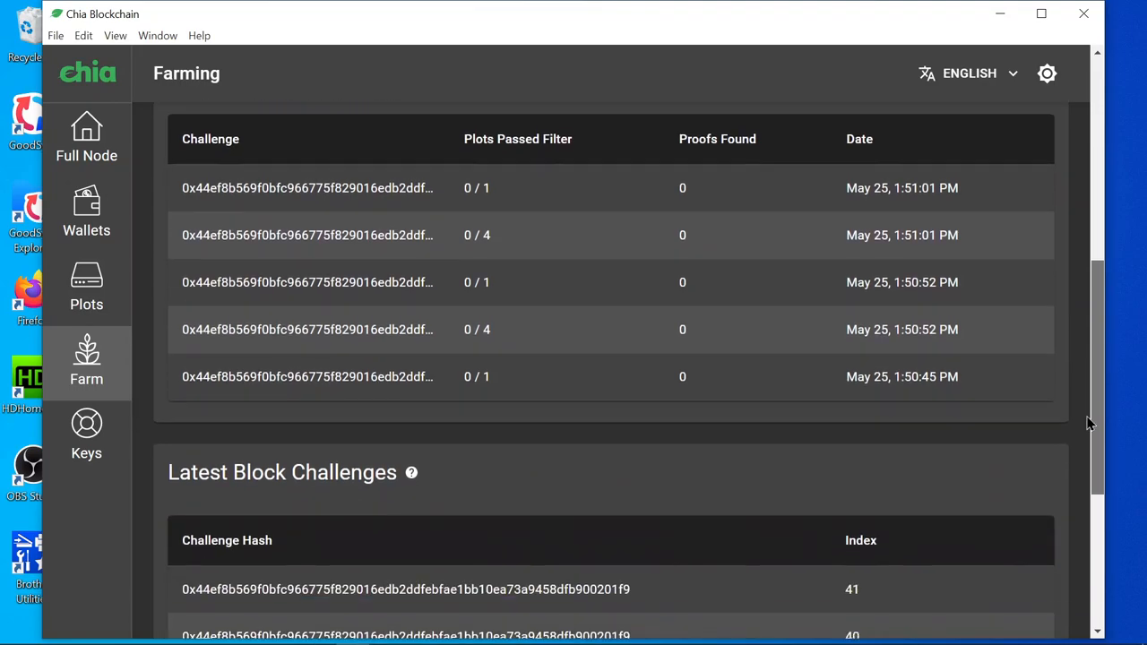
scroll("up", 3)
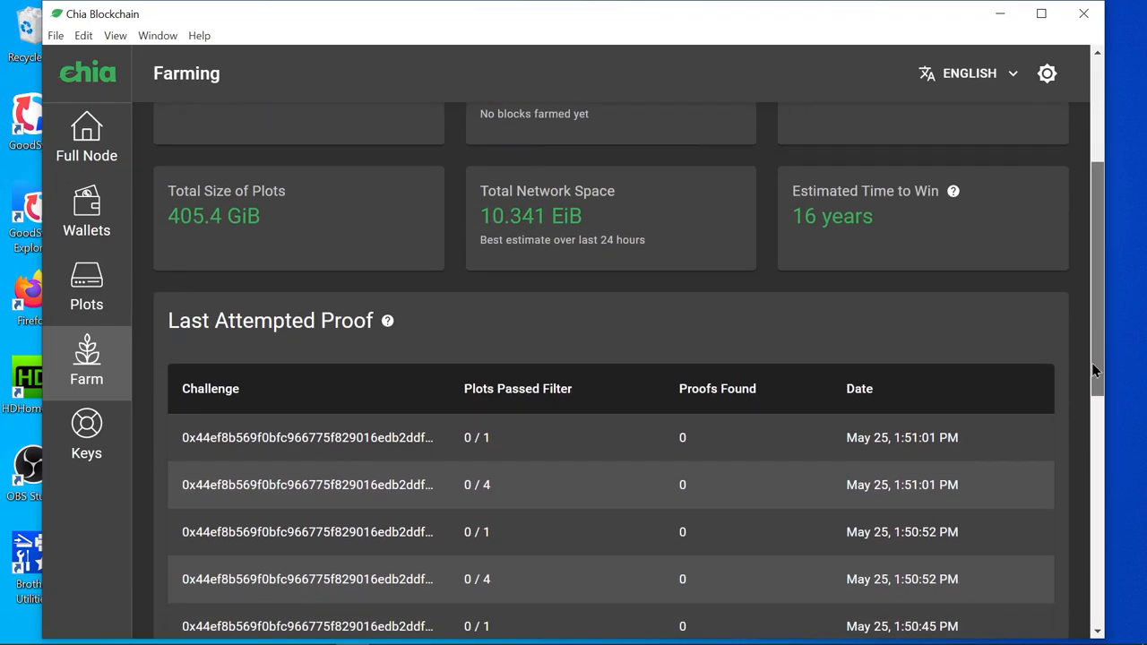
scroll("down", 3)
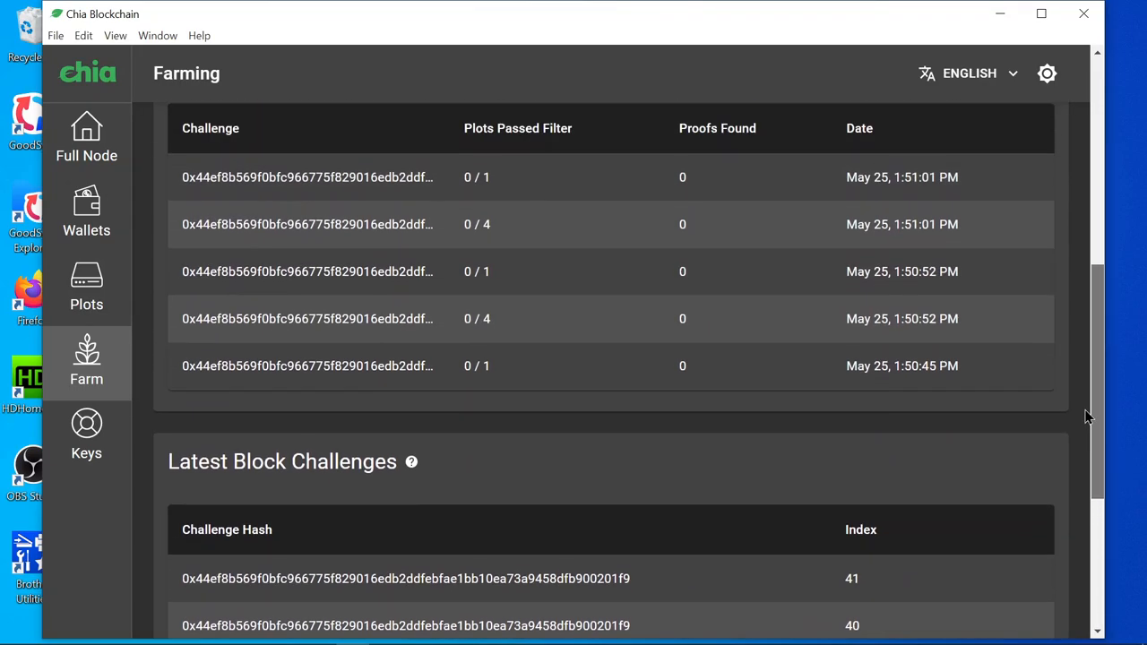
scroll("up", 3)
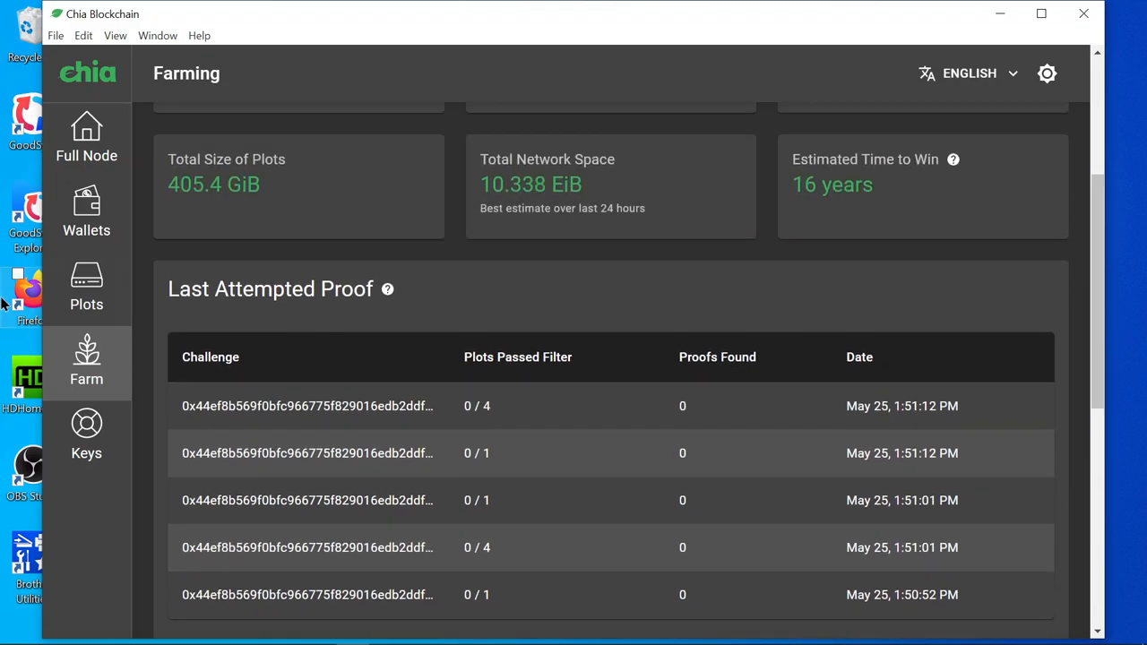
Step: Open the Full Node page and scroll the Connections table down to the last peer
left_click(86, 139)
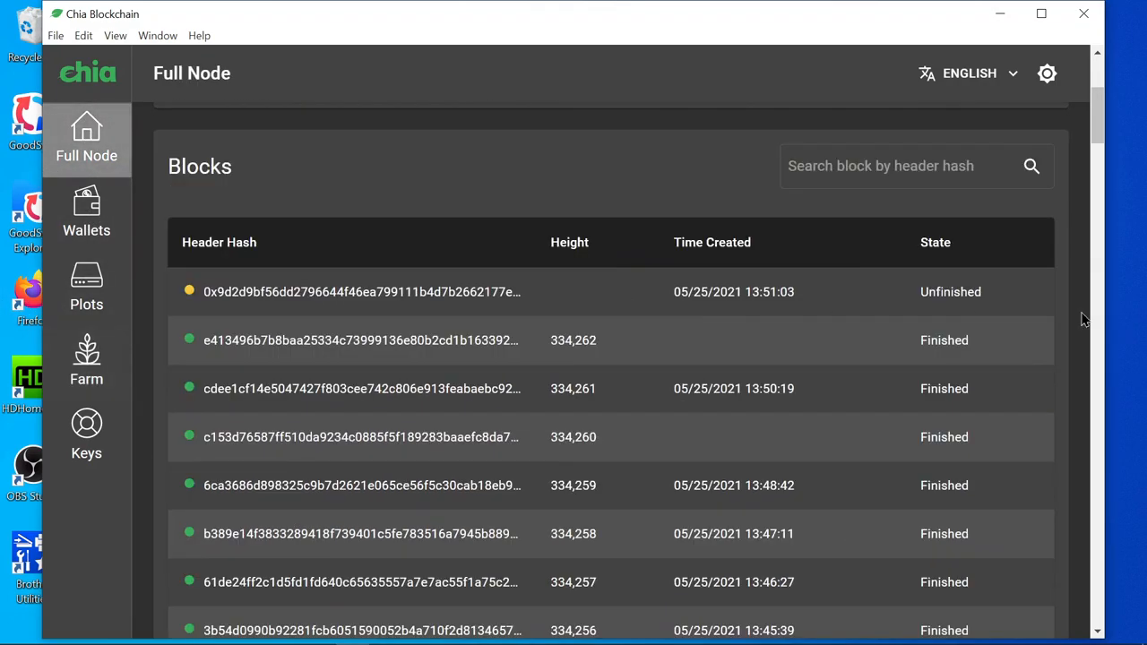
scroll("down", 3)
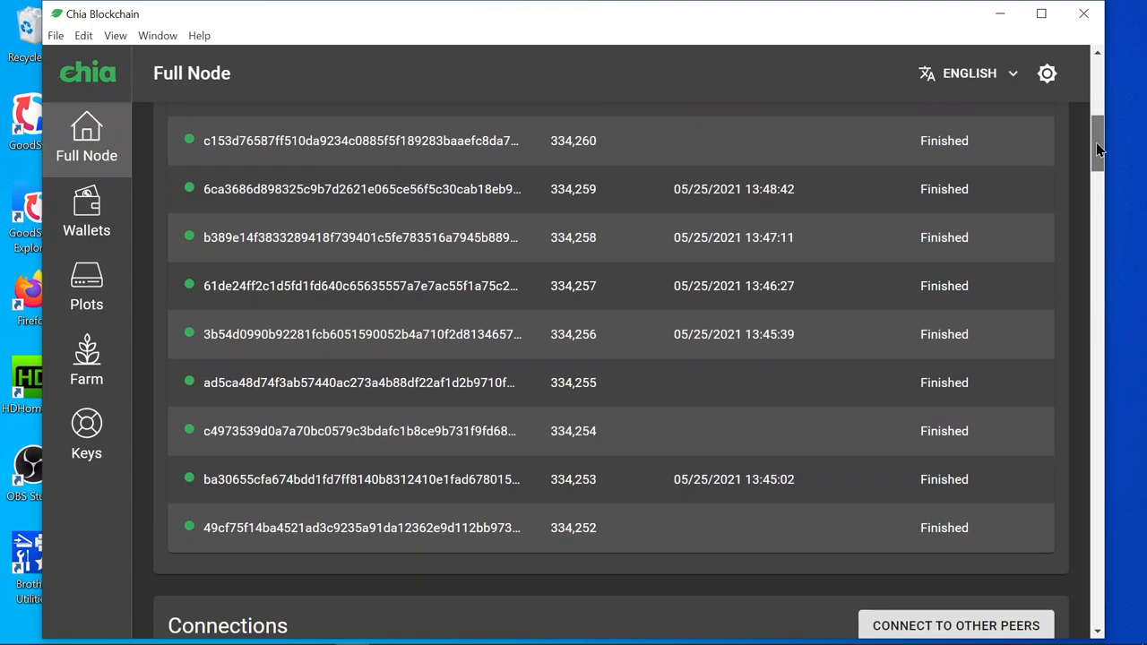
scroll("up", 3)
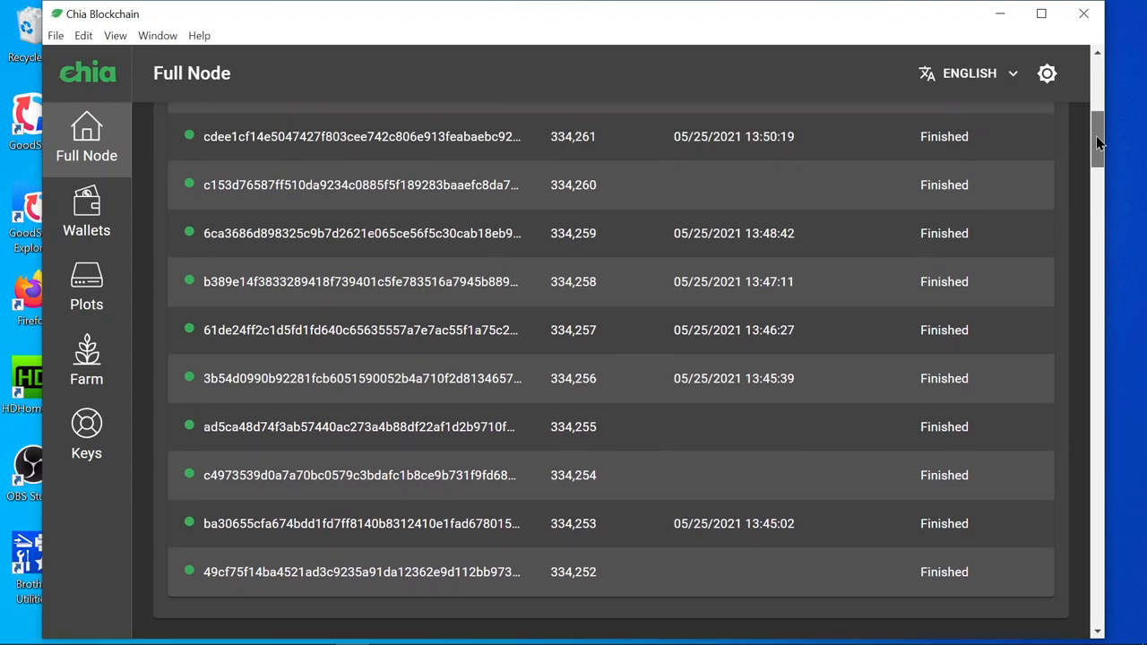
scroll("down", 3)
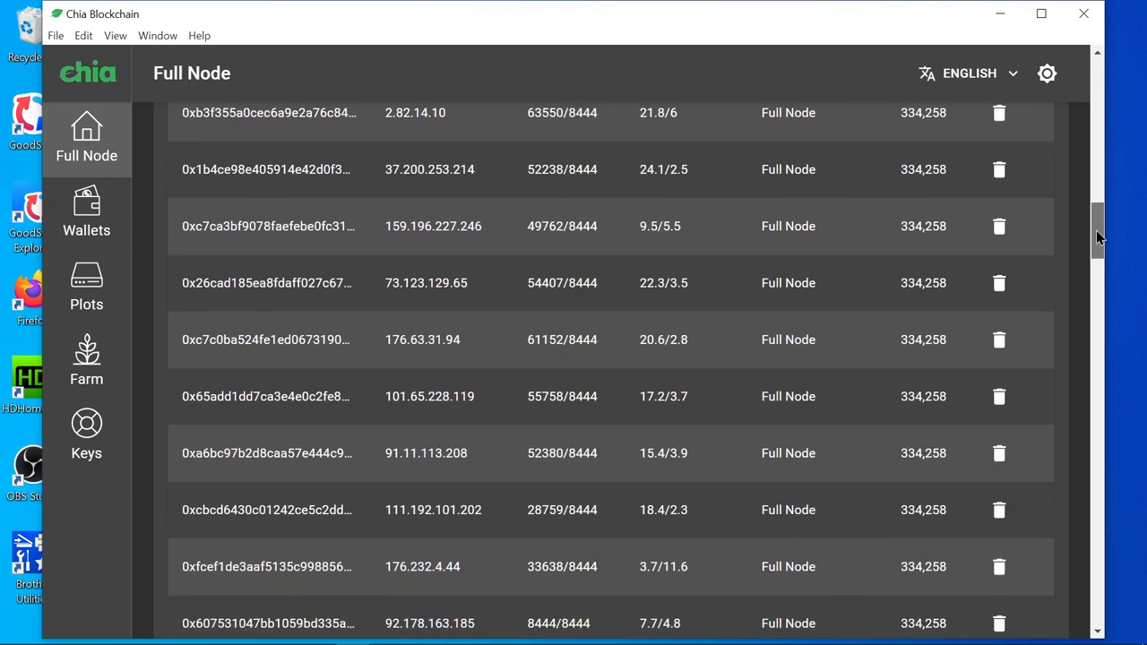
scroll("up", 3)
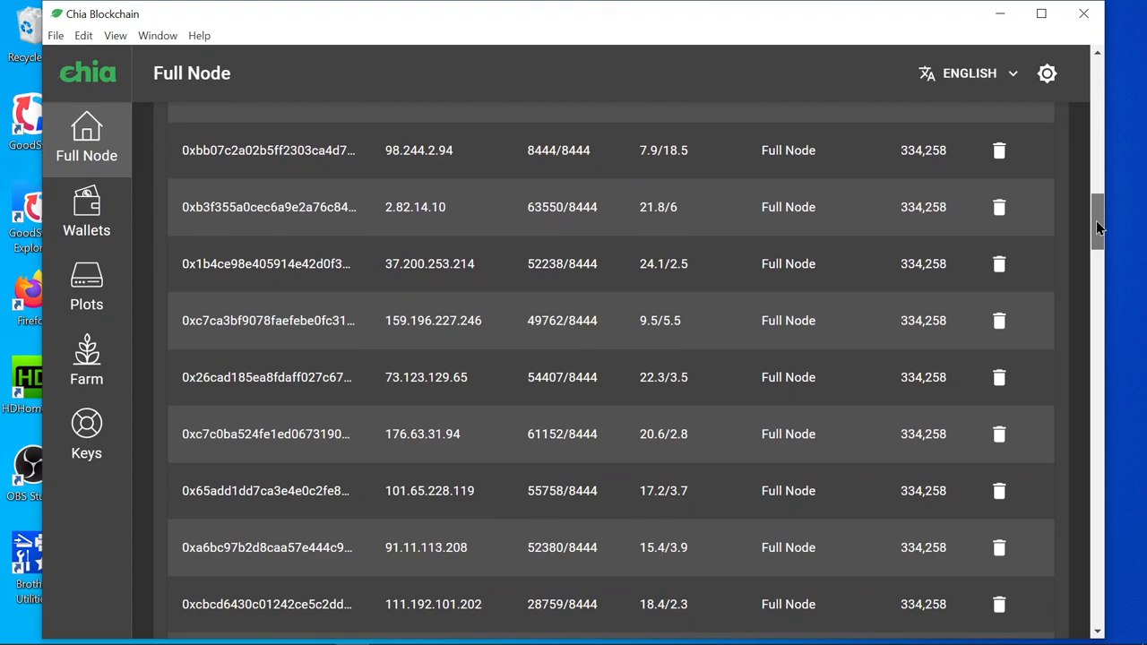
scroll("up", 3)
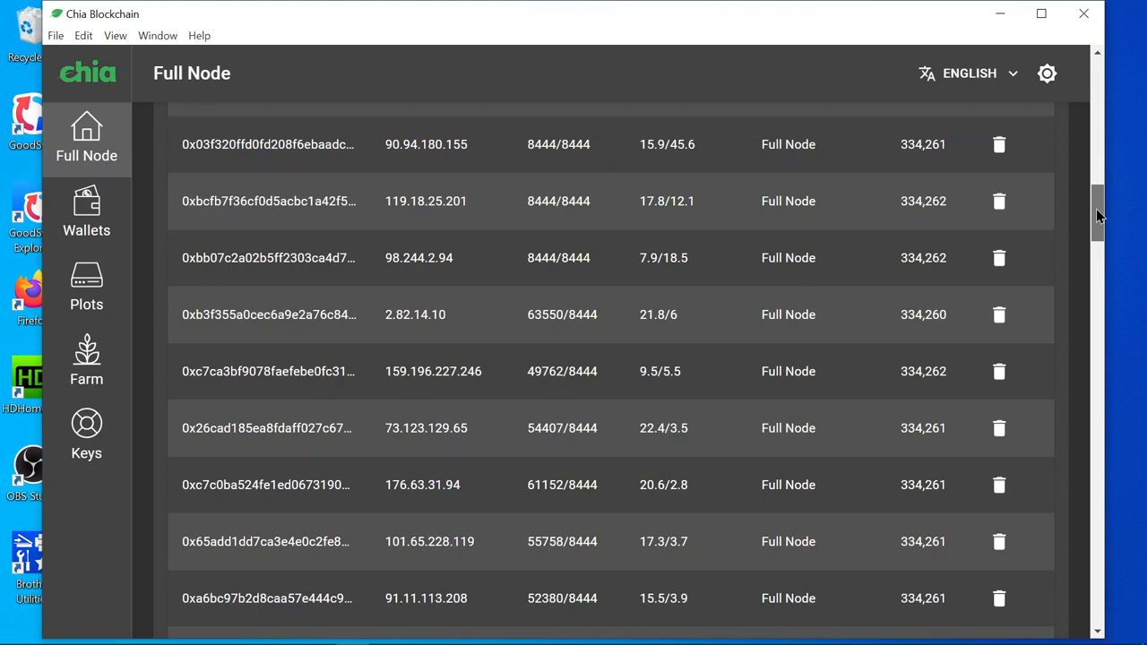
scroll("up", 3)
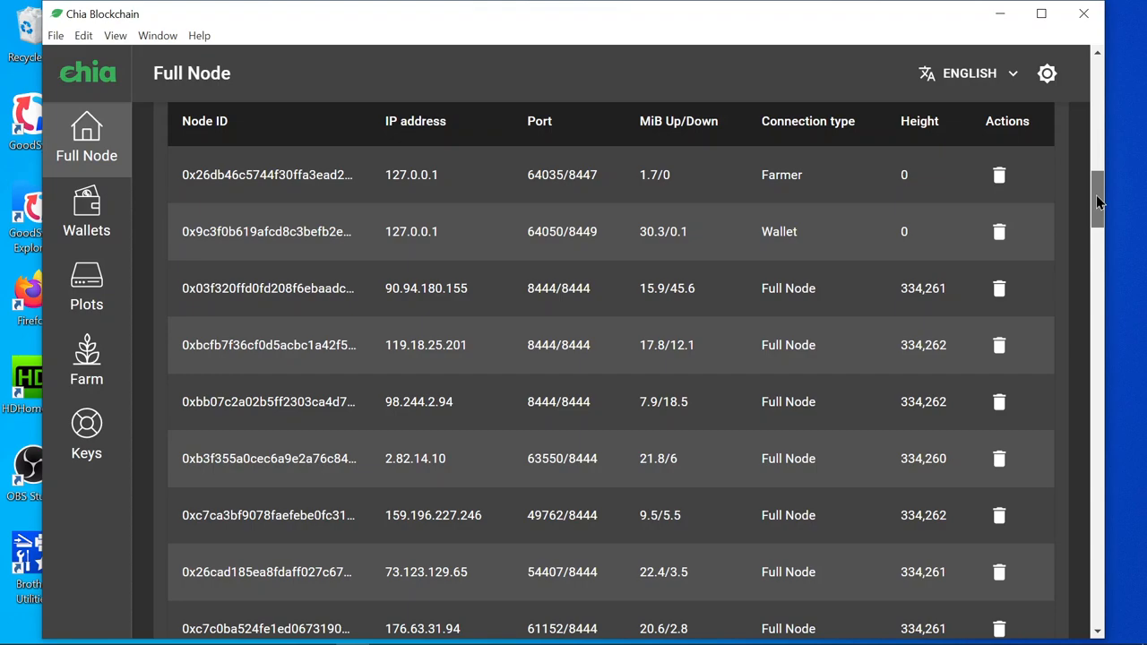
scroll("up", 3)
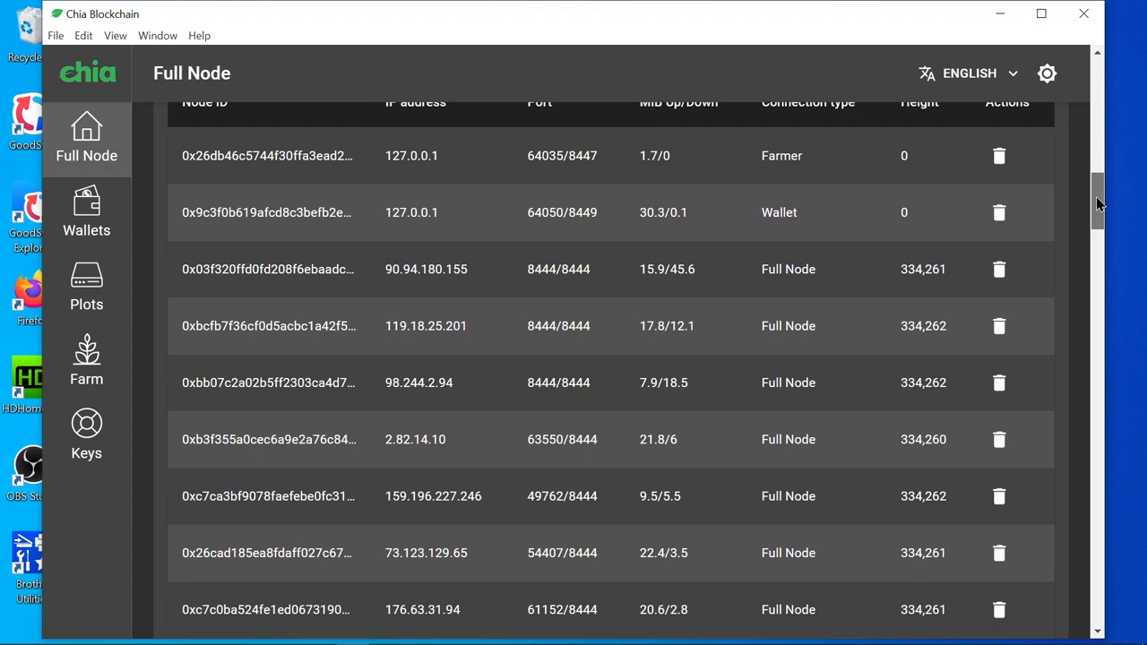
scroll("down", 3)
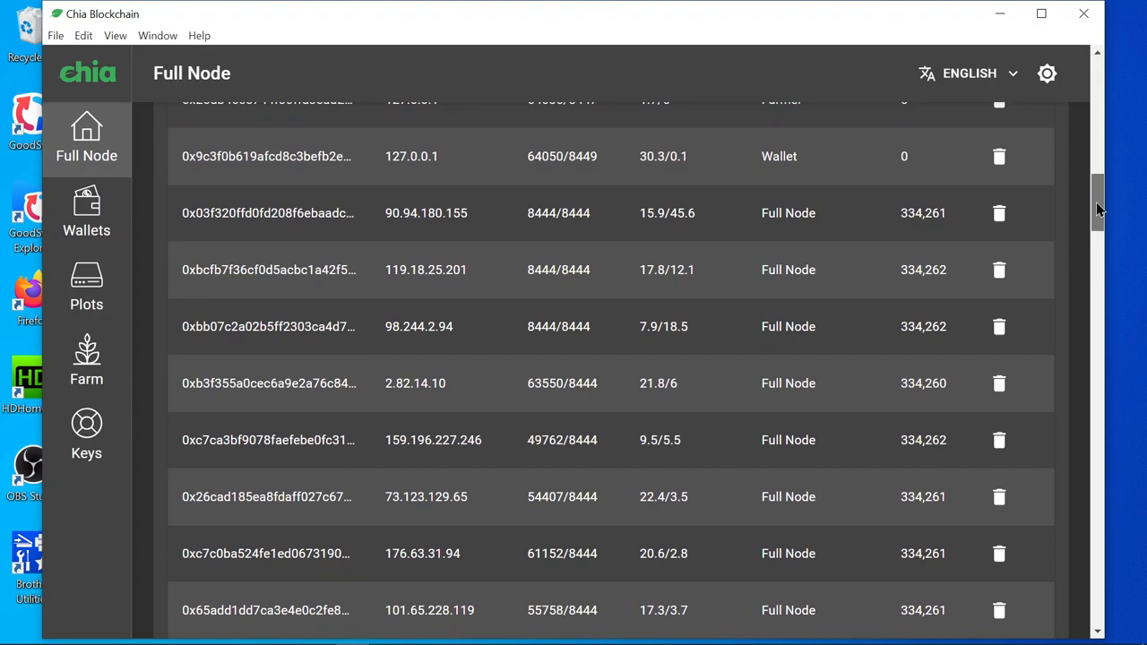
scroll("down", 3)
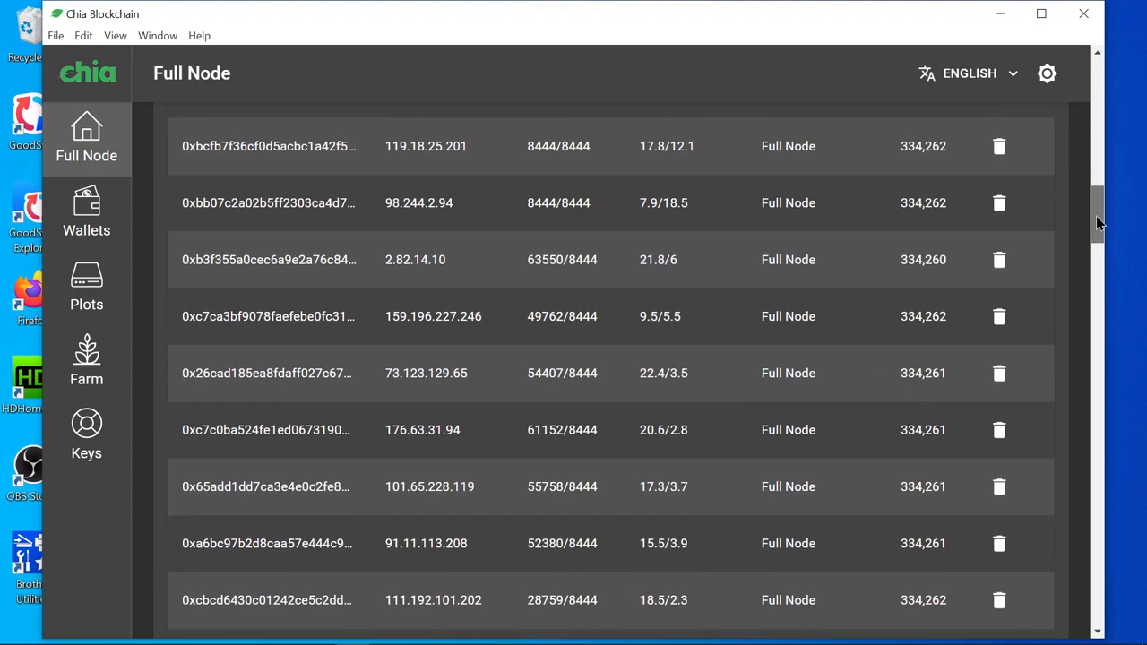
scroll("down", 3)
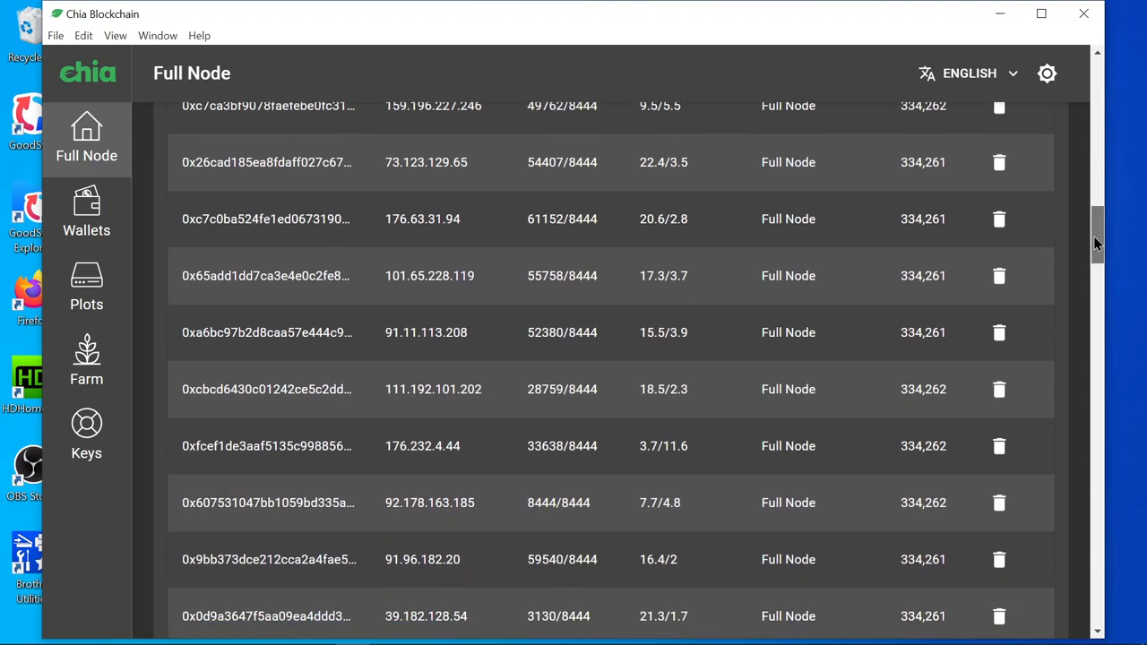
scroll("down", 3)
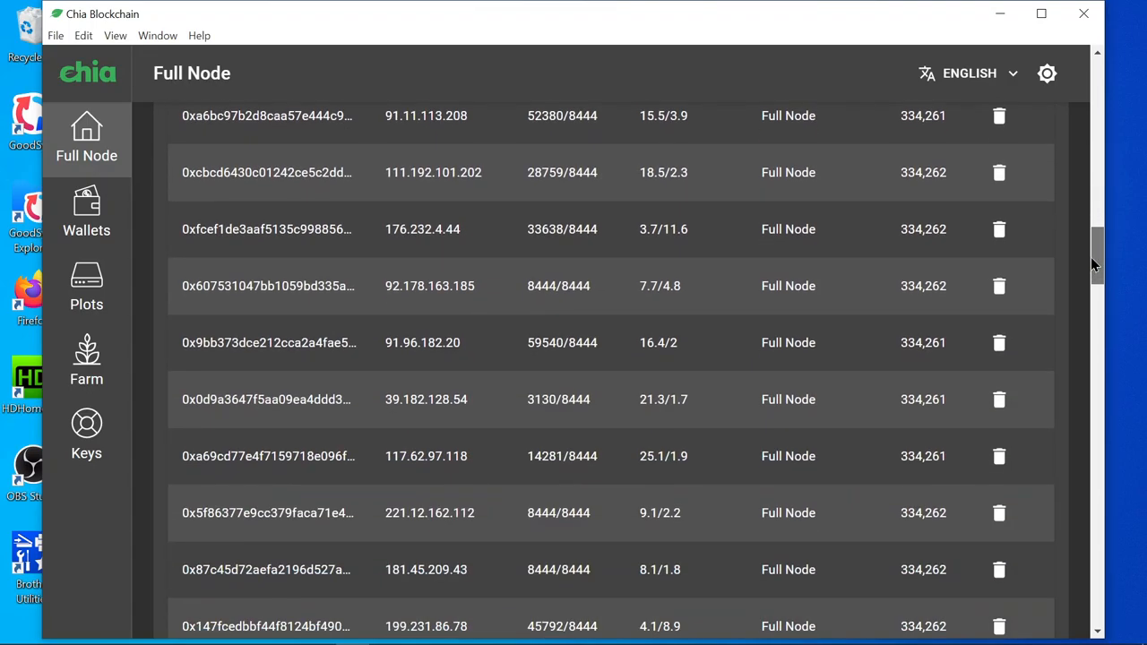
scroll("down", 3)
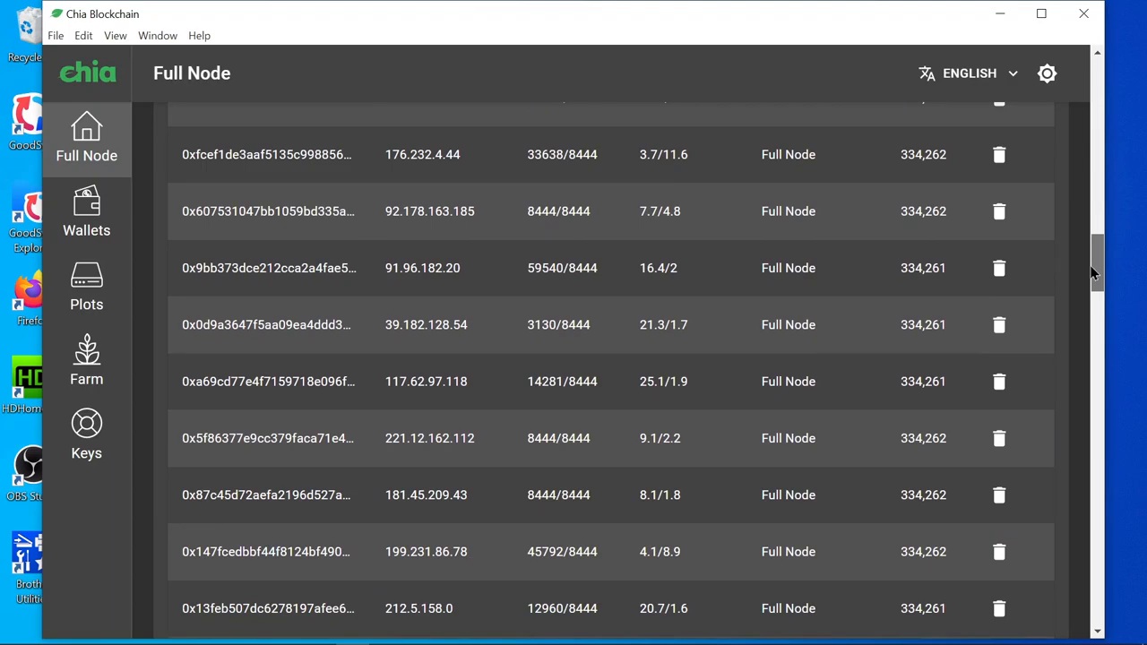
scroll("down", 3)
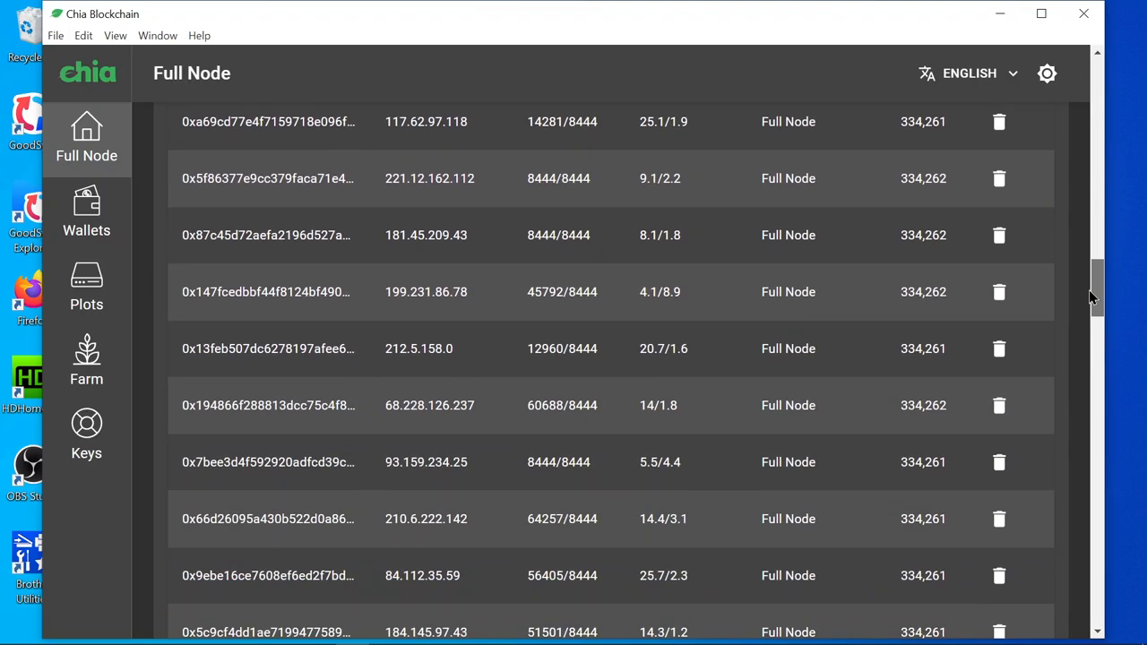
scroll("down", 3)
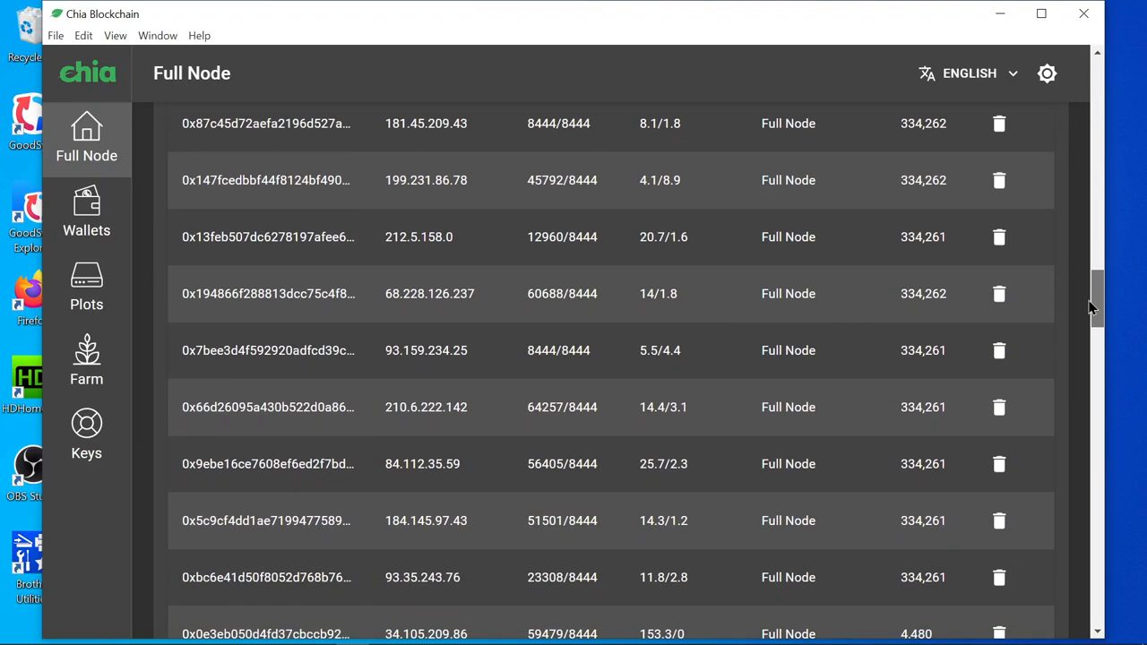
scroll("down", 3)
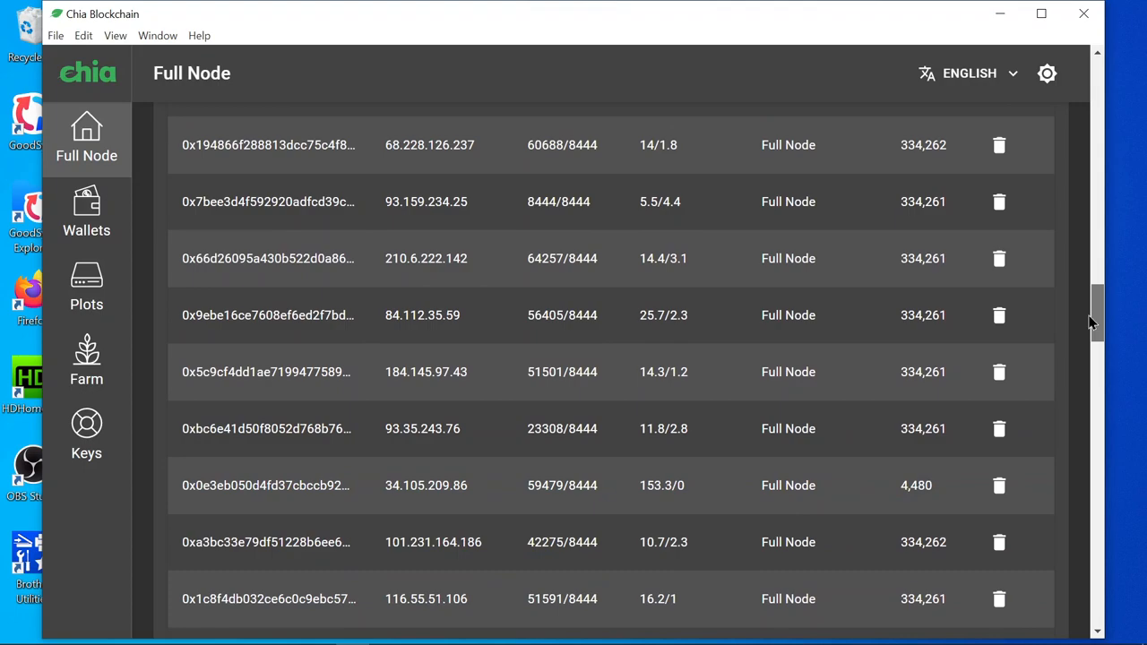
scroll("down", 3)
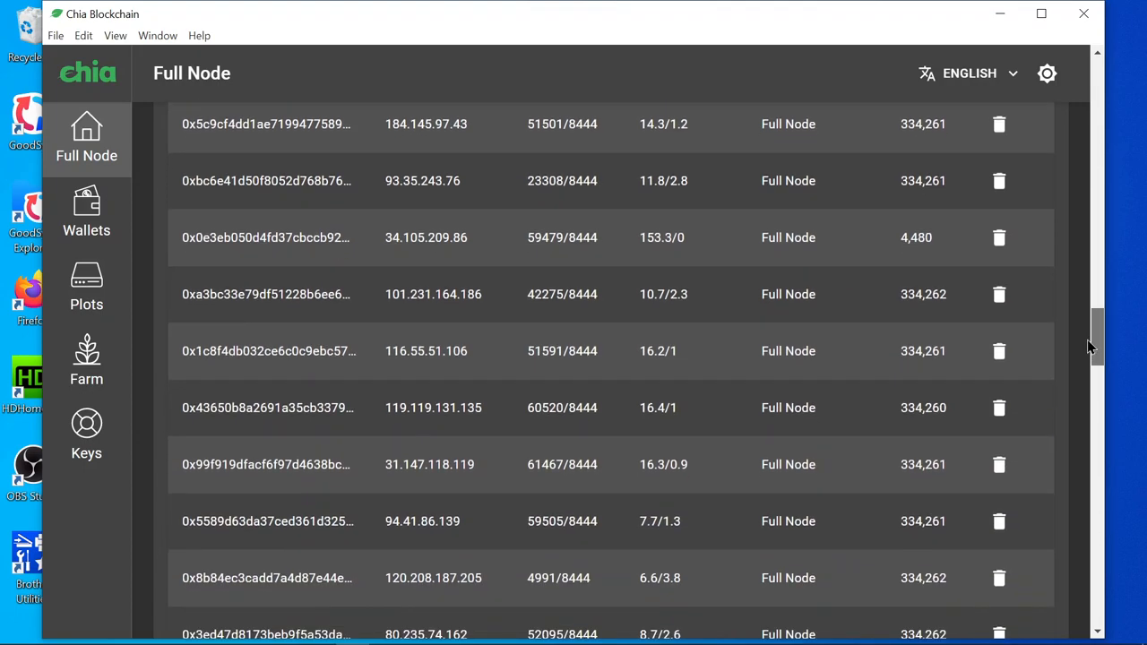
scroll("down", 3)
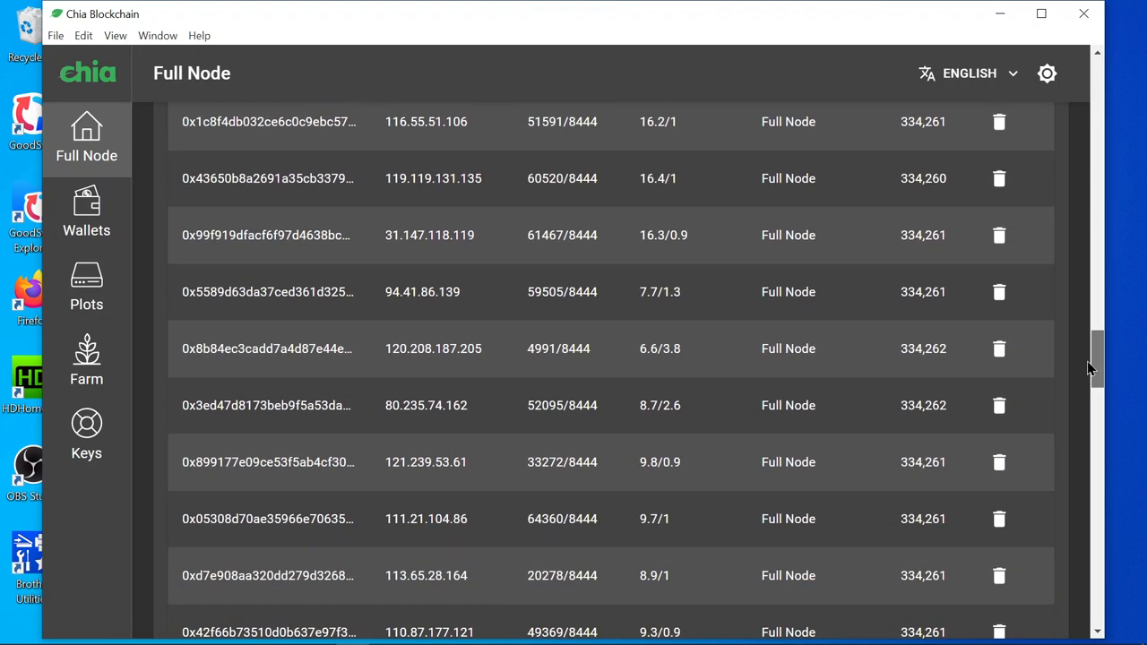
scroll("down", 3)
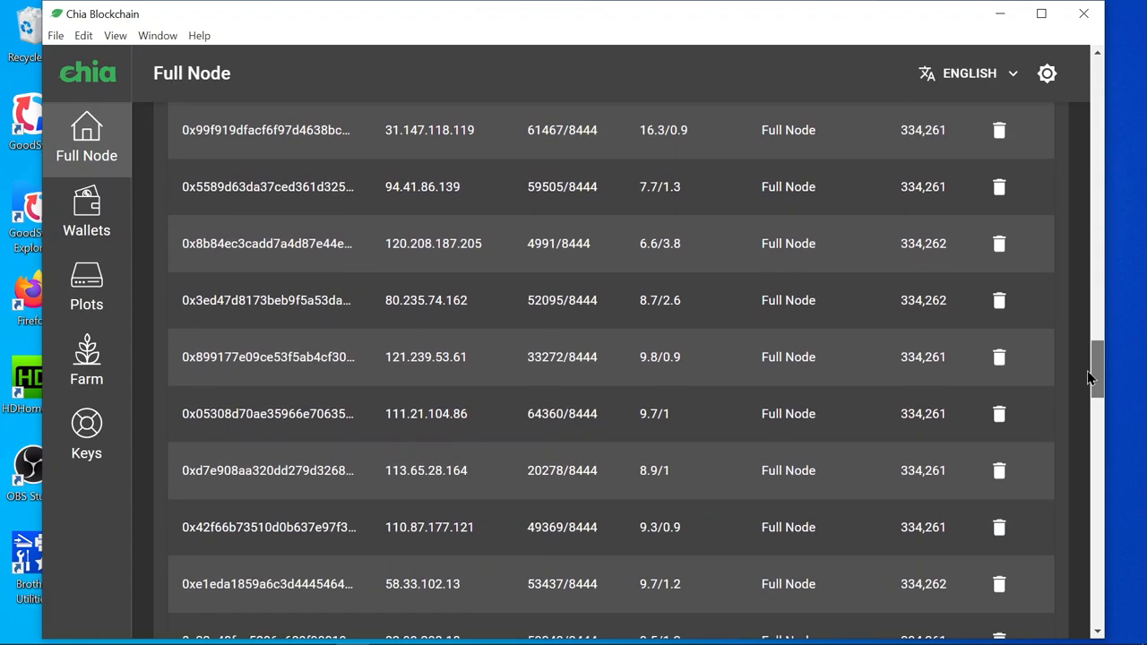
scroll("down", 3)
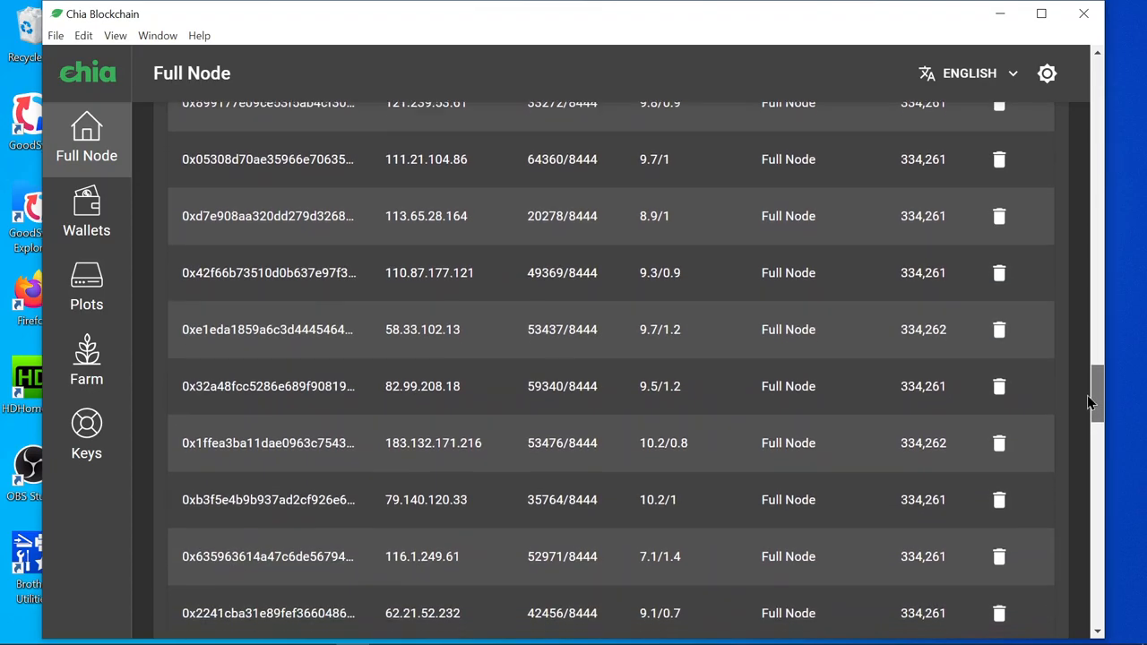
scroll("down", 3)
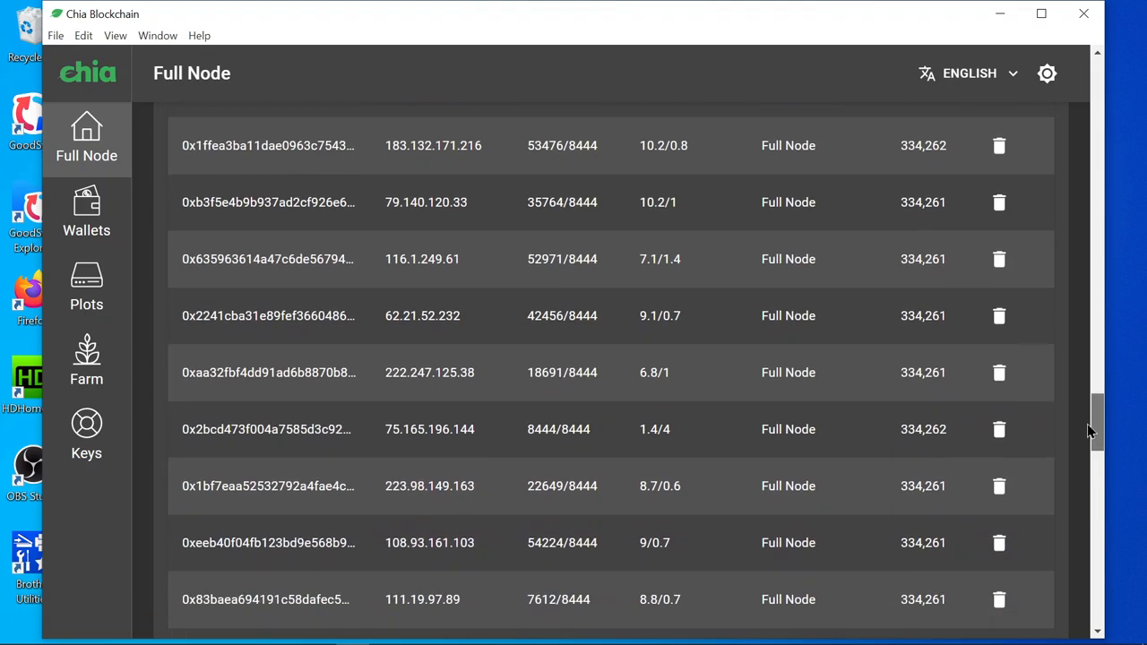
scroll("down", 3)
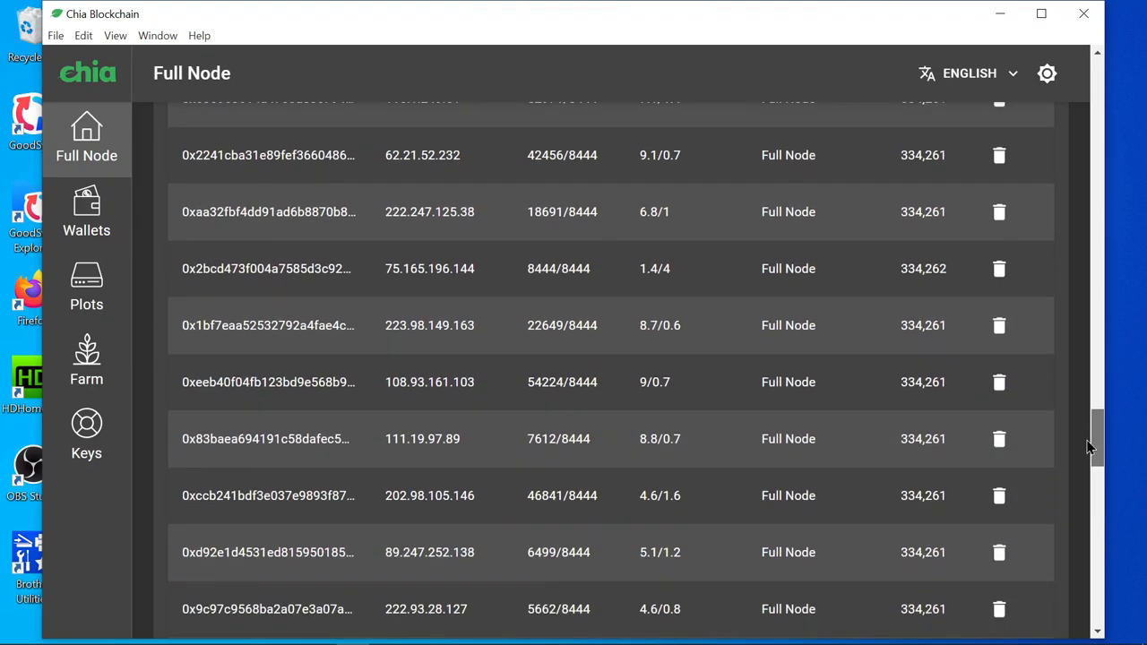
scroll("down", 3)
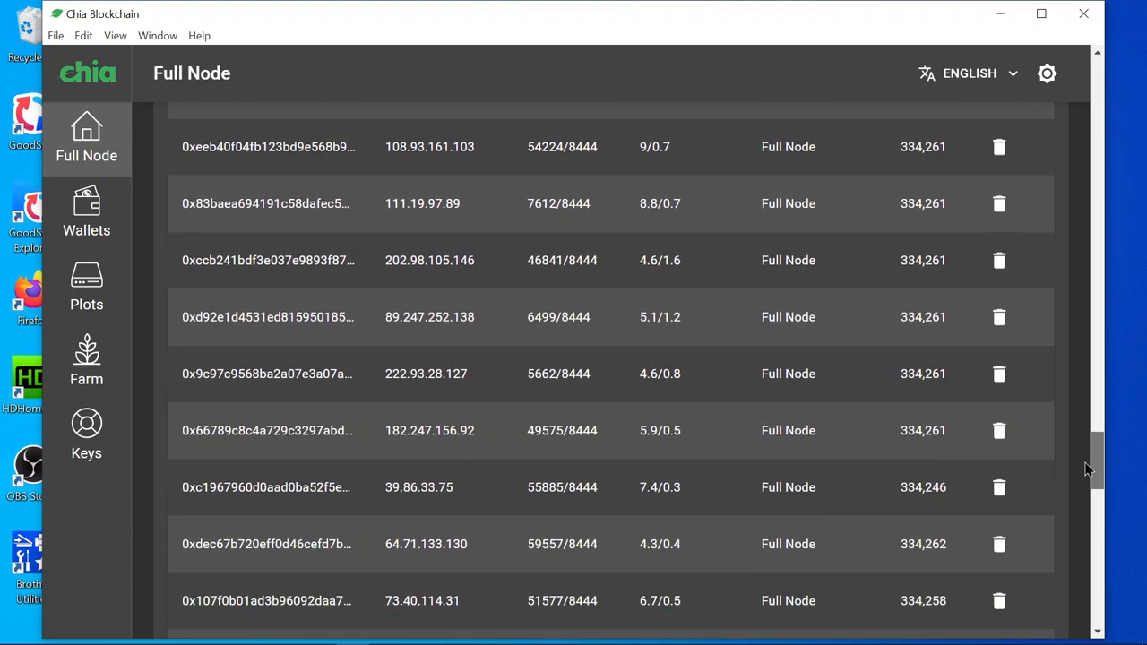
scroll("down", 3)
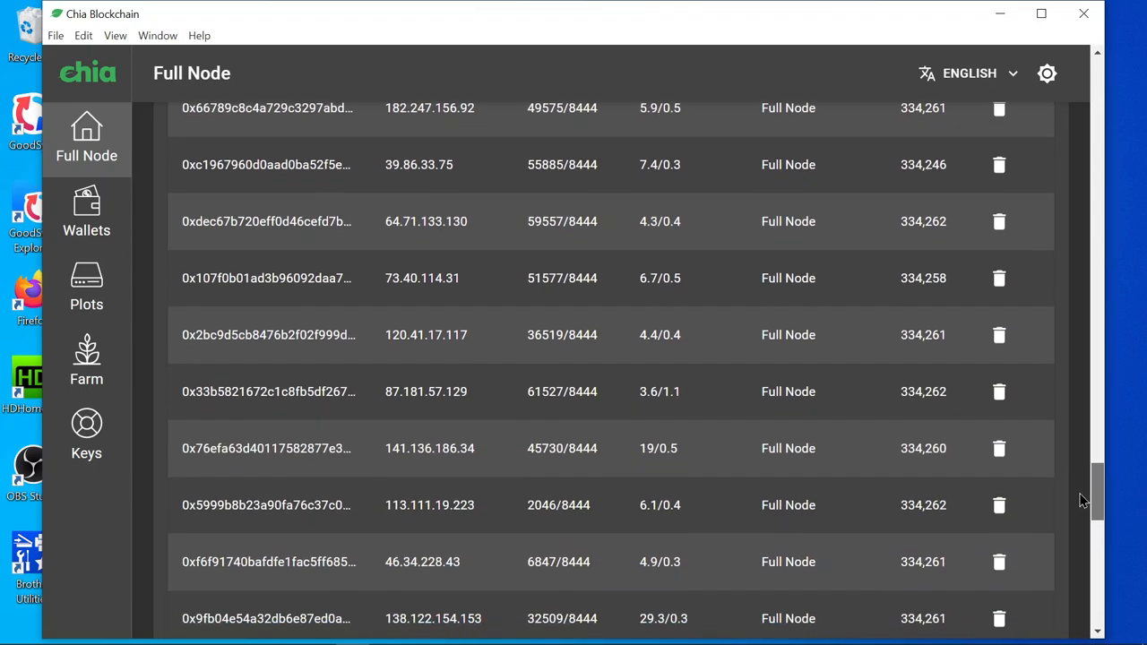
scroll("down", 3)
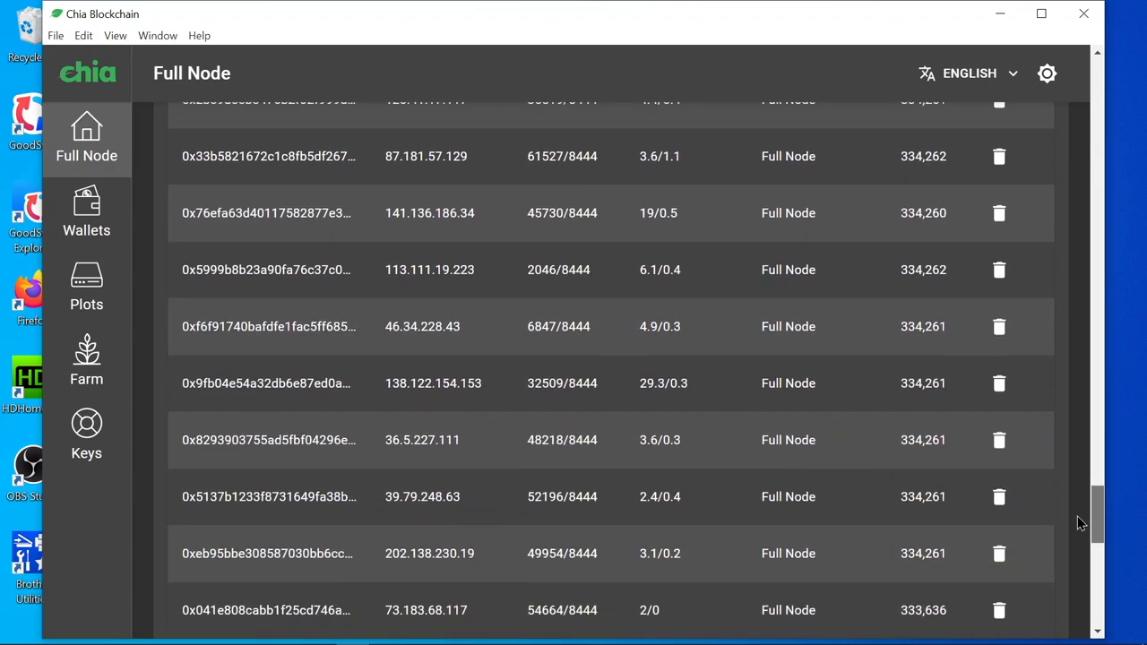
scroll("down", 3)
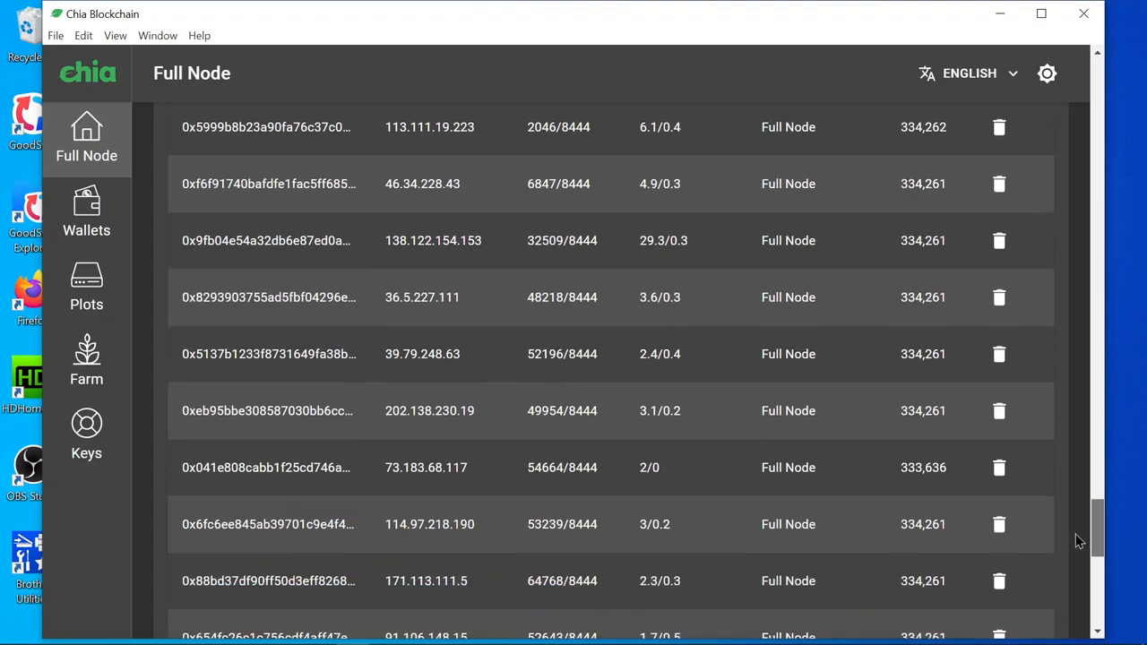
scroll("down", 3)
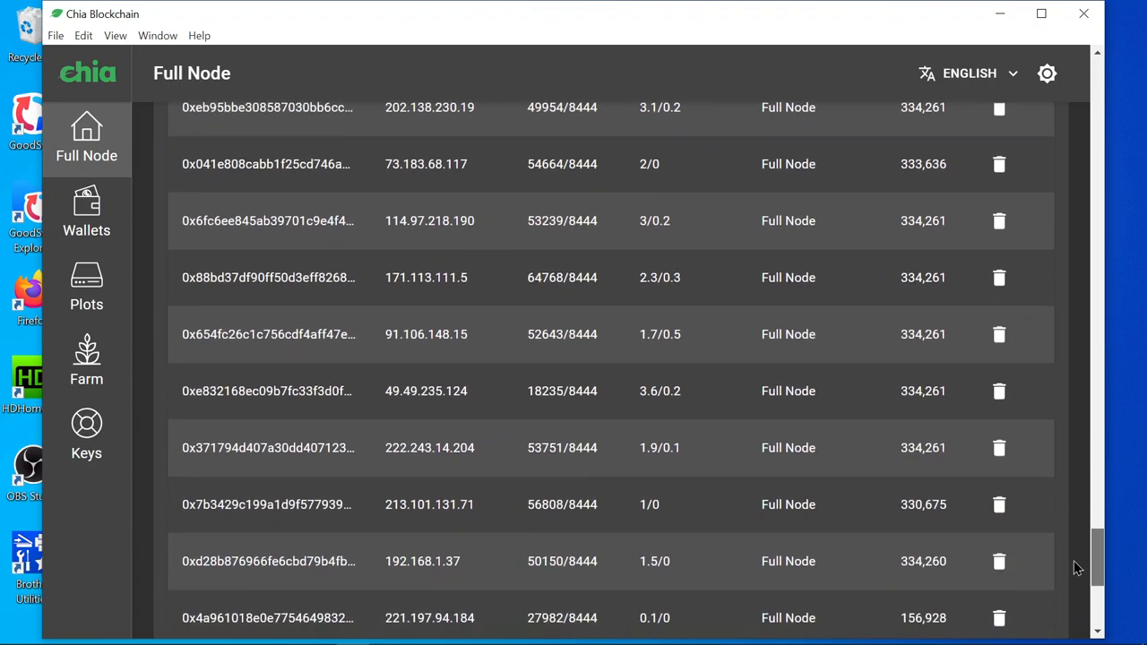
scroll("down", 3)
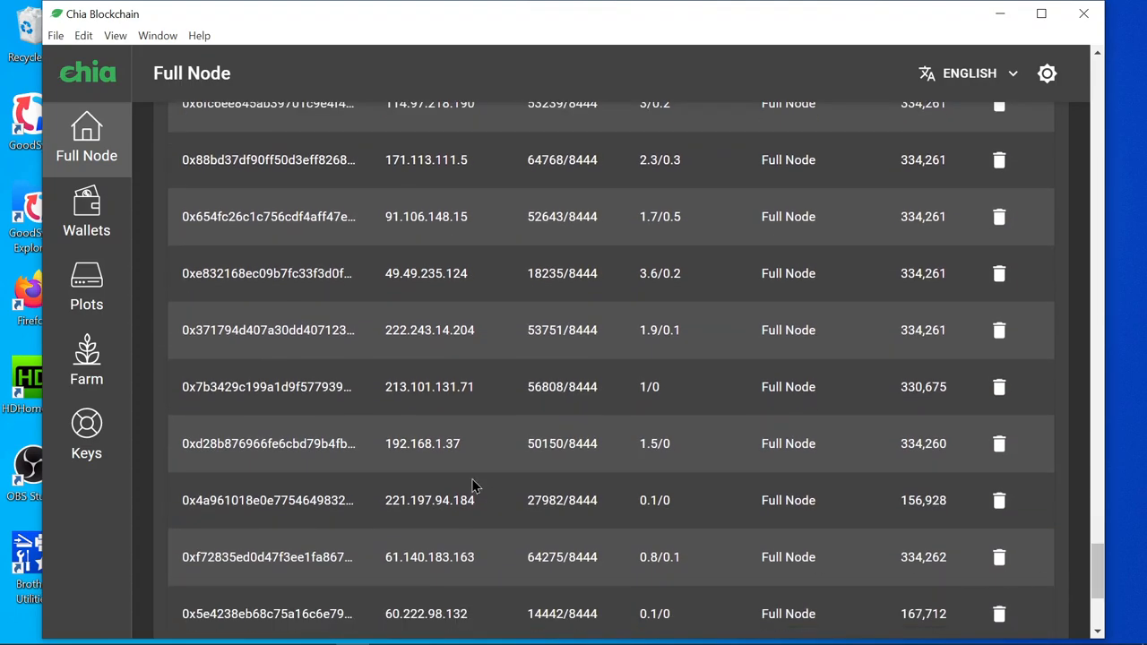
mouse_move(394, 448)
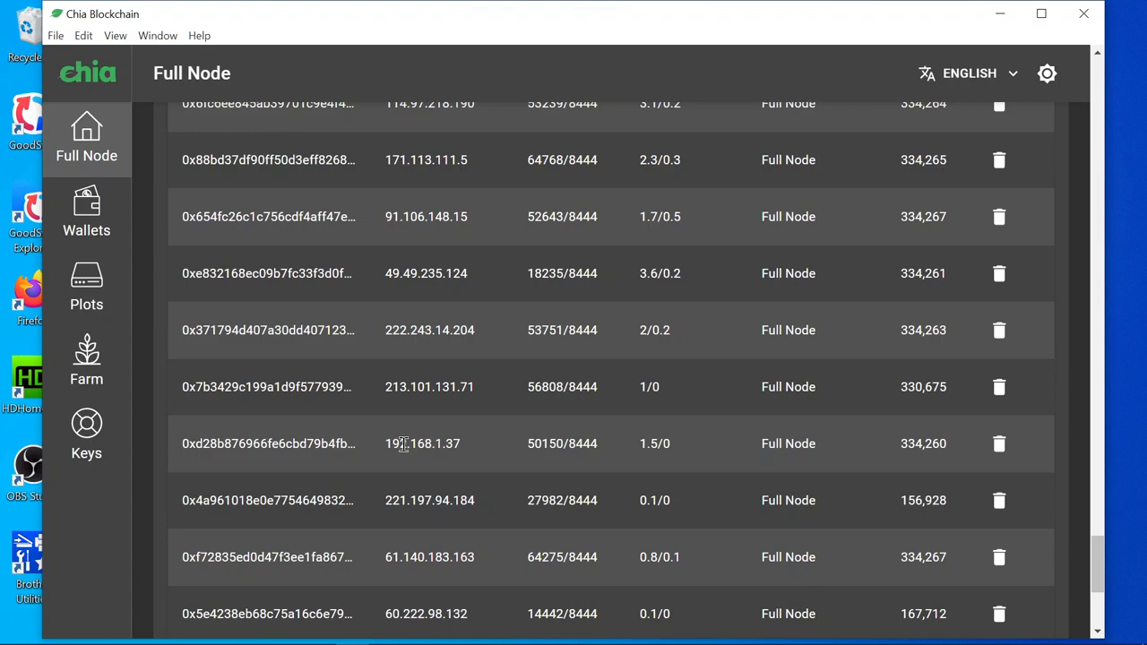
mouse_move(482, 452)
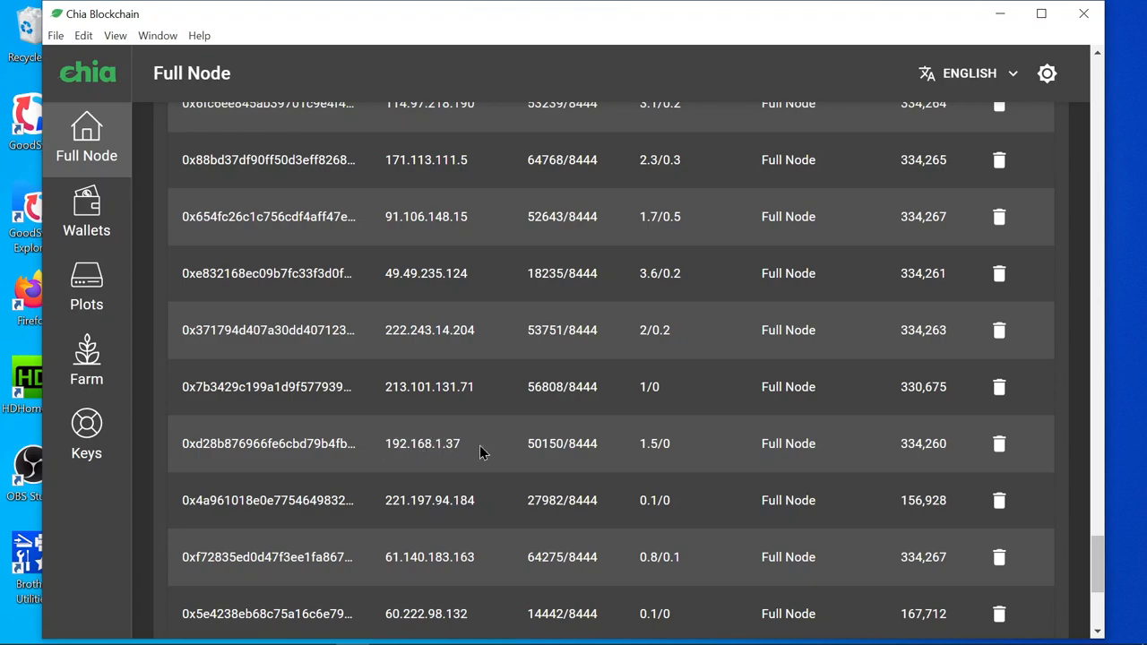
mouse_move(425, 443)
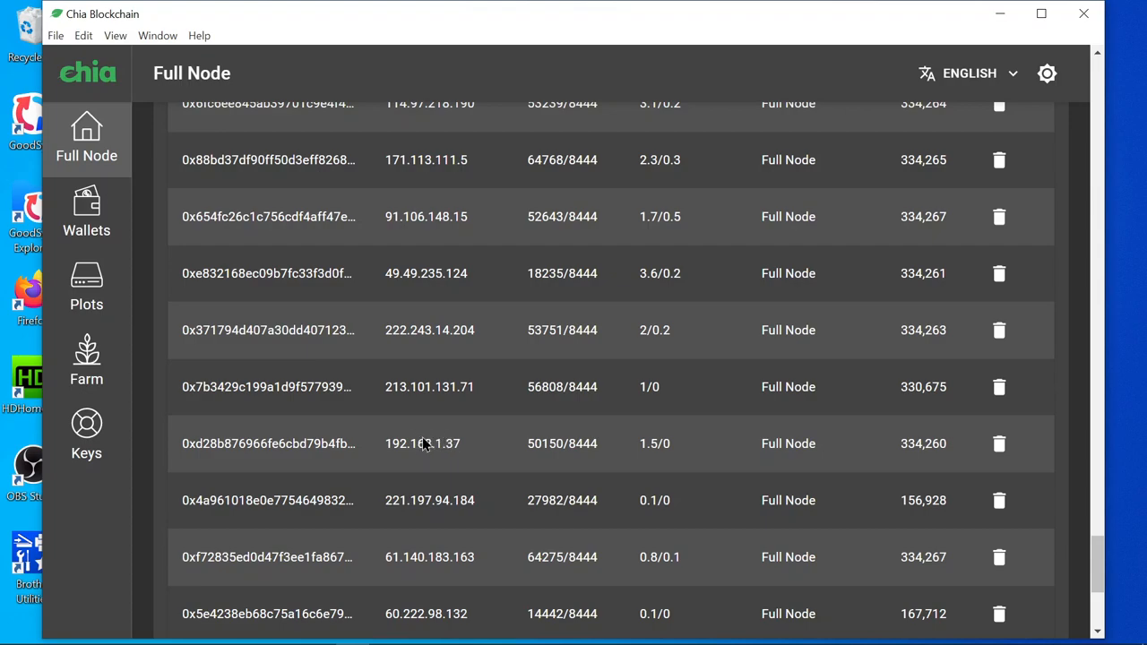
mouse_move(562, 441)
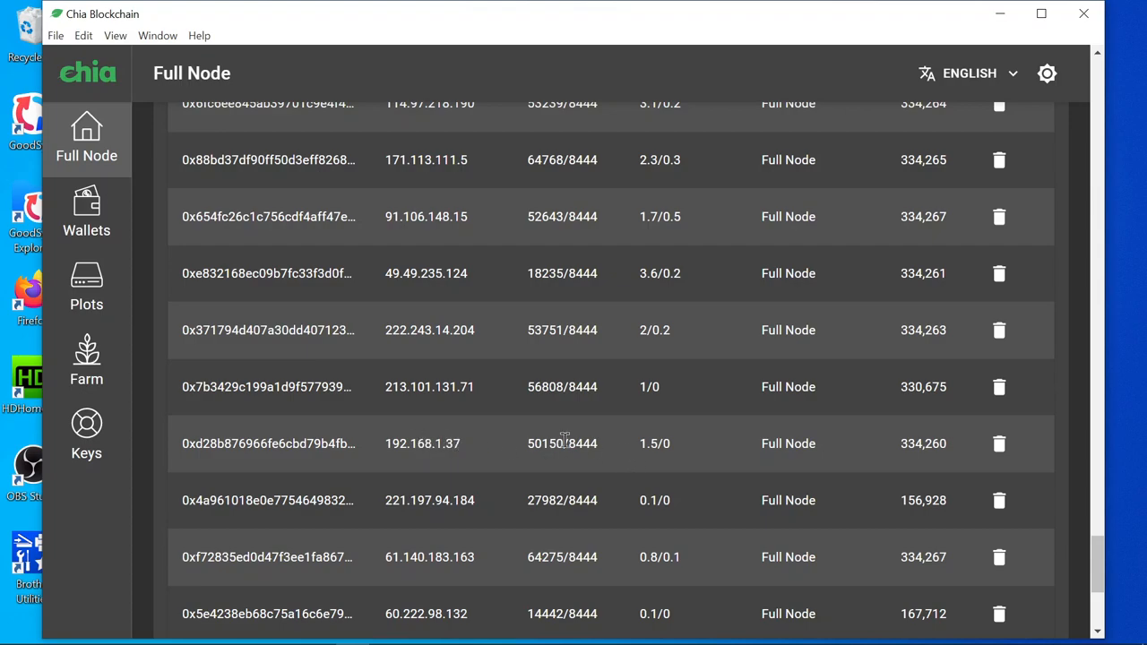
mouse_move(617, 456)
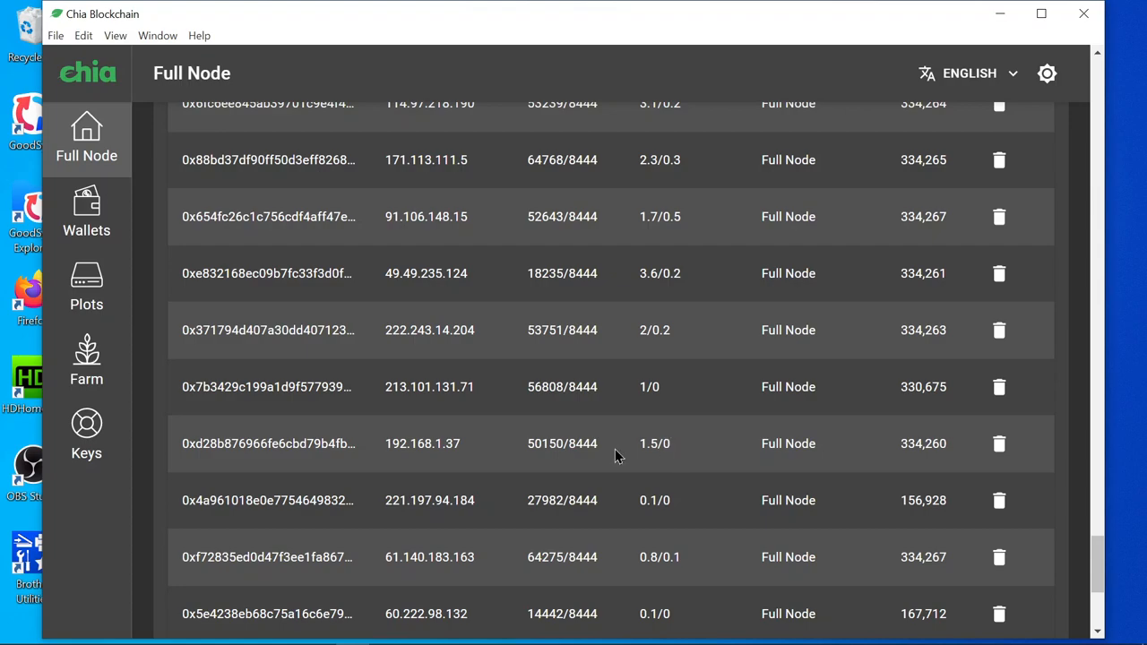
mouse_move(492, 460)
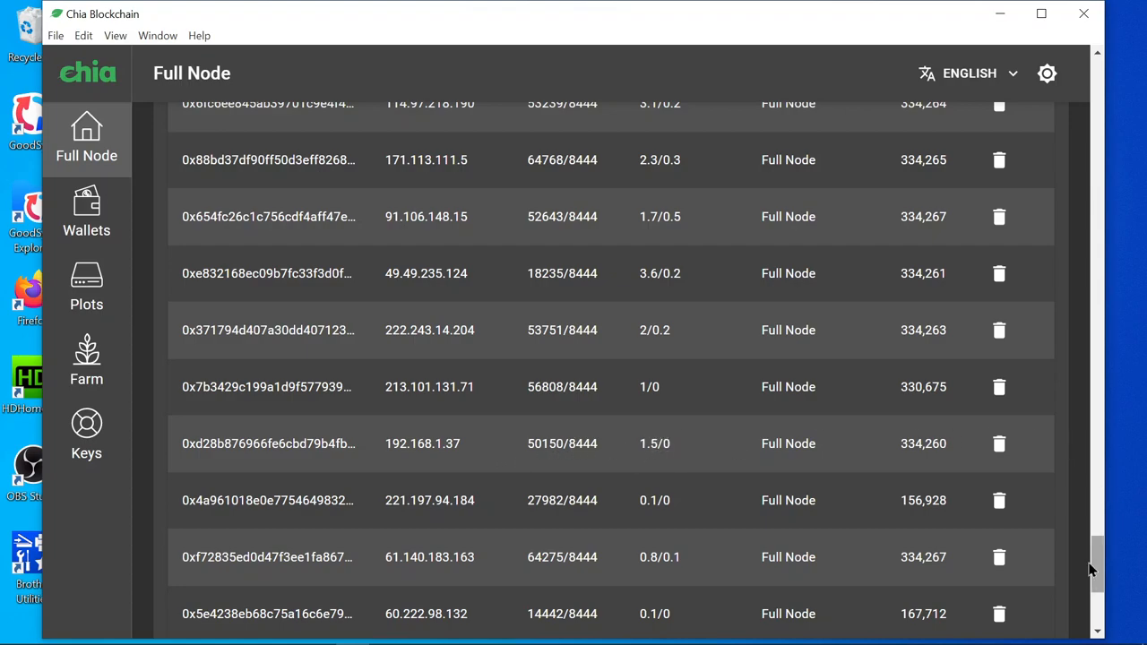
scroll("down", 3)
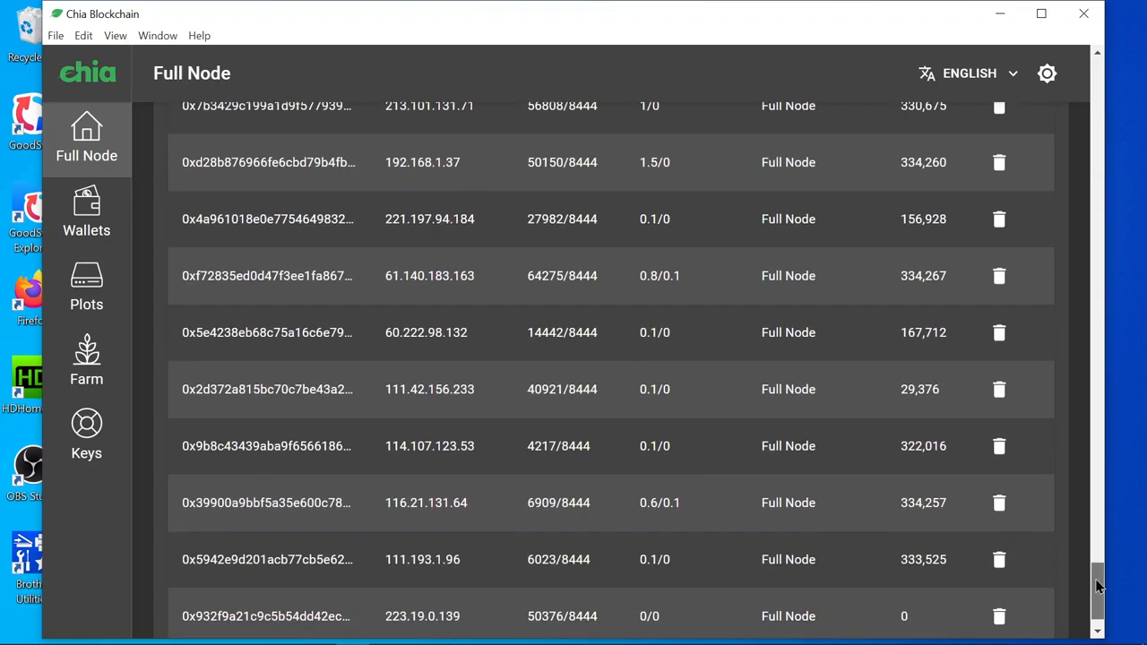
scroll("up", 3)
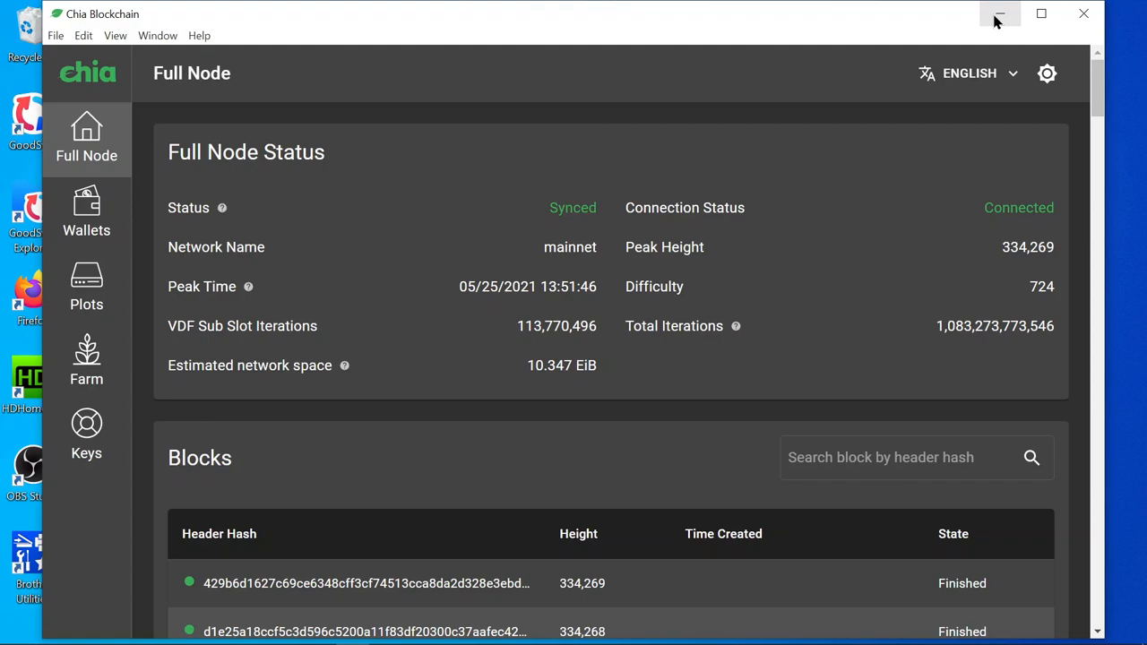
mouse_move(998, 14)
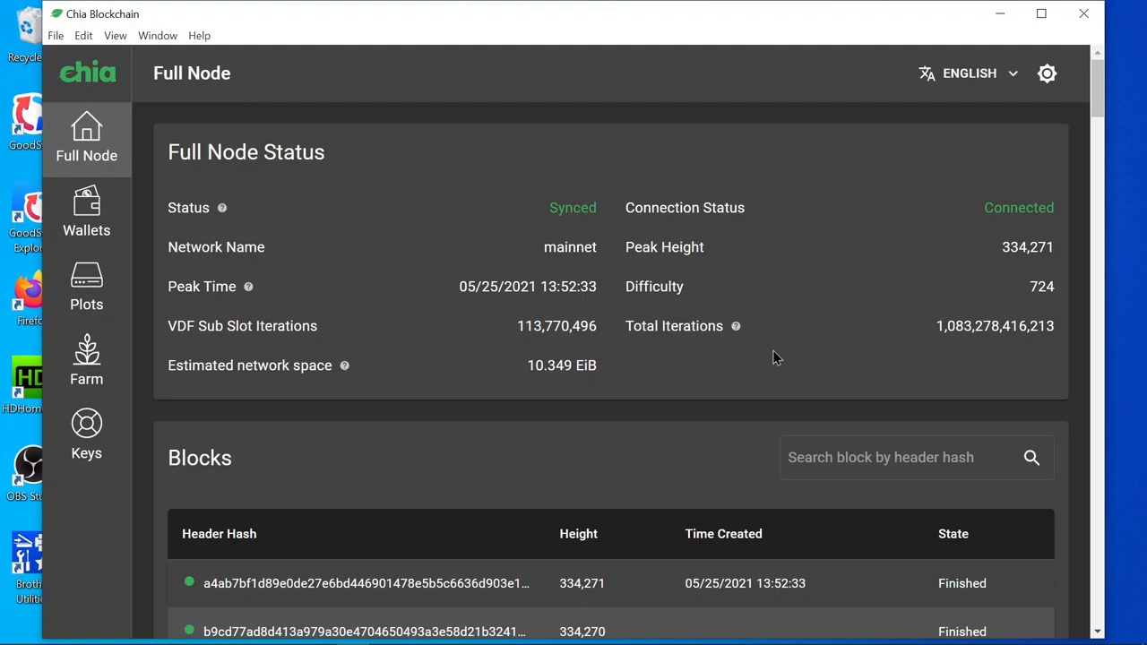
mouse_move(534, 394)
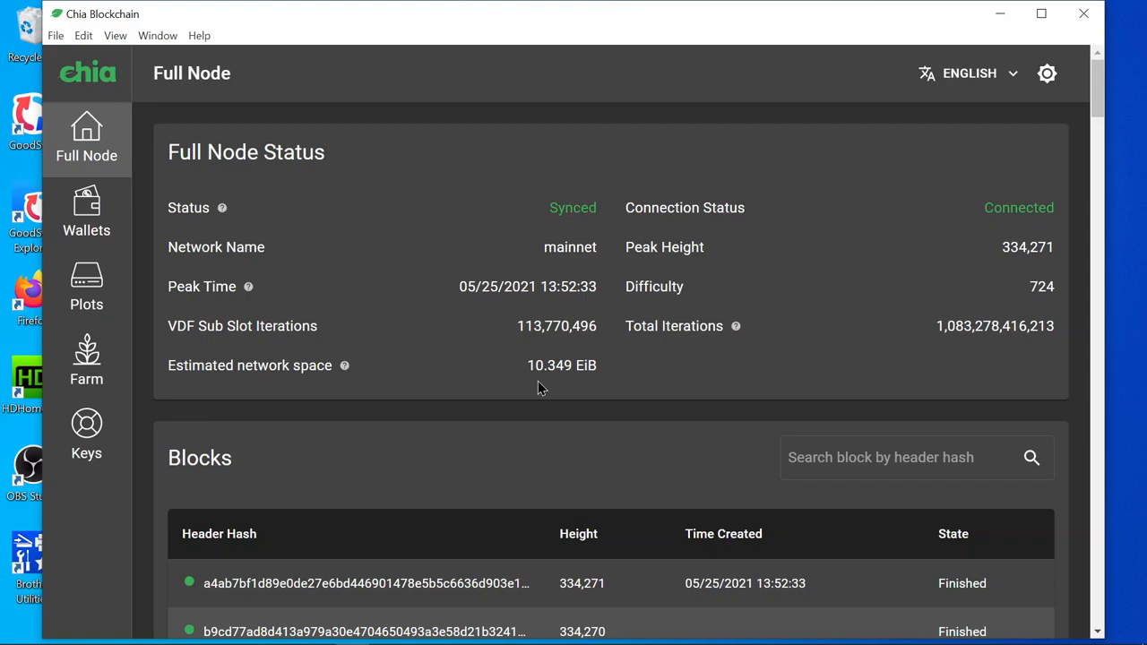
mouse_move(565, 395)
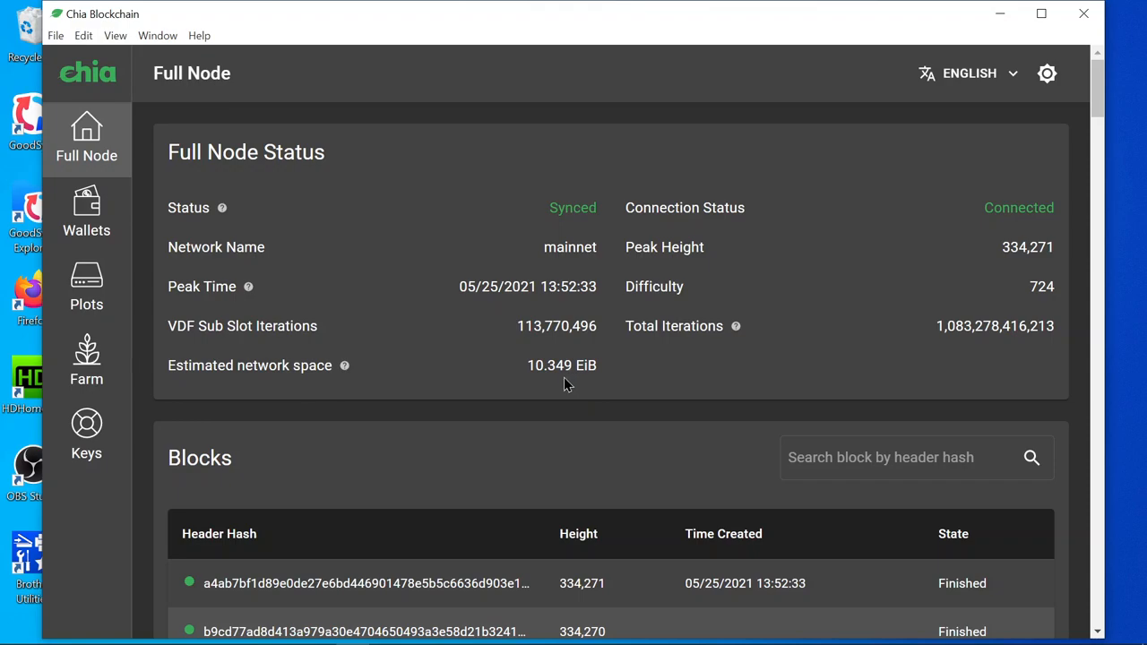
mouse_move(699, 391)
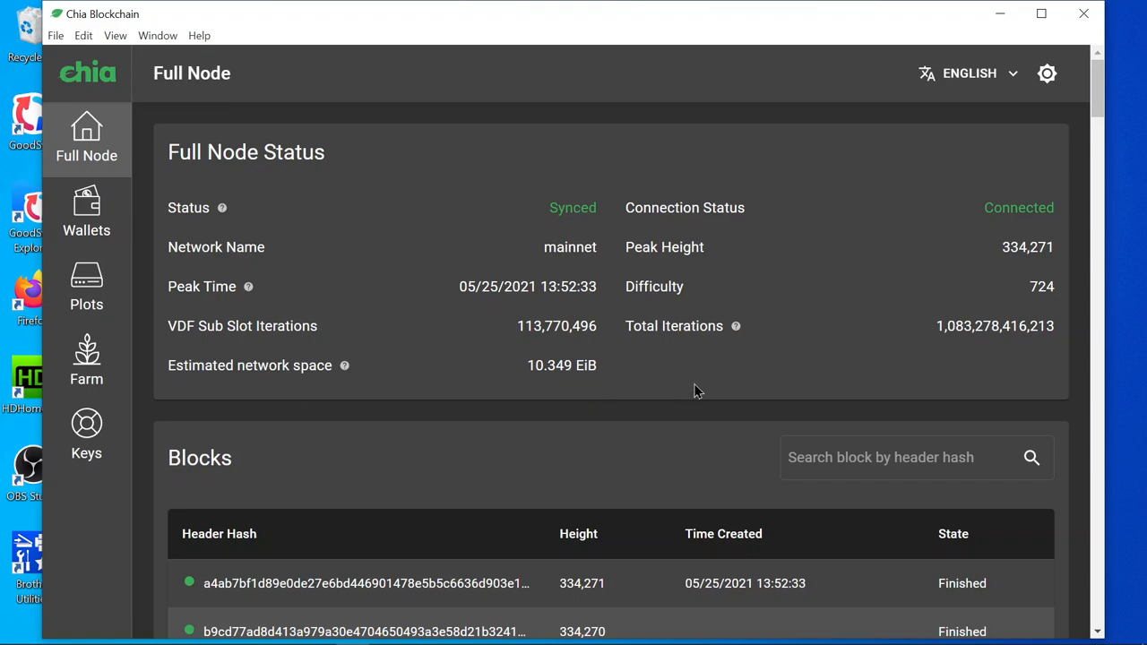
mouse_move(569, 385)
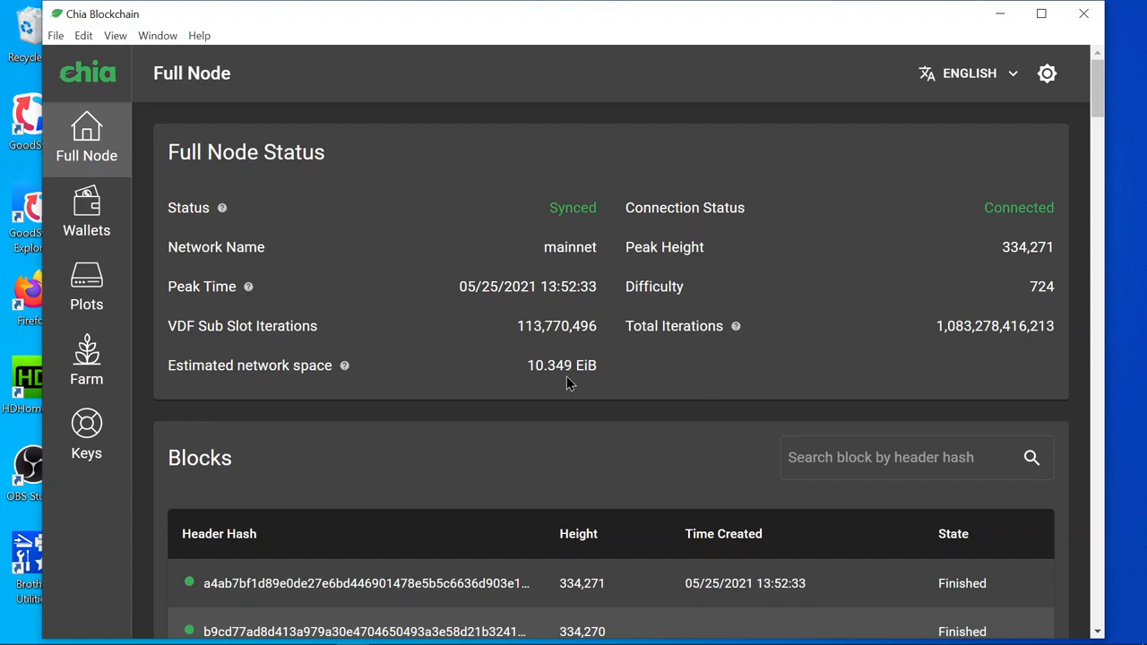
mouse_move(885, 387)
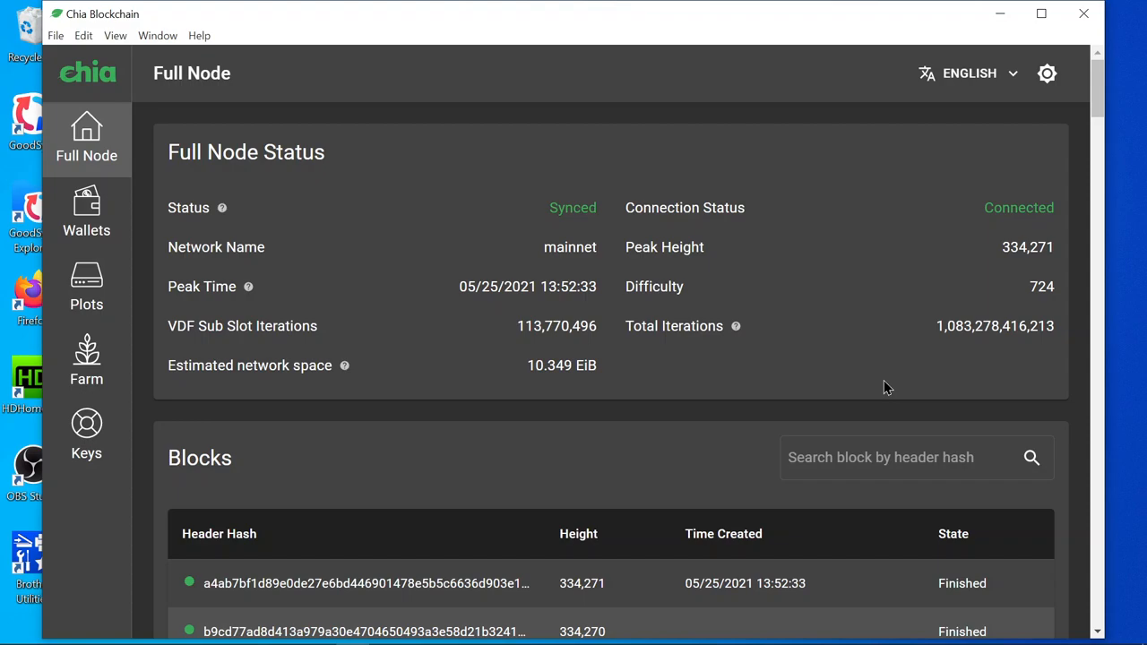
mouse_move(883, 385)
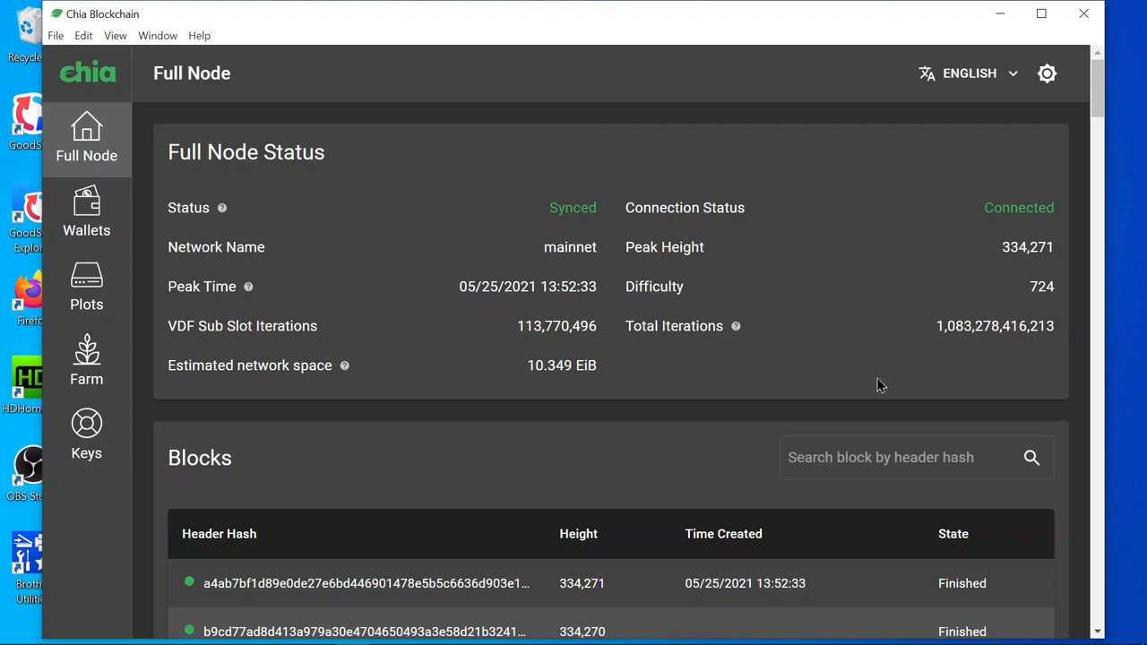
mouse_move(1102, 85)
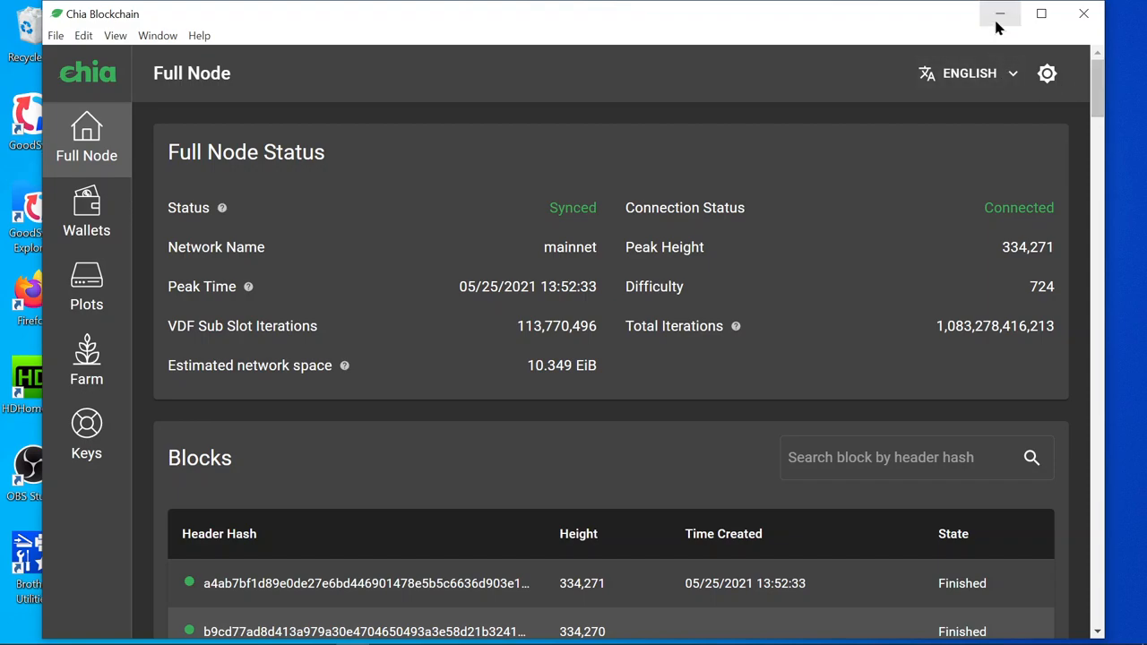
mouse_move(197, 72)
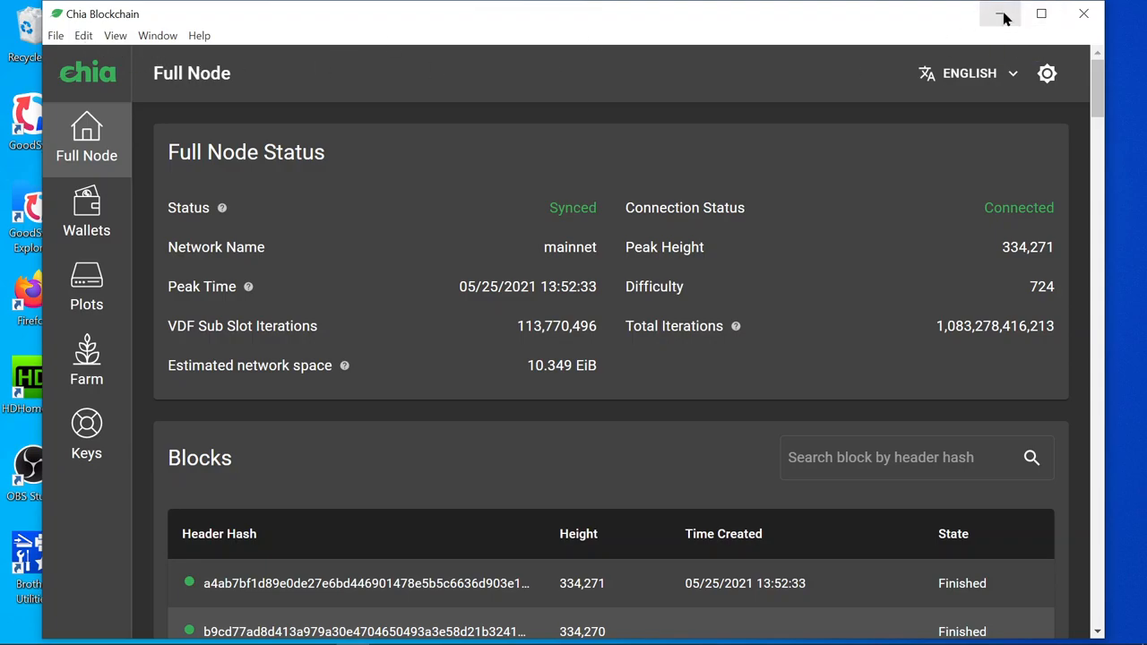
Step: Minimise the Chia Blockchain window to clear the desktop
left_click(1001, 13)
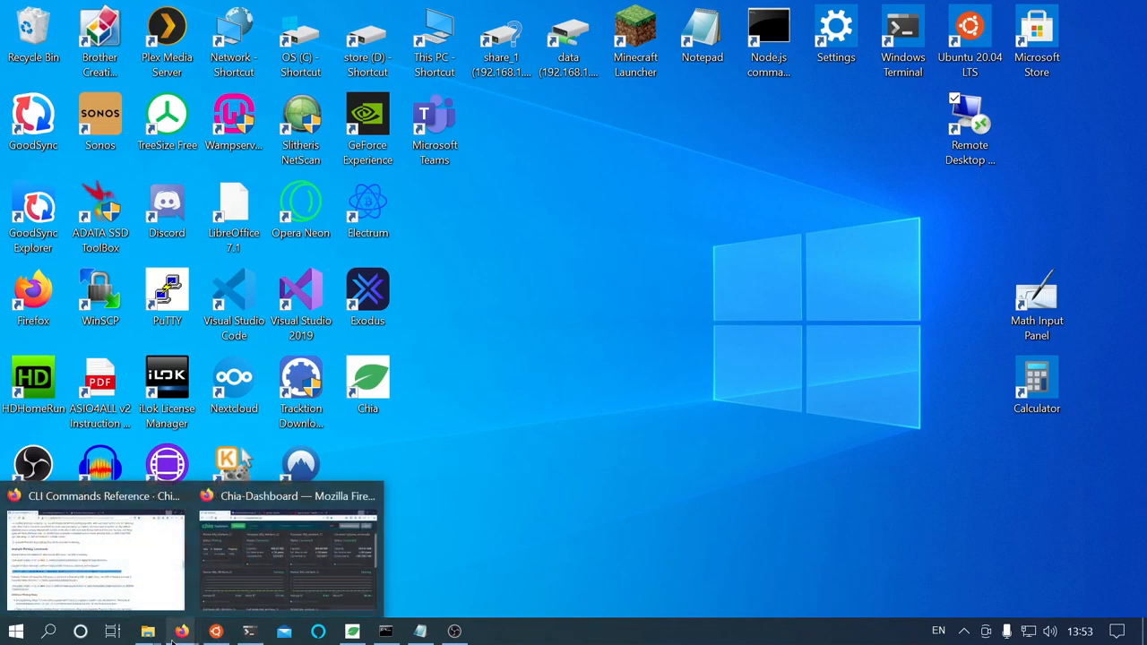
mouse_move(146, 632)
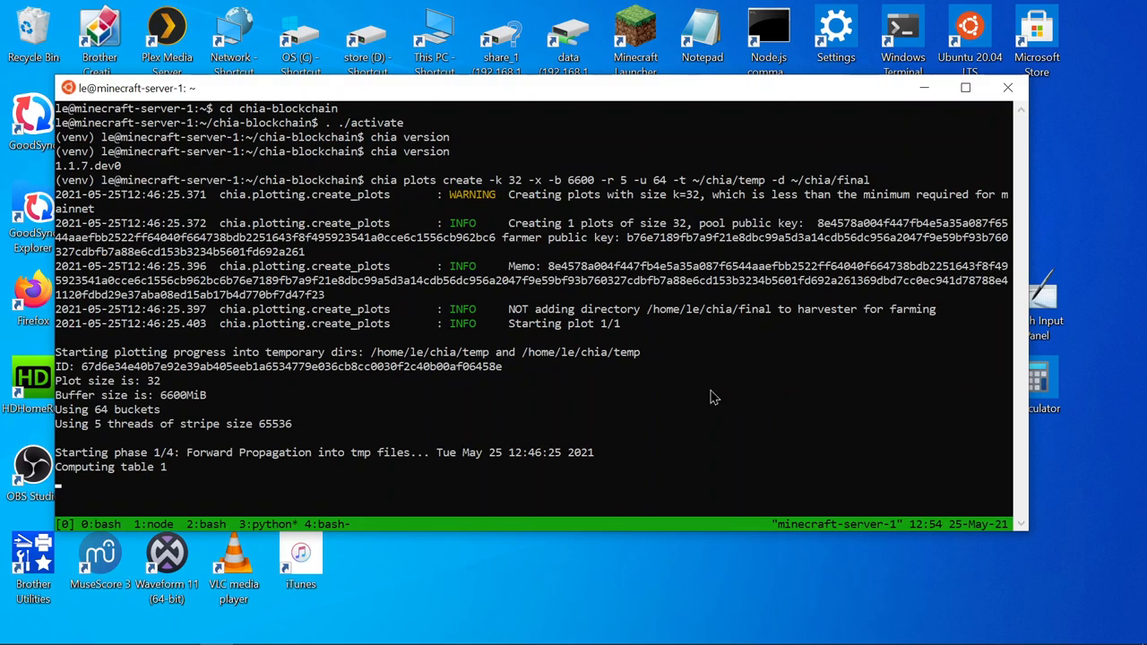
mouse_move(752, 72)
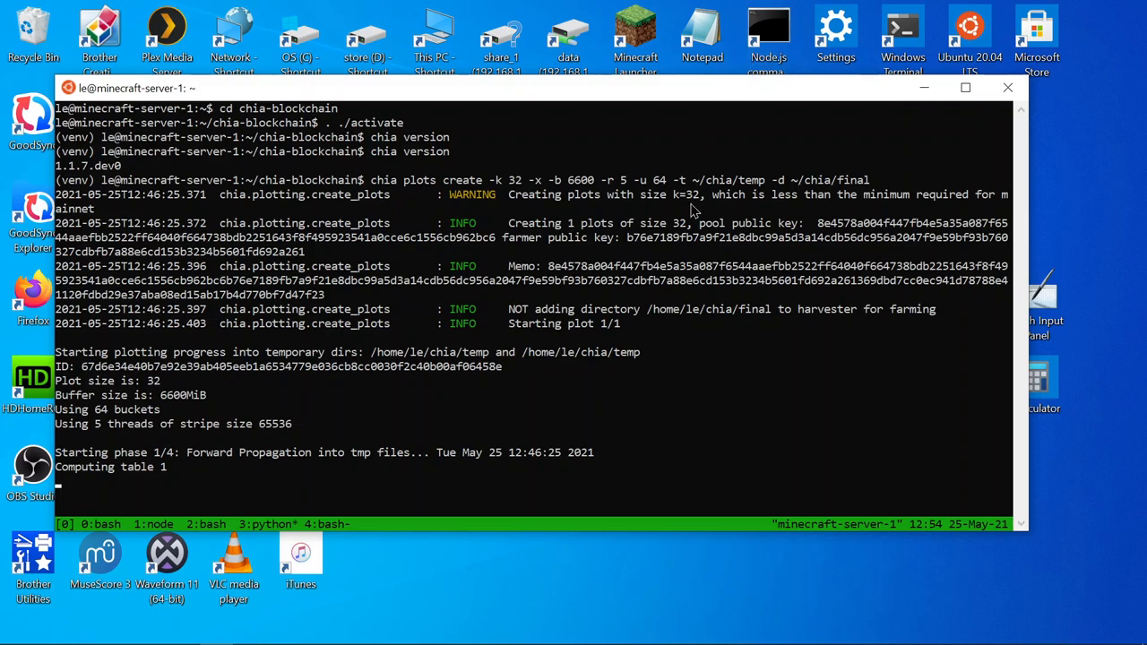
mouse_move(1013, 367)
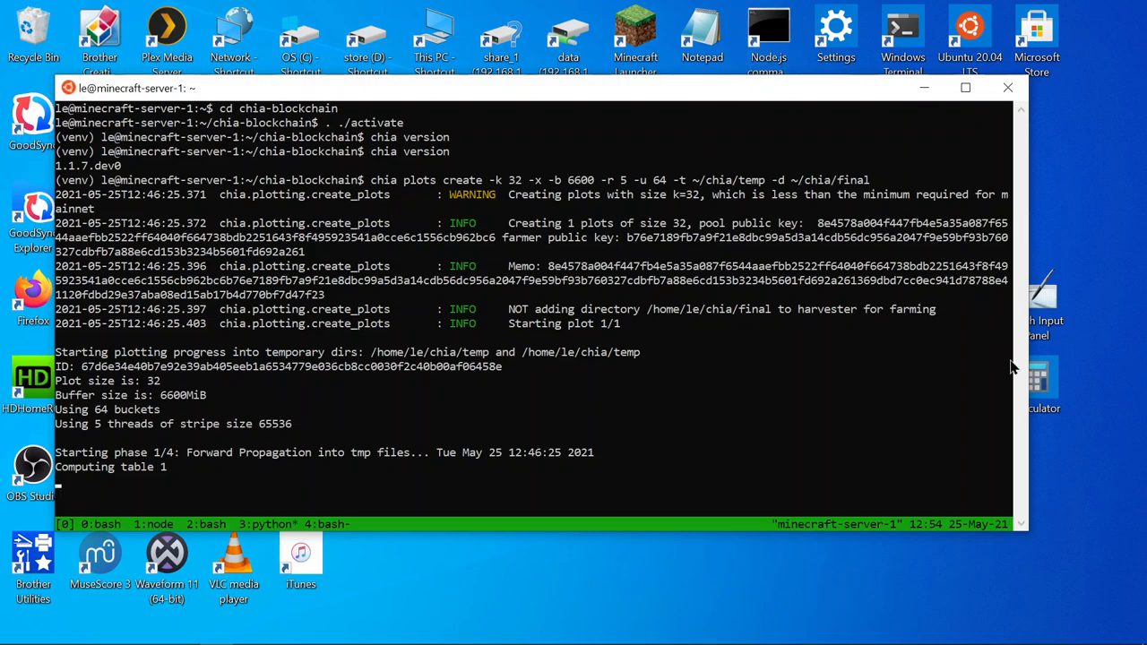
mouse_move(1024, 374)
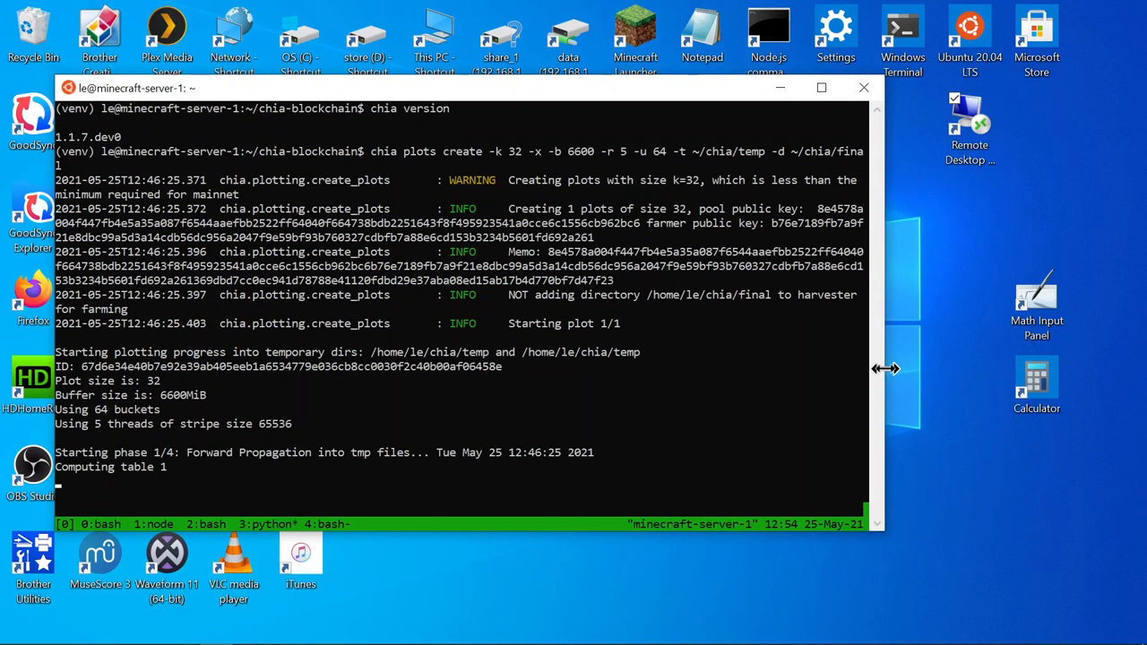
Step: Drag the terminal window's edge to make the tmux plotting window narrower
left_click_drag(885, 368, 595, 371)
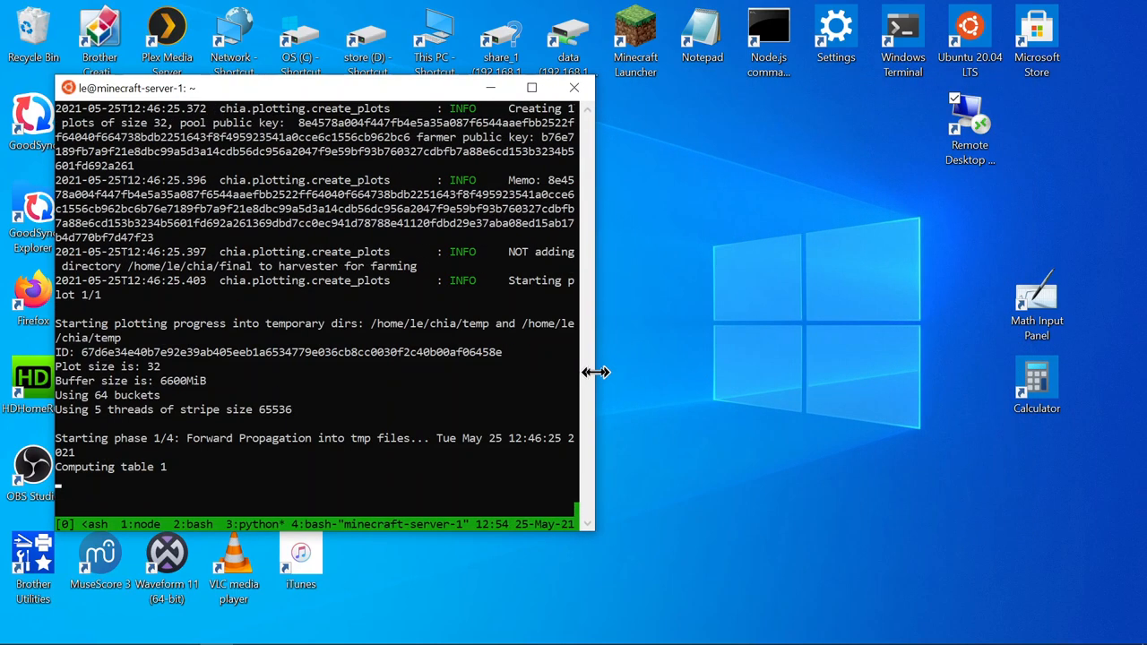
left_click_drag(593, 372, 538, 372)
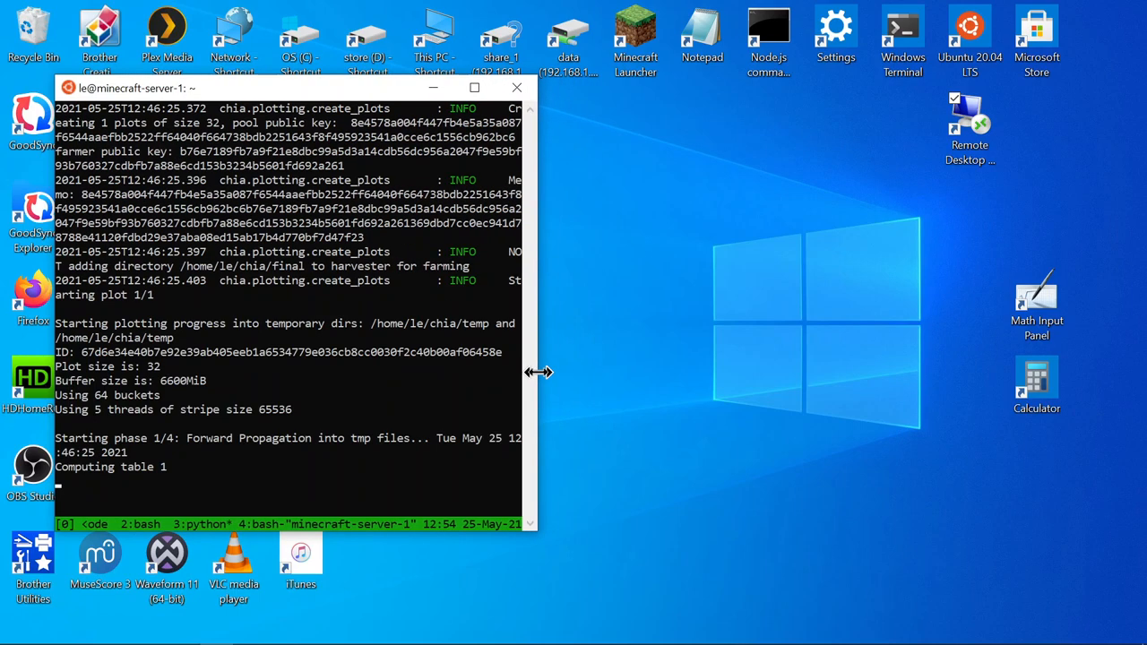
left_click_drag(535, 372, 562, 372)
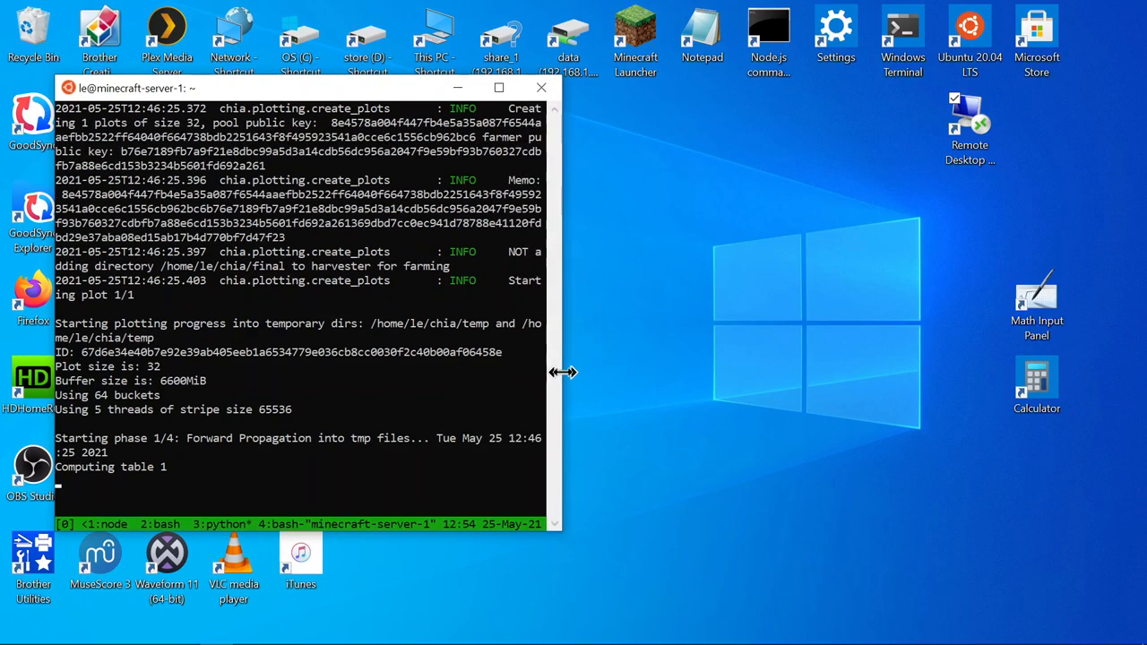
mouse_move(639, 392)
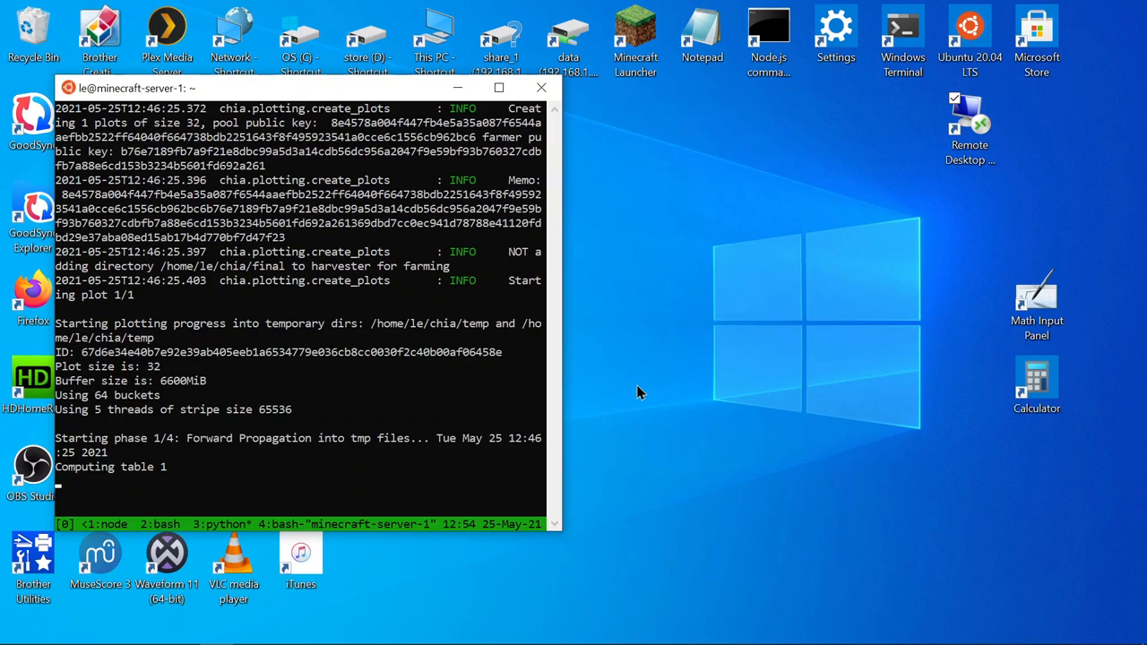
mouse_move(515, 448)
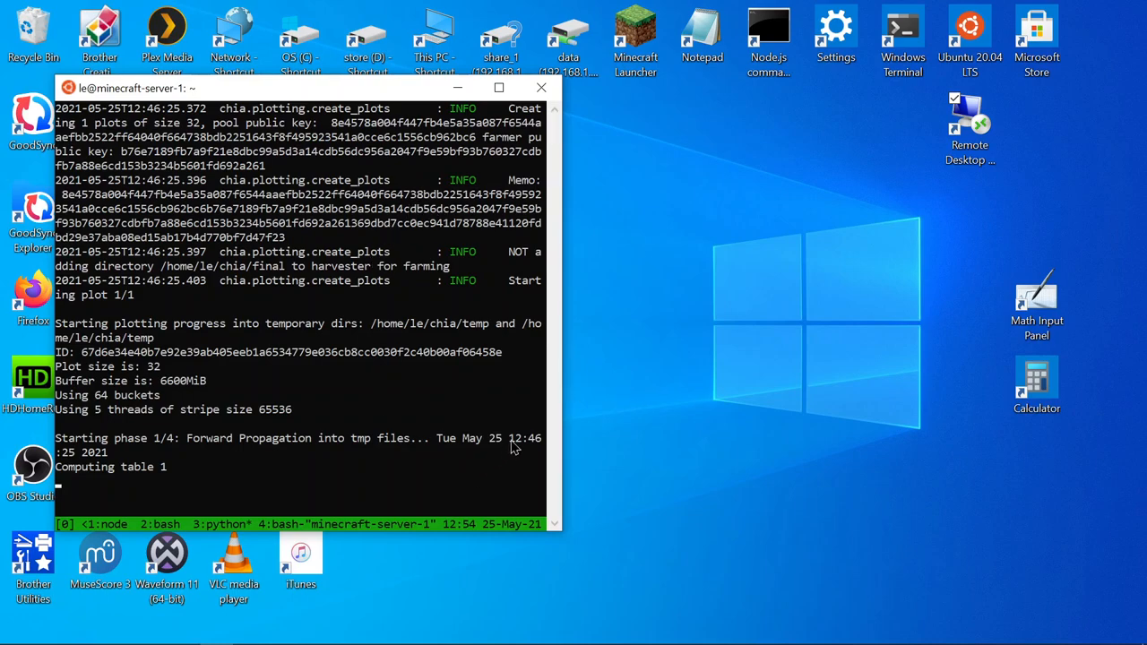
mouse_move(560, 408)
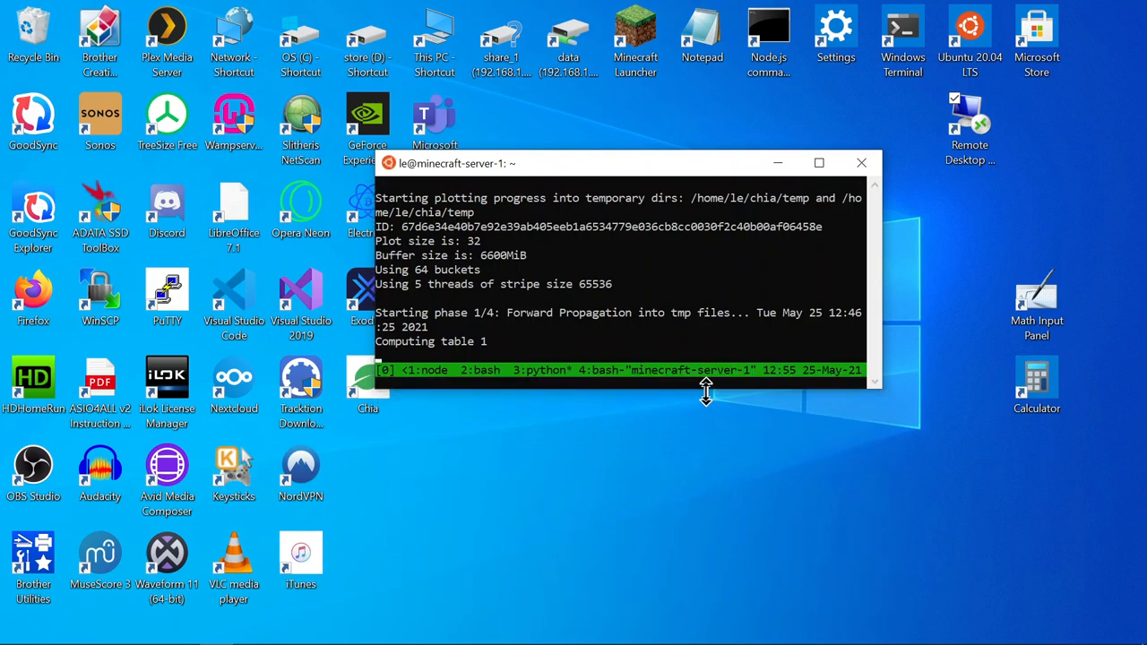
mouse_move(662, 323)
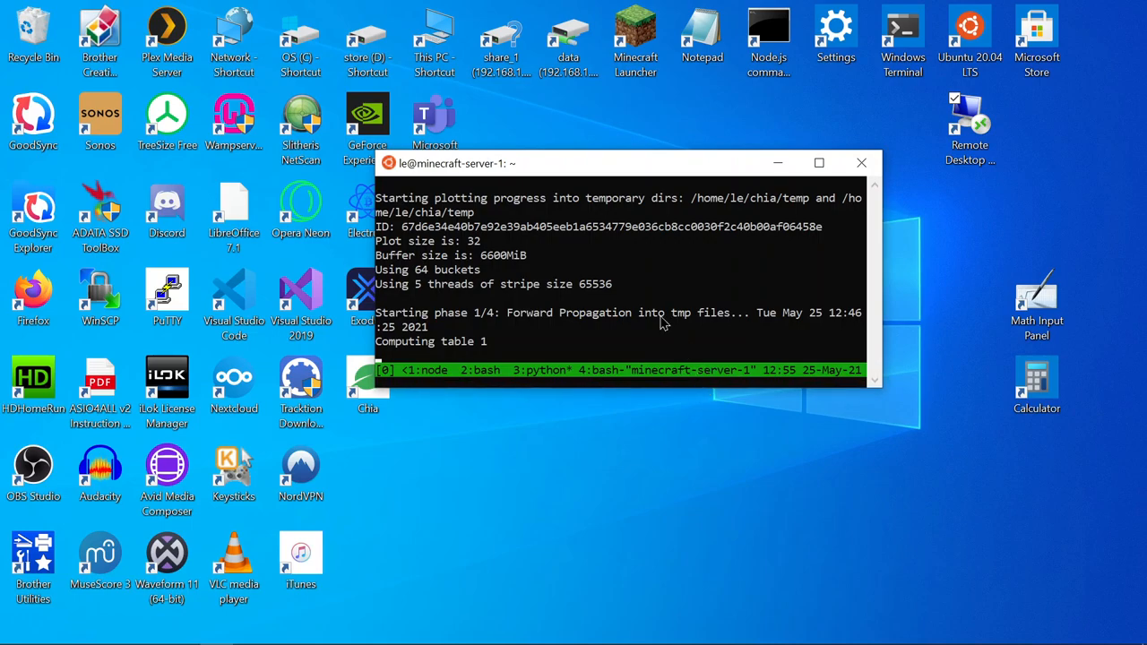
mouse_move(479, 250)
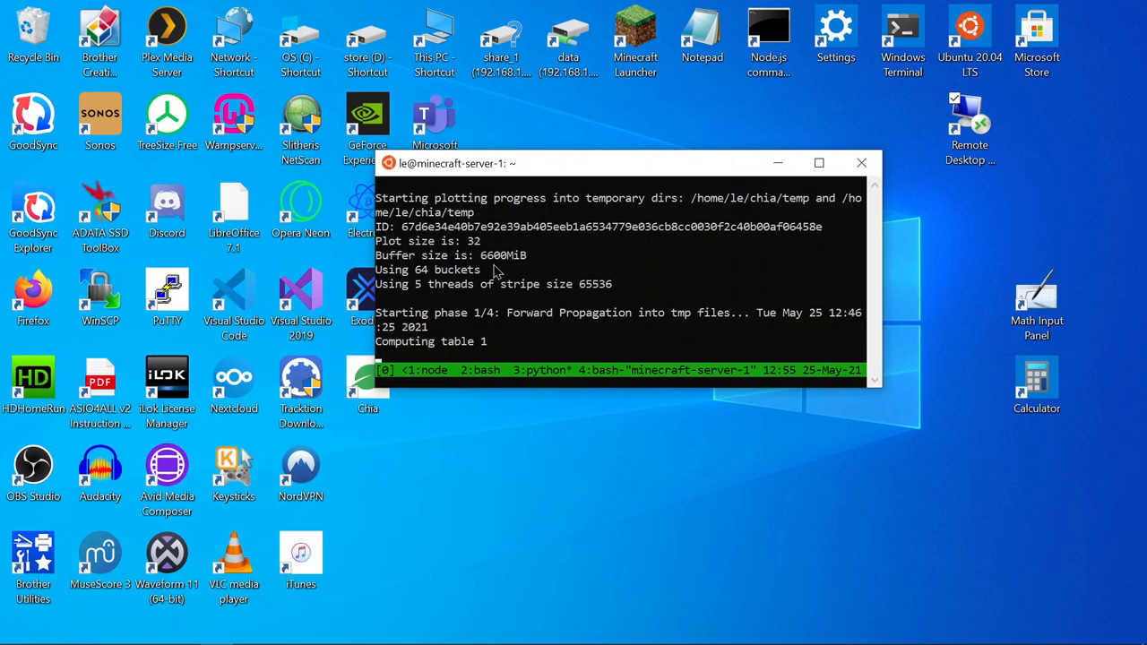
mouse_move(441, 293)
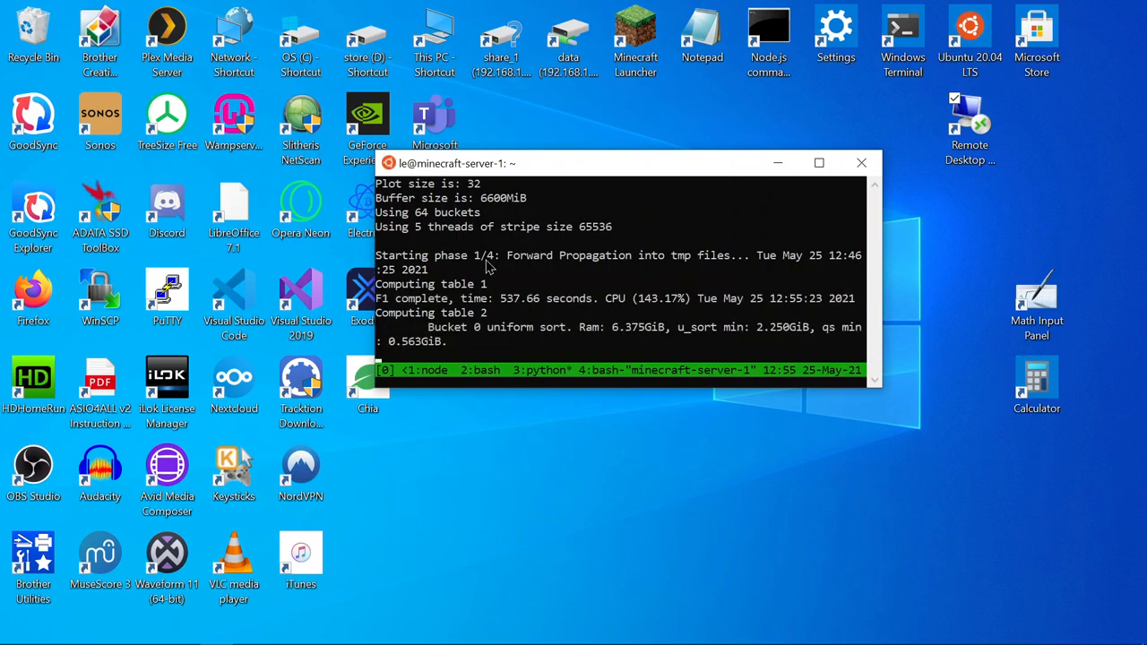
mouse_move(923, 349)
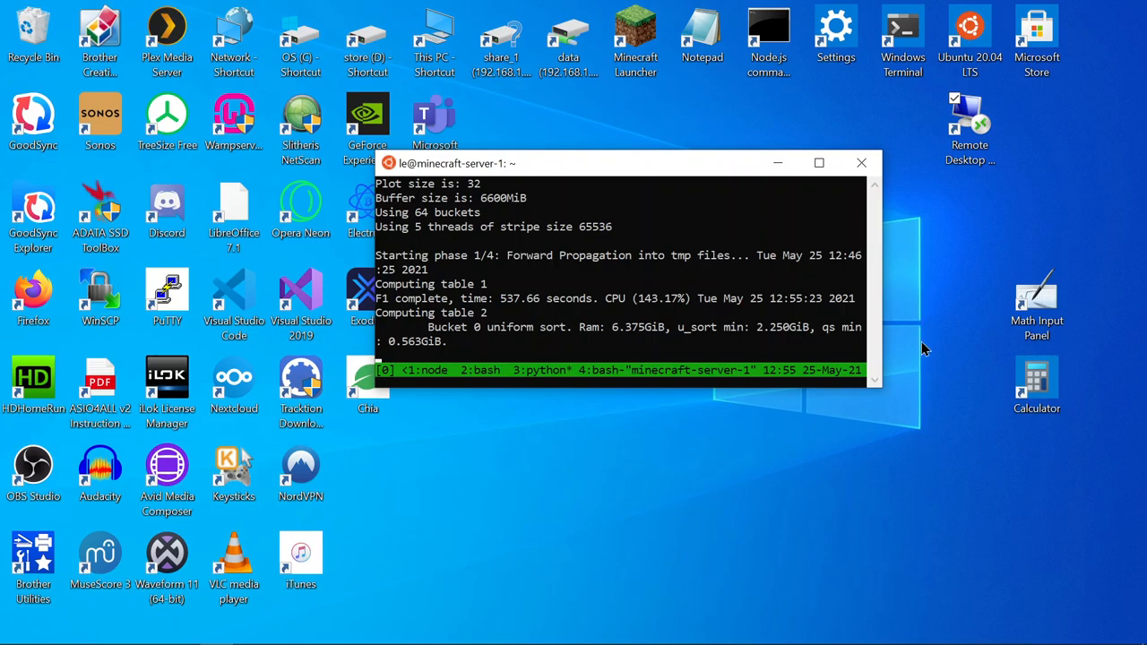
mouse_move(761, 448)
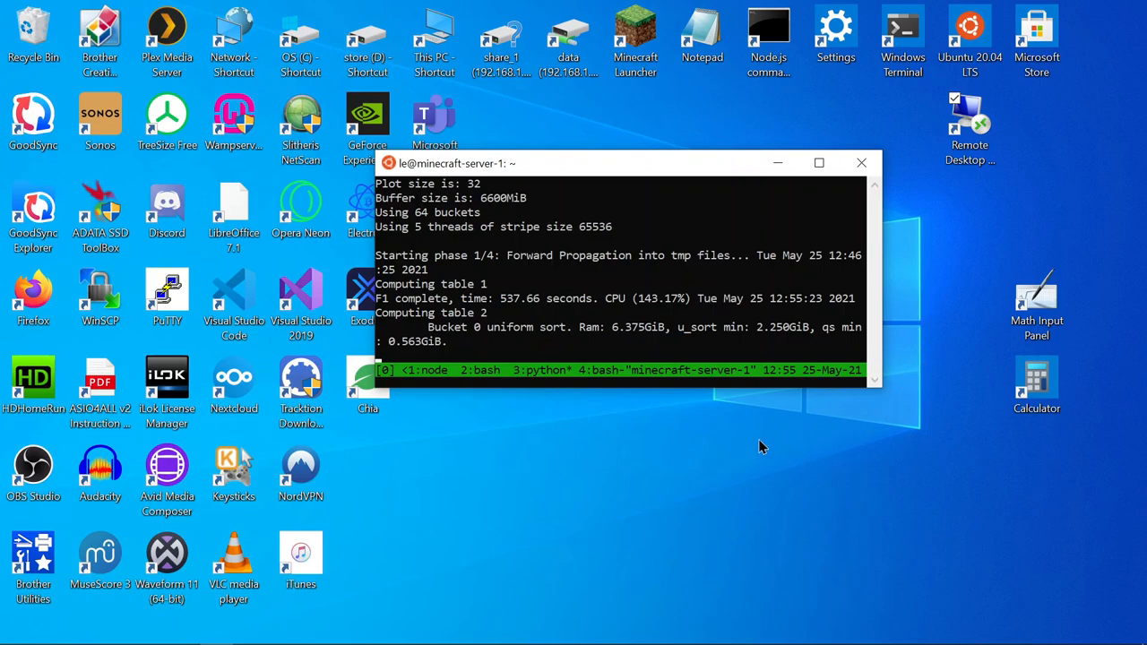
mouse_move(727, 391)
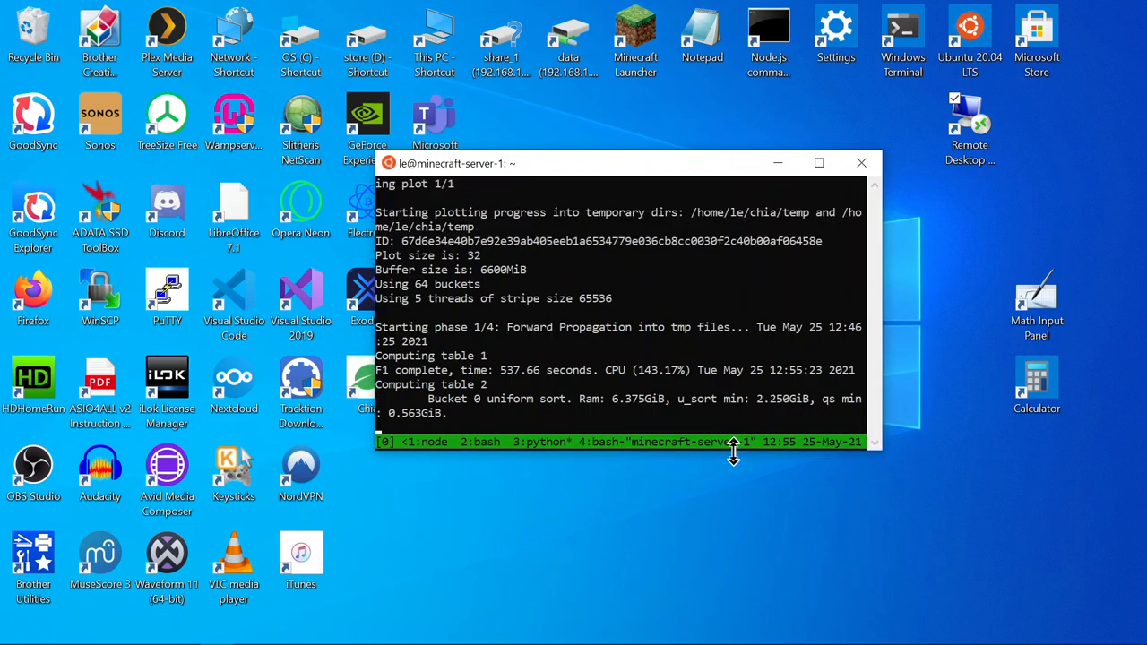
mouse_move(746, 539)
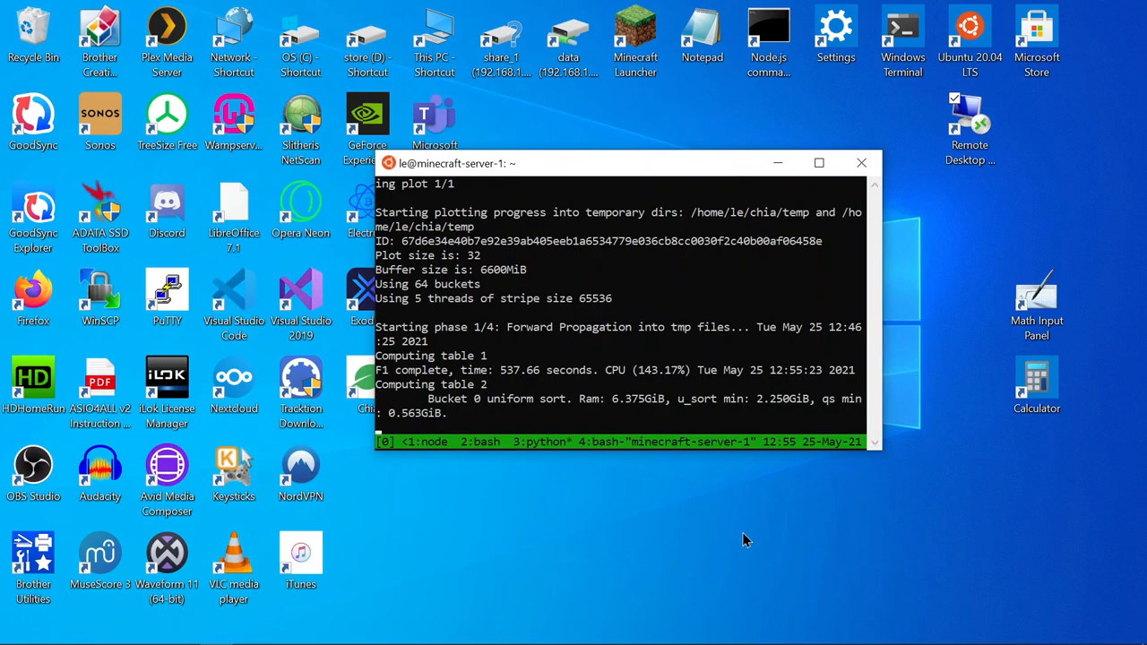
mouse_move(515, 587)
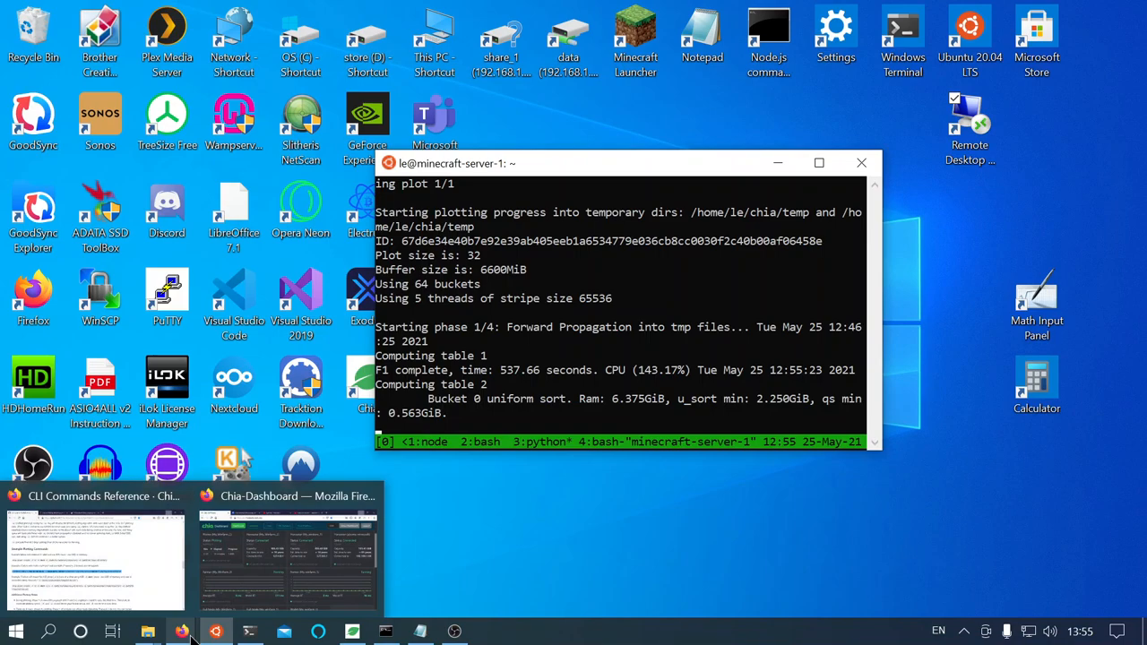
mouse_move(274, 563)
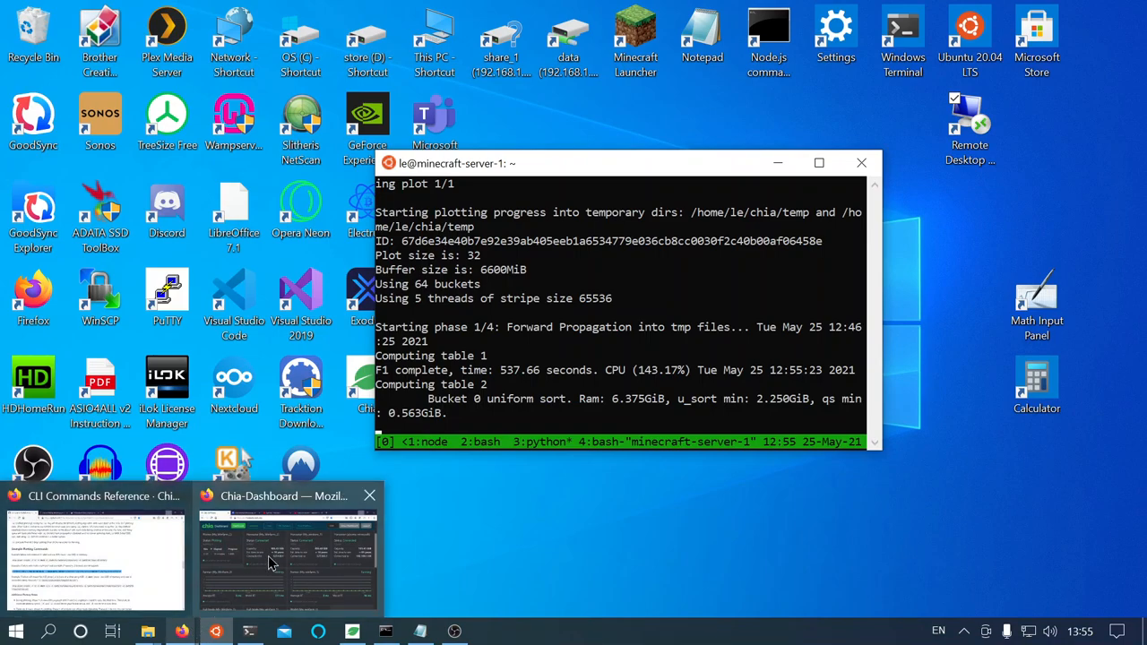
Step: Switch to the Chia-Dashboard window and scroll through the plotter, harvester and farmer panels
left_click(287, 551)
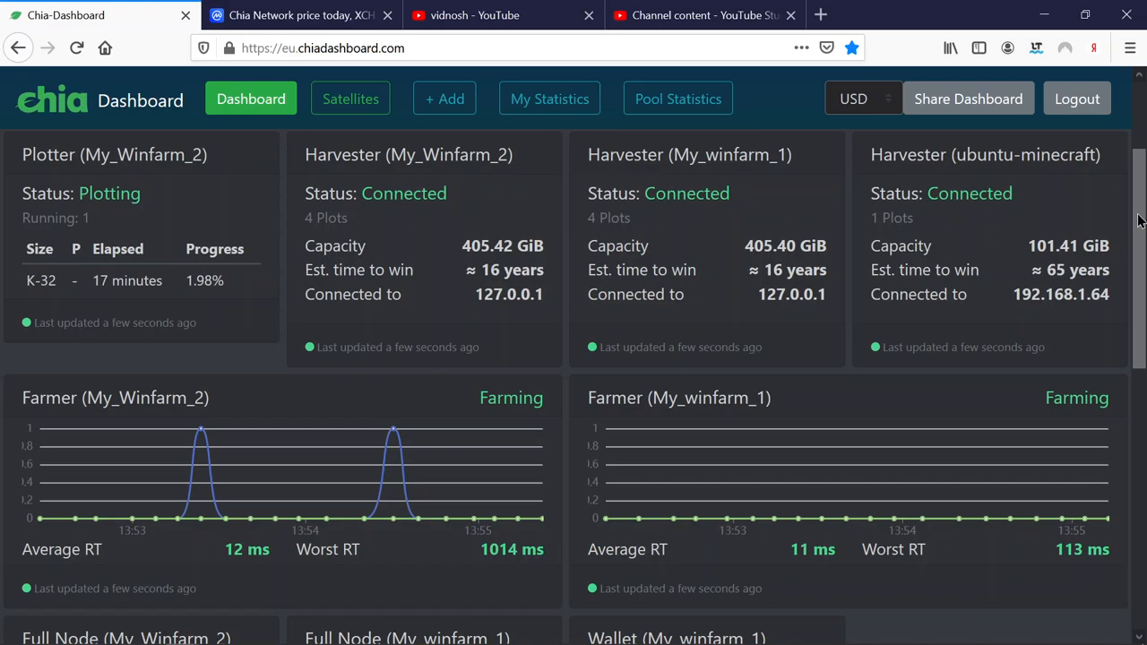
scroll("down", 3)
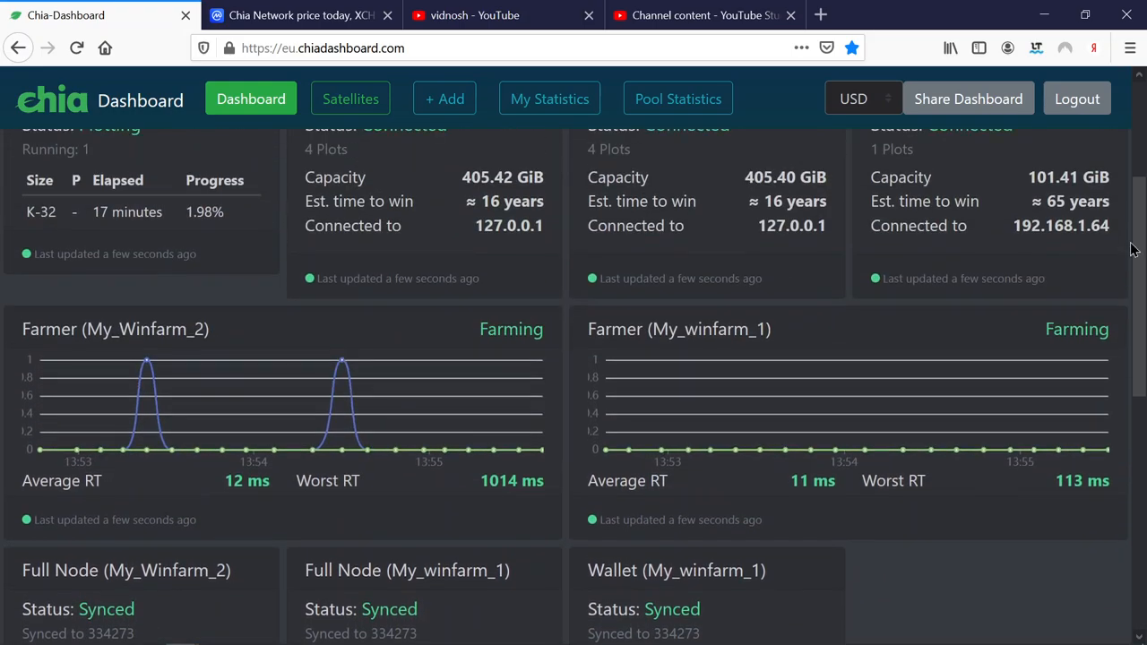
scroll("up", 3)
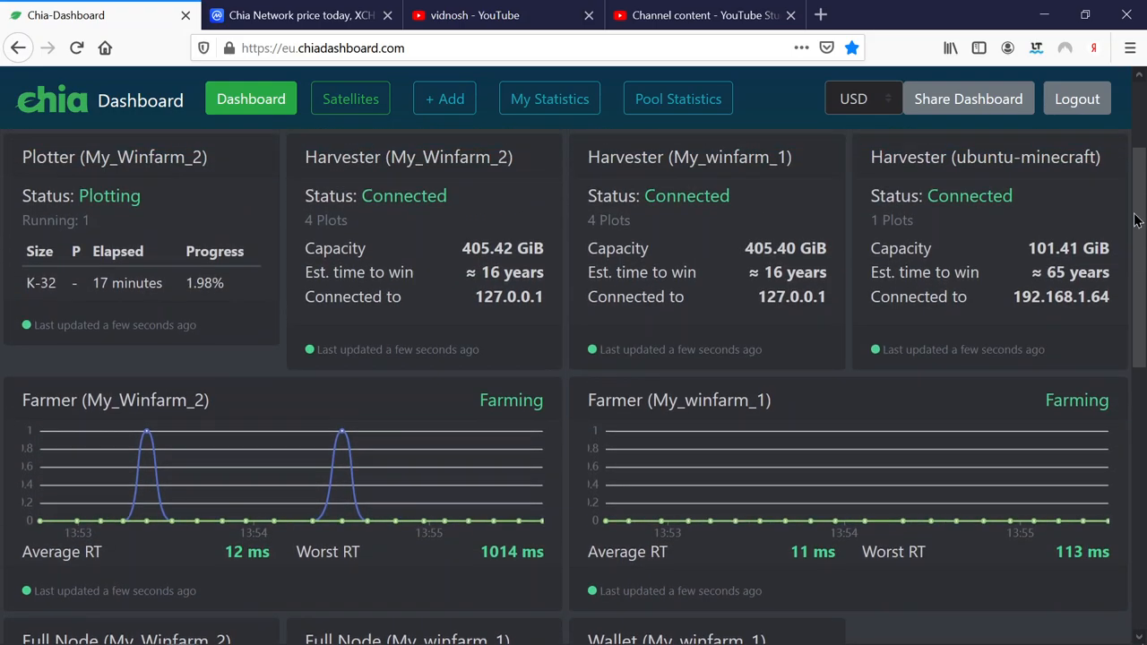
scroll("down", 3)
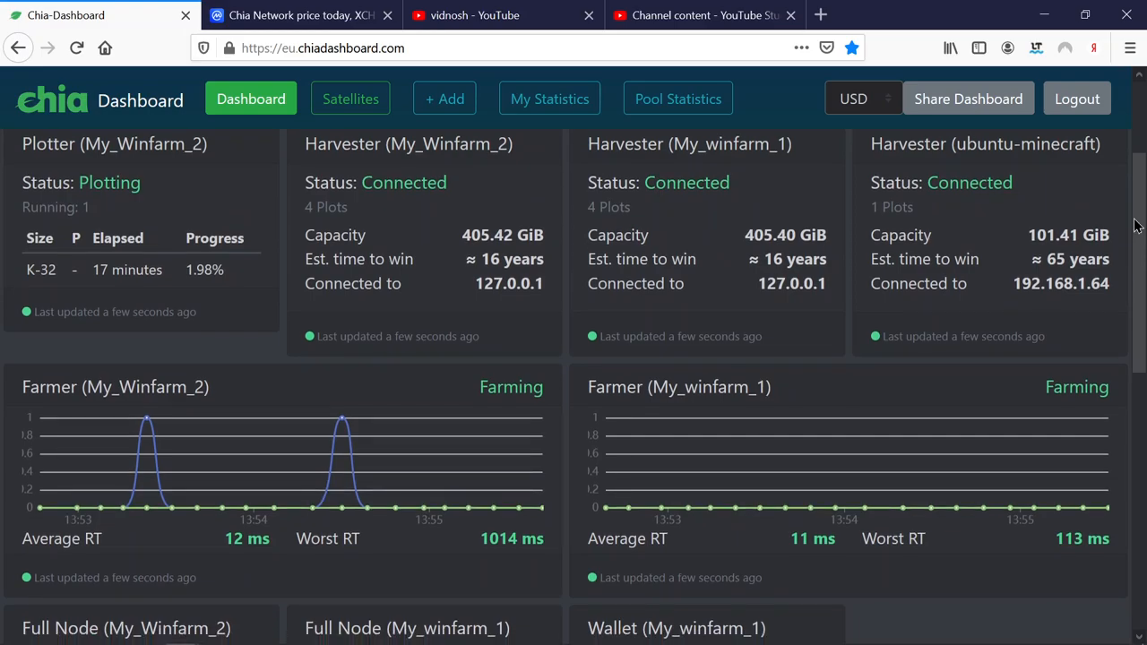
scroll("down", 3)
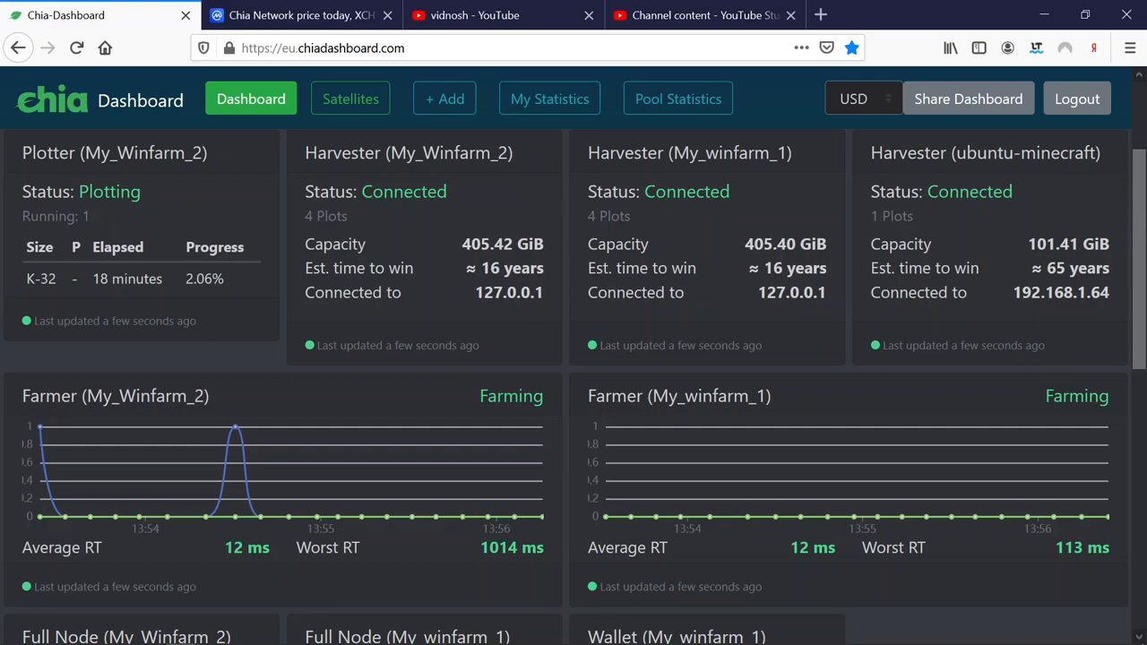
Step: Scroll down to the Farmer charts and the Full Node and Wallet cards synced at 334274
scroll("down", 3)
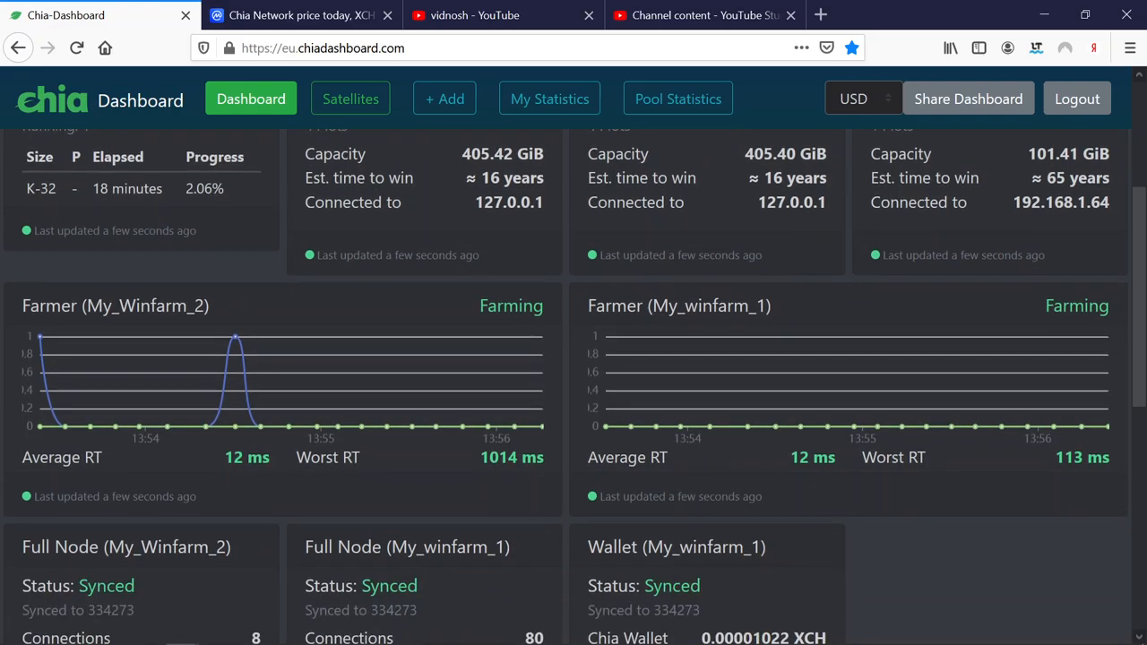
scroll("up", 3)
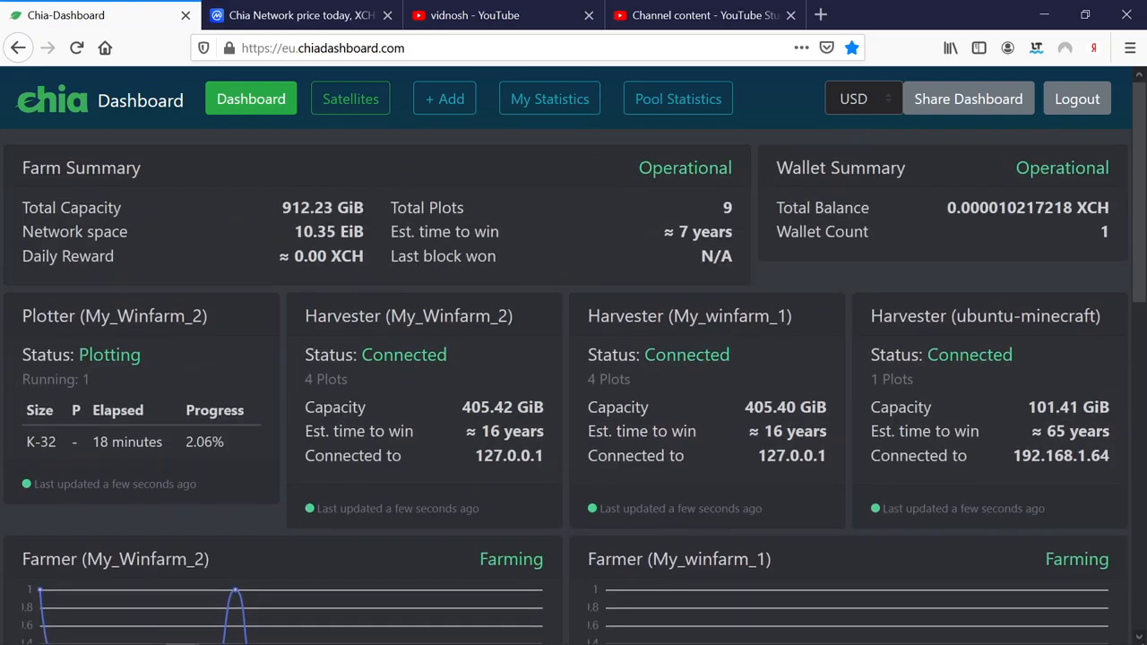
scroll("down", 3)
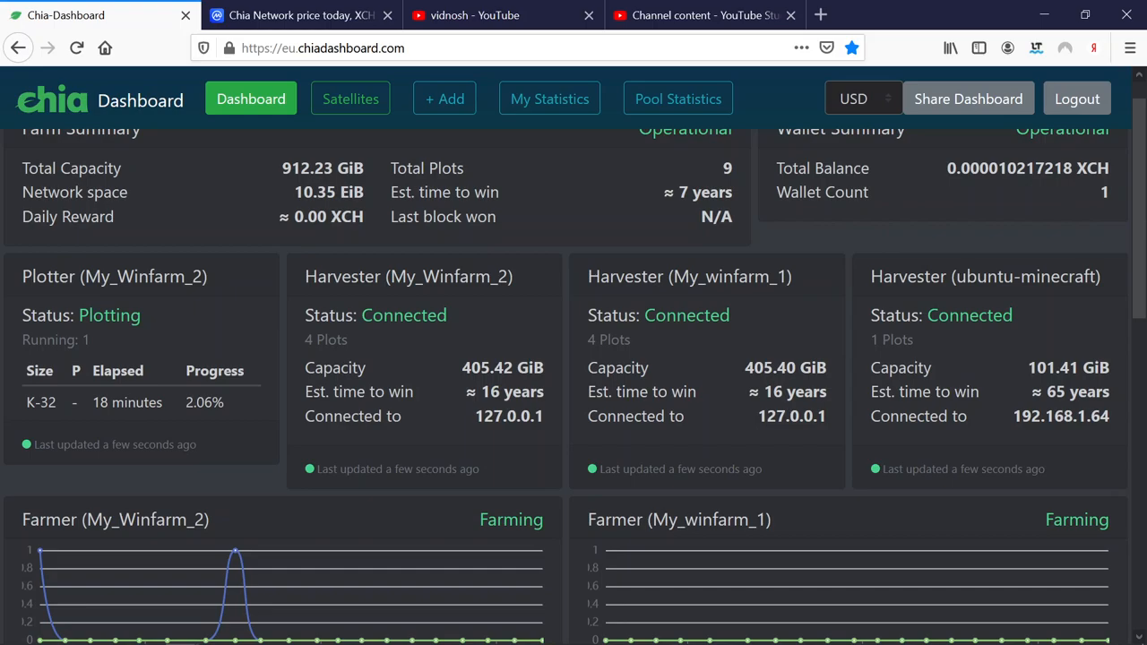
scroll("down", 3)
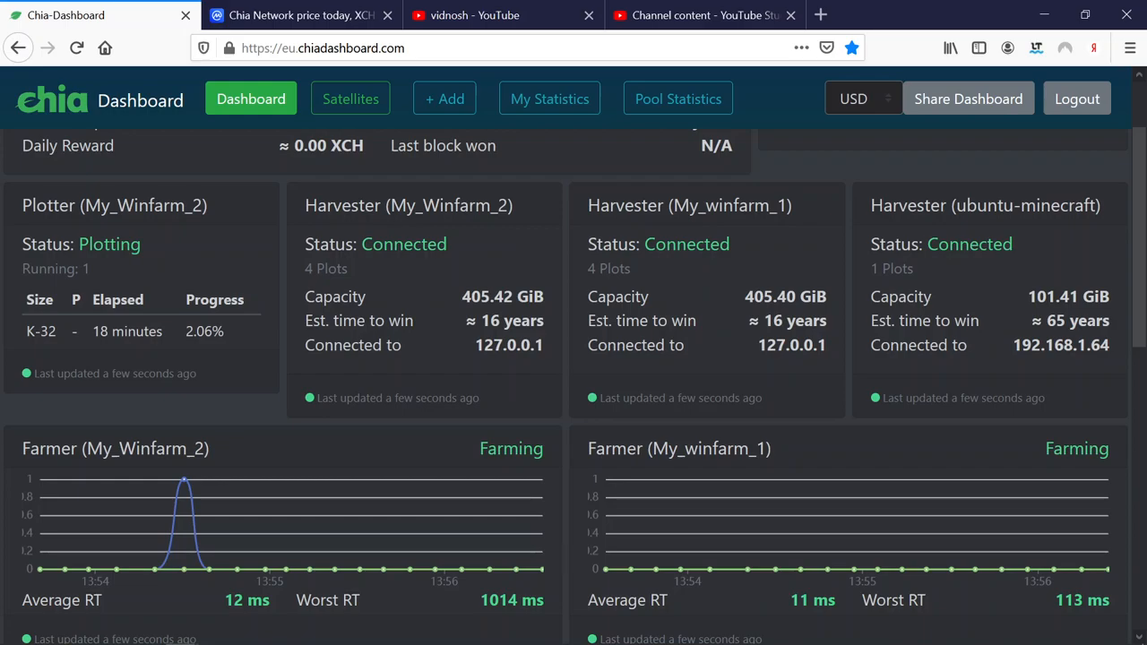
scroll("down", 3)
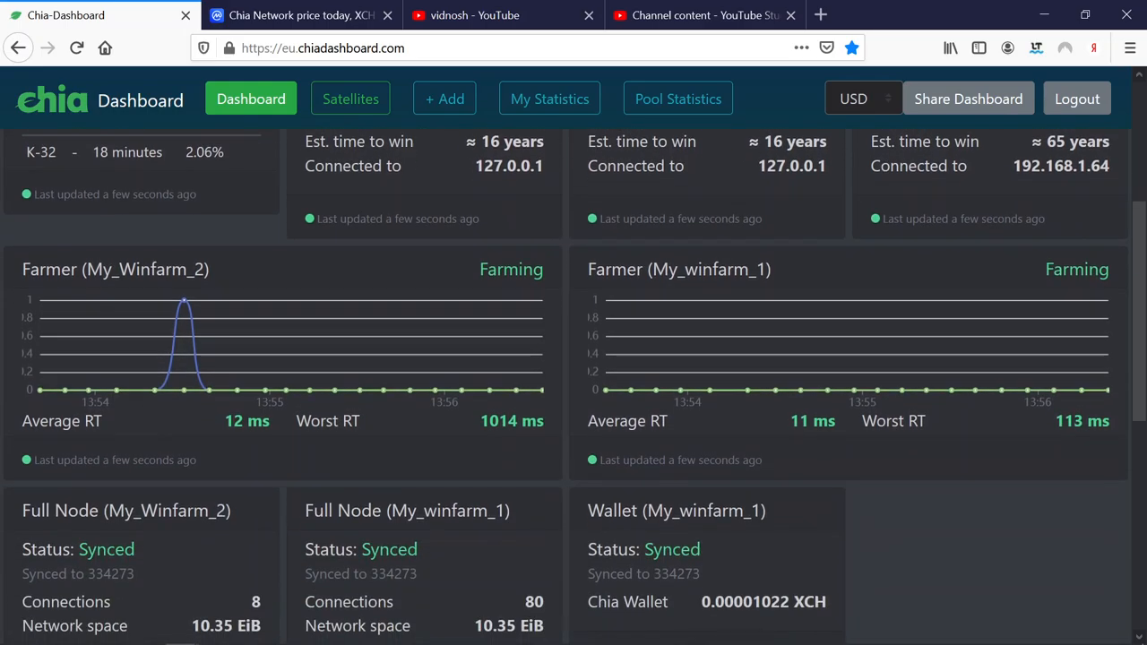
scroll("up", 3)
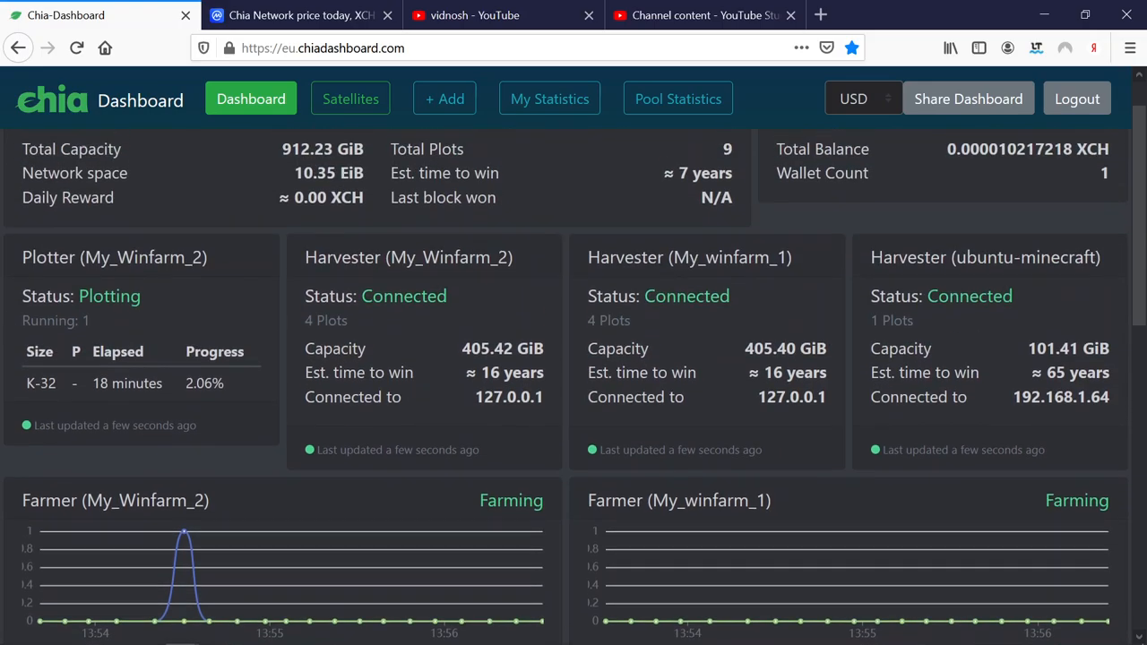
scroll("up", 3)
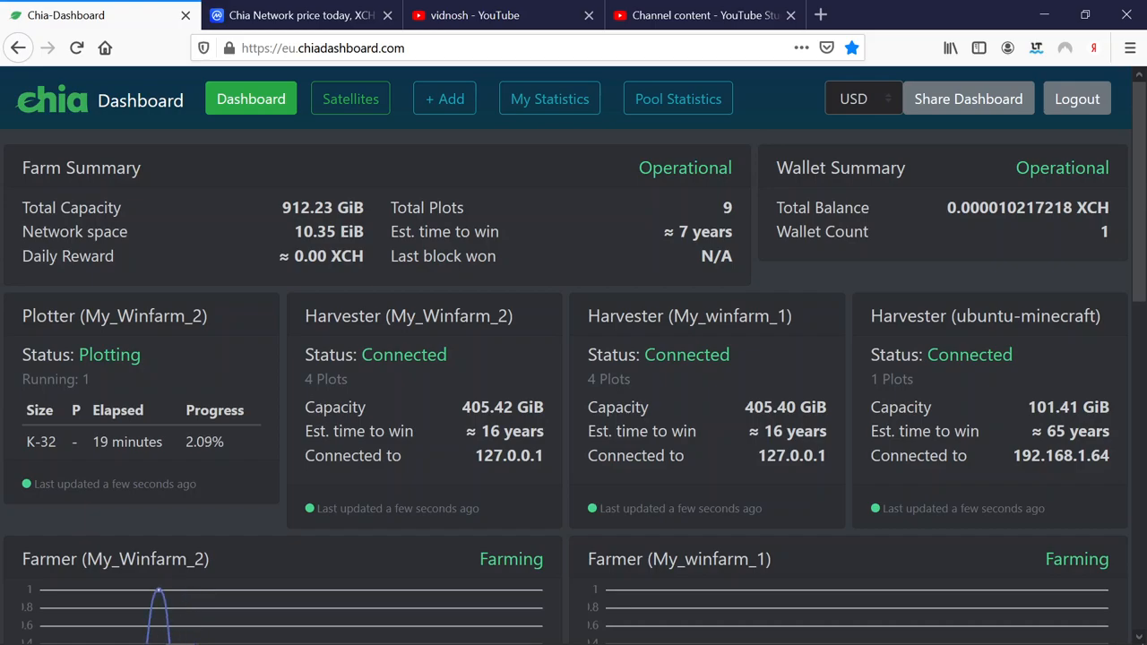
scroll("down", 3)
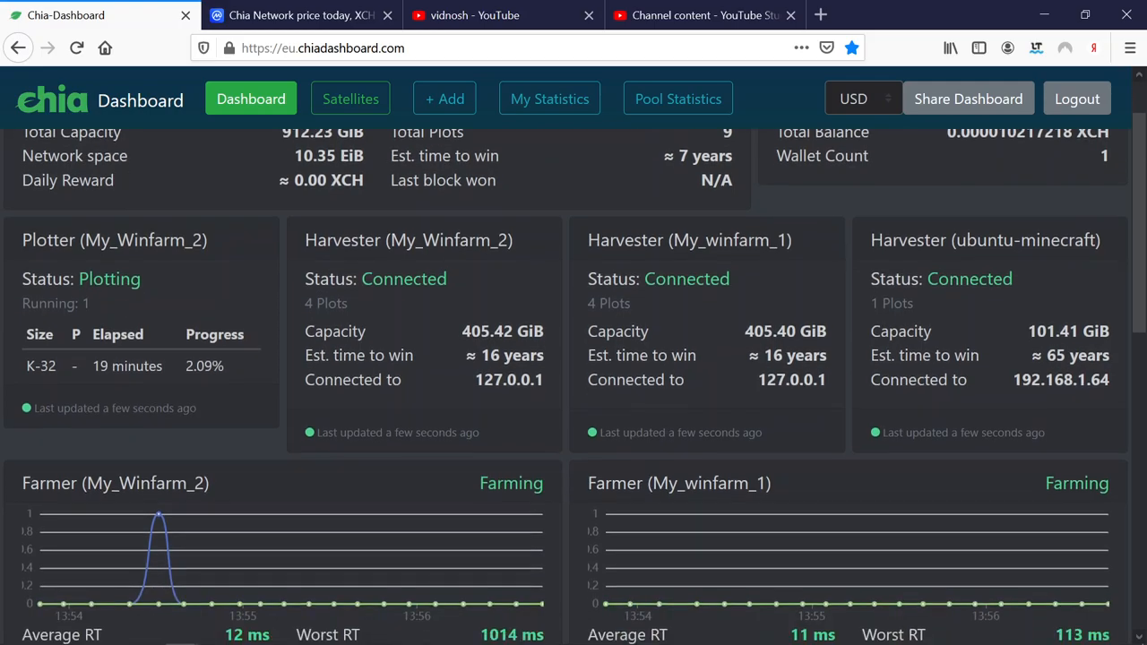
scroll("down", 3)
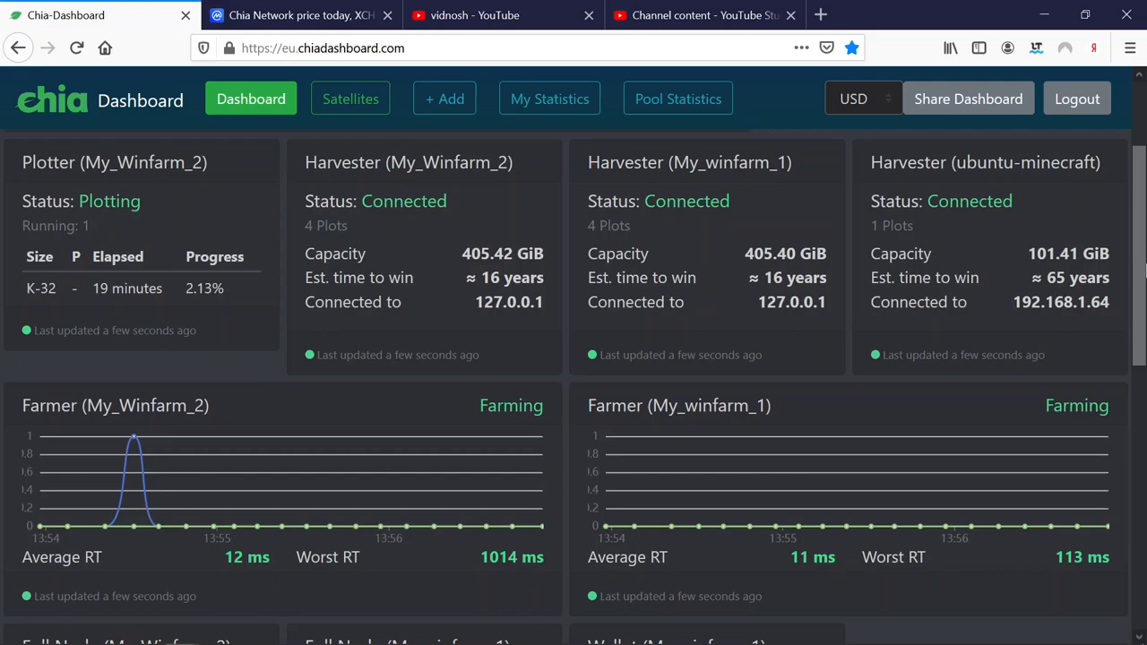
mouse_move(1127, 275)
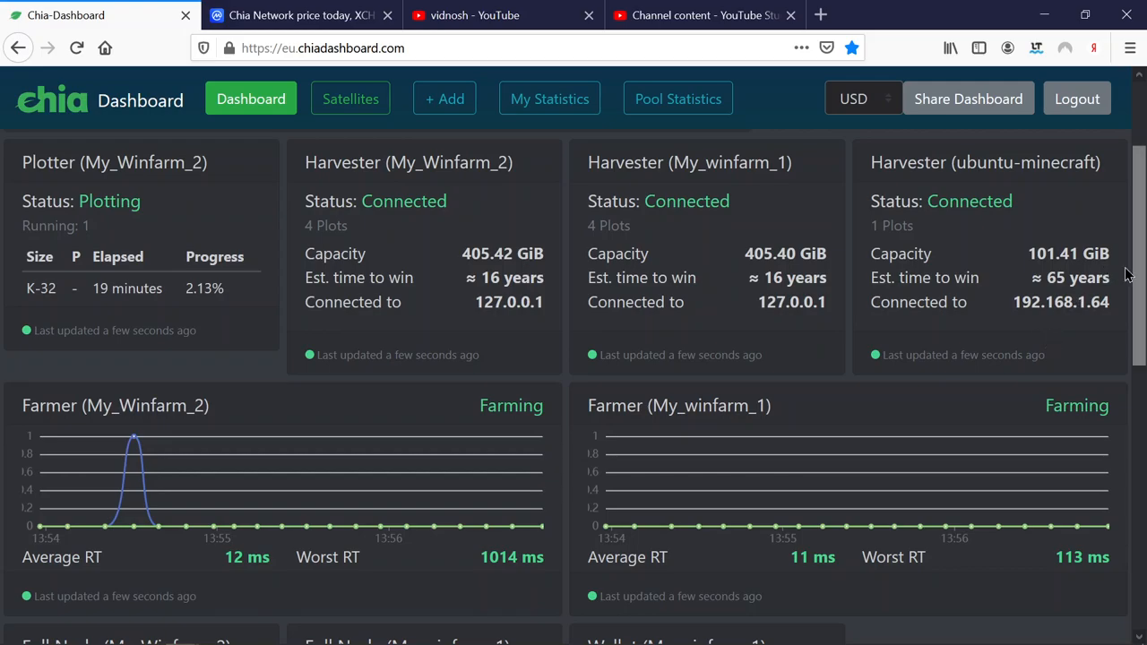
scroll("up", 3)
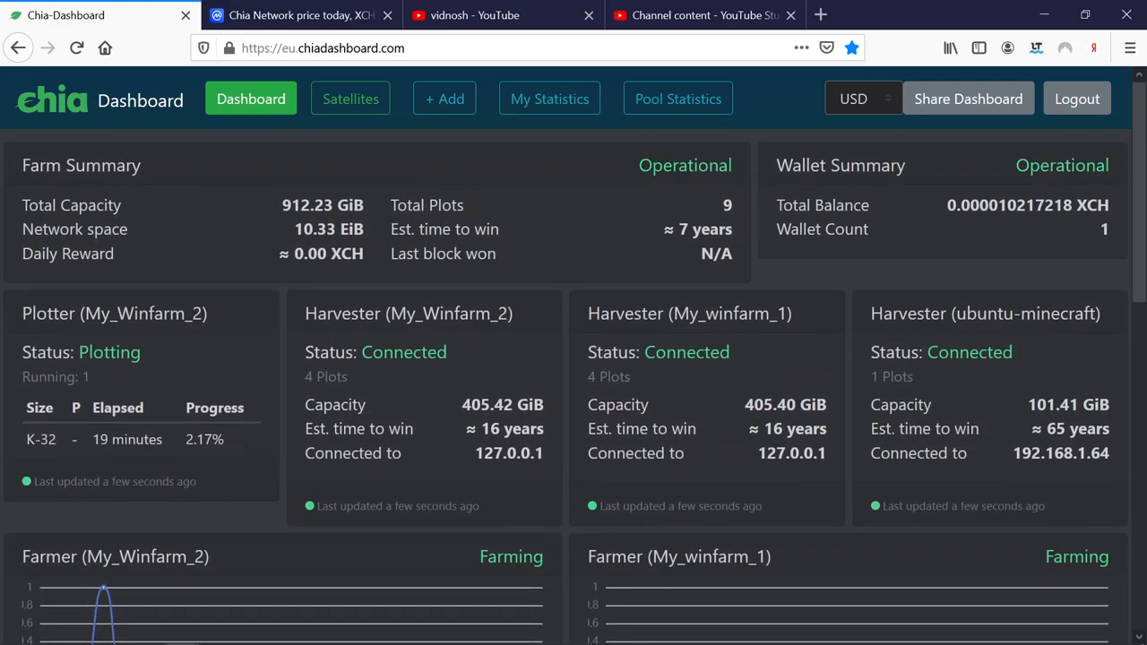
scroll("down", 3)
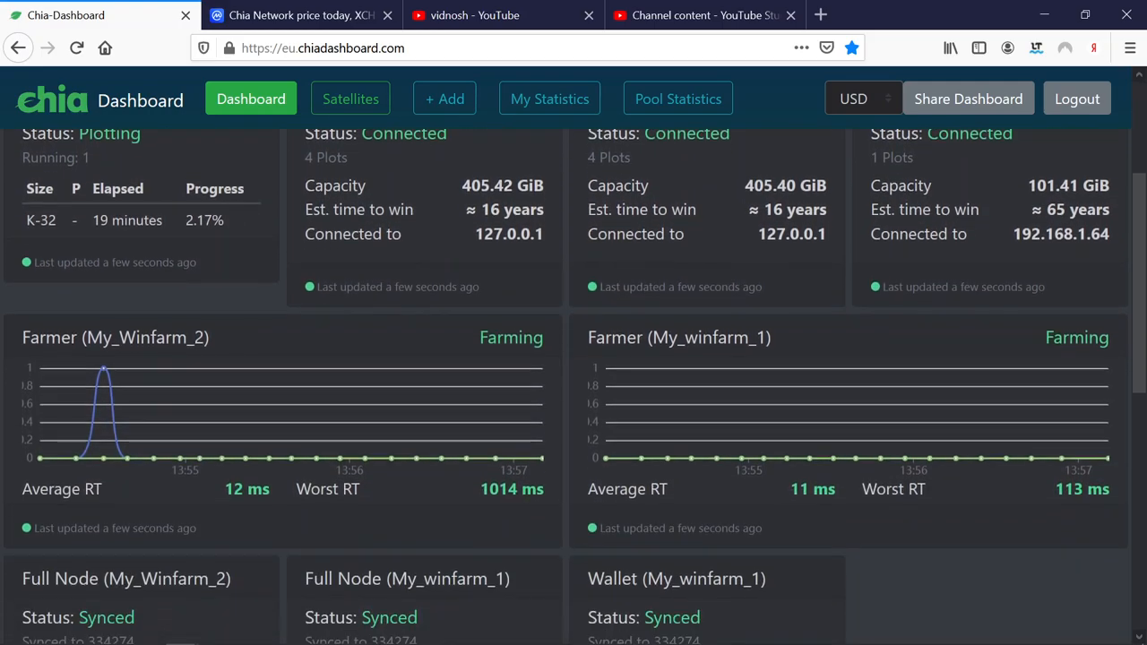
scroll("down", 3)
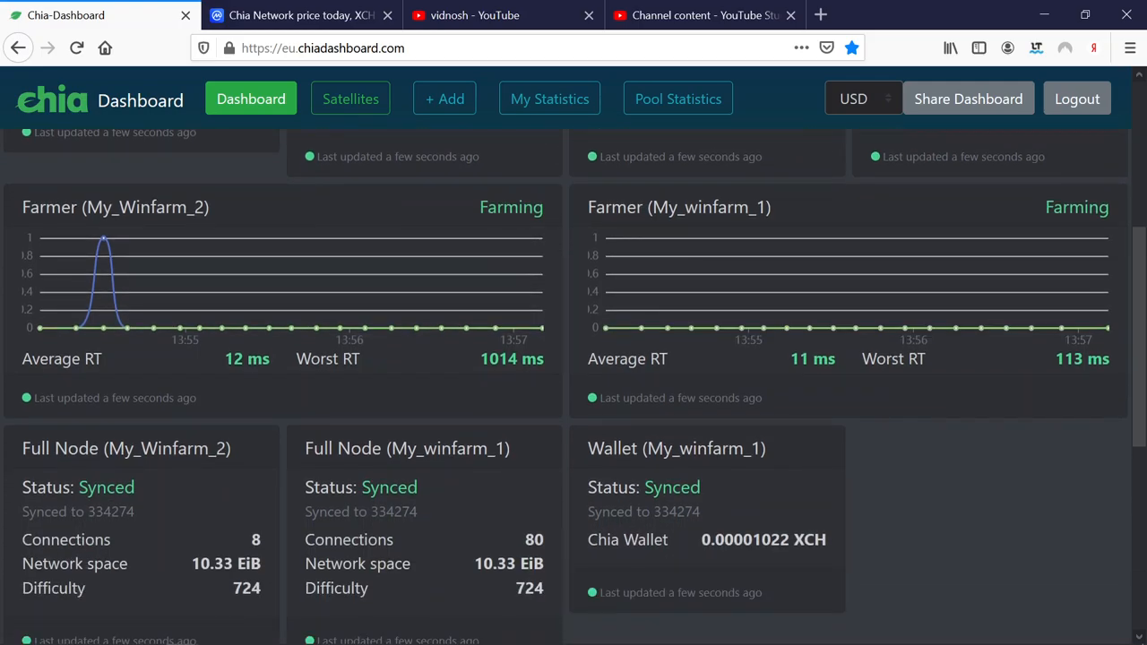
Step: Scroll back to Farm Summary and confirm My_Winfarm_2's K-32 plot at 2.25% after 20 minutes
scroll("down", 3)
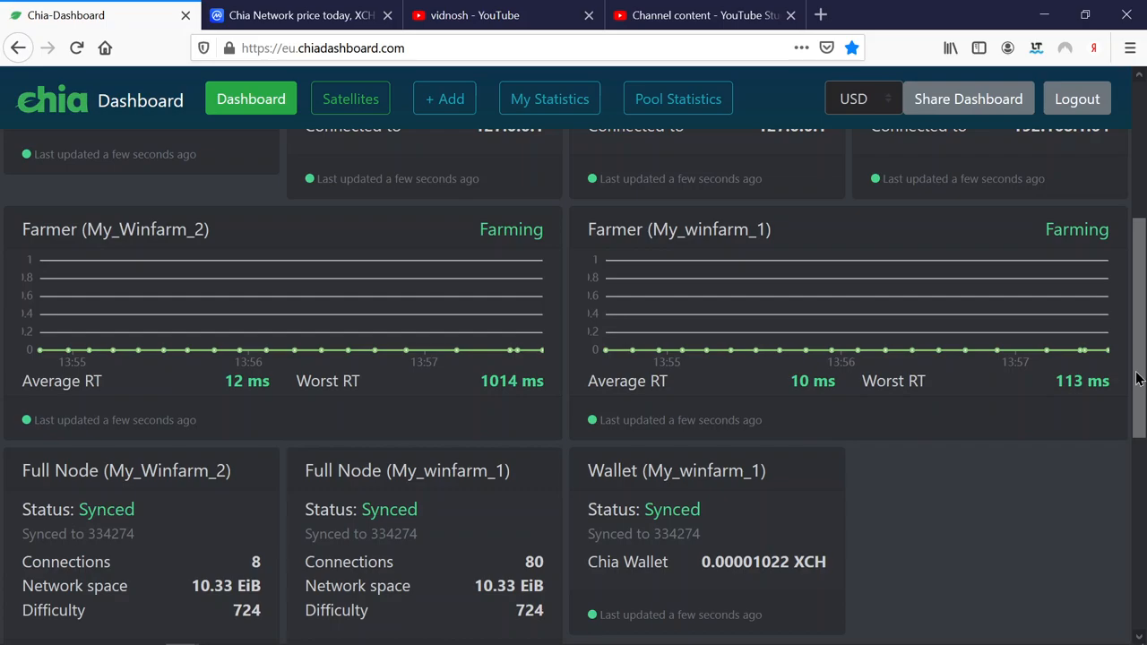
mouse_move(1138, 394)
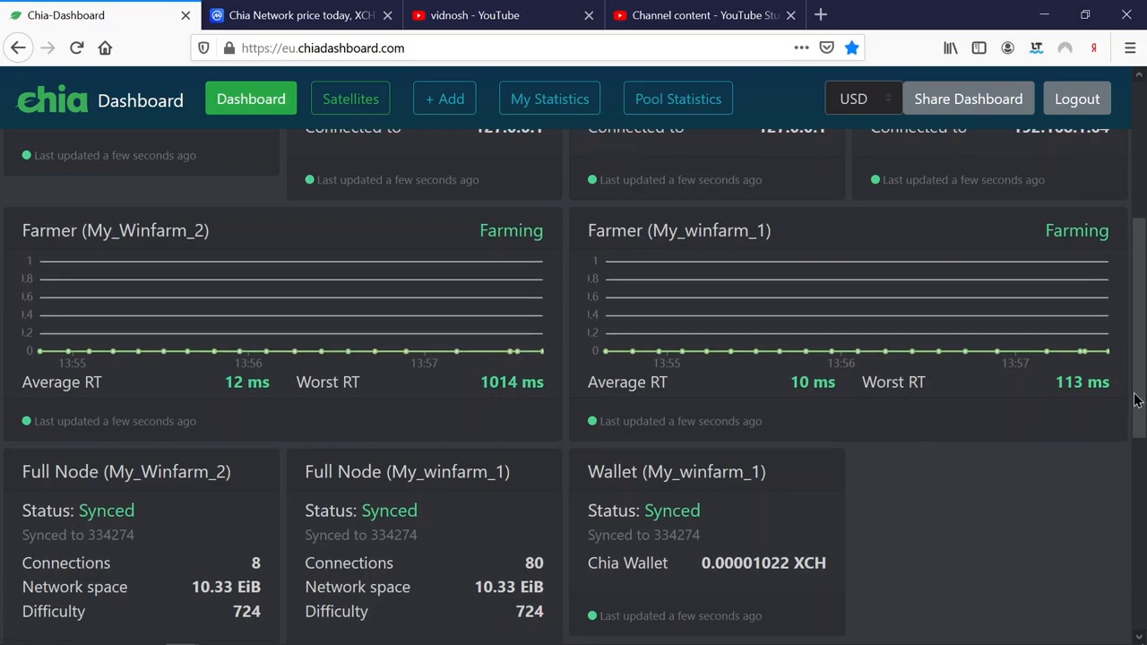
scroll("up", 3)
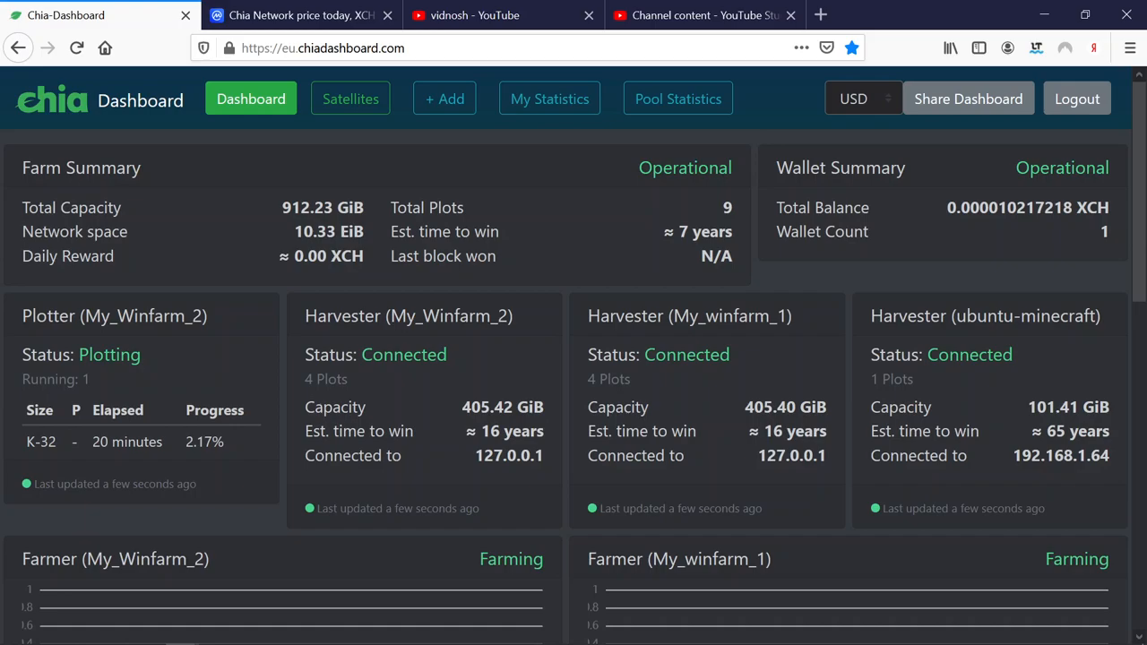
scroll("down", 3)
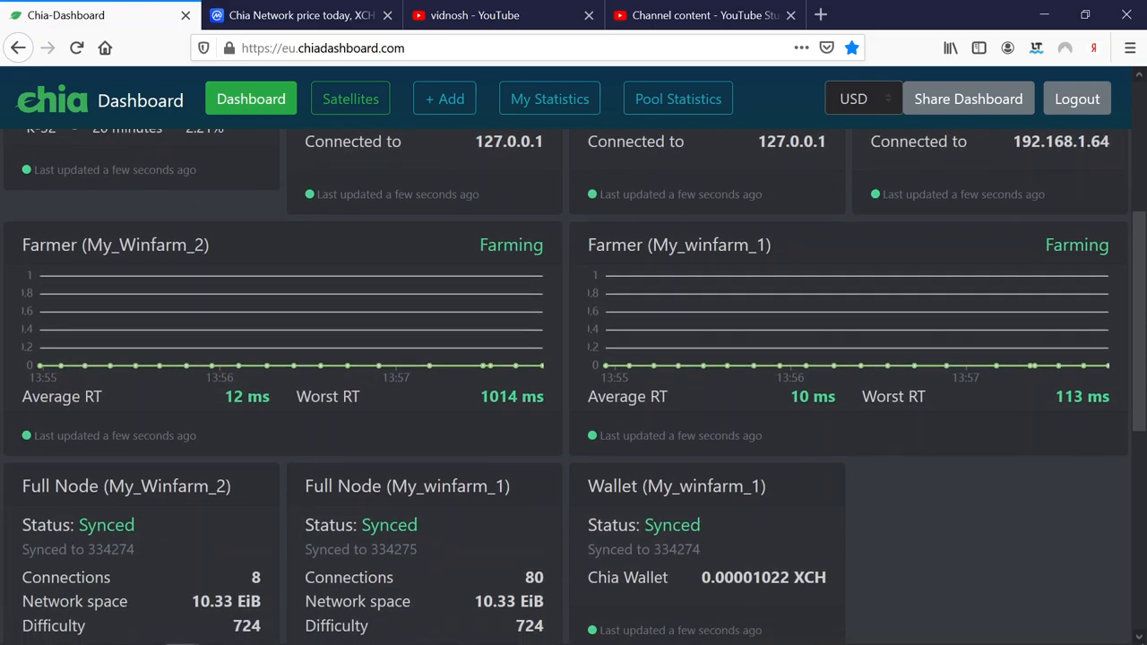
scroll("down", 3)
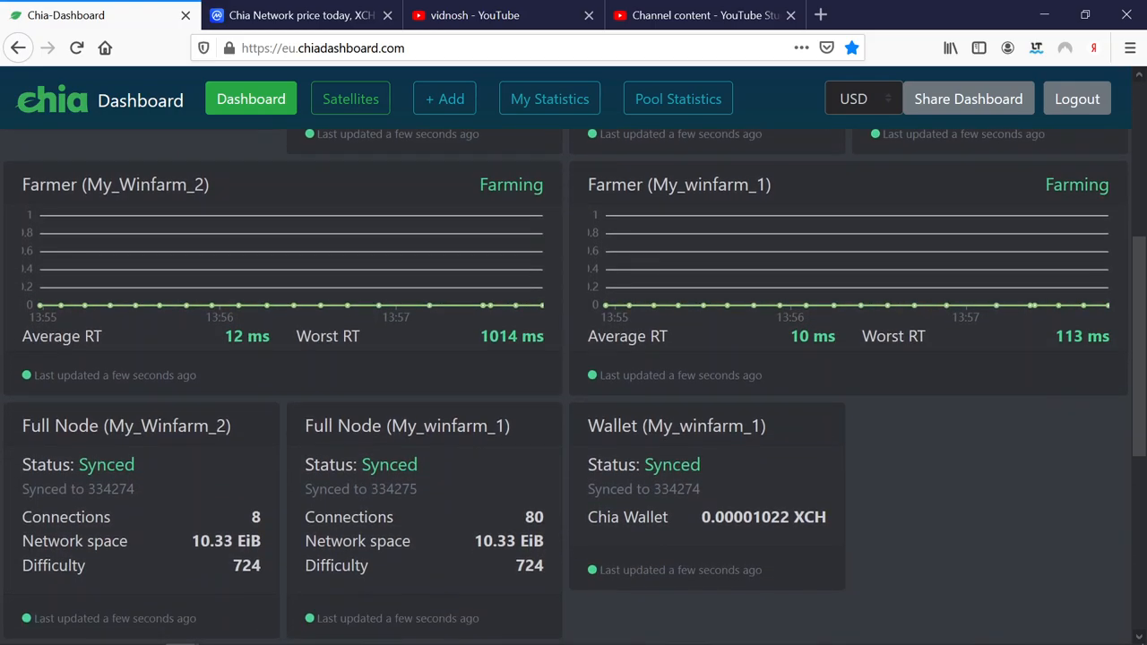
scroll("up", 3)
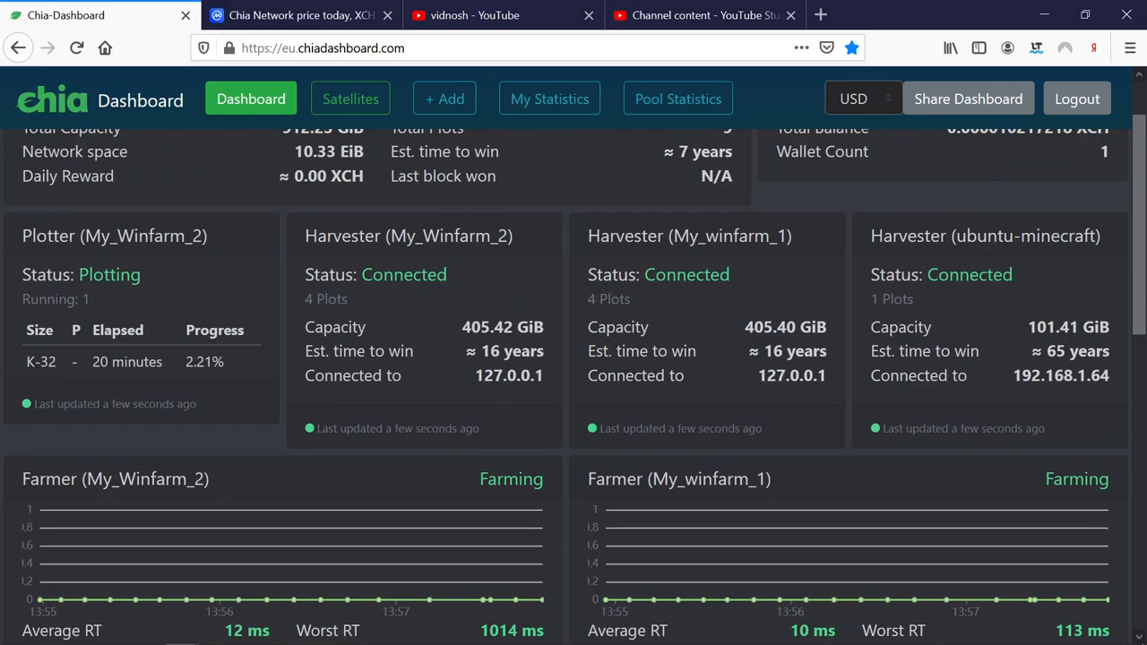
scroll("up", 3)
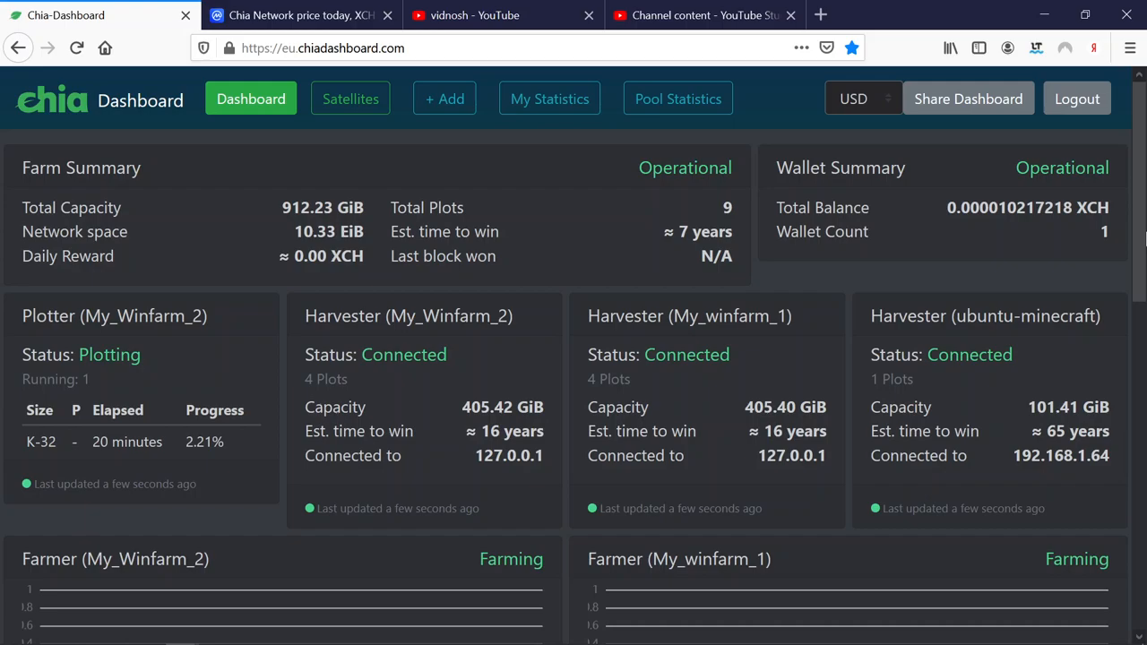
scroll("down", 3)
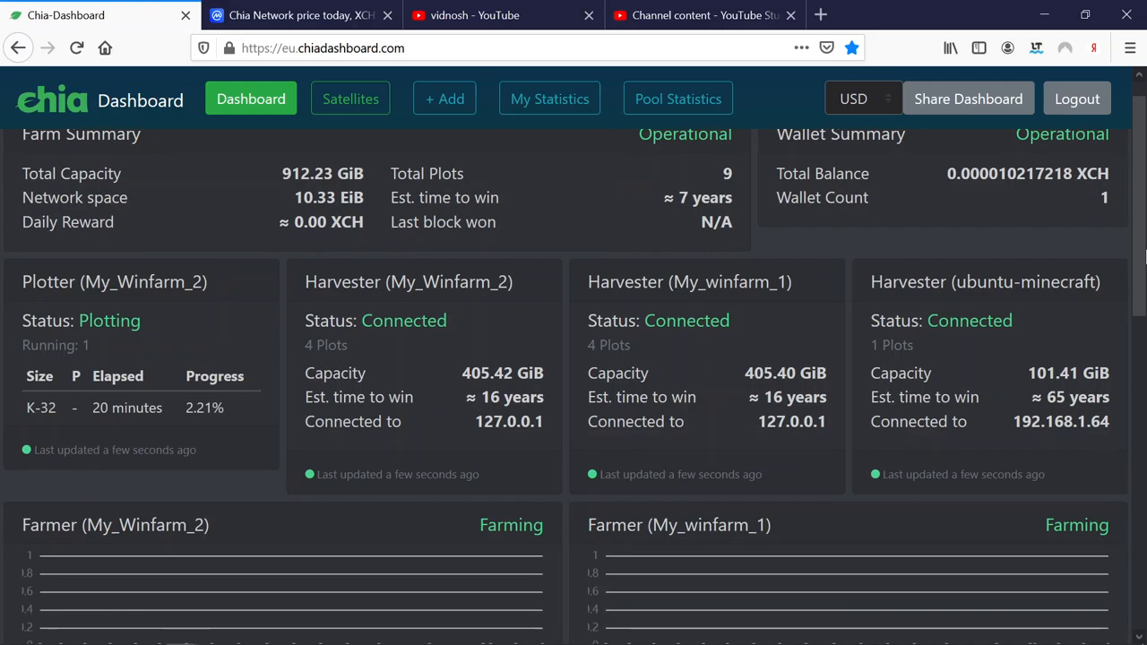
scroll("down", 3)
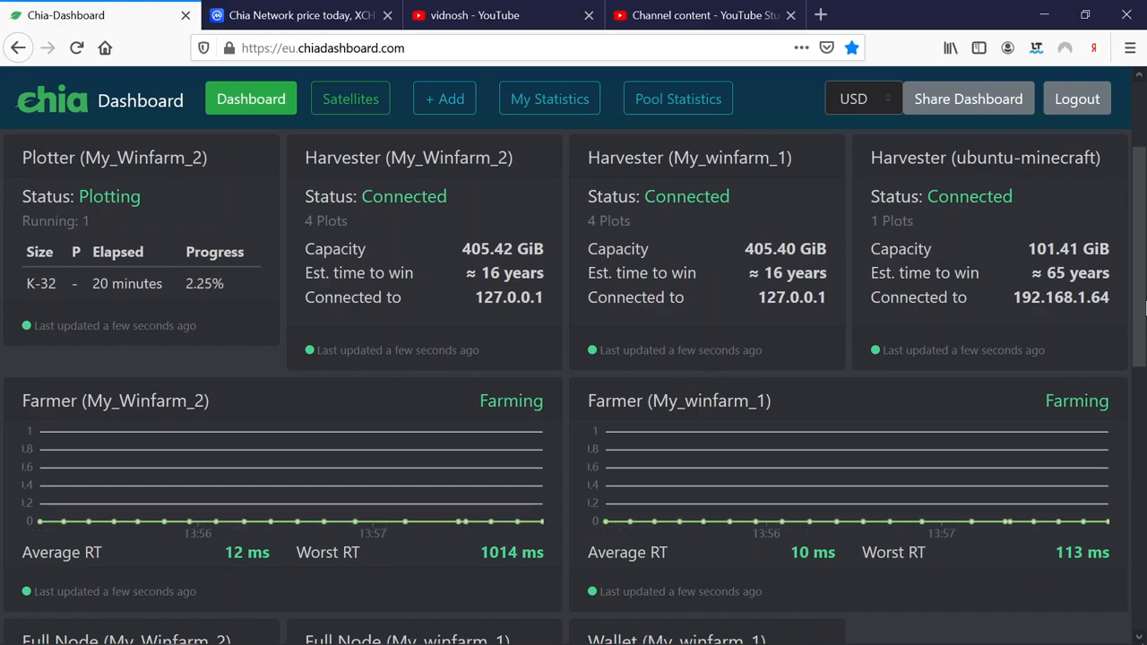
scroll("up", 3)
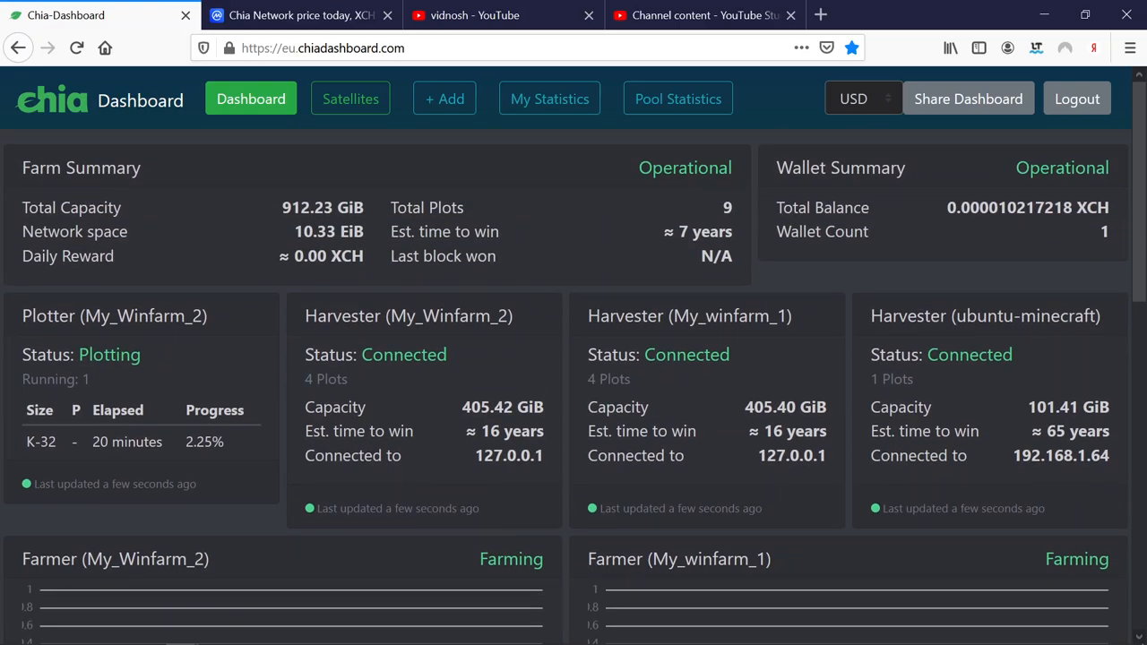
scroll("down", 3)
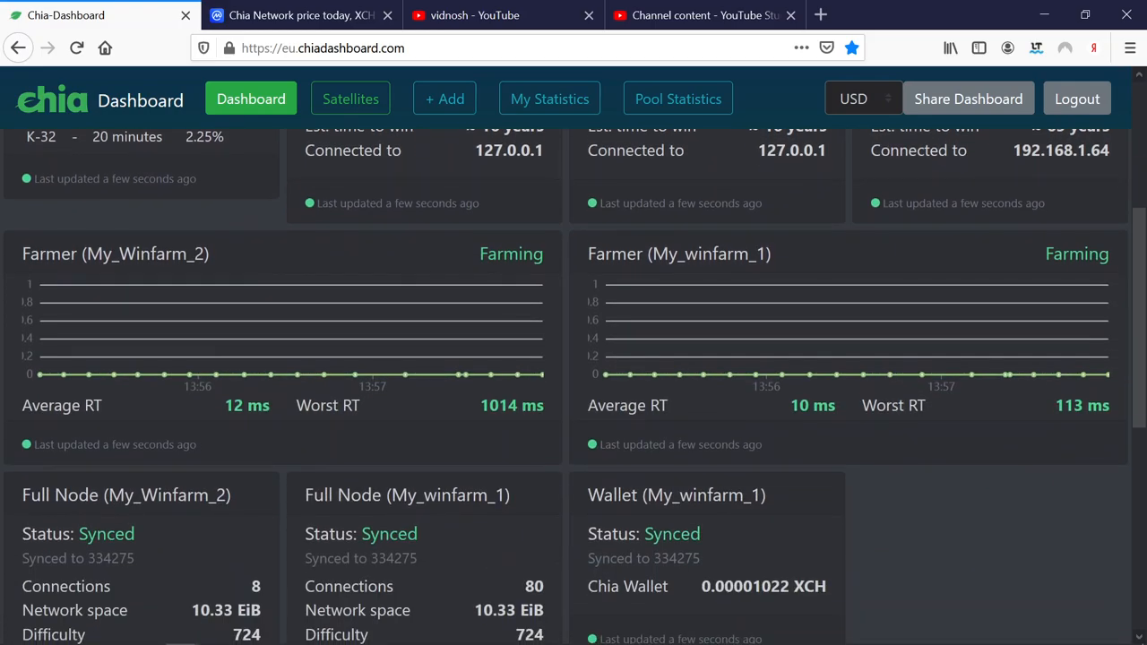
scroll("down", 3)
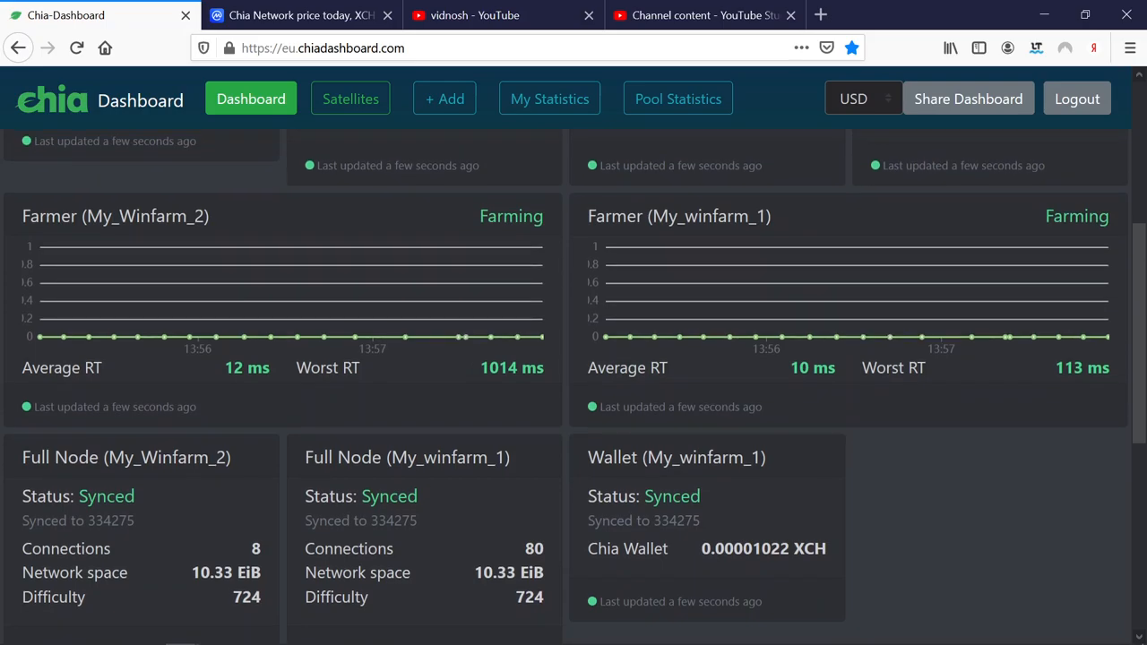
scroll("up", 3)
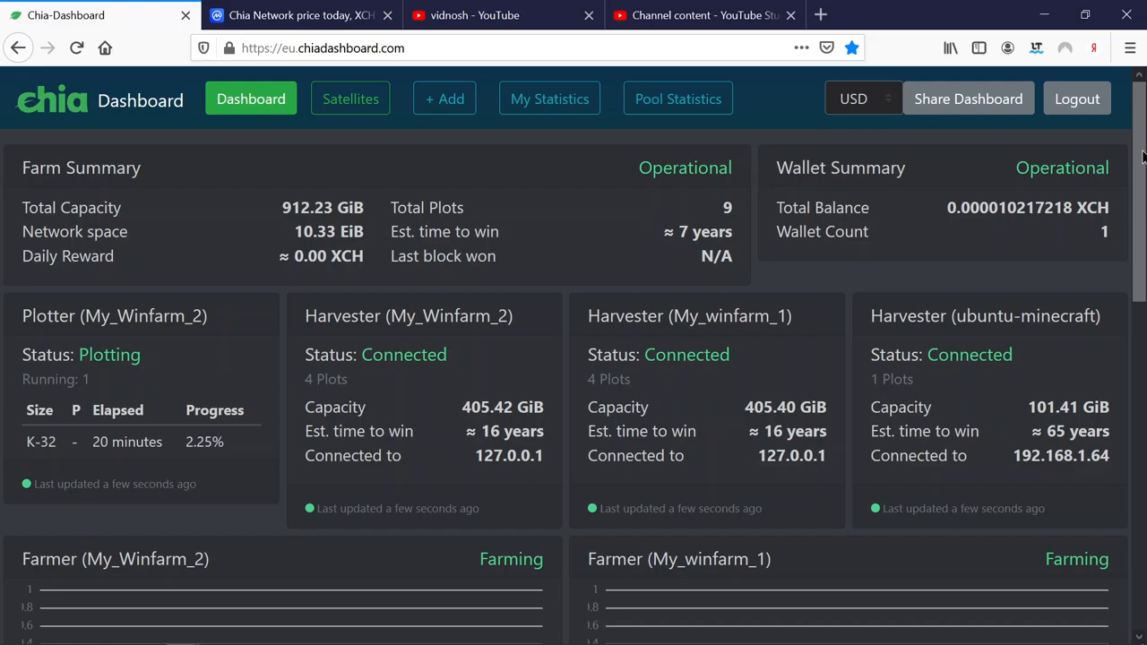
scroll("down", 3)
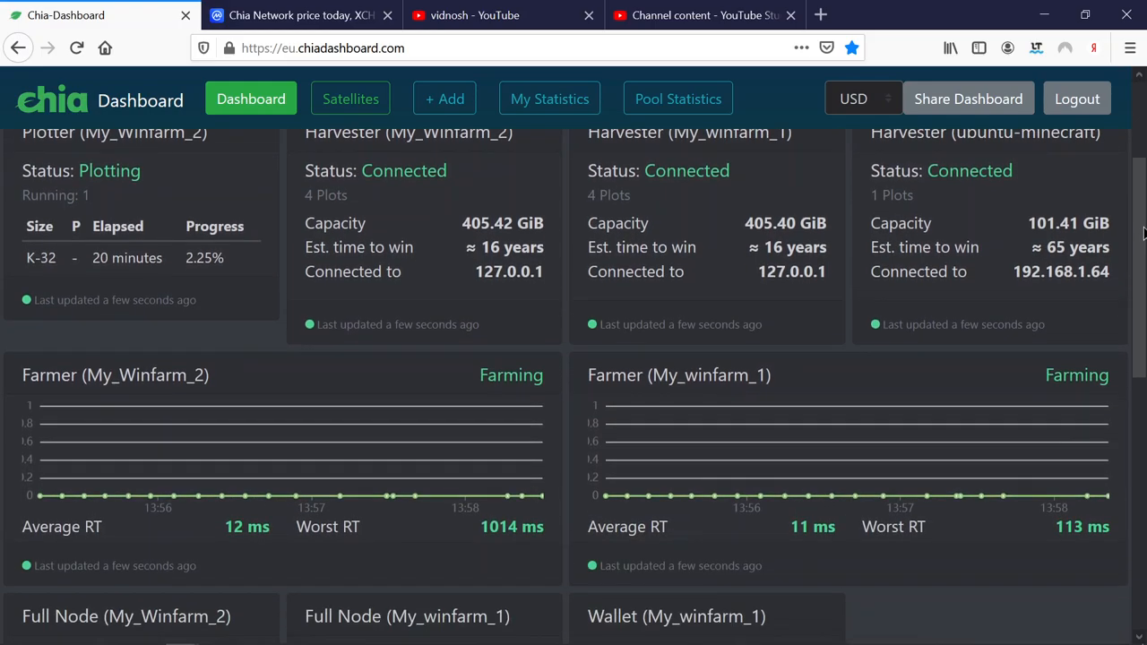
scroll("down", 3)
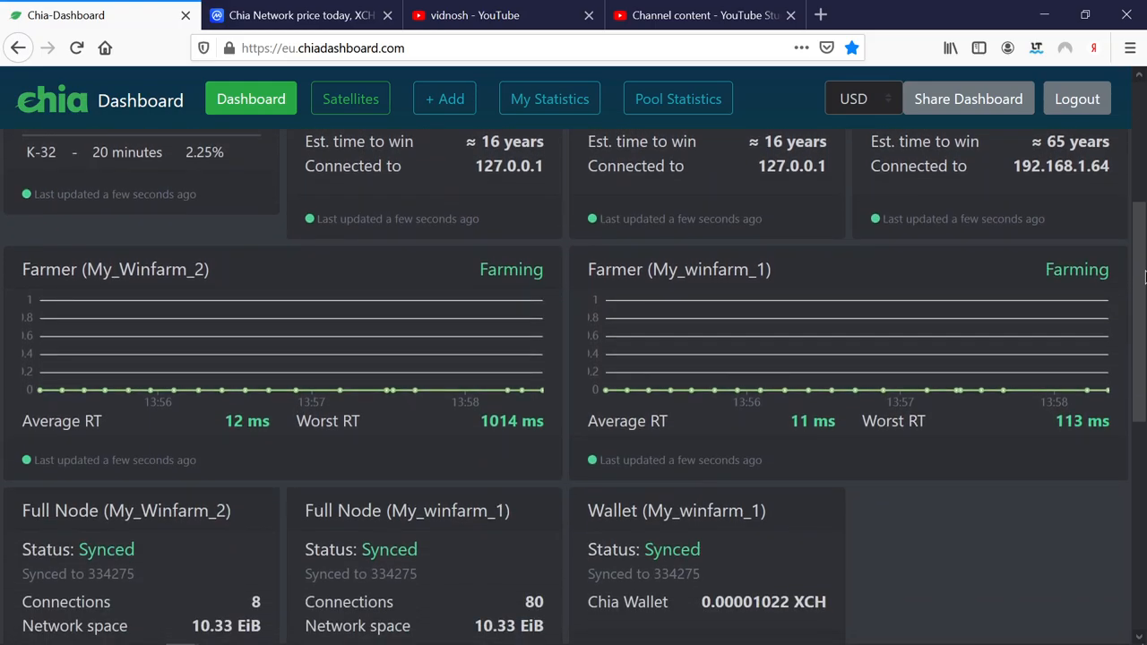
scroll("up", 3)
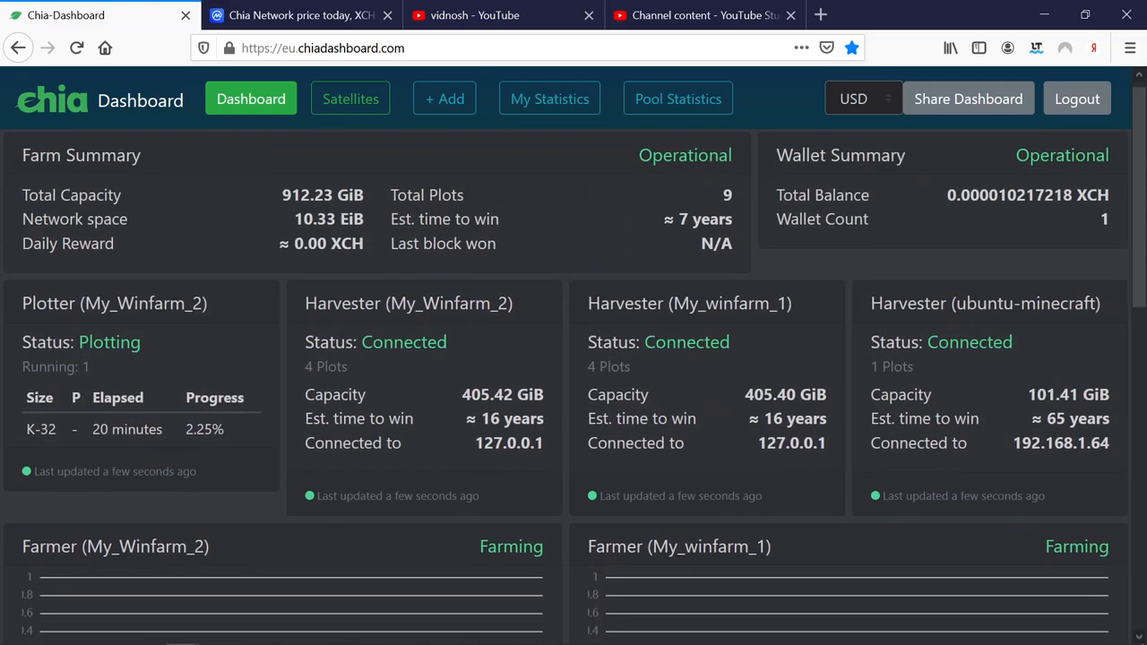
scroll("down", 3)
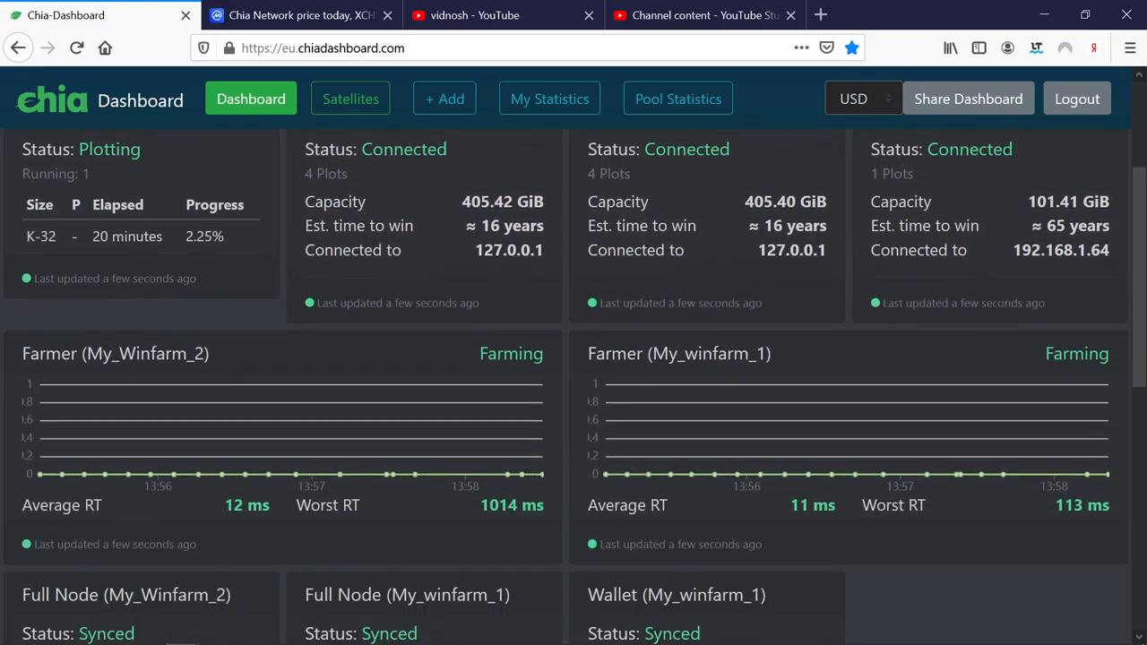
scroll("up", 3)
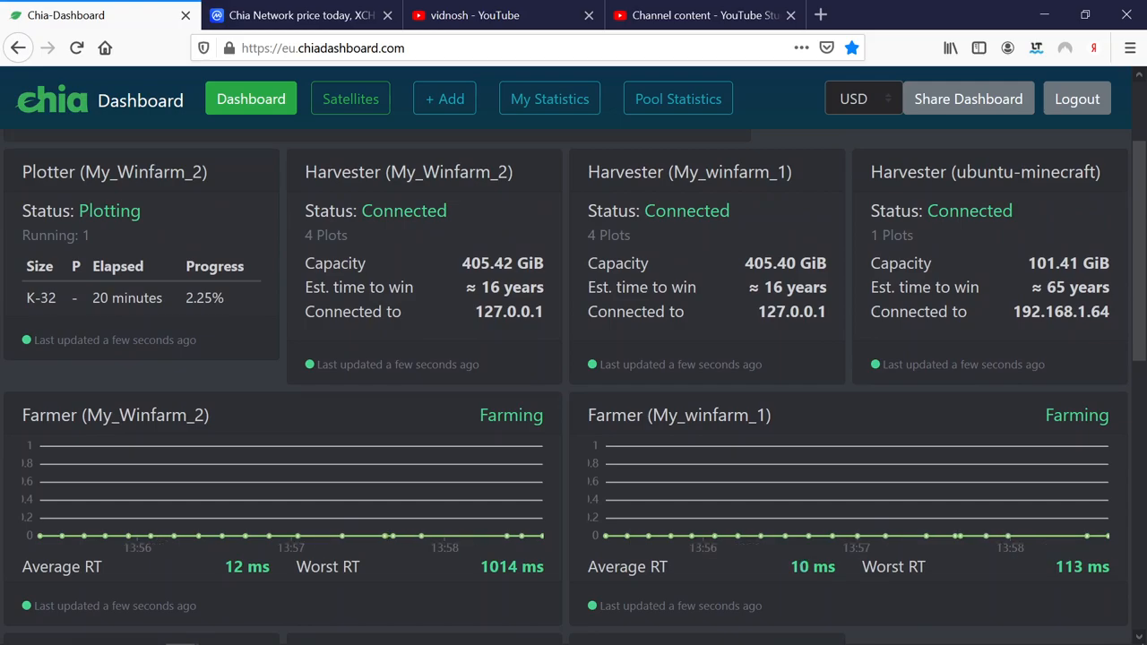
scroll("up", 3)
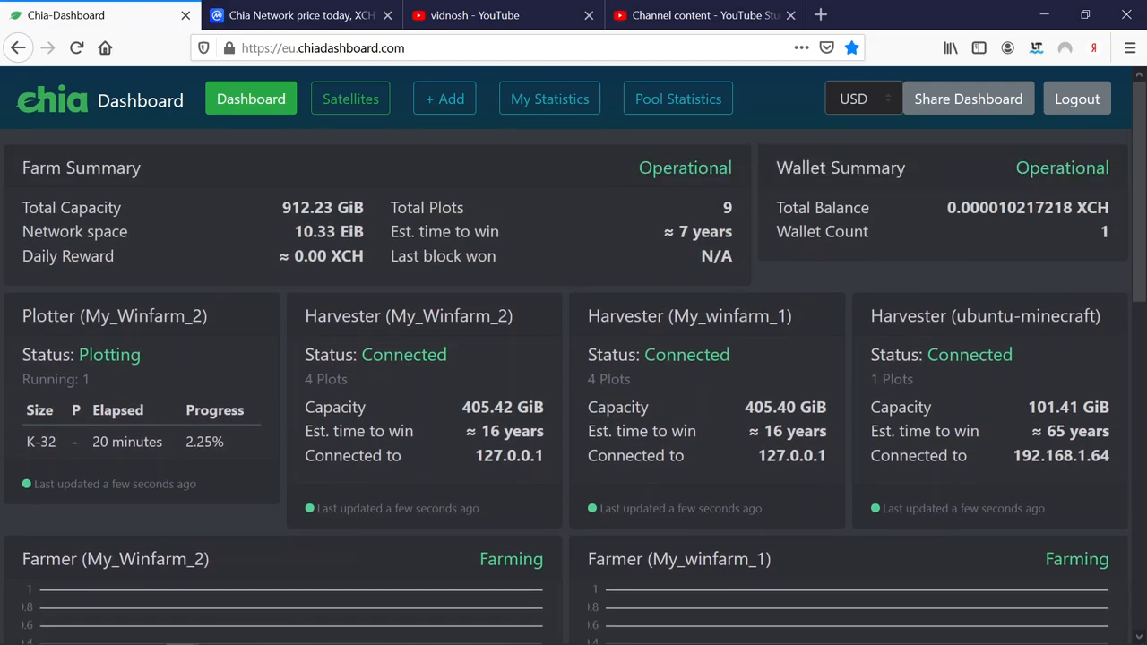
scroll("down", 3)
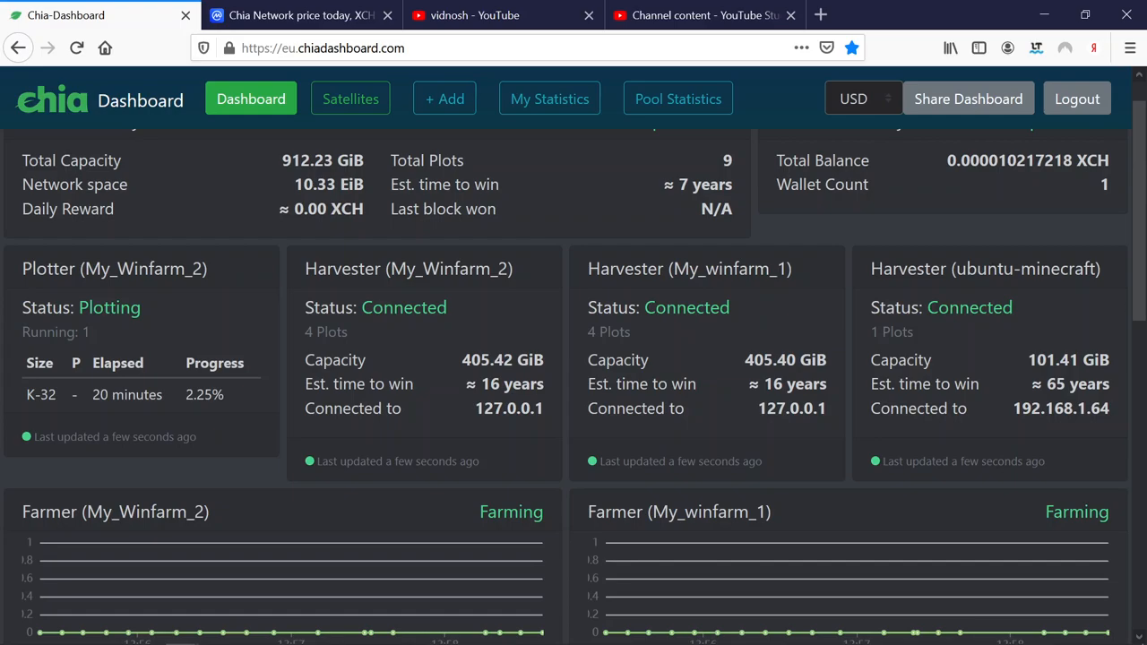
scroll("down", 3)
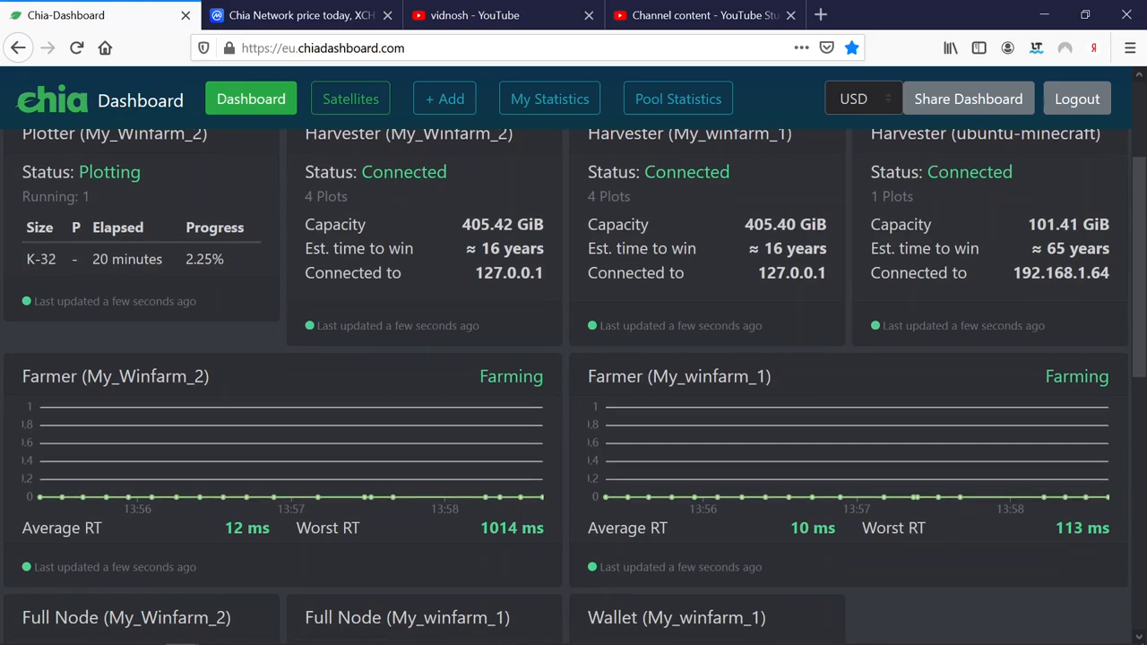
scroll("up", 3)
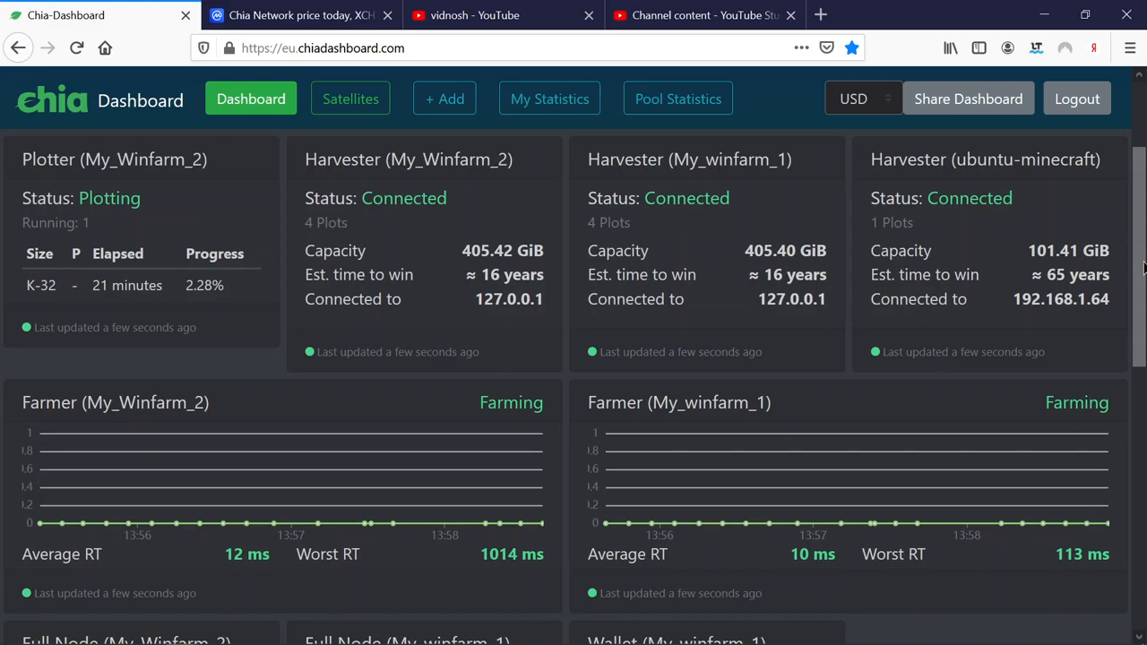
scroll("down", 3)
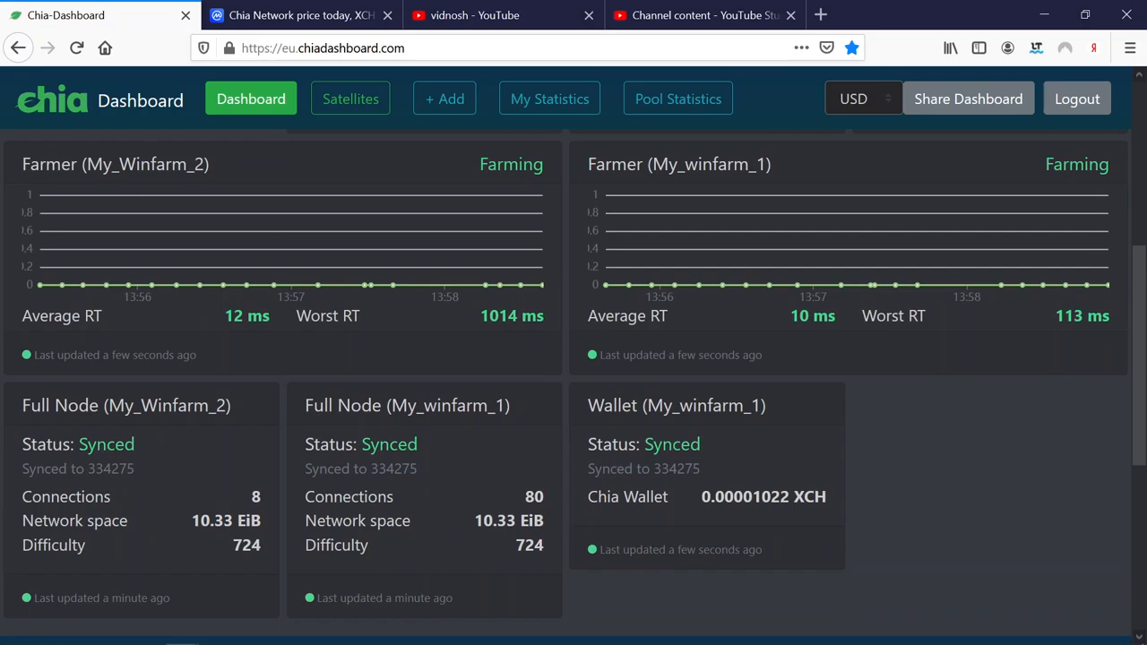
scroll("up", 3)
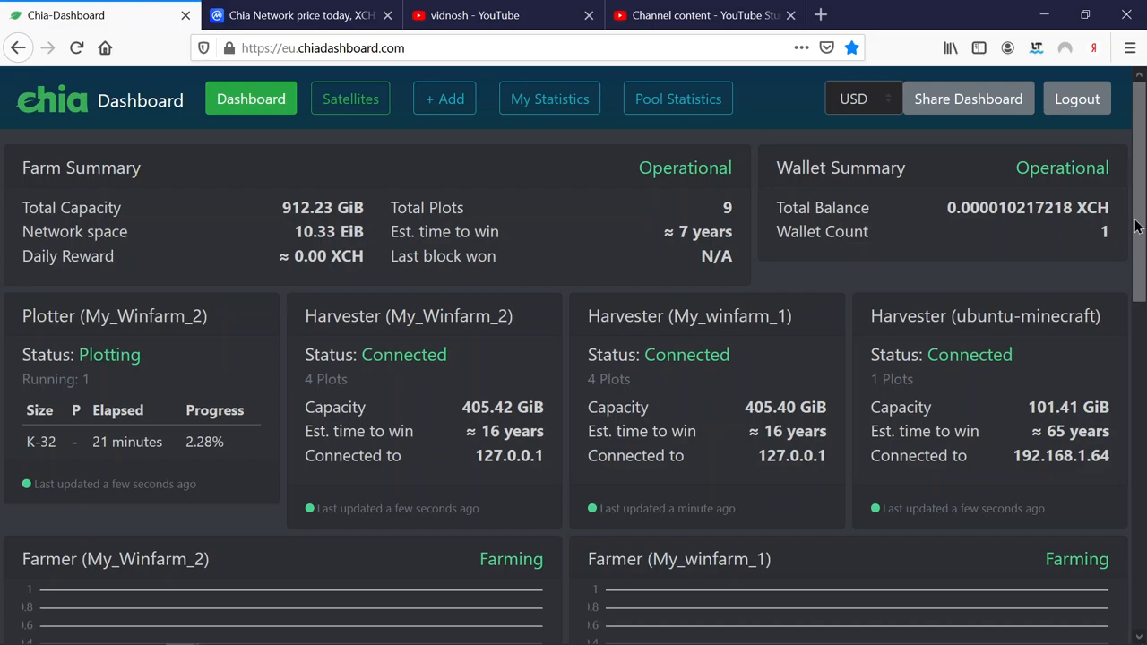
scroll("down", 3)
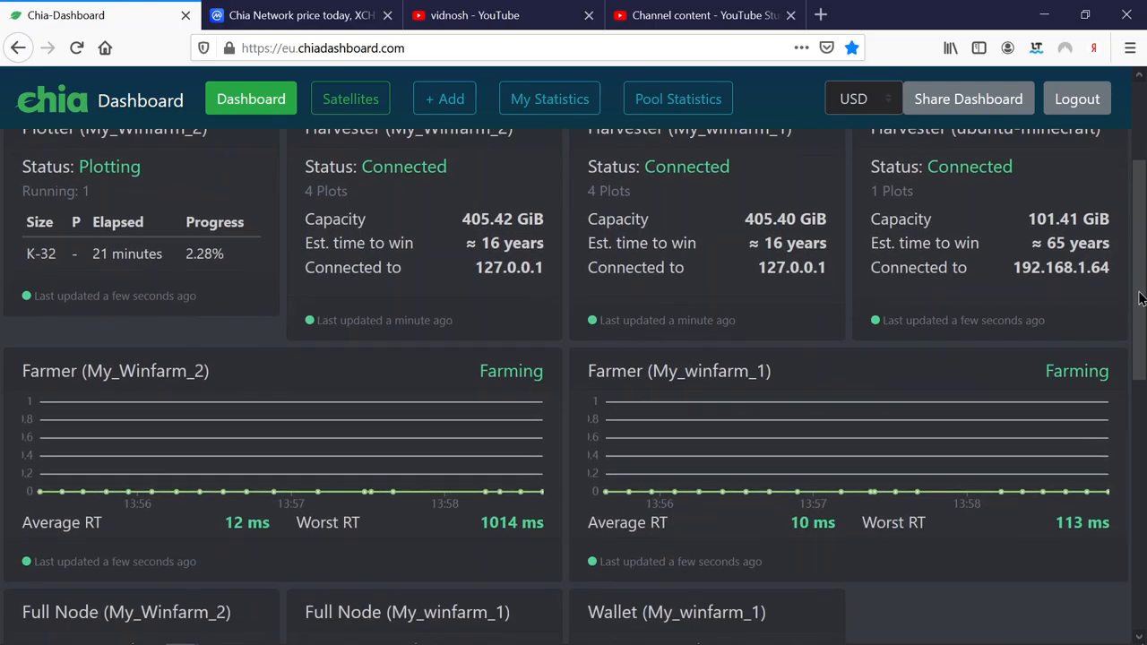
scroll("up", 3)
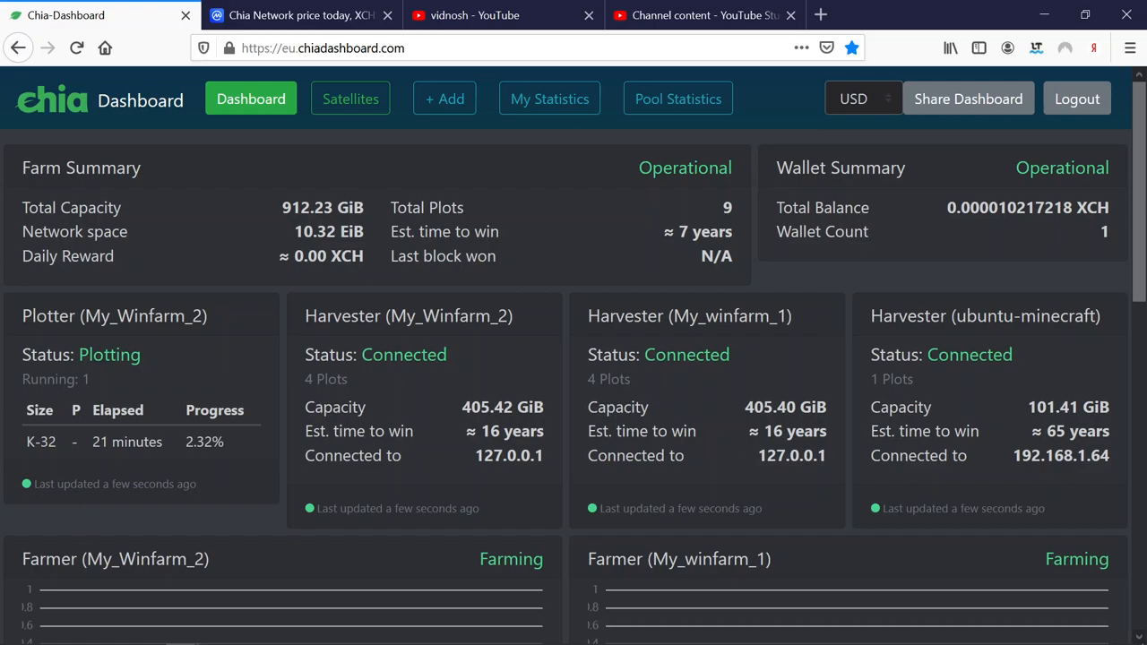
mouse_move(1097, 252)
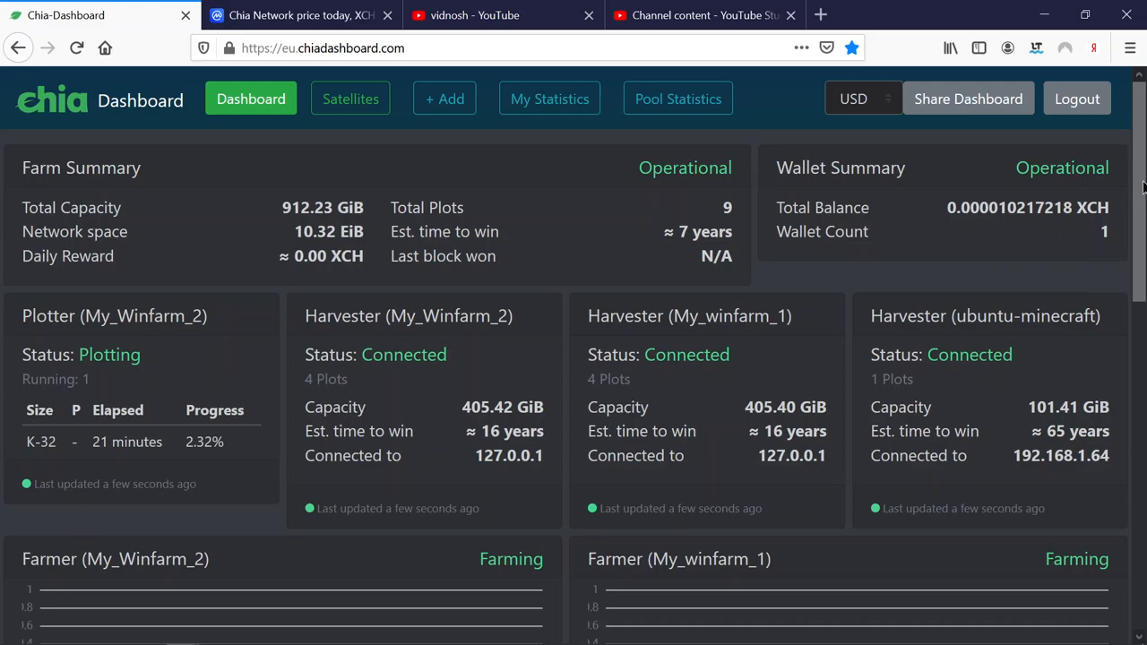
scroll("down", 3)
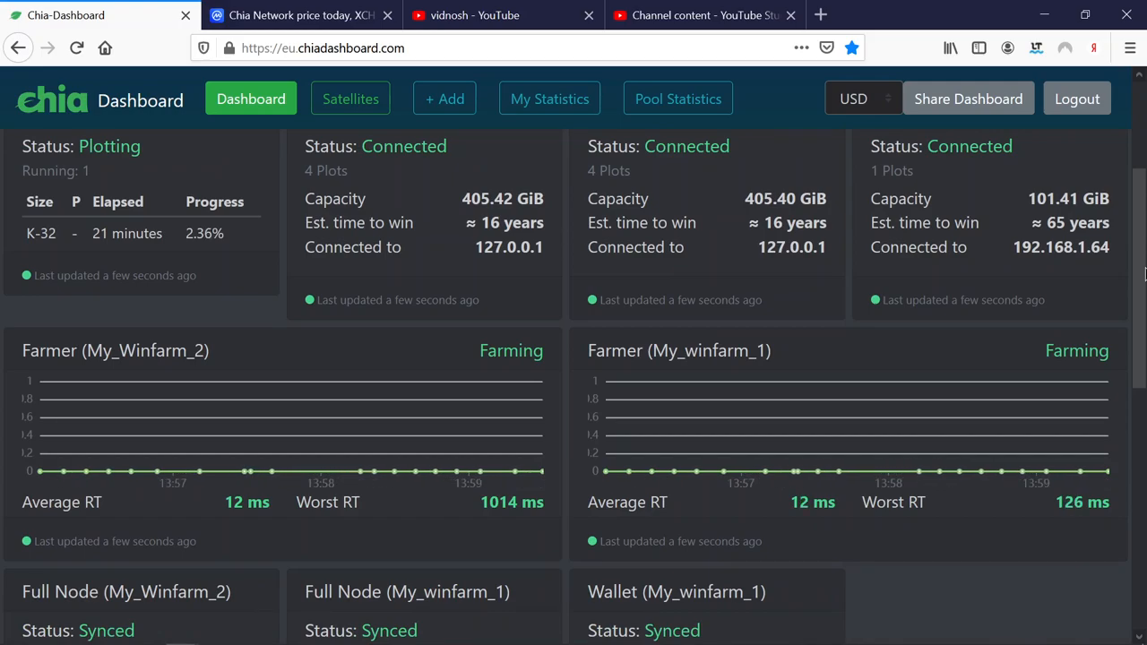
scroll("down", 3)
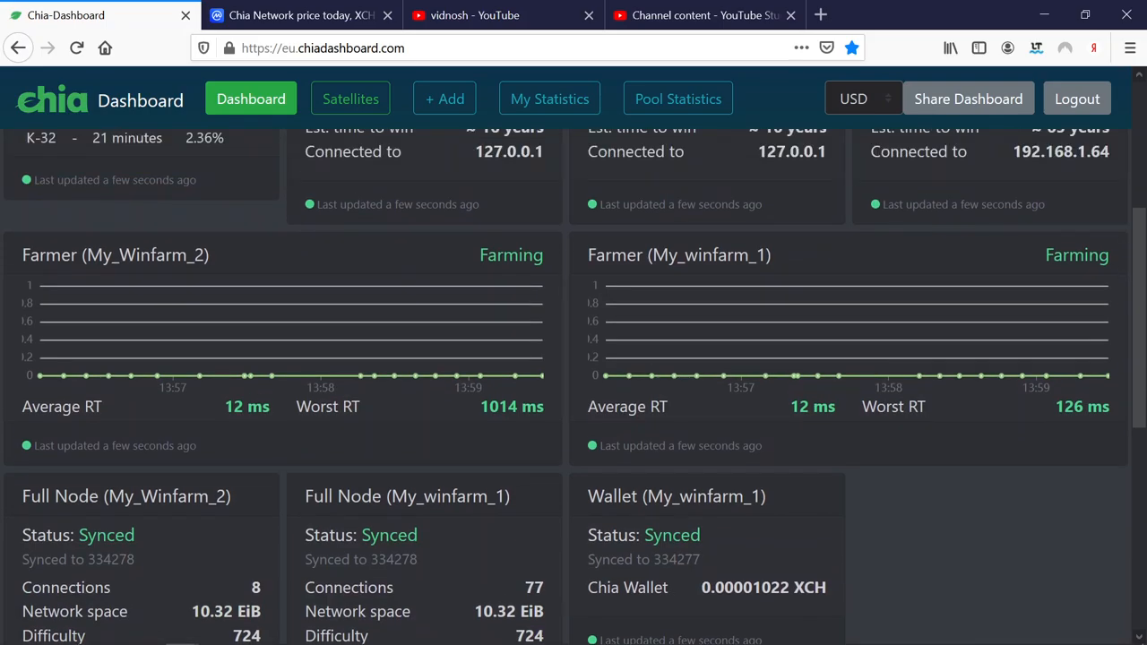
scroll("up", 3)
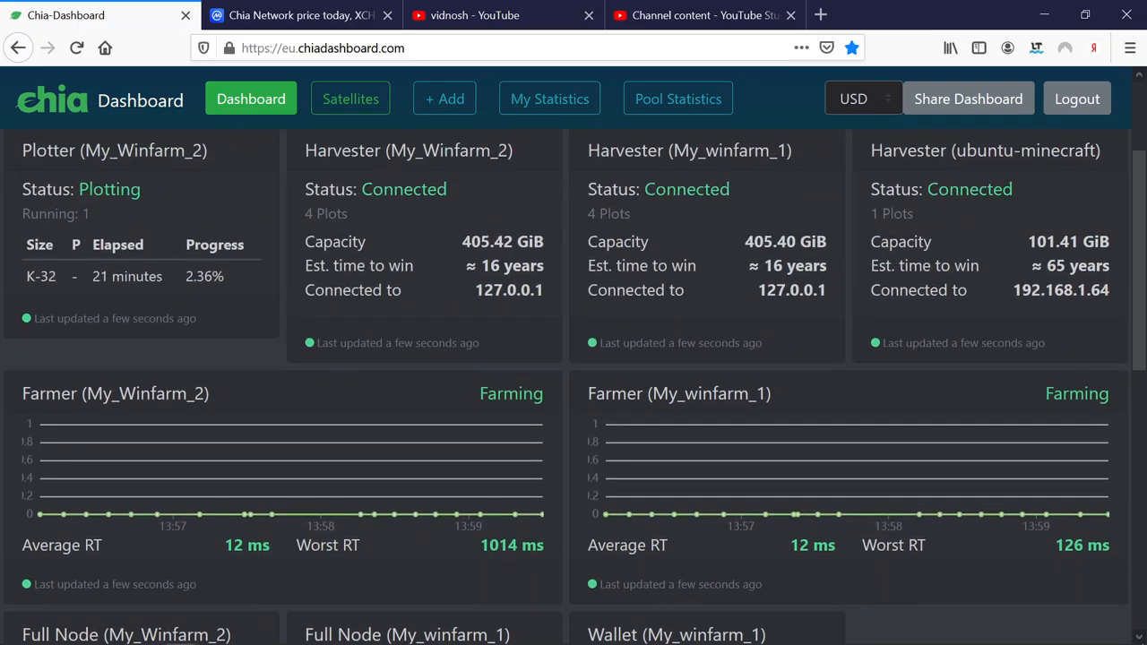
scroll("down", 3)
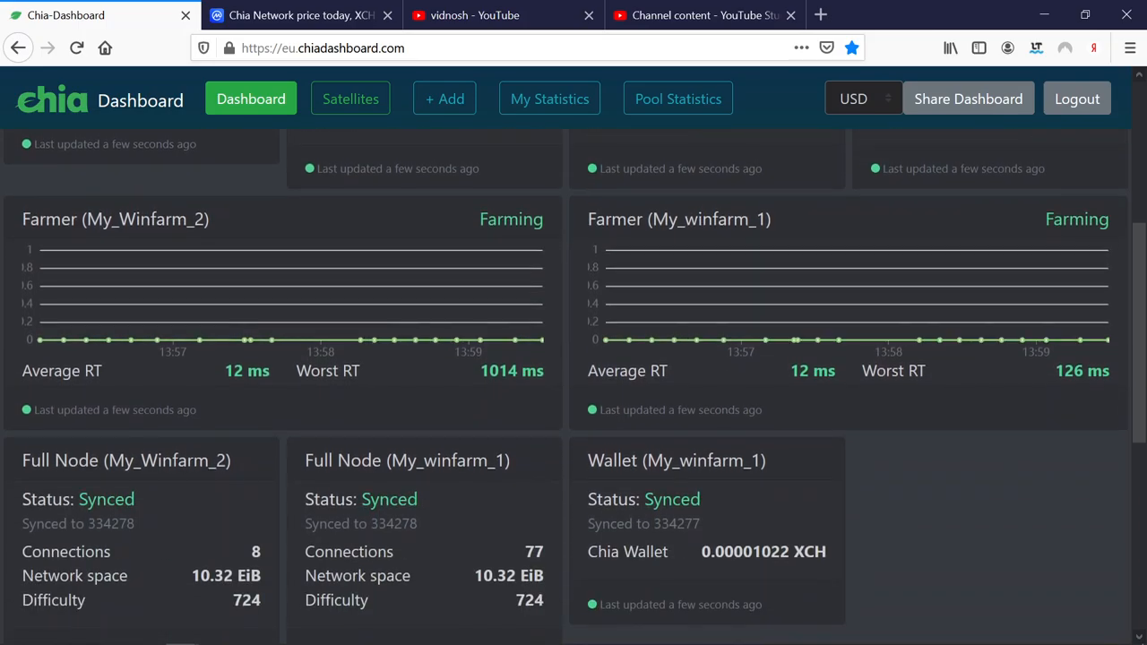
scroll("up", 3)
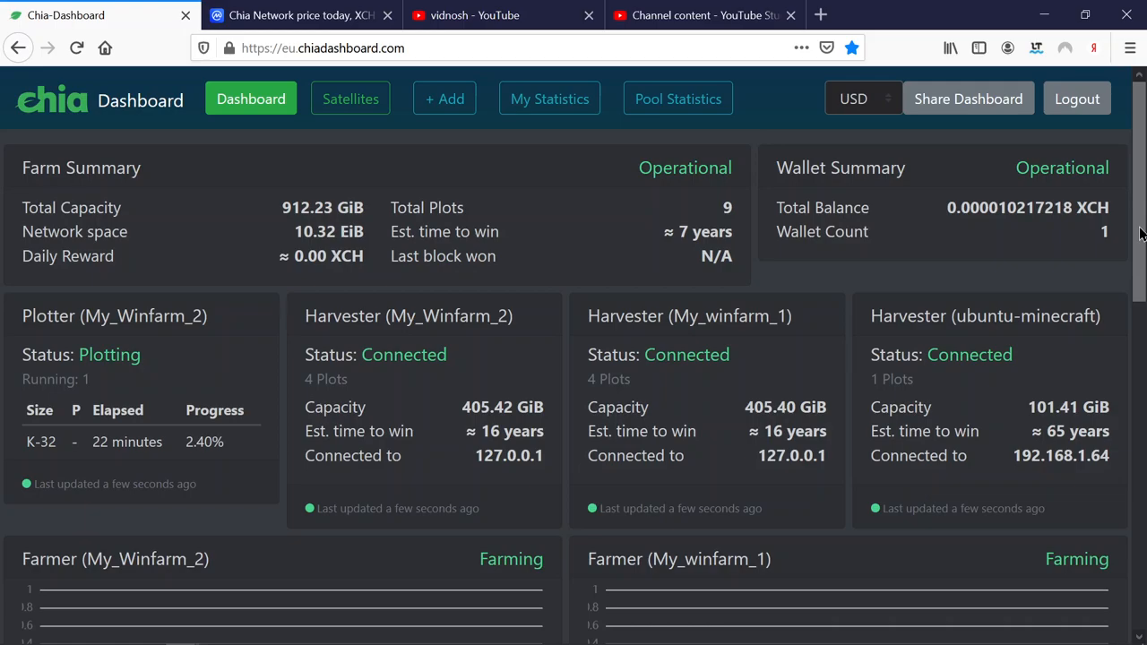
mouse_move(811, 164)
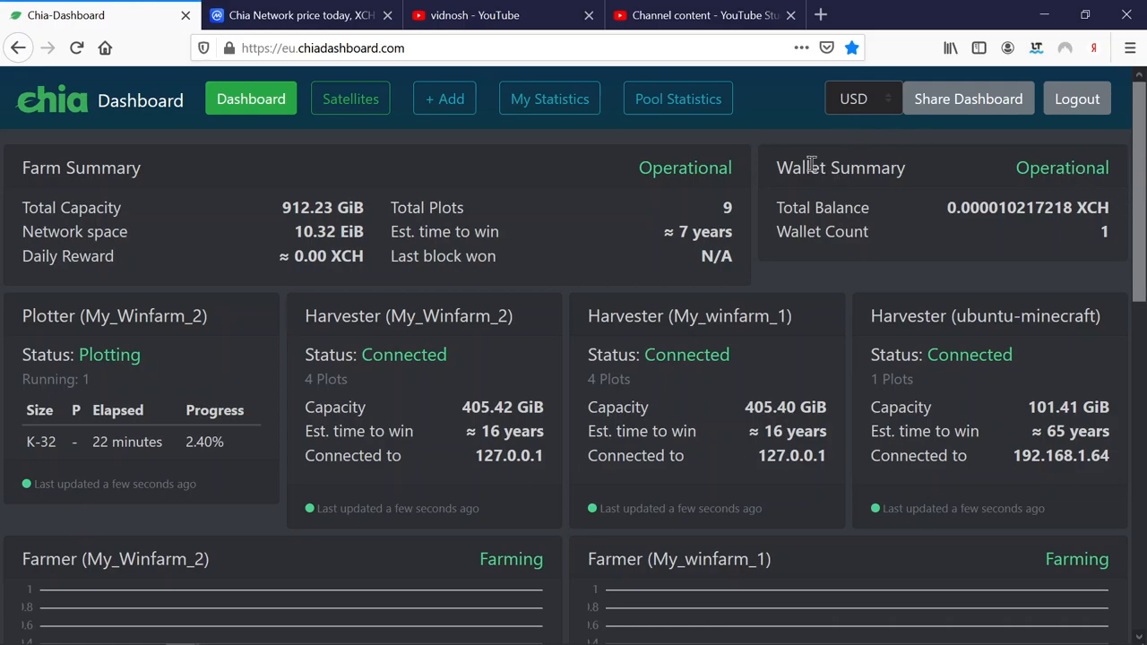
mouse_move(564, 156)
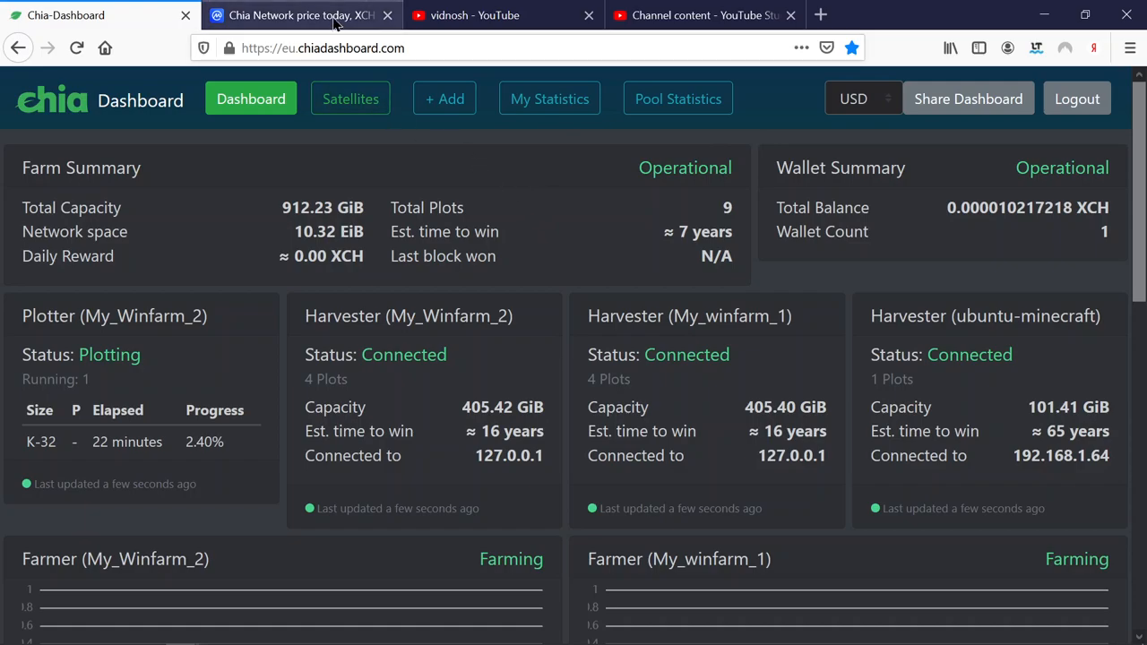
mouse_move(300, 15)
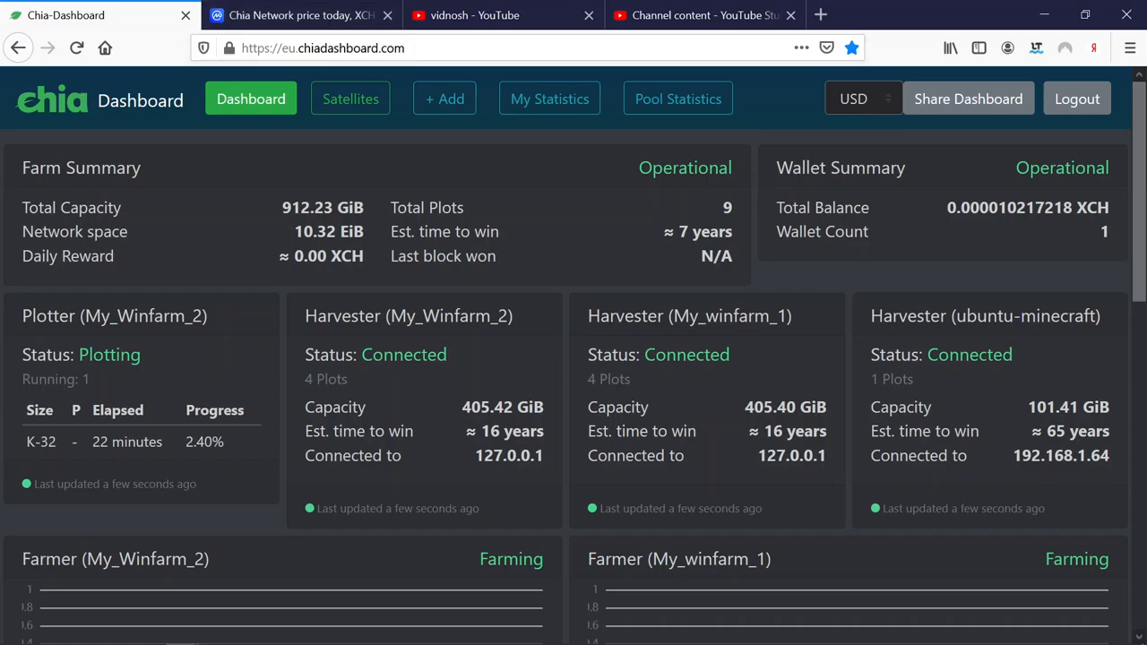
scroll("down", 3)
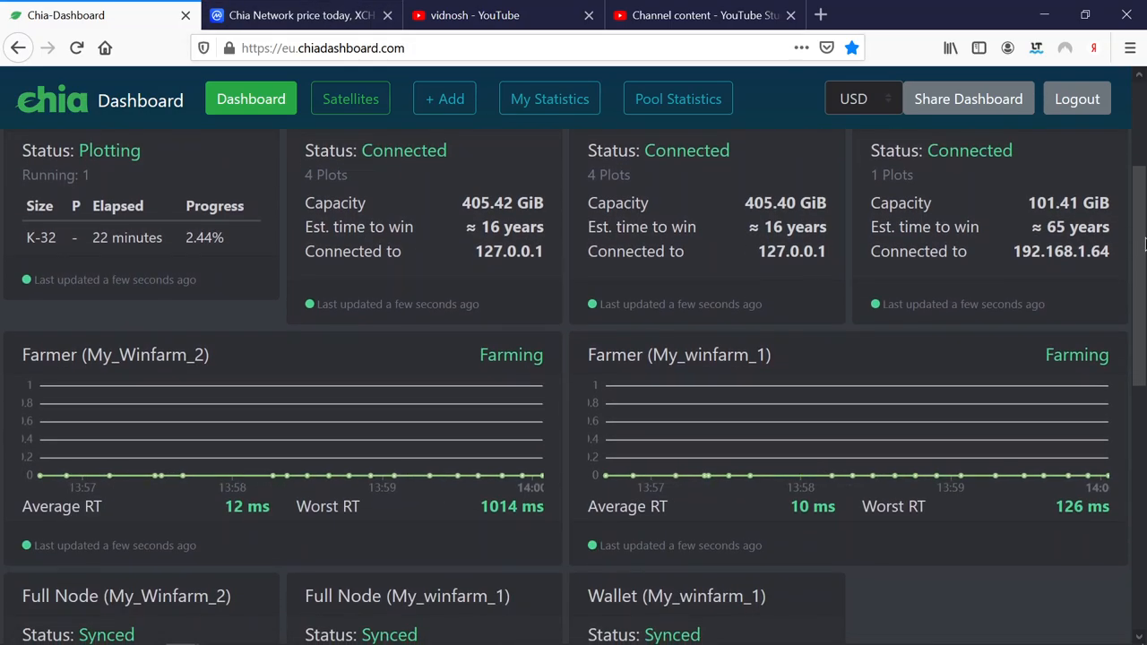
scroll("up", 3)
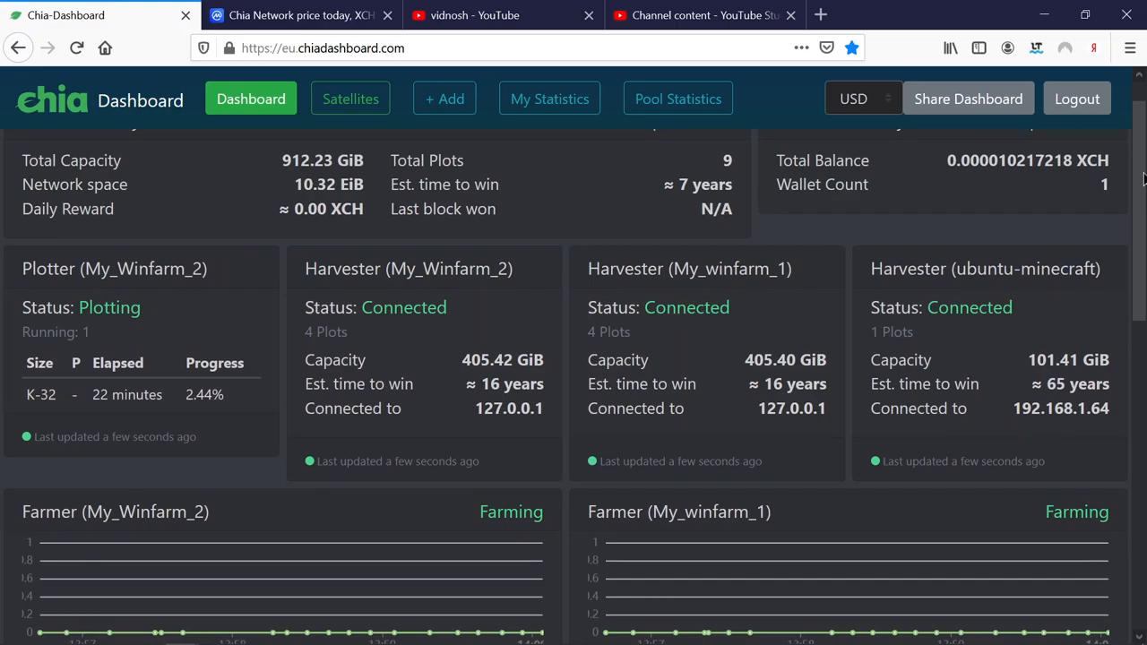
scroll("down", 3)
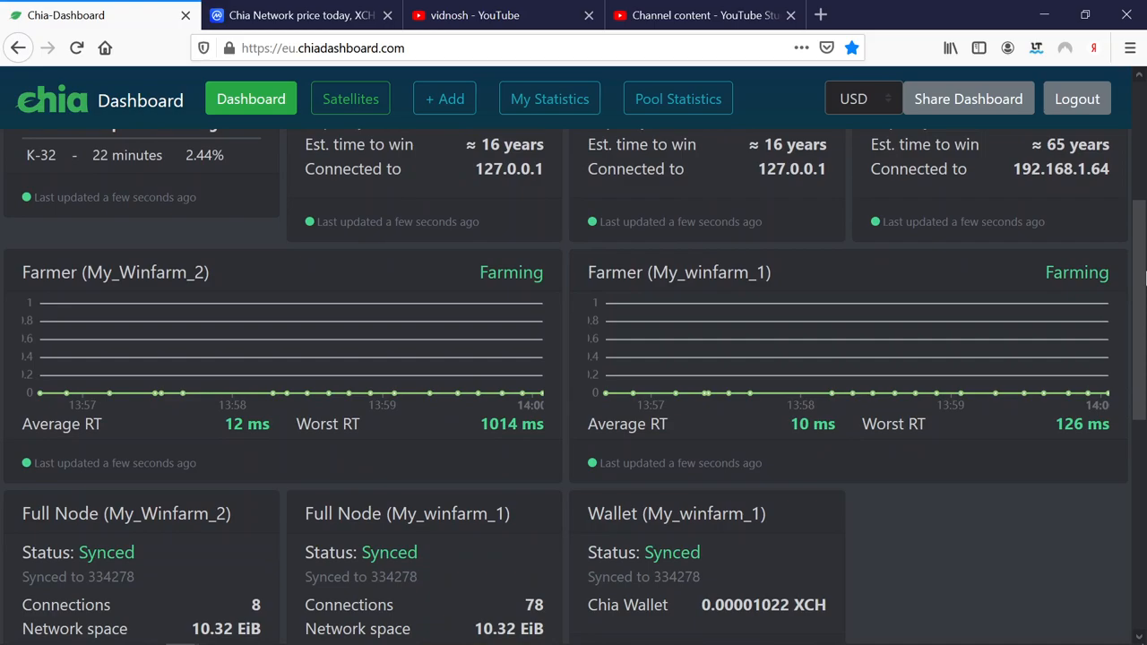
scroll("up", 3)
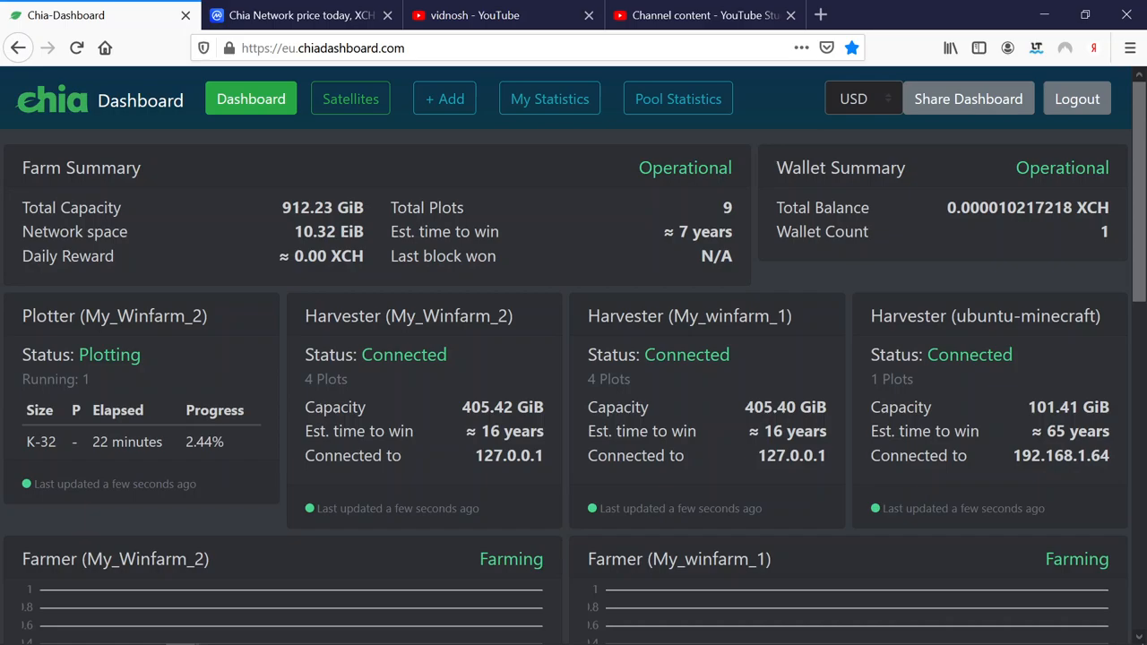
mouse_move(1139, 143)
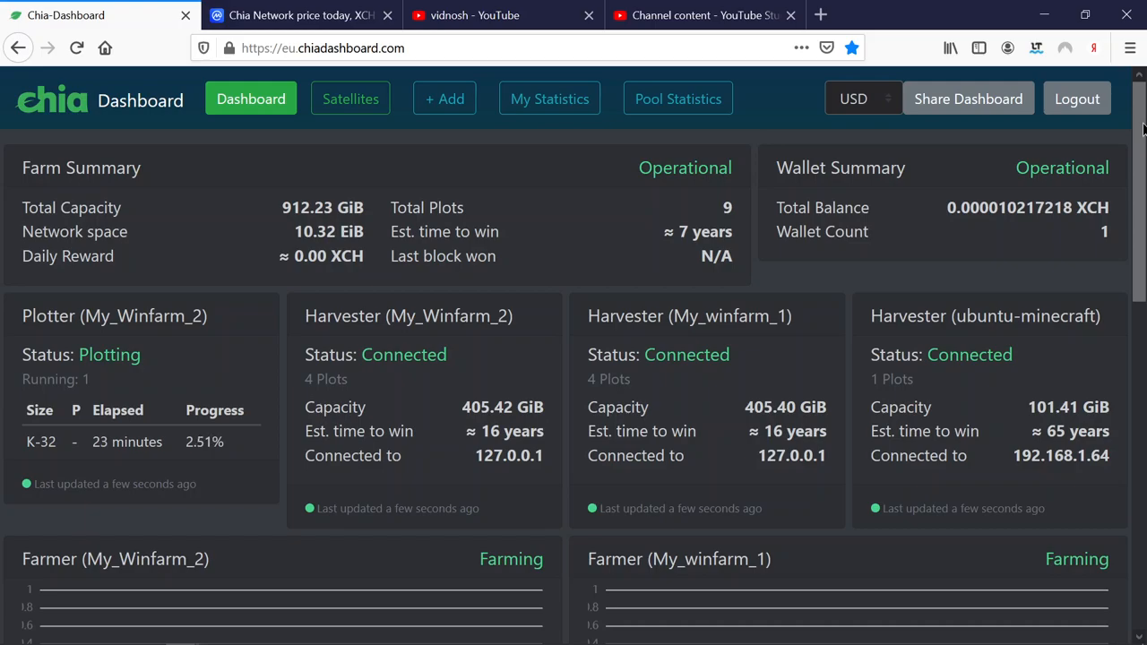
scroll("down", 3)
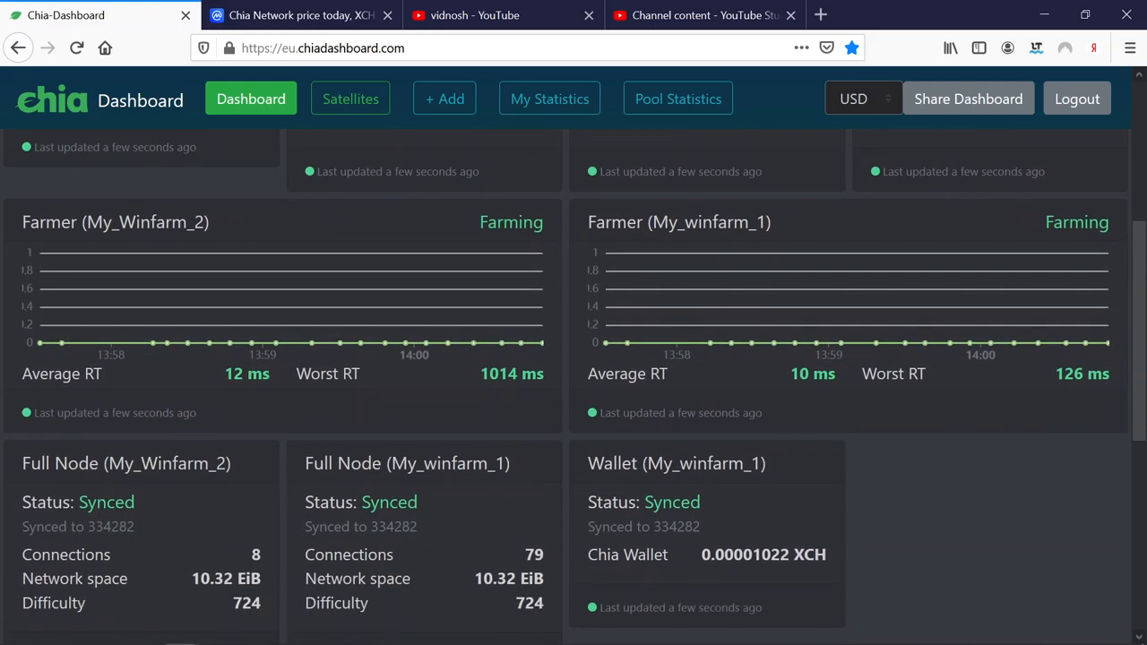
scroll("down", 3)
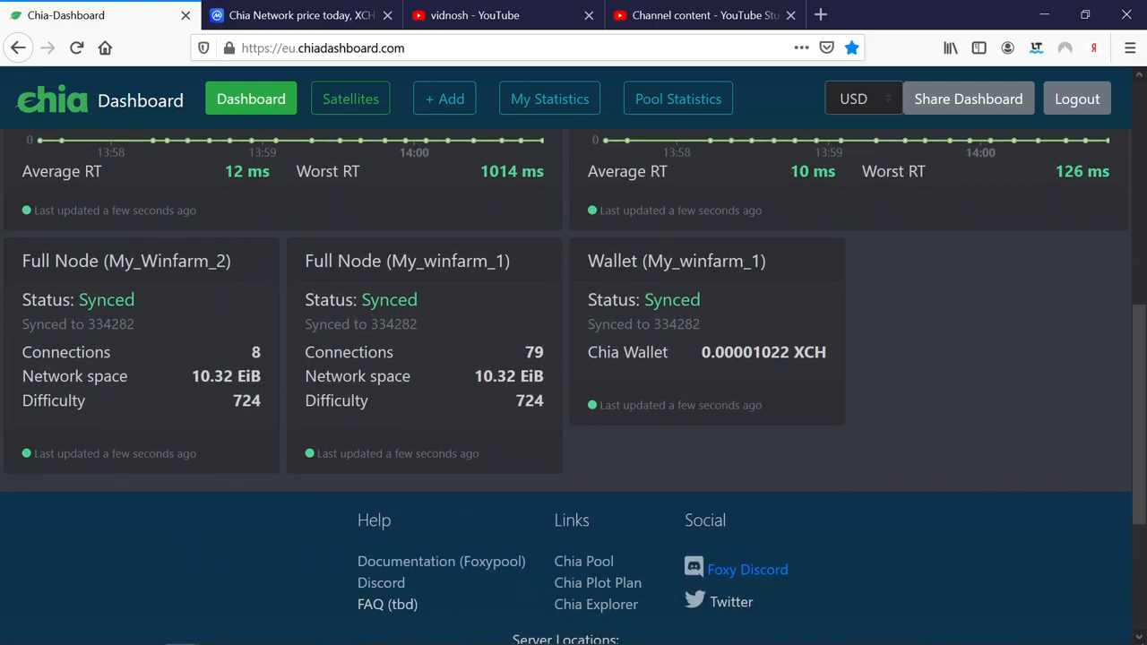
scroll("up", 3)
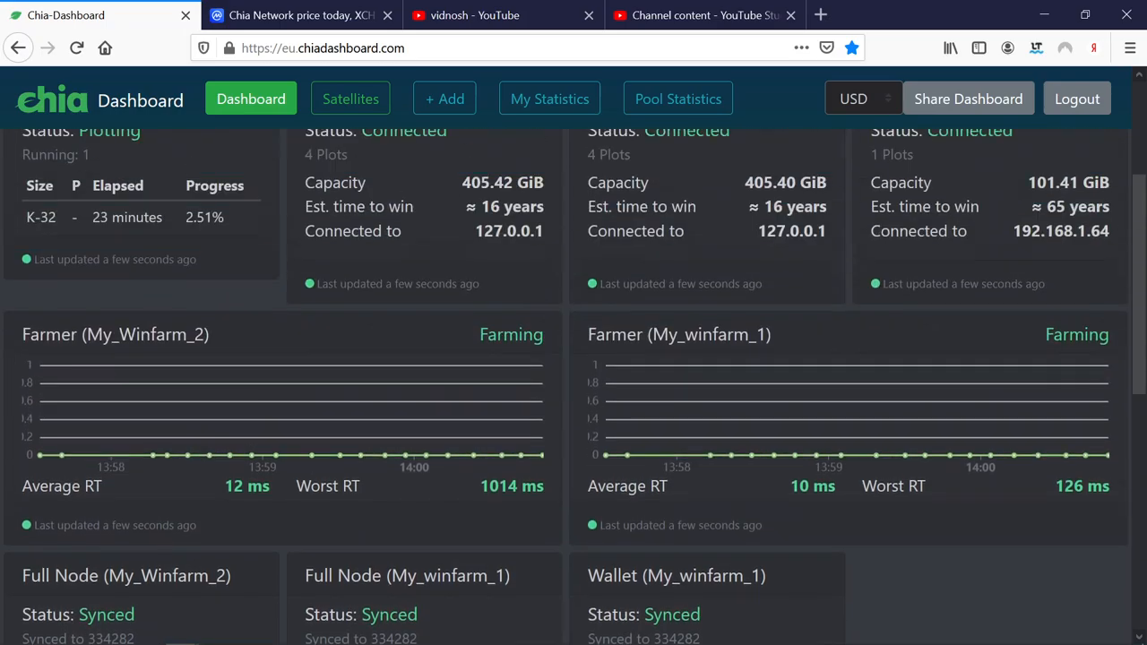
scroll("up", 3)
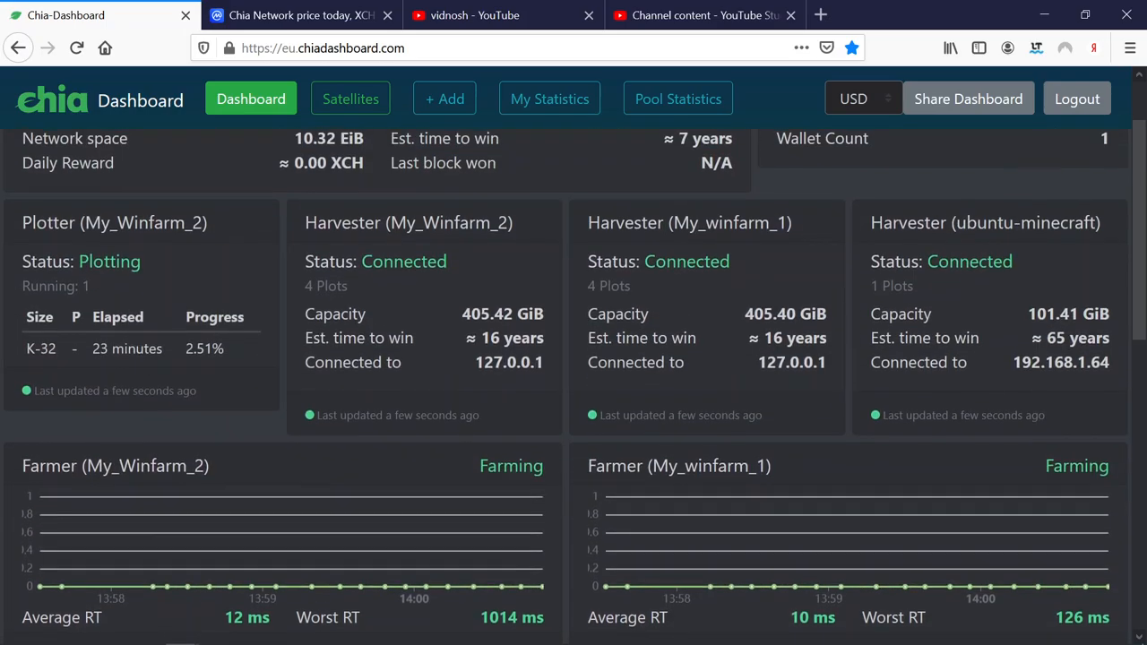
scroll("down", 3)
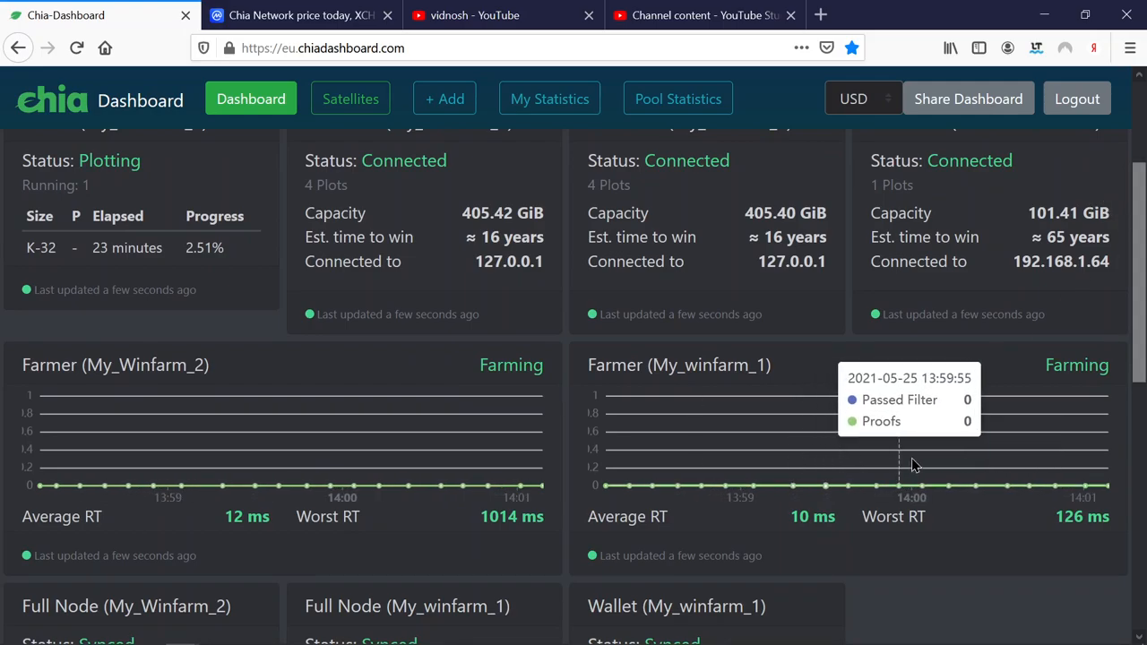
mouse_move(338, 473)
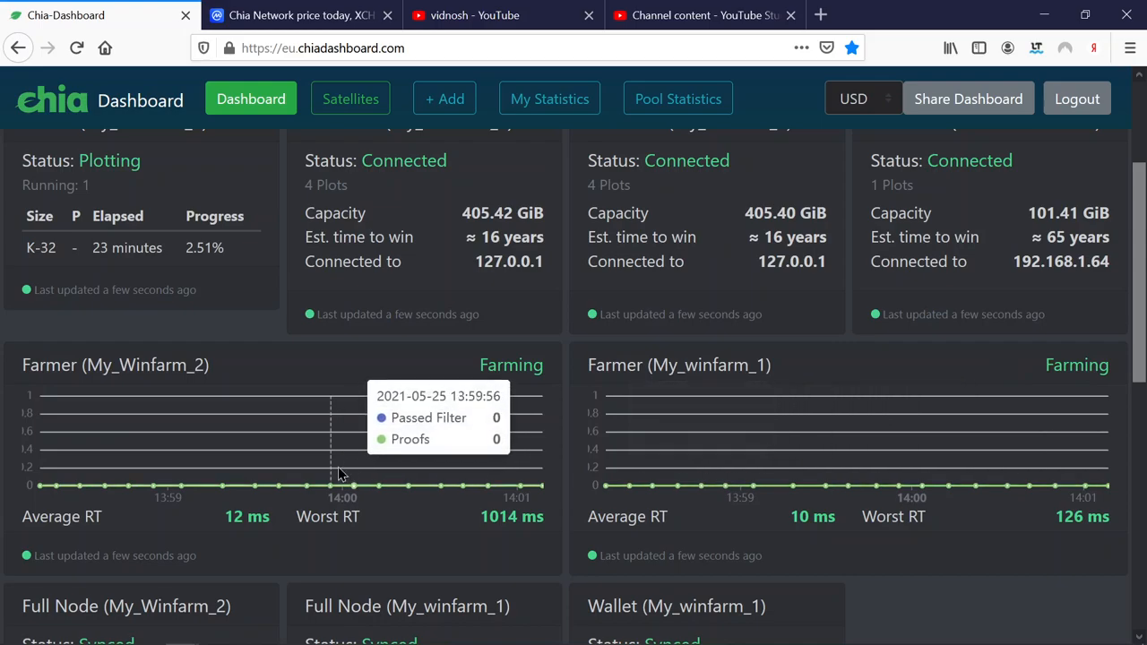
mouse_move(381, 475)
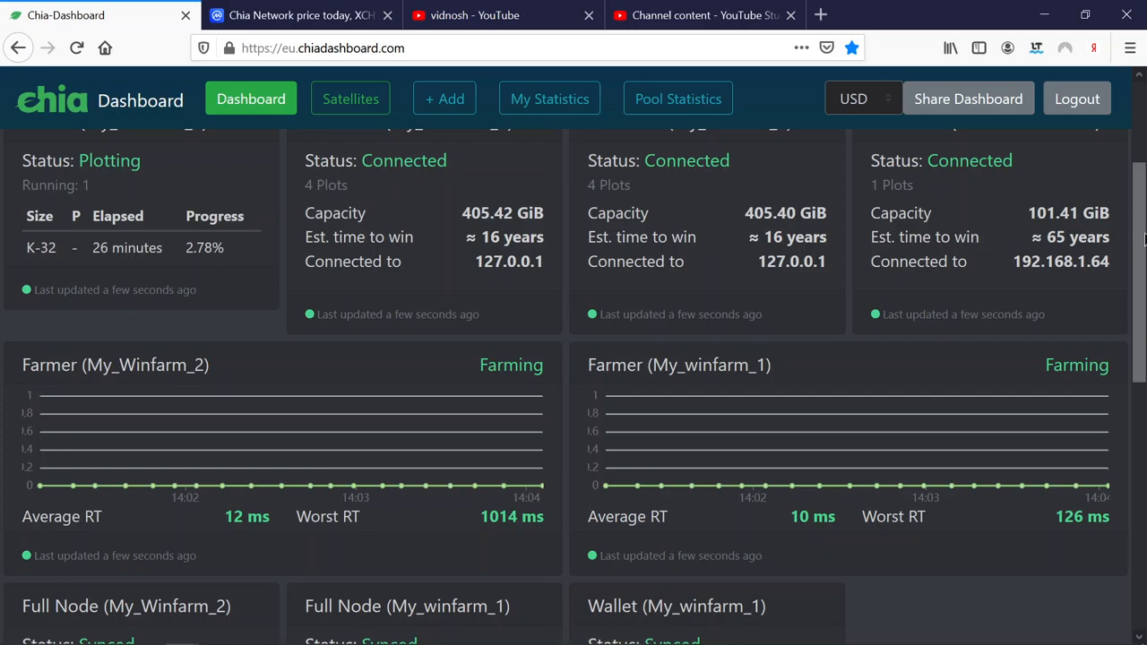
Step: Switch to the CoinMarketCap Chia Network price page showing XCH at $809.51
left_click(300, 15)
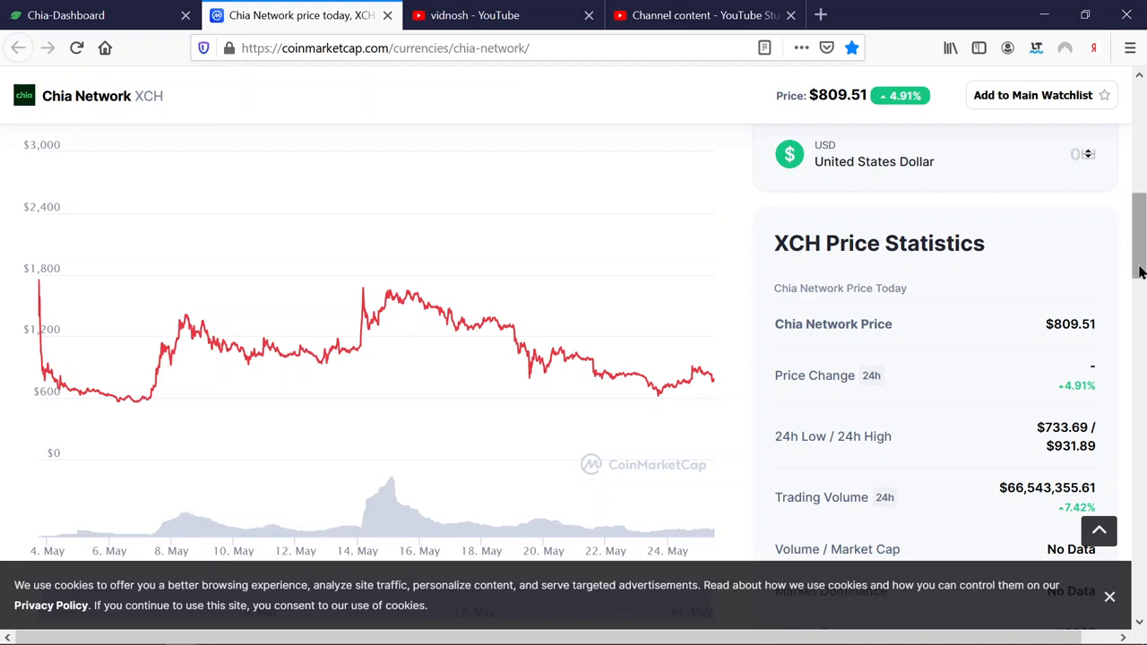
mouse_move(1131, 271)
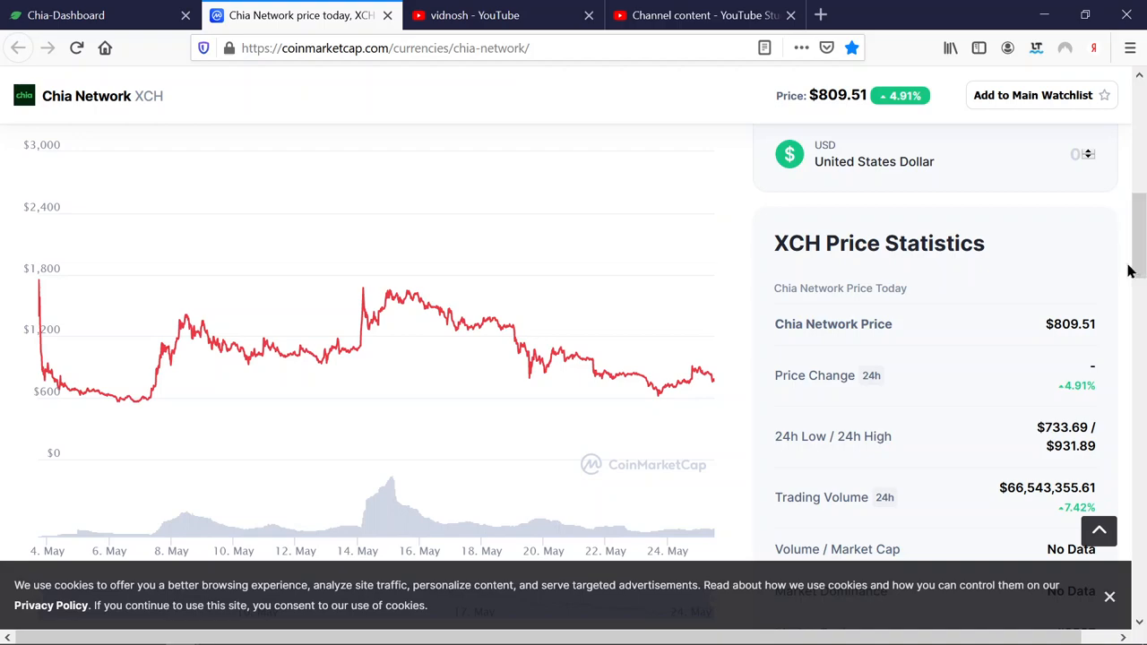
mouse_move(1125, 265)
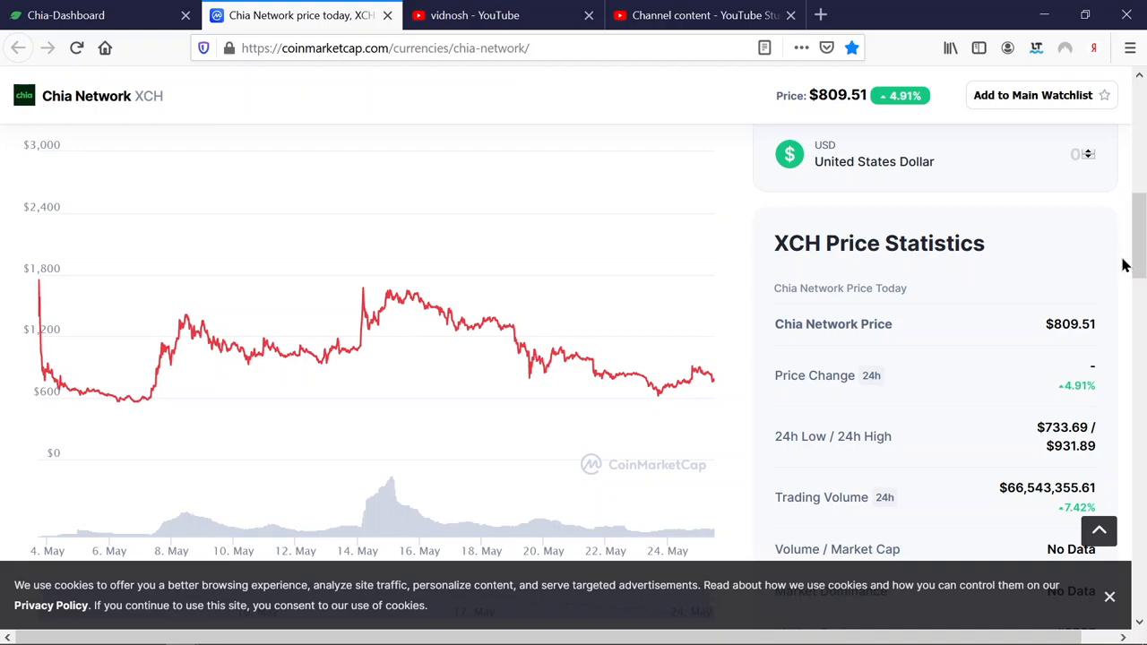
mouse_move(757, 422)
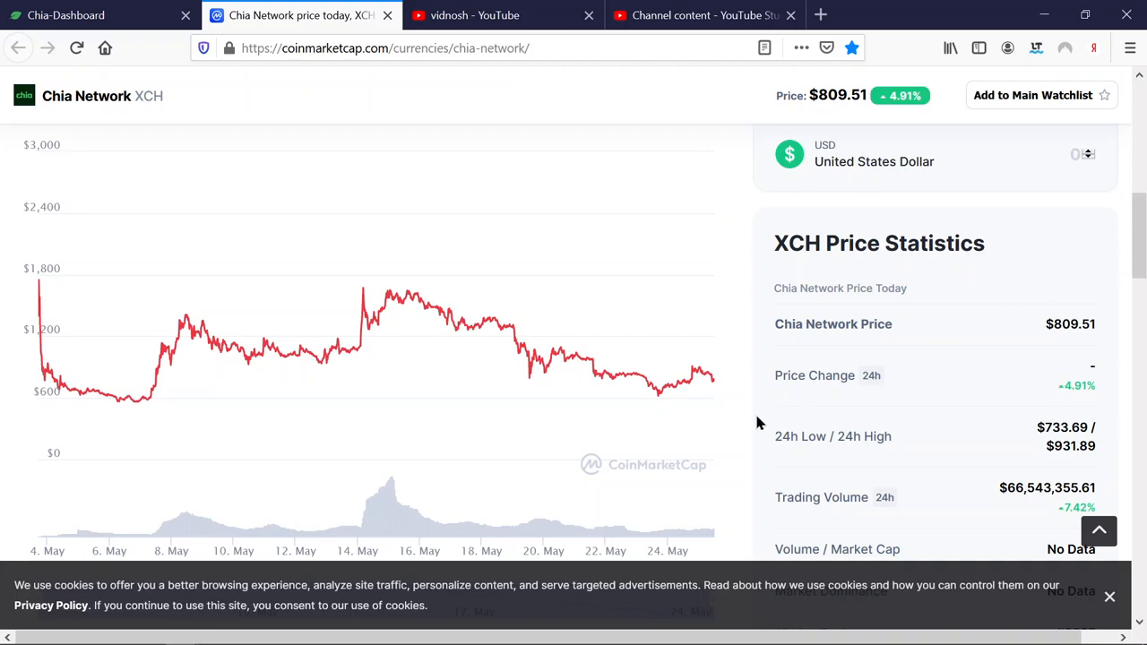
mouse_move(739, 408)
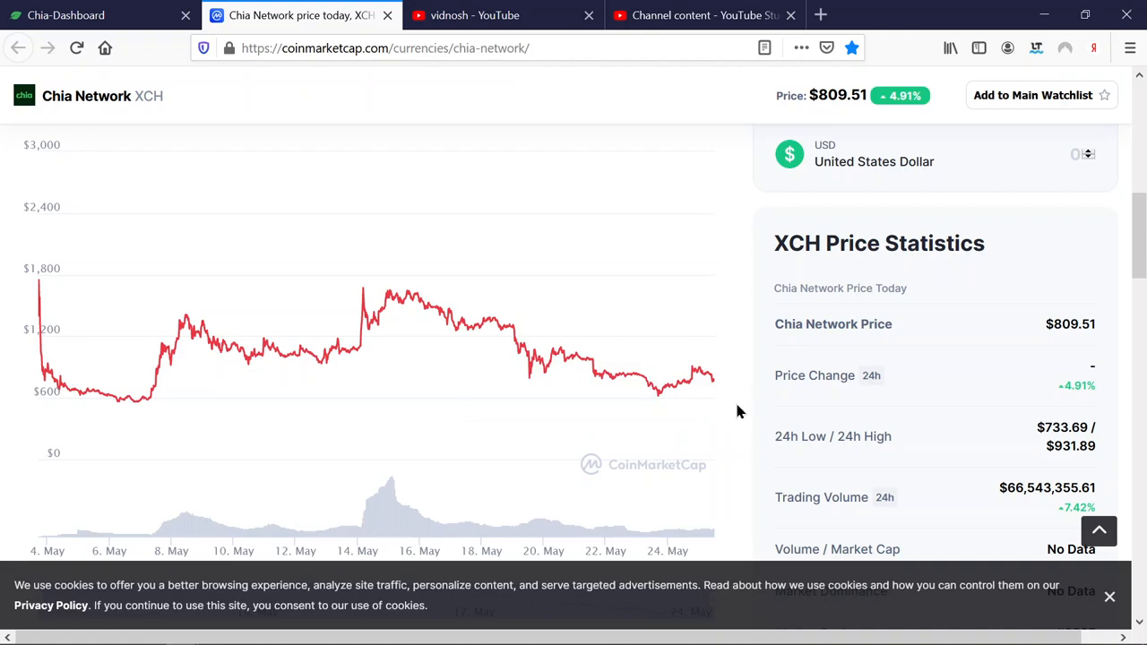
mouse_move(1058, 289)
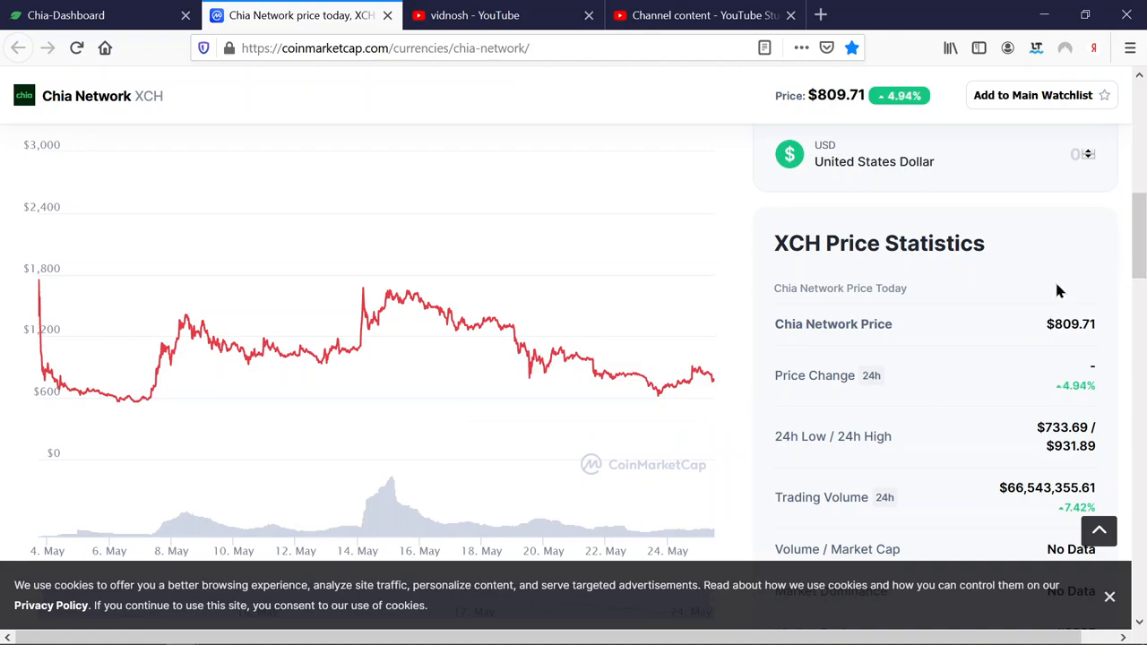
mouse_move(732, 413)
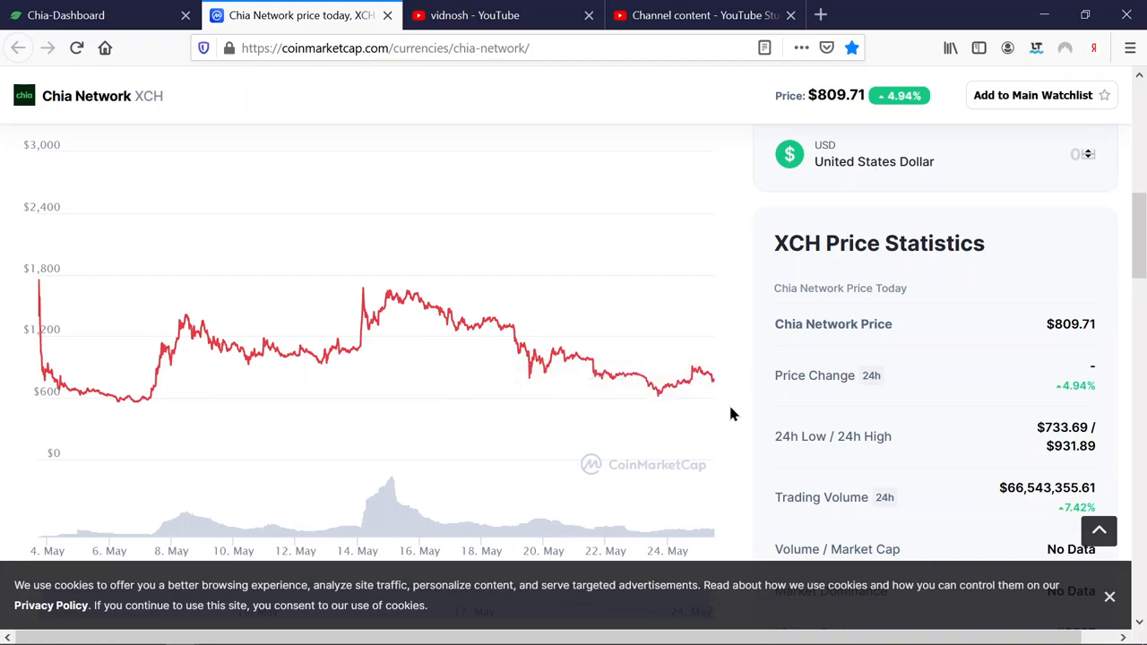
mouse_move(589, 360)
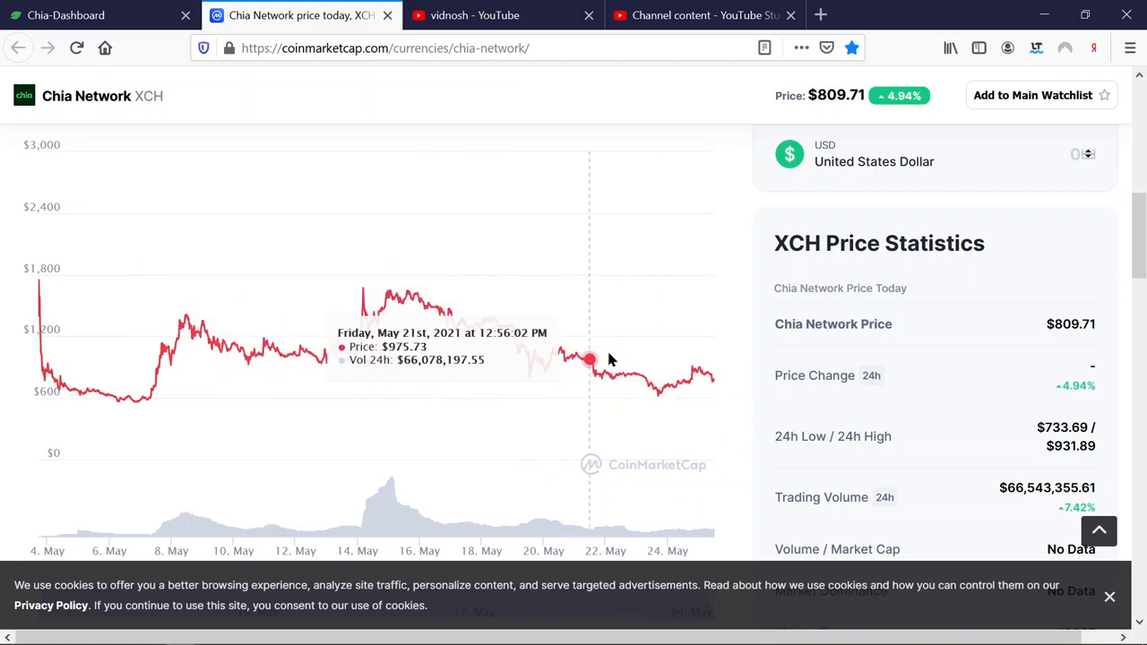
mouse_move(765, 404)
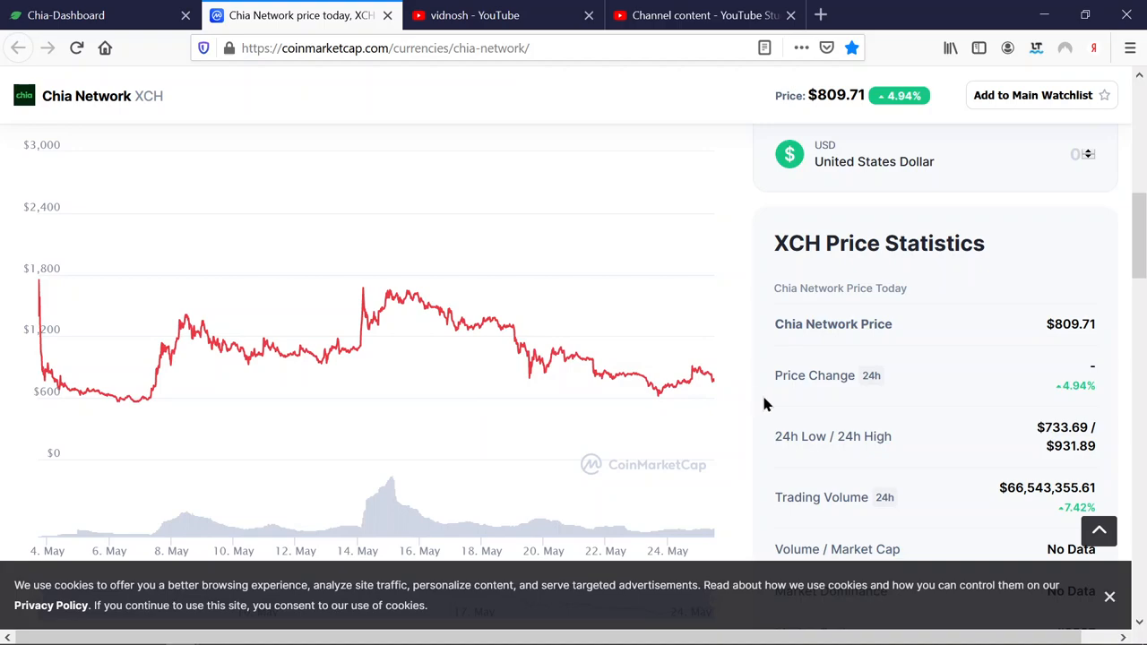
mouse_move(750, 403)
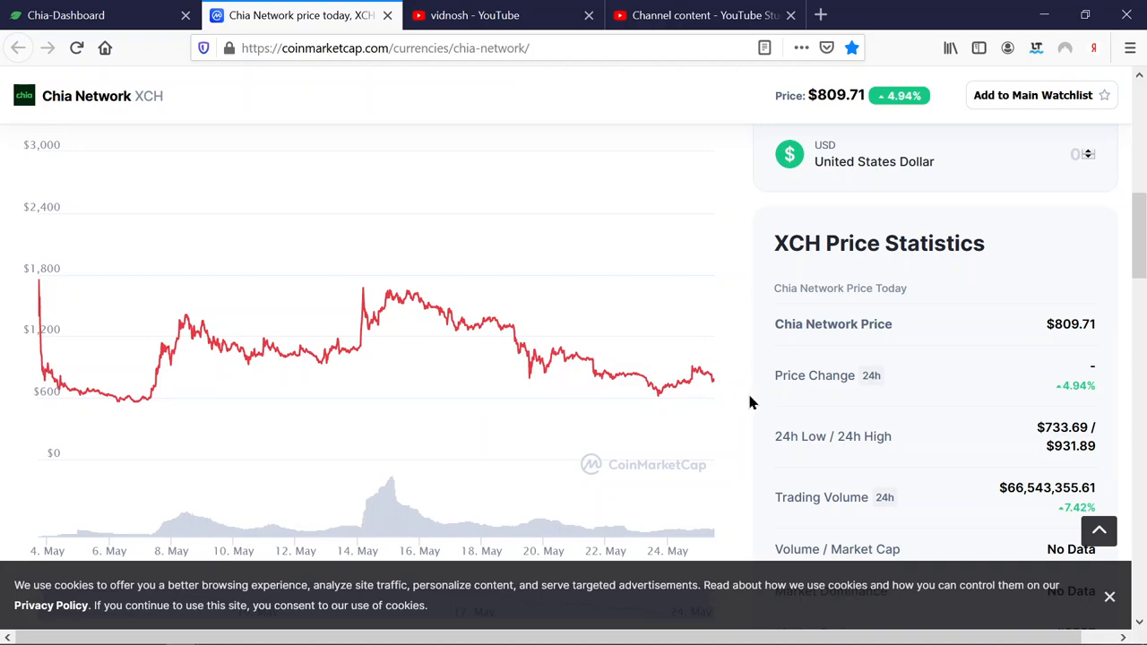
mouse_move(688, 380)
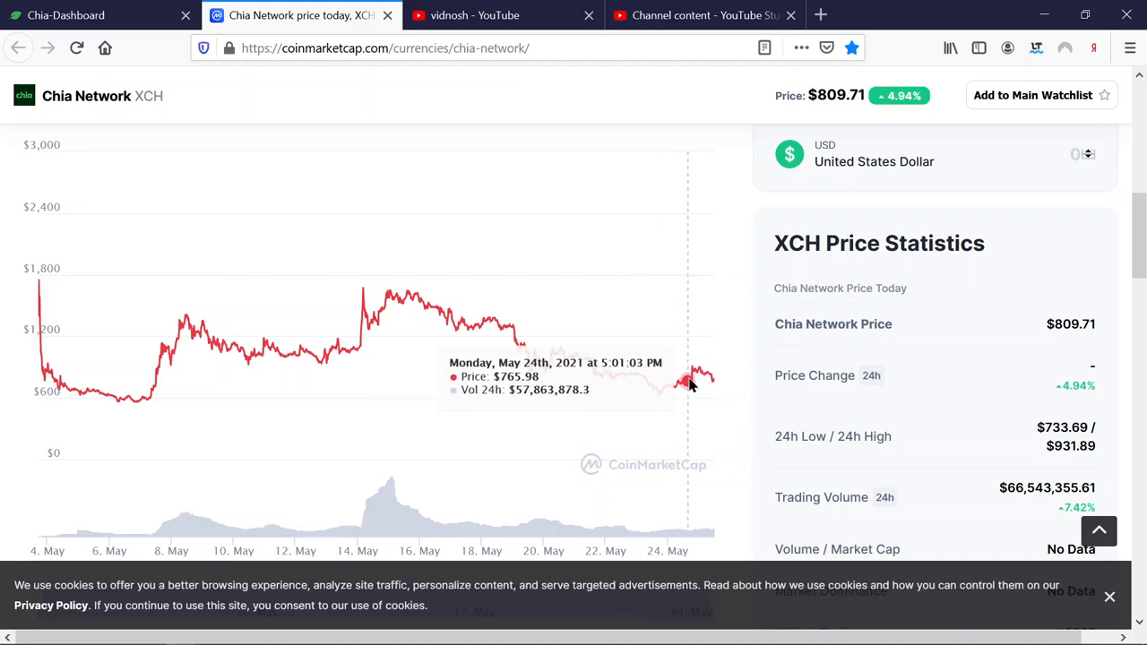
mouse_move(697, 306)
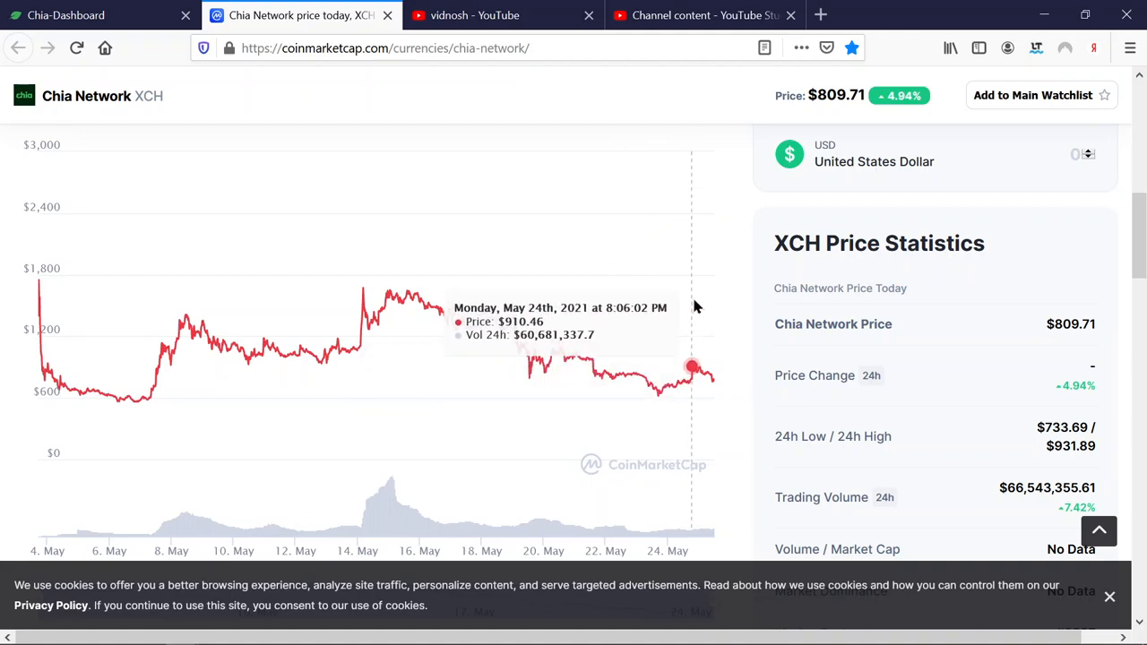
mouse_move(371, 313)
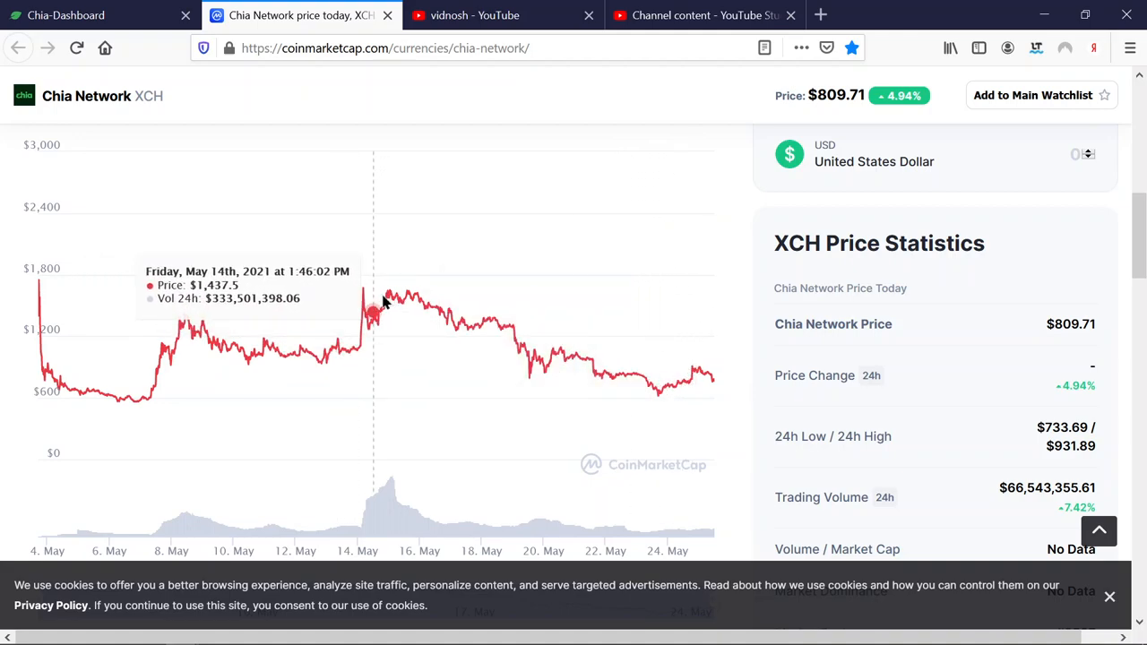
mouse_move(683, 376)
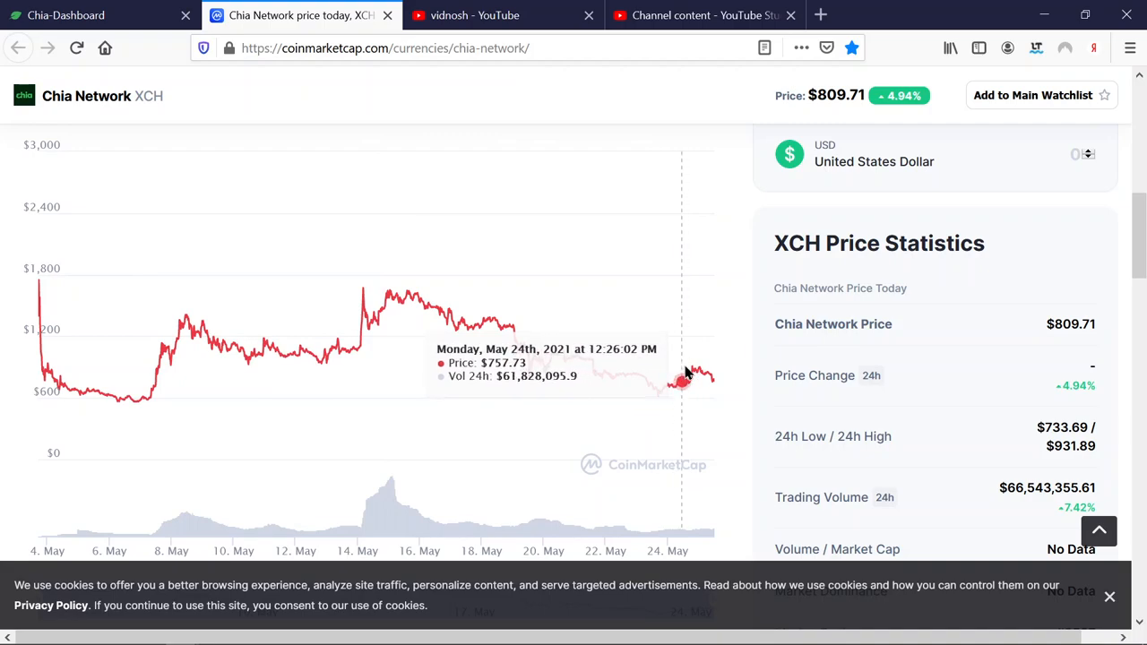
mouse_move(690, 372)
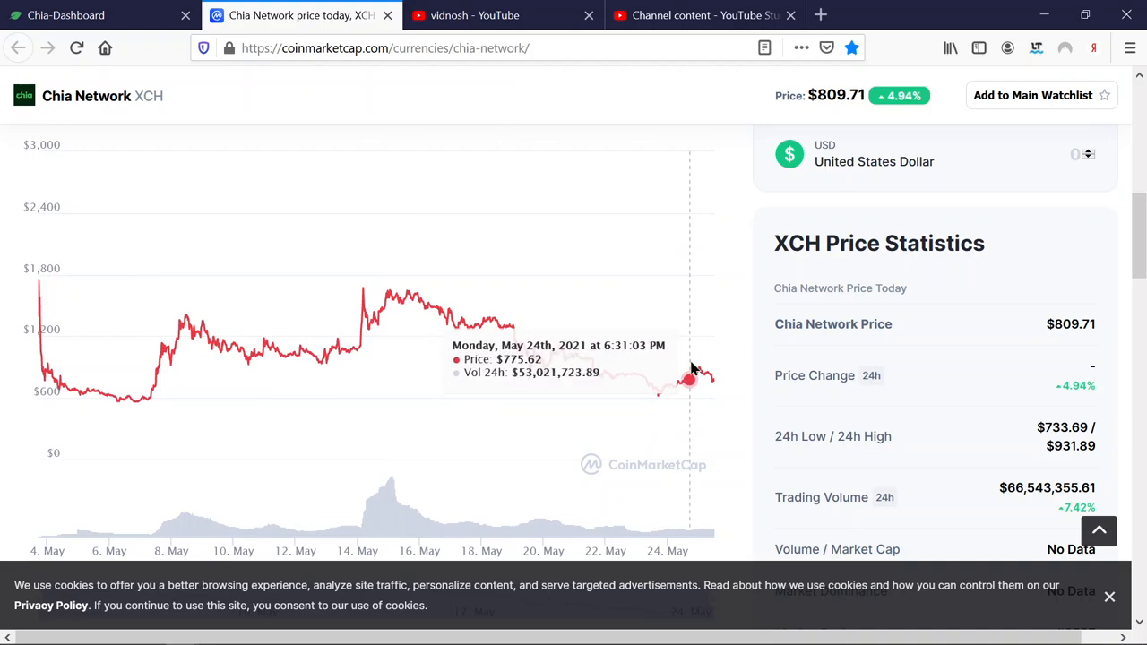
mouse_move(710, 376)
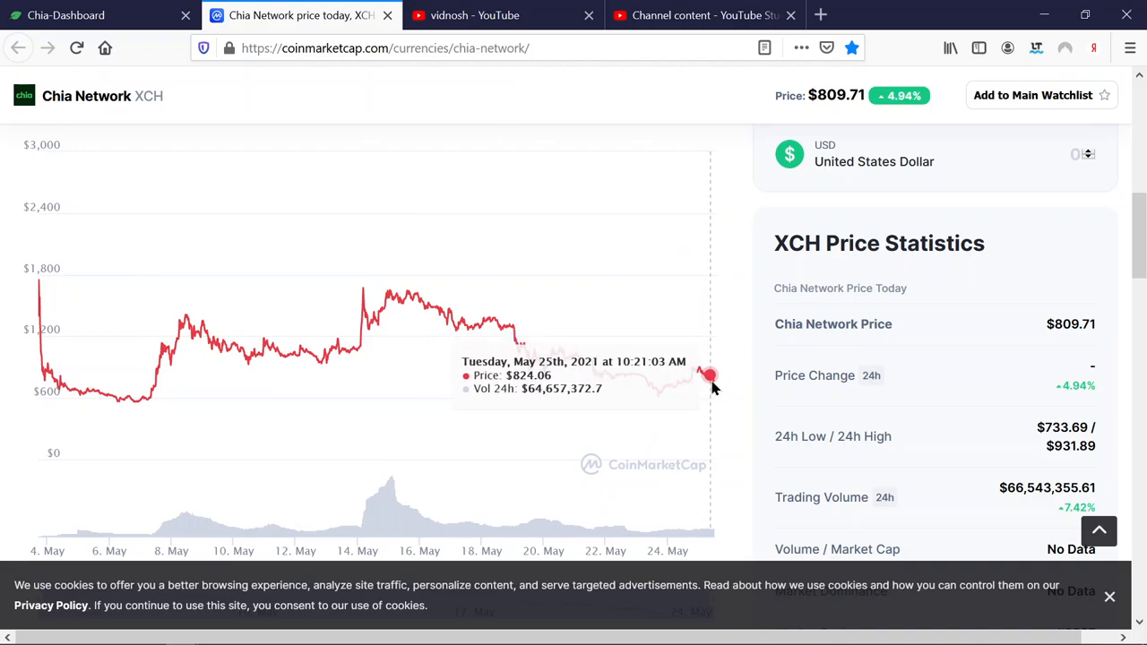
mouse_move(712, 398)
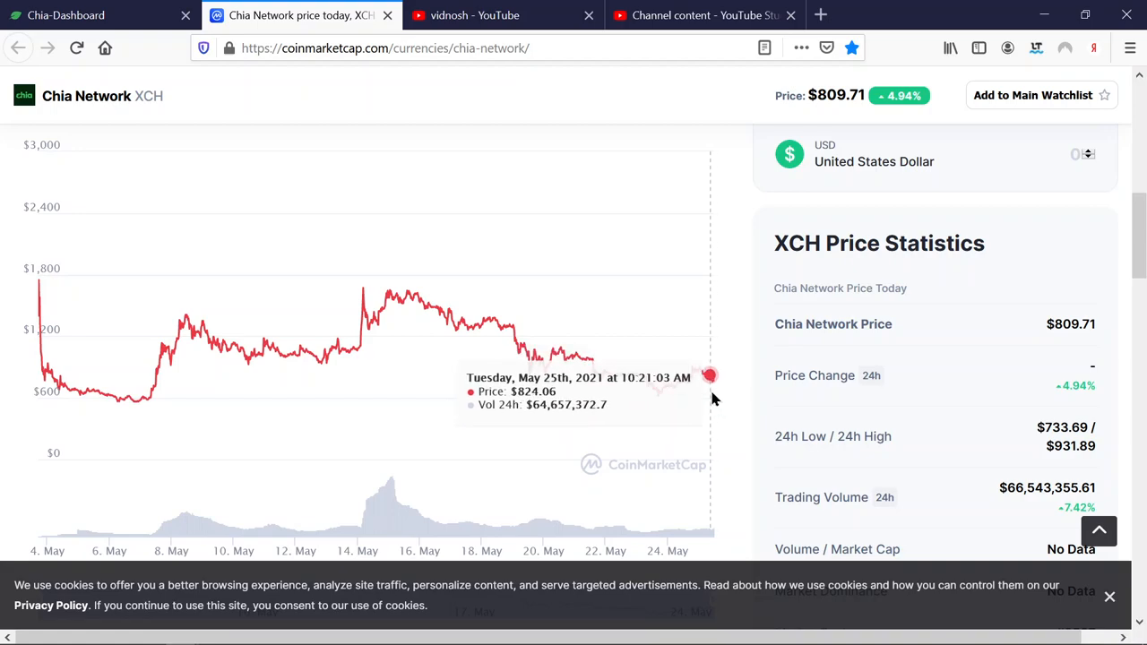
mouse_move(716, 390)
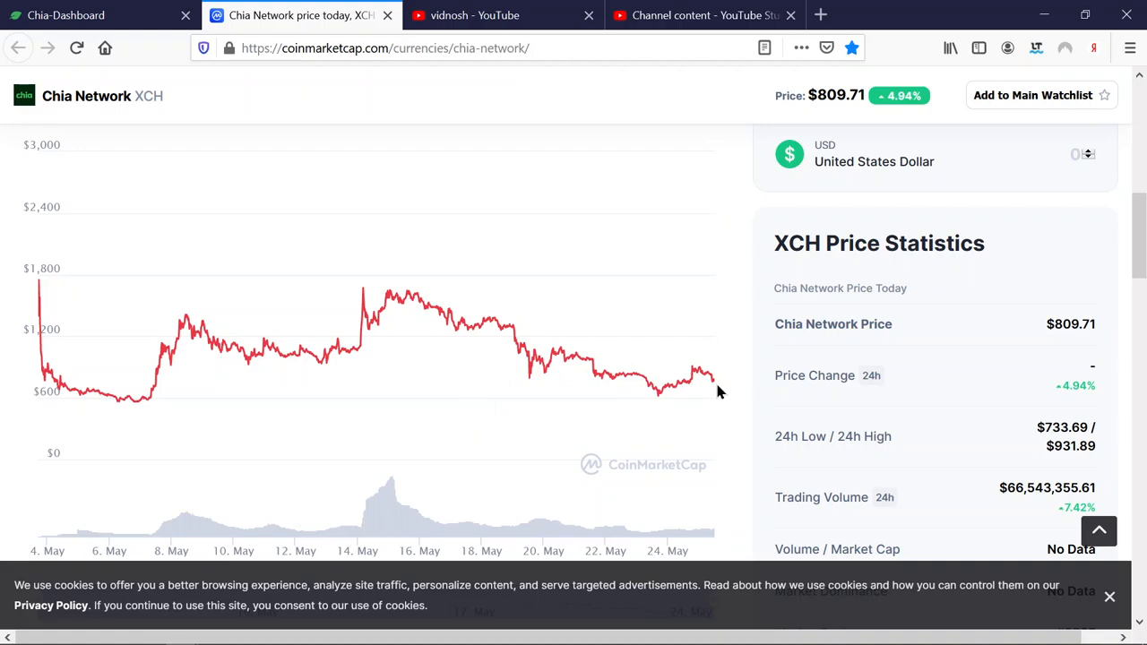
mouse_move(869, 413)
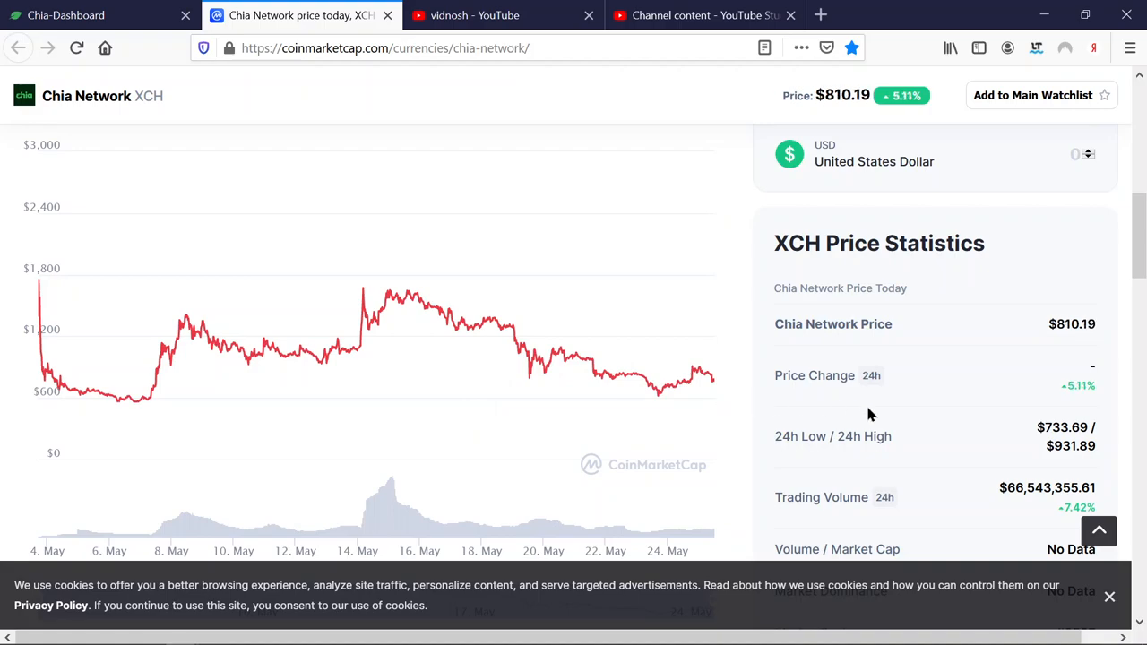
mouse_move(790, 461)
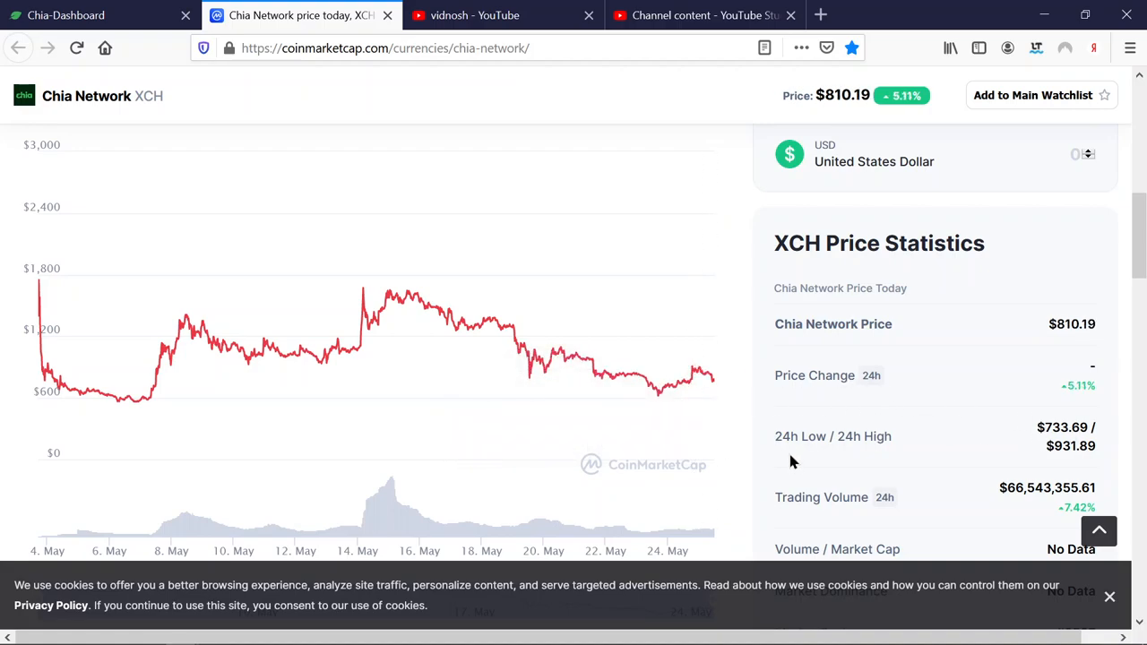
mouse_move(726, 383)
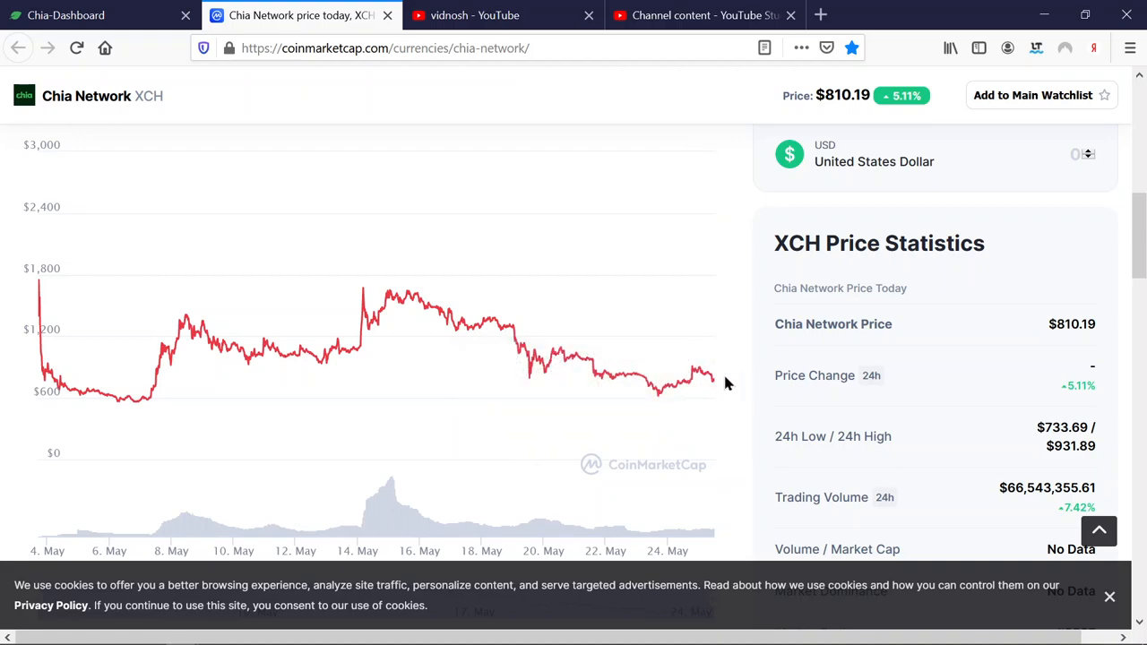
mouse_move(744, 381)
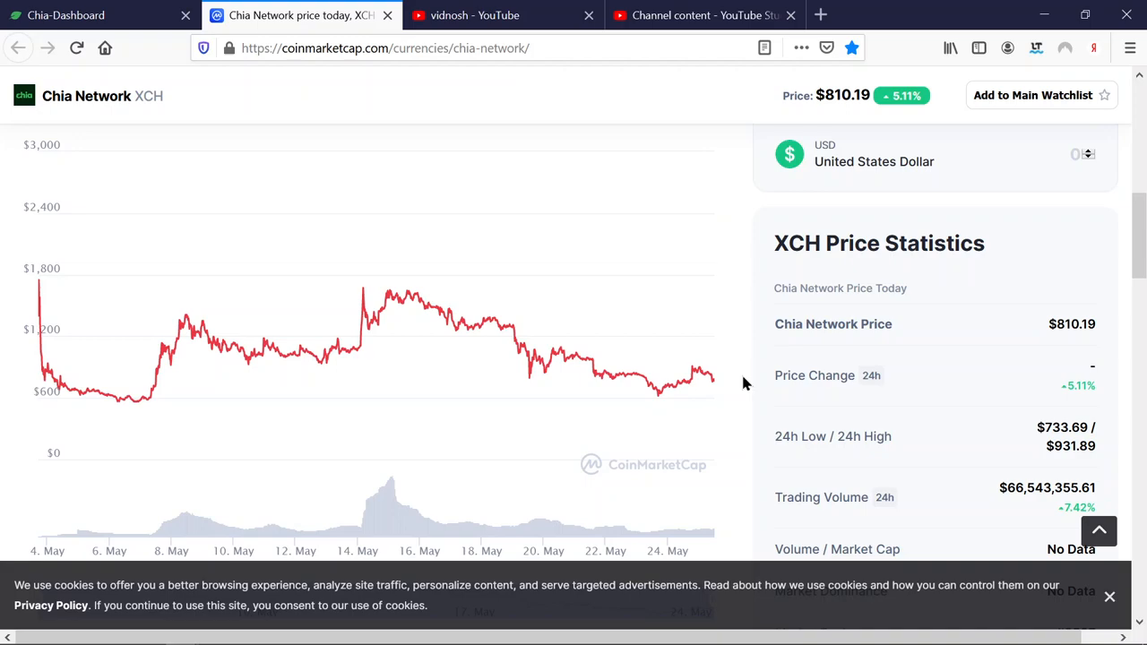
mouse_move(76, 389)
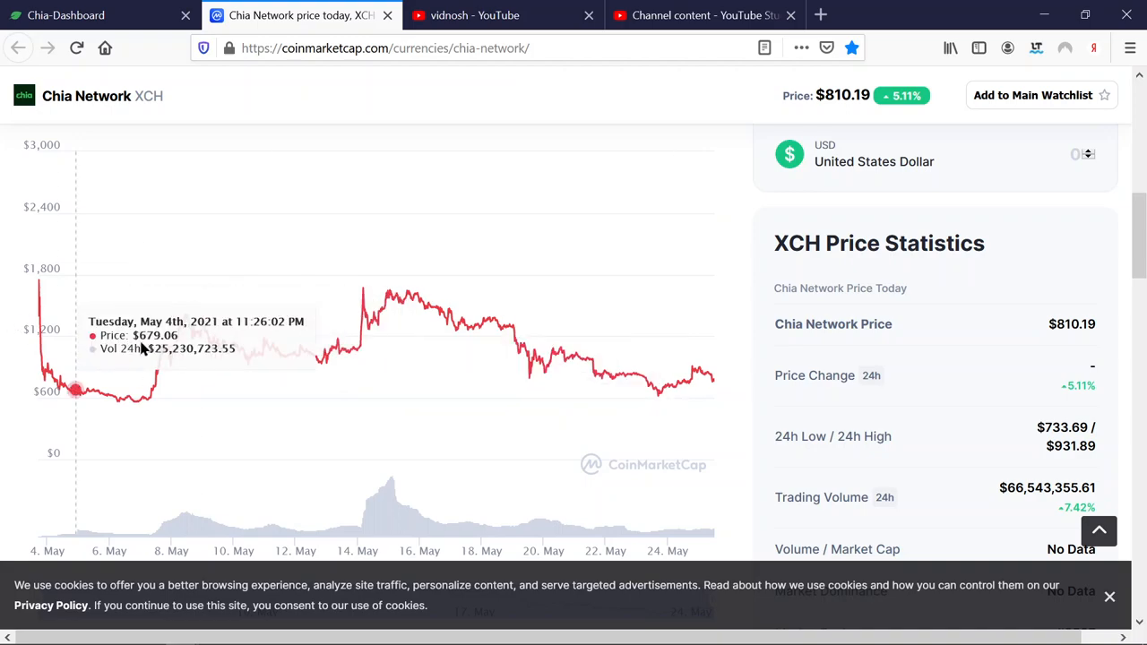
mouse_move(251, 340)
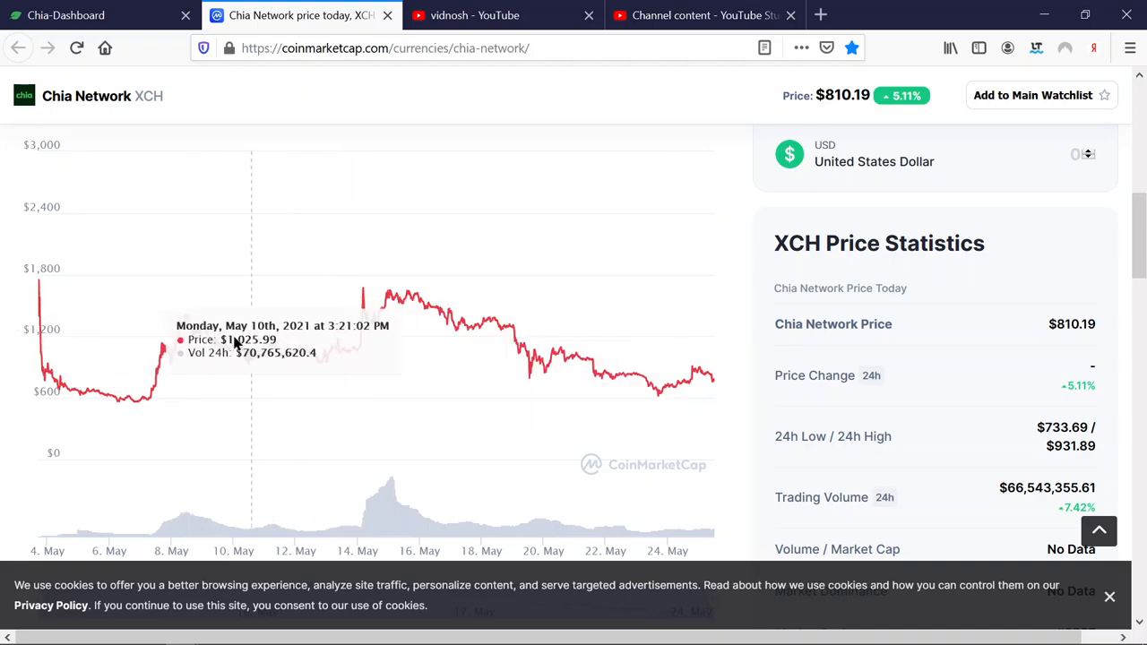
mouse_move(305, 341)
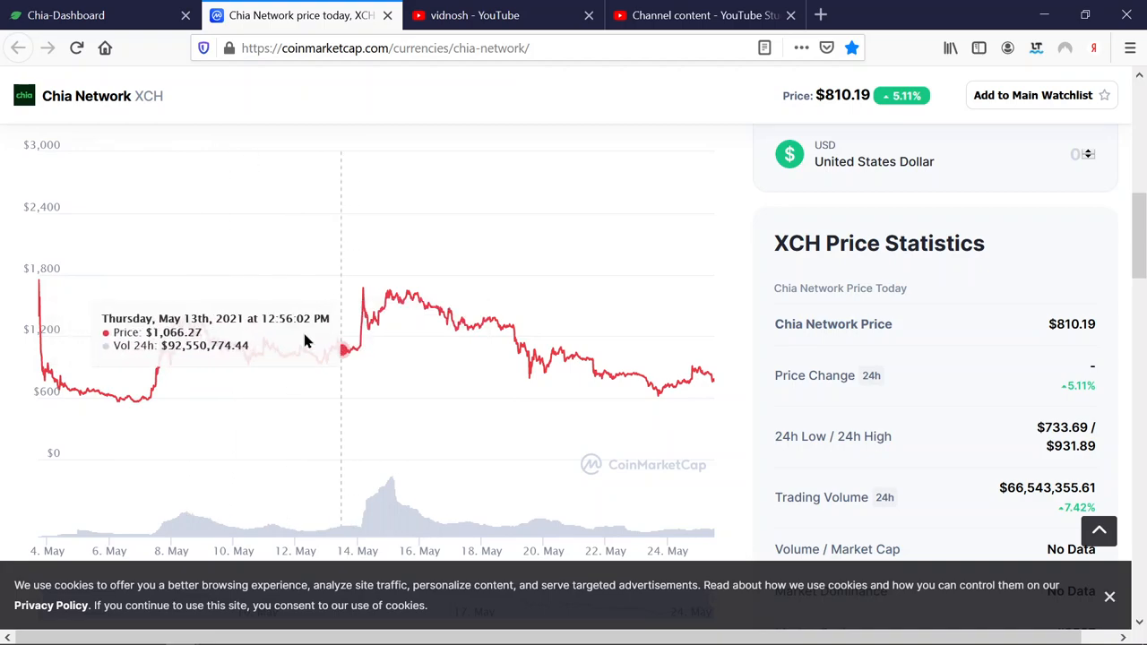
mouse_move(166, 327)
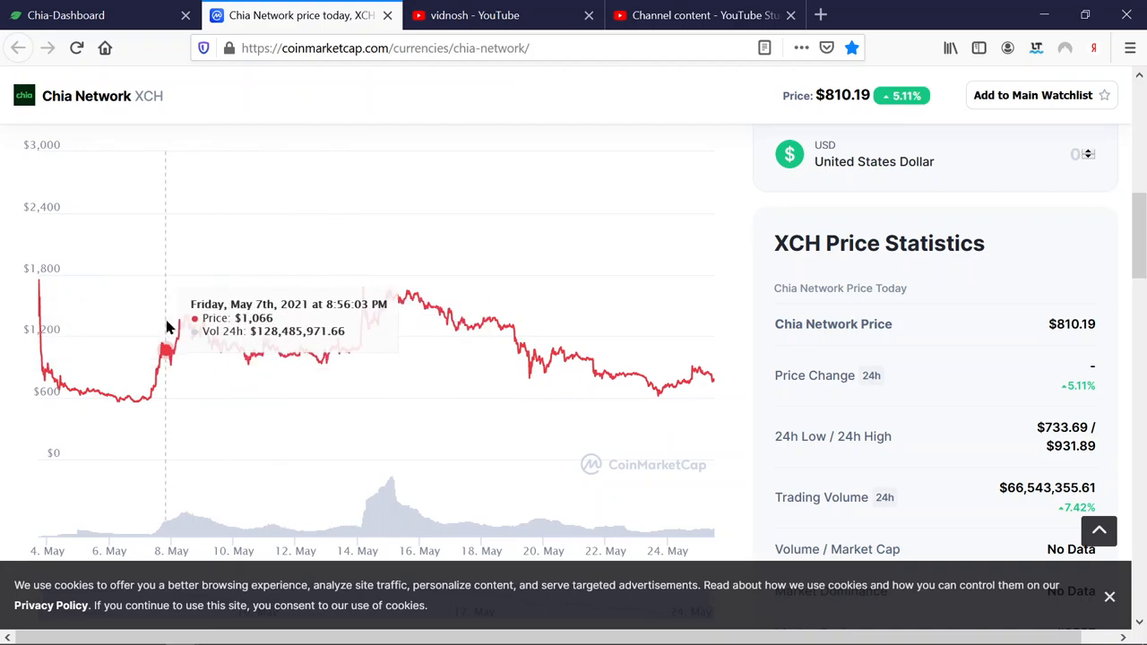
mouse_move(766, 385)
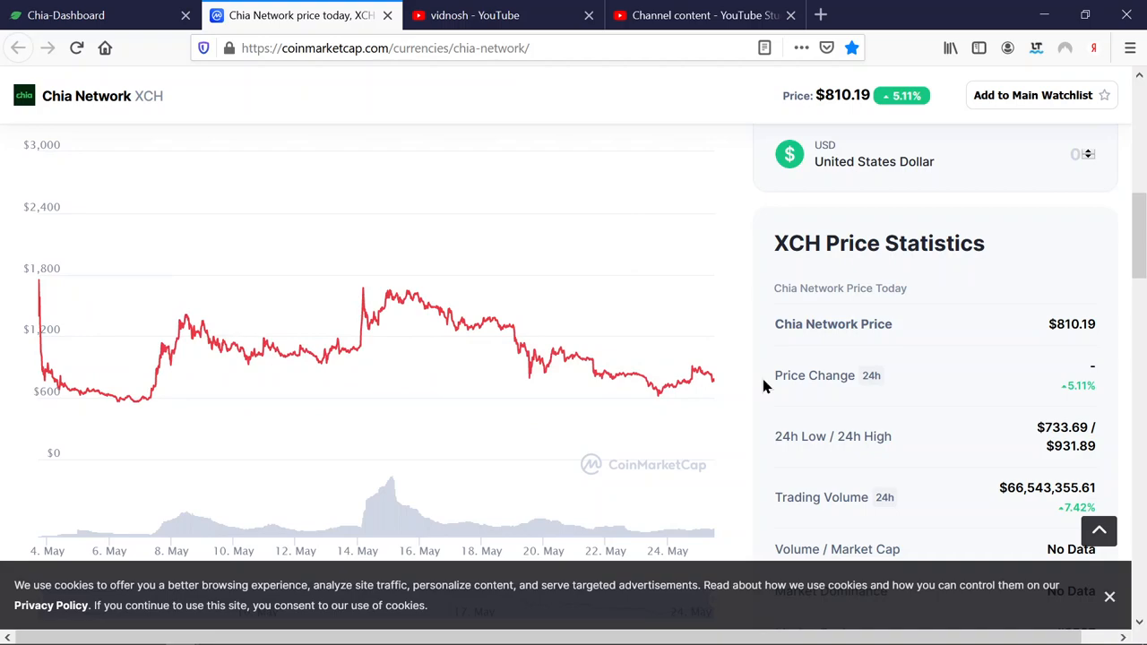
mouse_move(742, 384)
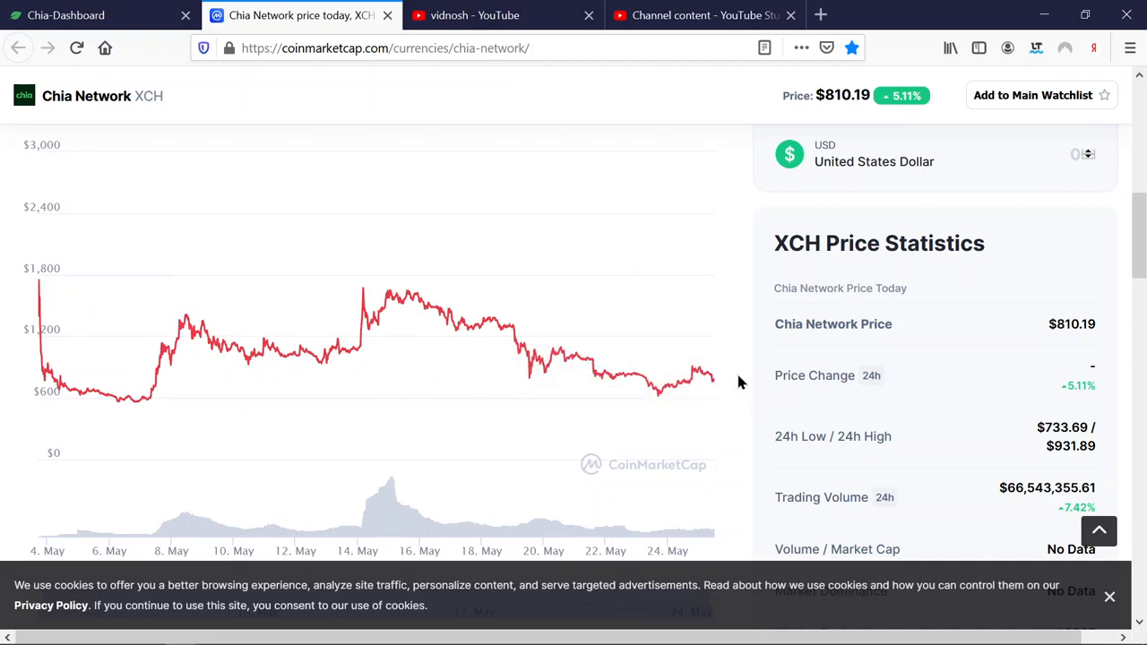
mouse_move(726, 387)
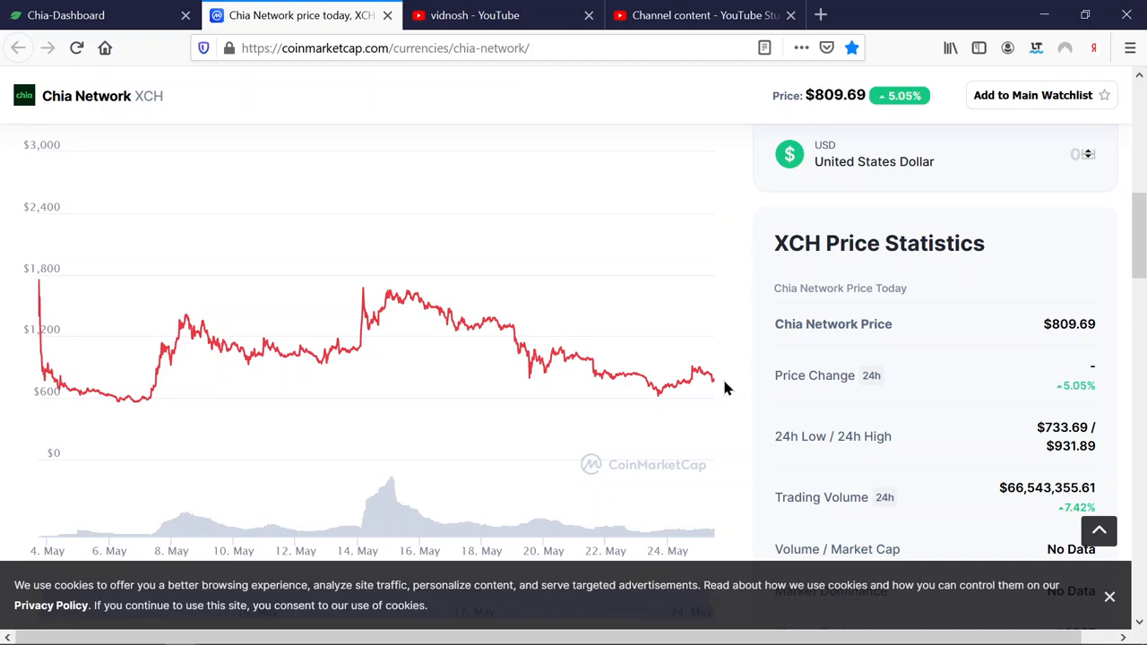
mouse_move(741, 386)
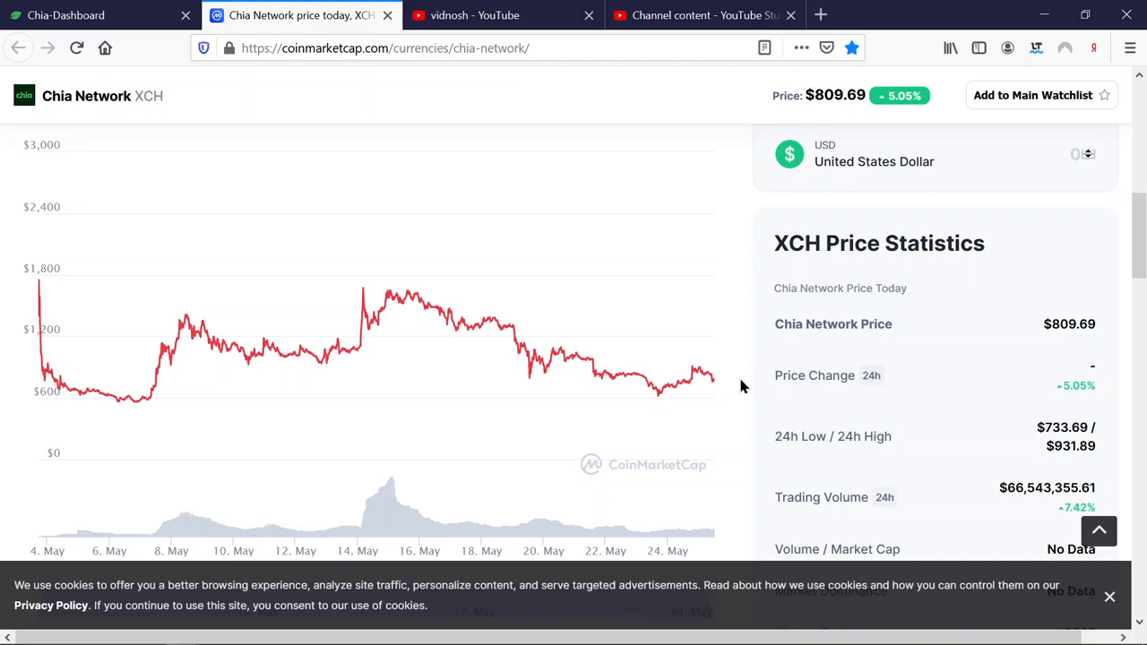
mouse_move(66, 15)
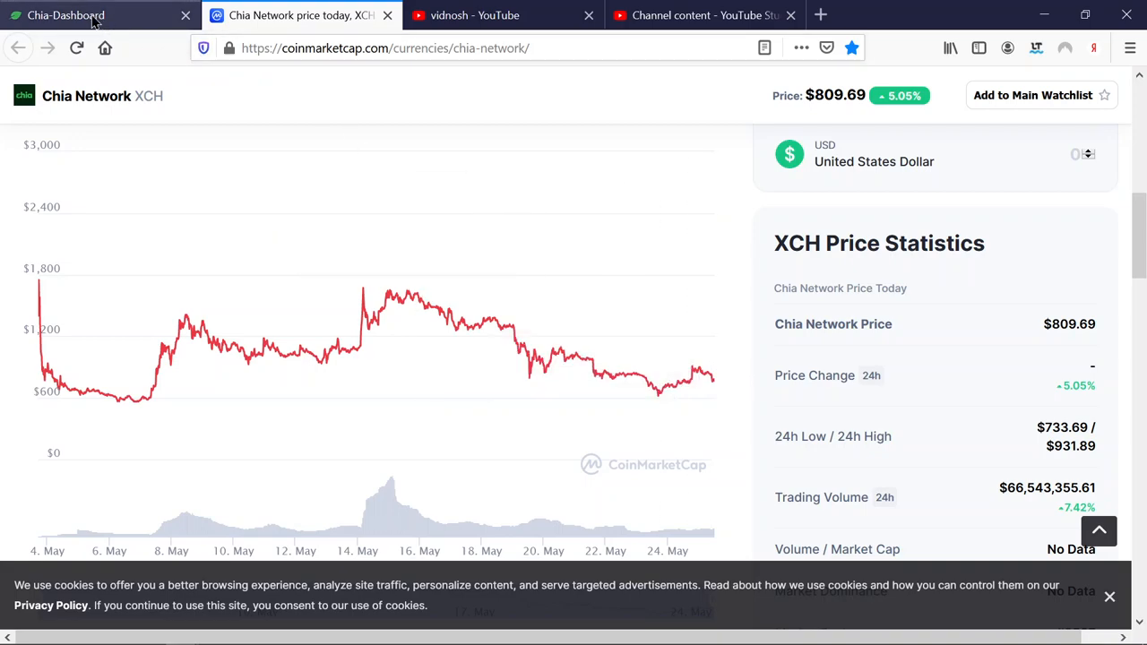
mouse_move(66, 15)
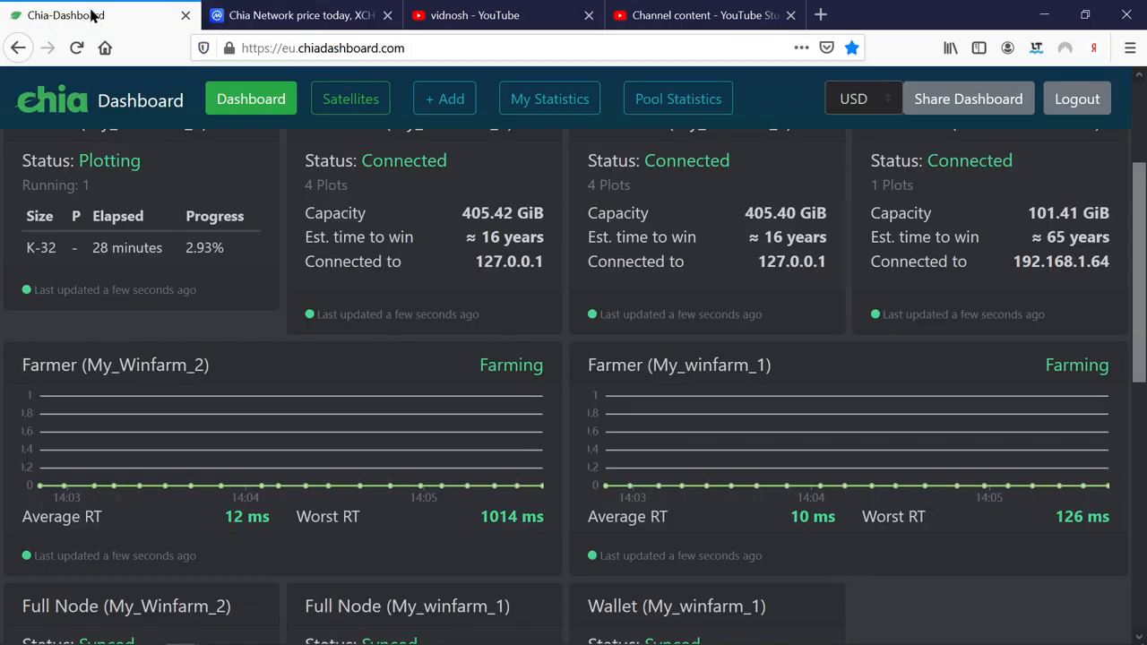
mouse_move(67, 15)
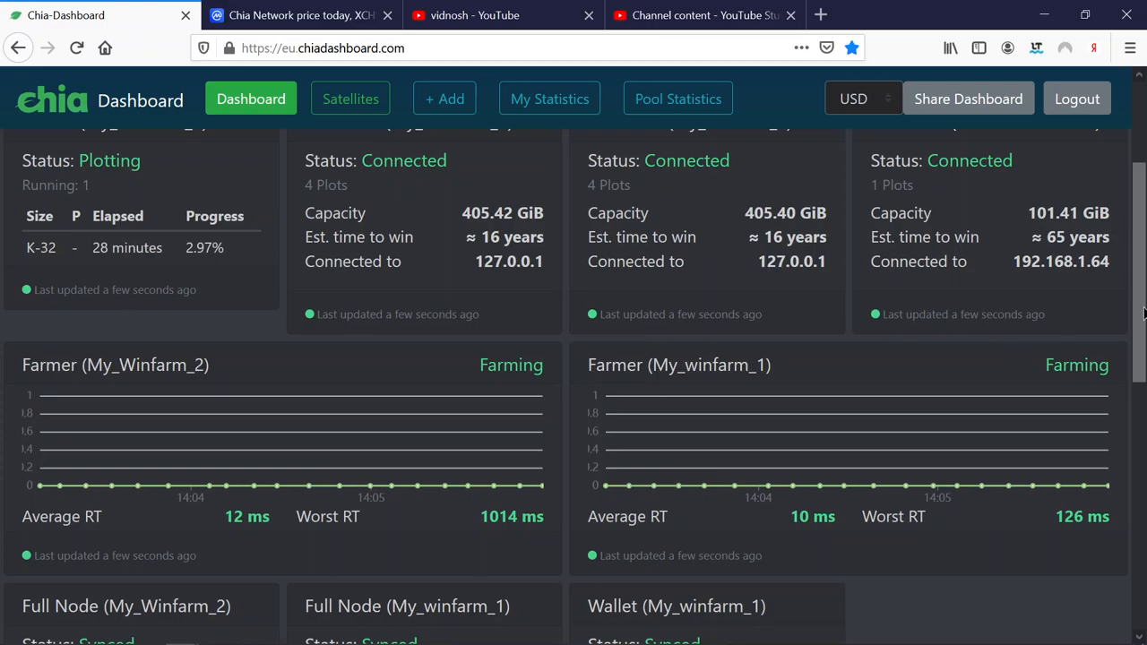
scroll("up", 3)
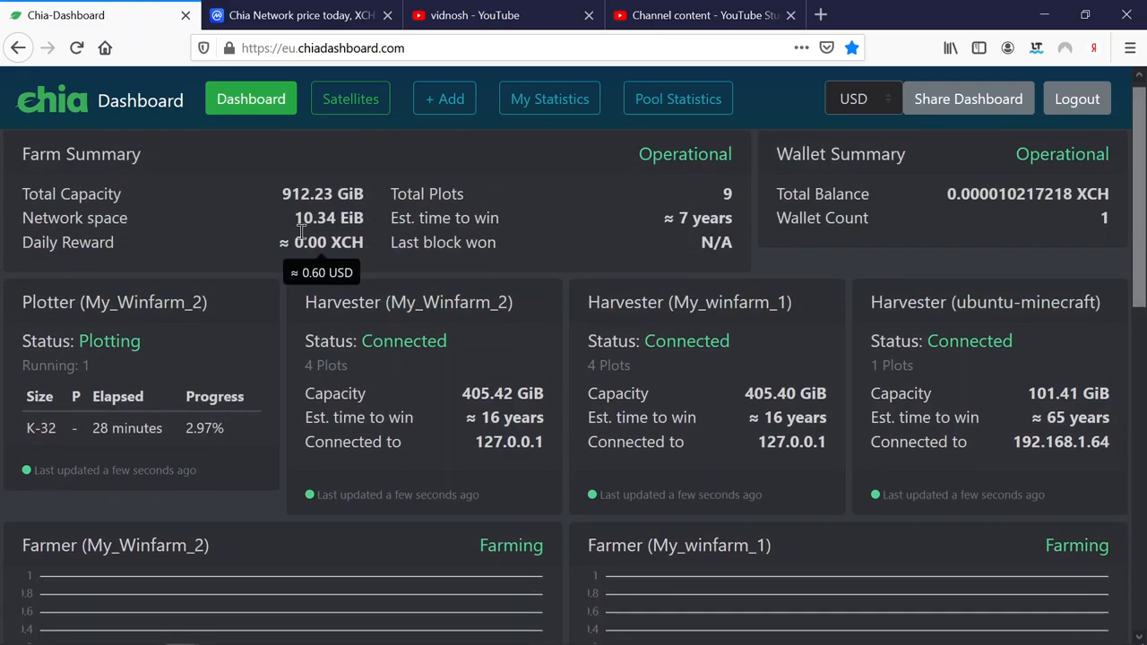
mouse_move(240, 269)
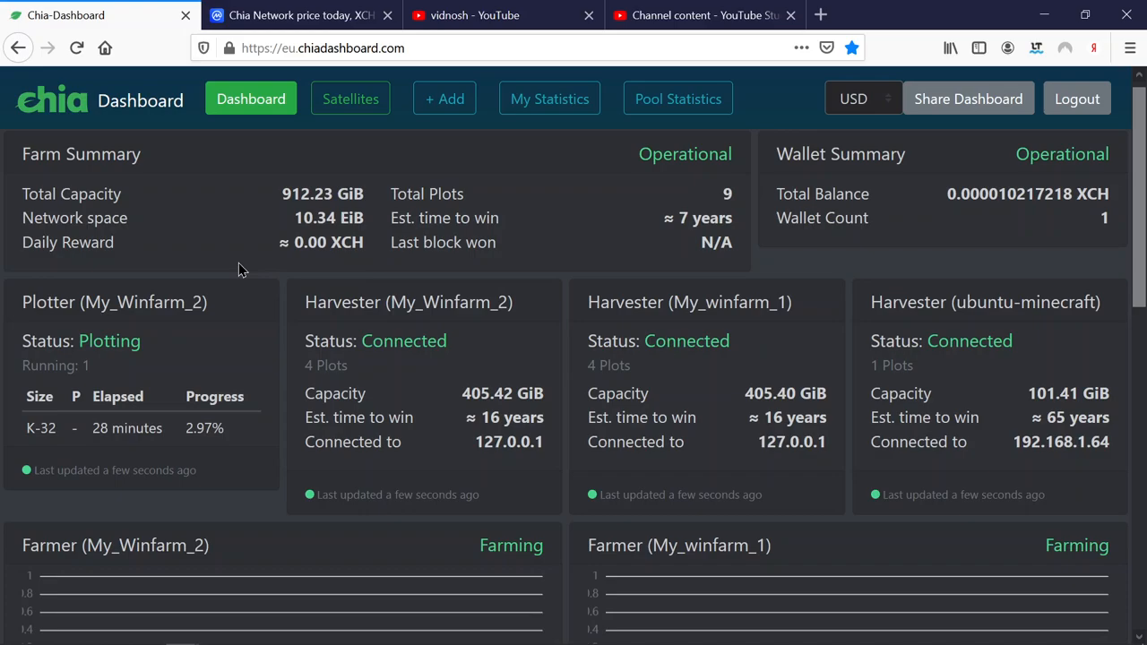
mouse_move(1134, 226)
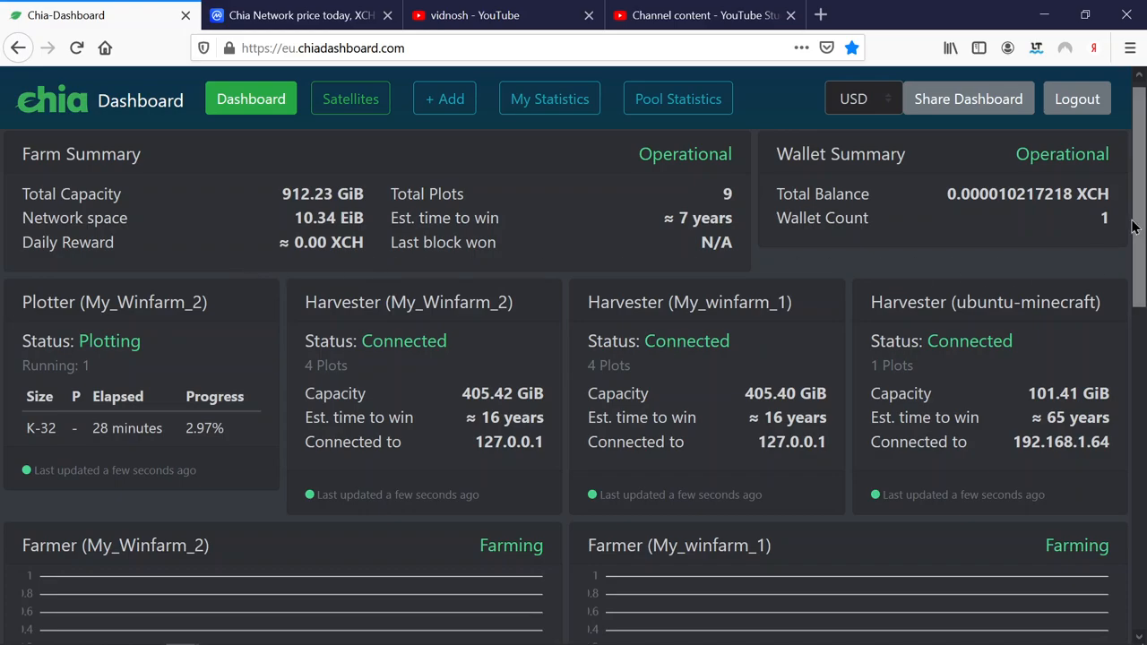
scroll("down", 3)
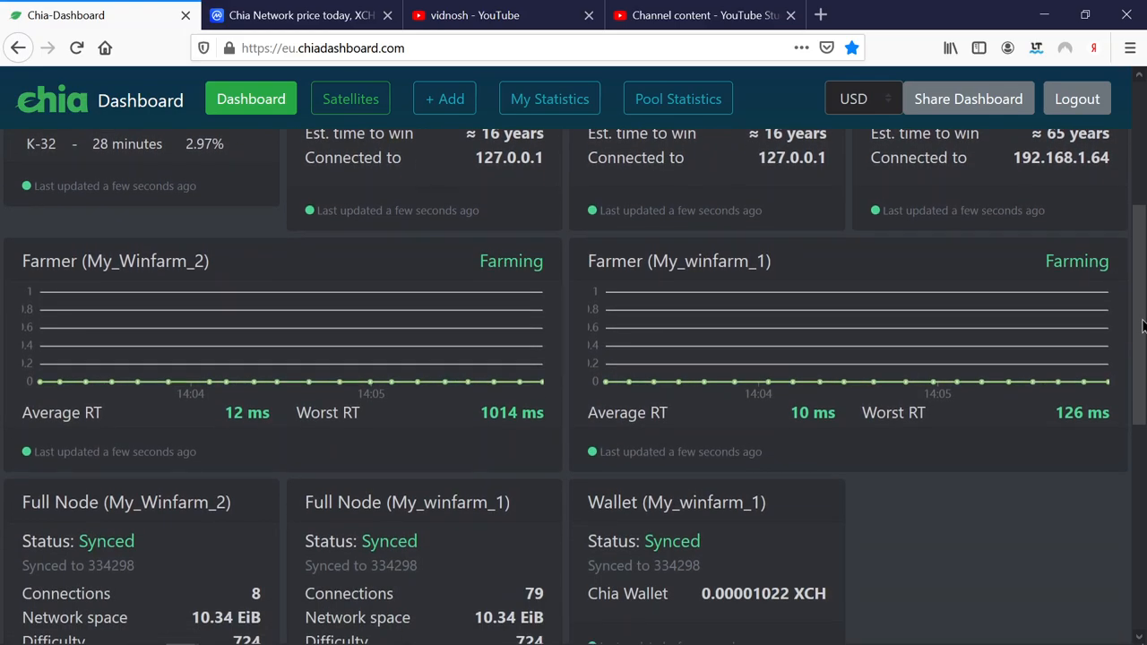
scroll("down", 3)
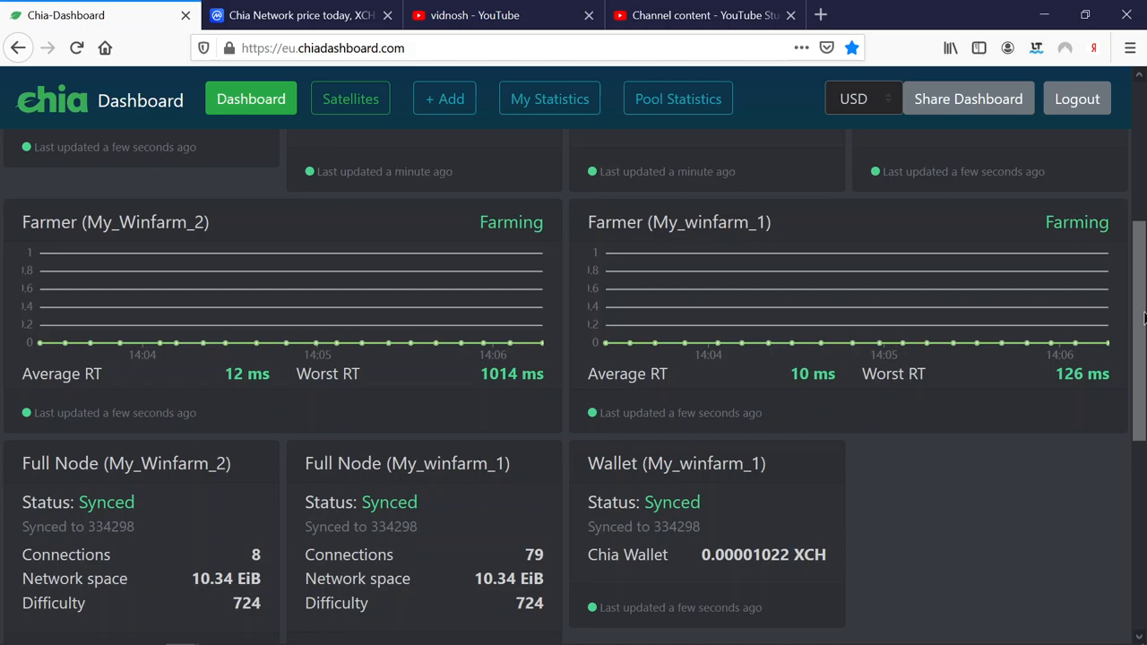
mouse_move(1141, 313)
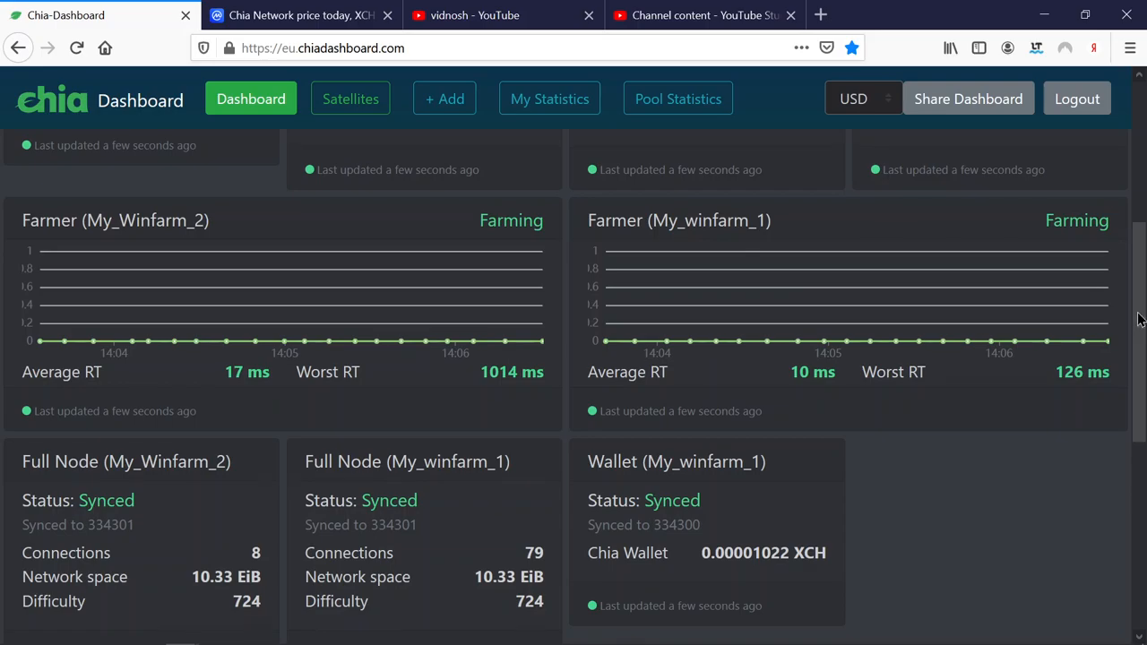
scroll("down", 3)
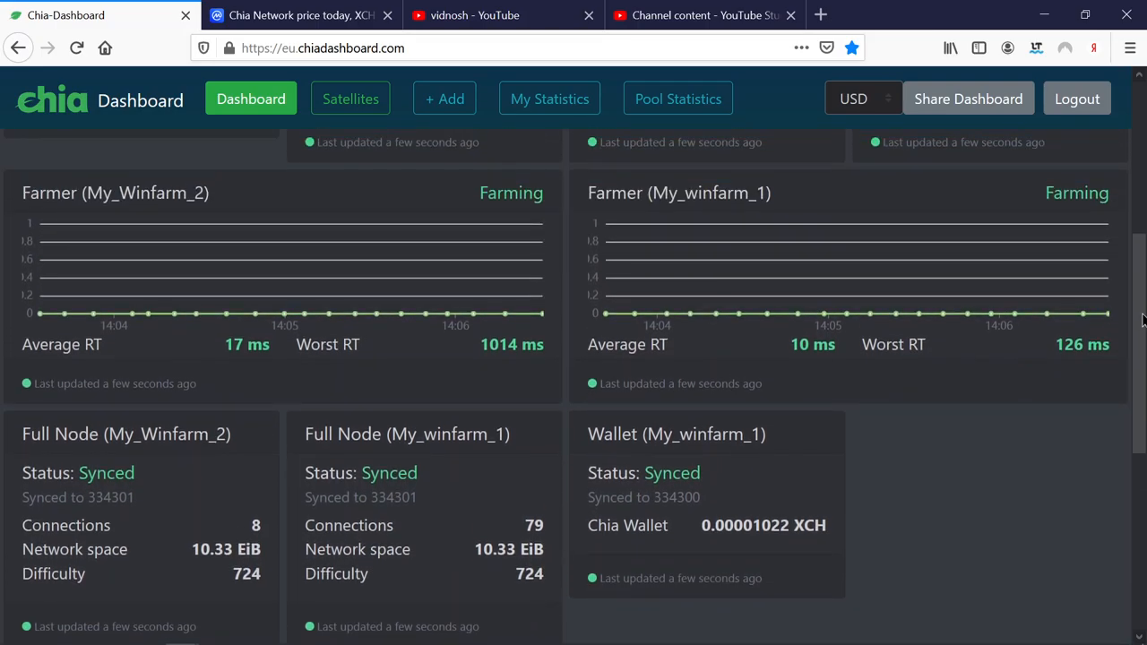
scroll("down", 3)
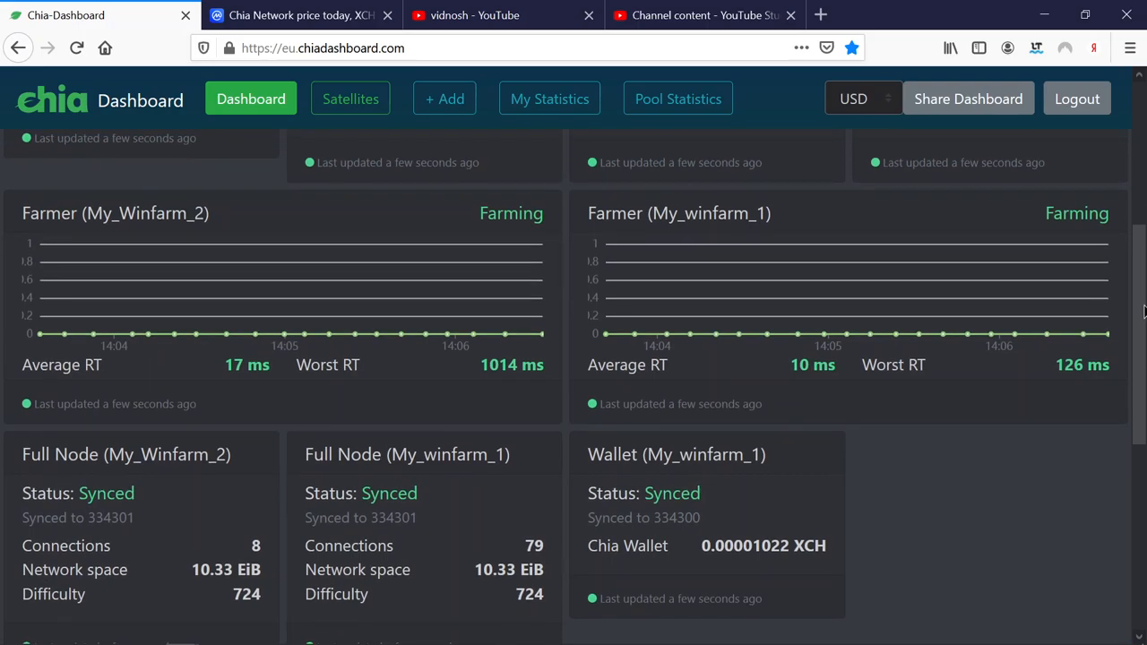
scroll("up", 3)
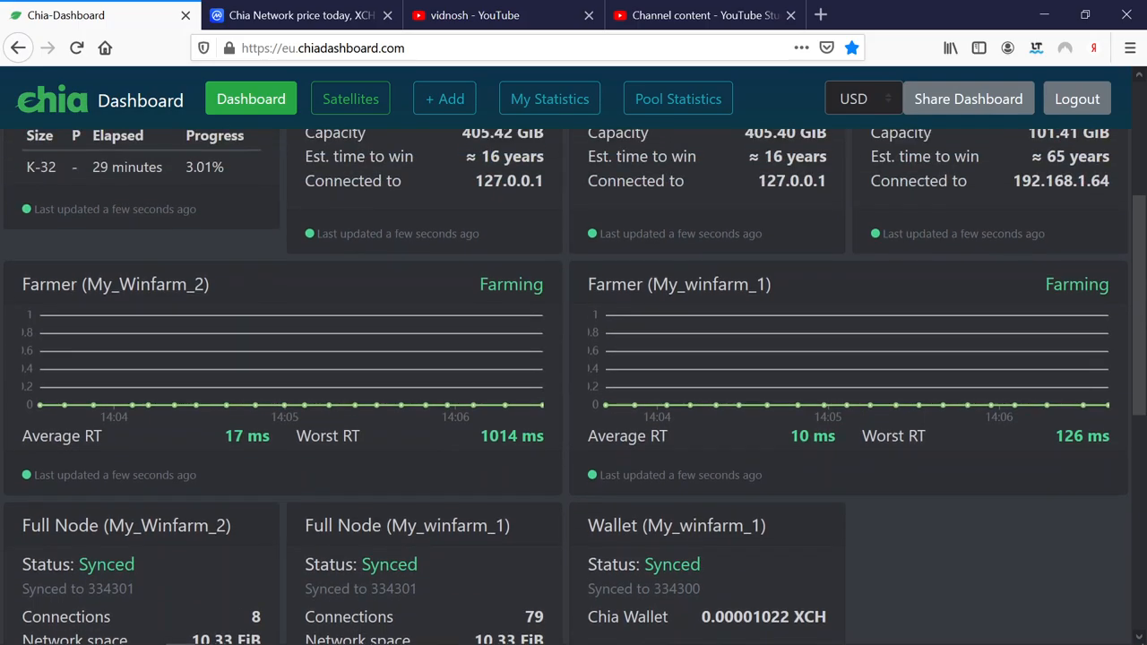
scroll("down", 3)
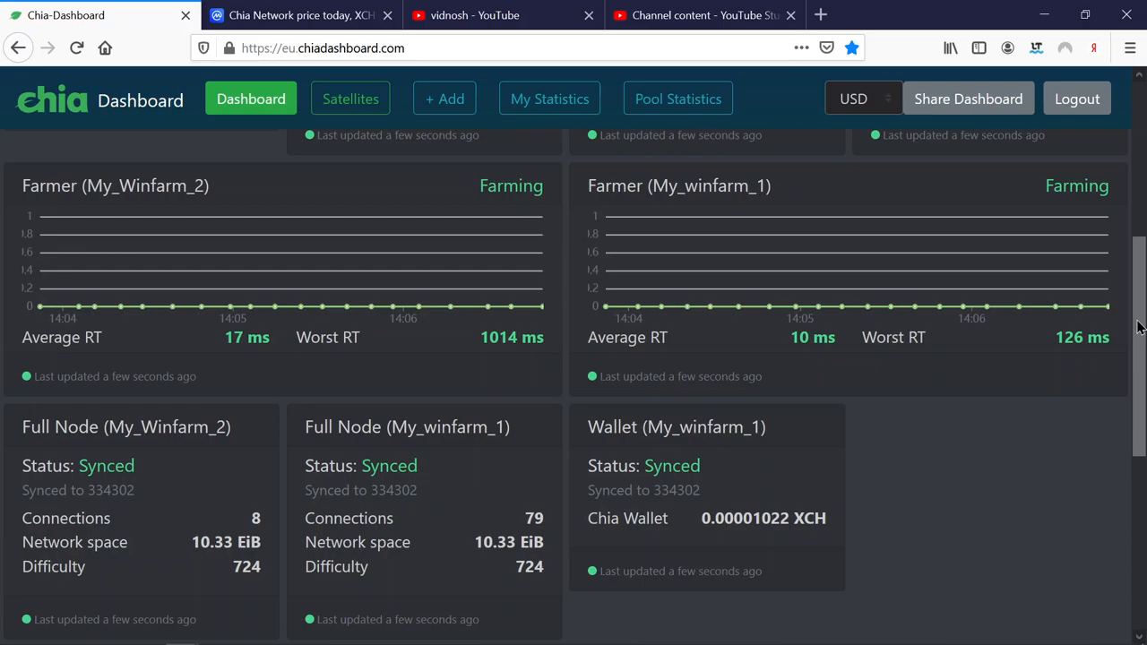
scroll("down", 3)
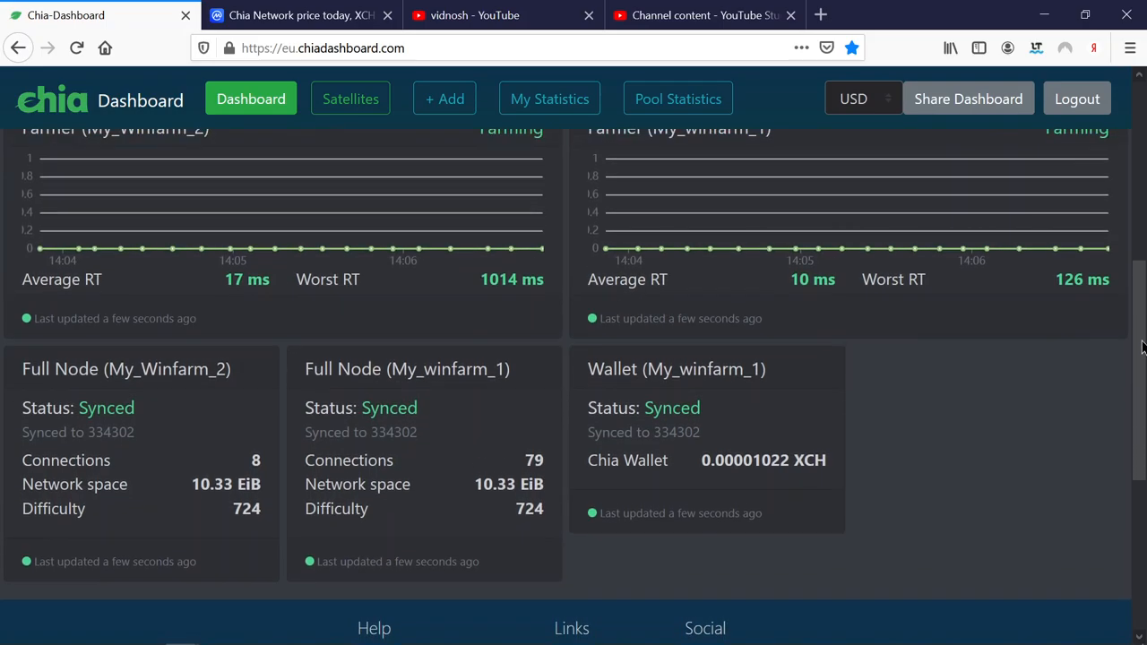
scroll("up", 3)
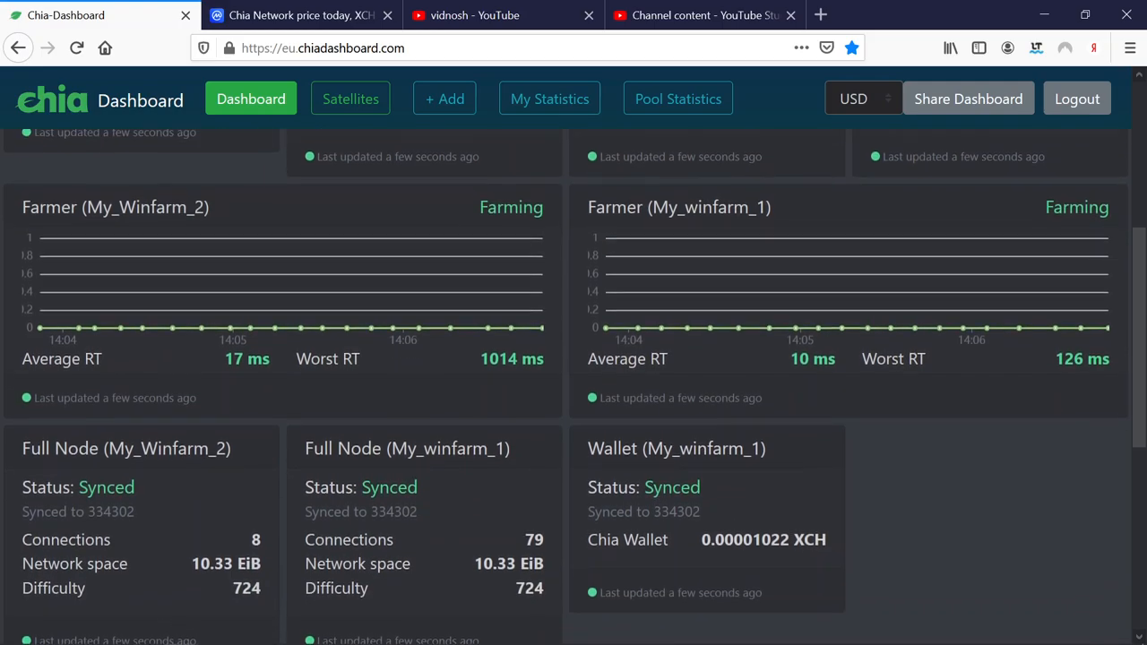
scroll("up", 3)
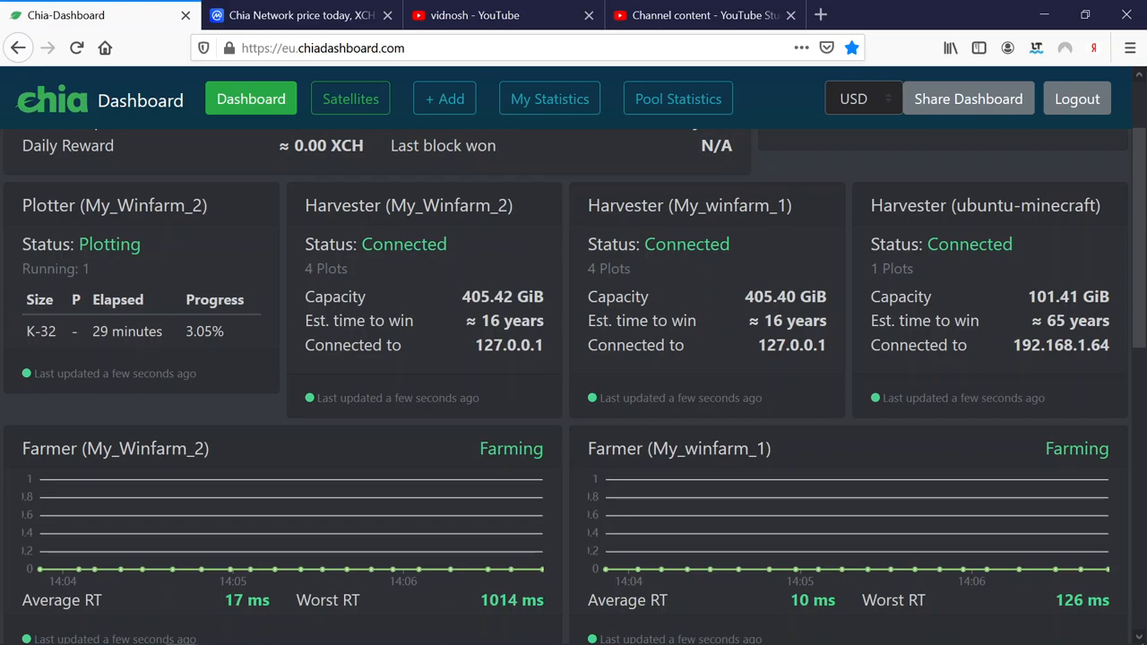
scroll("down", 3)
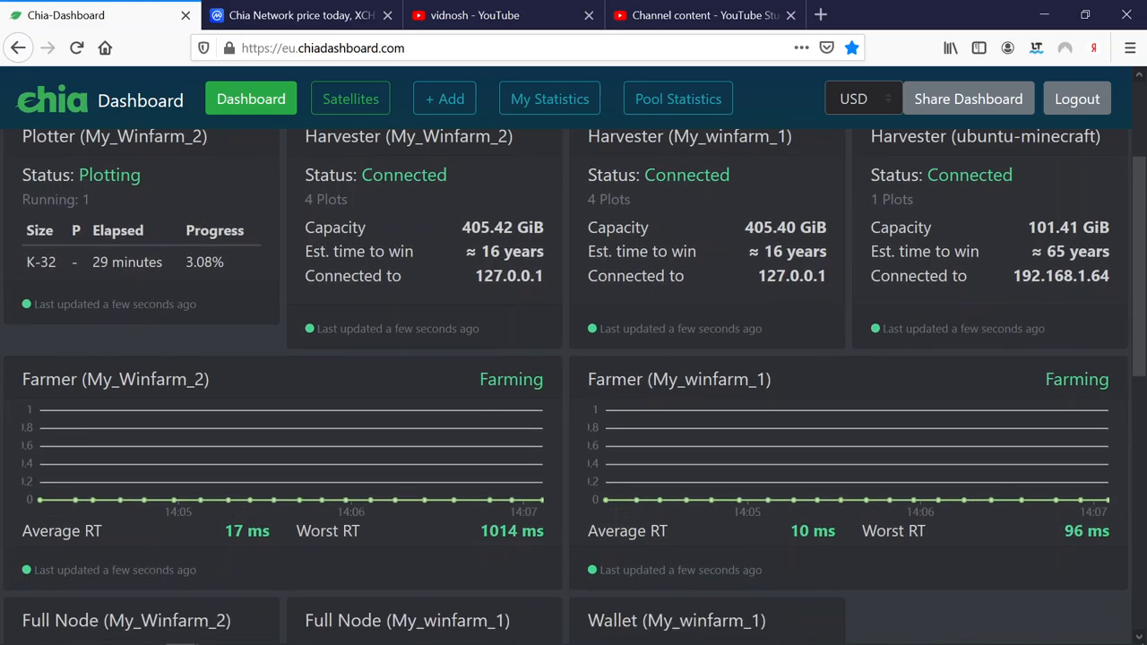
scroll("down", 3)
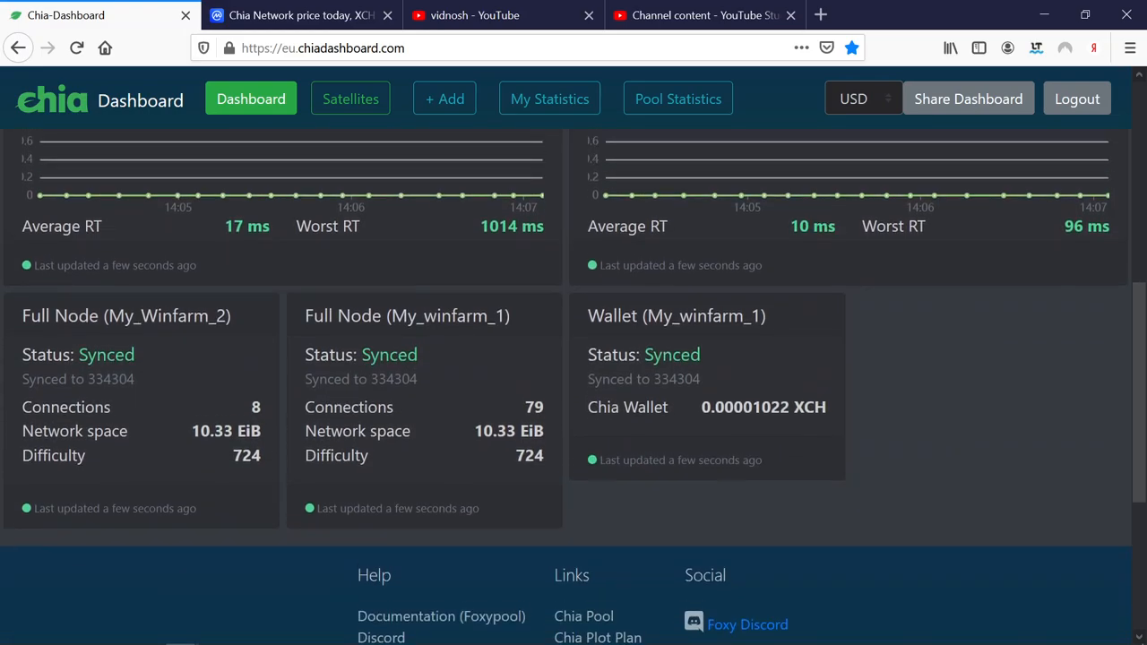
scroll("up", 3)
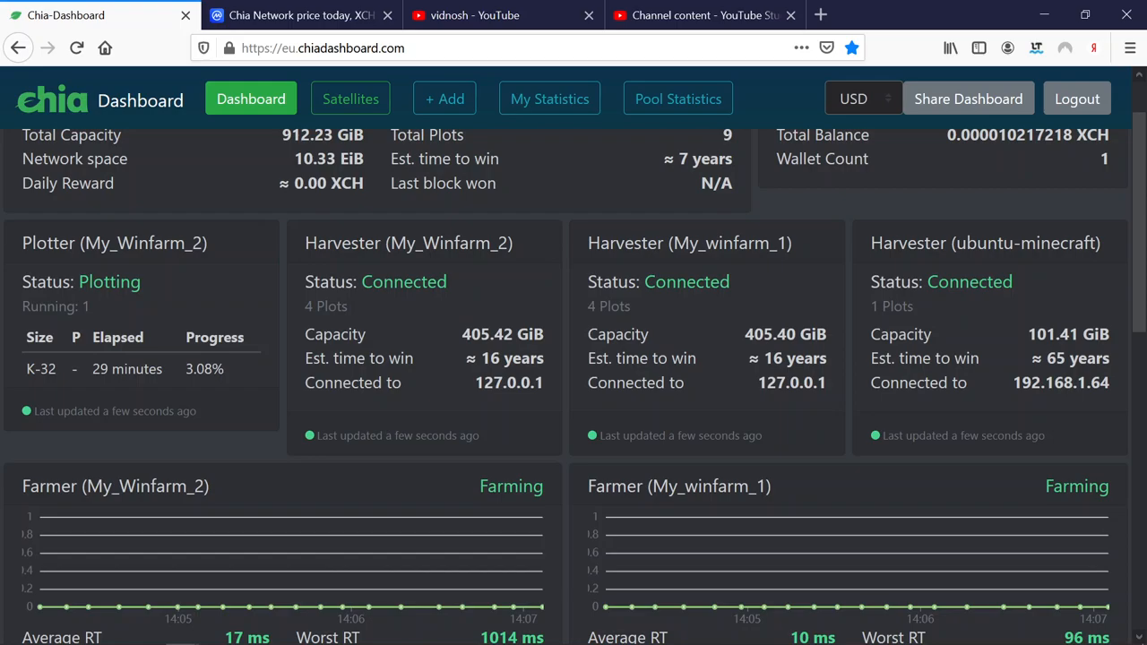
scroll("down", 3)
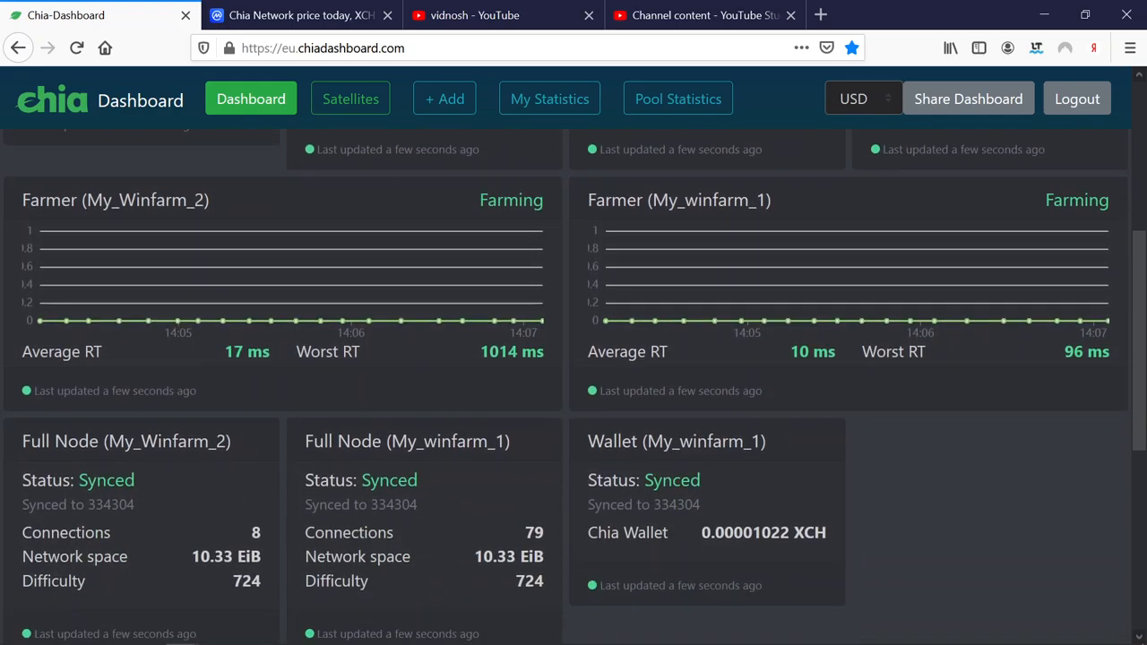
scroll("down", 3)
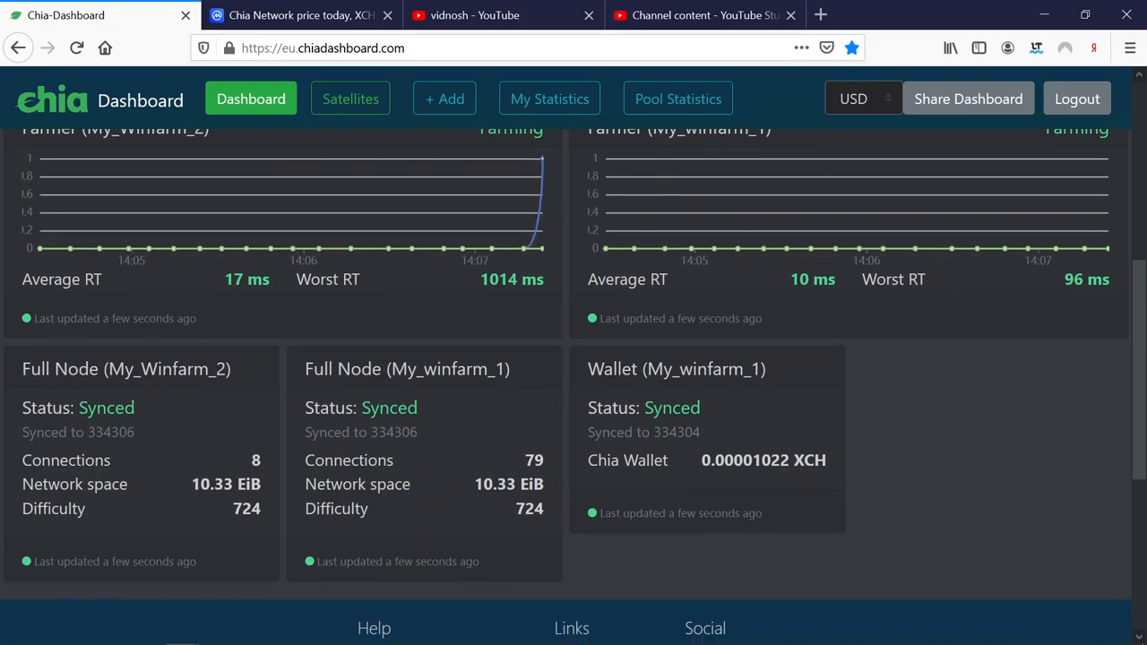
scroll("up", 3)
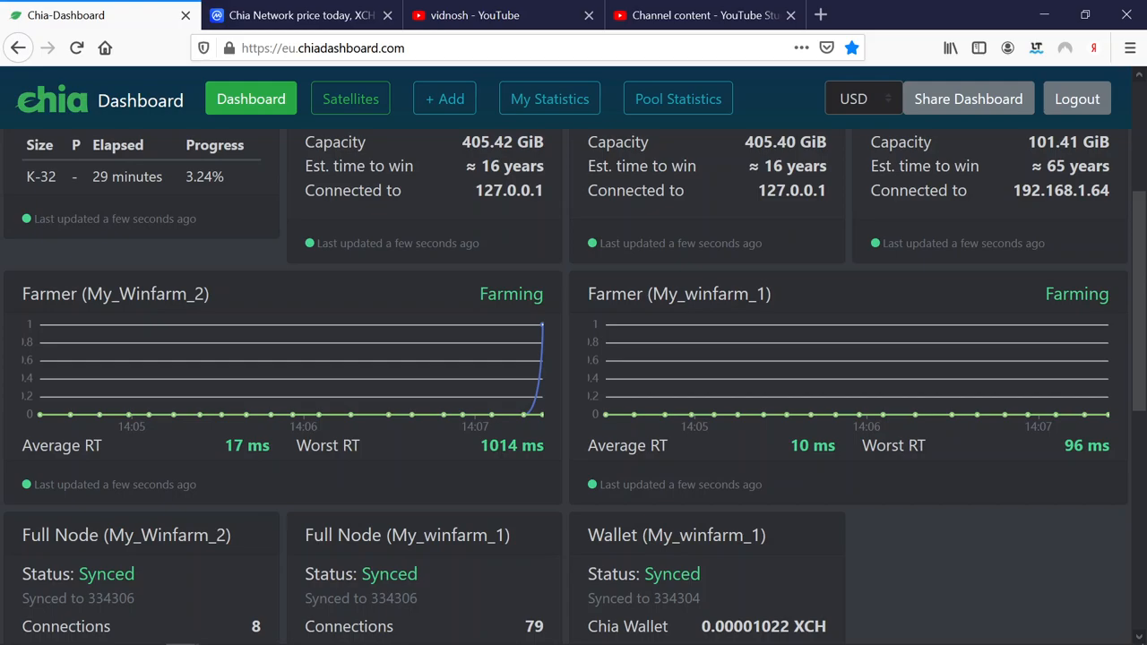
scroll("down", 3)
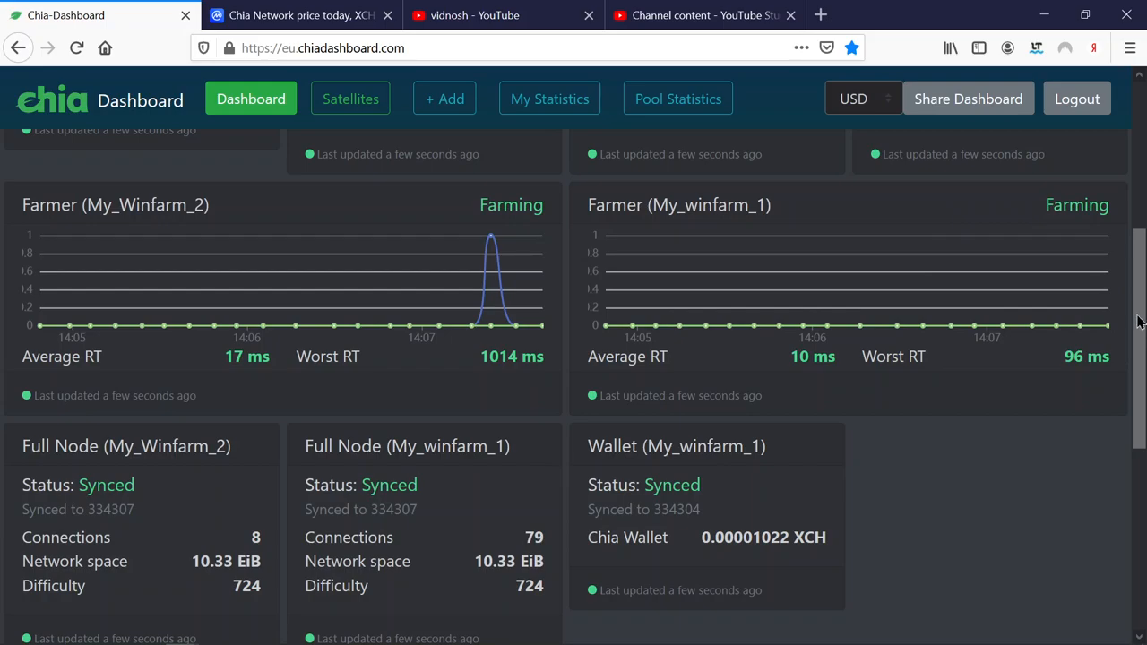
mouse_move(1118, 275)
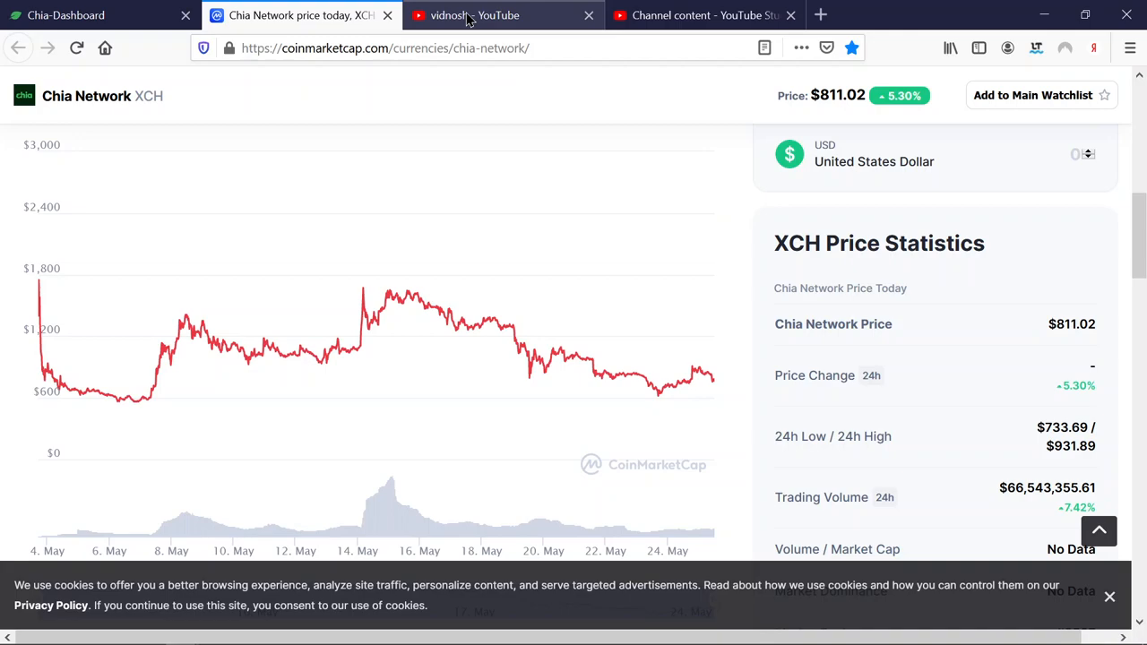
mouse_move(627, 16)
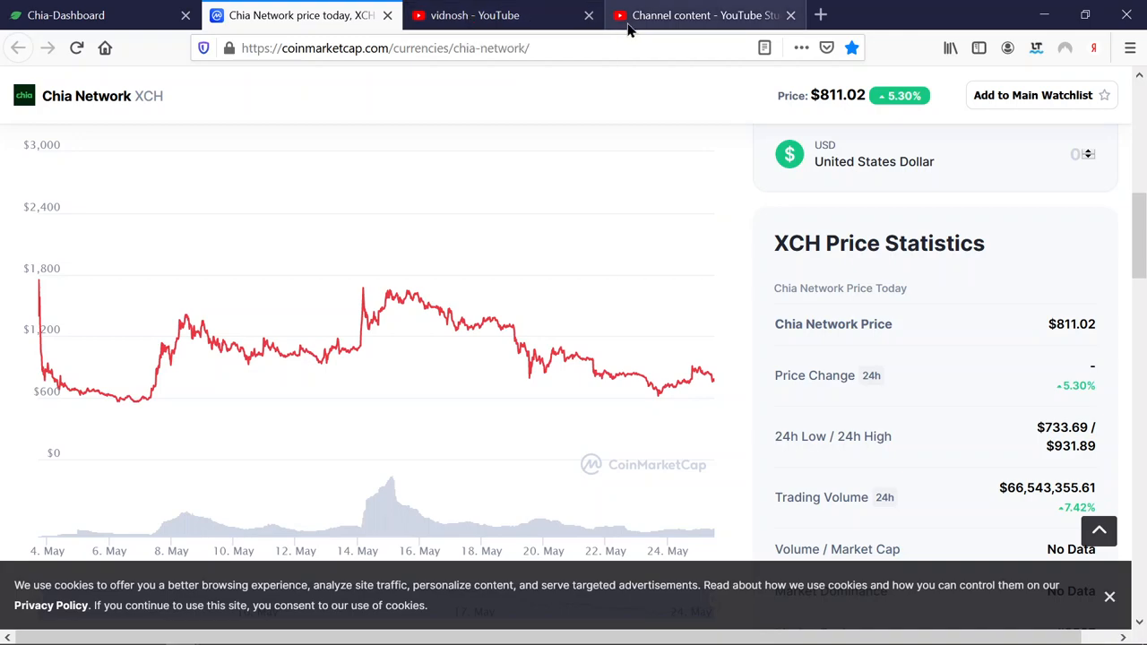
mouse_move(1004, 20)
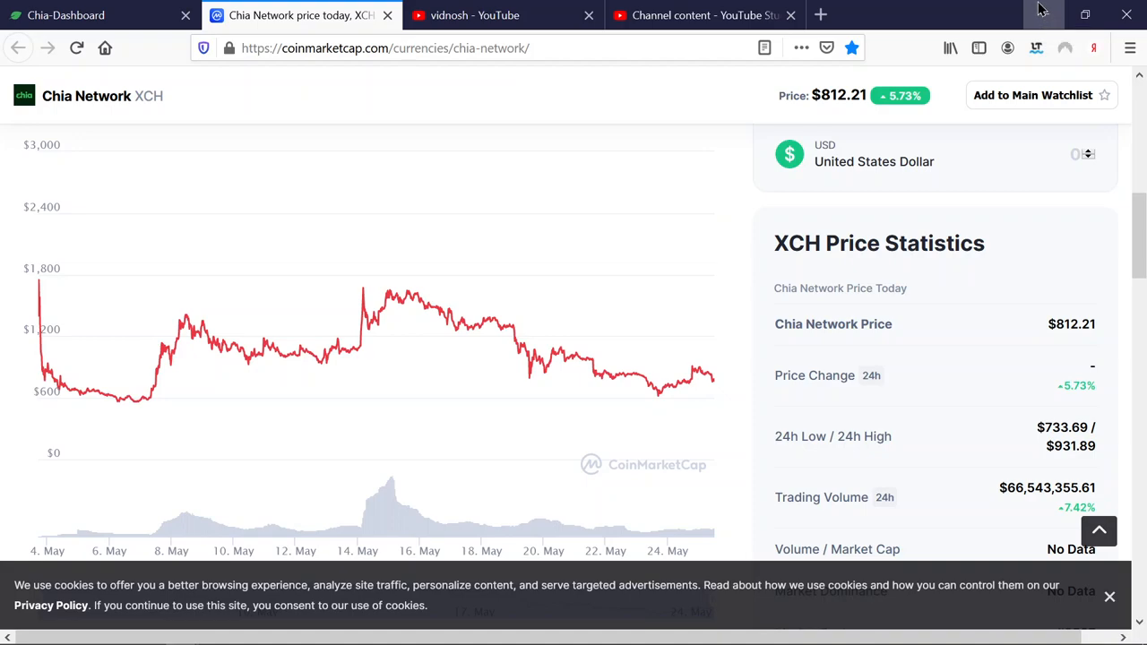
mouse_move(475, 324)
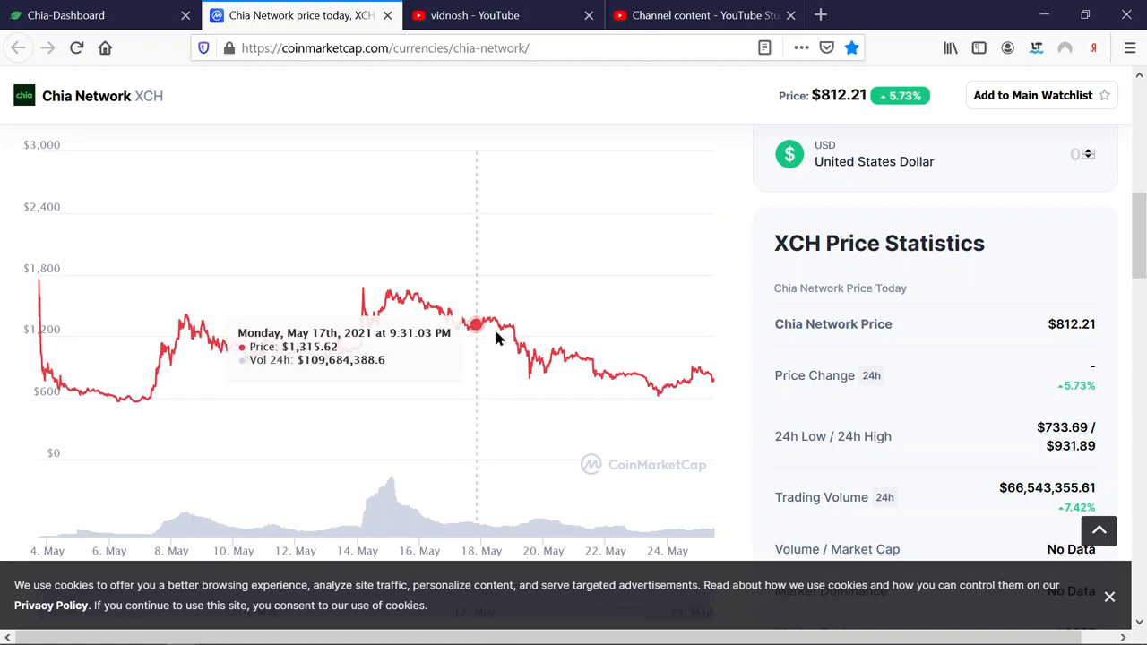
mouse_move(475, 15)
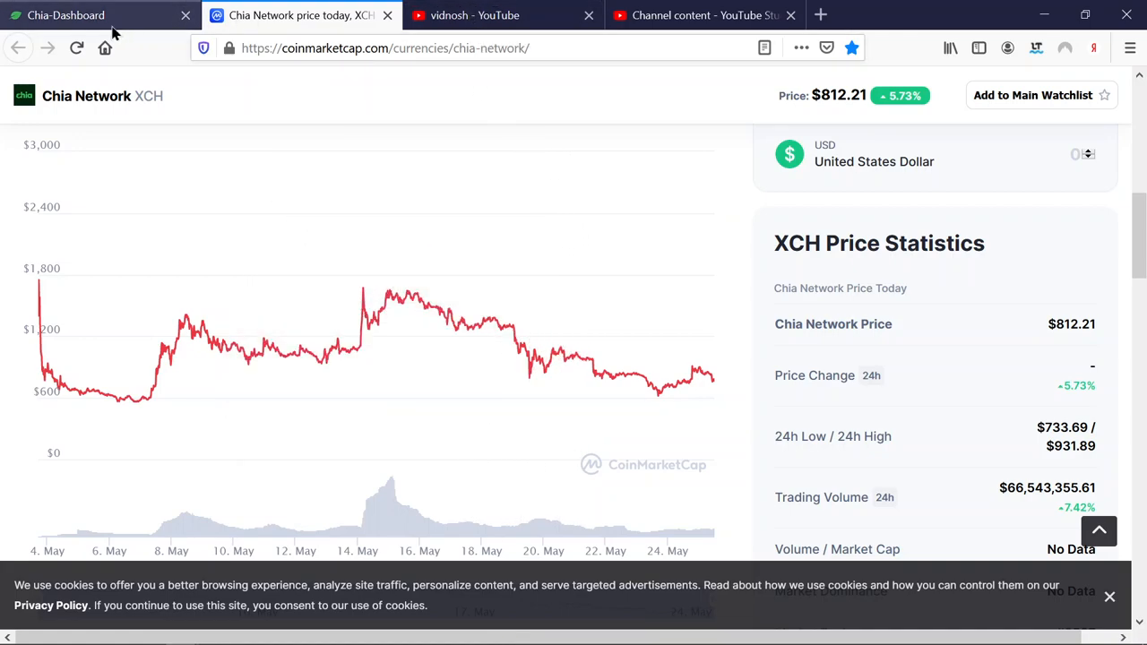
mouse_move(96, 22)
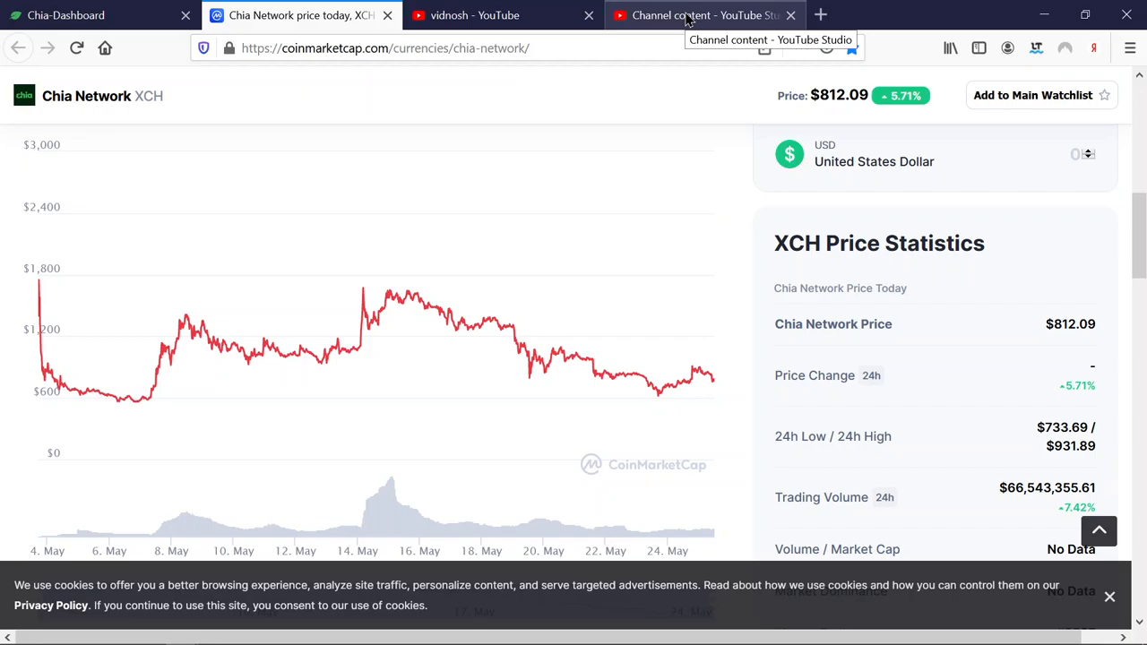
Step: Glance at YouTube Studio, then return to the CoinMarketCap XCH page at $812.09
left_click(698, 15)
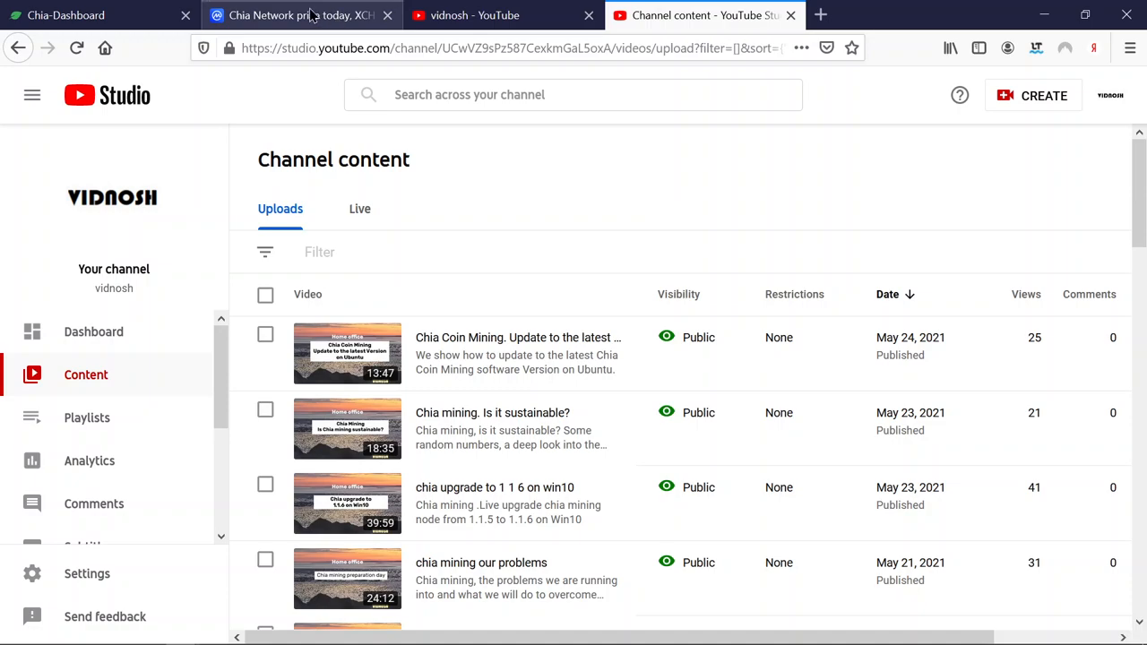
left_click(300, 16)
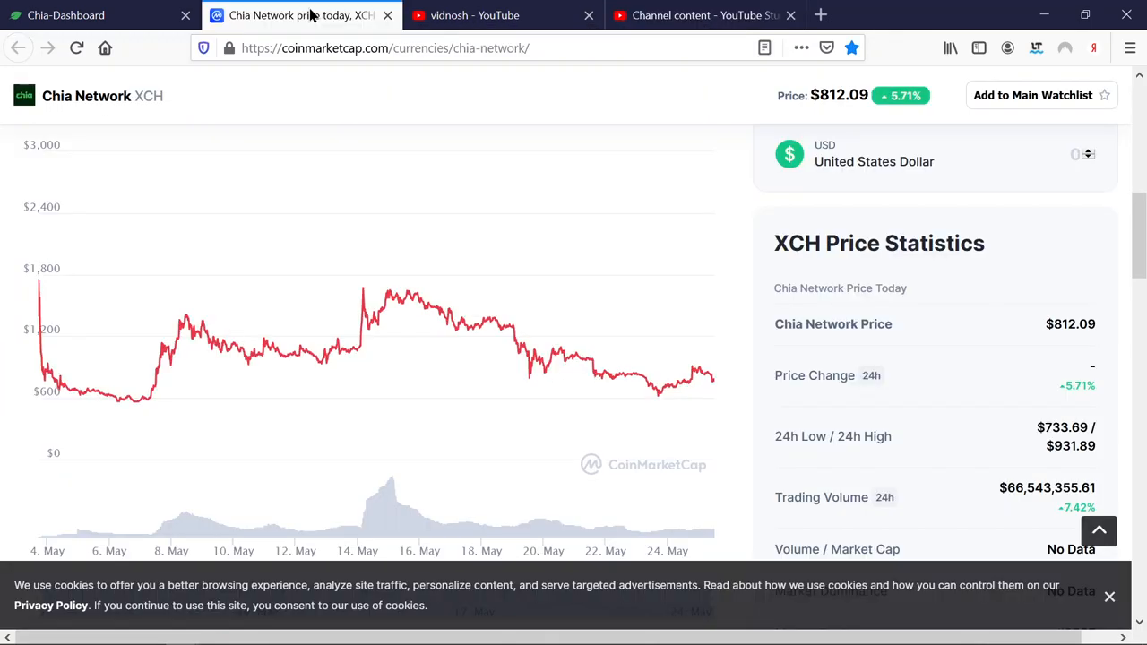
mouse_move(989, 213)
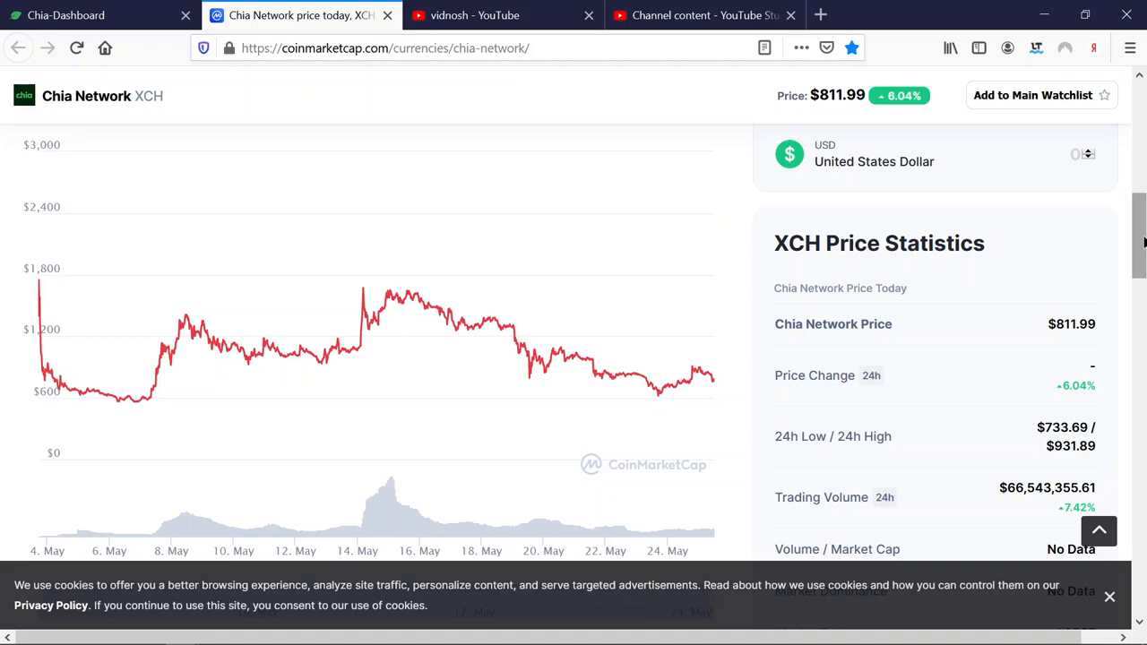
mouse_move(703, 16)
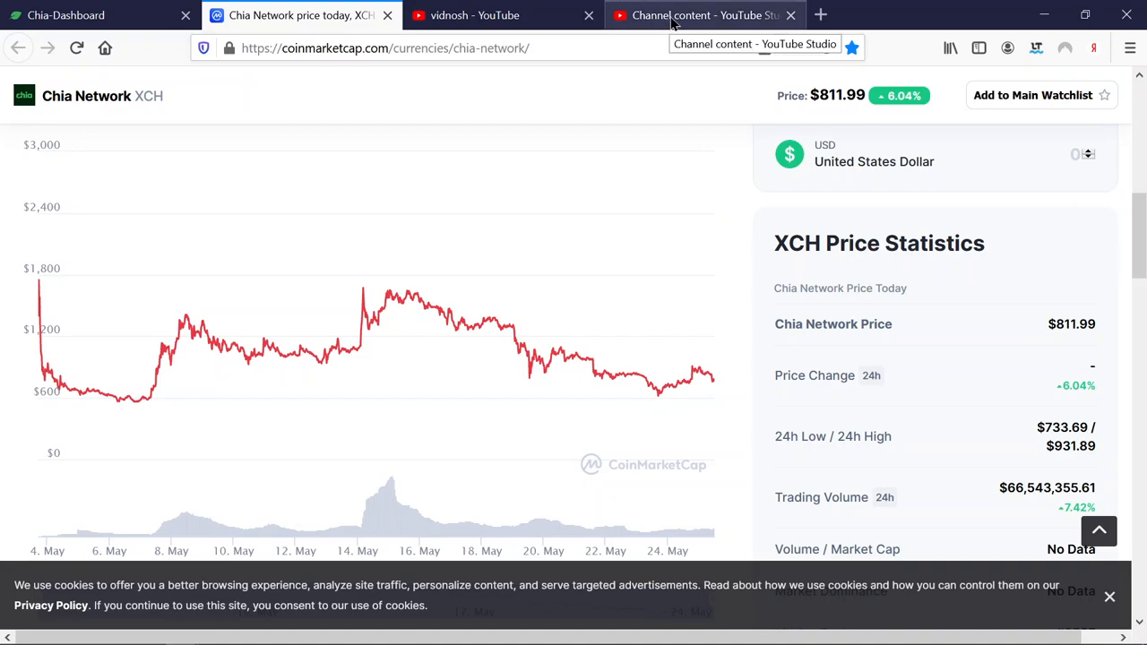
mouse_move(658, 250)
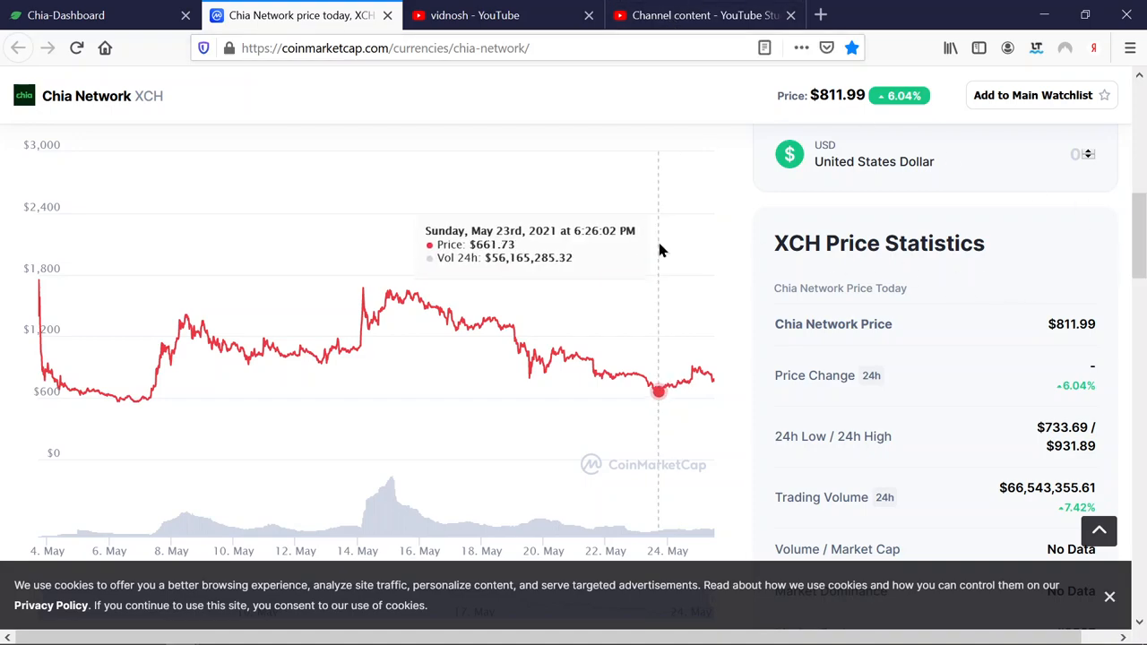